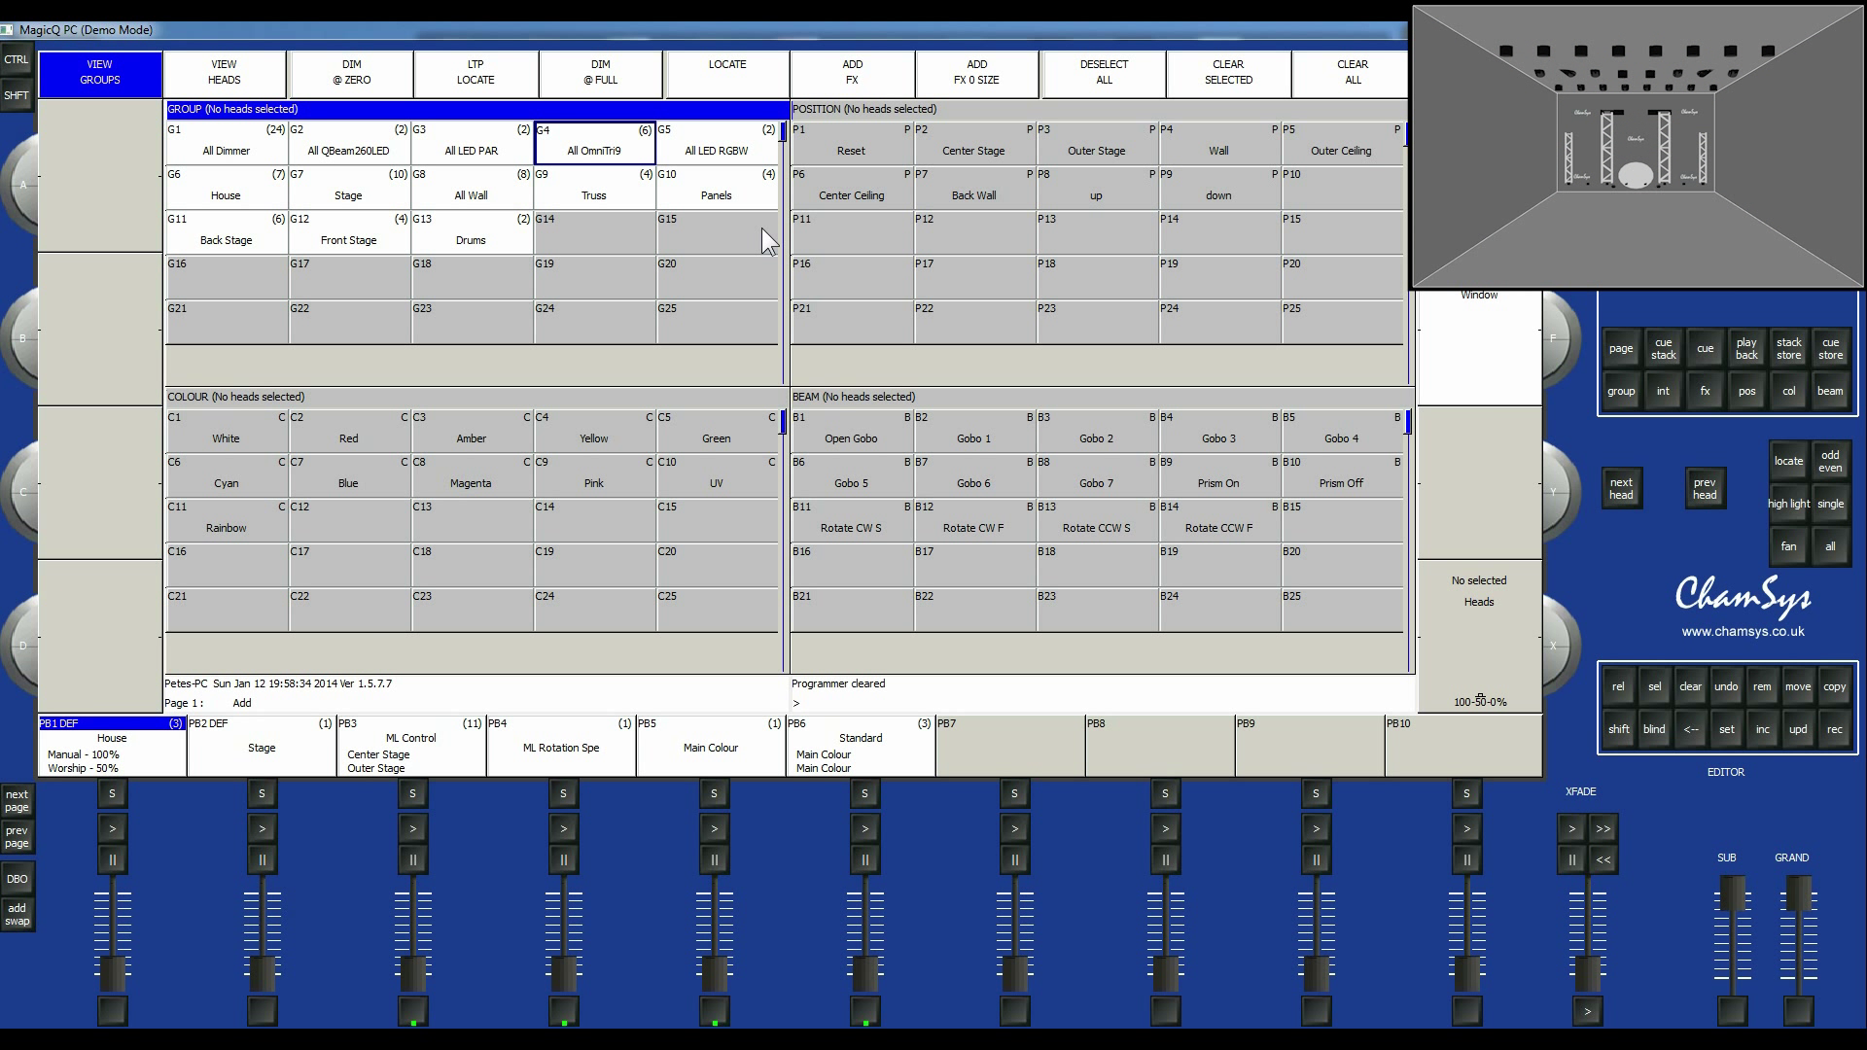
mouse_move(614, 195)
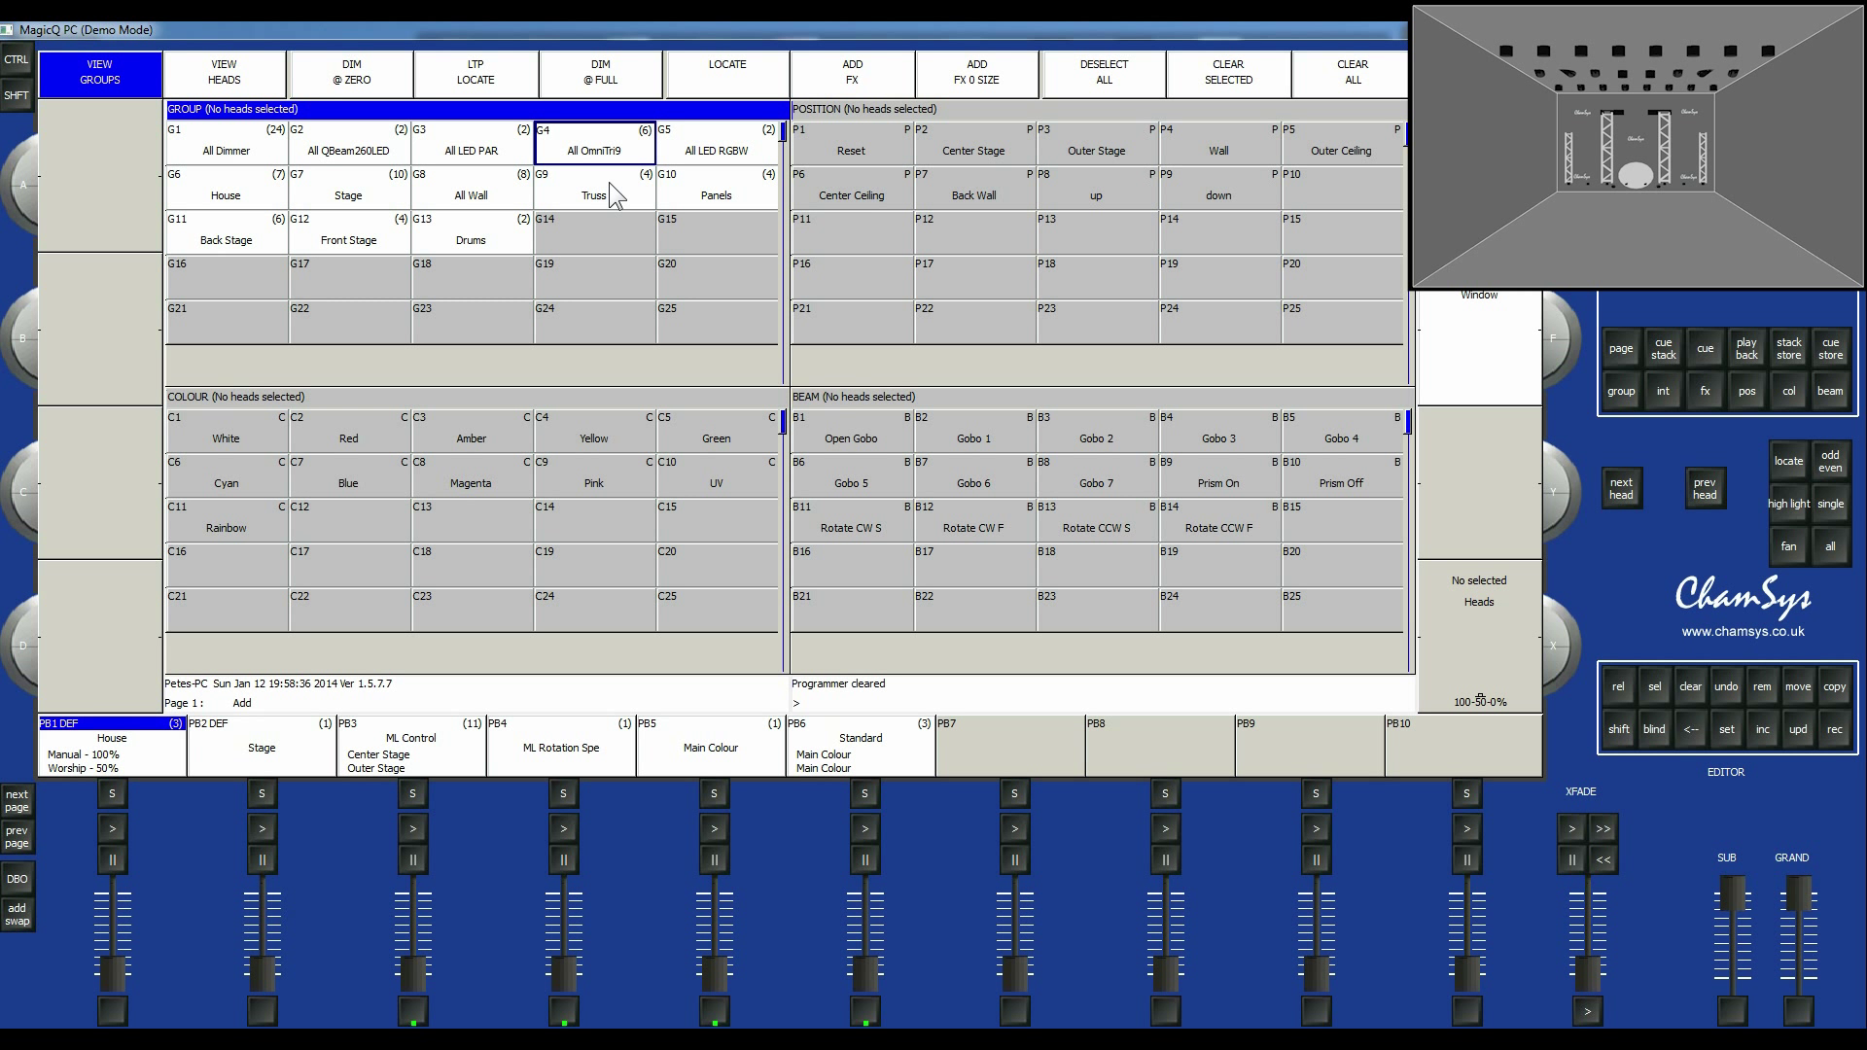
mouse_move(1046, 284)
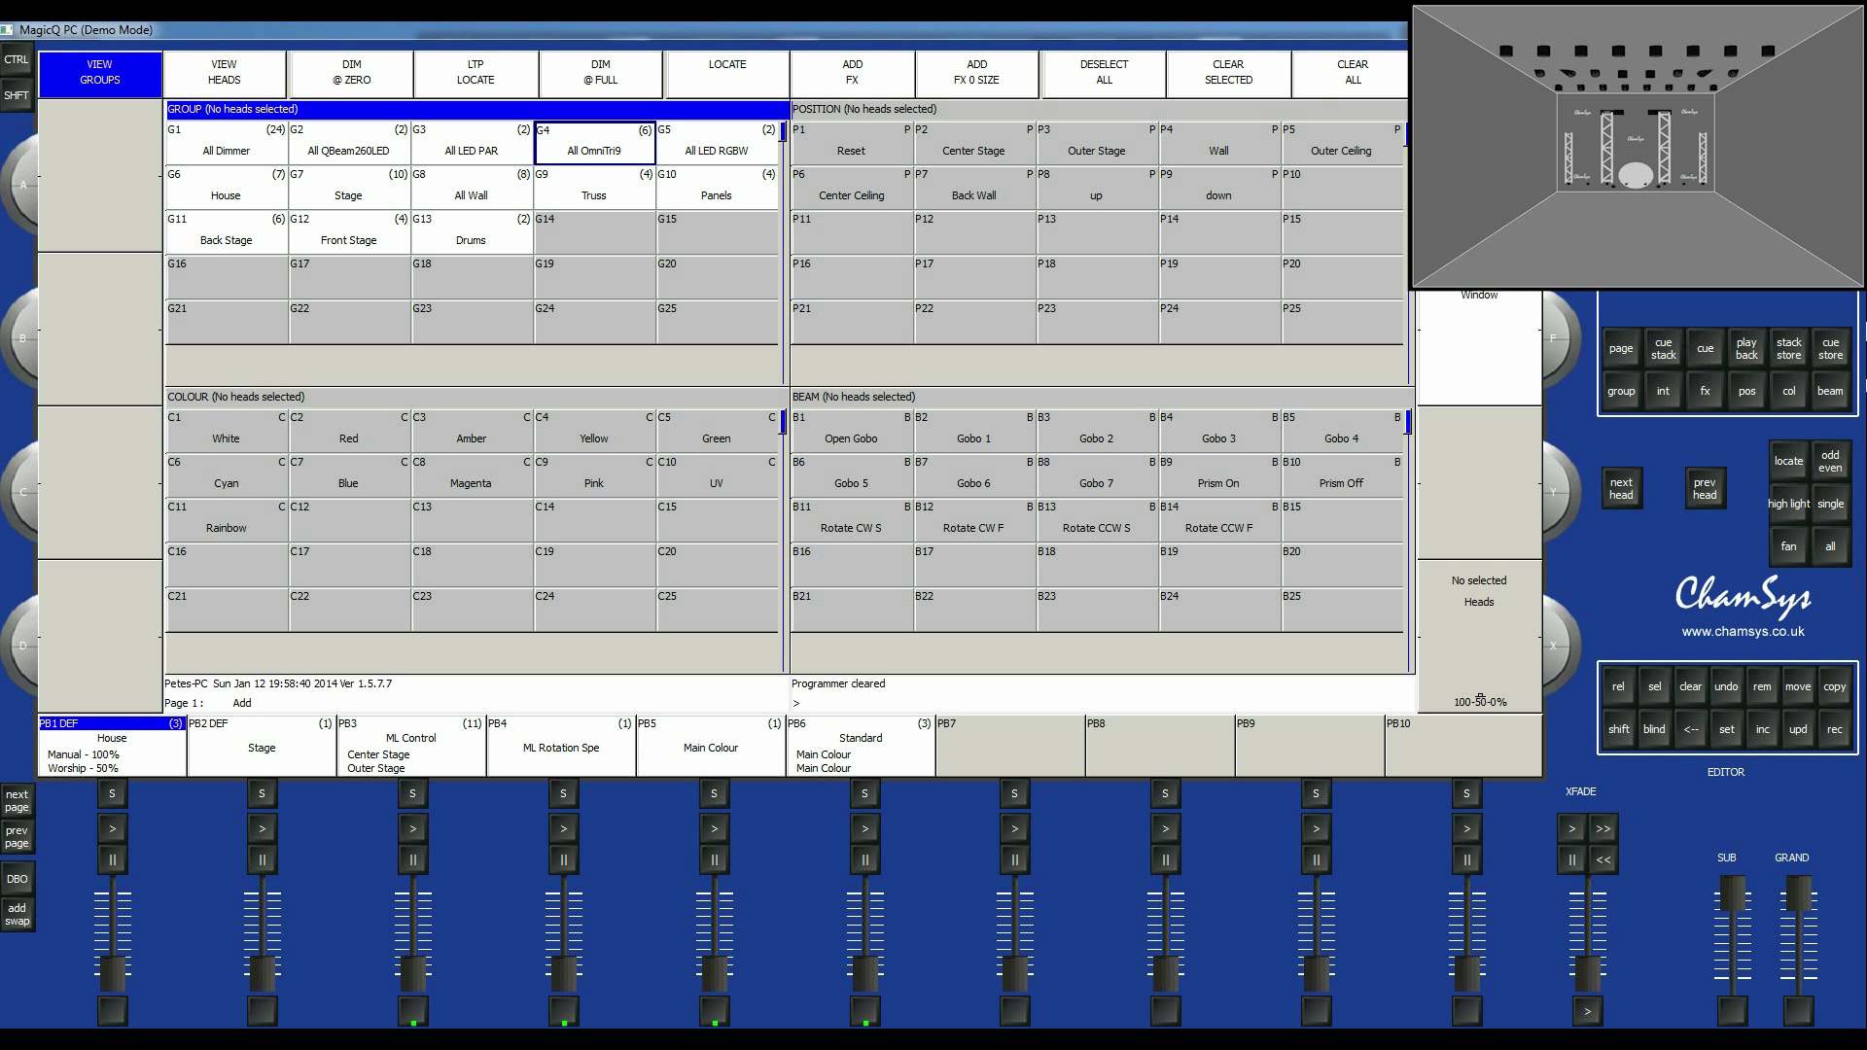
mouse_move(579, 192)
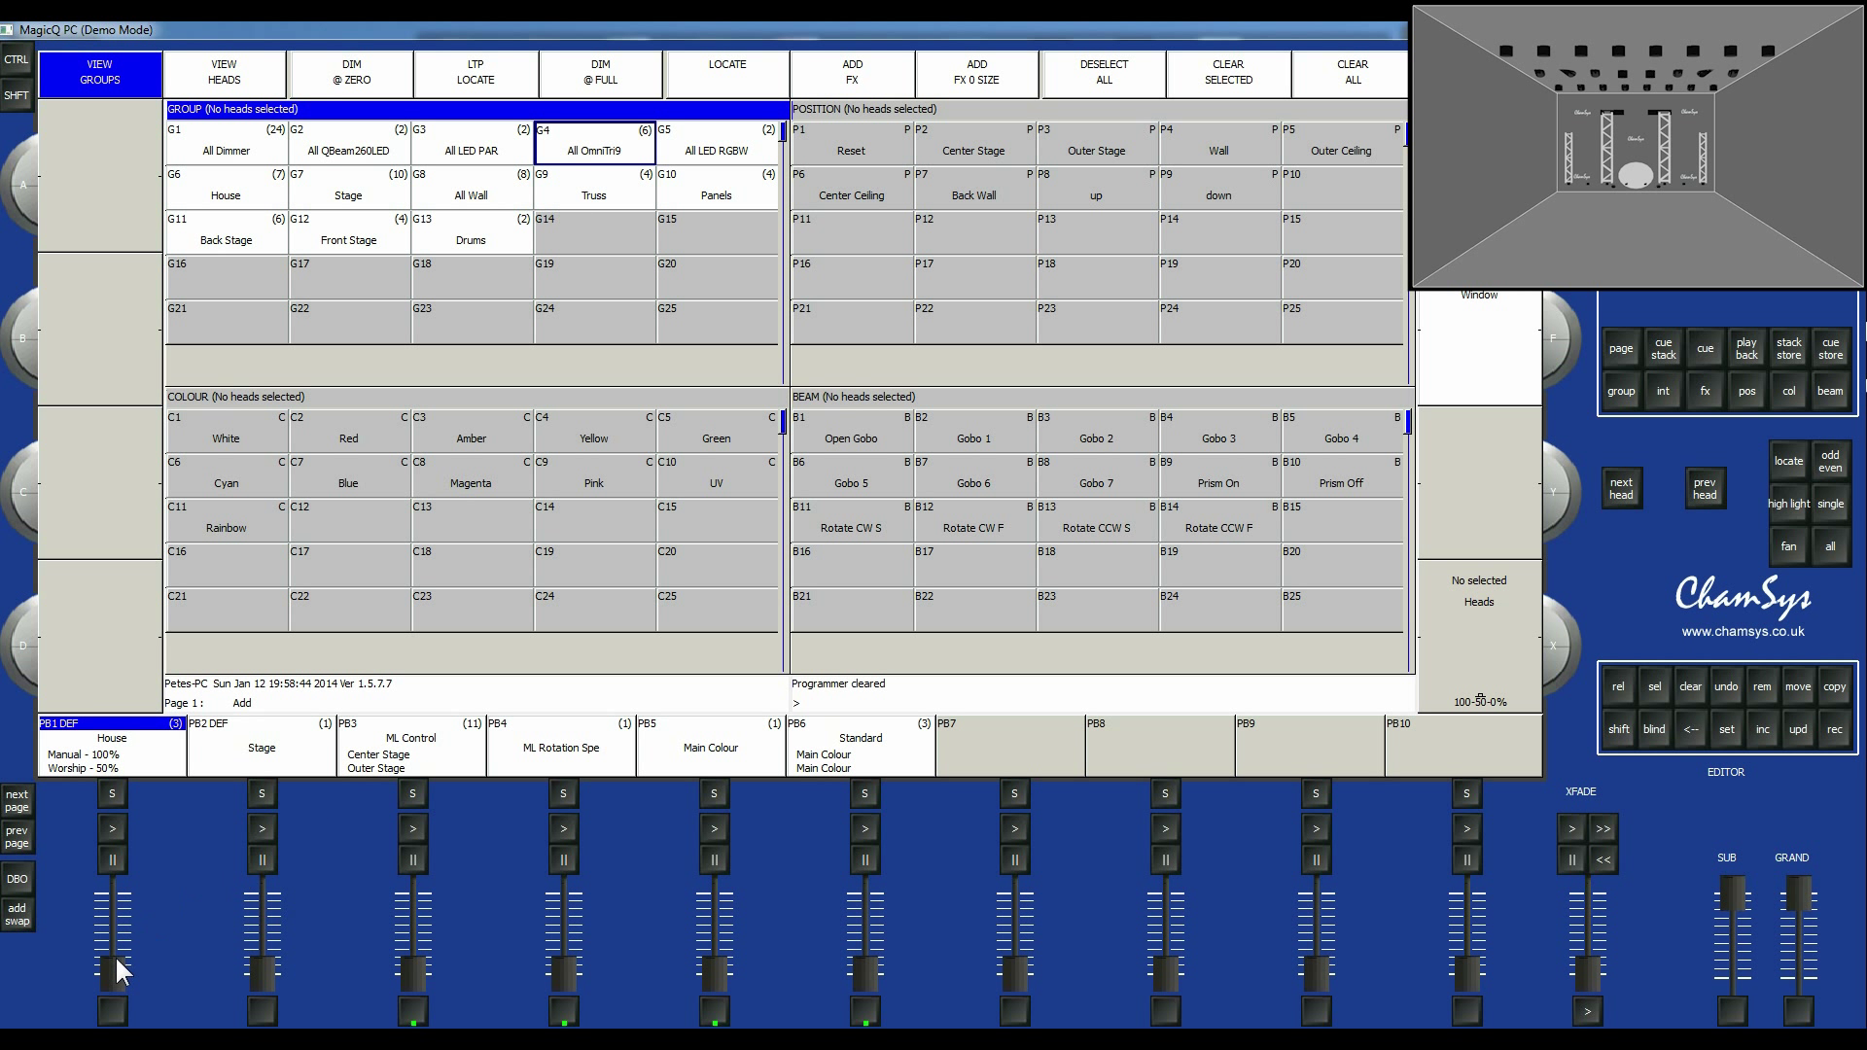
Raise the PB6 'Standard' playback fader so its Main Colour cue lights the stage green.
left_click_drag(111, 971, 111, 893)
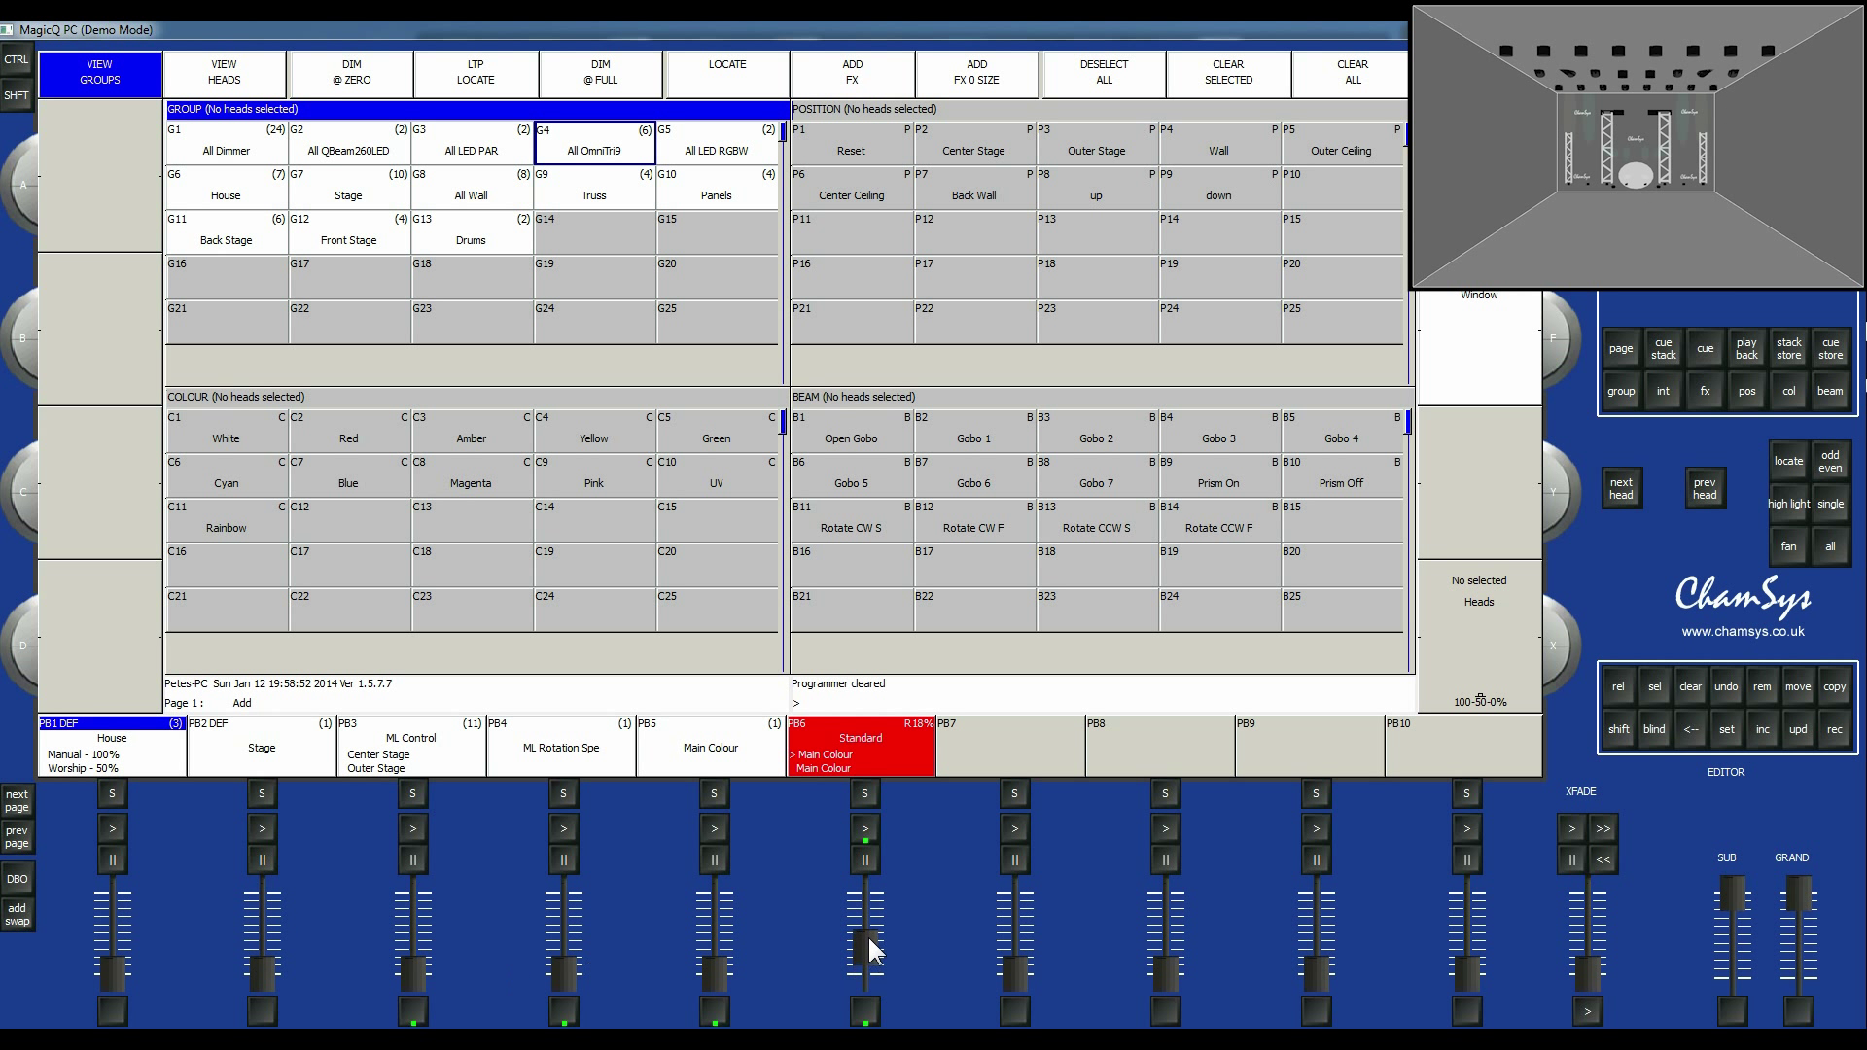
left_click_drag(865, 952, 865, 858)
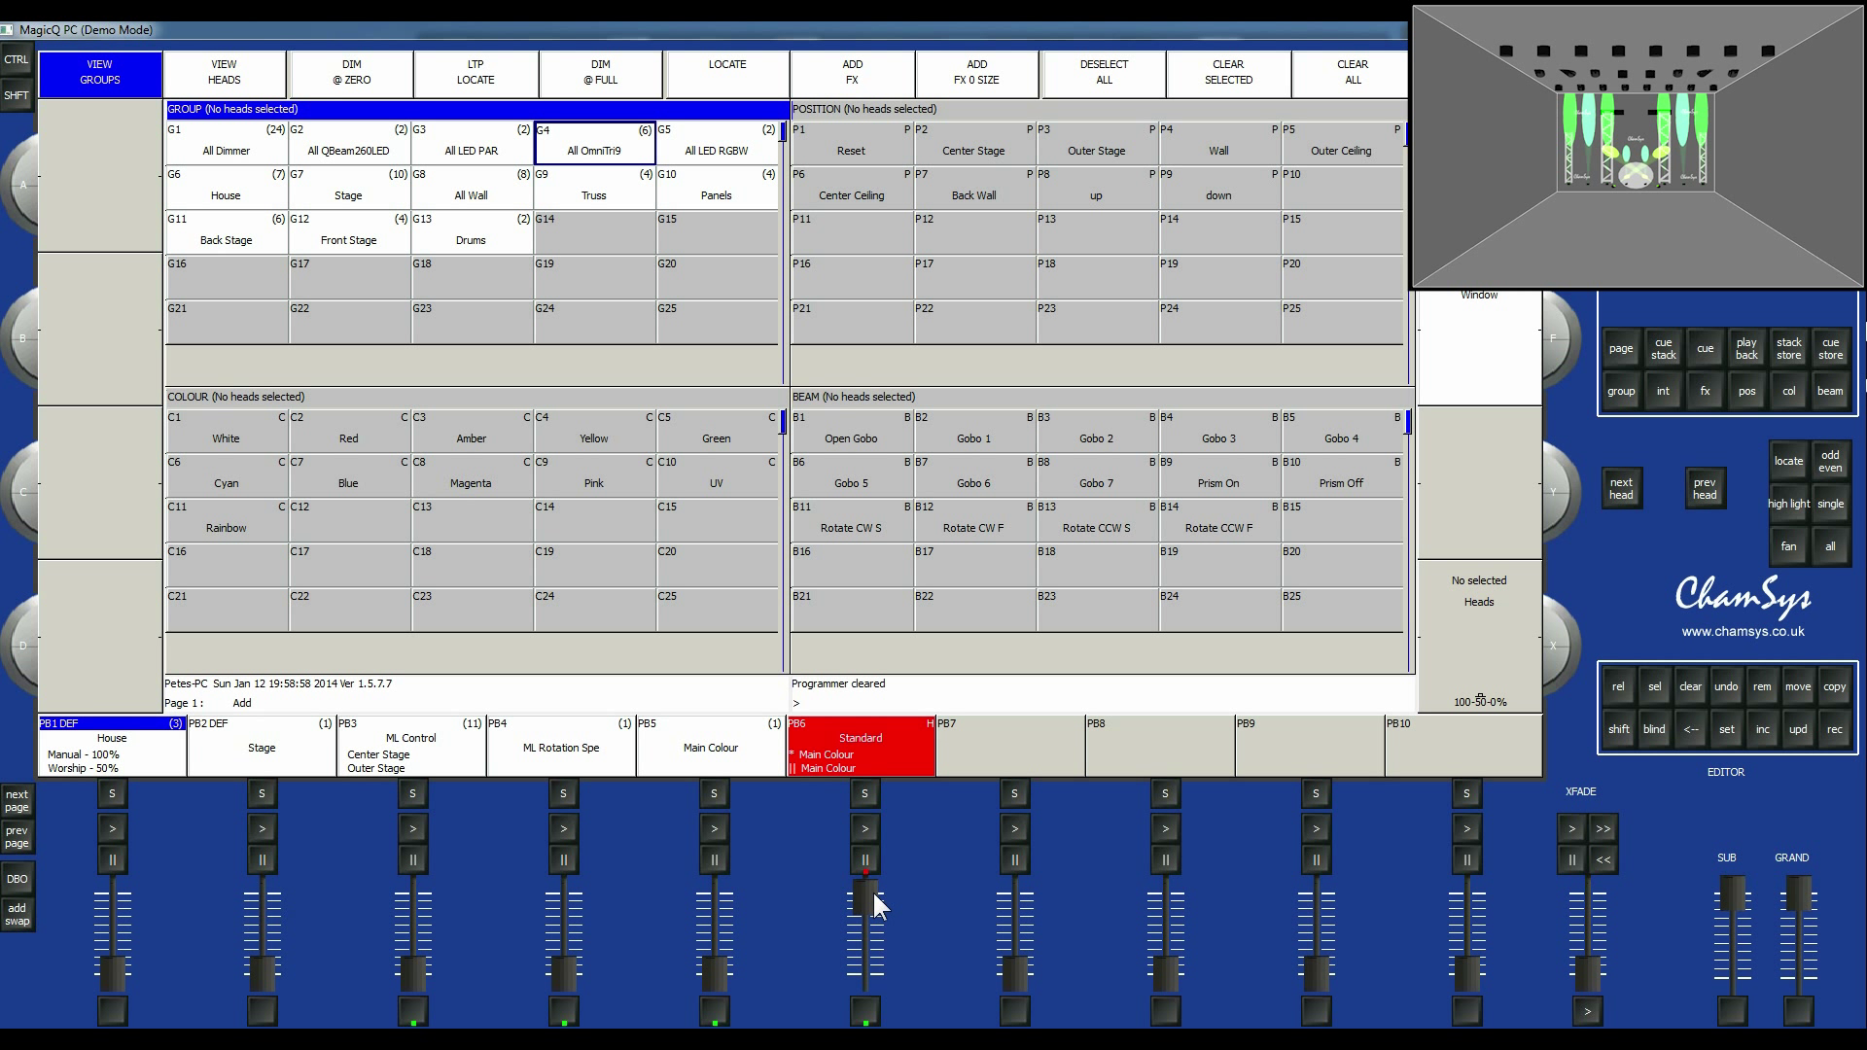
mouse_move(673, 391)
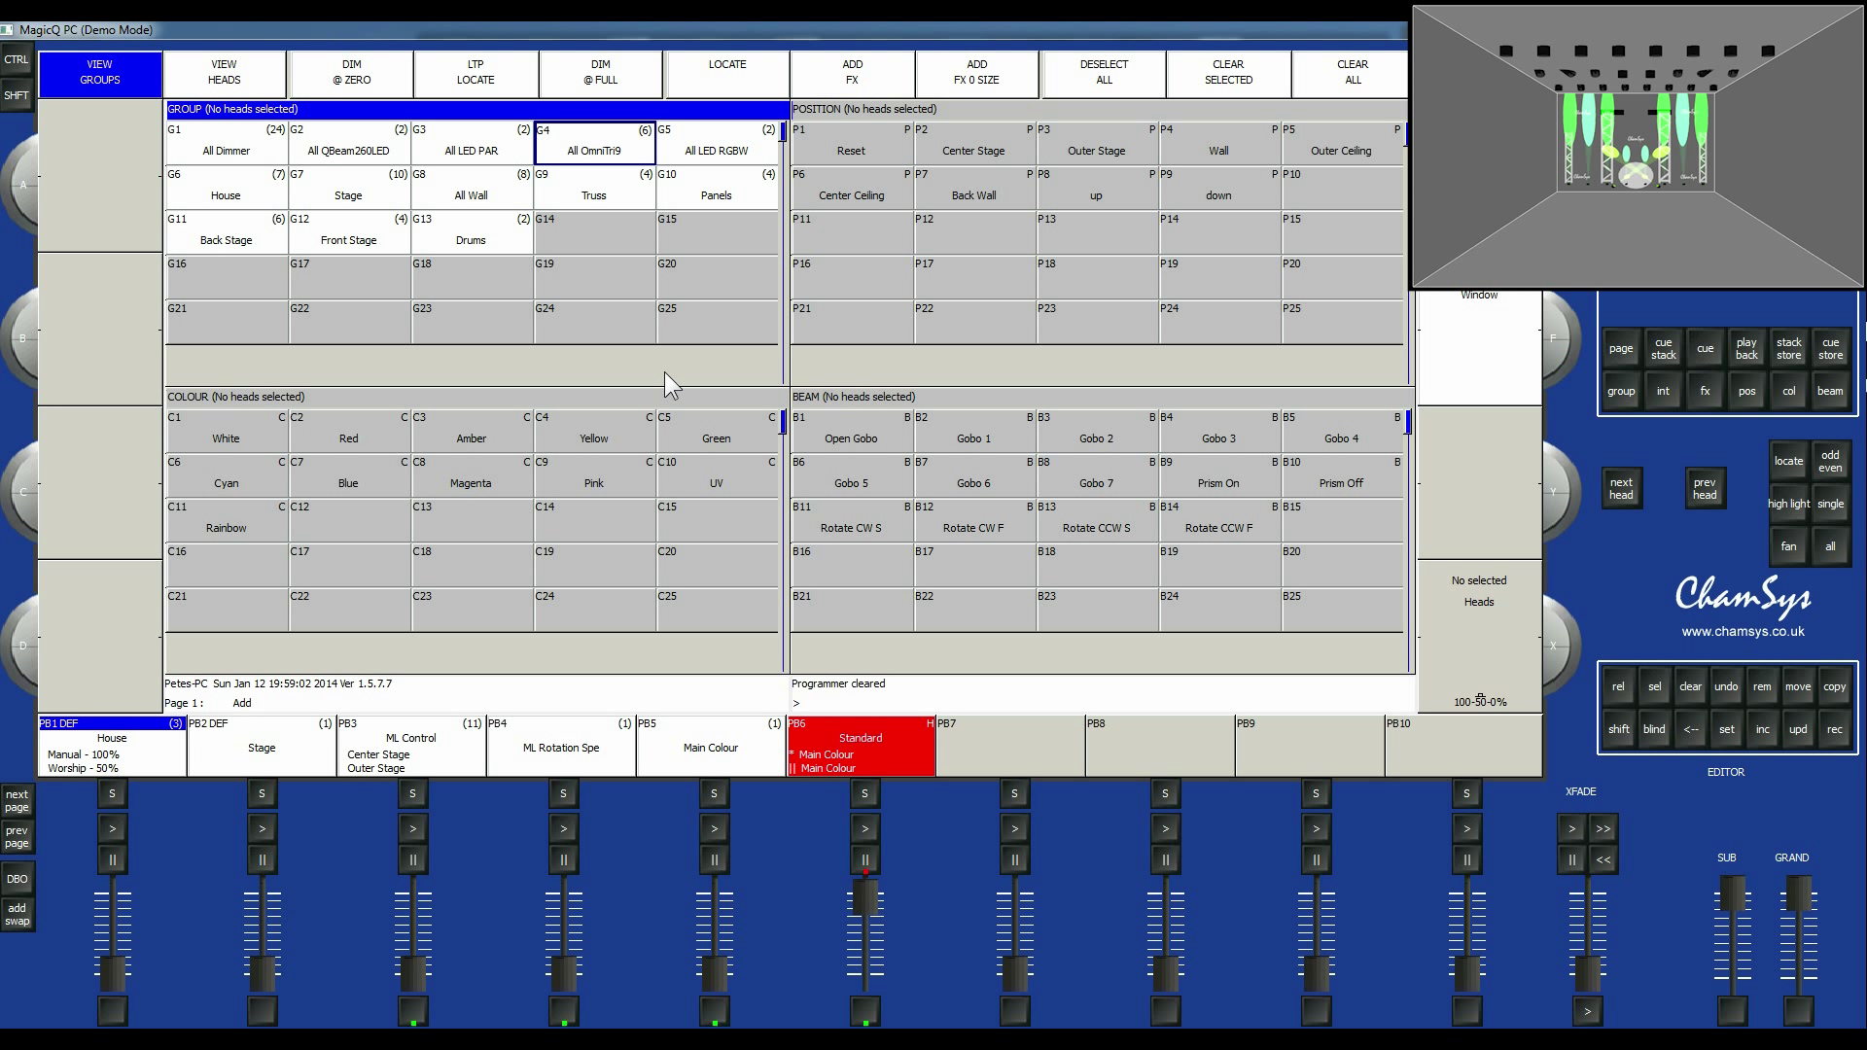
mouse_move(1202, 364)
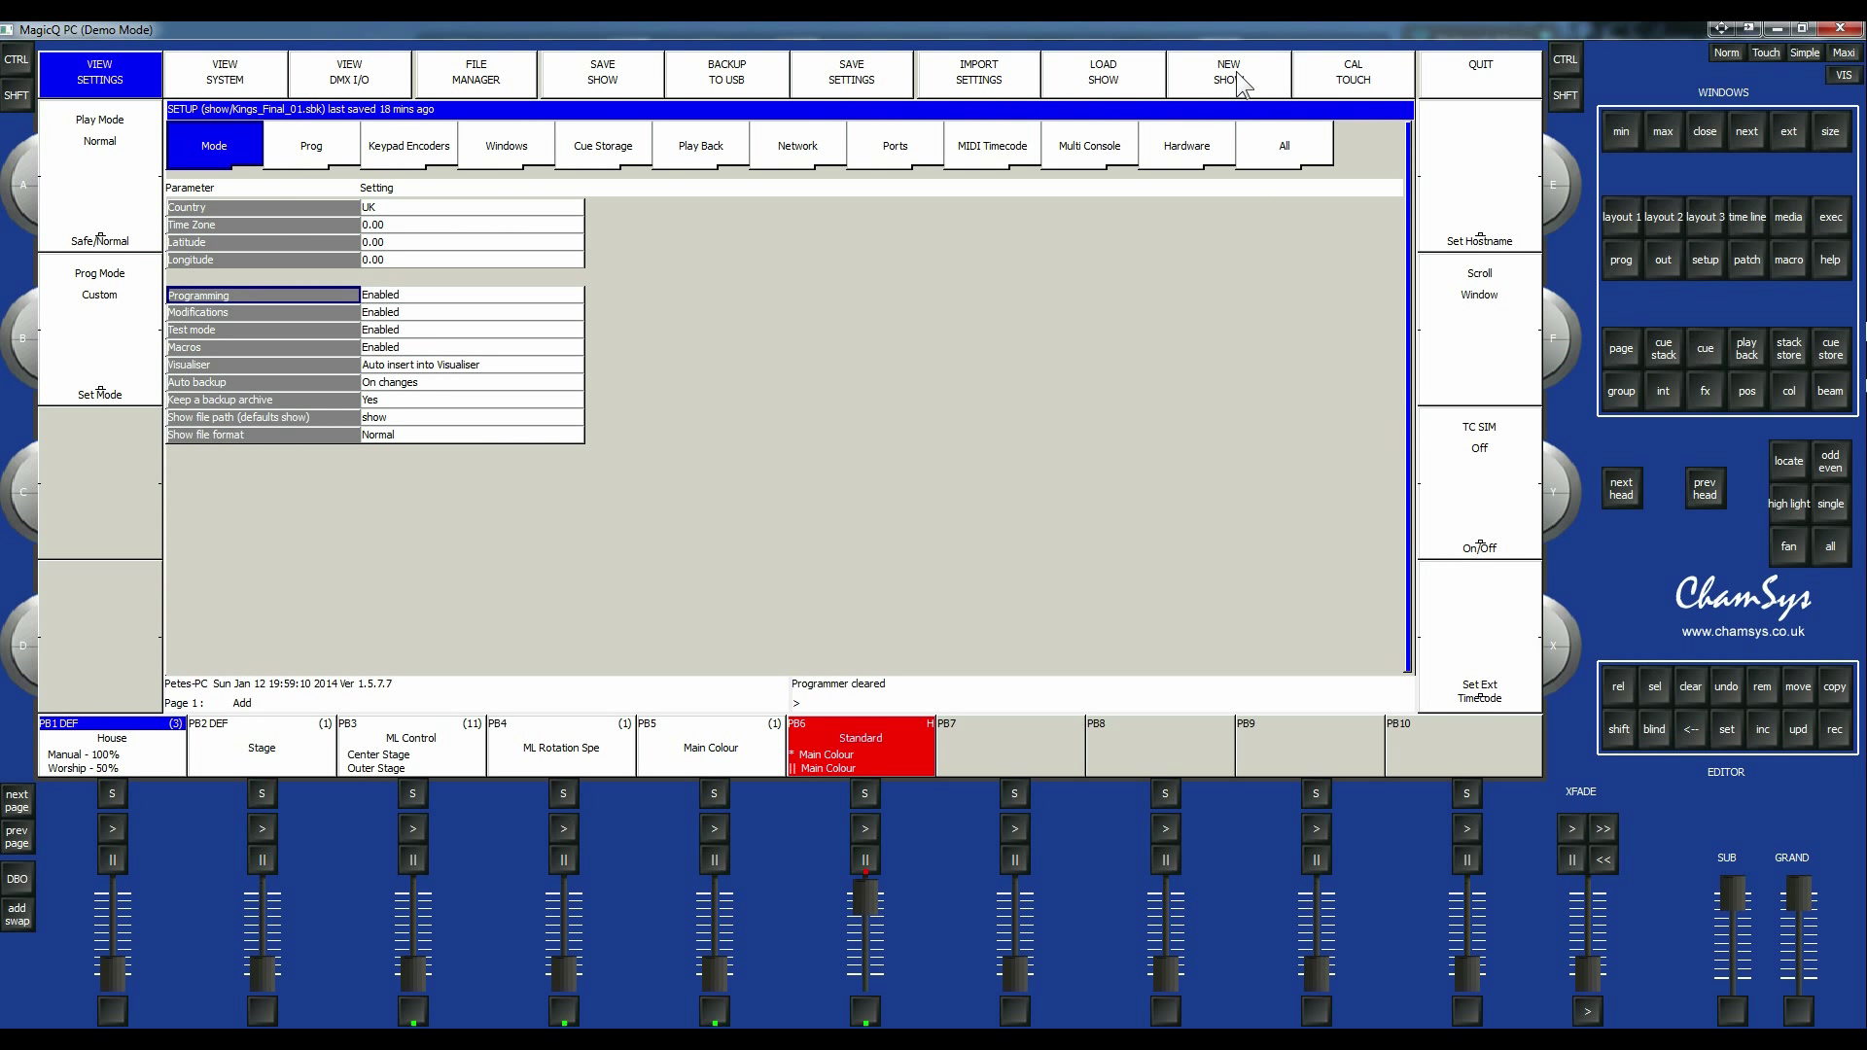
Start a new show, confirming the erase and choosing Normal (live) programming mode.
left_click(1227, 72)
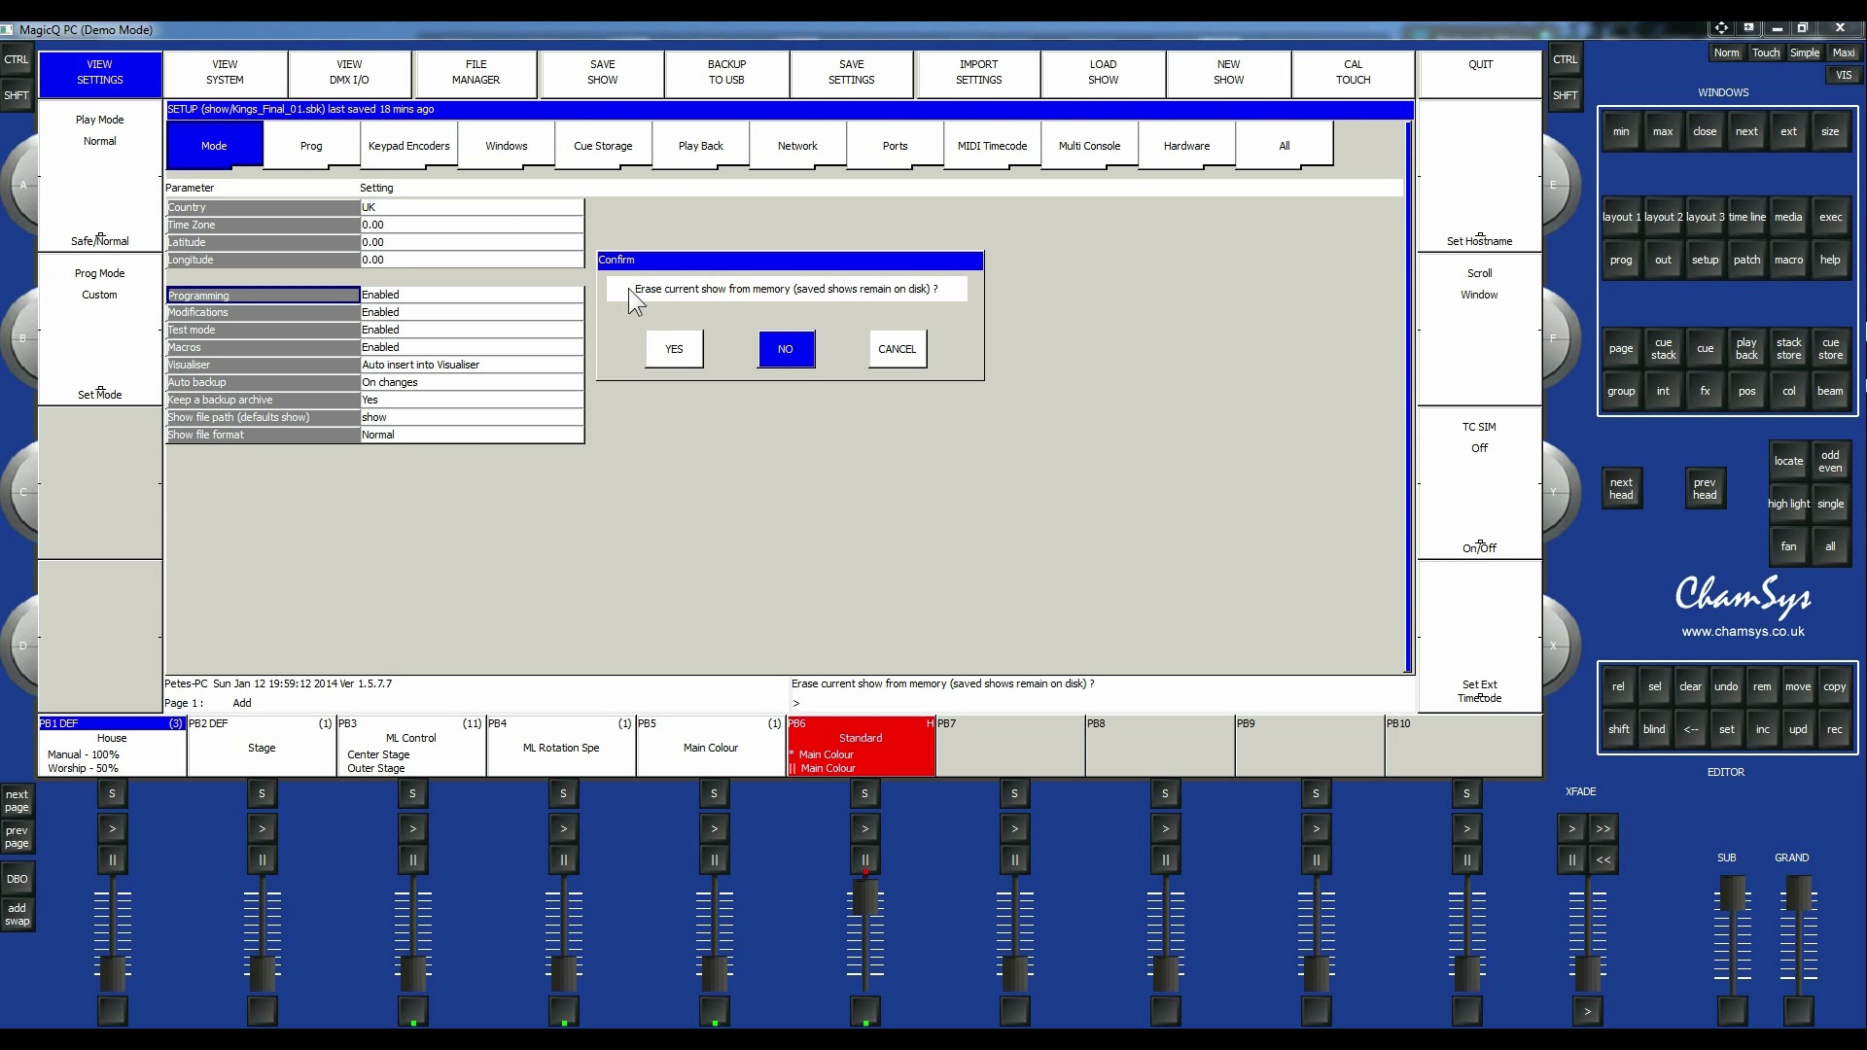
left_click(673, 348)
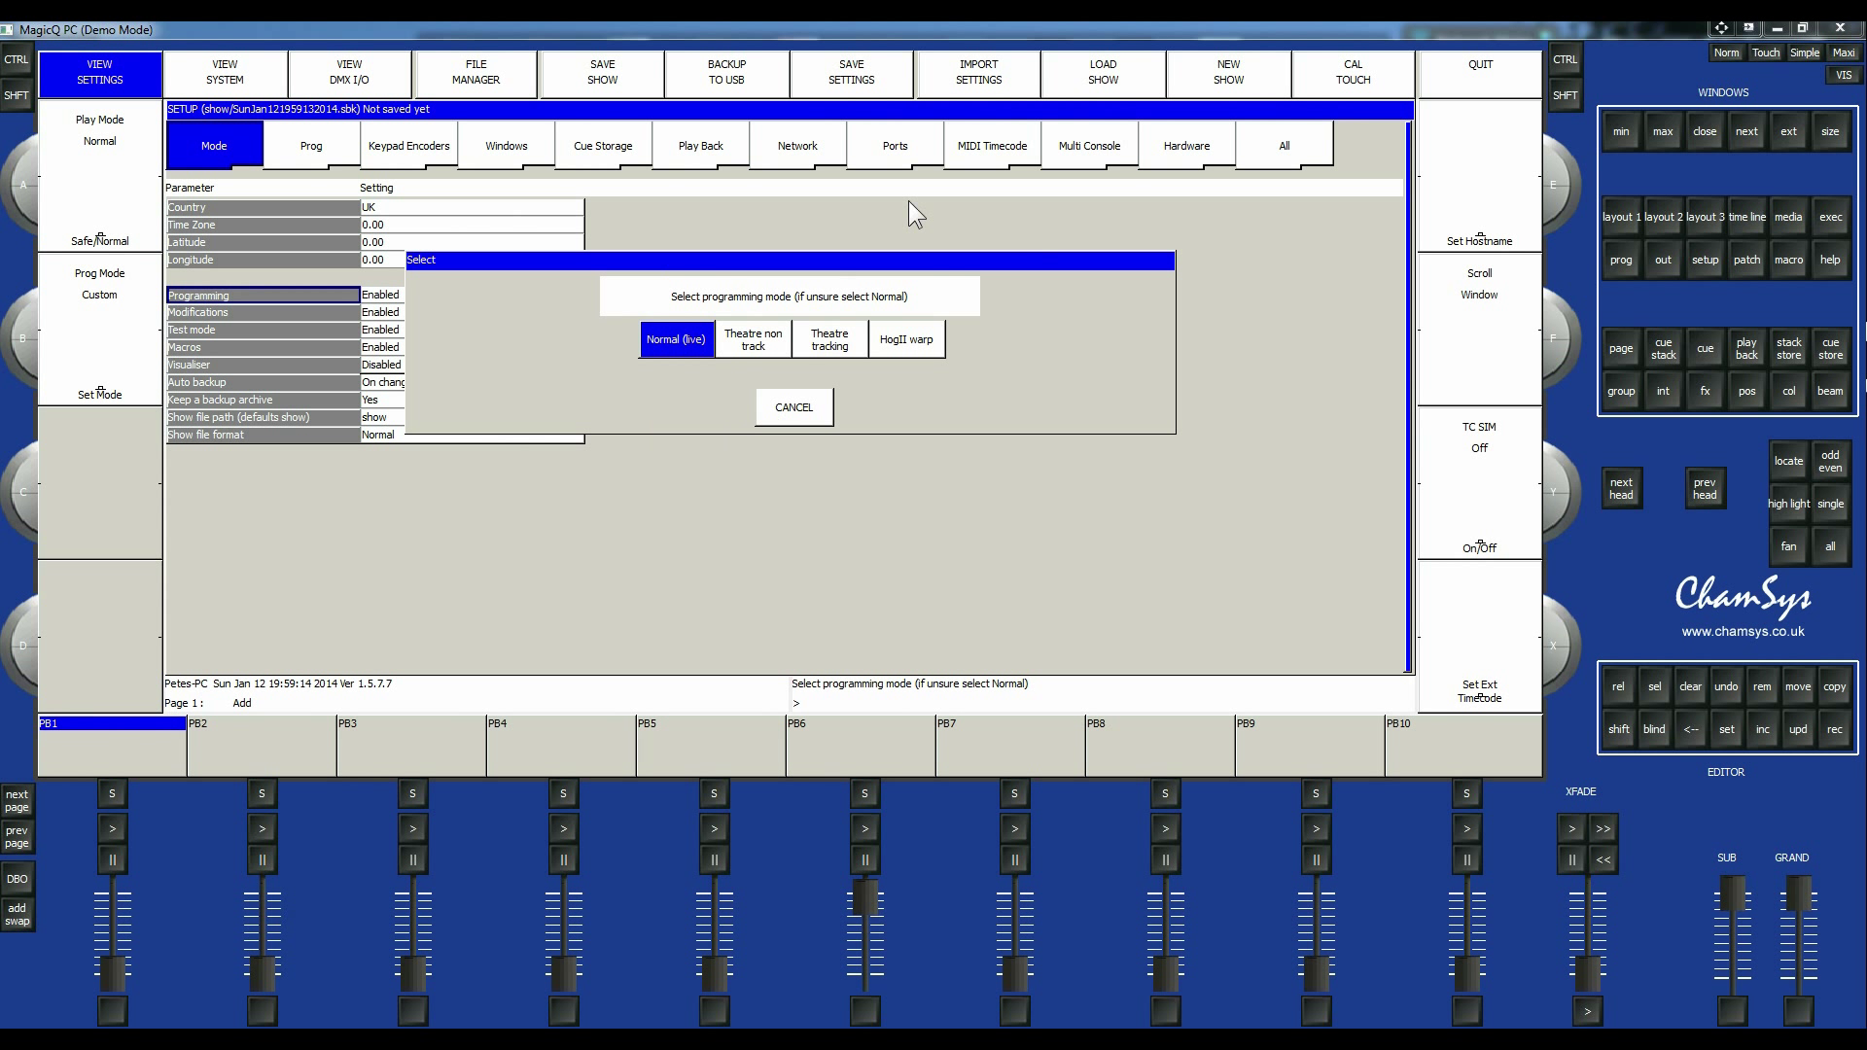
mouse_move(906, 465)
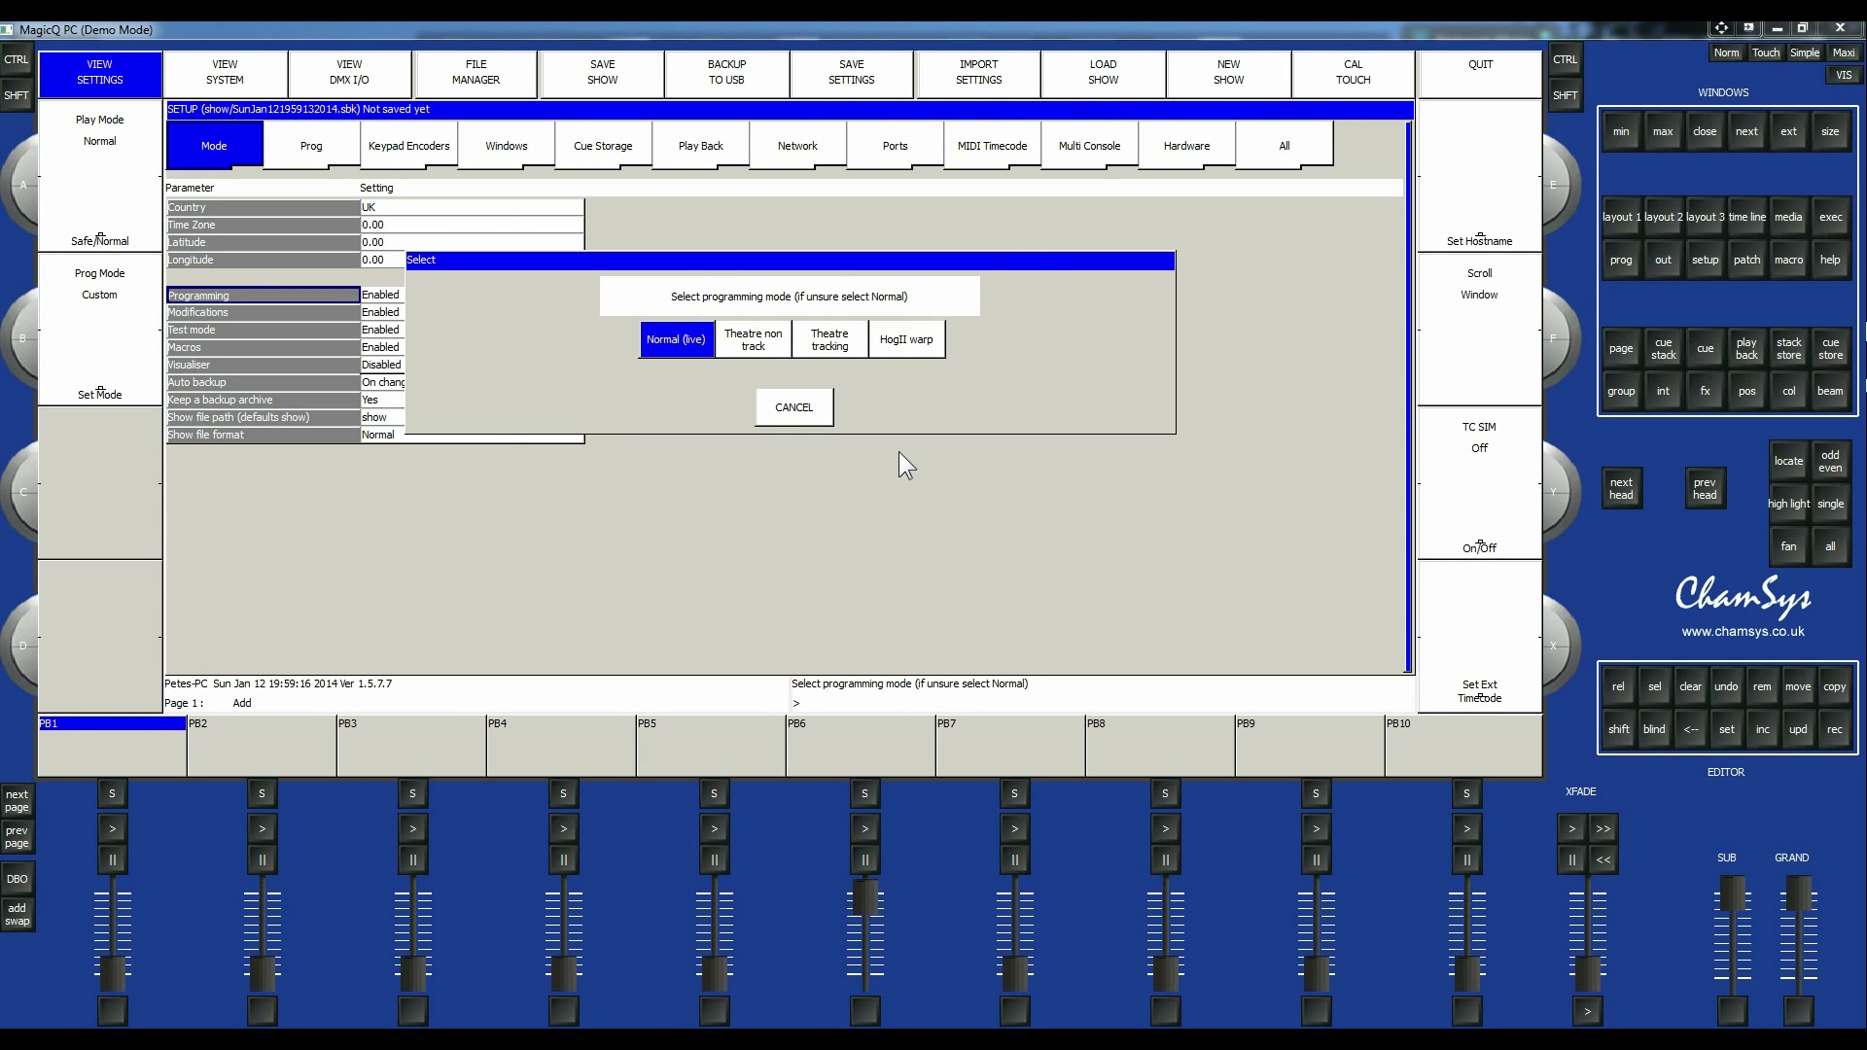
mouse_move(739, 374)
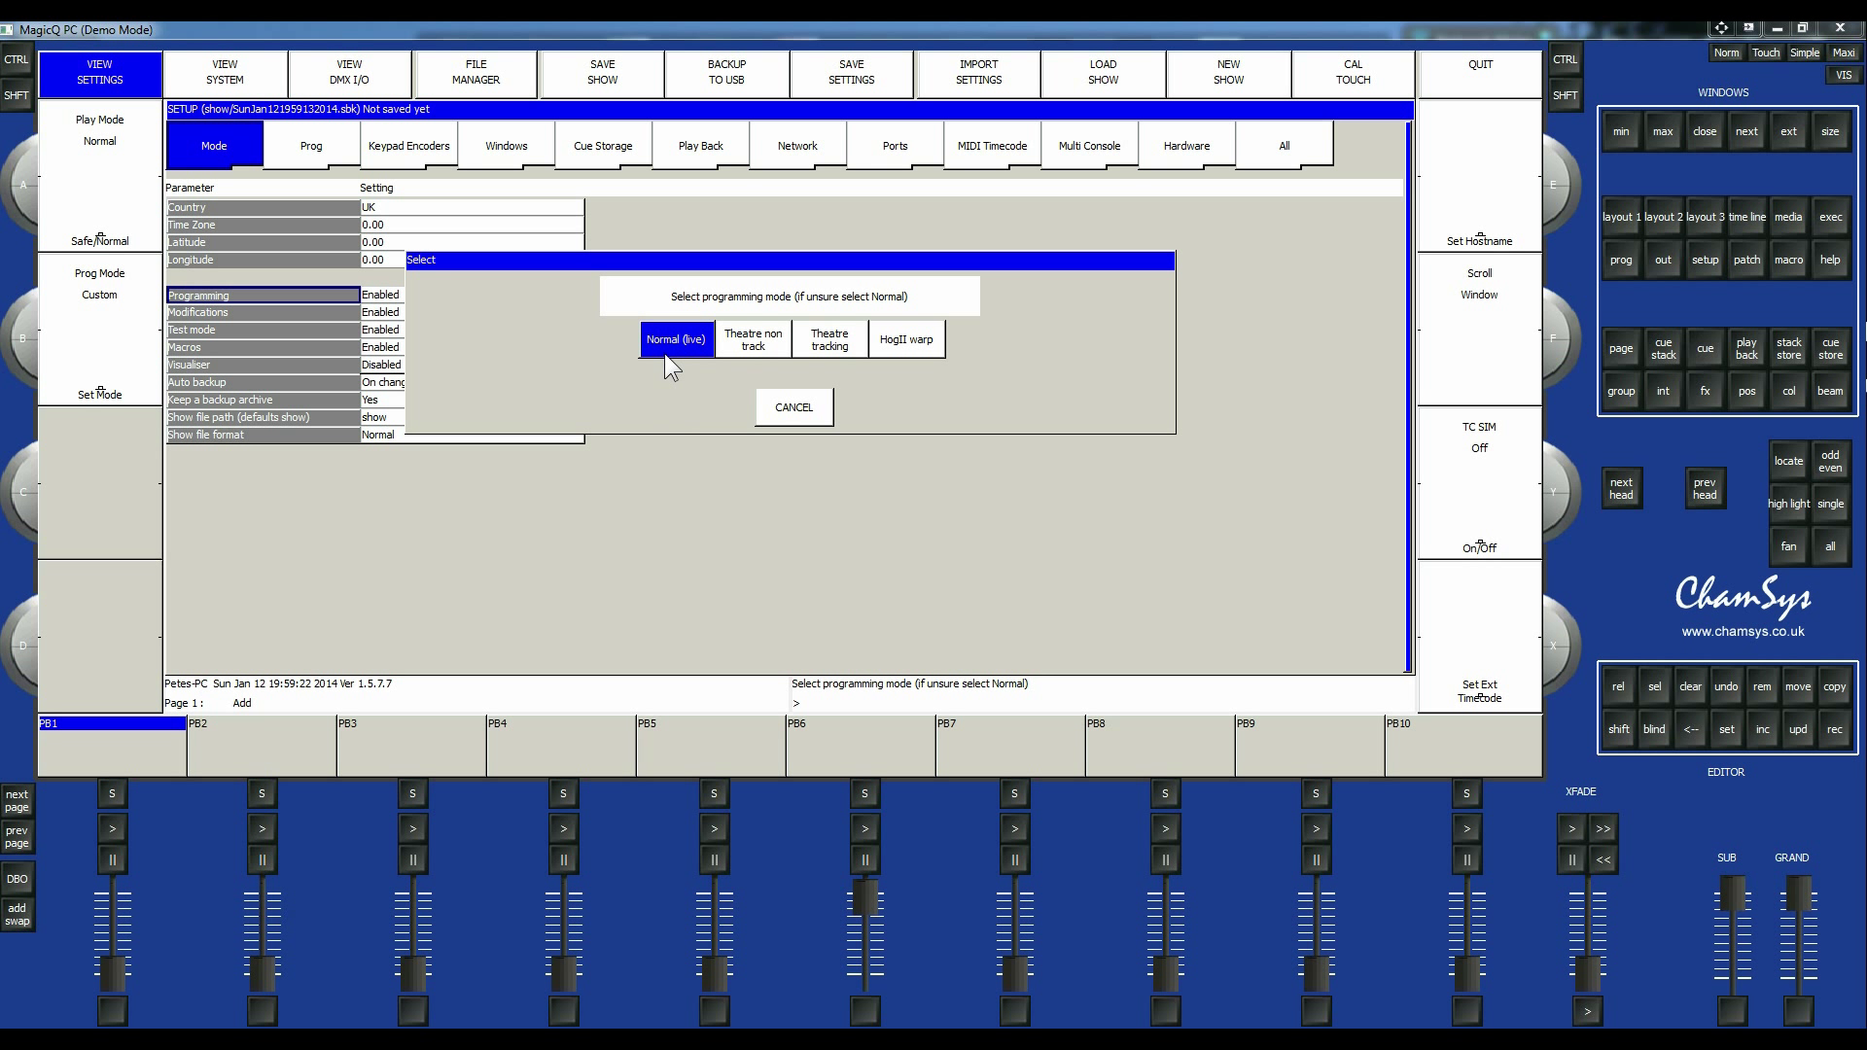
mouse_move(809, 342)
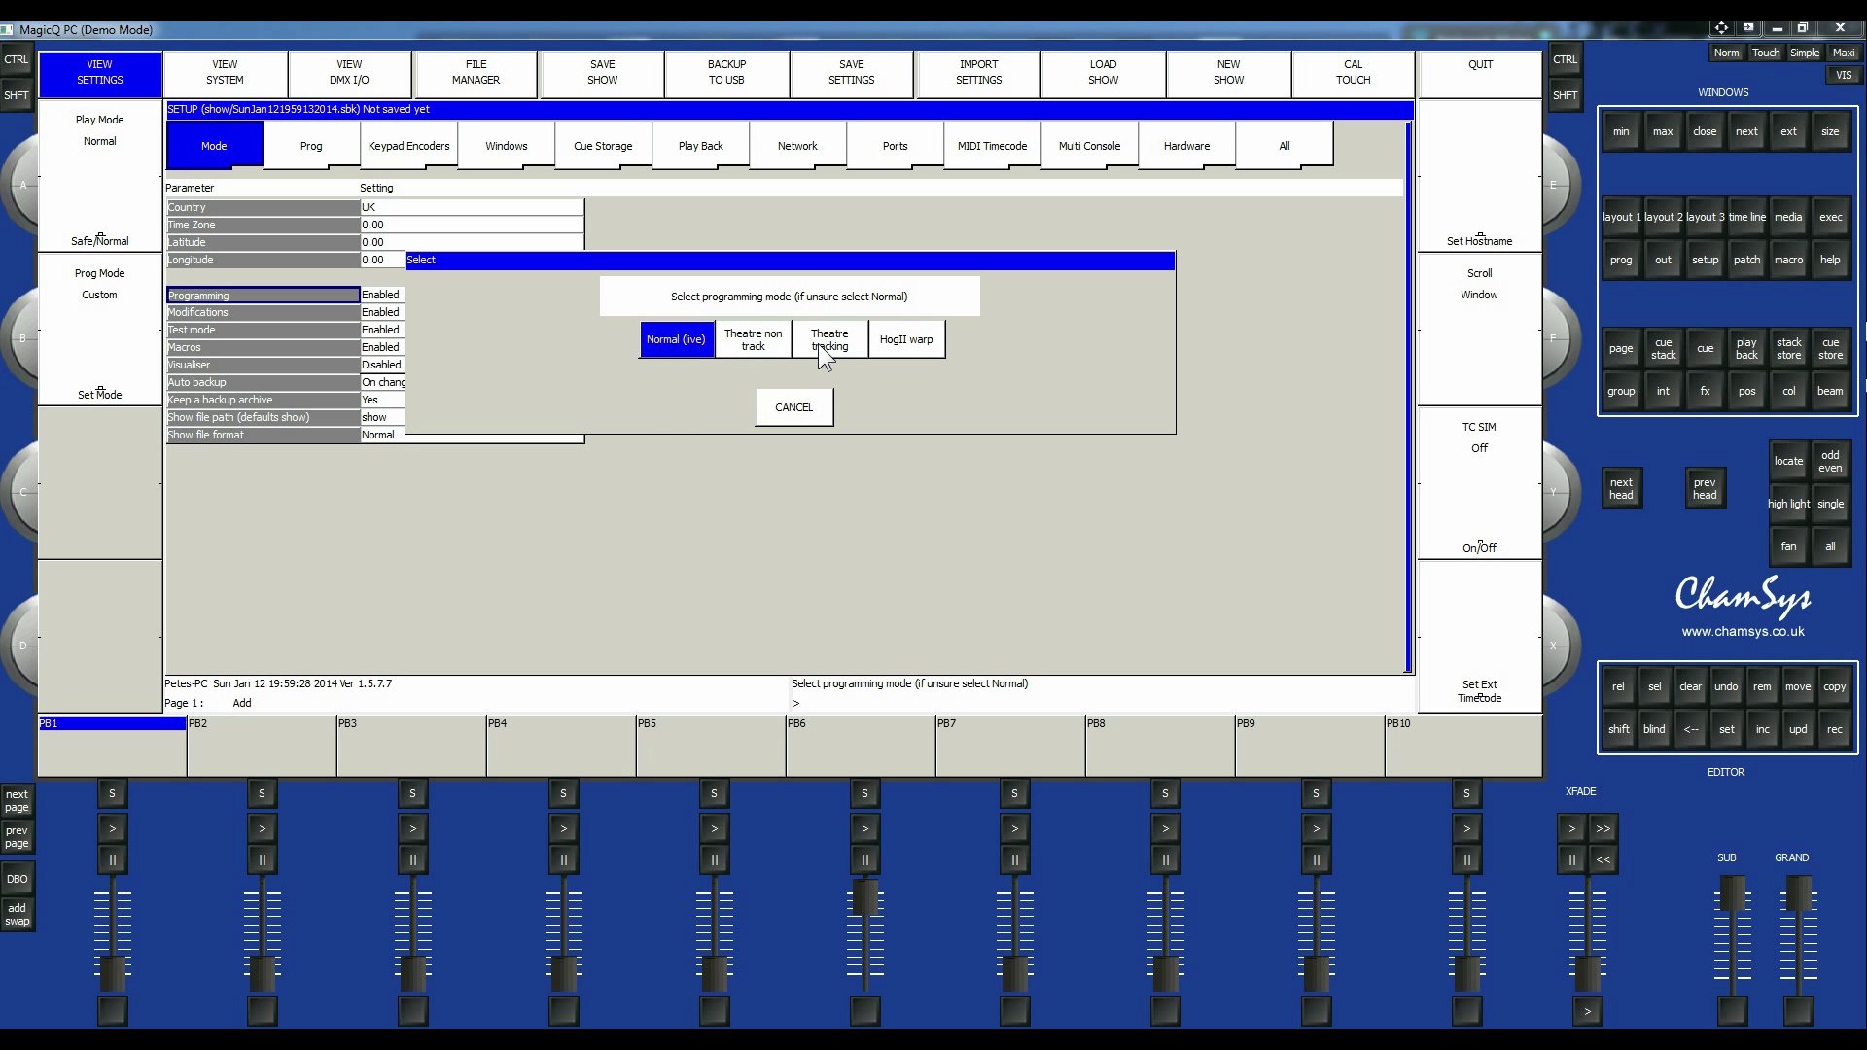
mouse_move(877, 425)
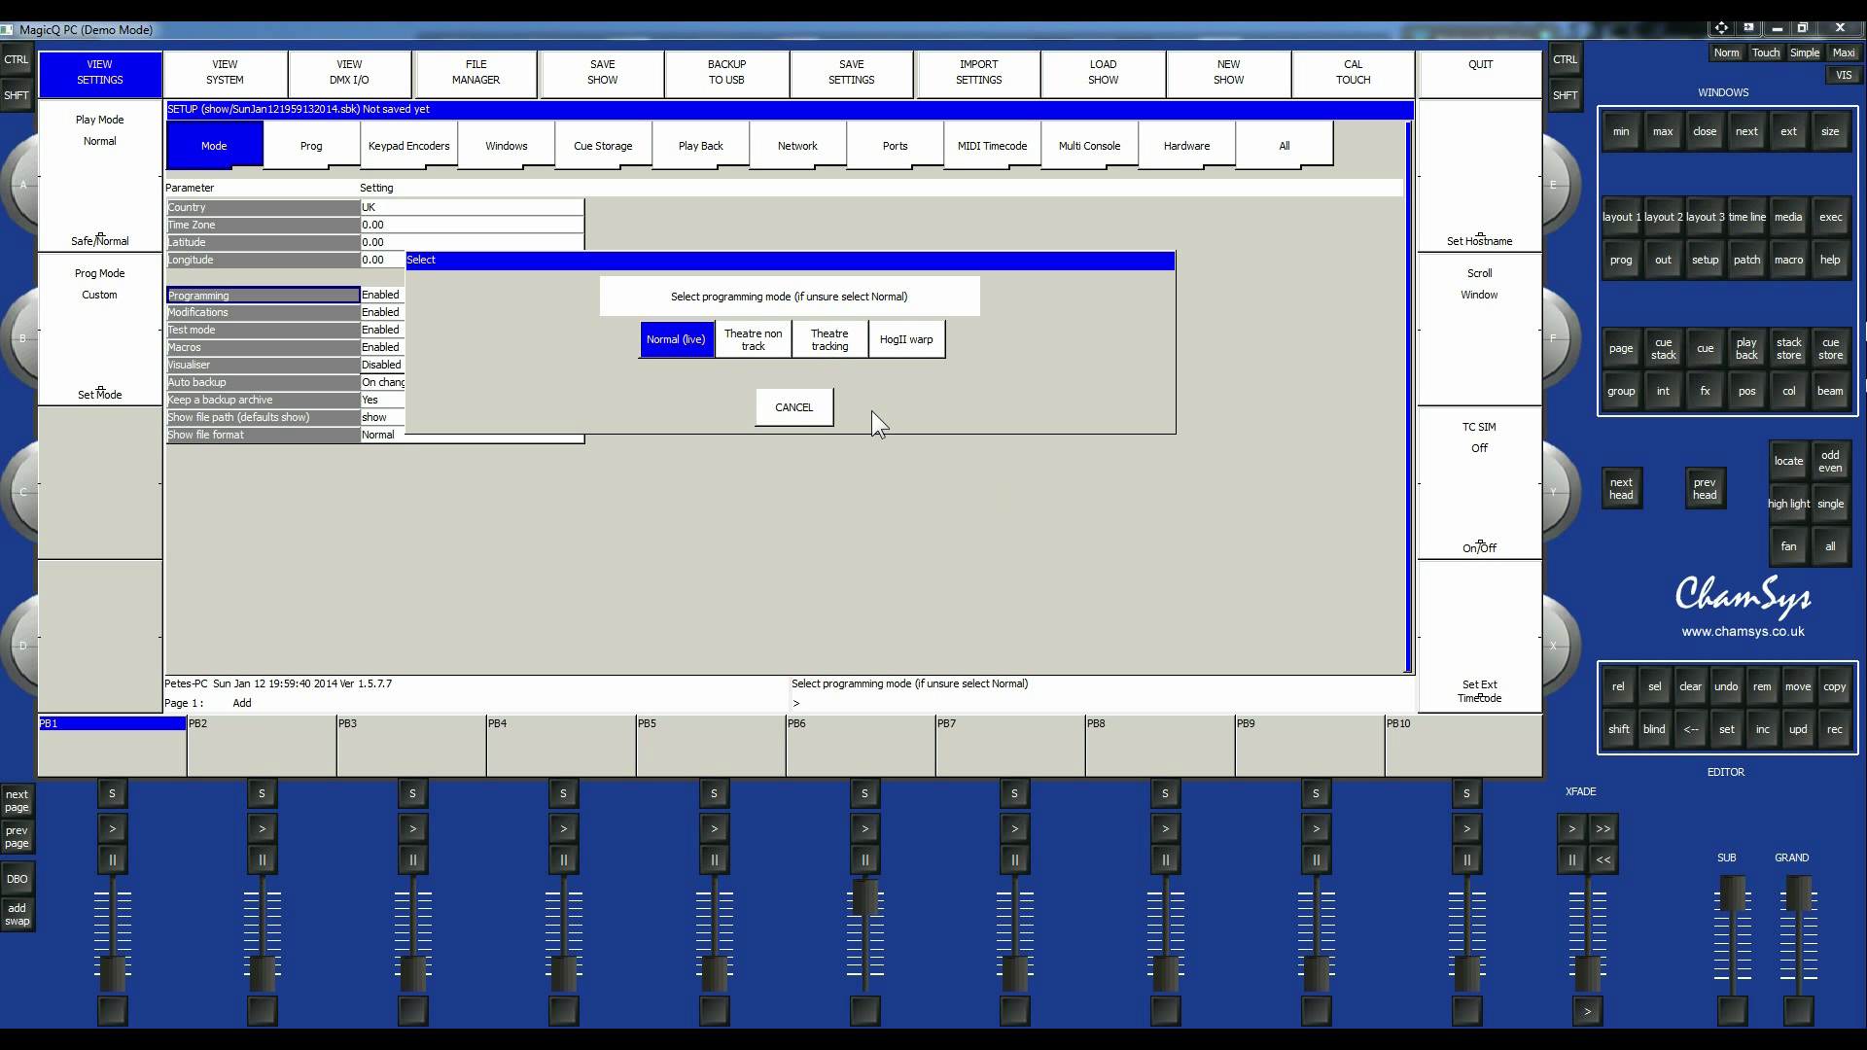
mouse_move(903, 390)
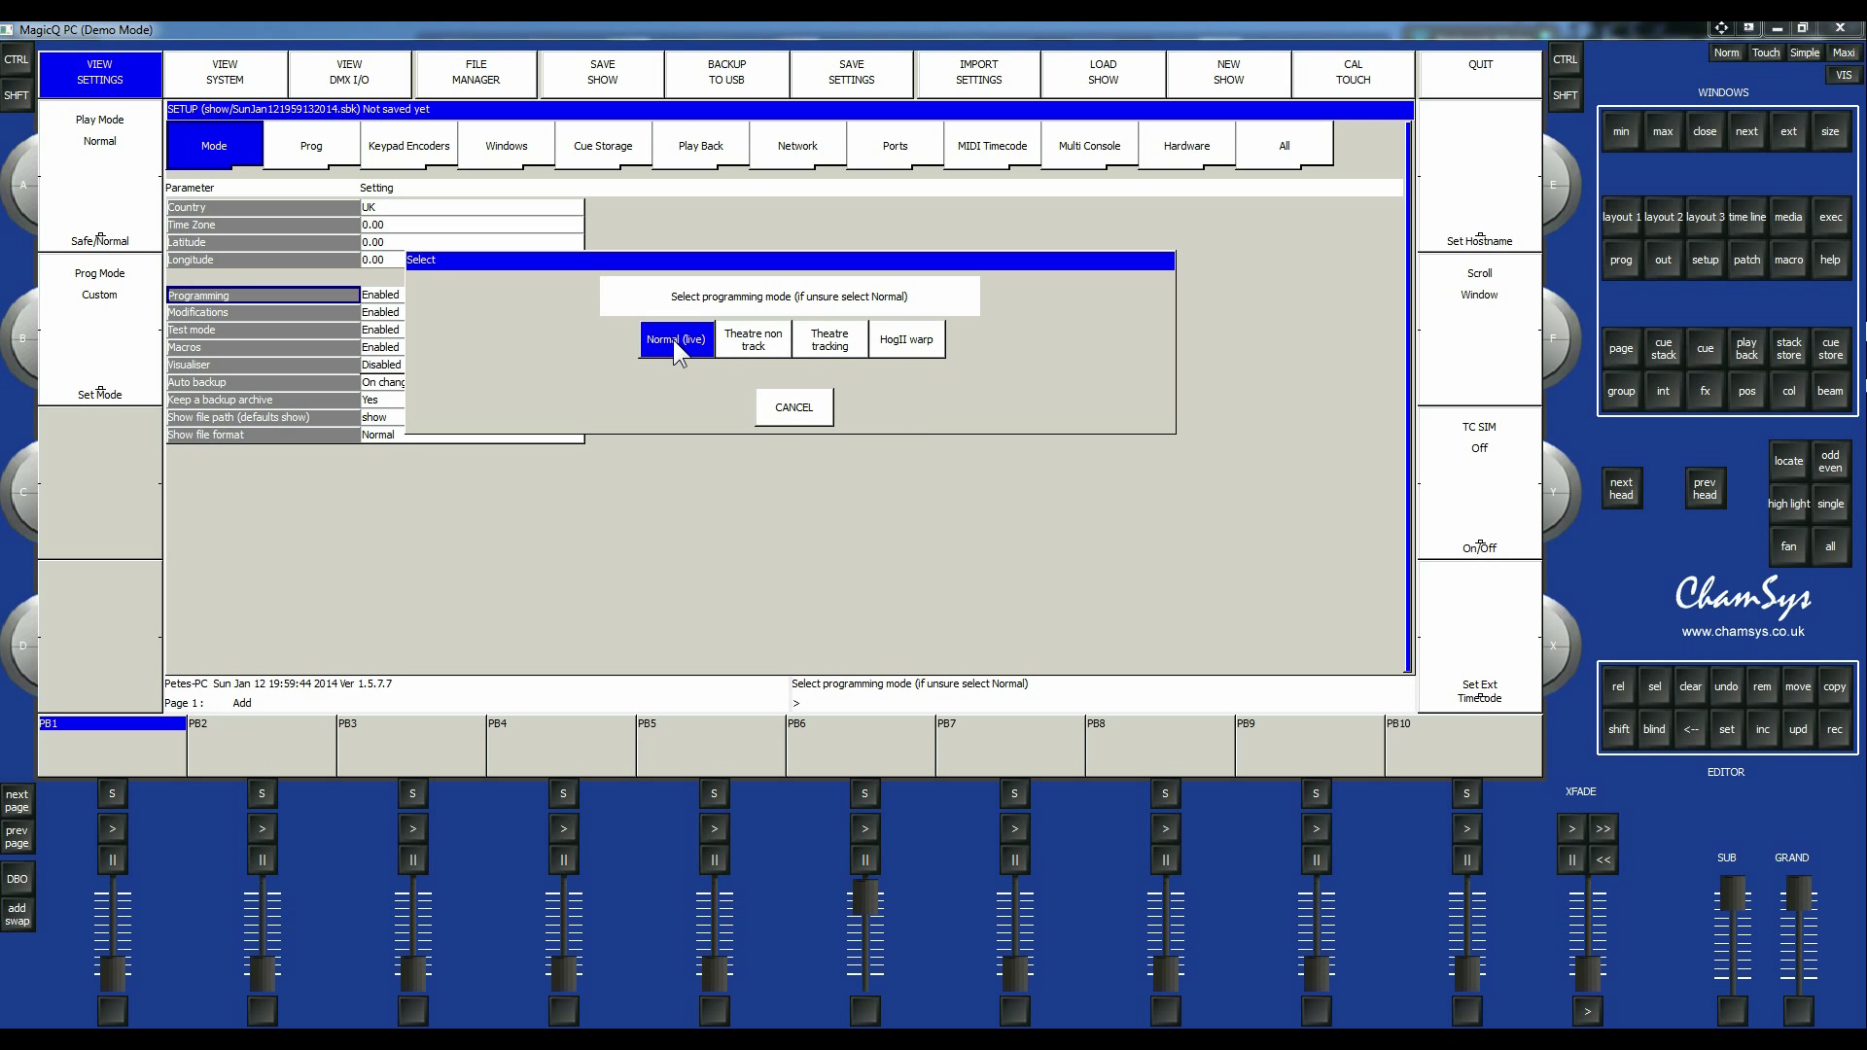
left_click(675, 338)
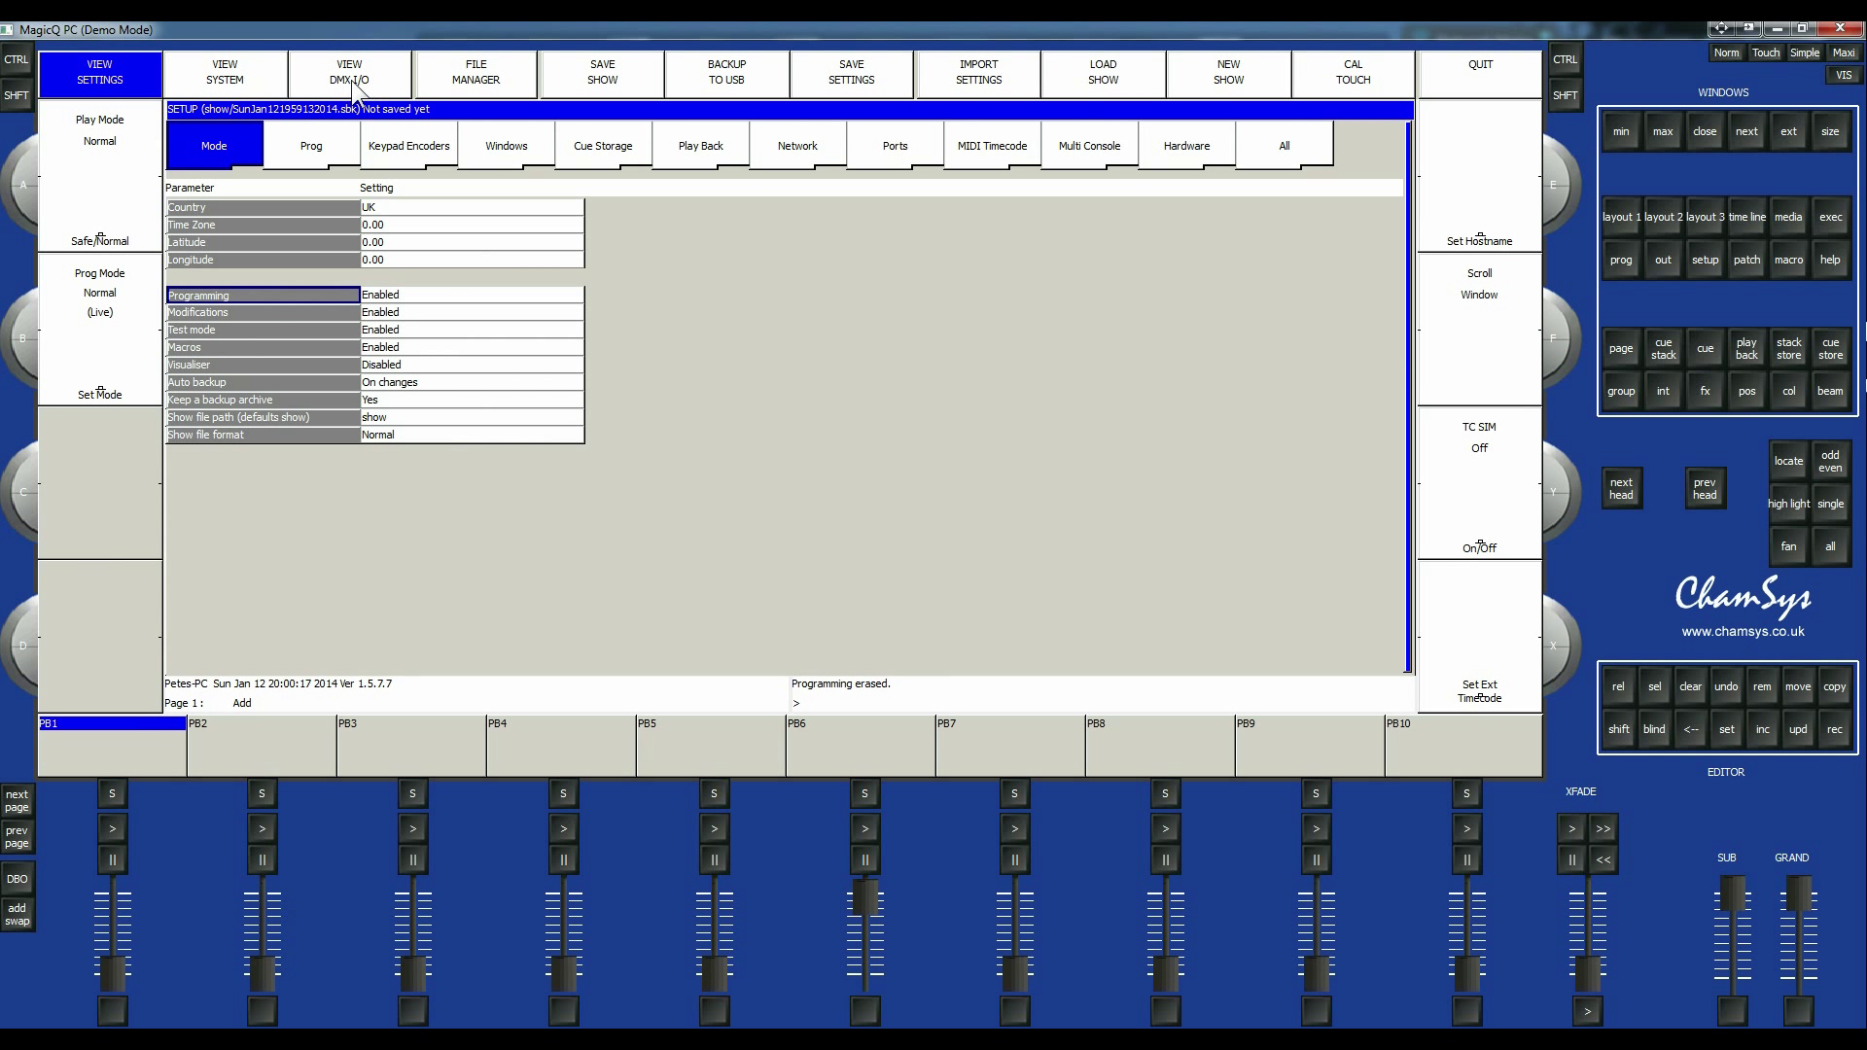
mouse_move(330, 173)
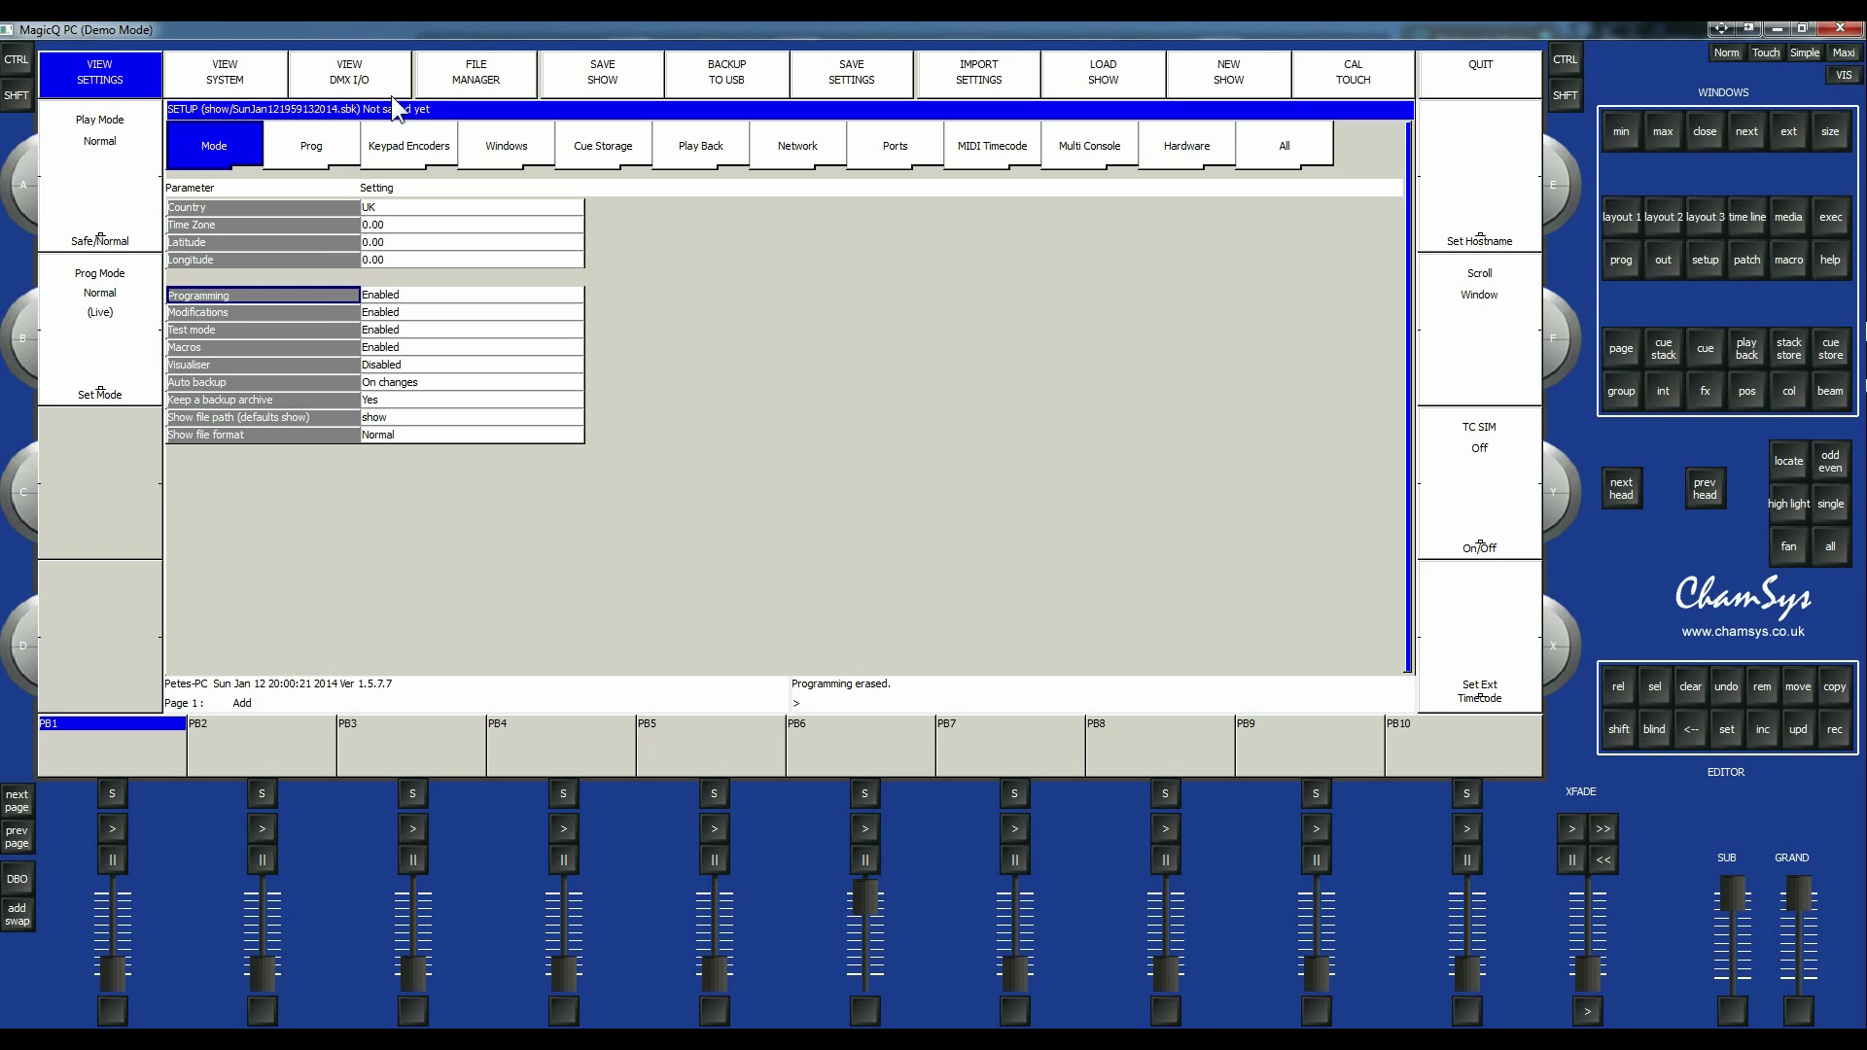
Show the DMX I/O universe table from the Setup window.
left_click(348, 72)
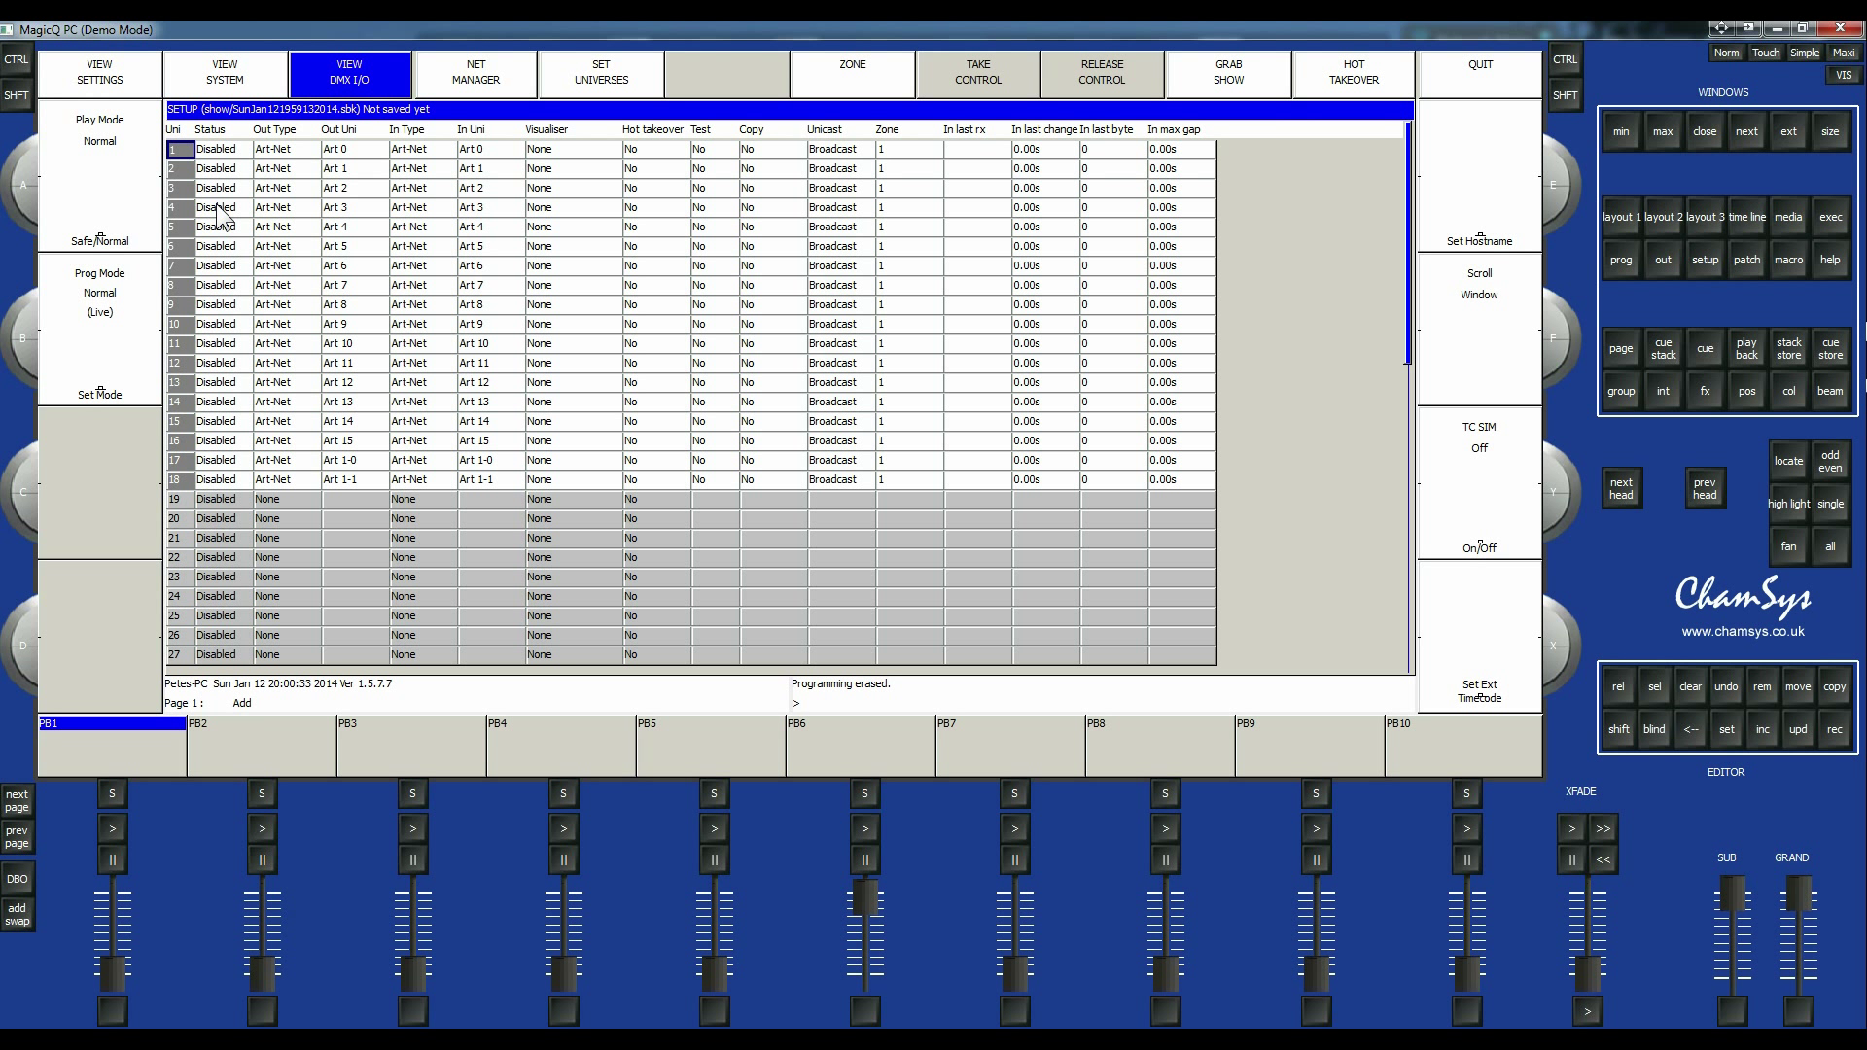
mouse_move(253, 167)
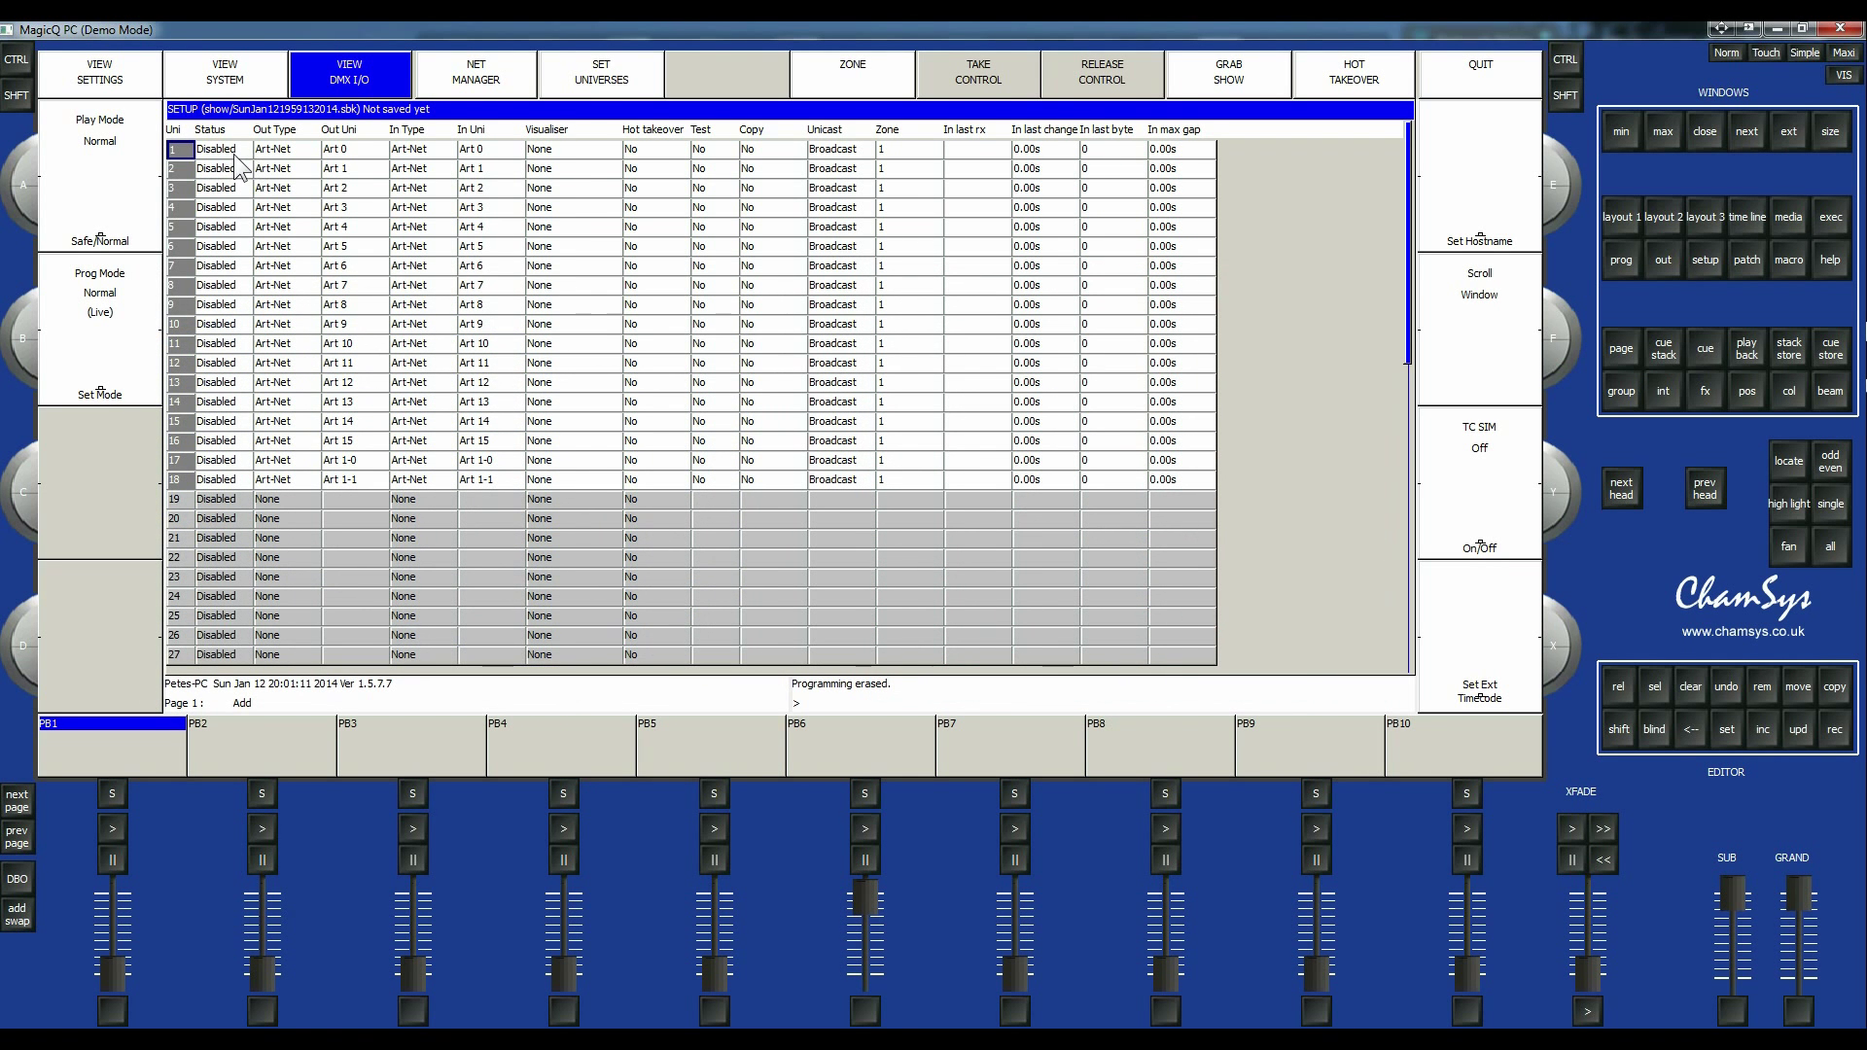
mouse_move(1266, 146)
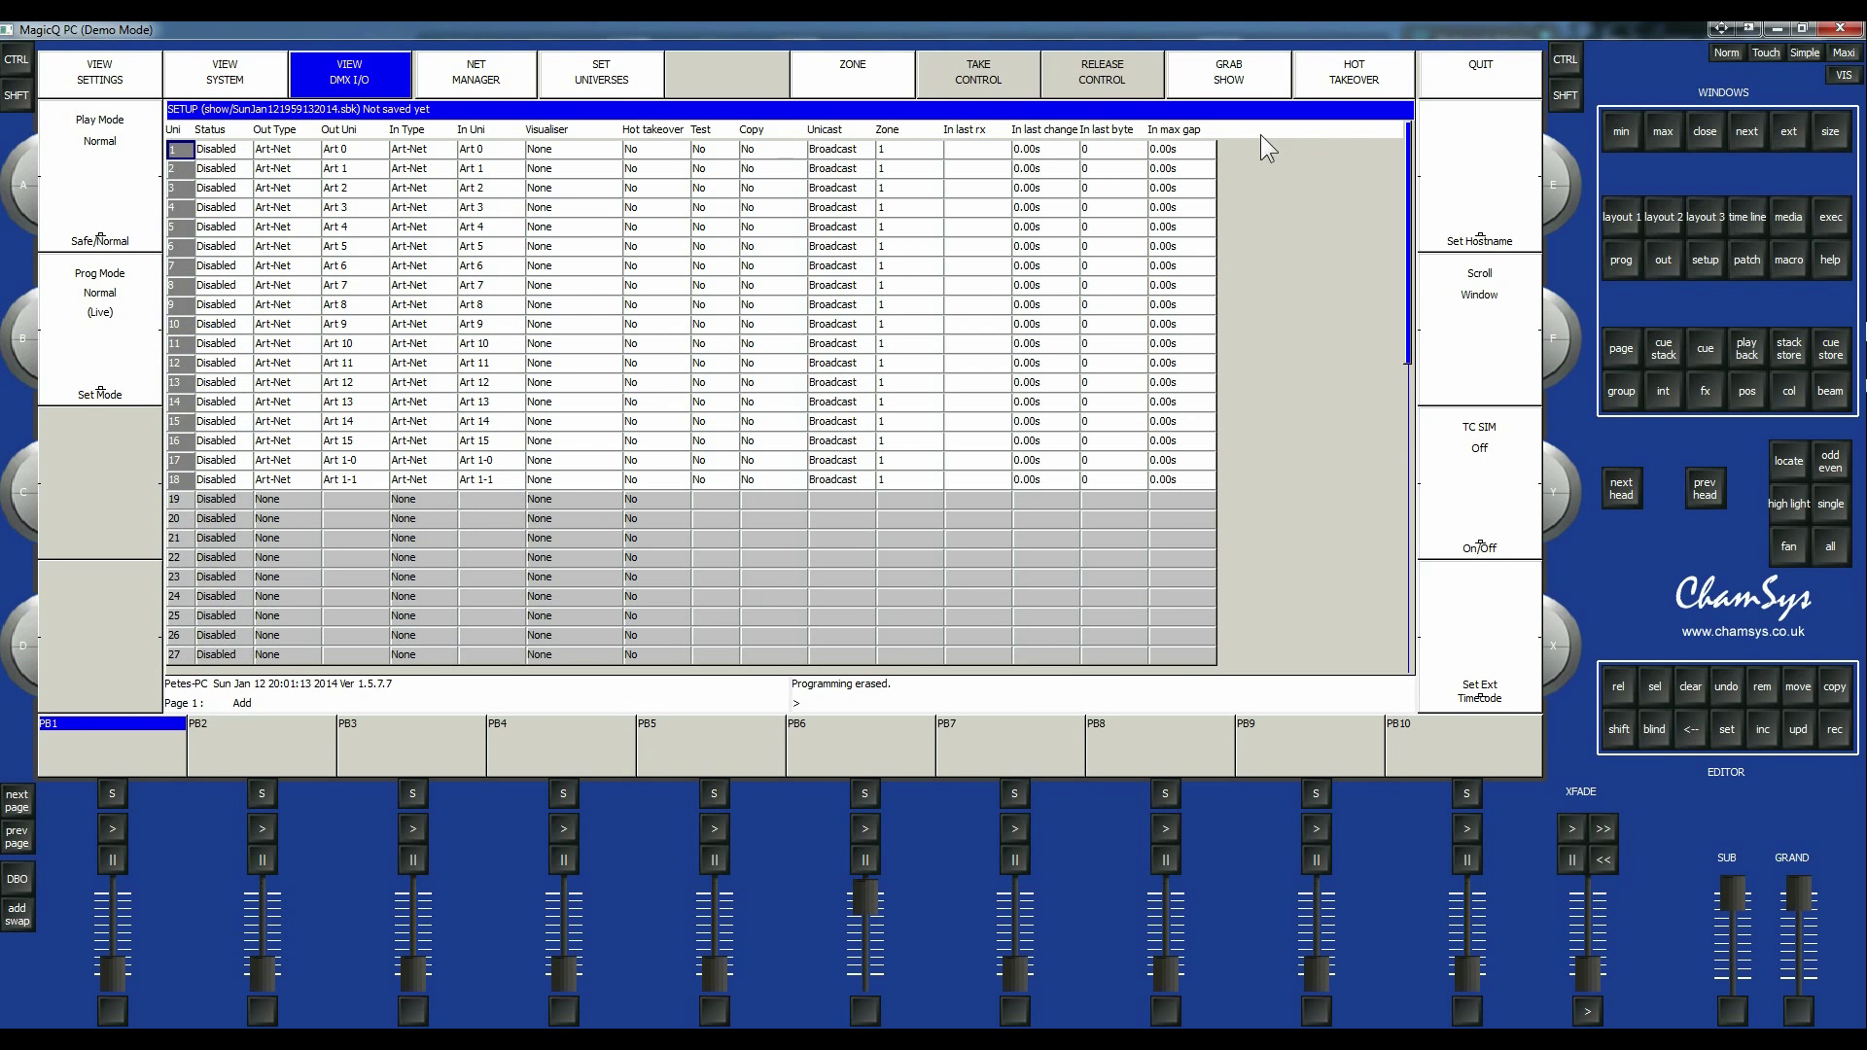
Enable universe 1, allow the firewall prompt, and set its output type to USBDMX.
left_click(216, 150)
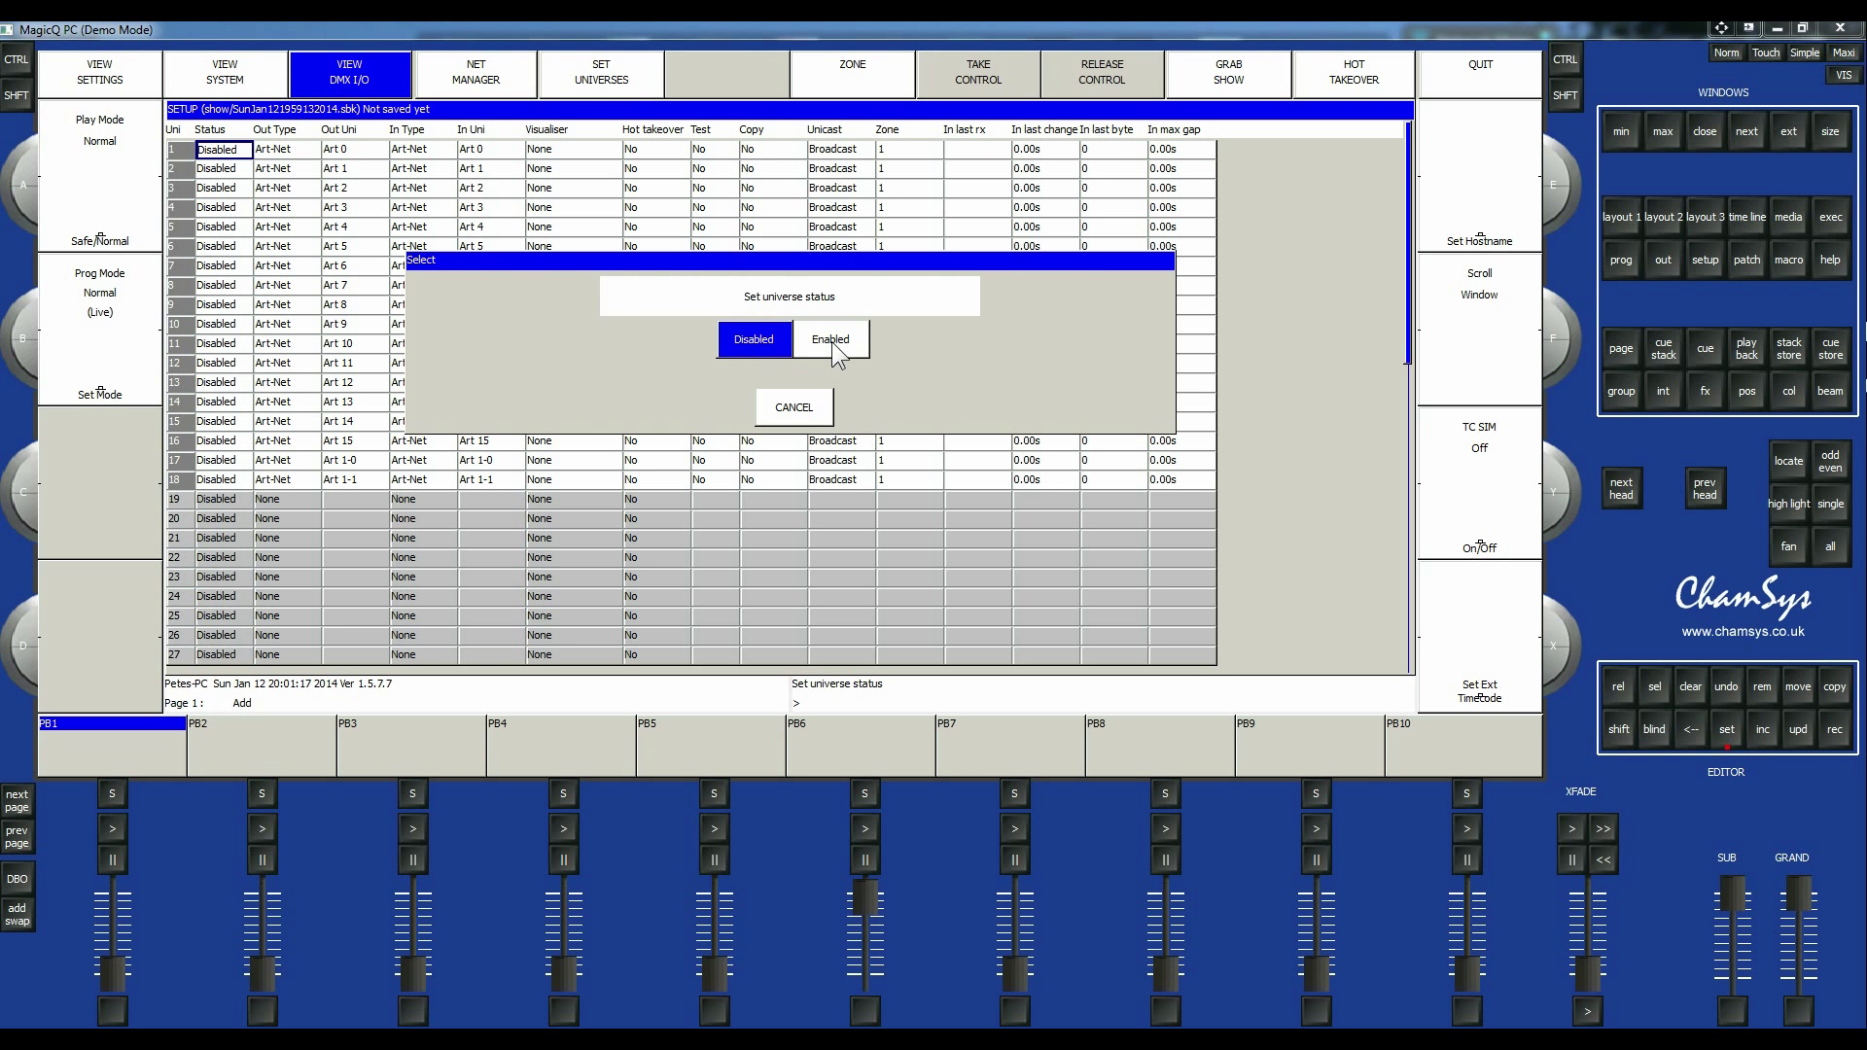
left_click(830, 339)
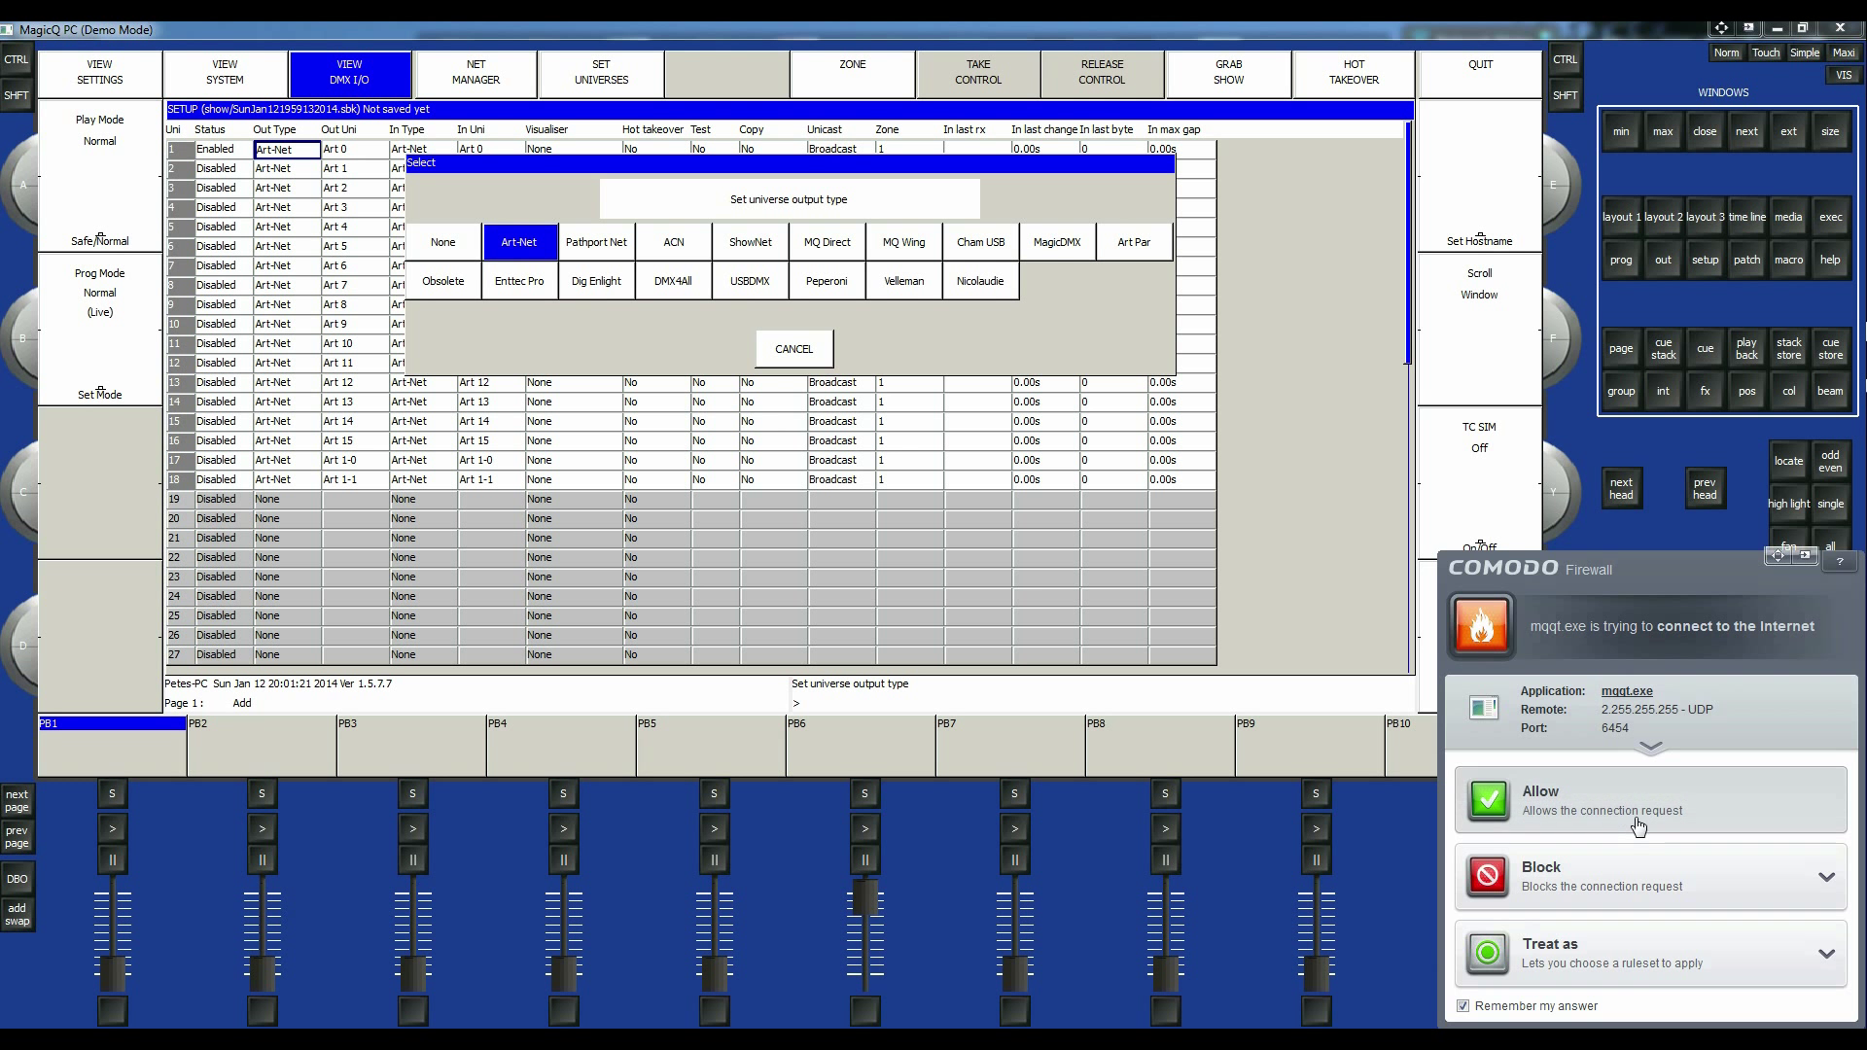
left_click(1649, 797)
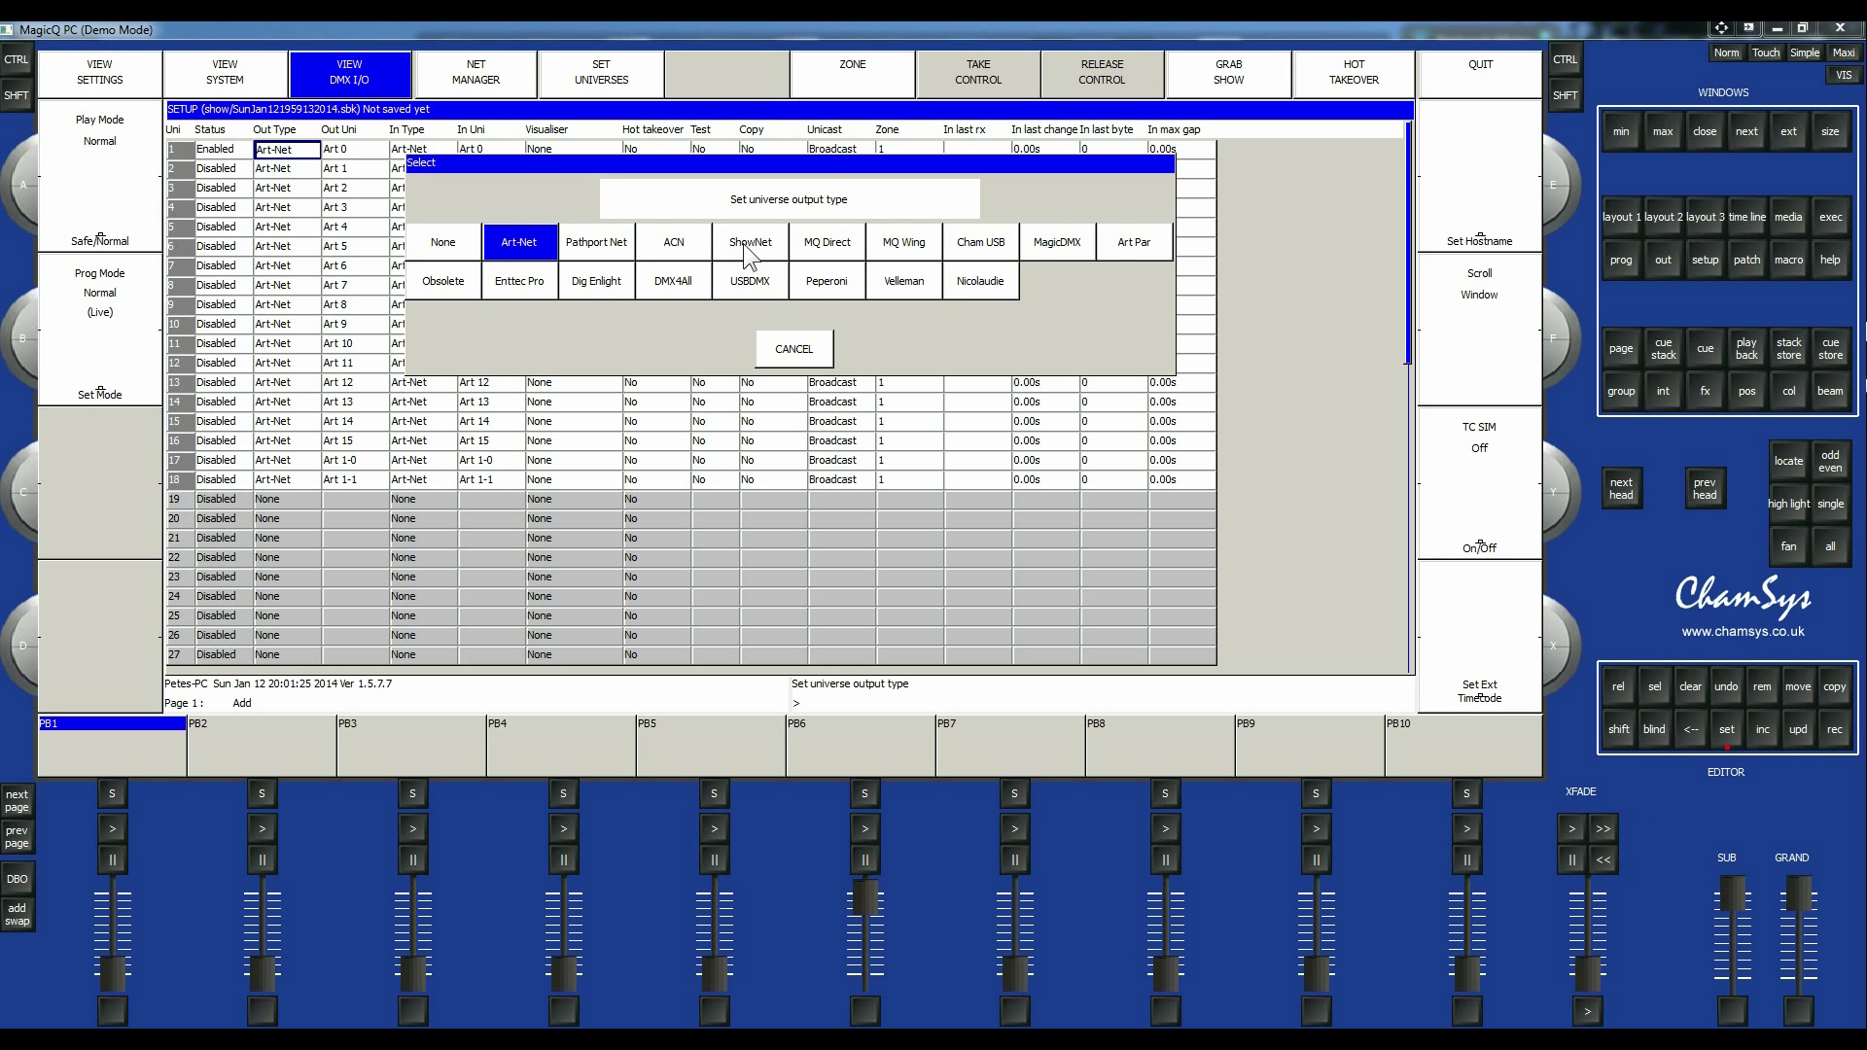
mouse_move(609, 256)
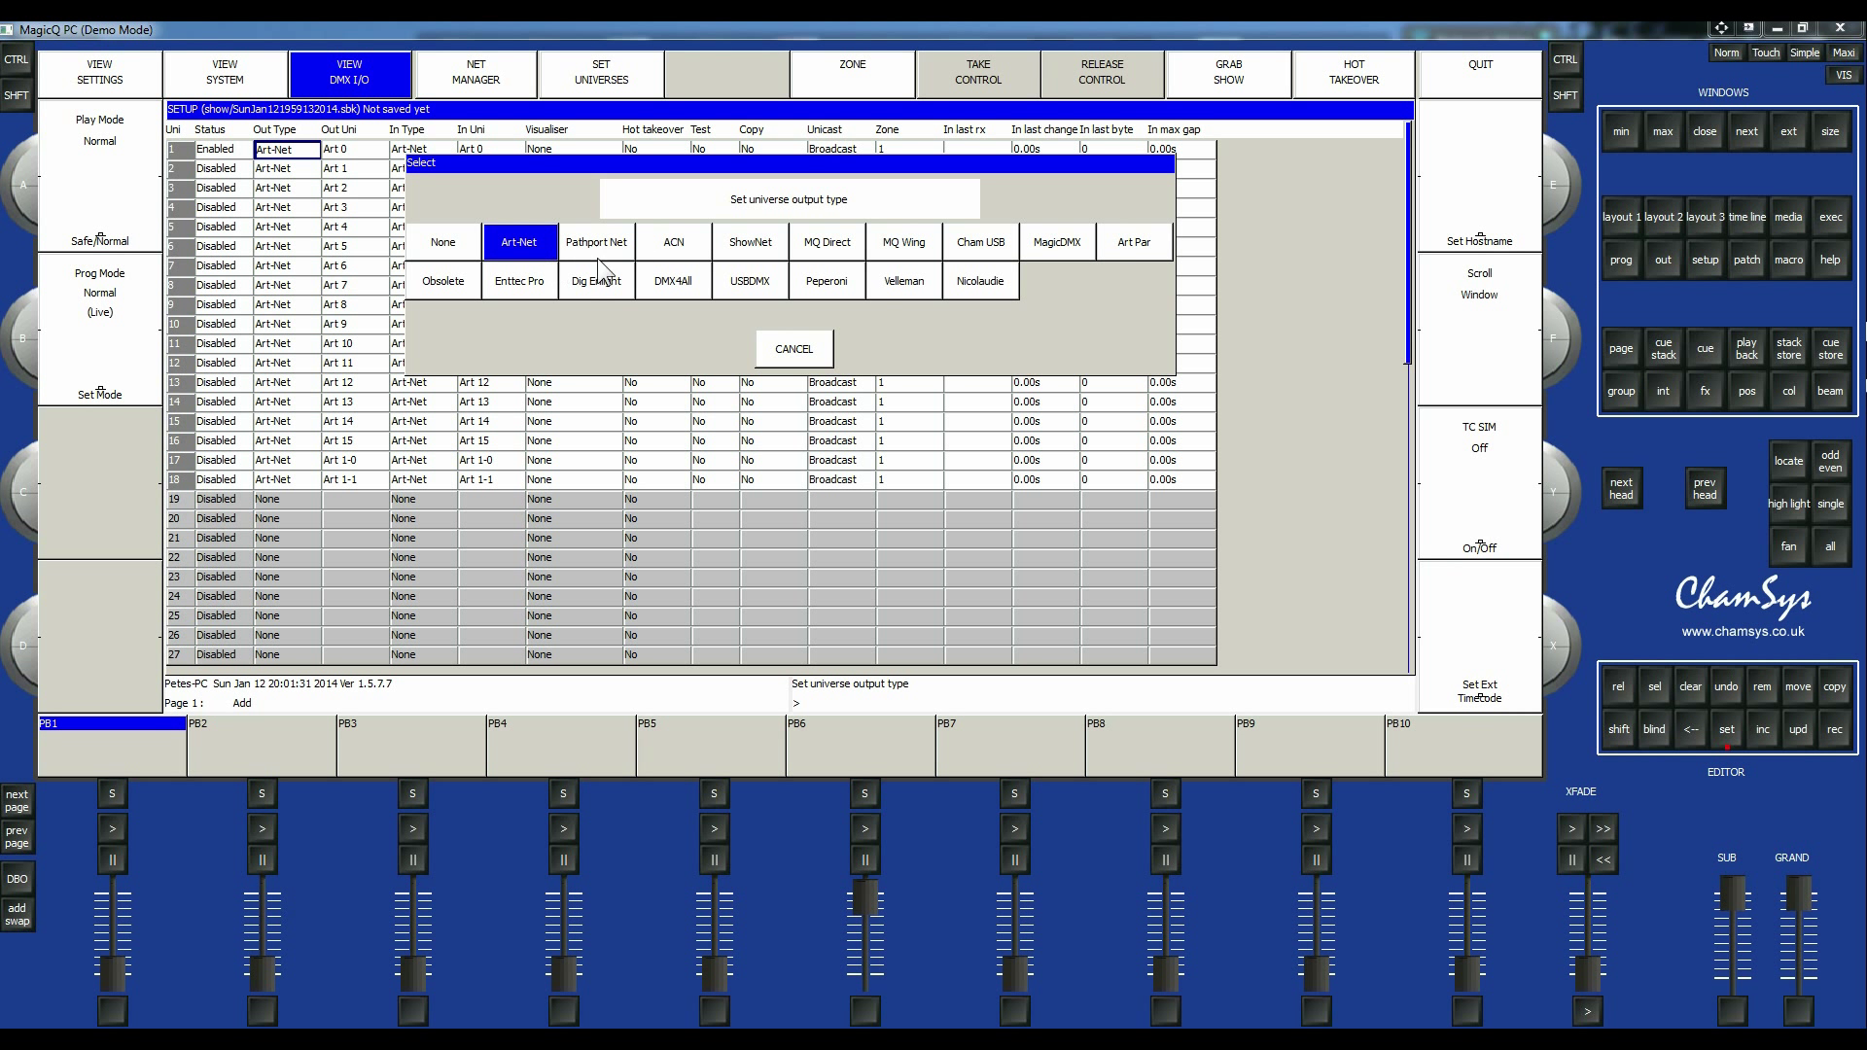
mouse_move(492, 325)
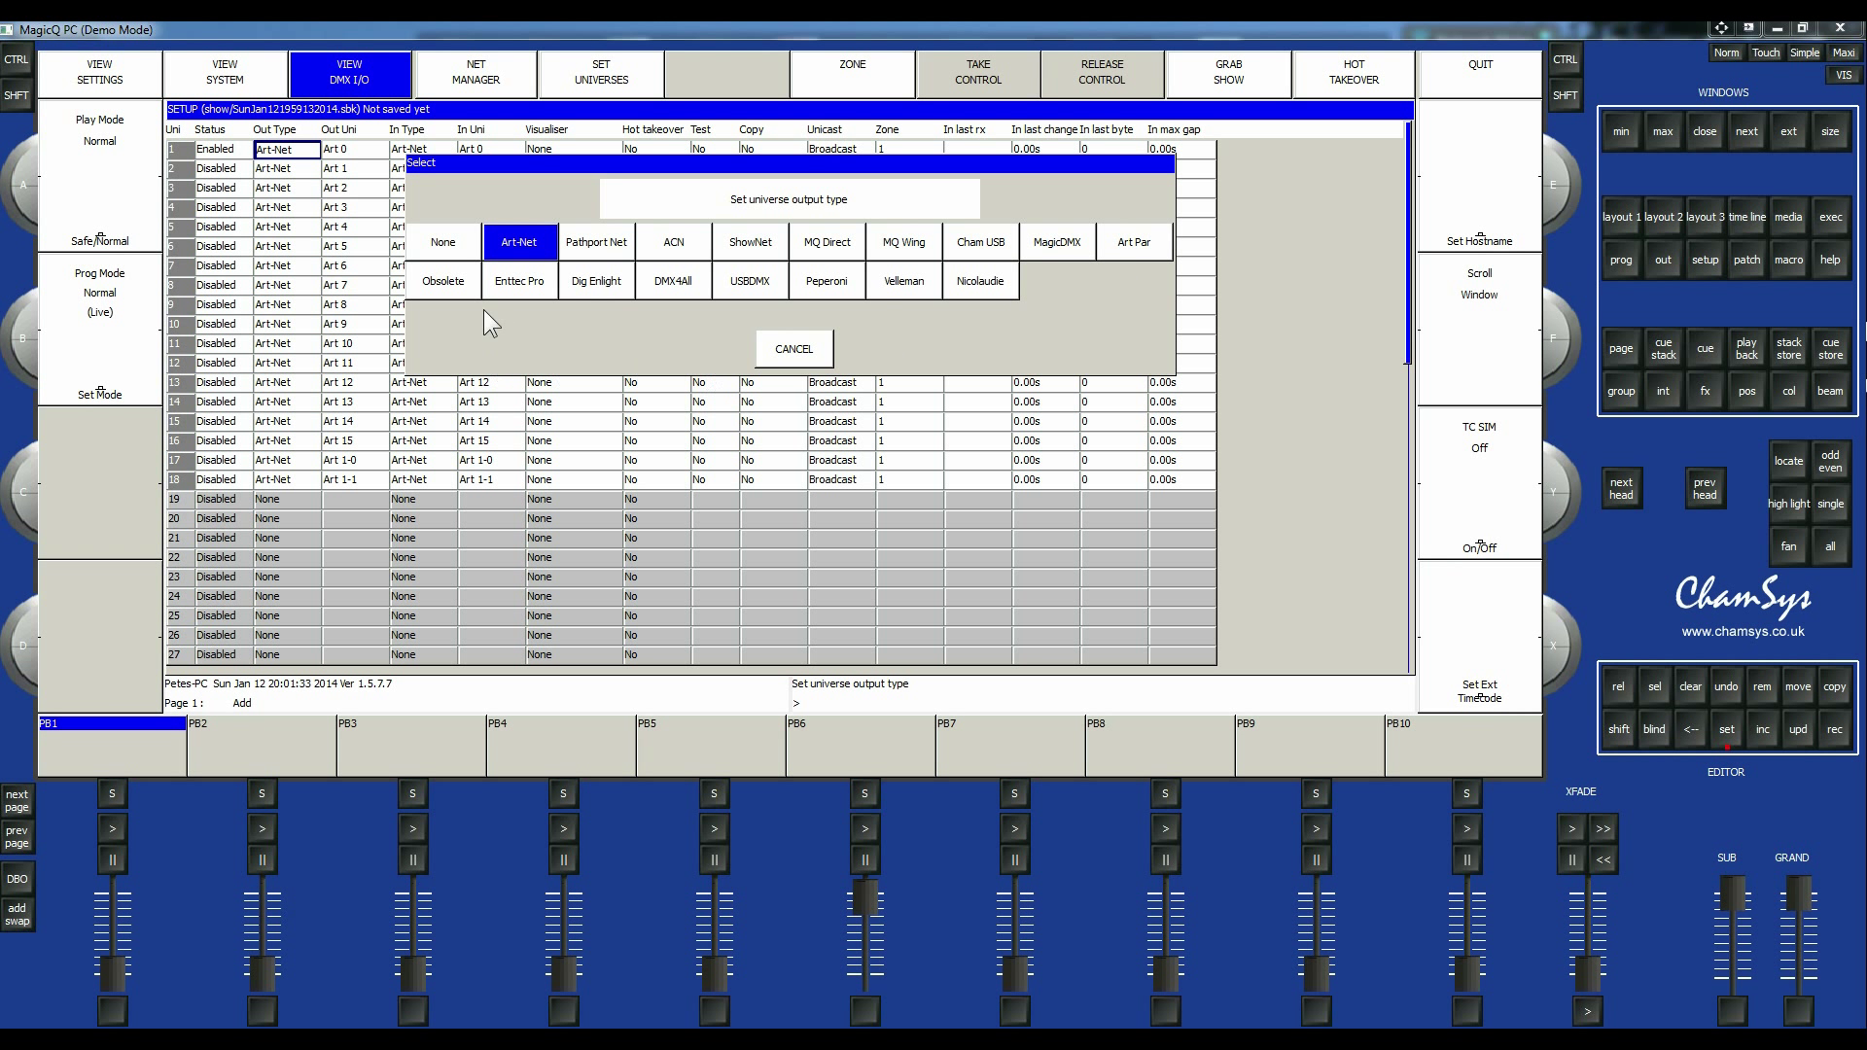
mouse_move(966, 319)
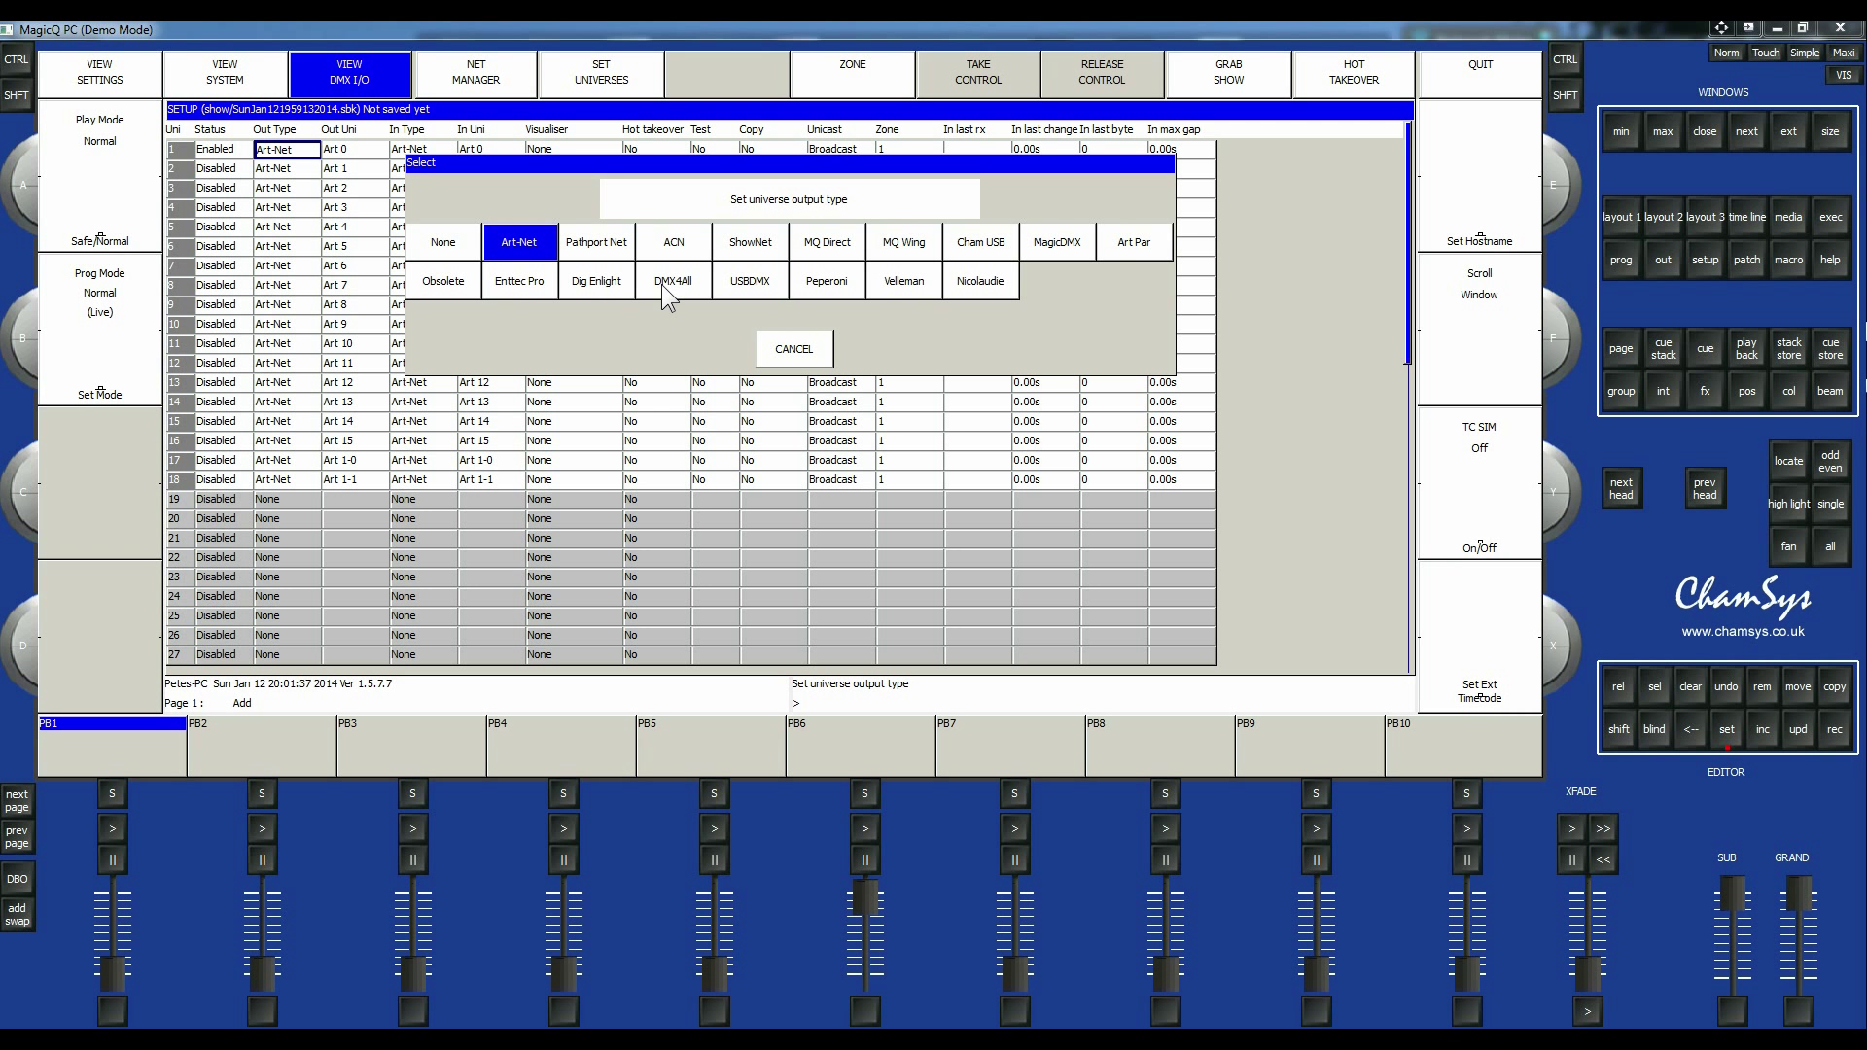
mouse_move(964, 360)
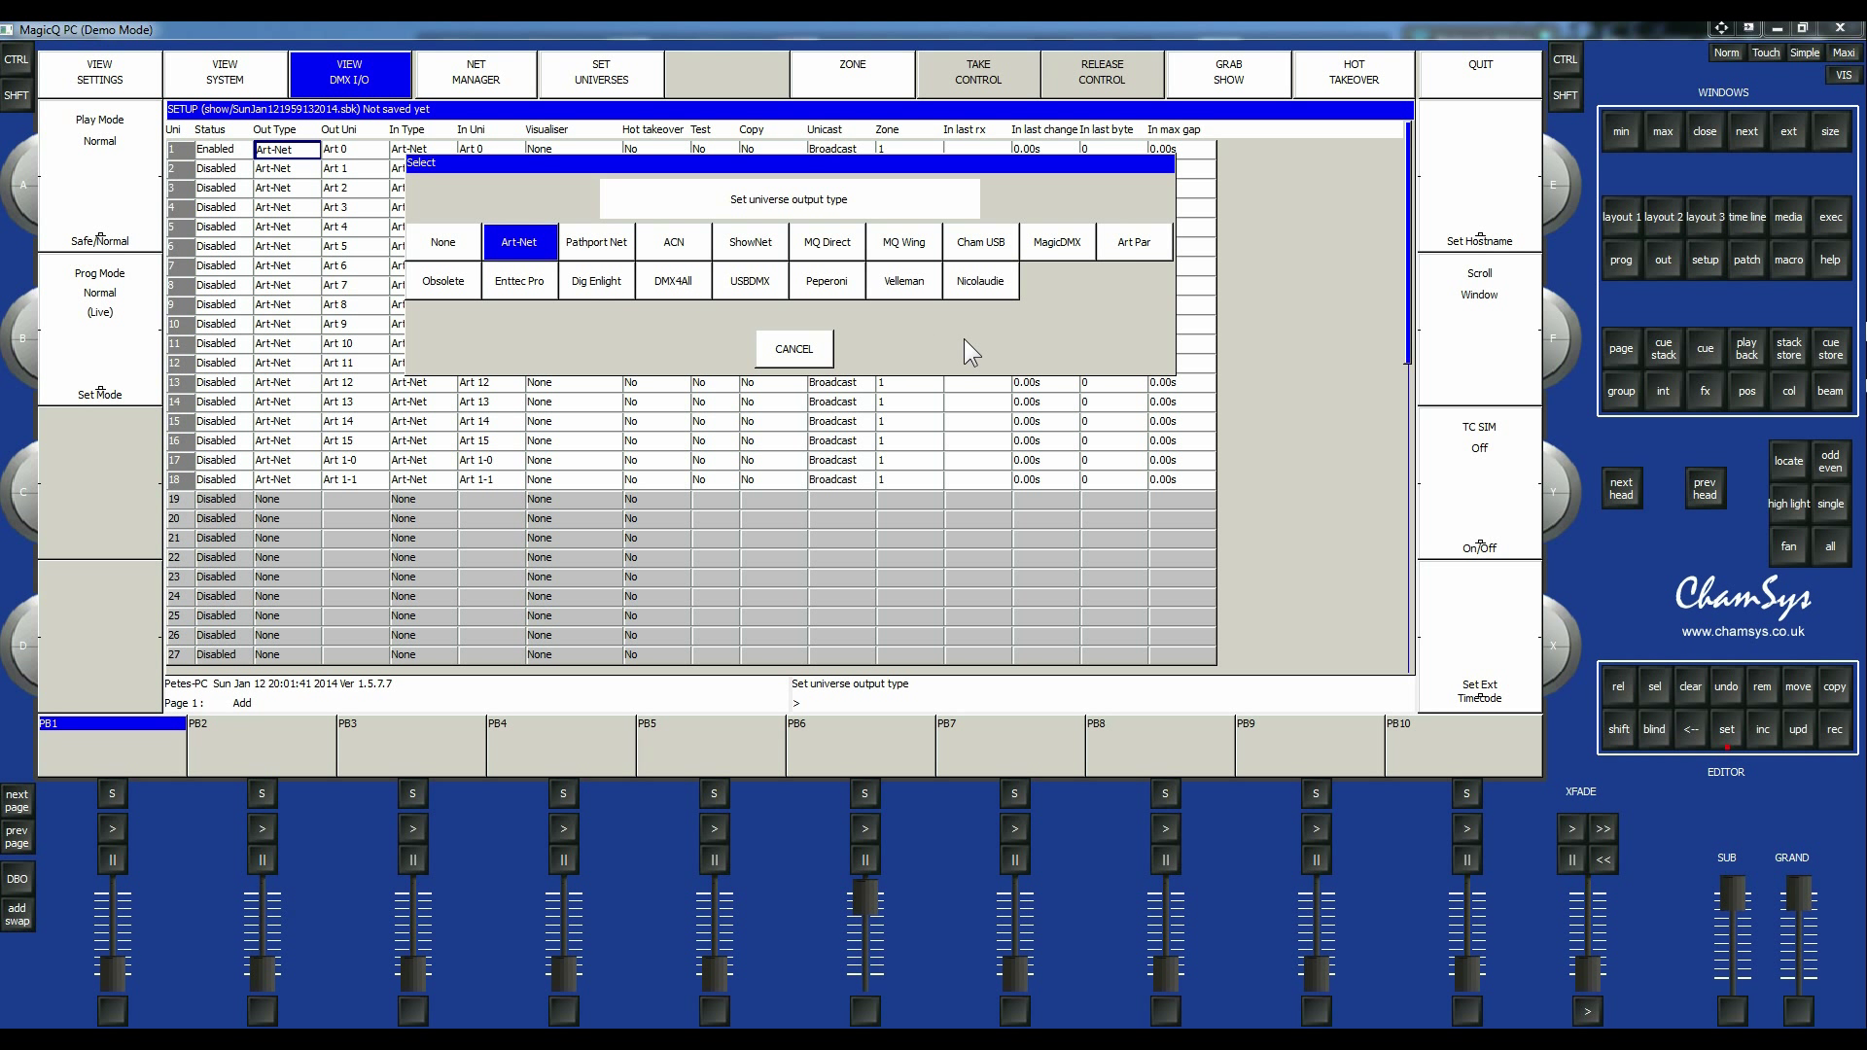
mouse_move(757, 302)
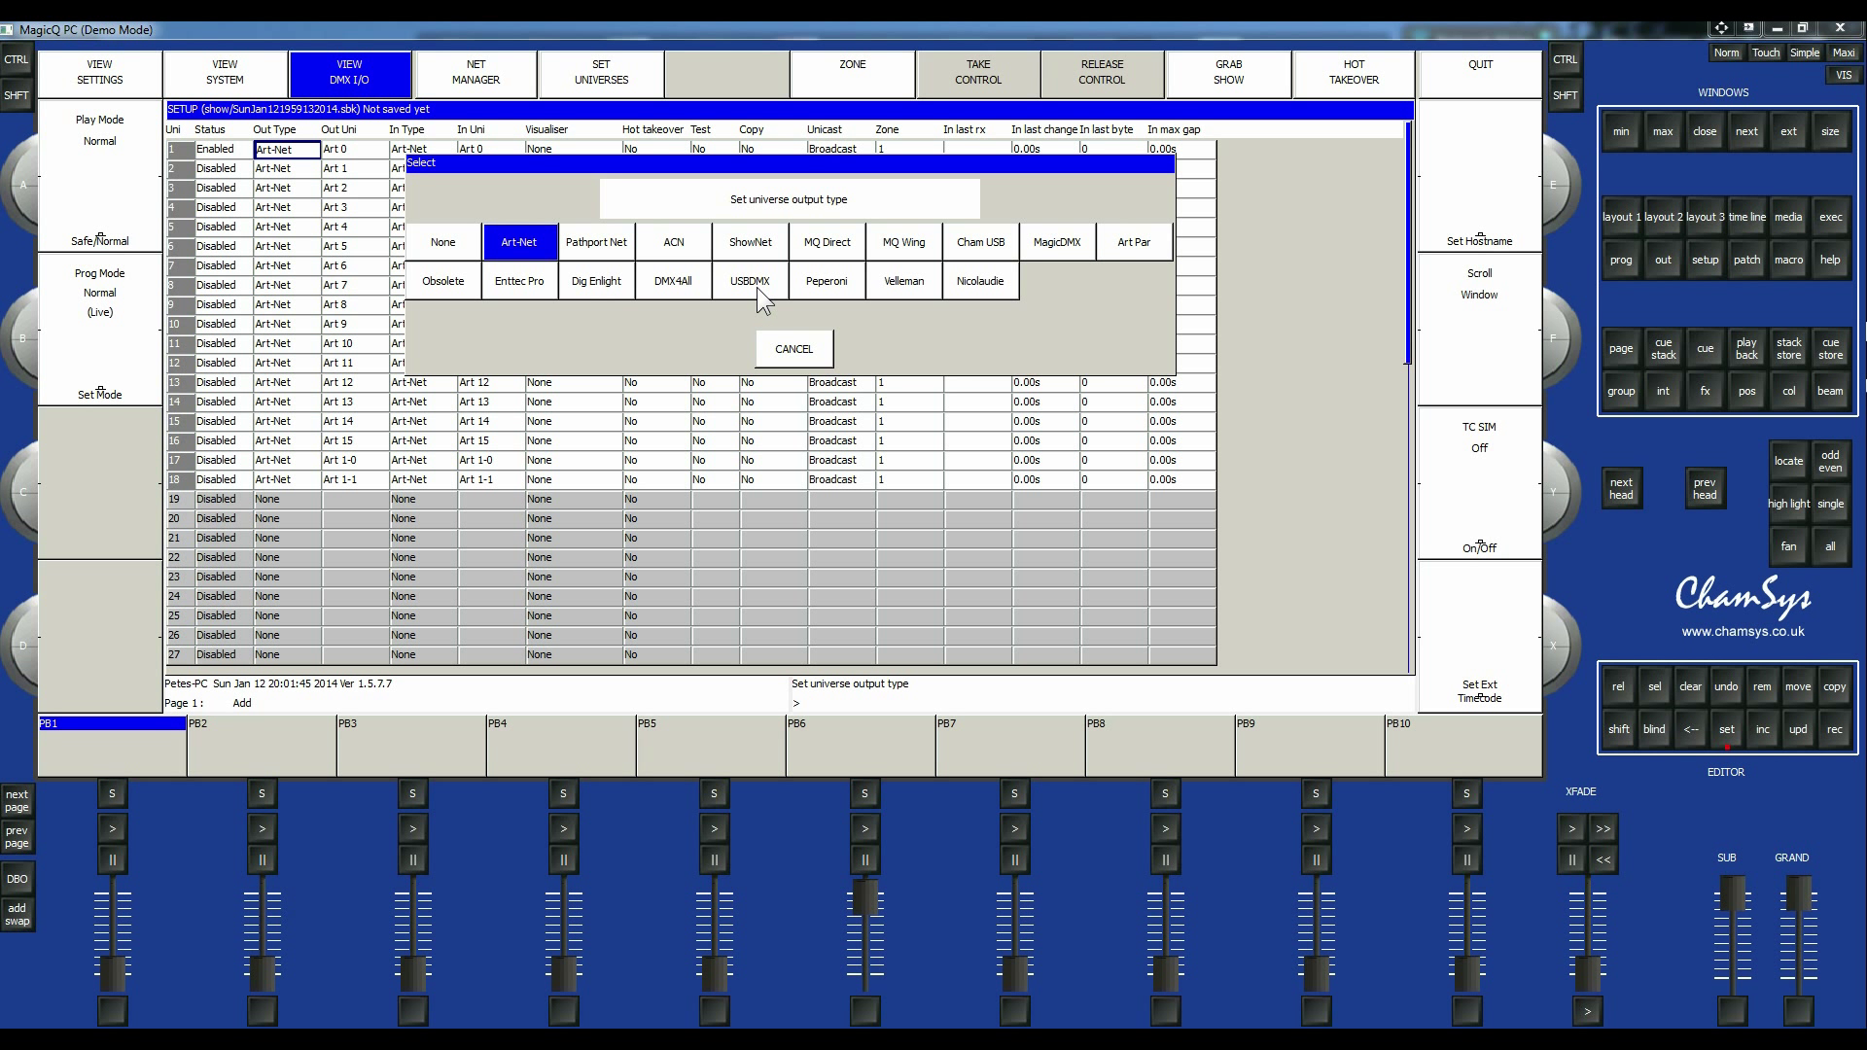
left_click(751, 280)
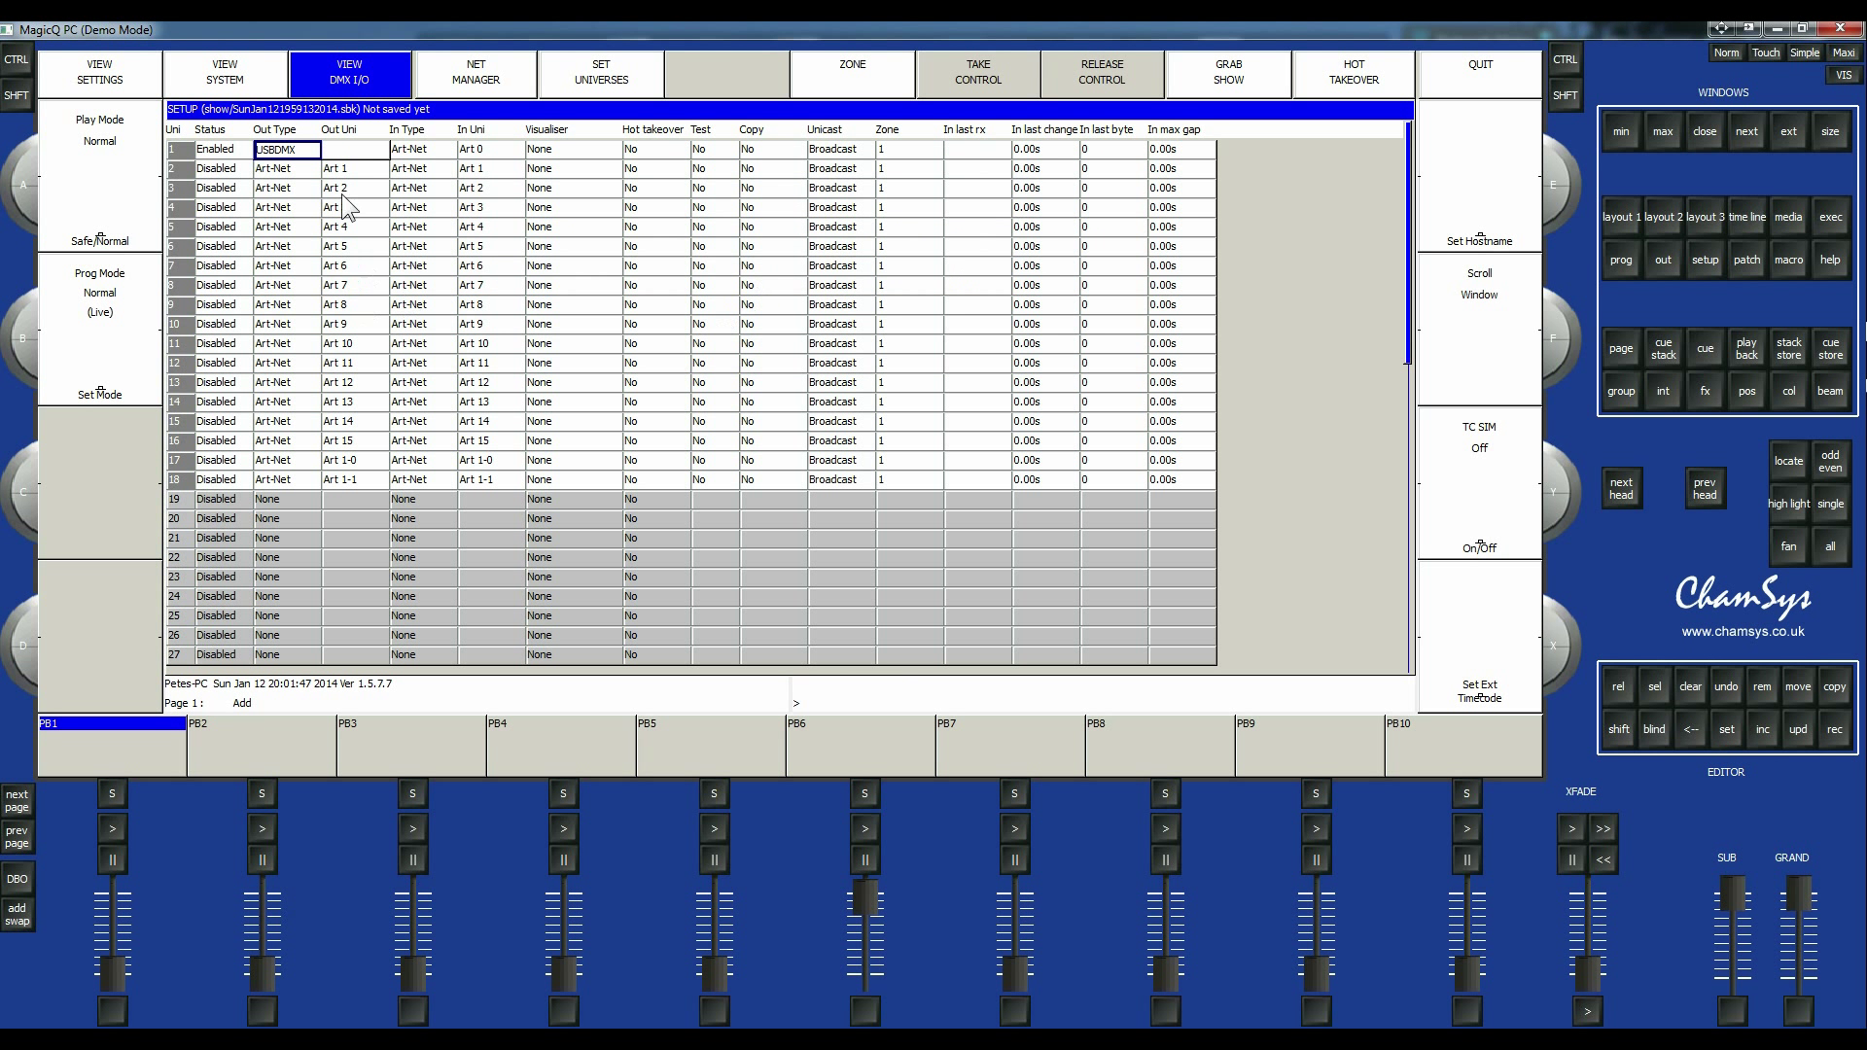
mouse_move(447, 173)
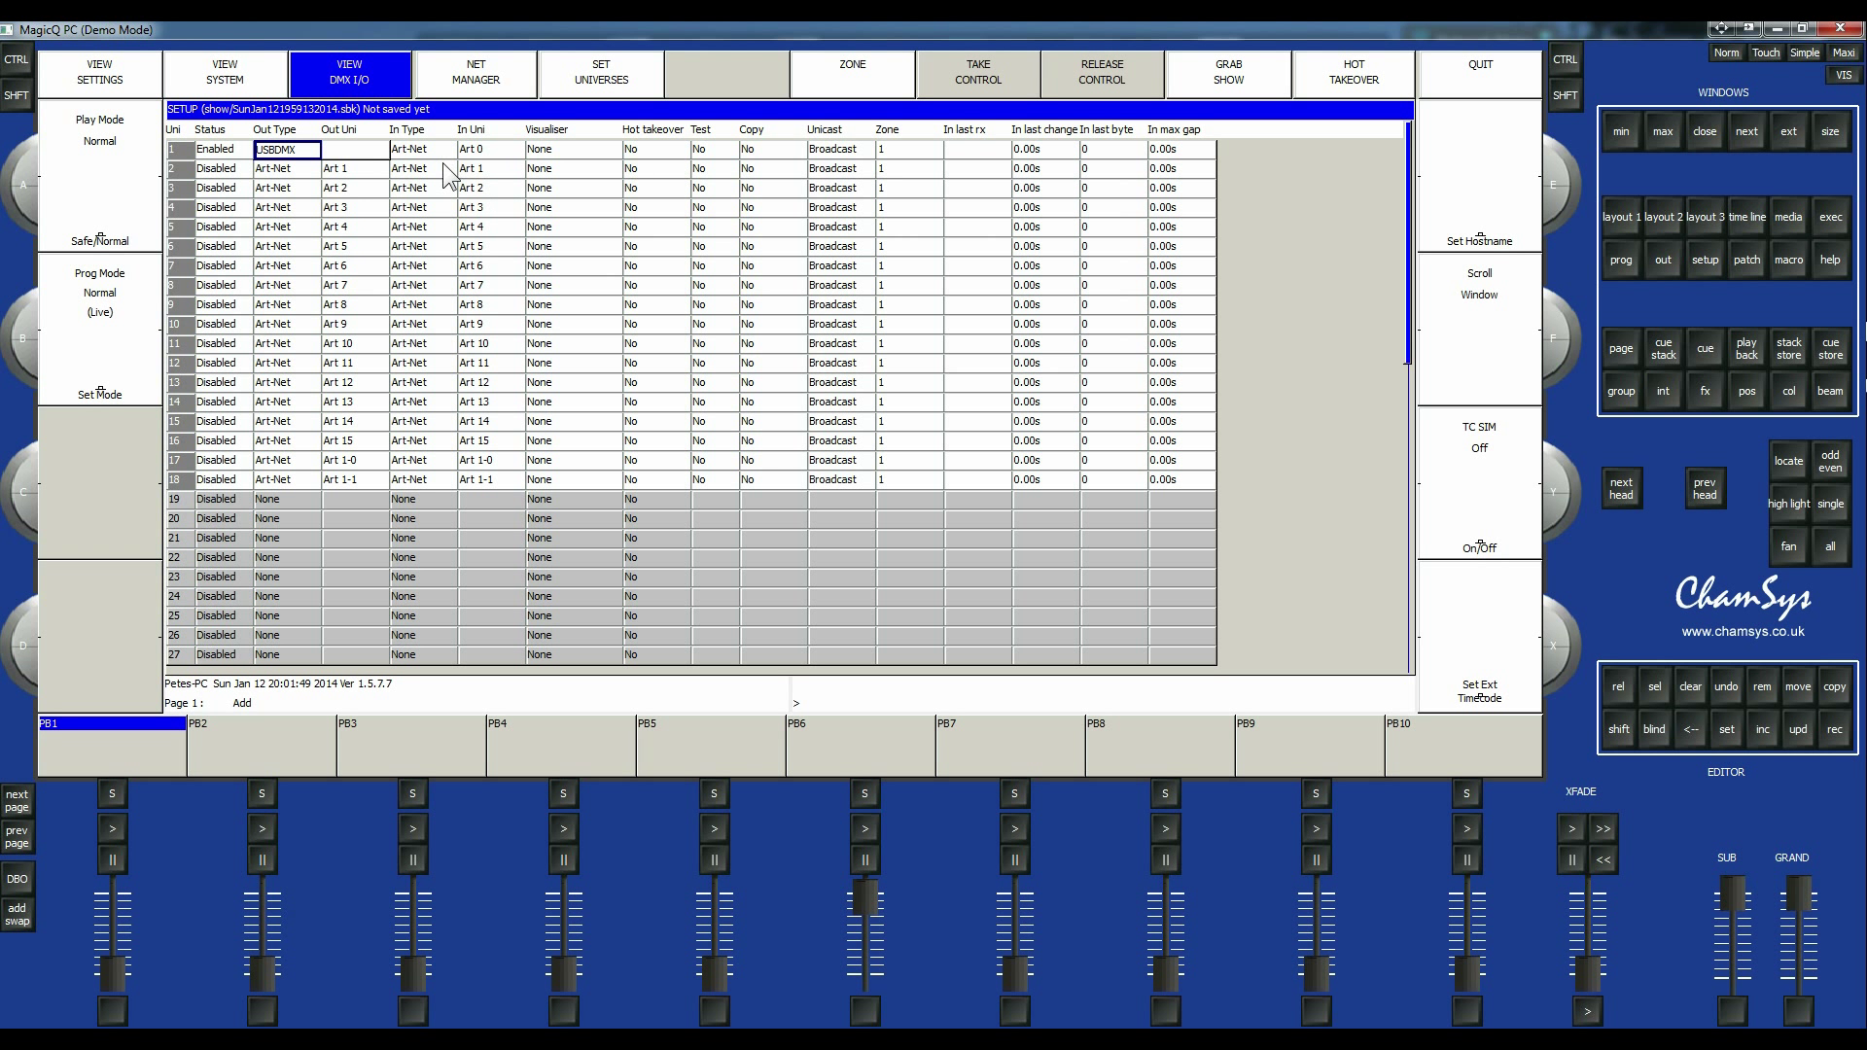
mouse_move(653, 177)
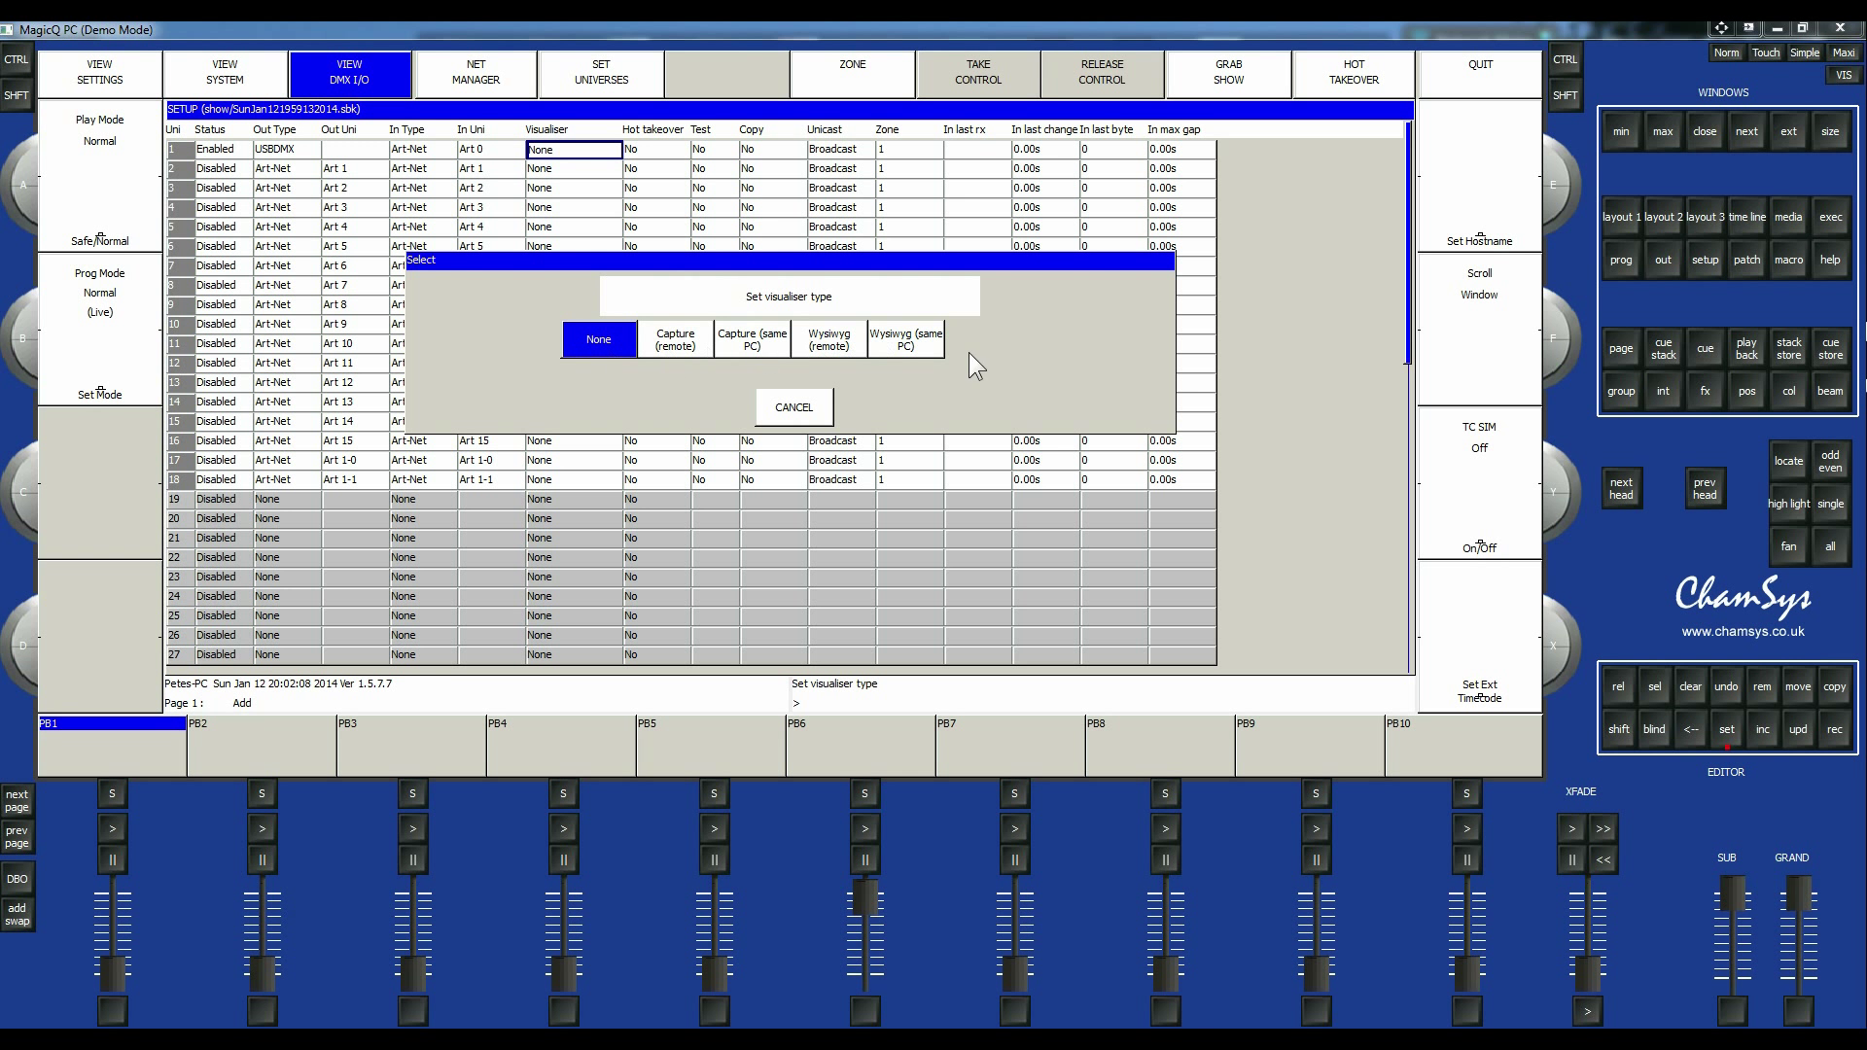
mouse_move(685, 377)
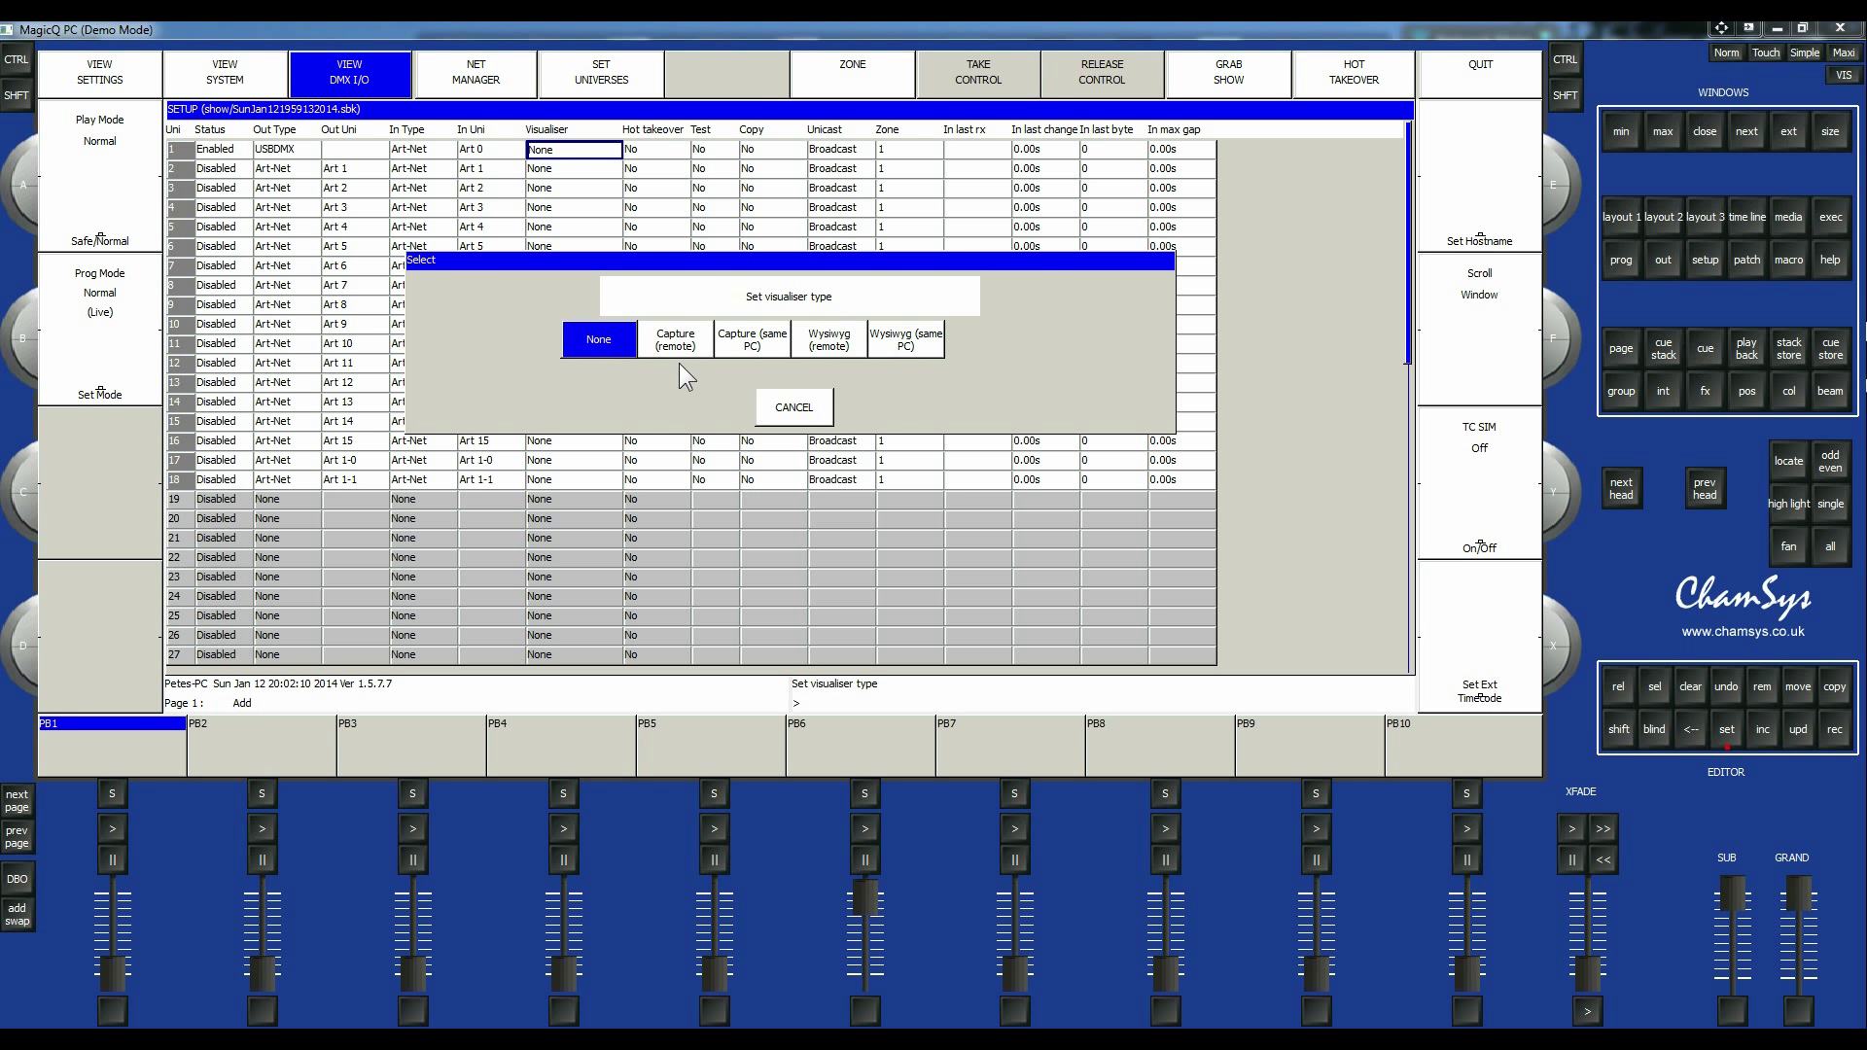
mouse_move(724, 373)
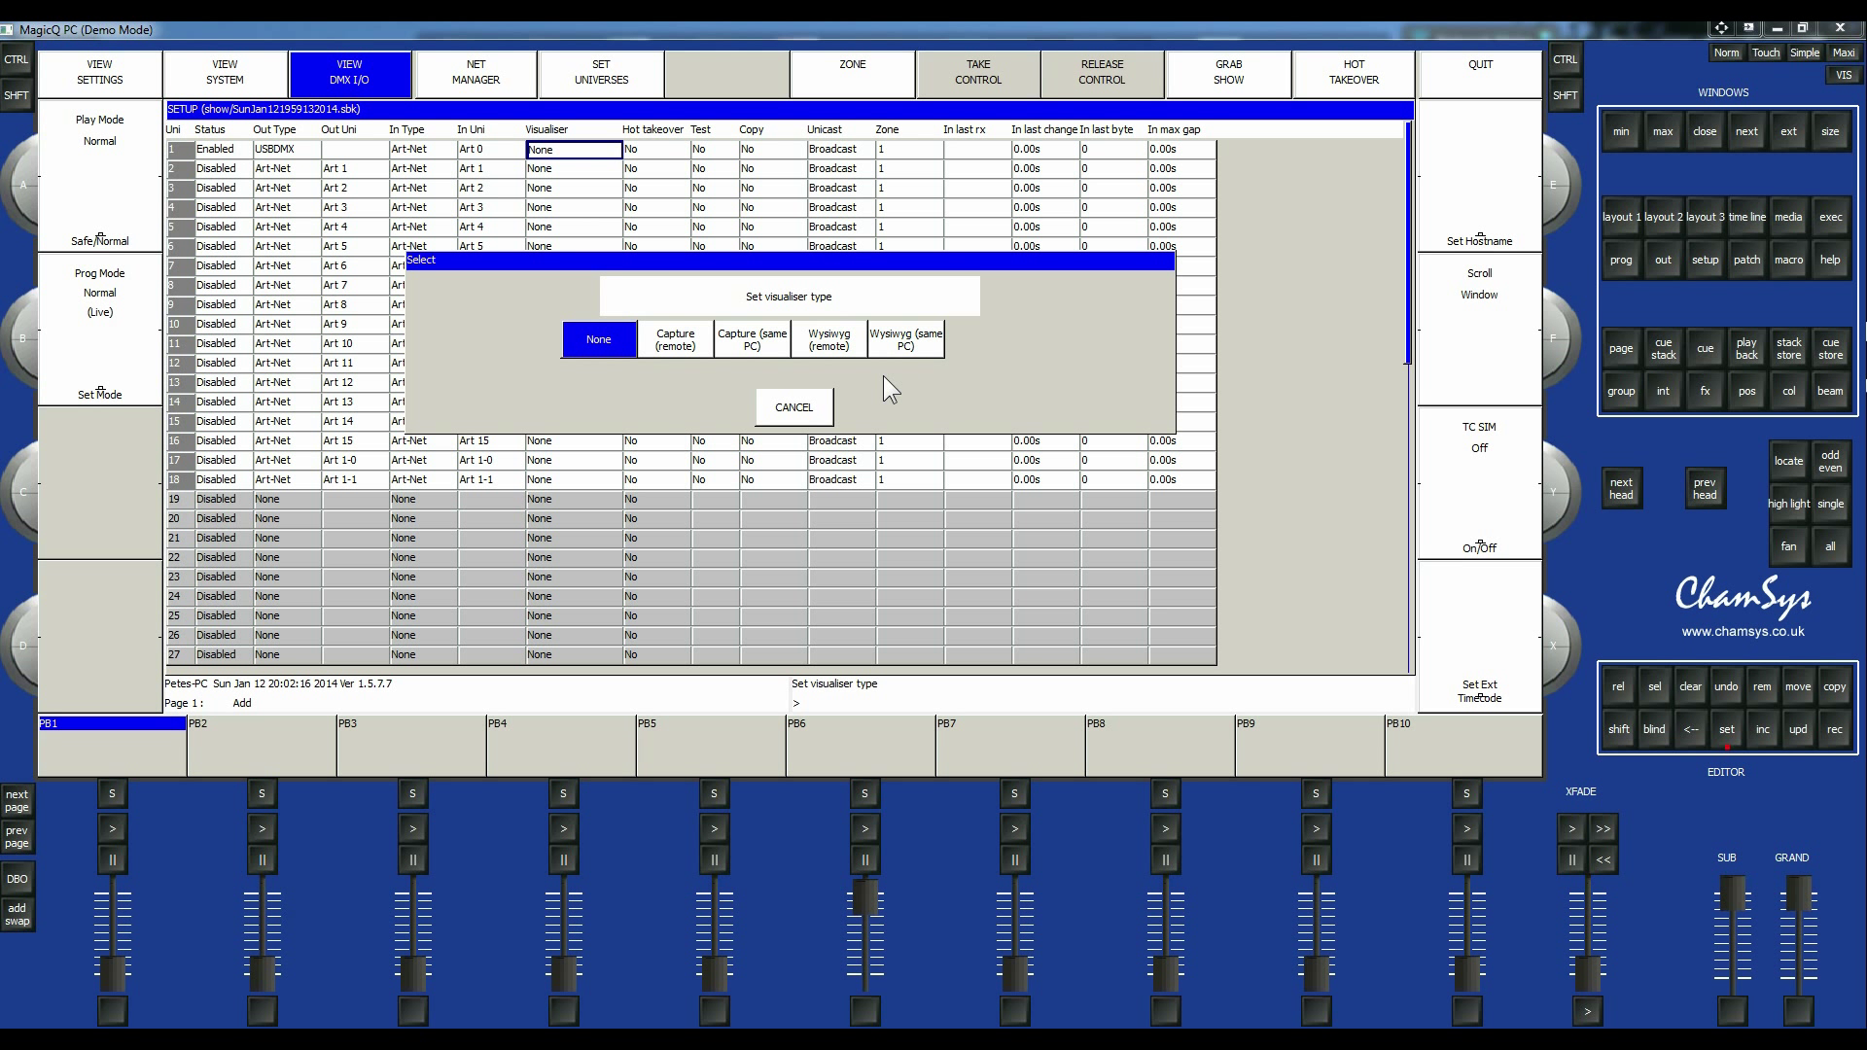
mouse_move(1034, 418)
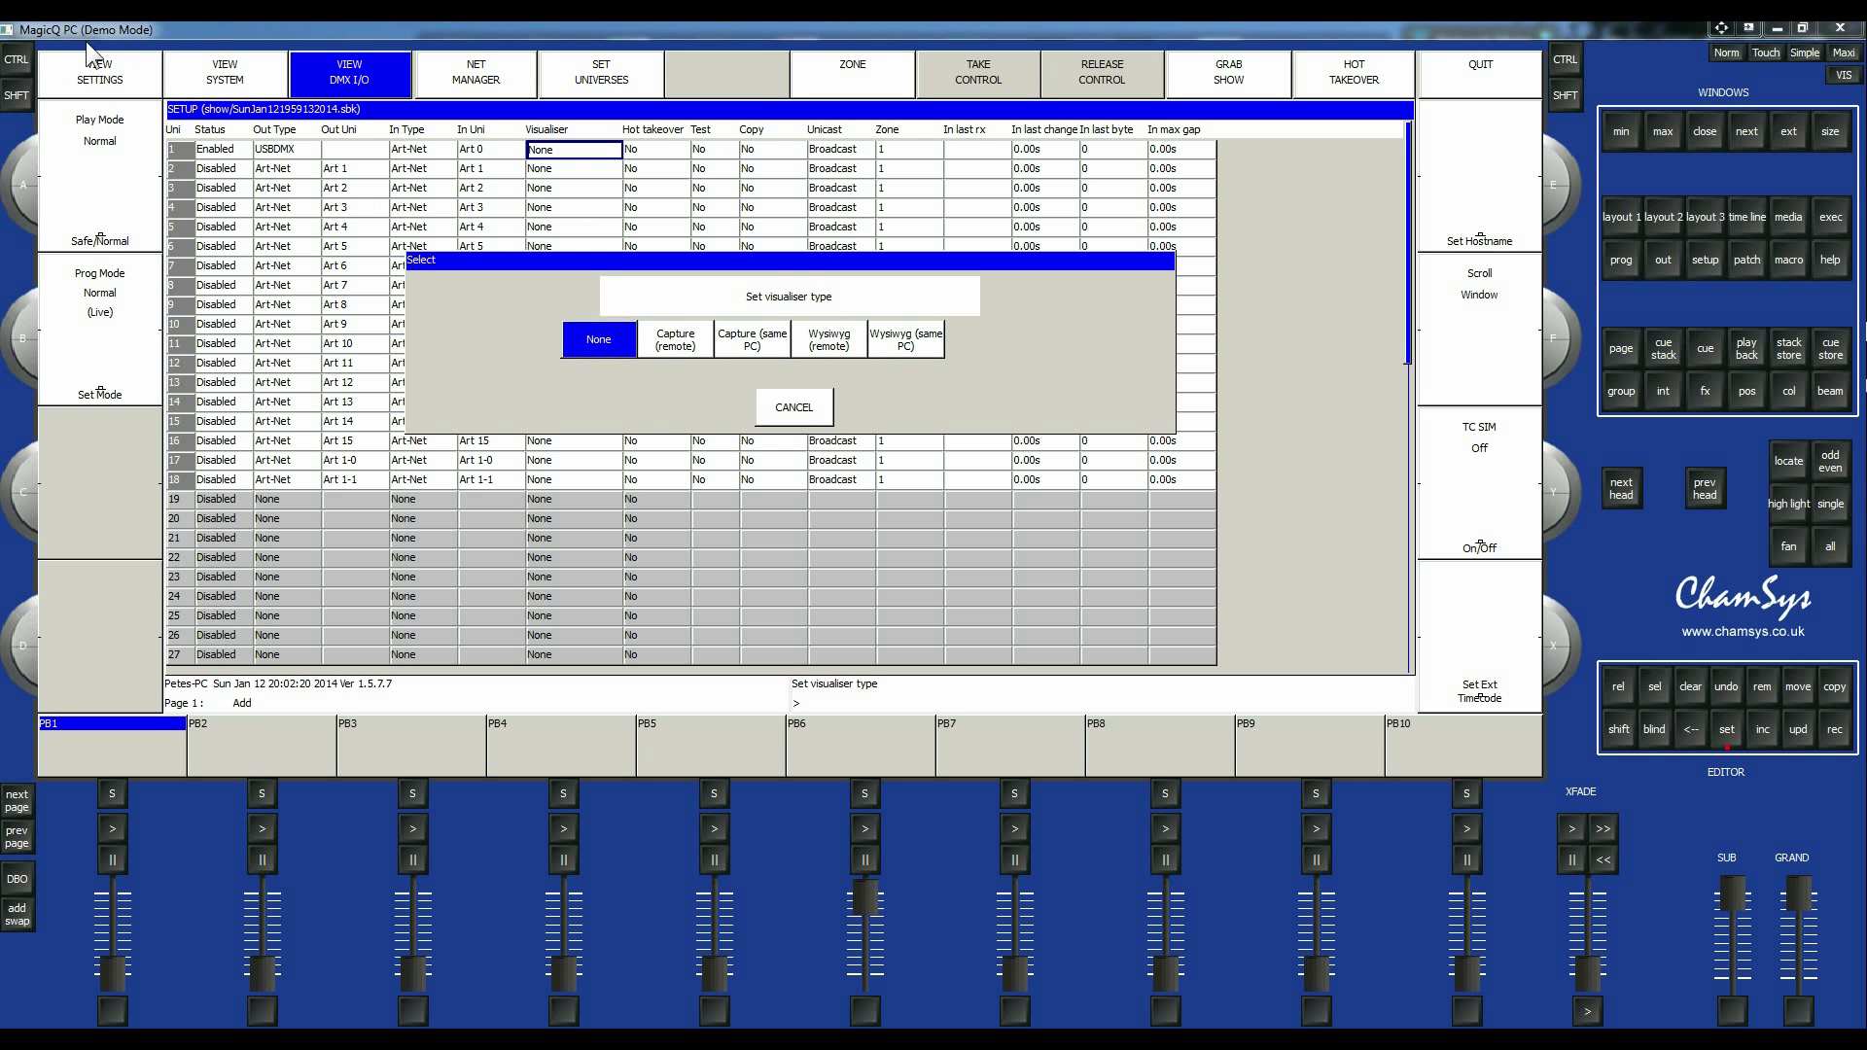
Cancel the Set visualiser type dialog, leaving universe visualisers at None.
left_click(792, 406)
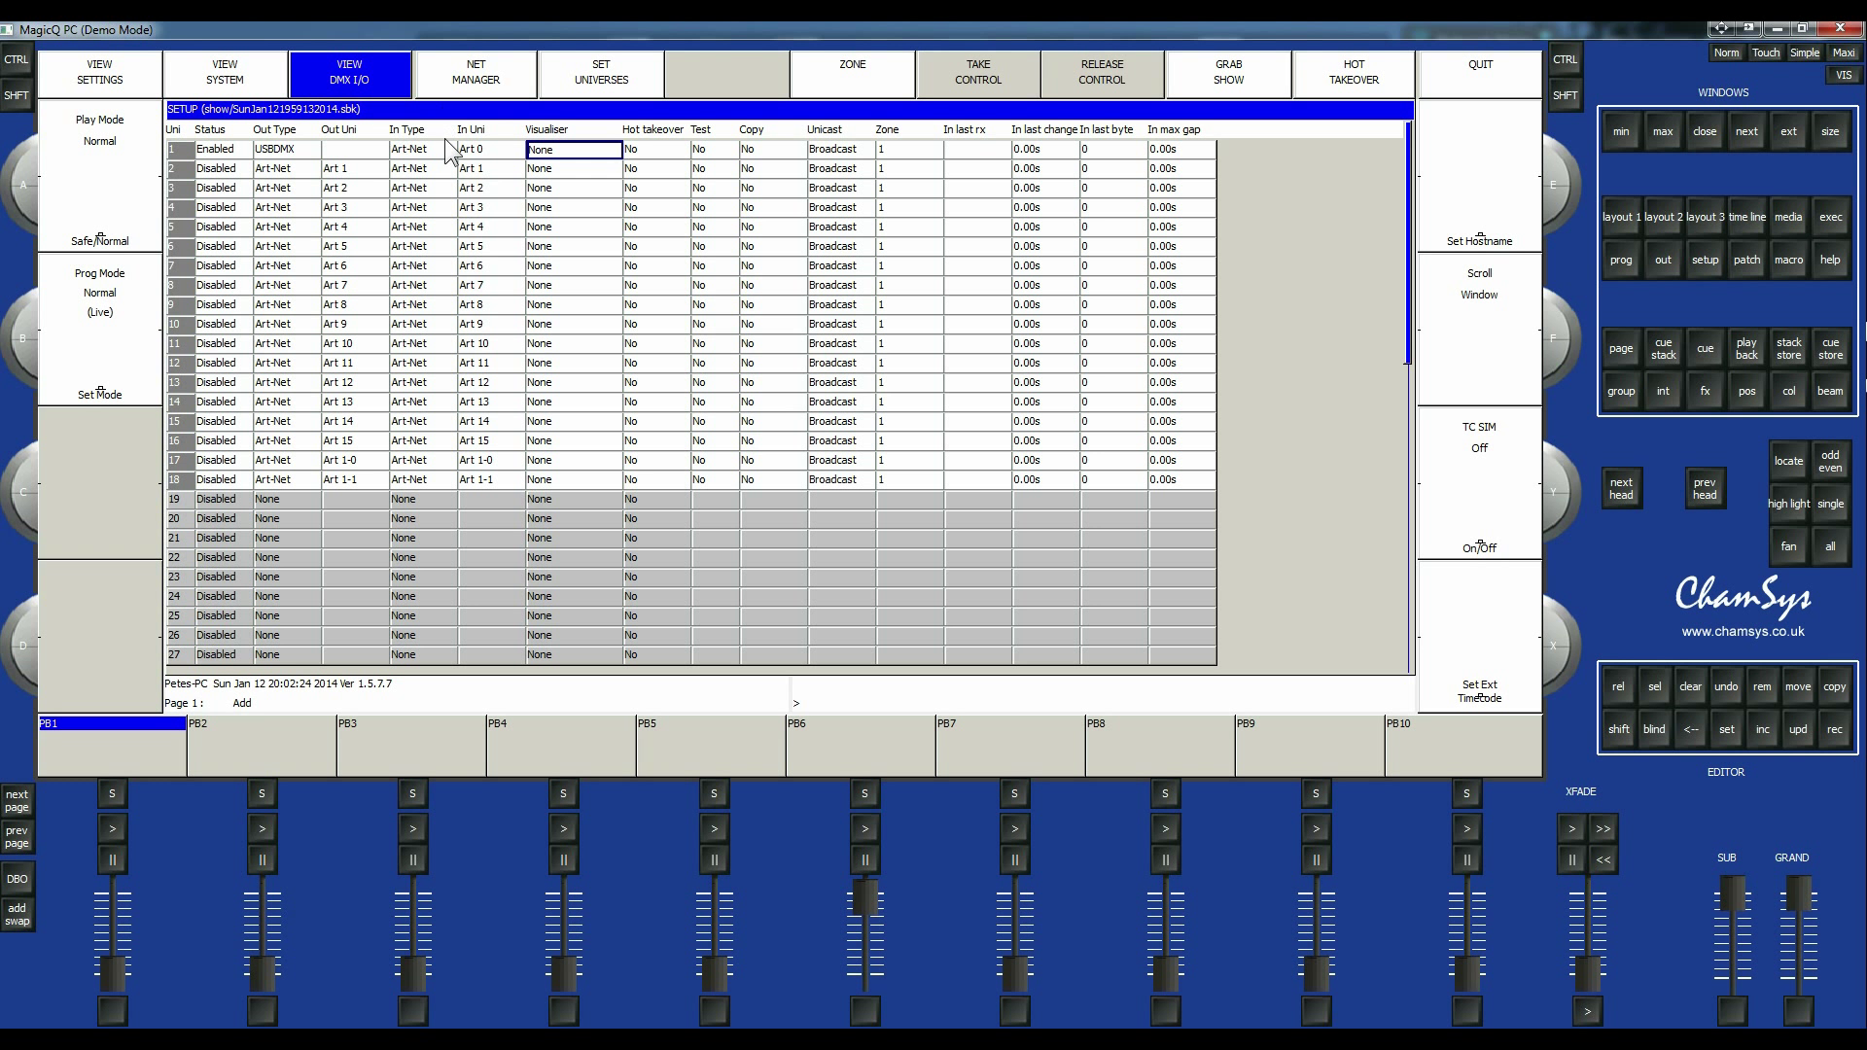
mouse_move(1762, 275)
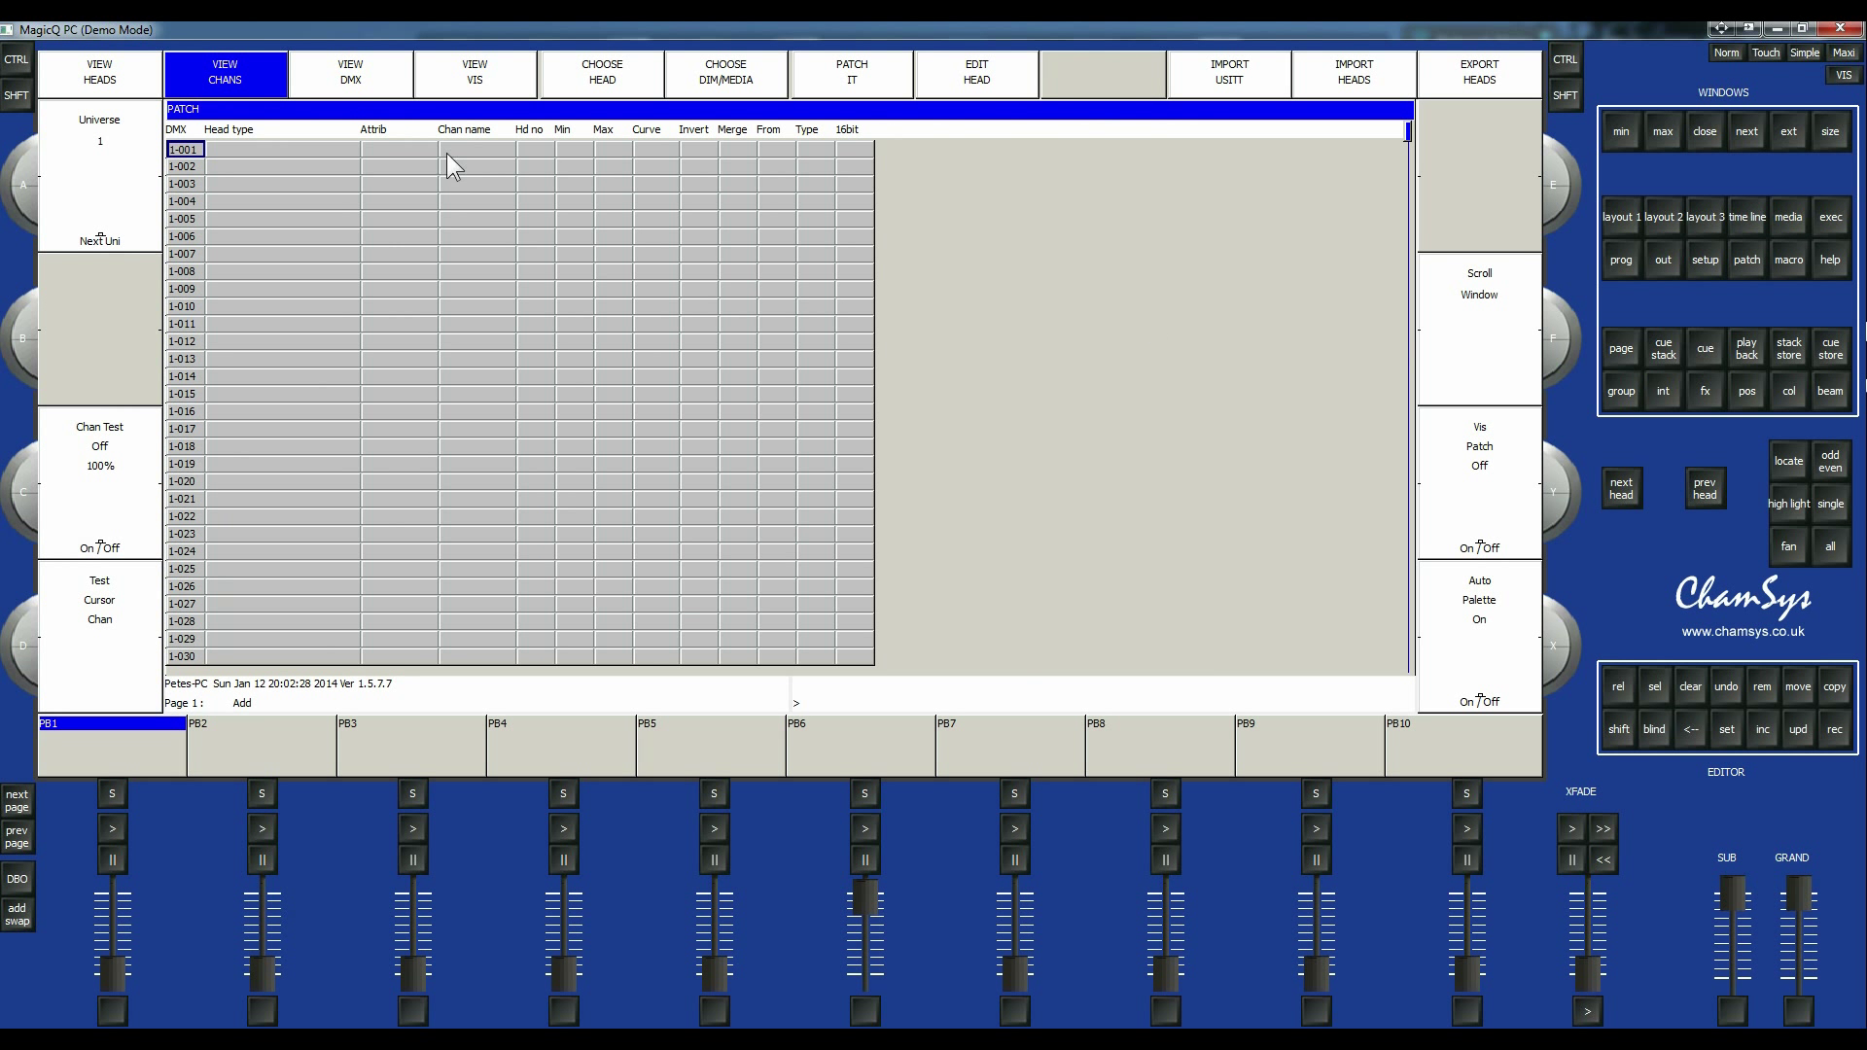
View the patch by heads and look through the still-empty channel list.
left_click(99, 72)
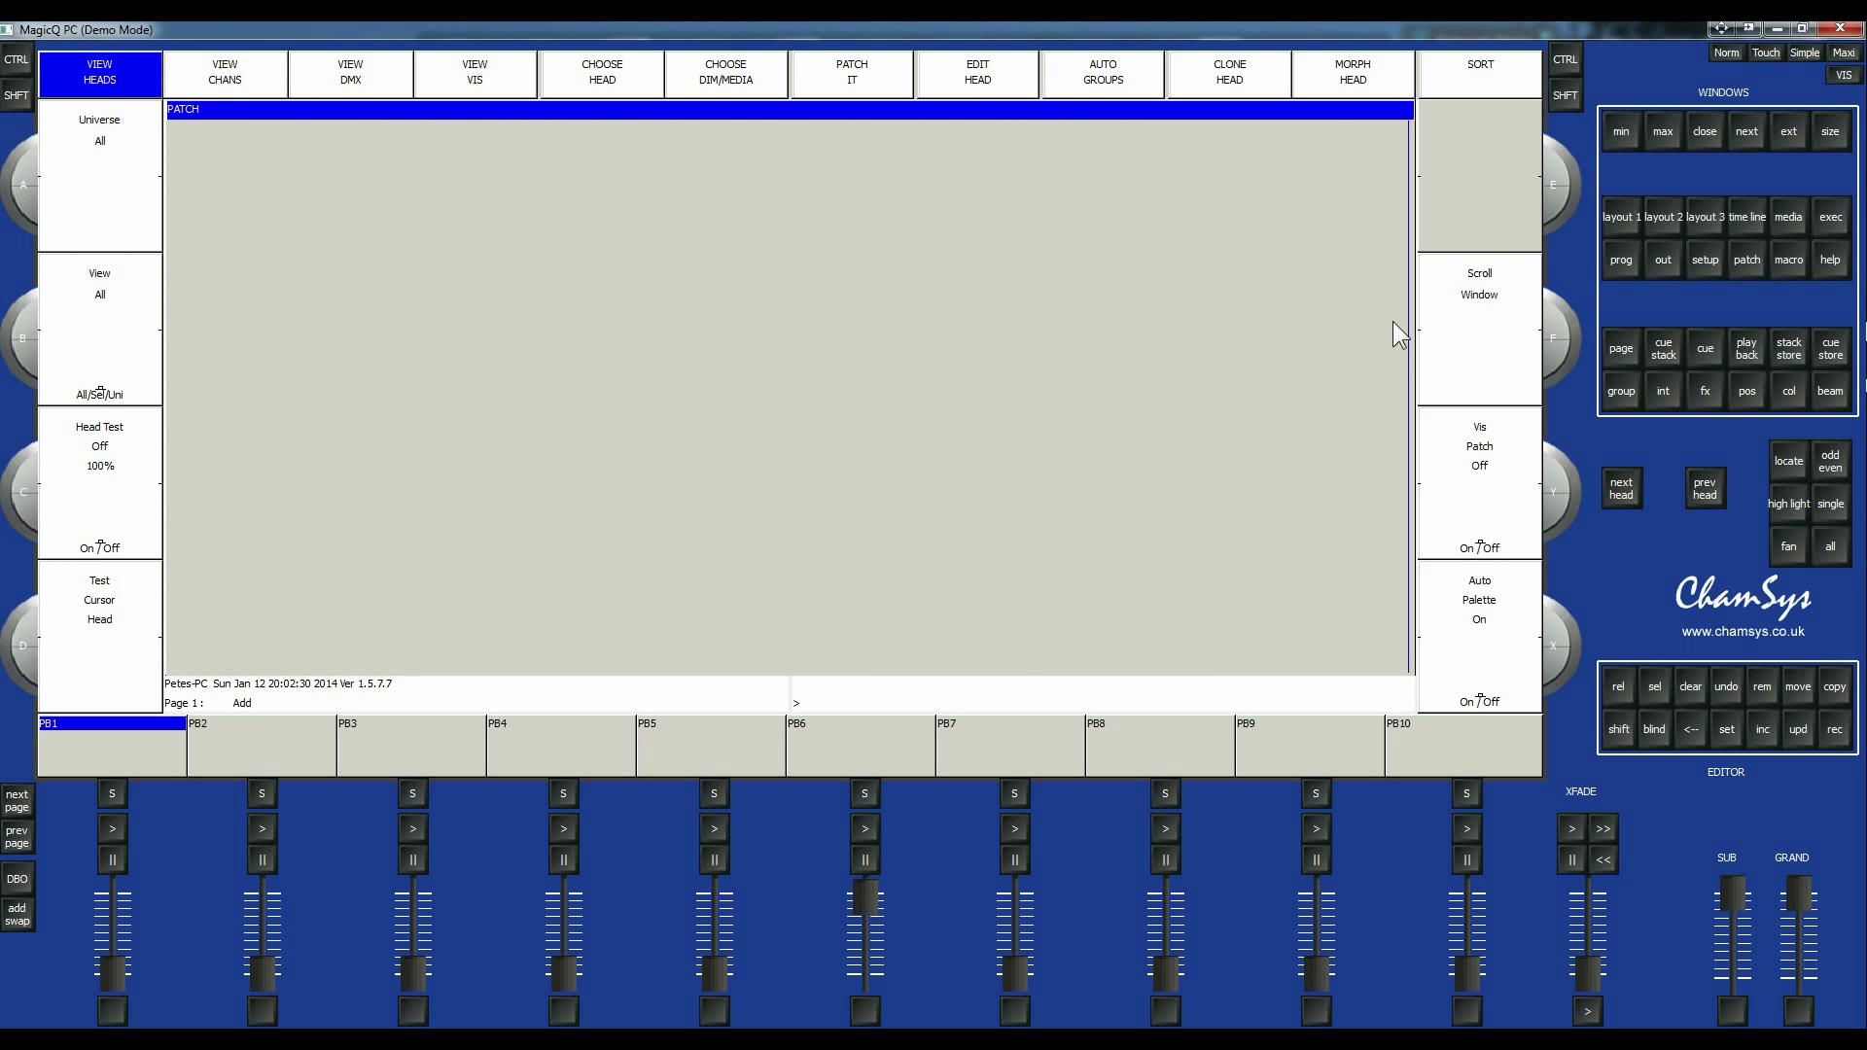
mouse_move(327, 130)
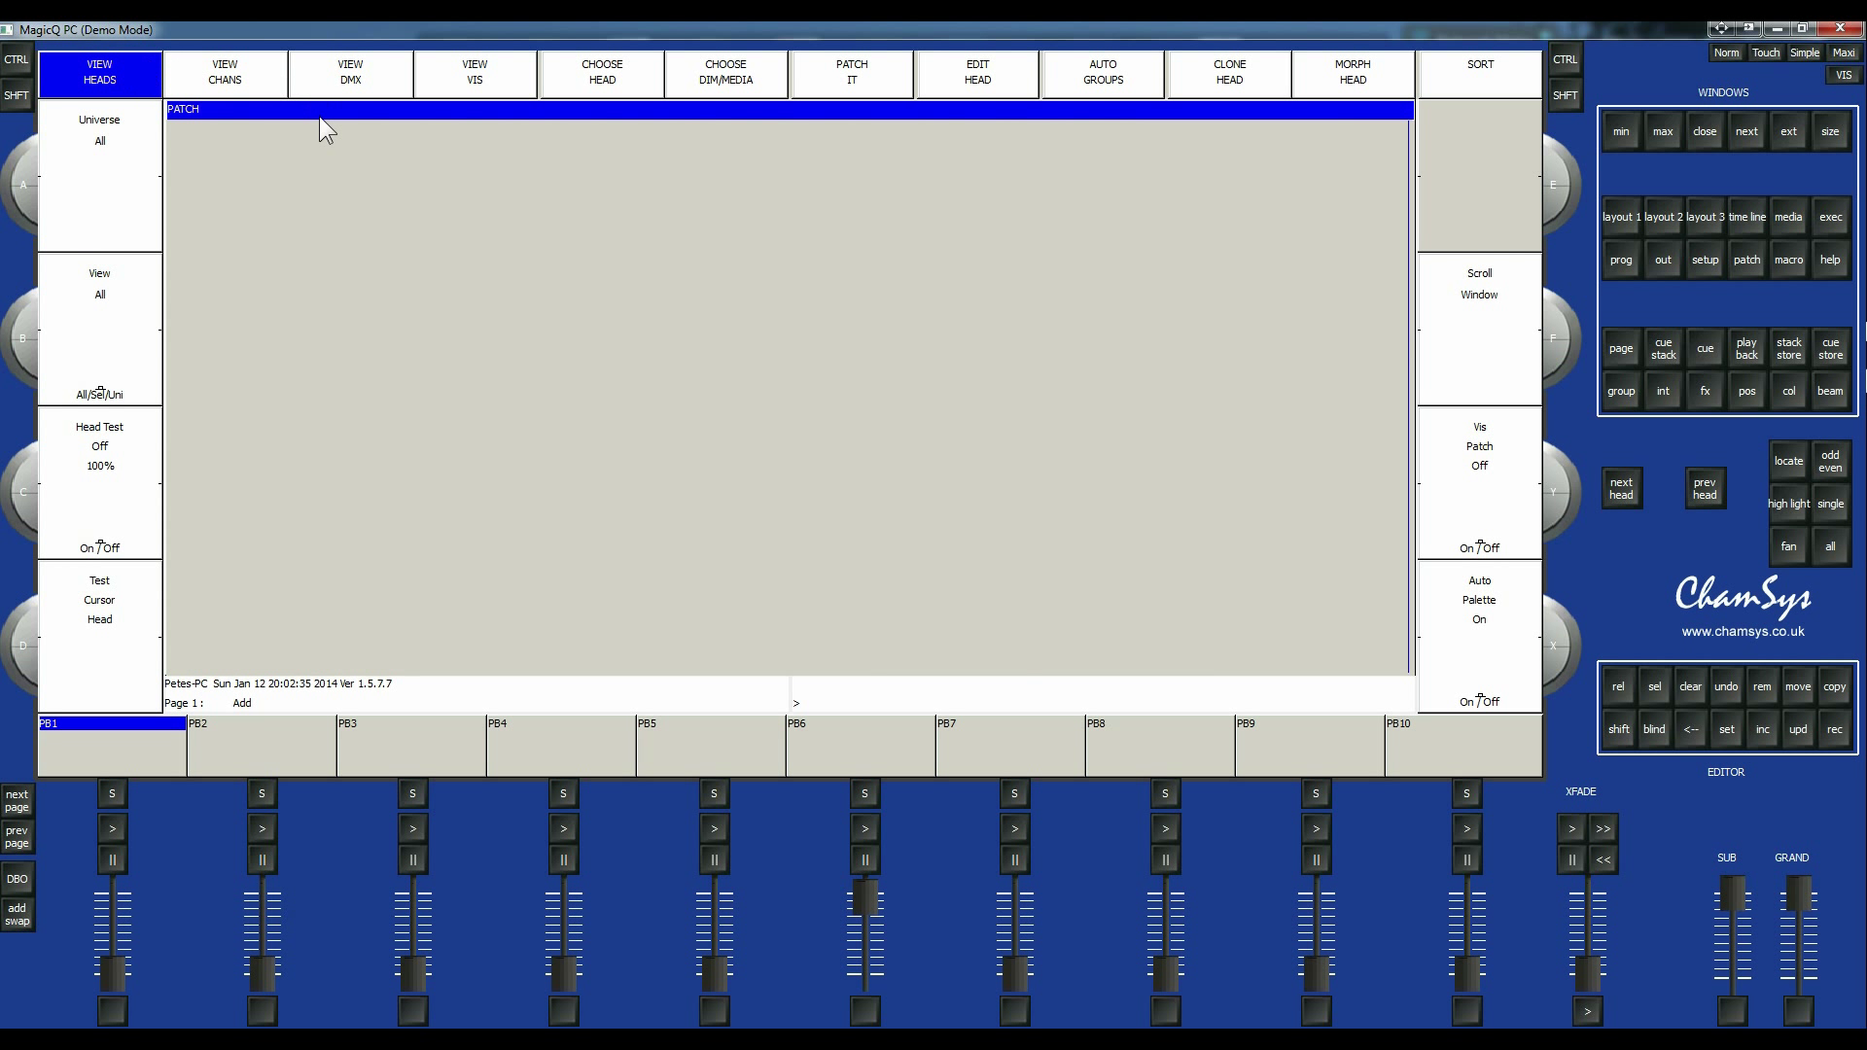
mouse_move(300, 607)
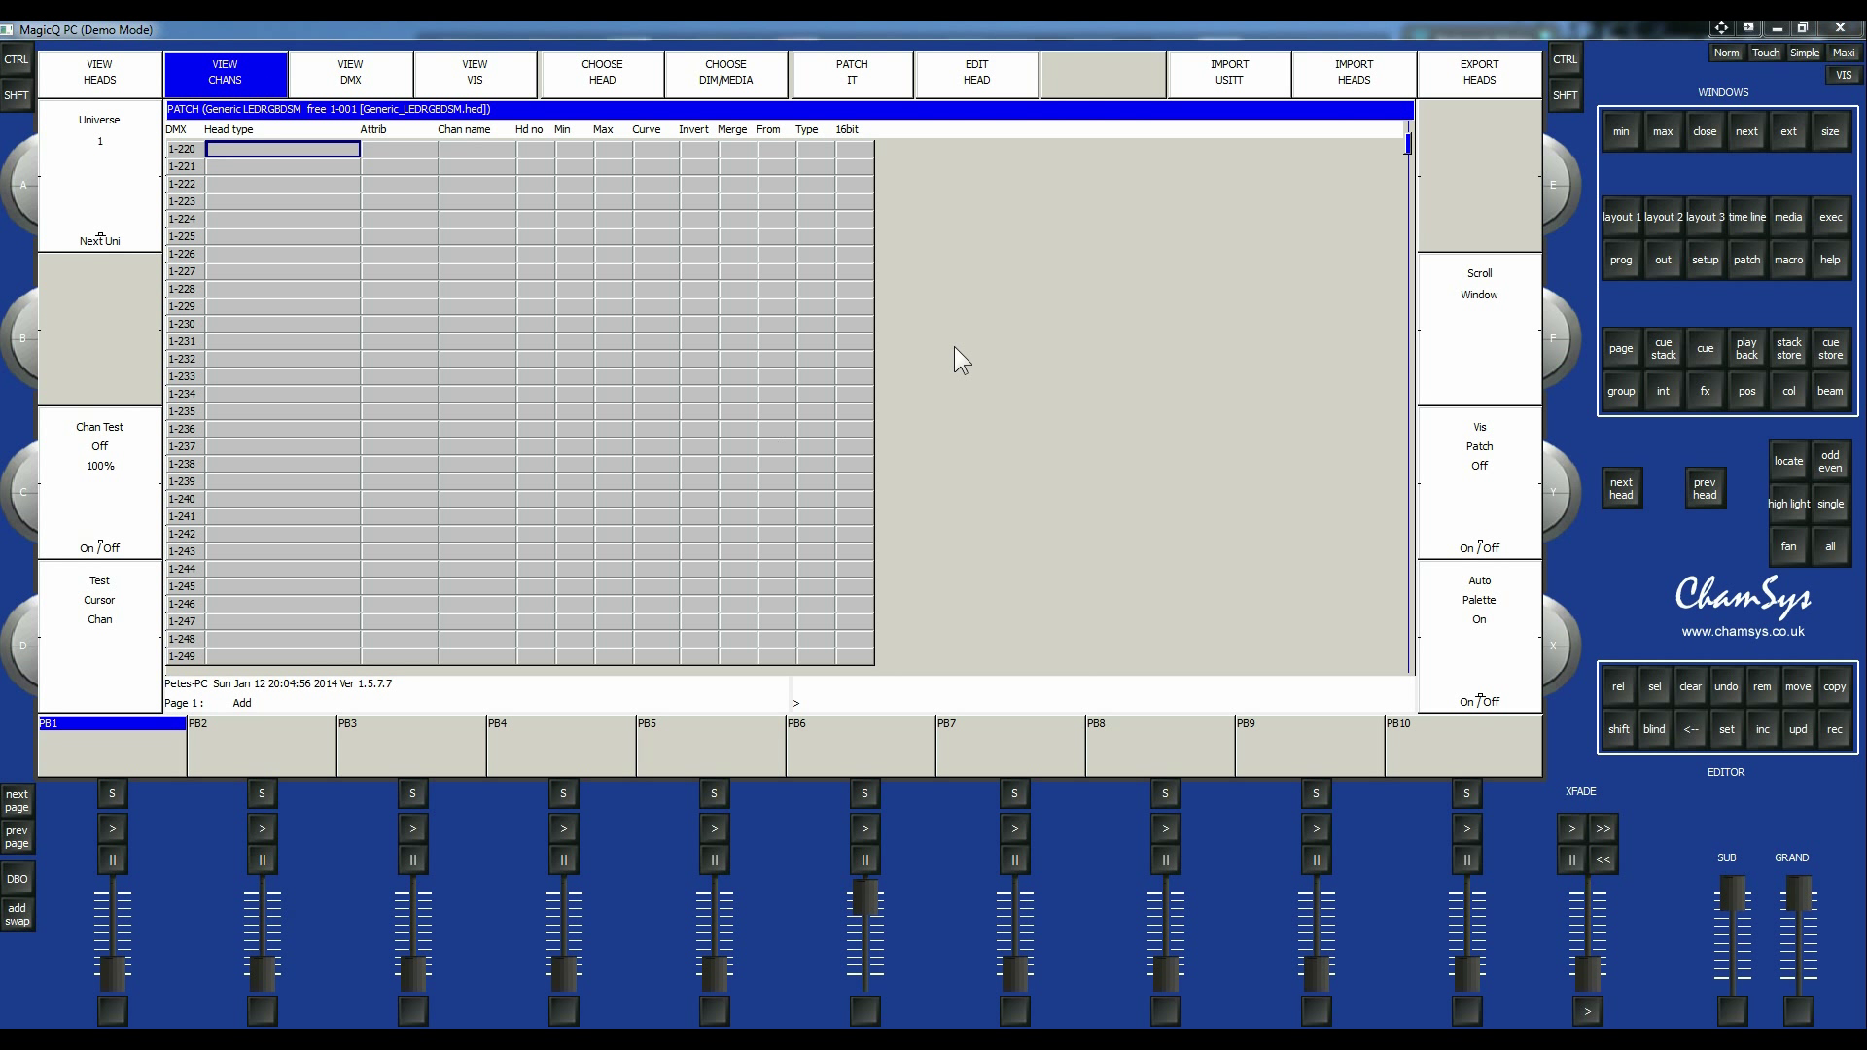
left_click(280, 427)
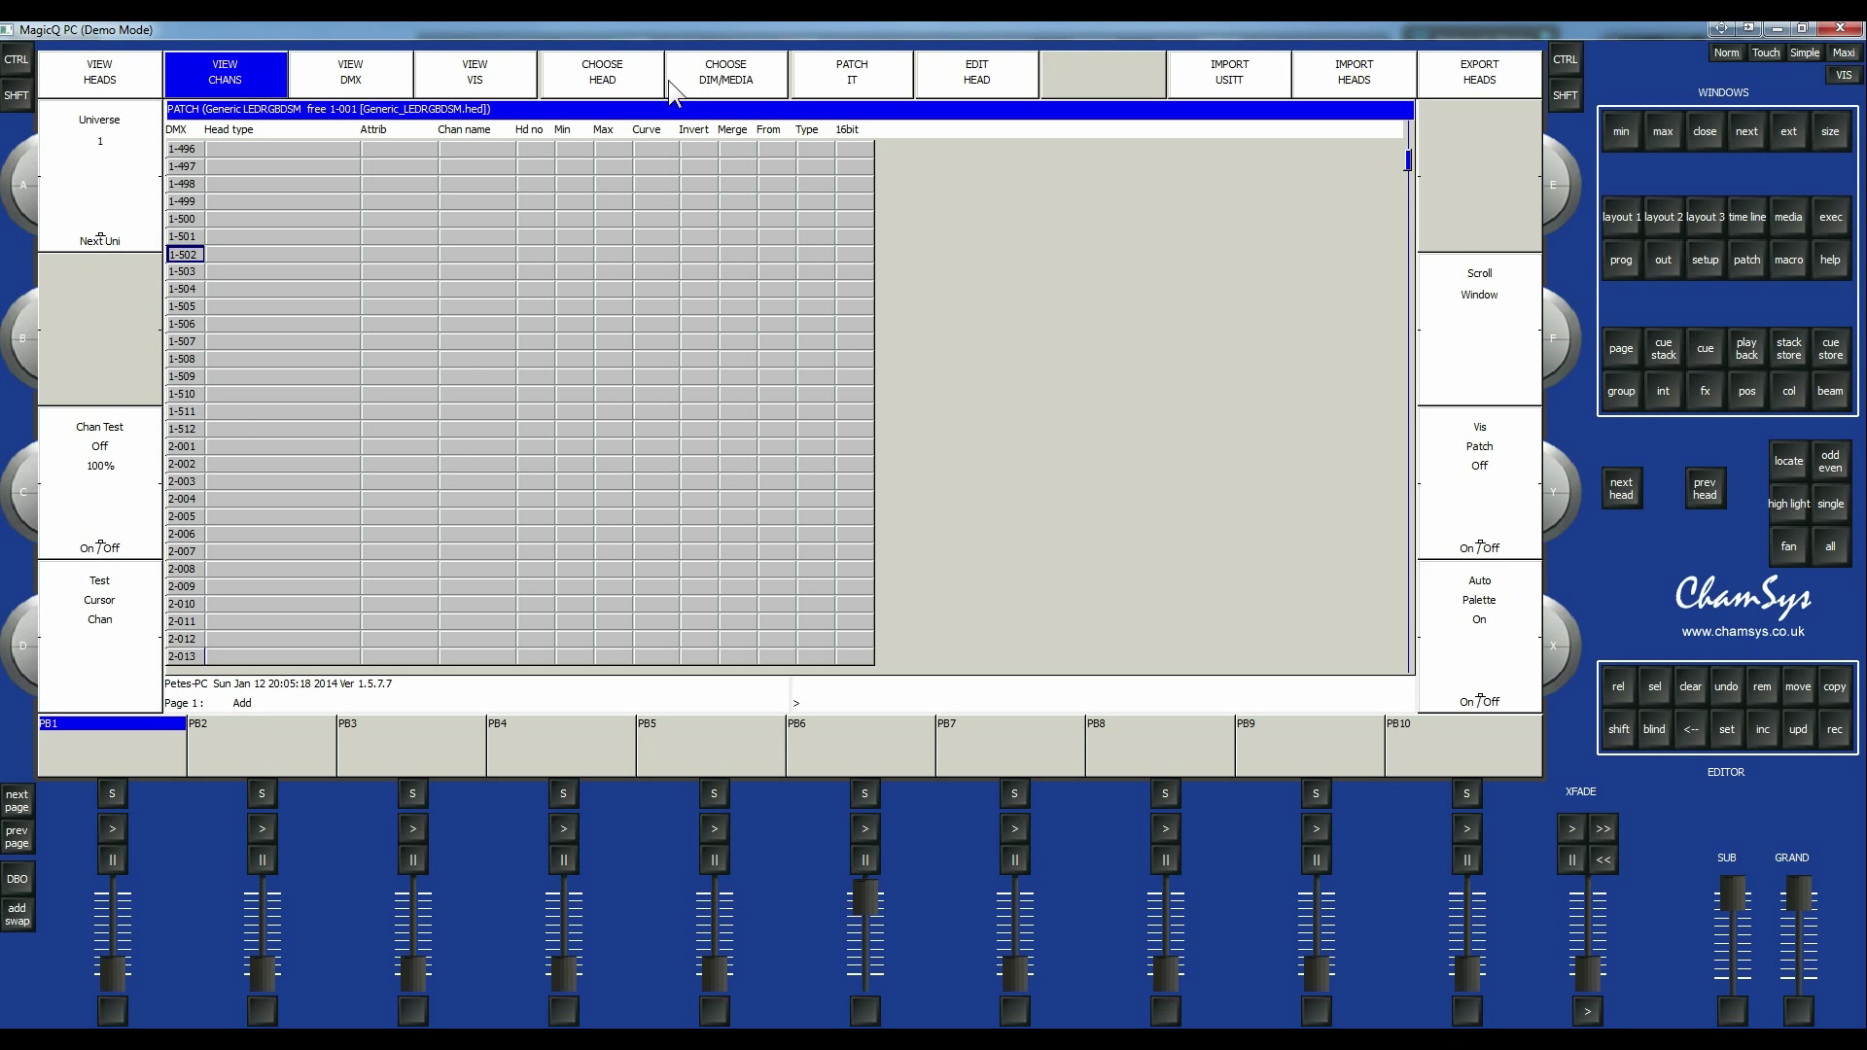
mouse_move(610, 84)
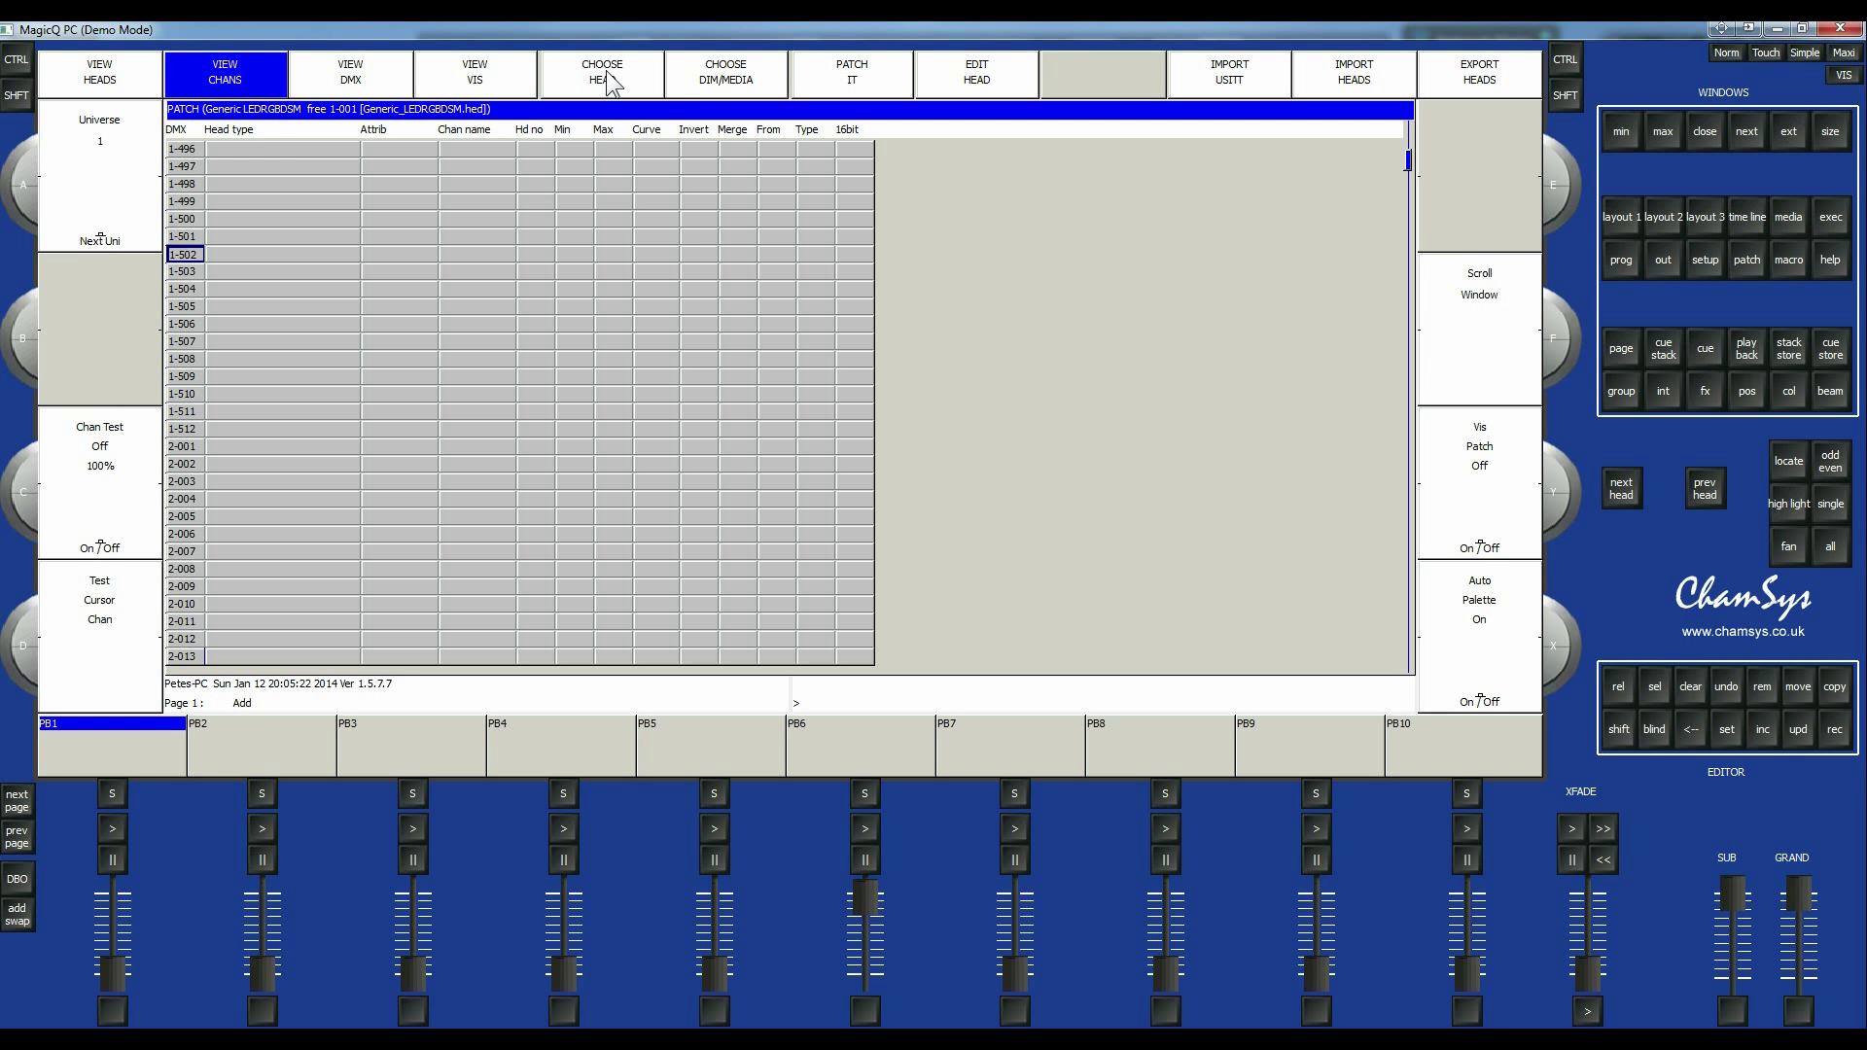
Choose the Generic Dimmer in single-channel mode (1) as the head type to patch.
left_click(601, 72)
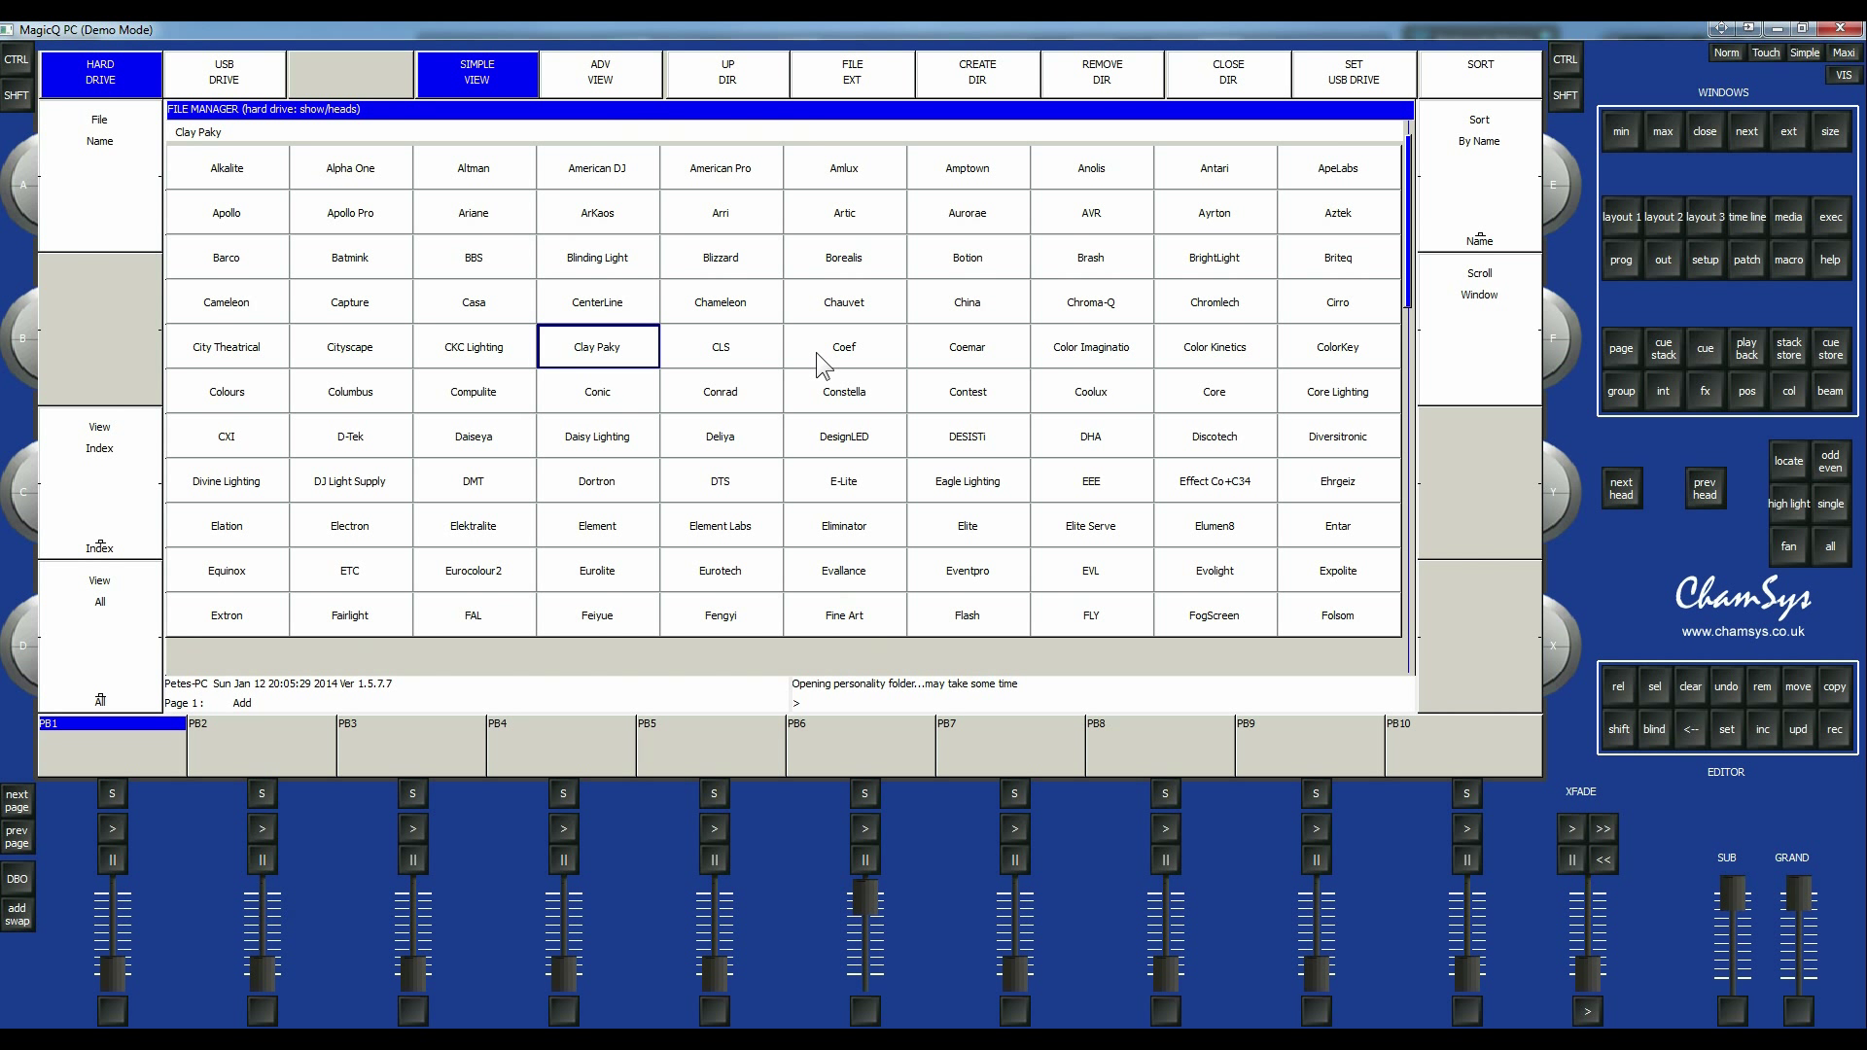
left_click(597, 616)
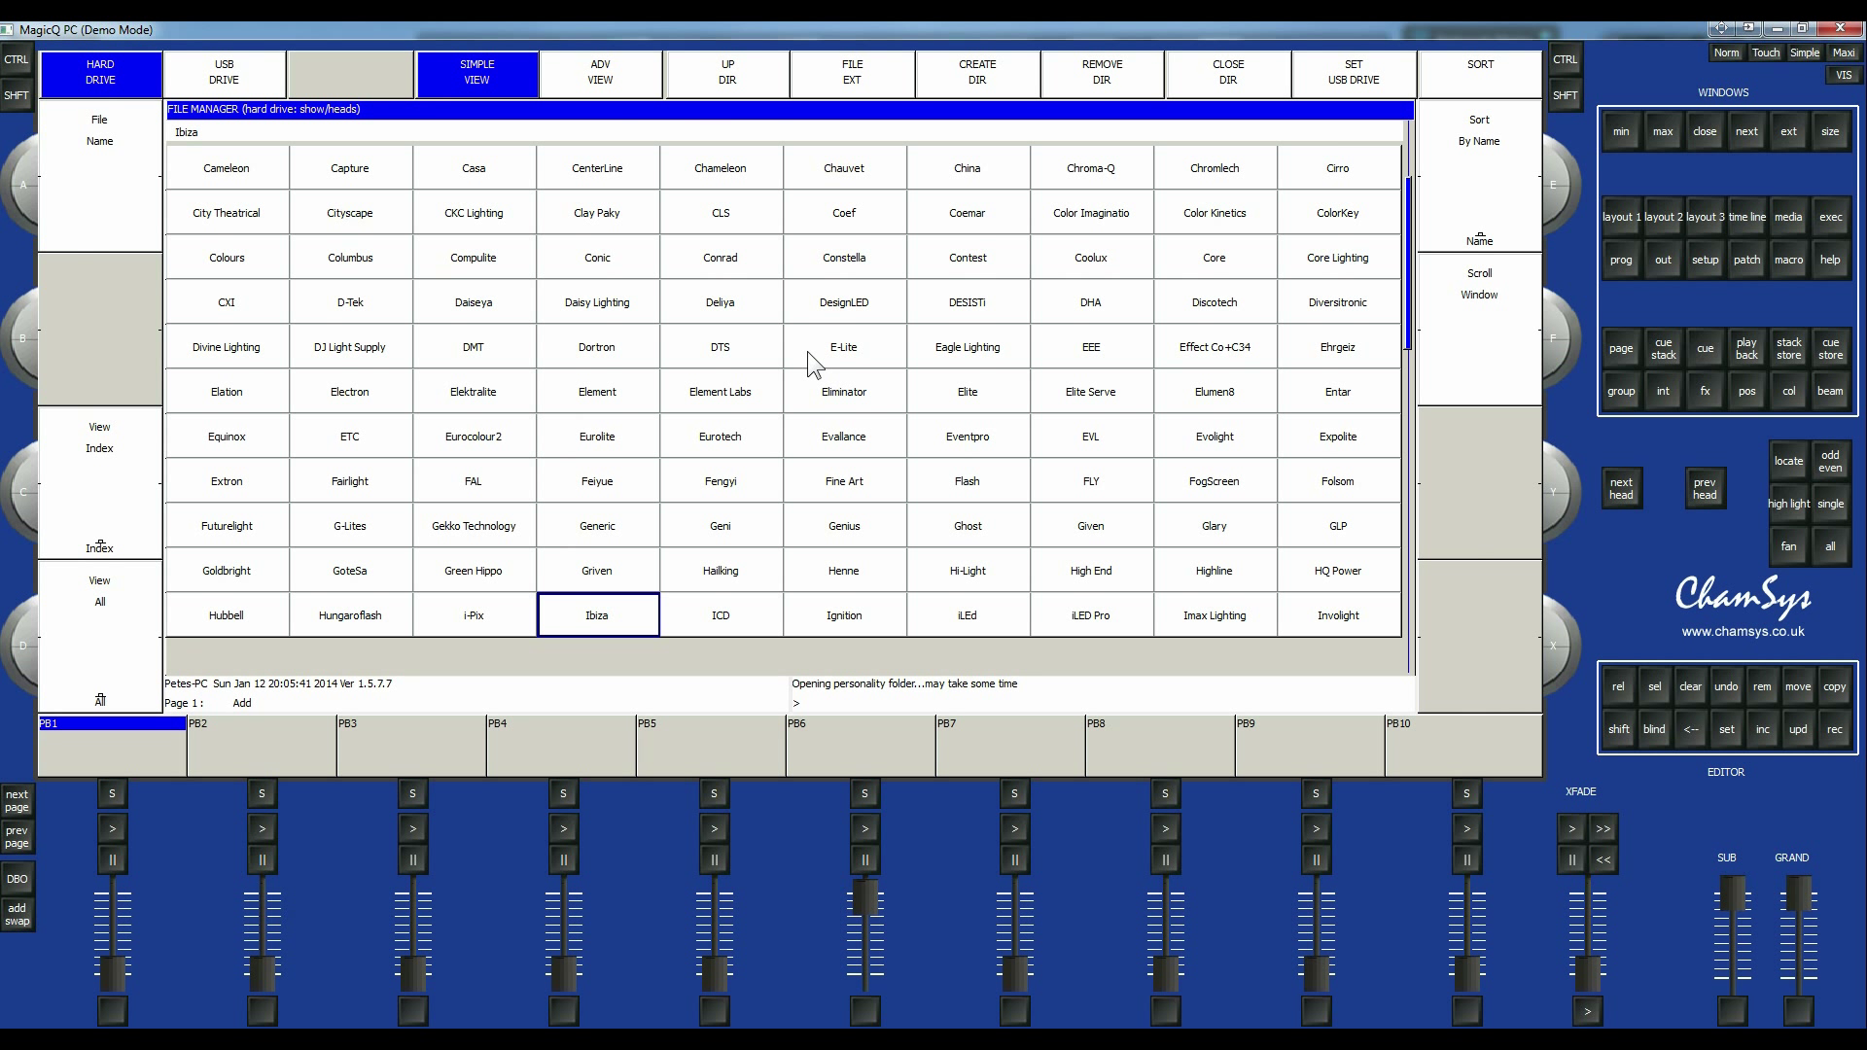
mouse_move(610, 544)
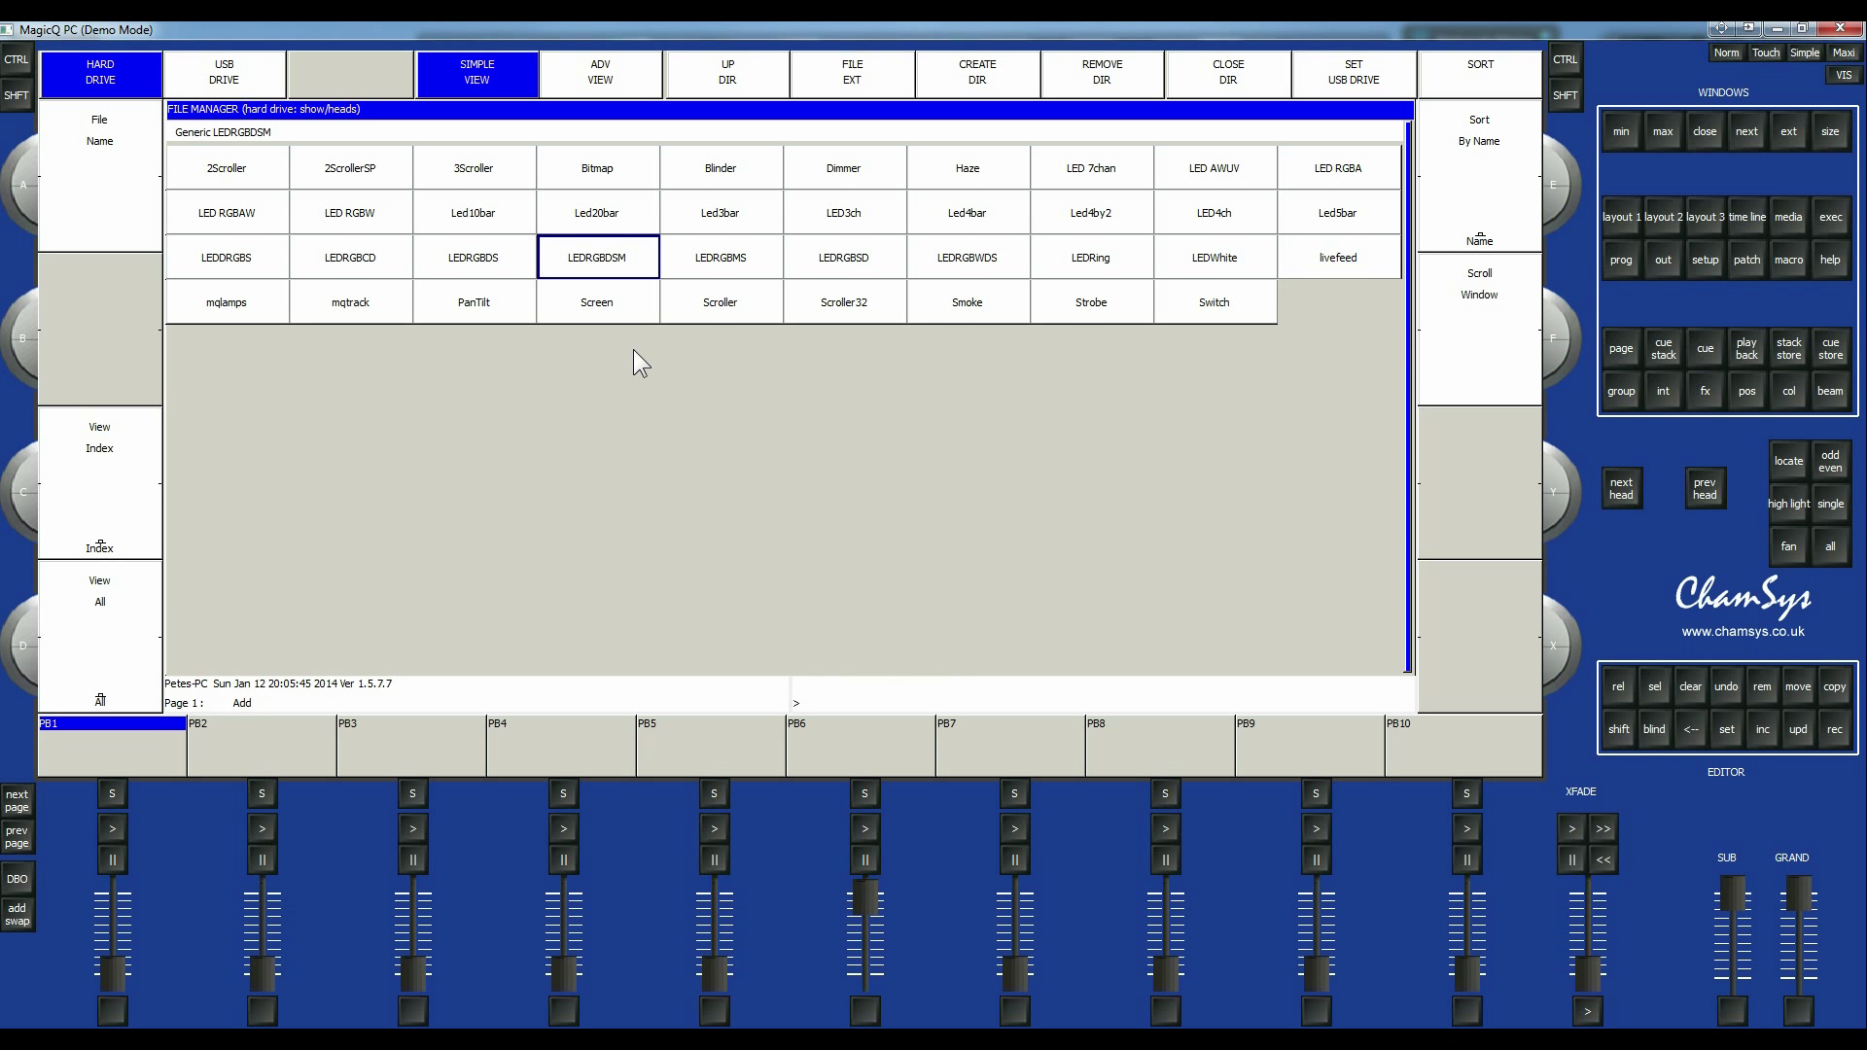
mouse_move(1361, 366)
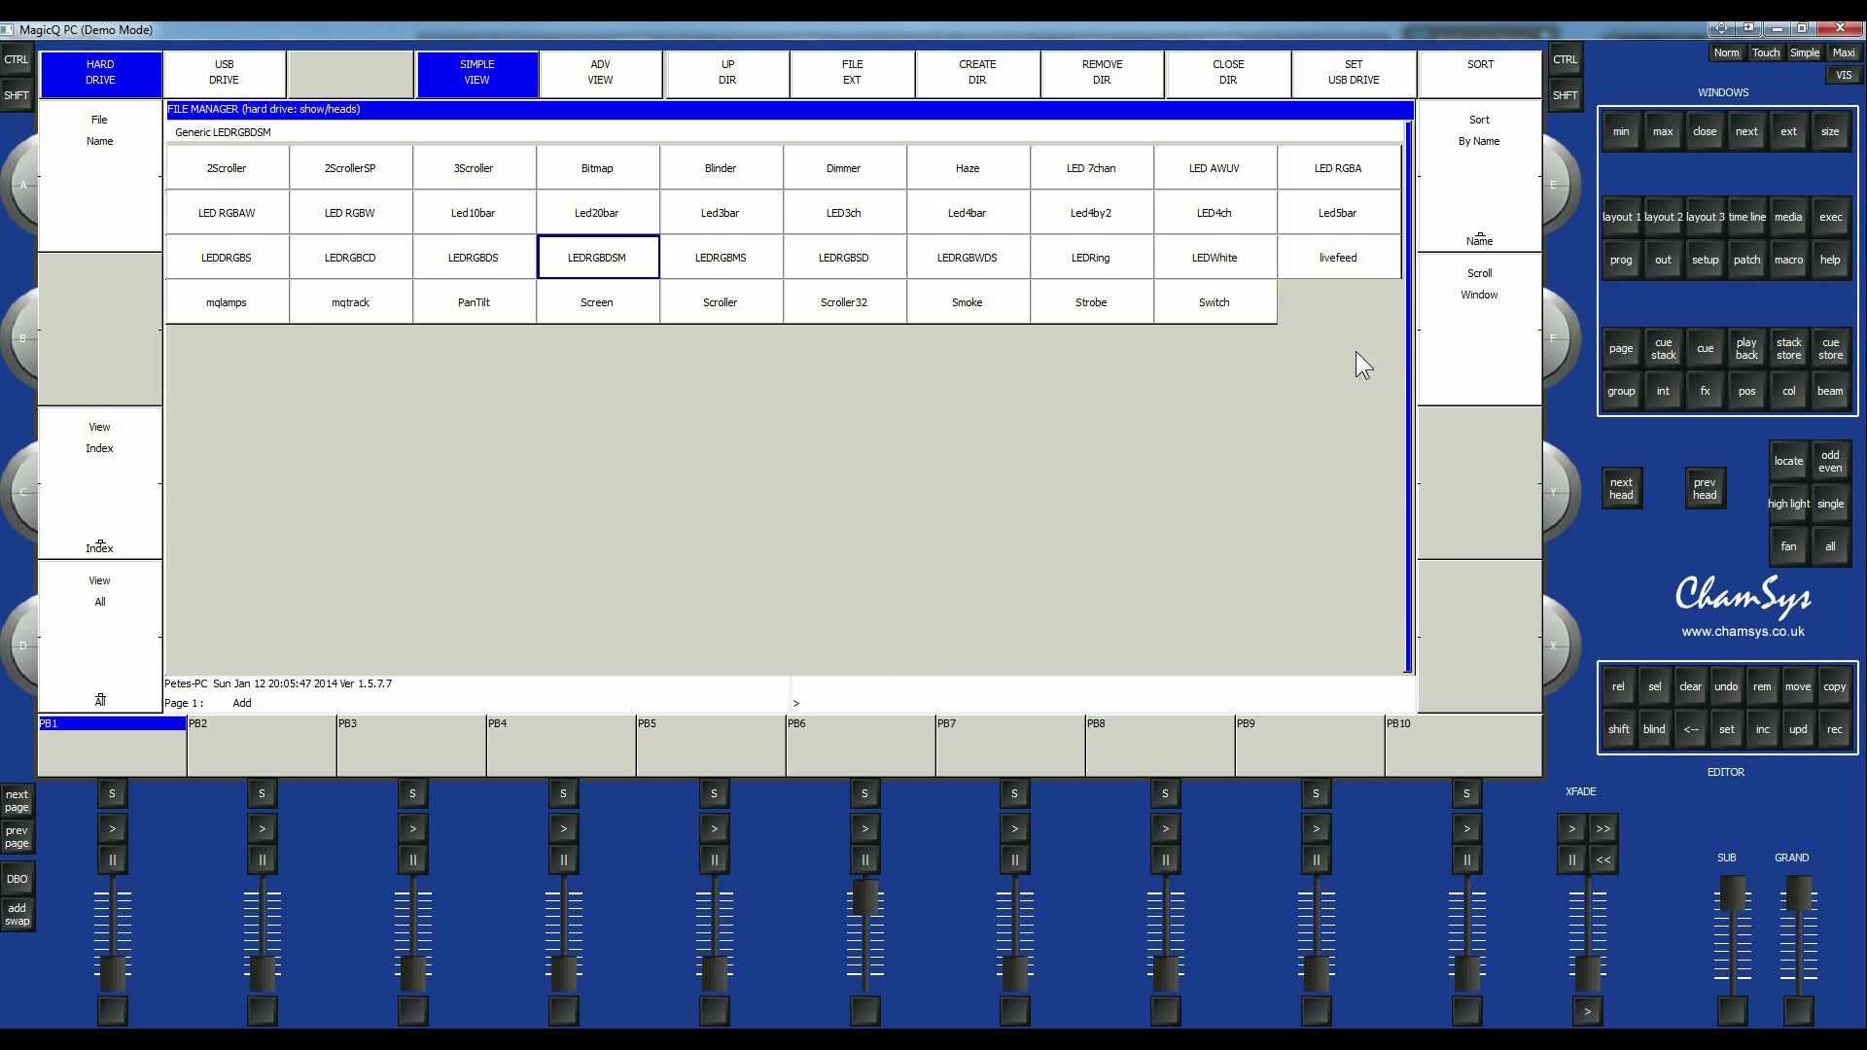
mouse_move(793, 395)
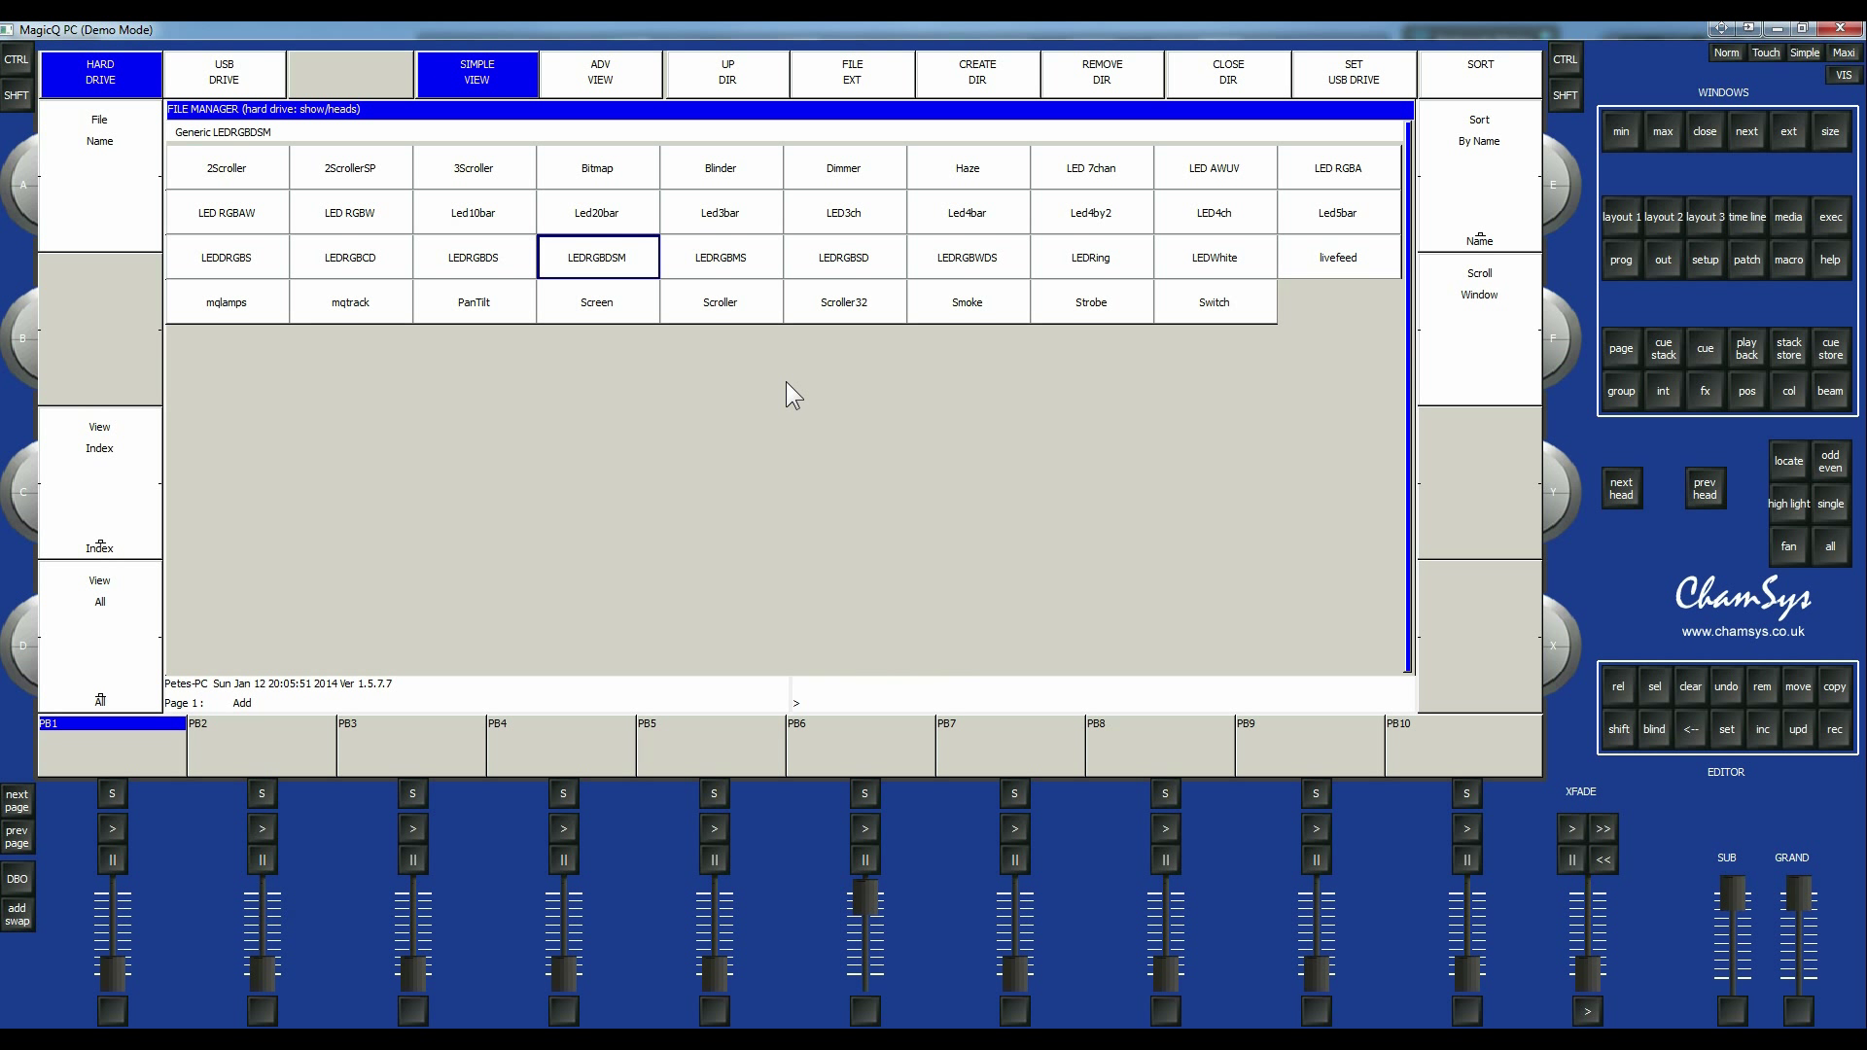
mouse_move(1052, 205)
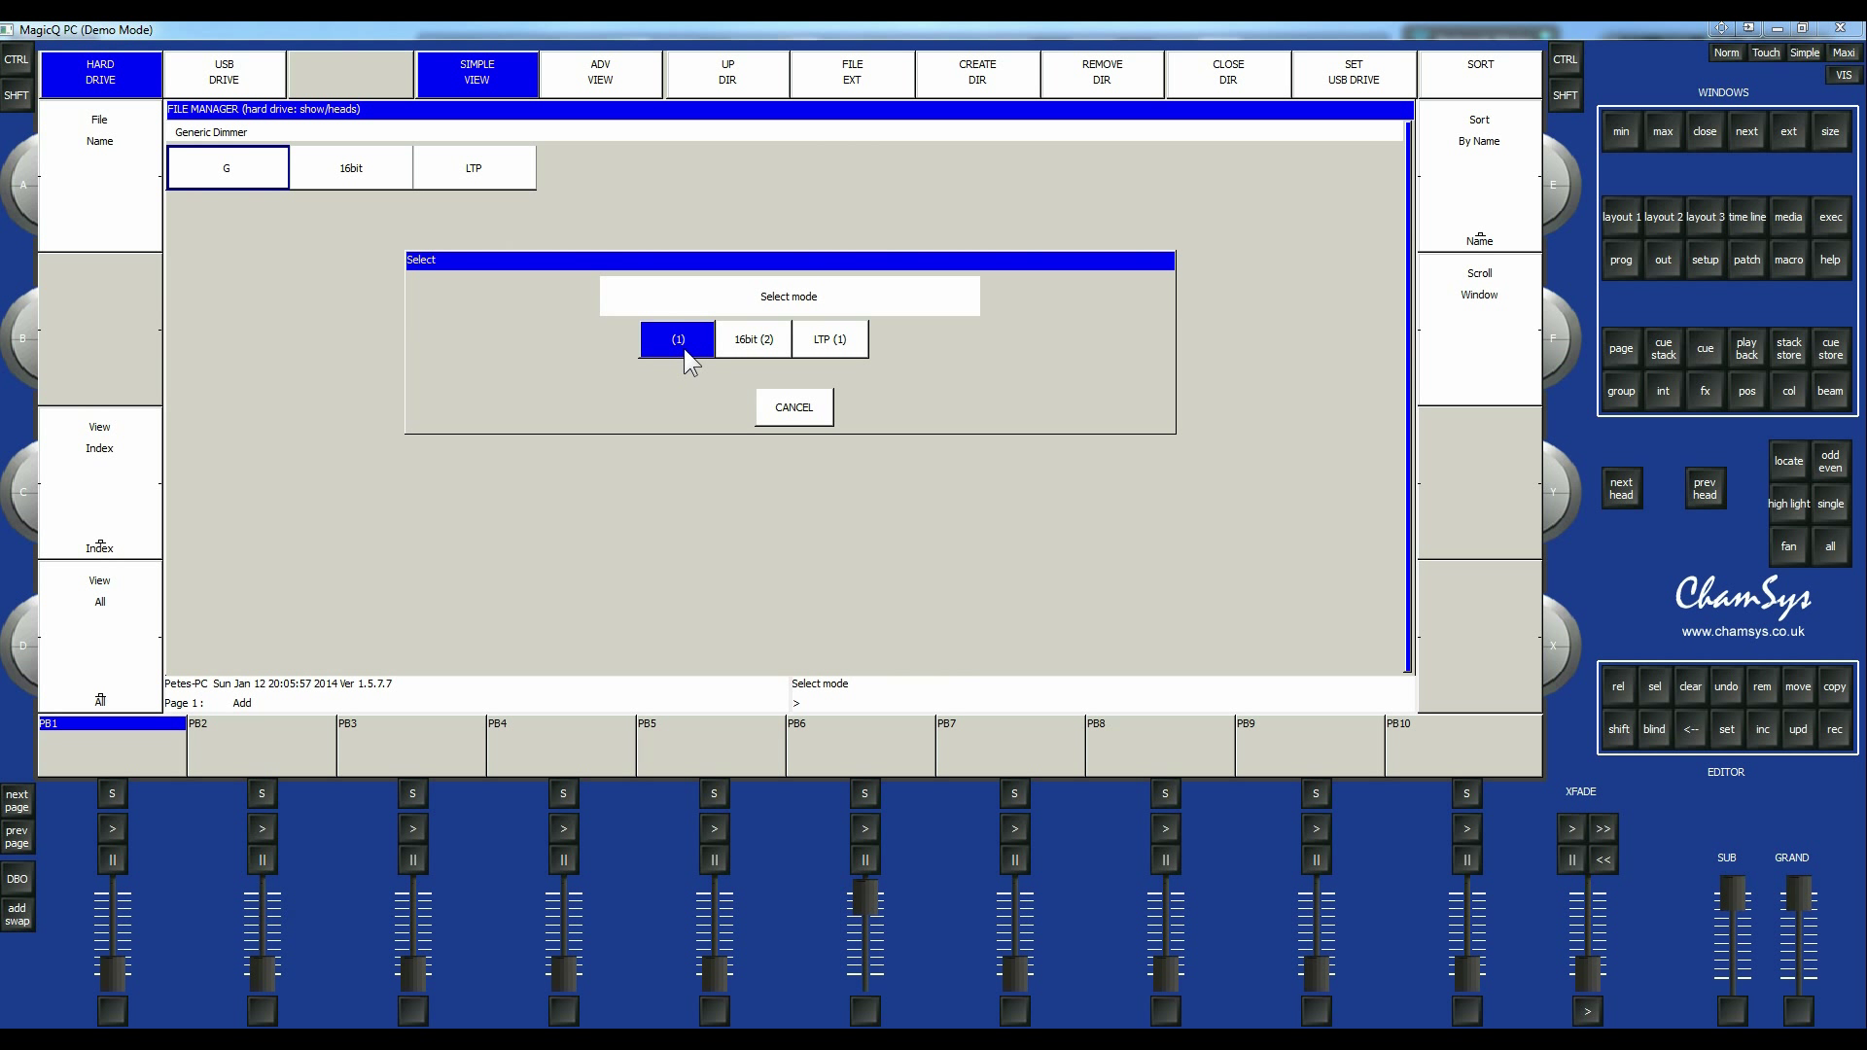
left_click(677, 339)
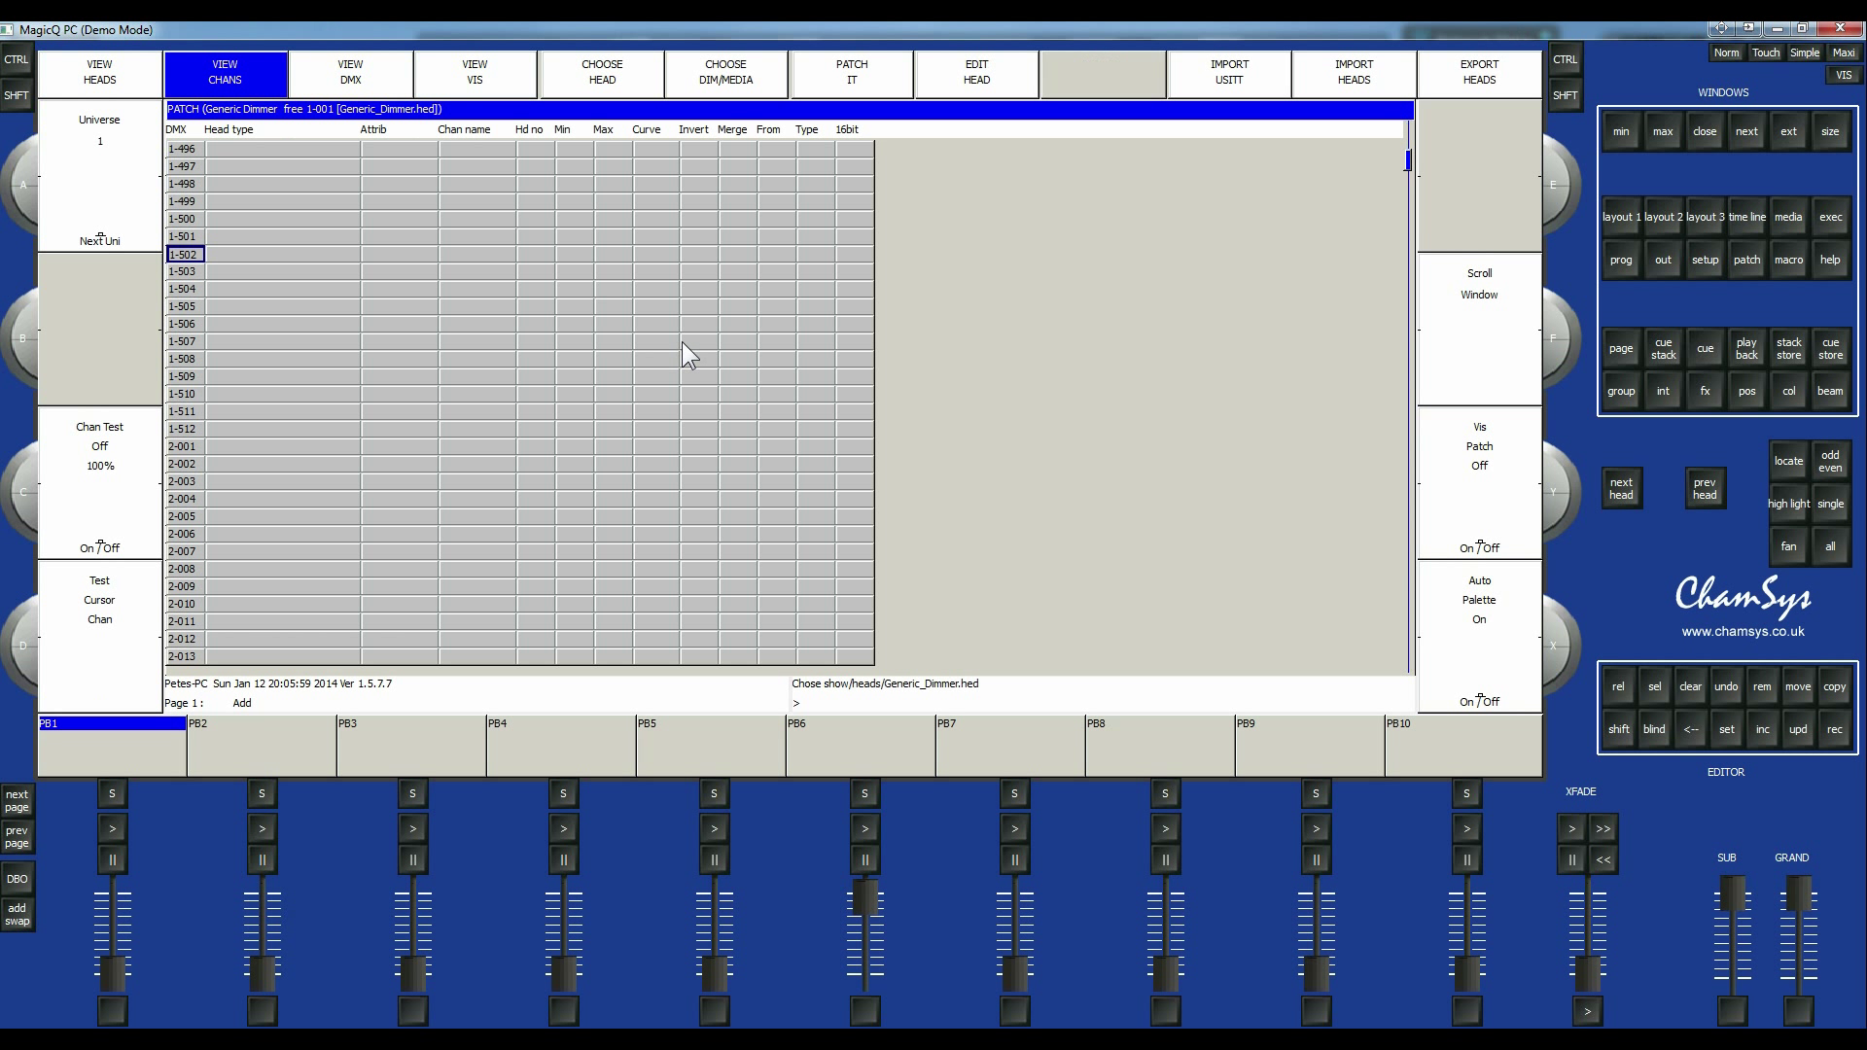
Switch to View Heads and start Patch It for the chosen Generic Dimmer.
left_click(99, 72)
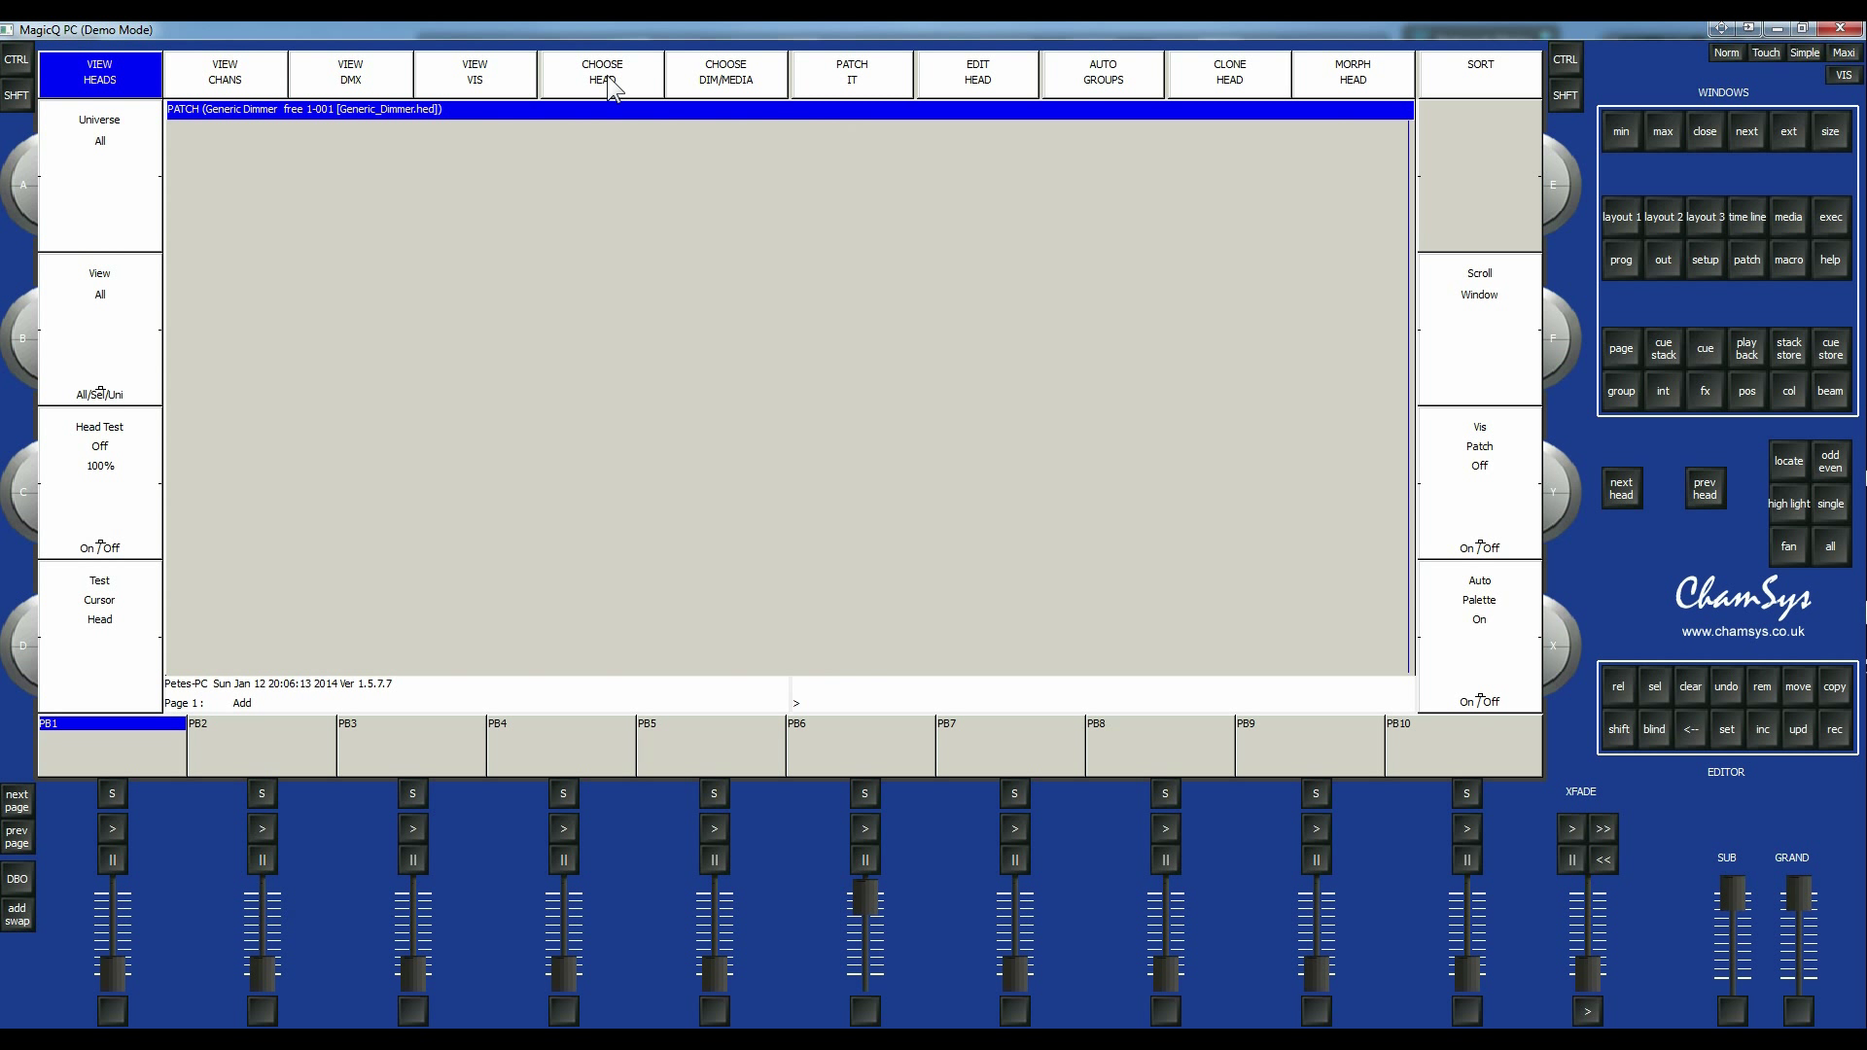
mouse_move(881, 72)
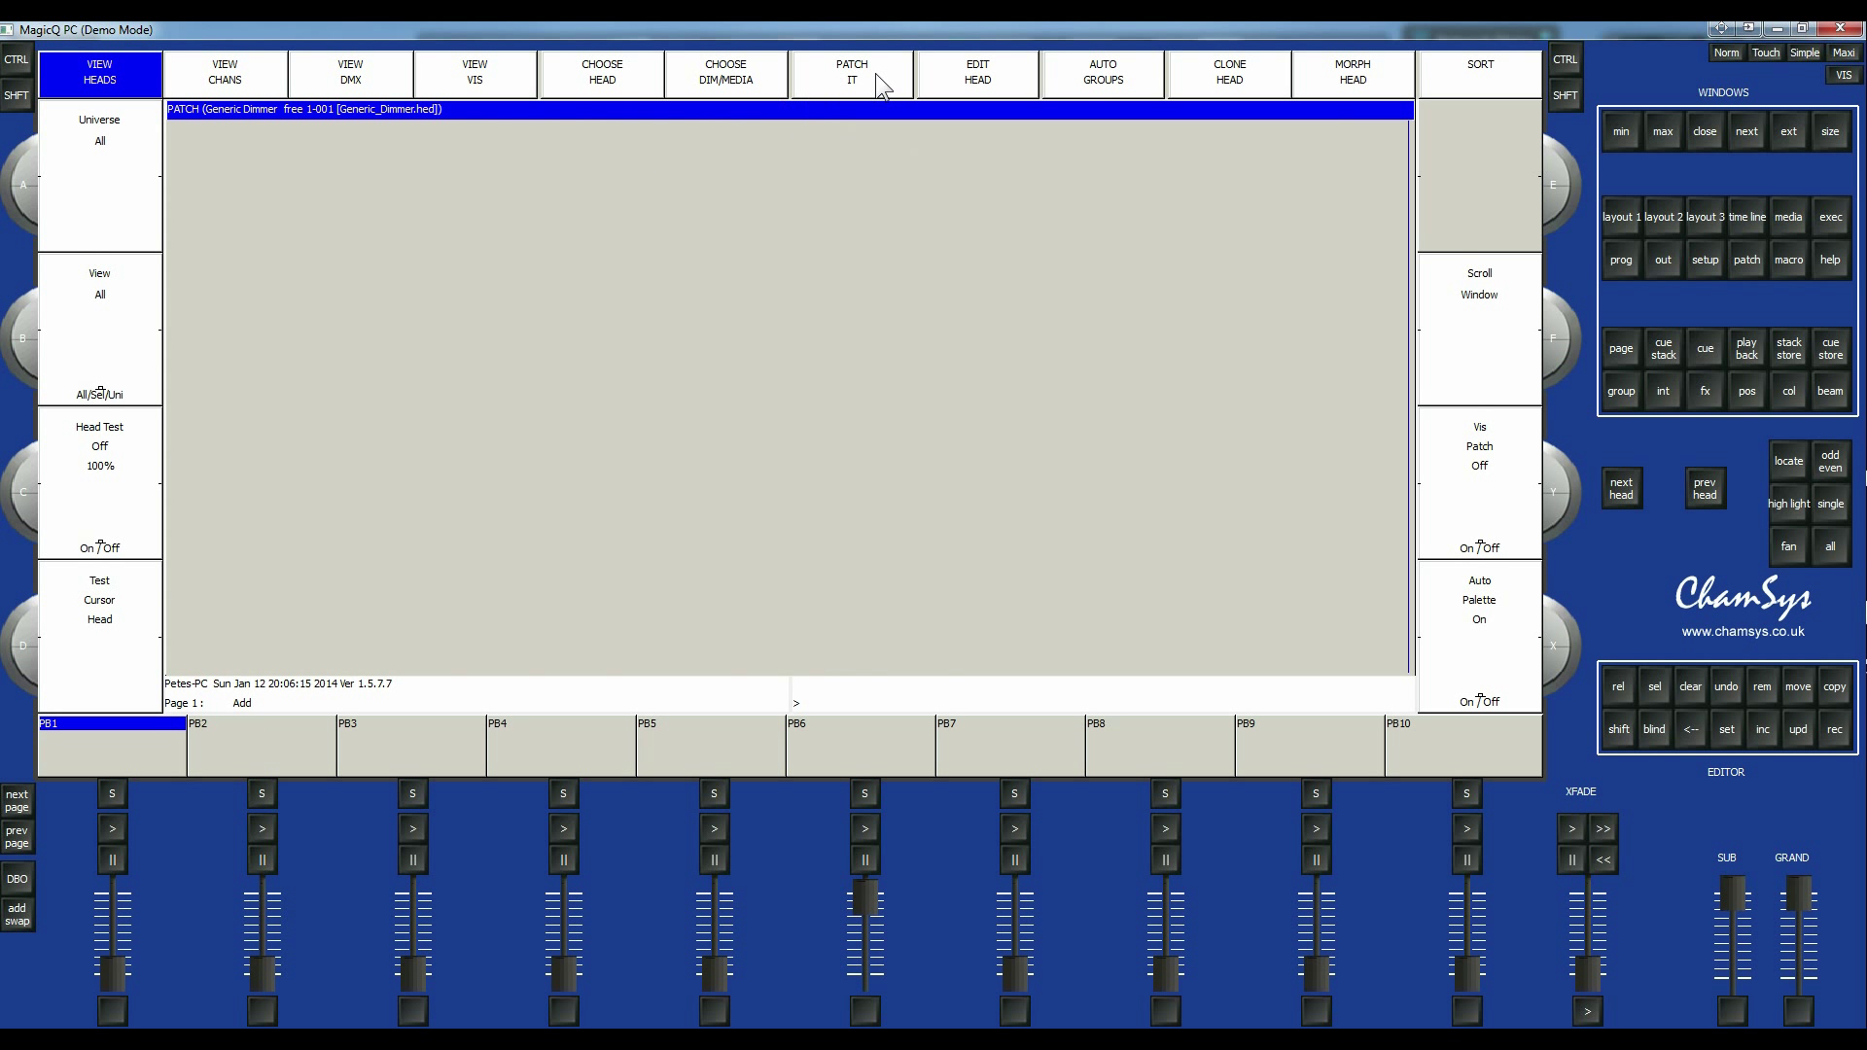
left_click(852, 72)
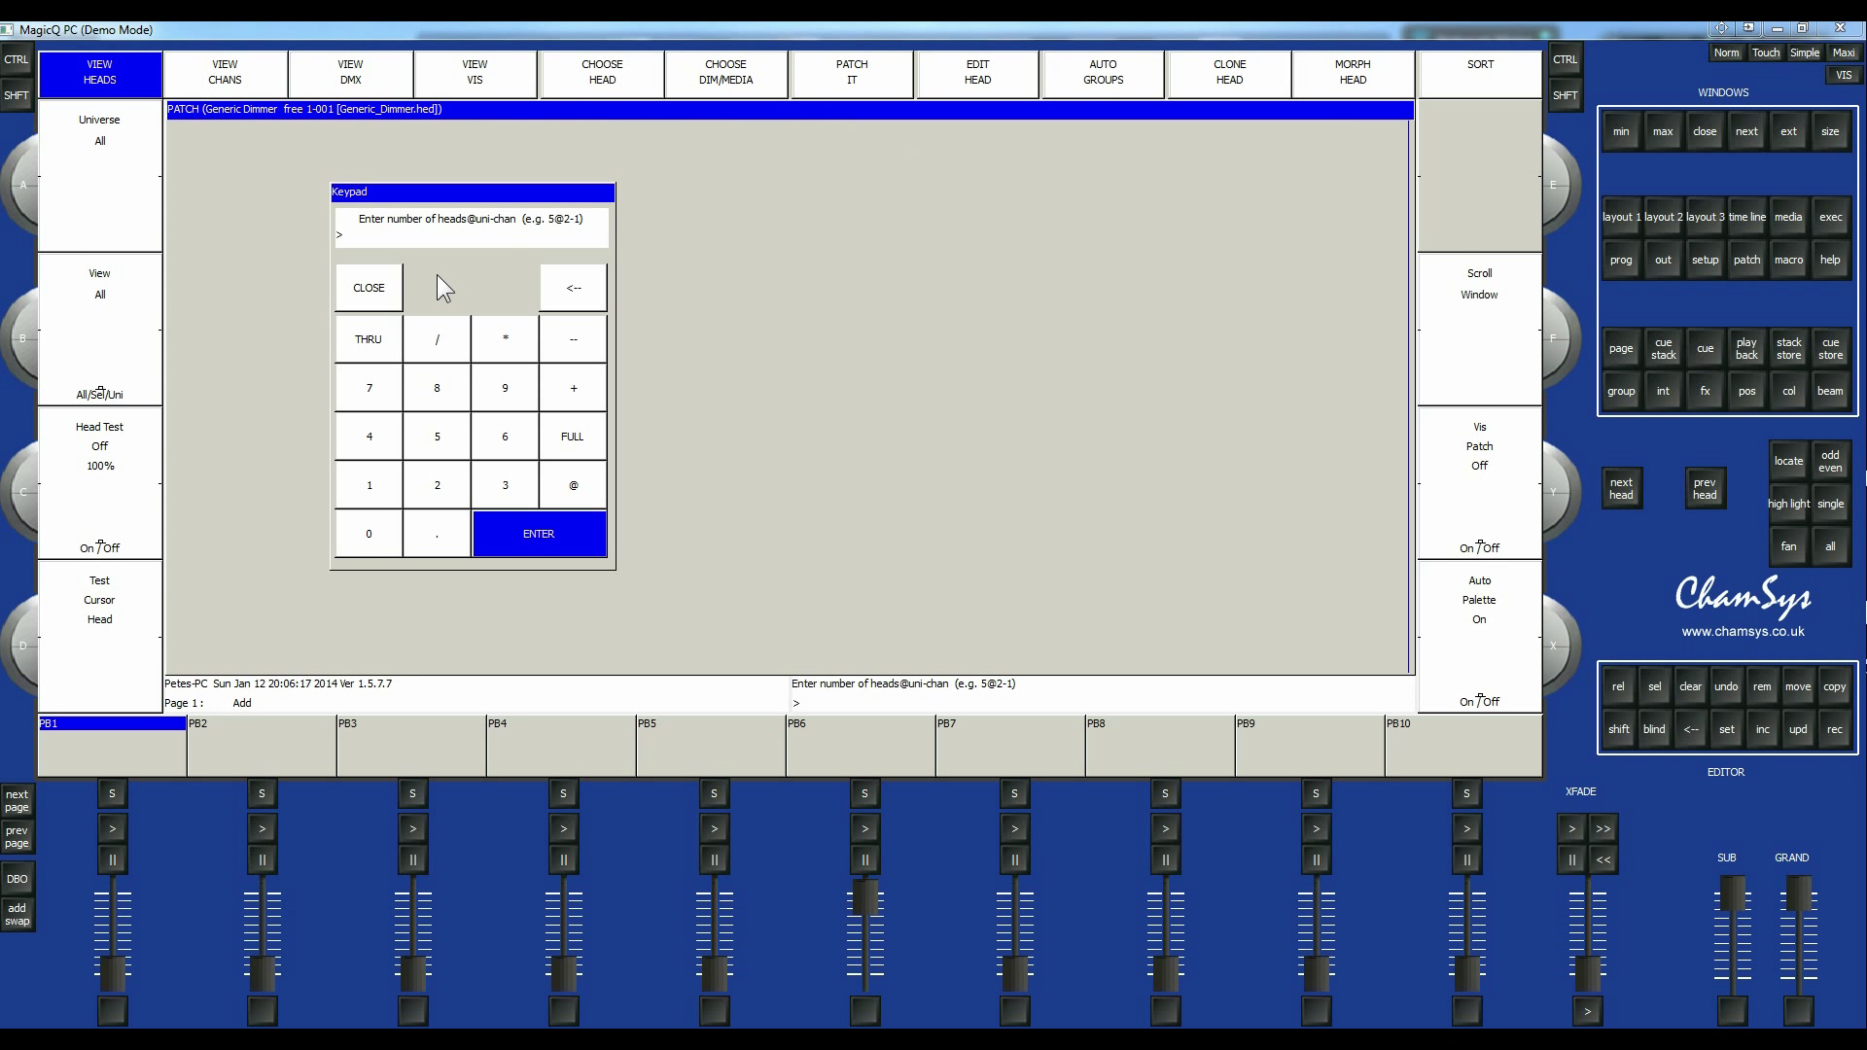
mouse_move(549, 362)
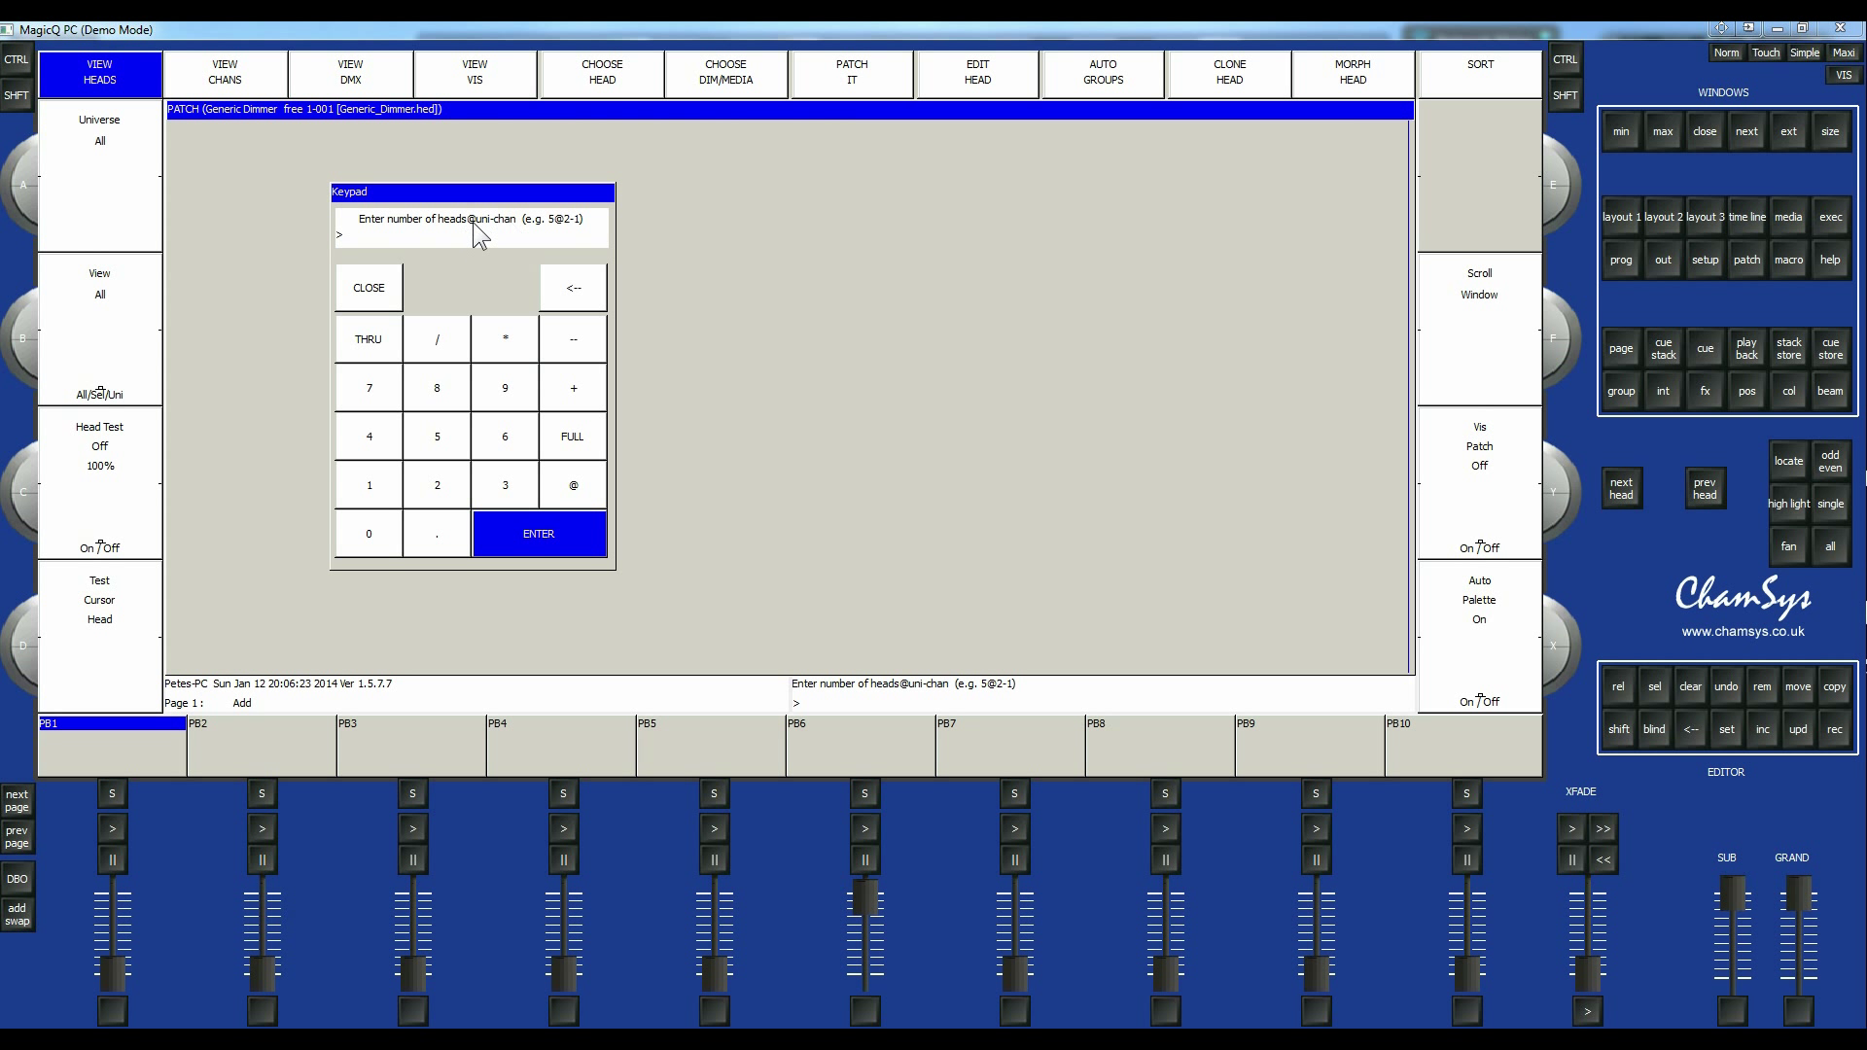
mouse_move(404, 219)
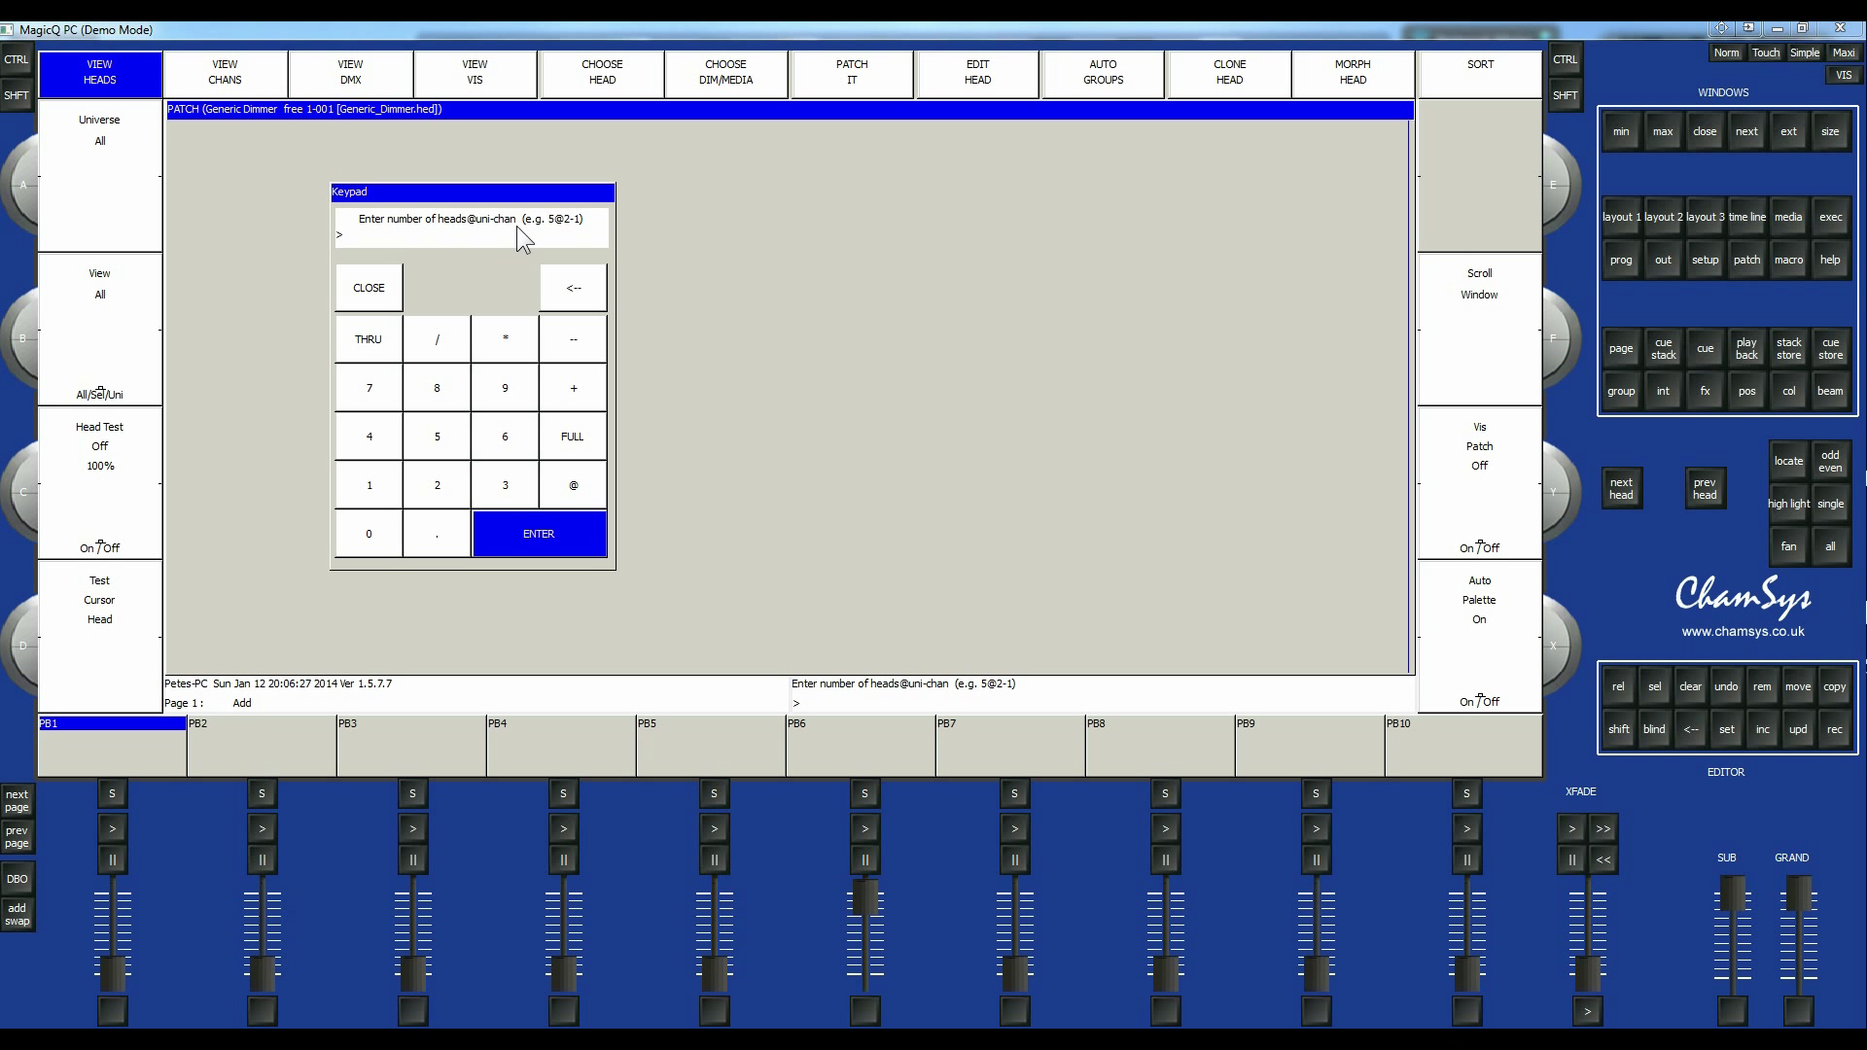
Enter 24 @ 1 - on the keypad for 24 dimmers starting on universe 1.
left_click(368, 434)
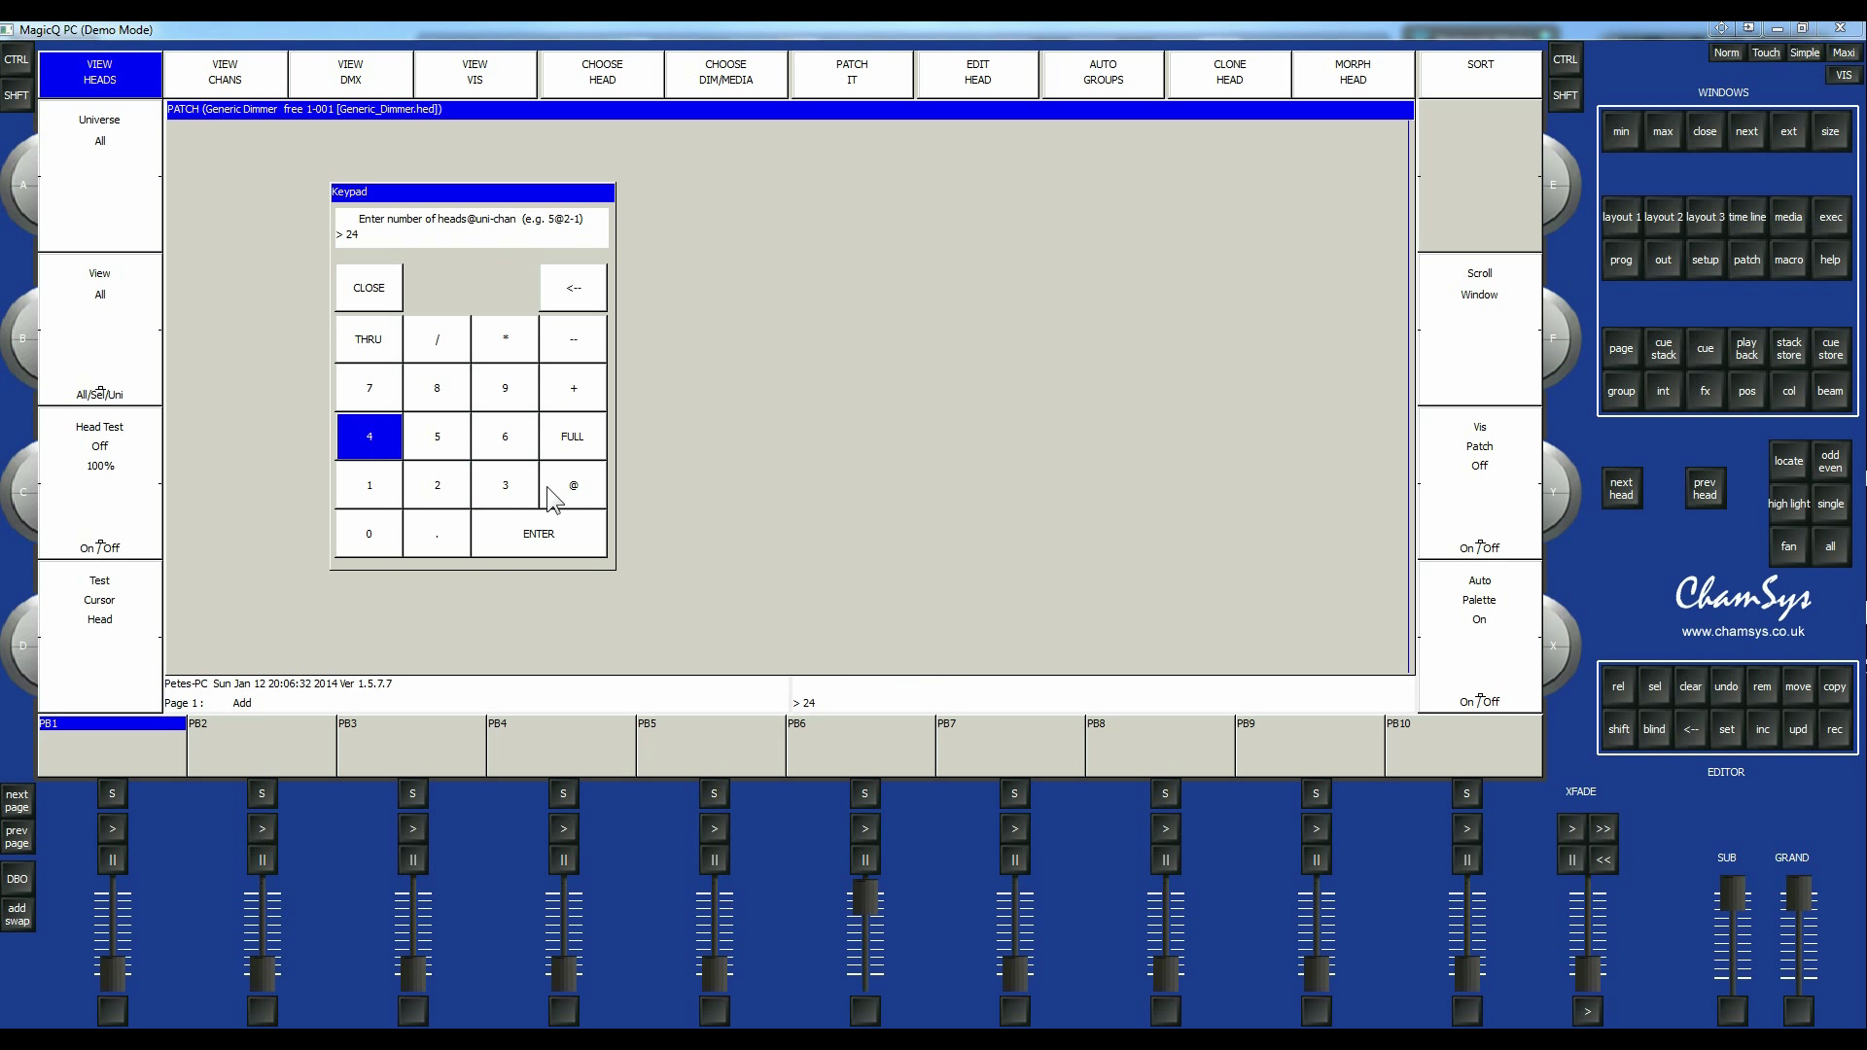
left_click(572, 484)
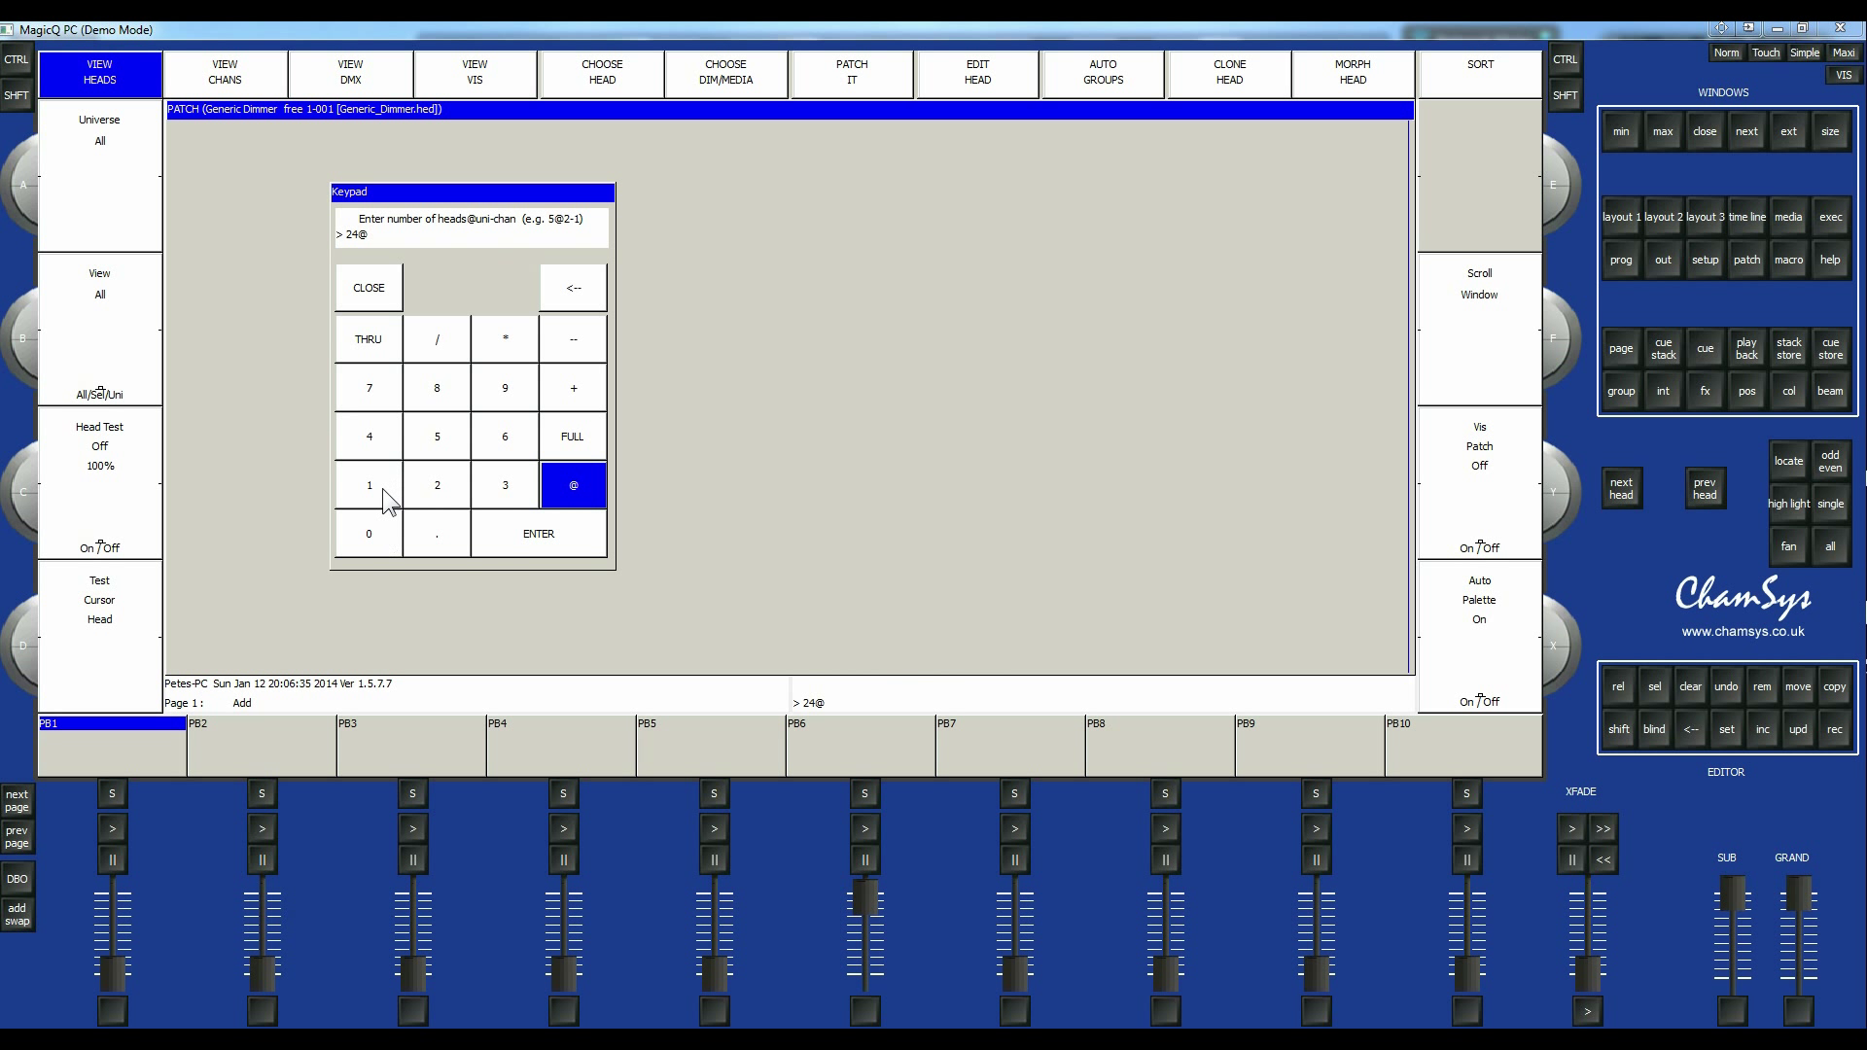
left_click(367, 484)
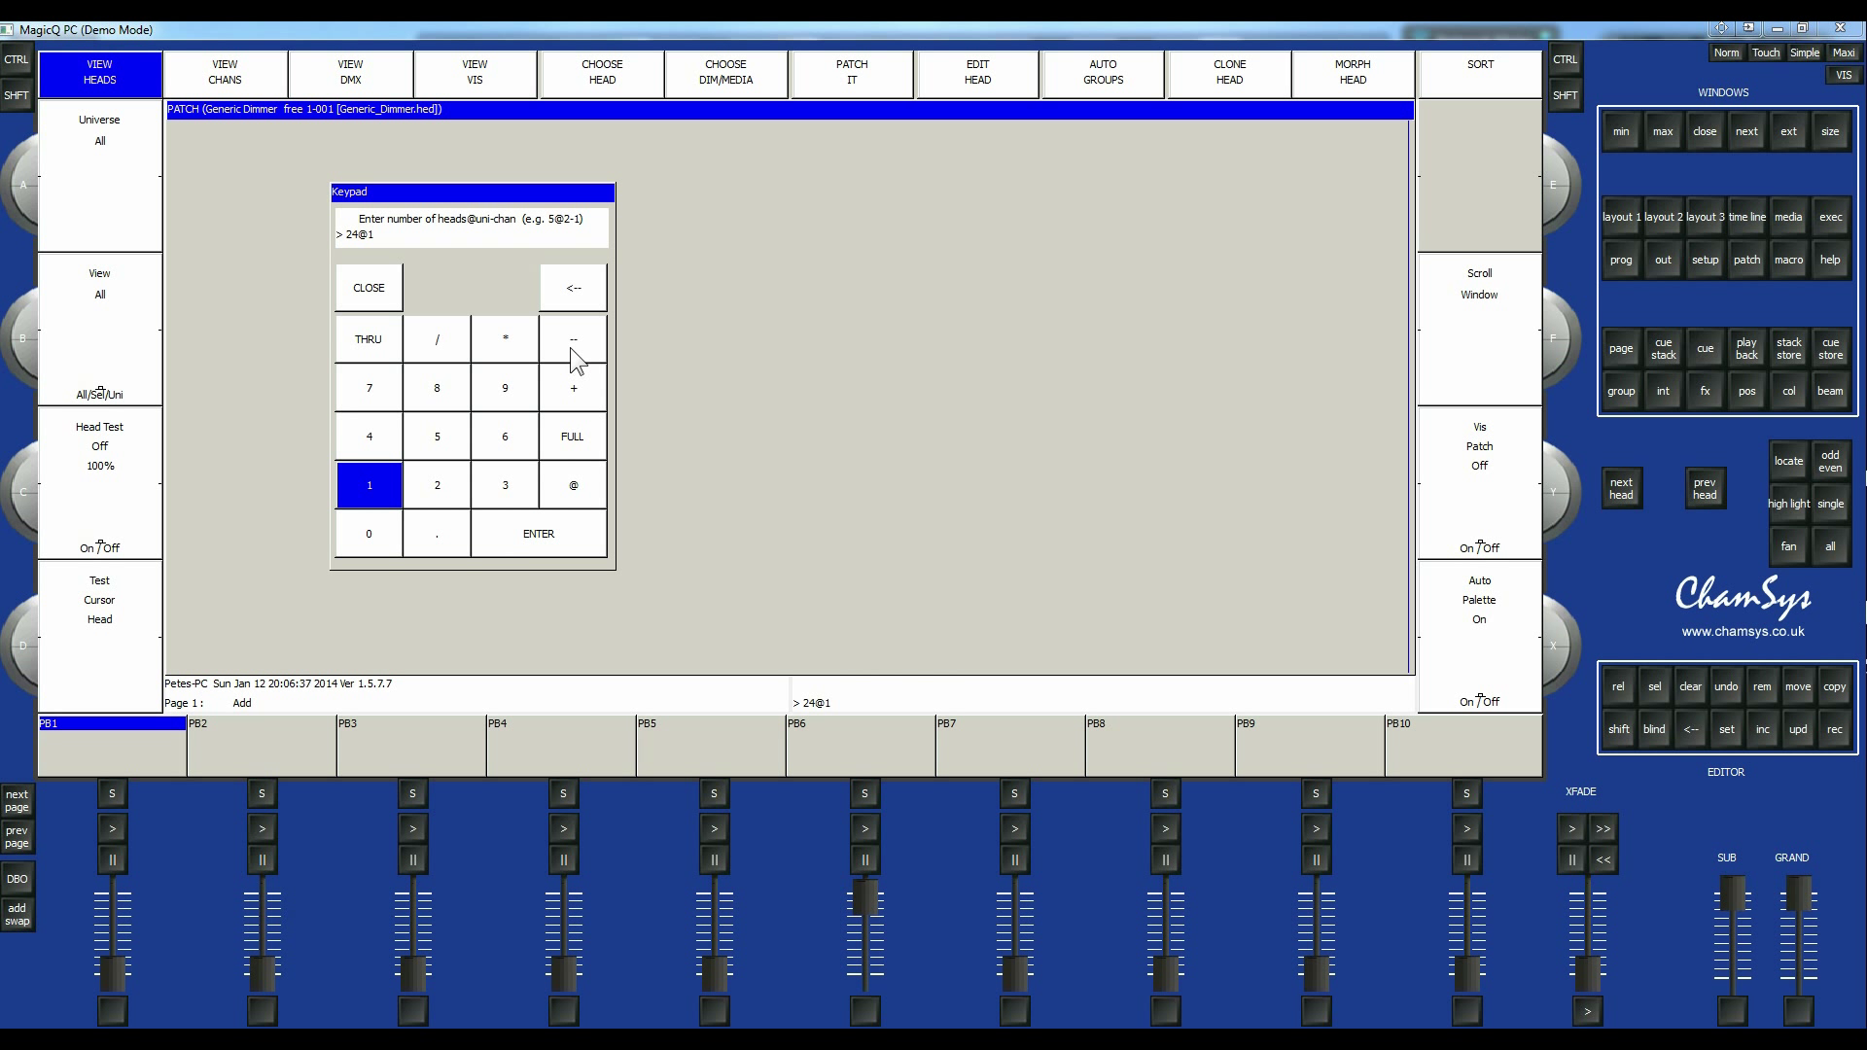
left_click(571, 338)
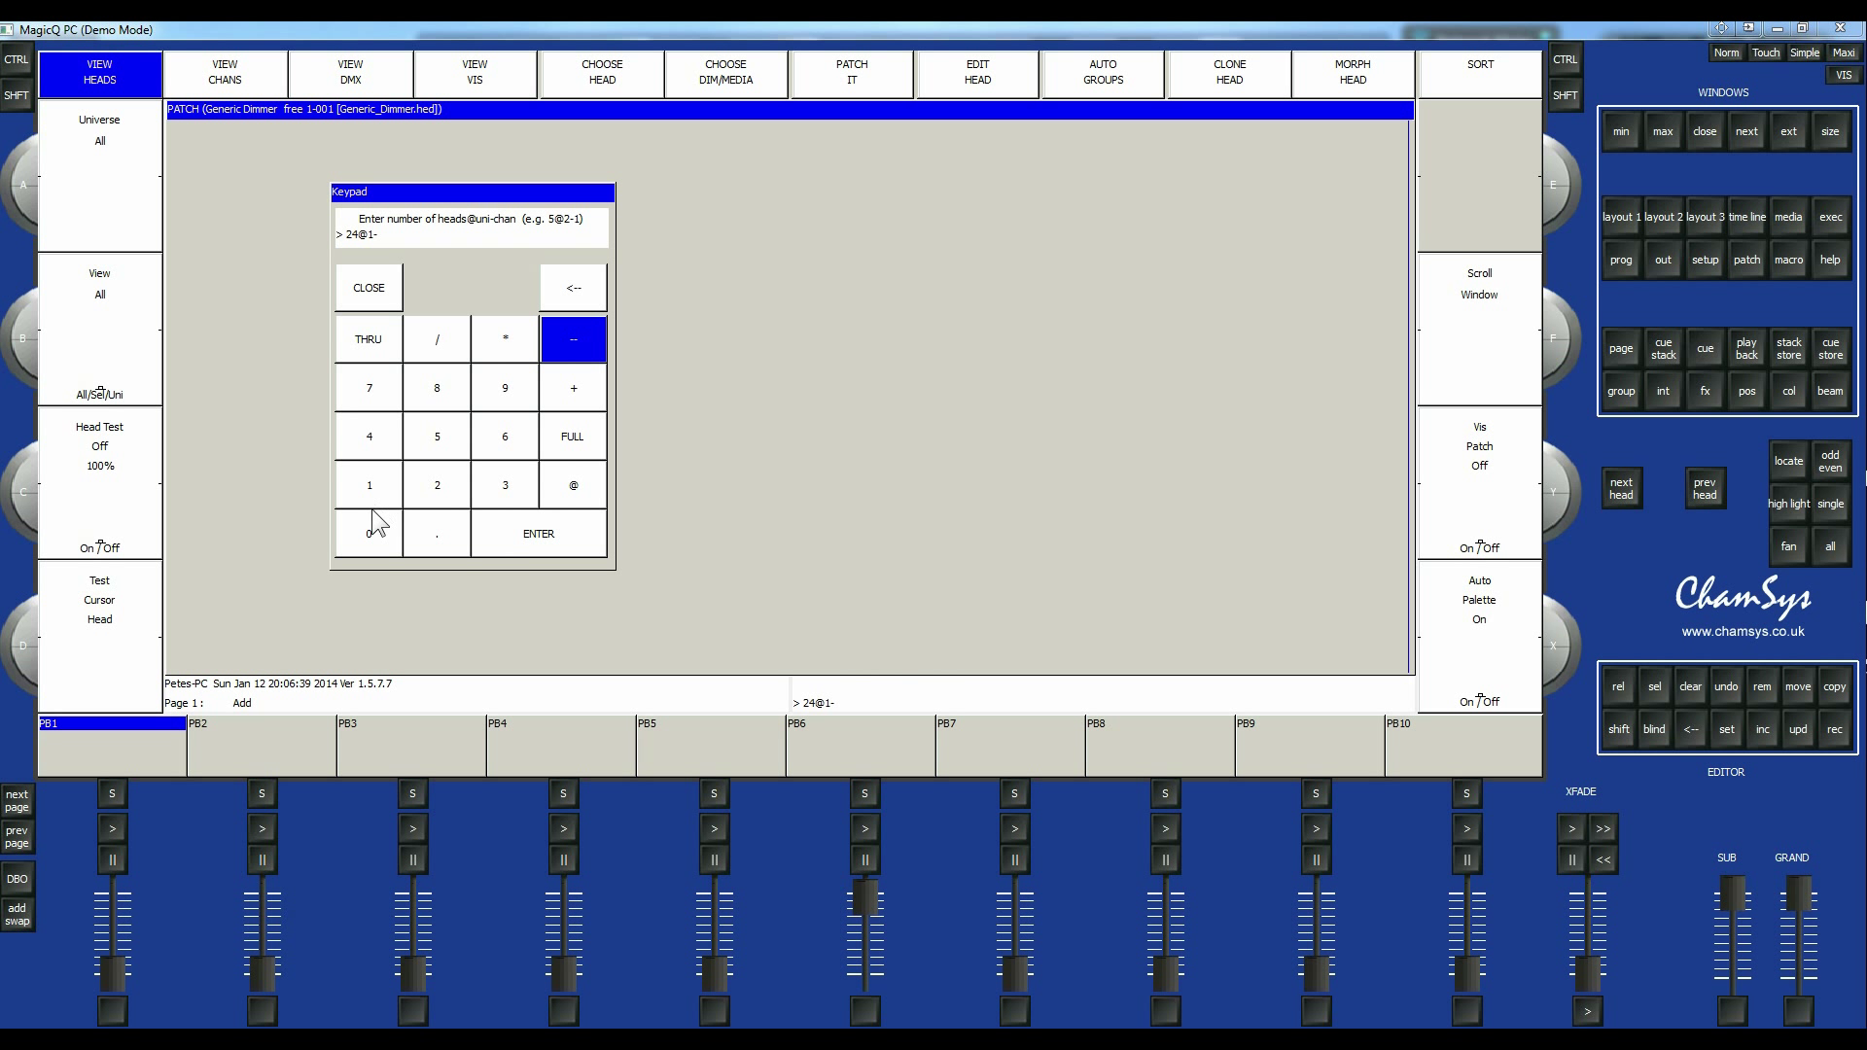
left_click(367, 484)
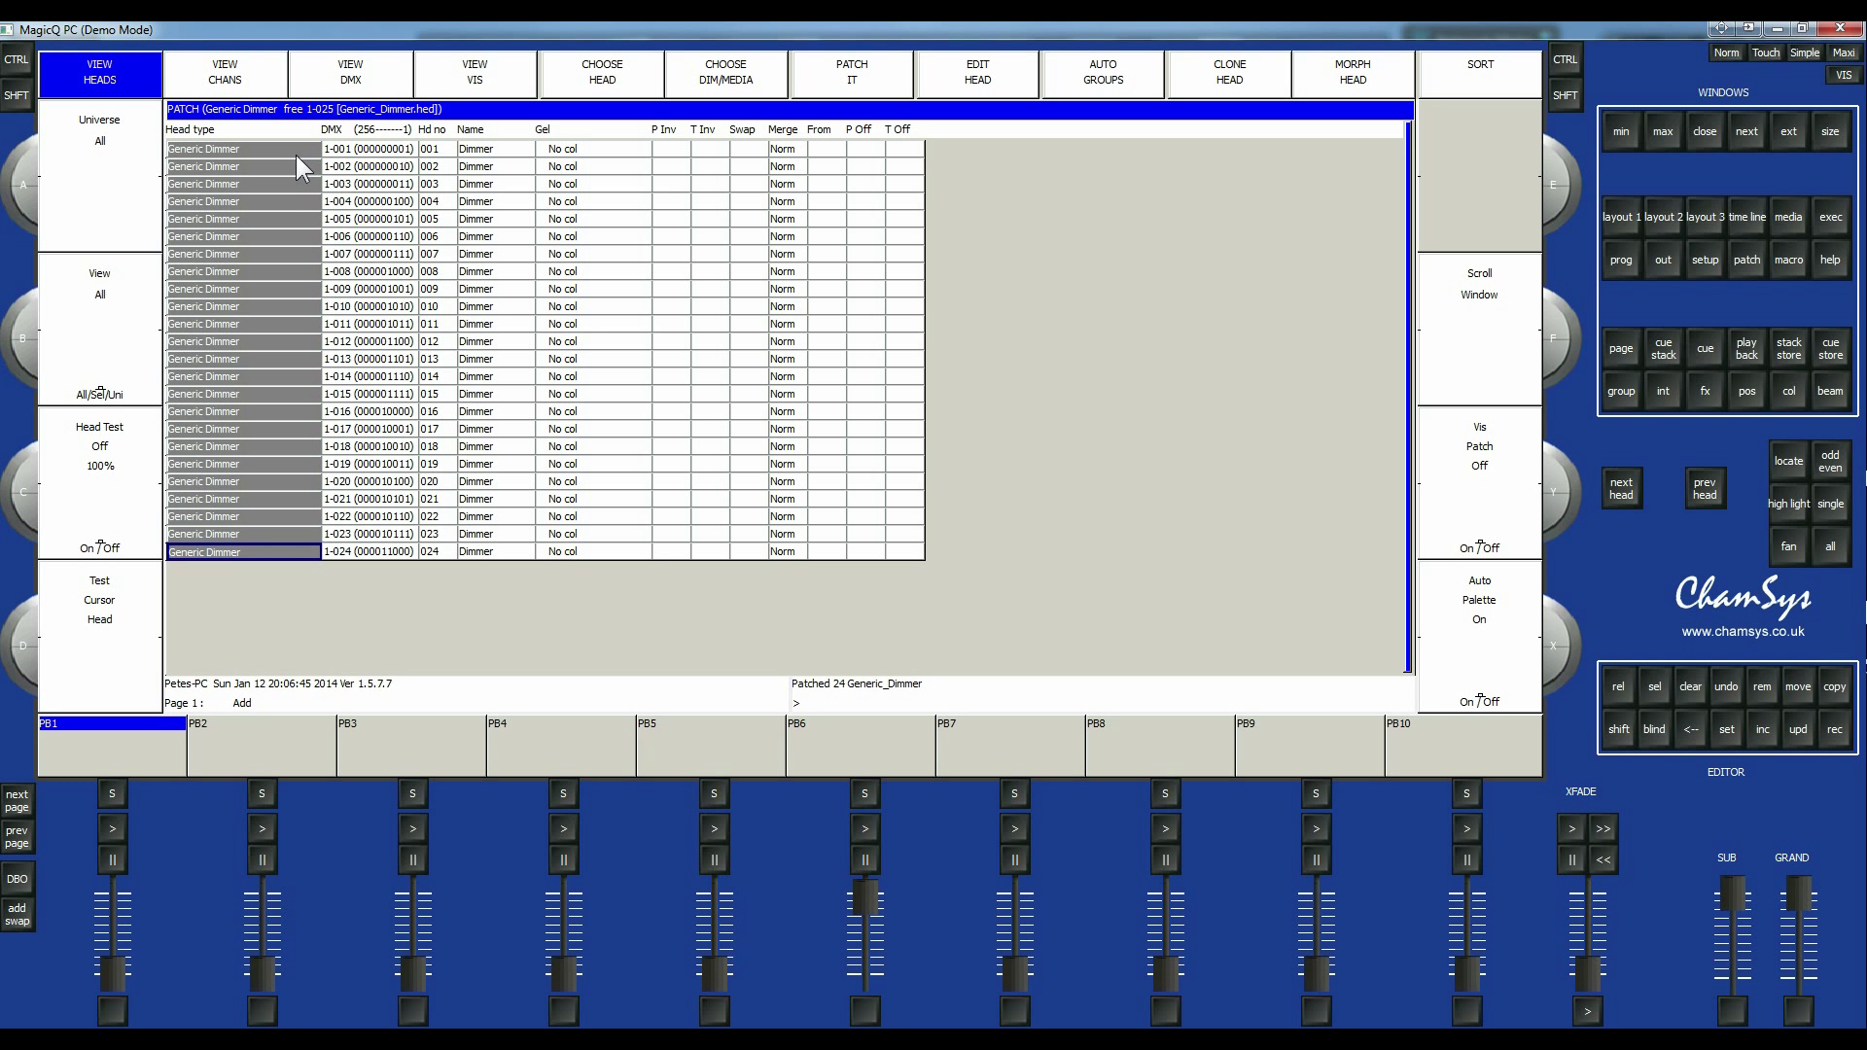
mouse_move(343, 161)
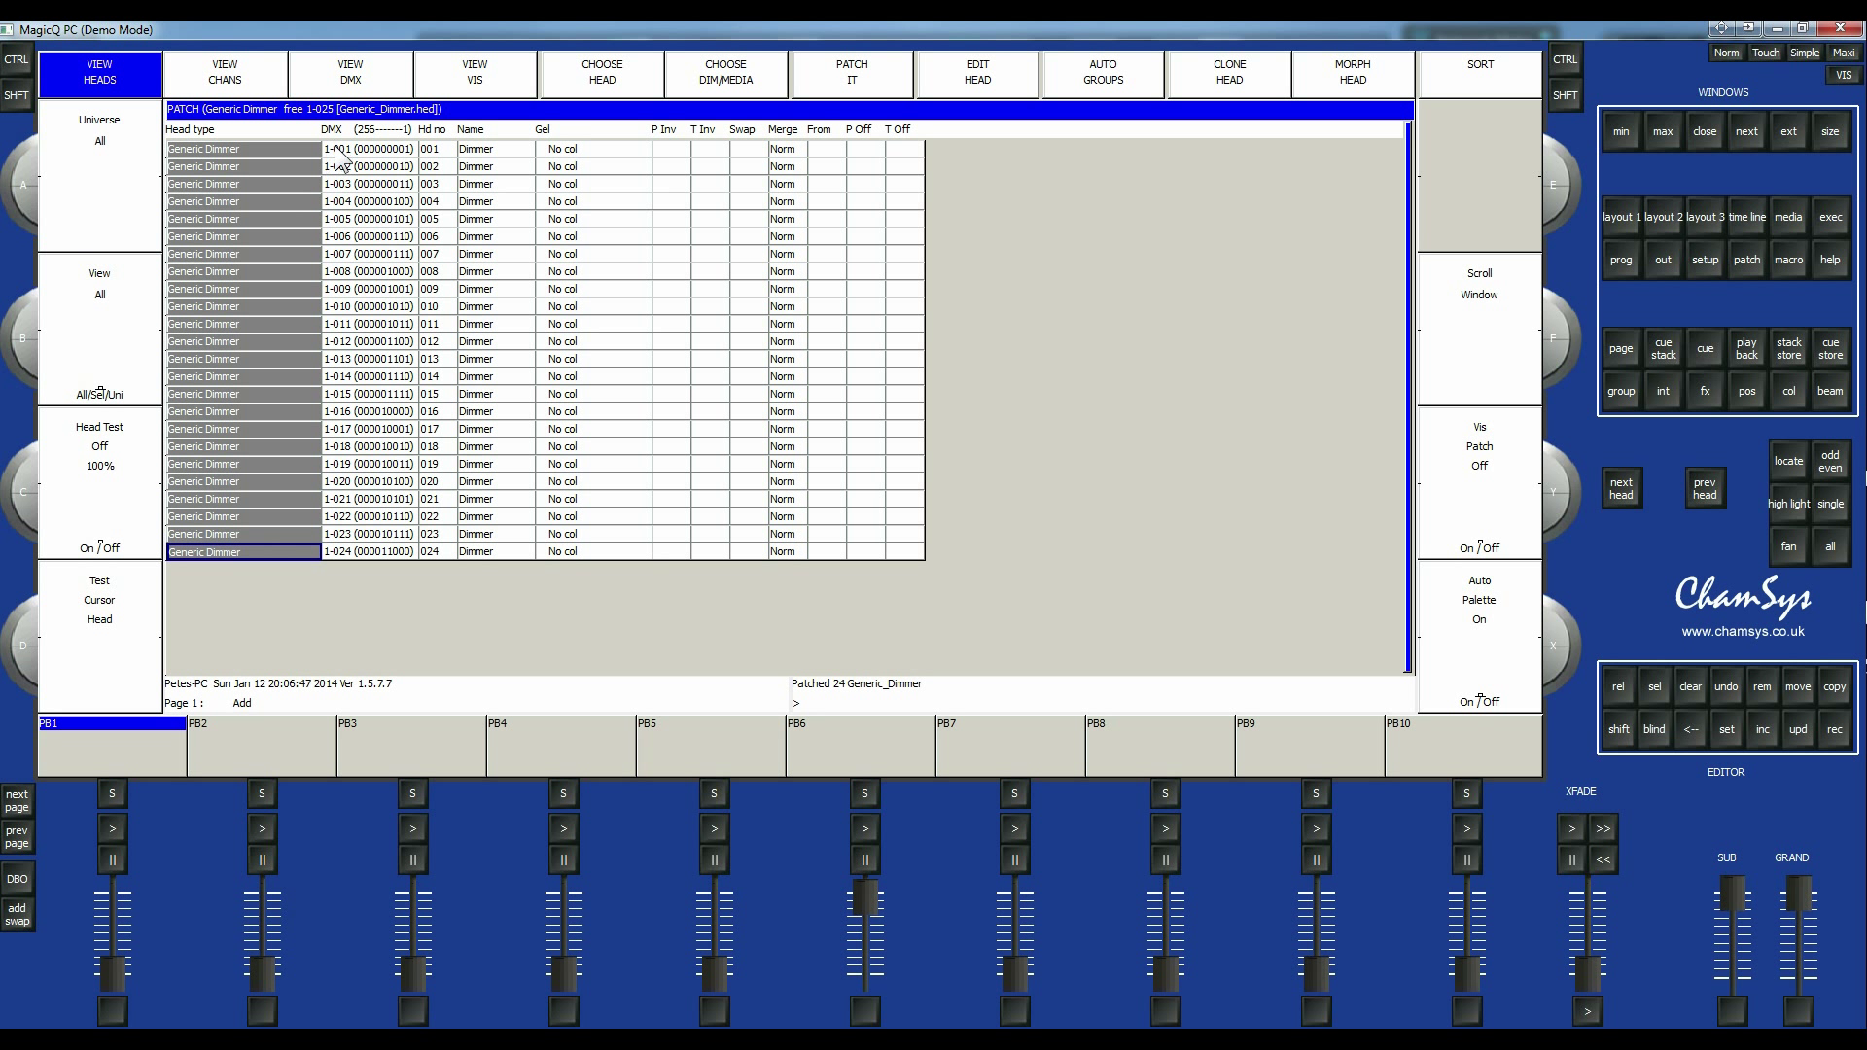
mouse_move(393, 286)
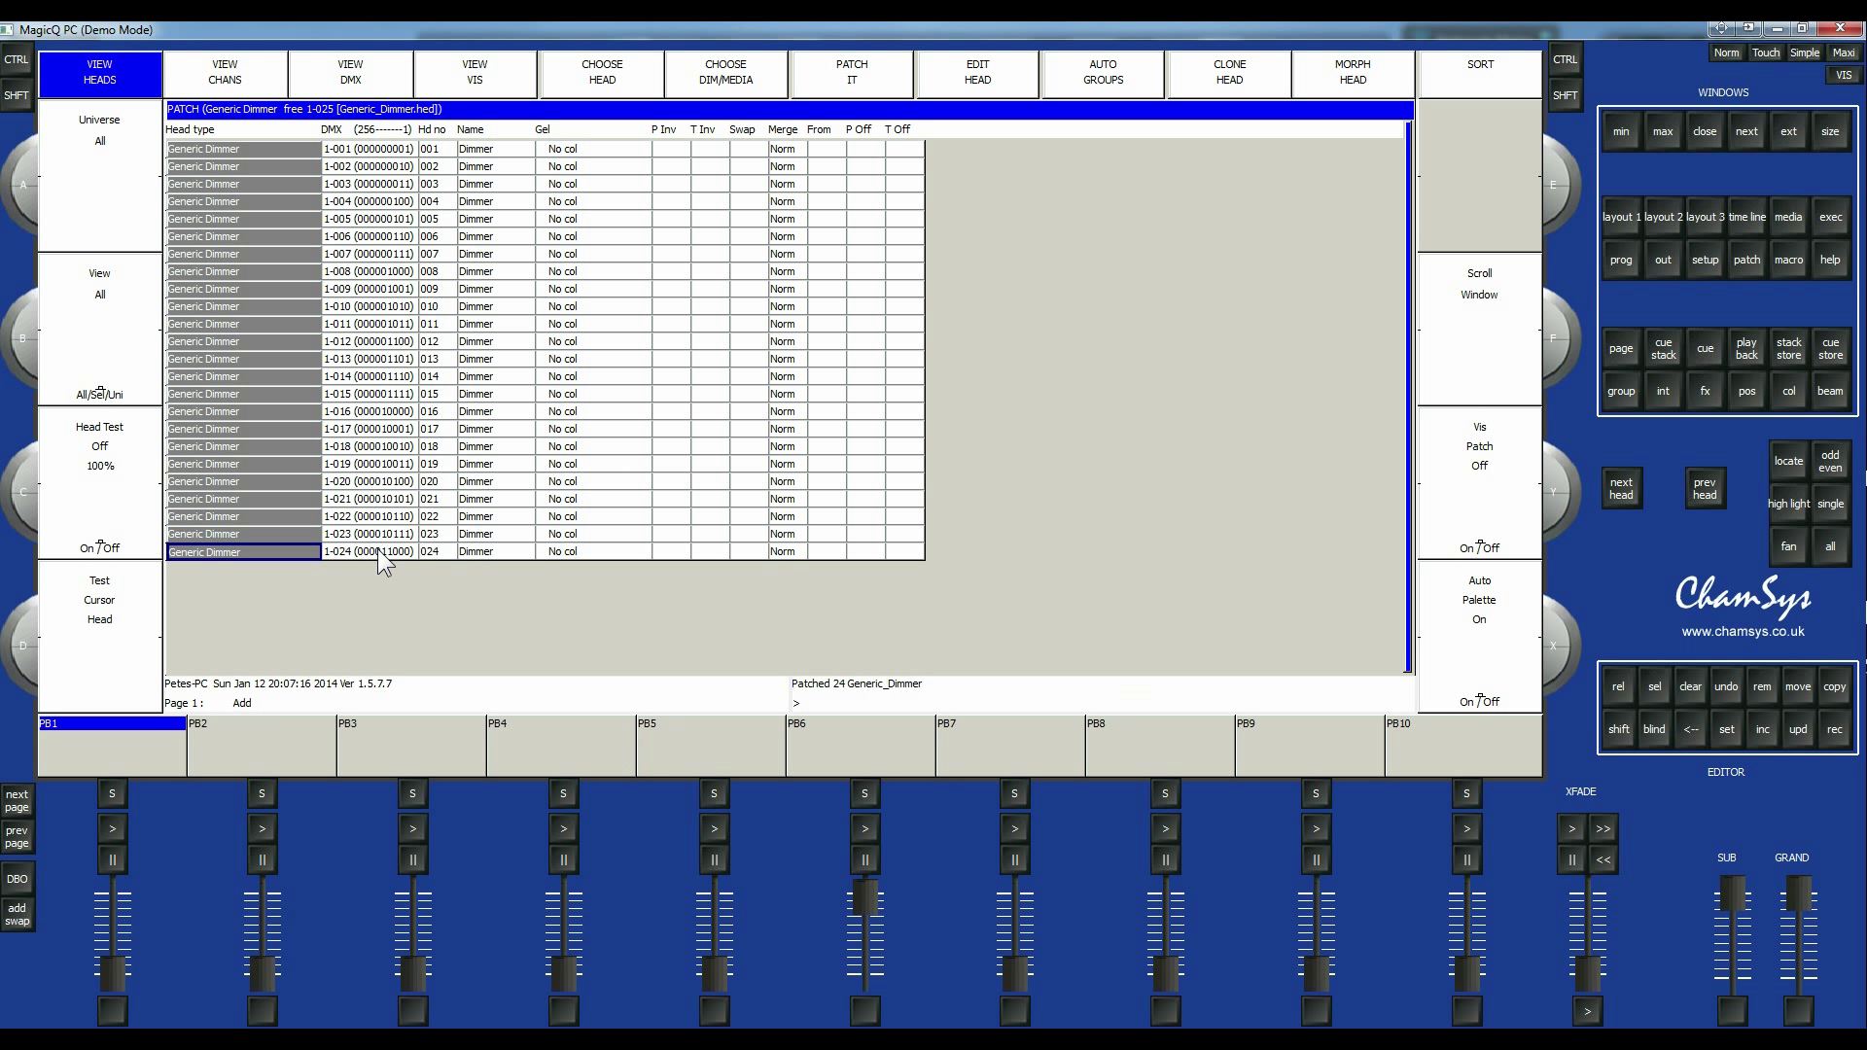
mouse_move(372, 393)
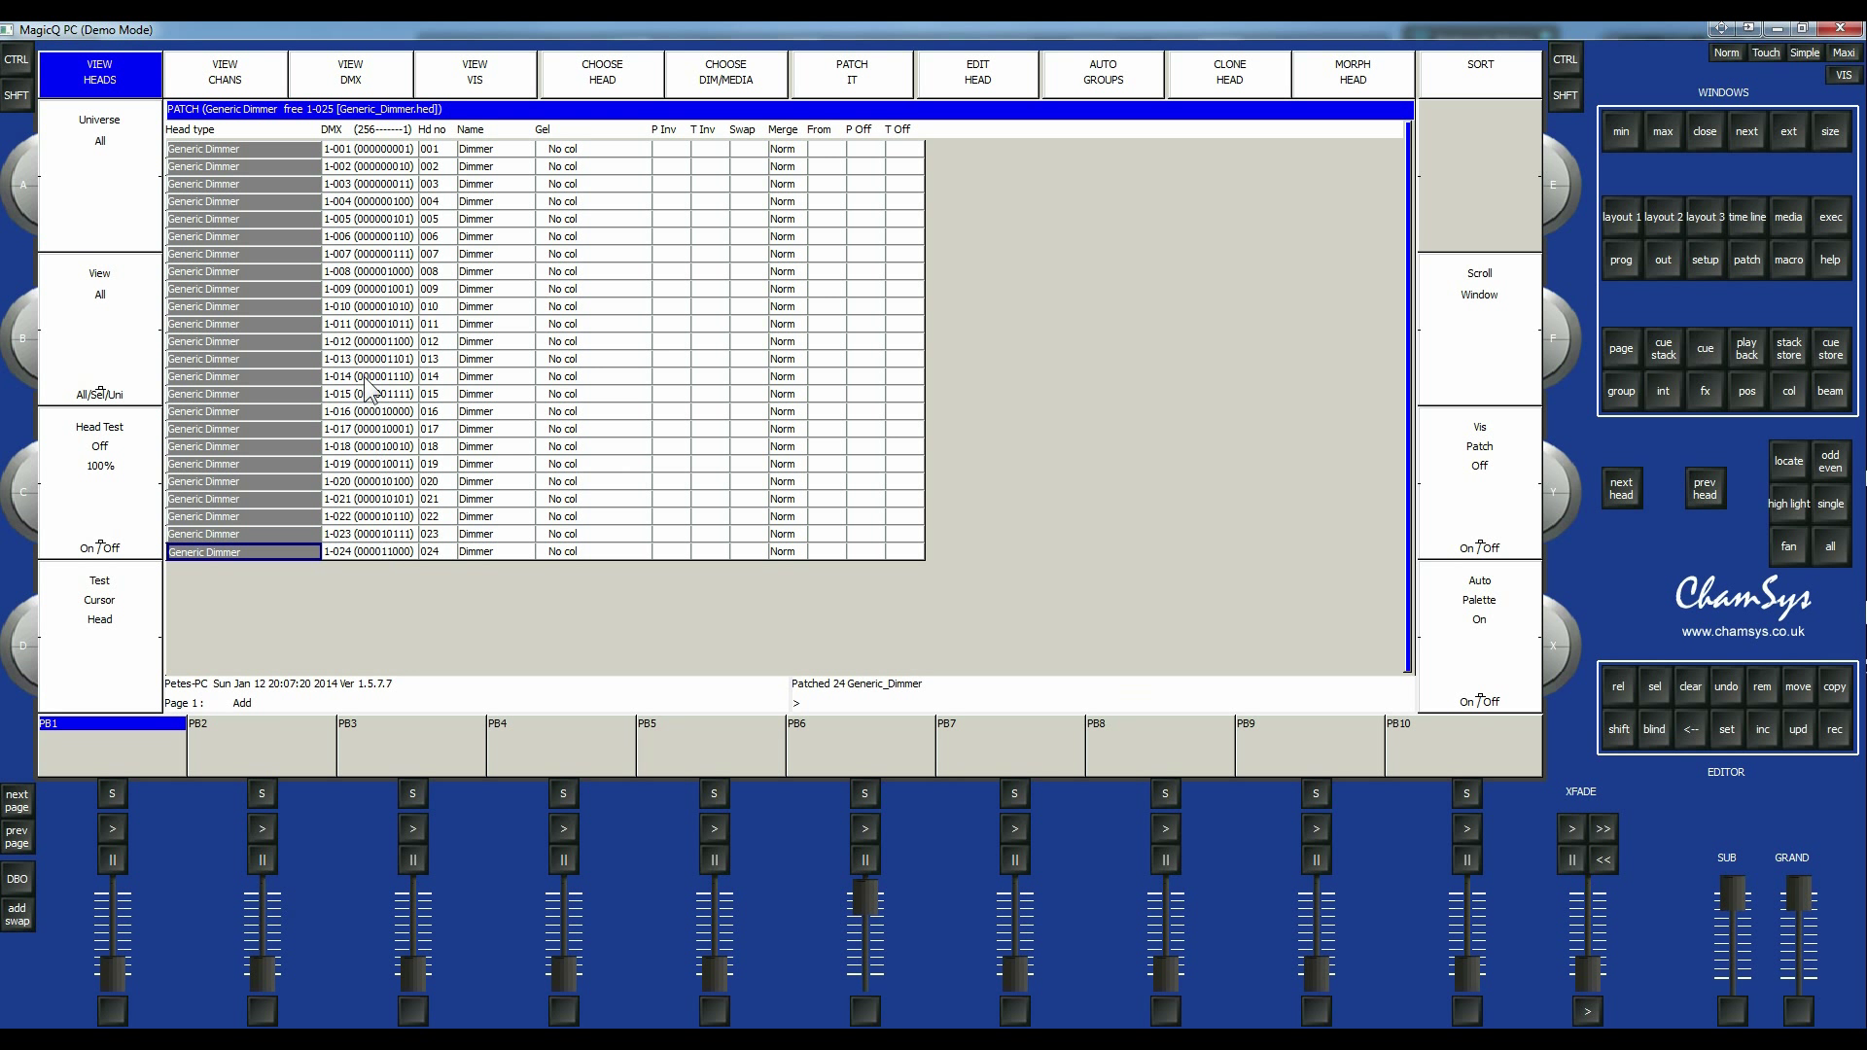
mouse_move(441, 272)
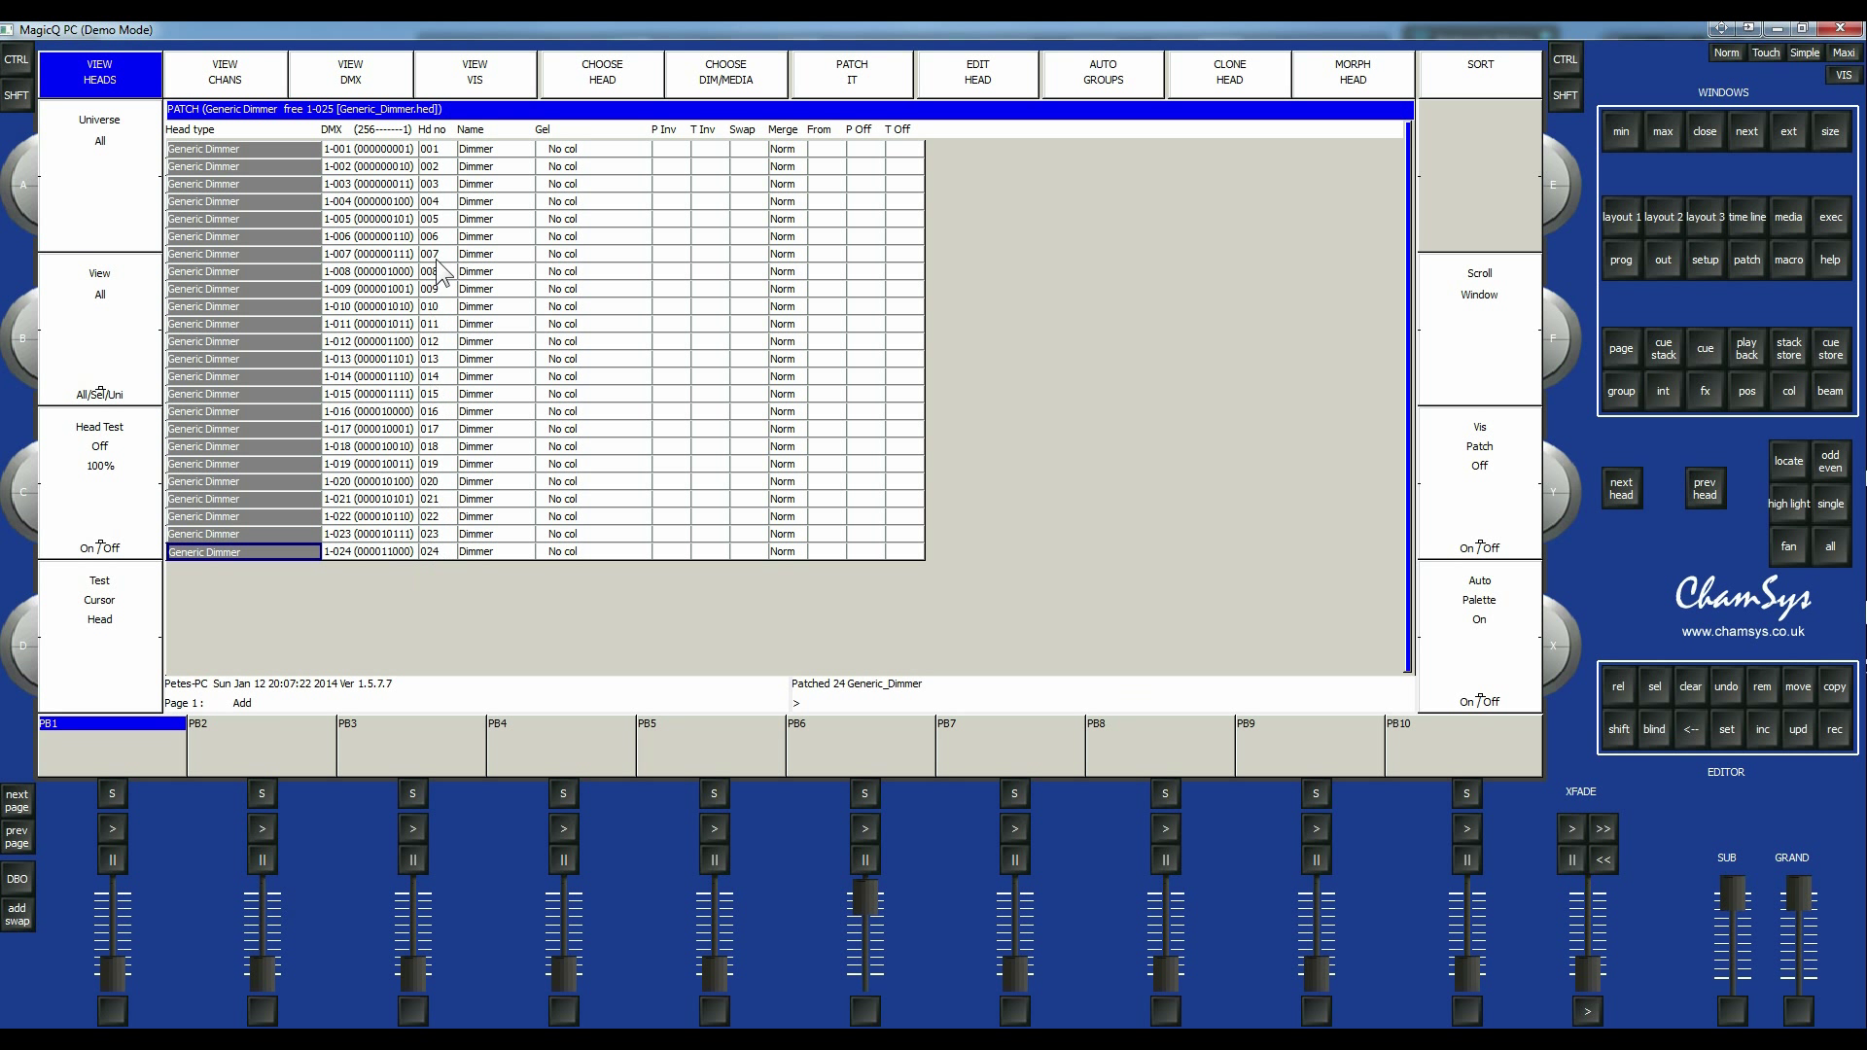
mouse_move(432, 220)
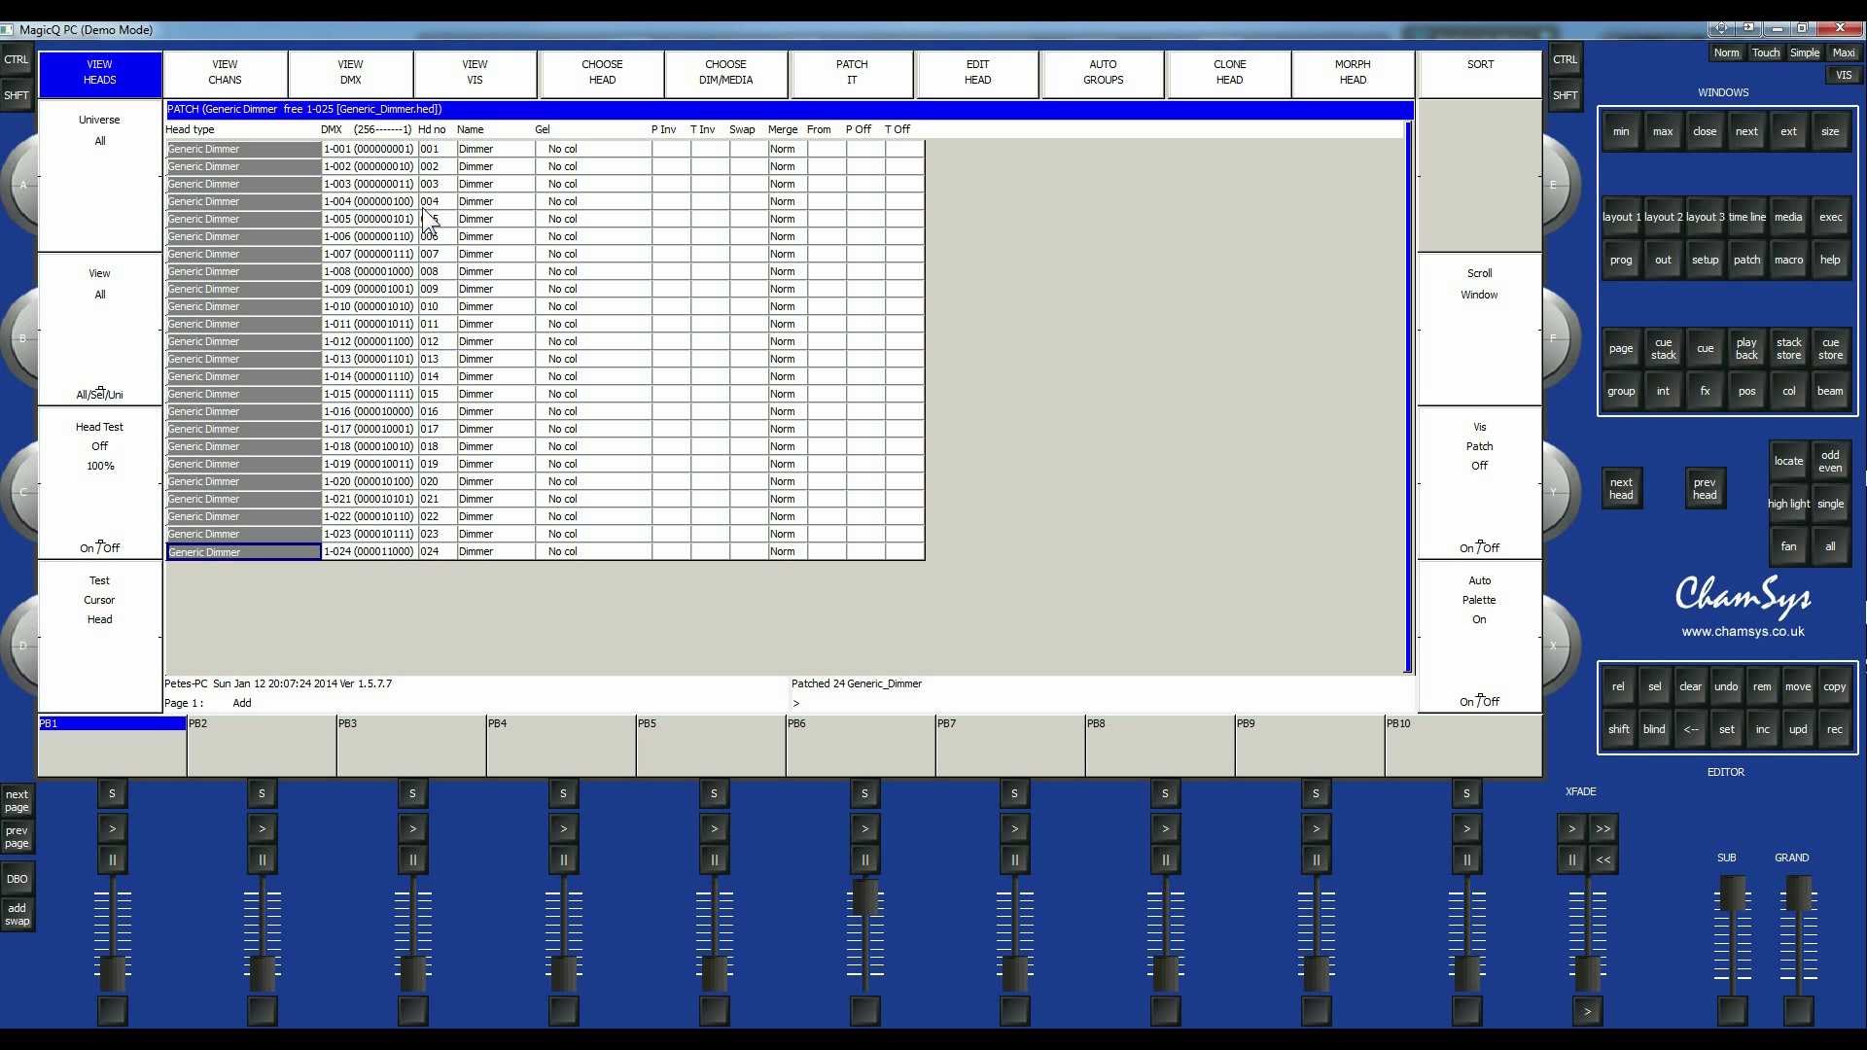
mouse_move(521, 171)
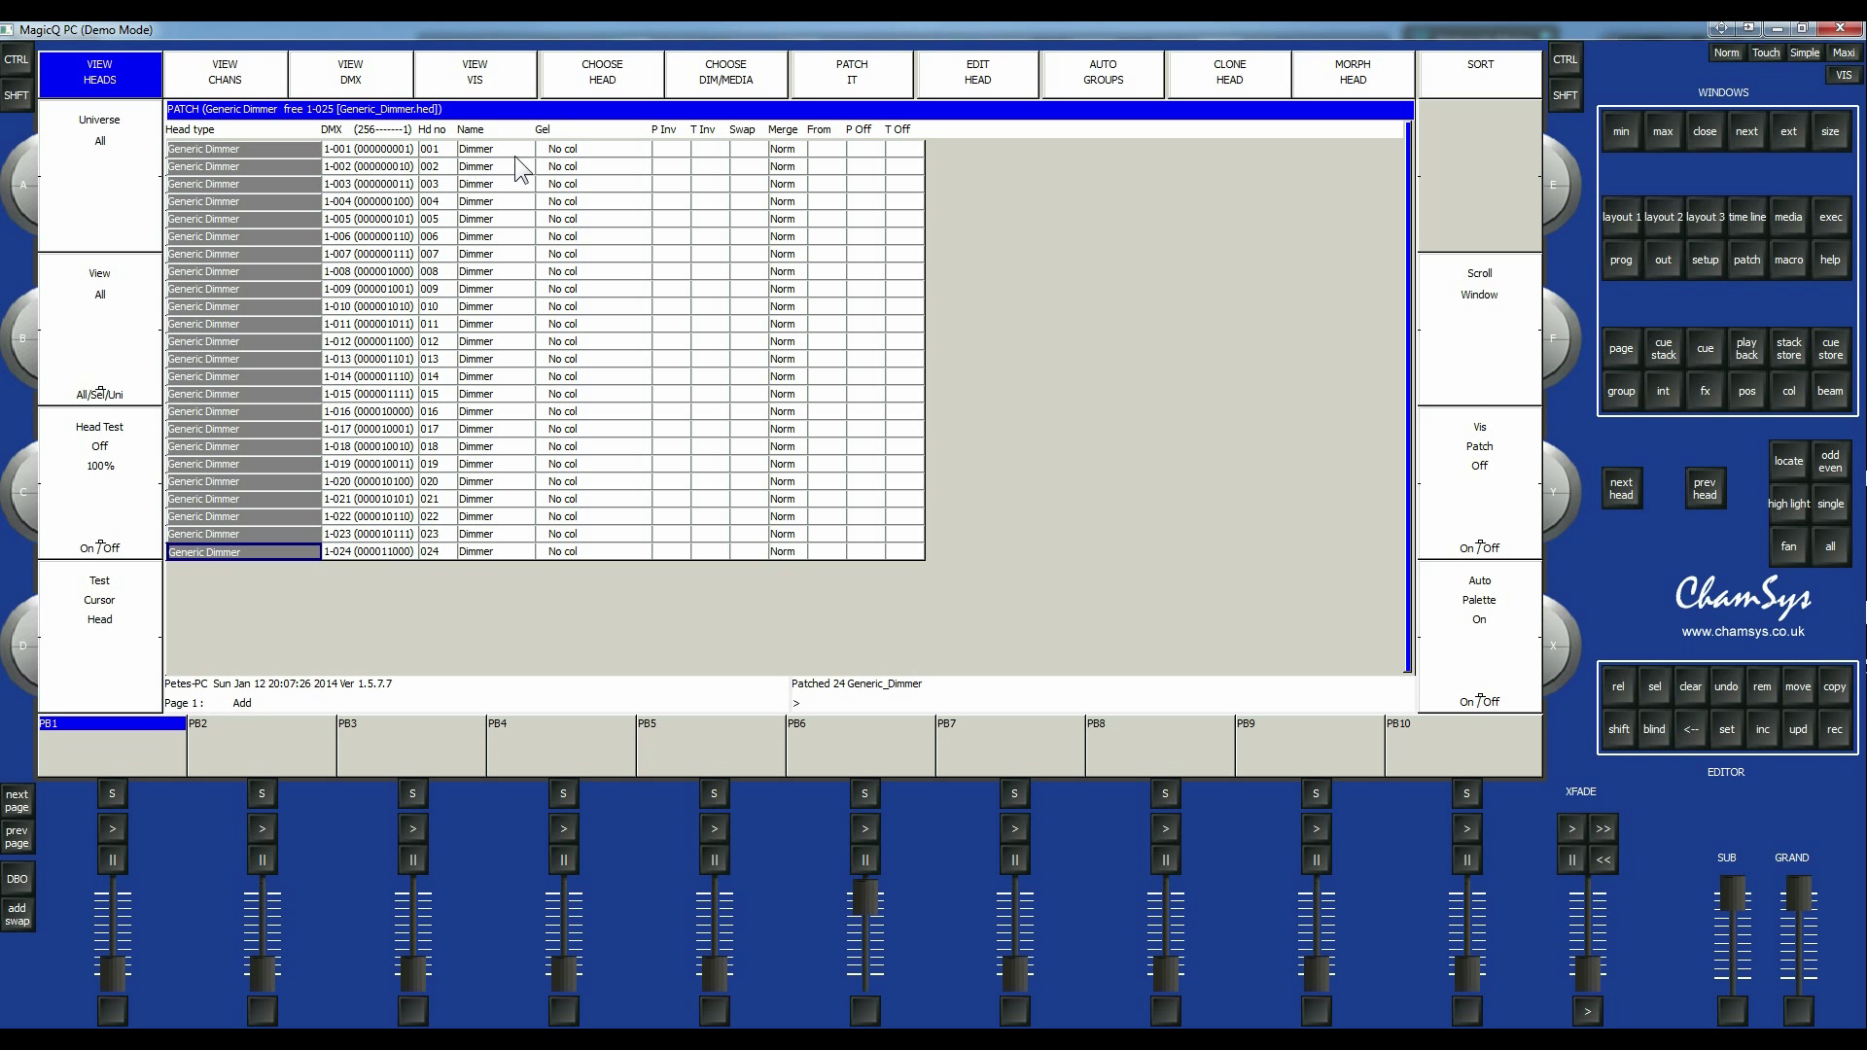
mouse_move(352, 383)
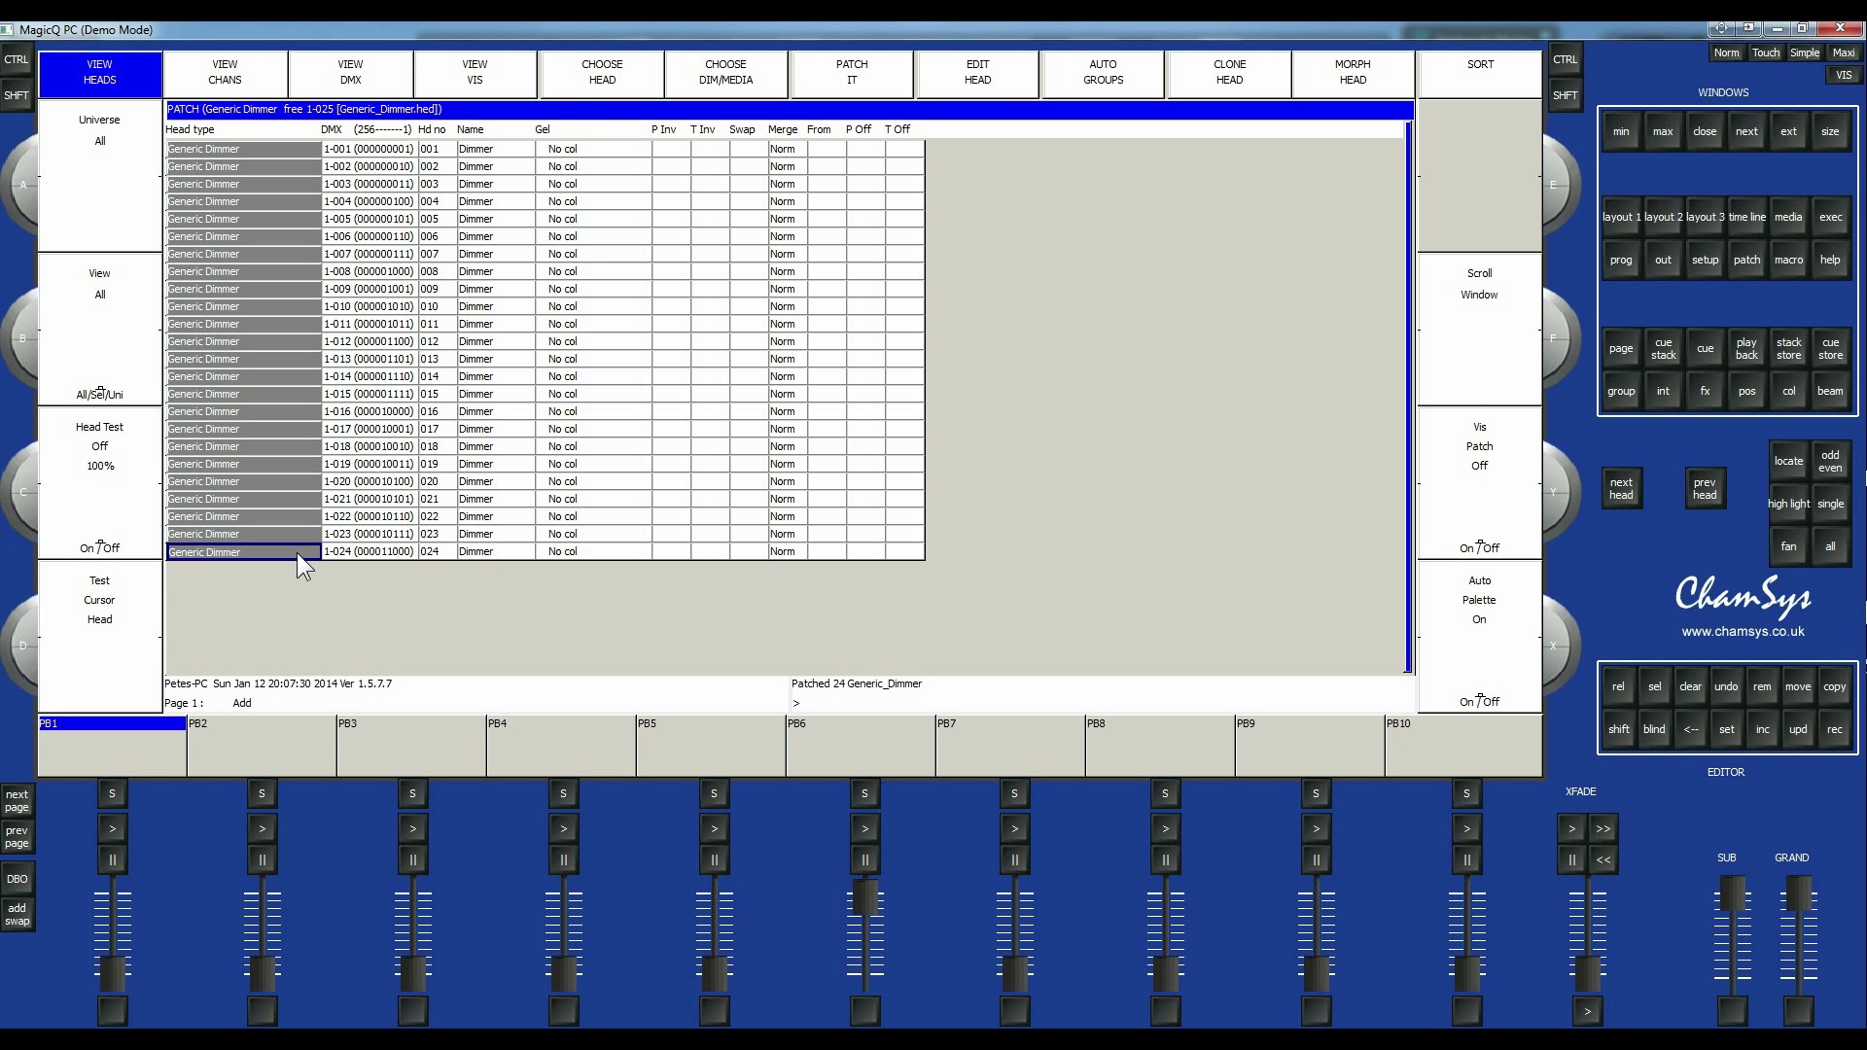
mouse_move(352, 583)
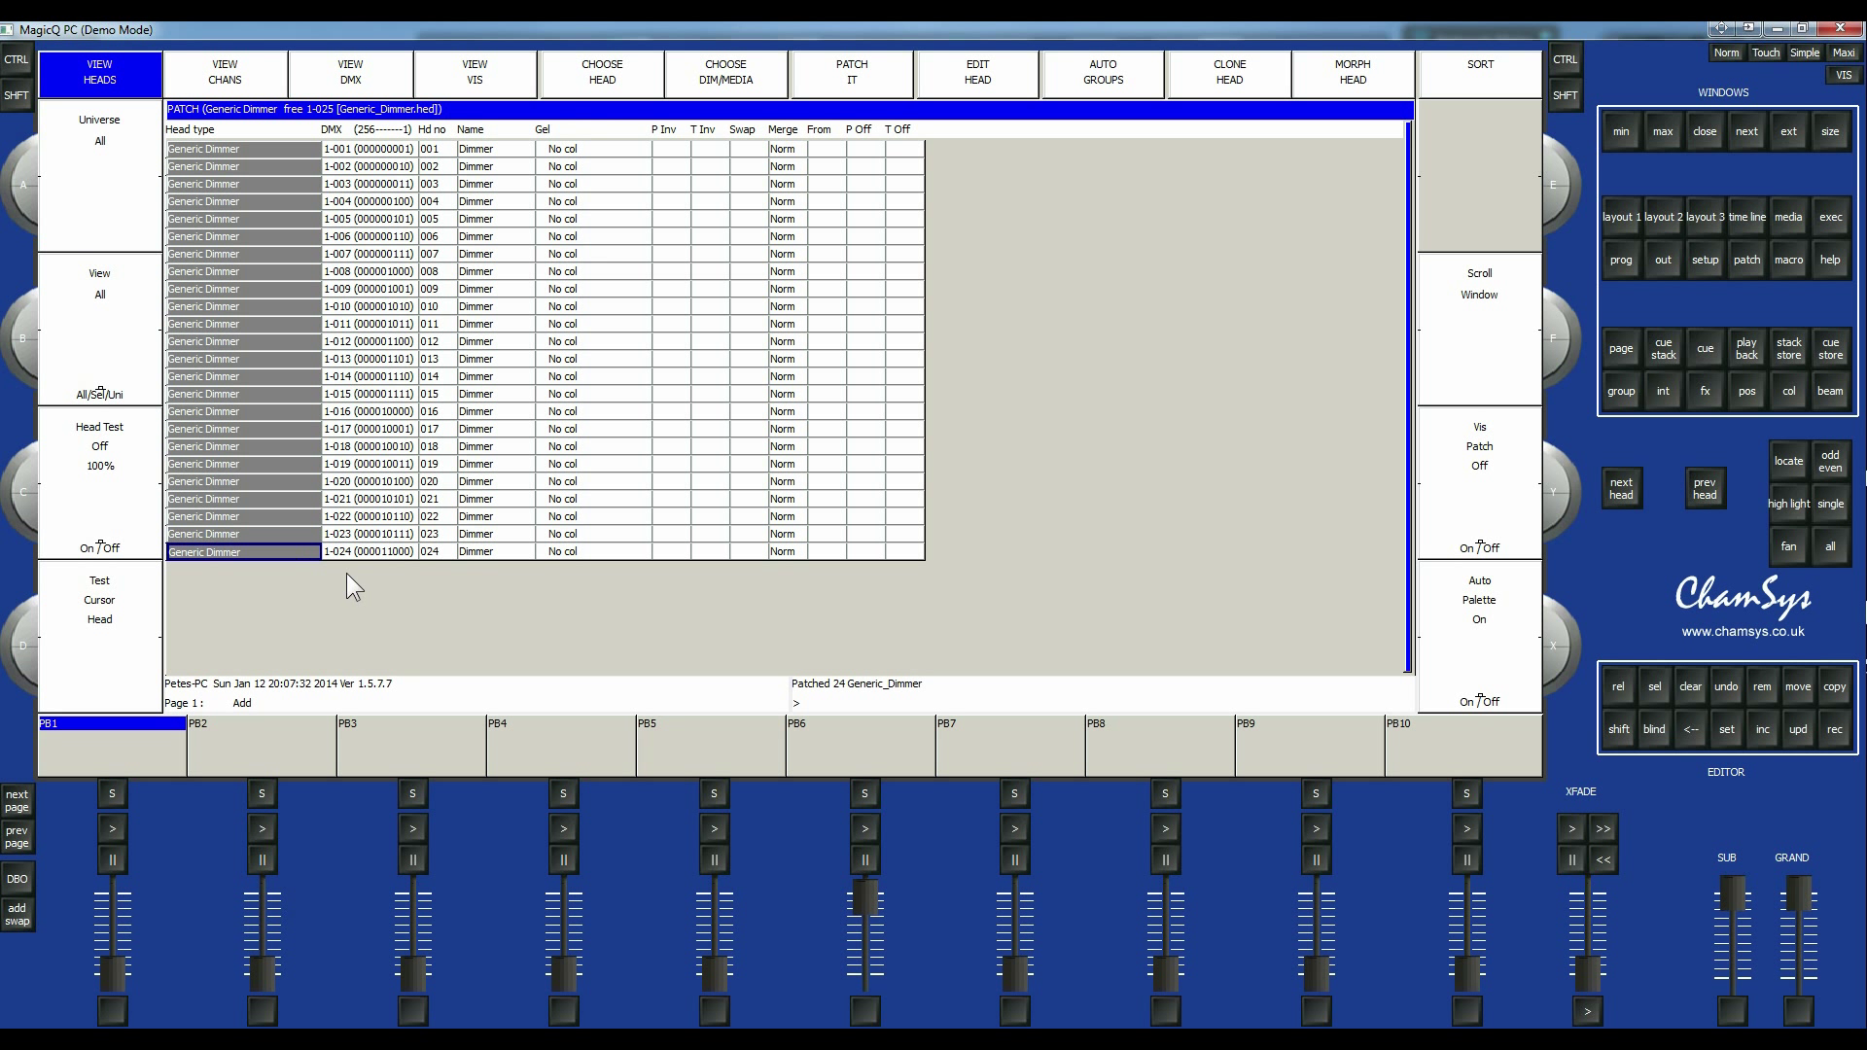
mouse_move(480, 598)
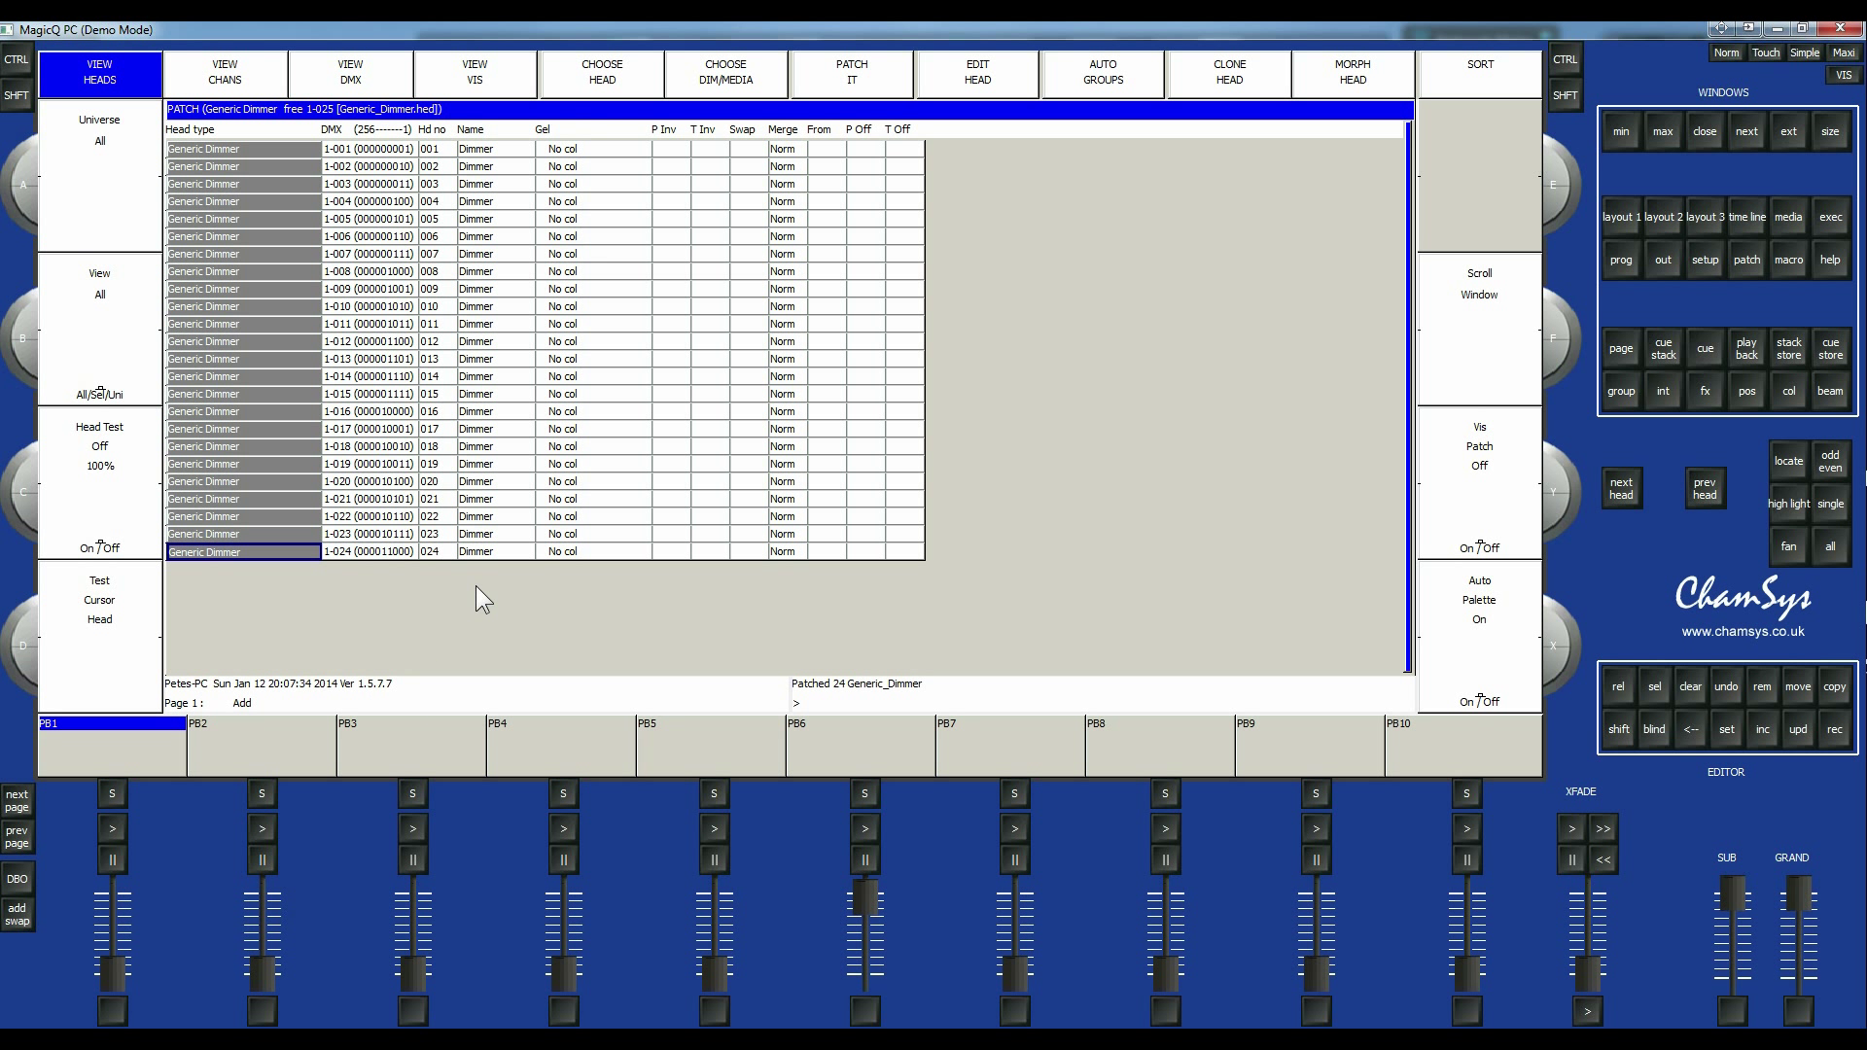
mouse_move(1046, 390)
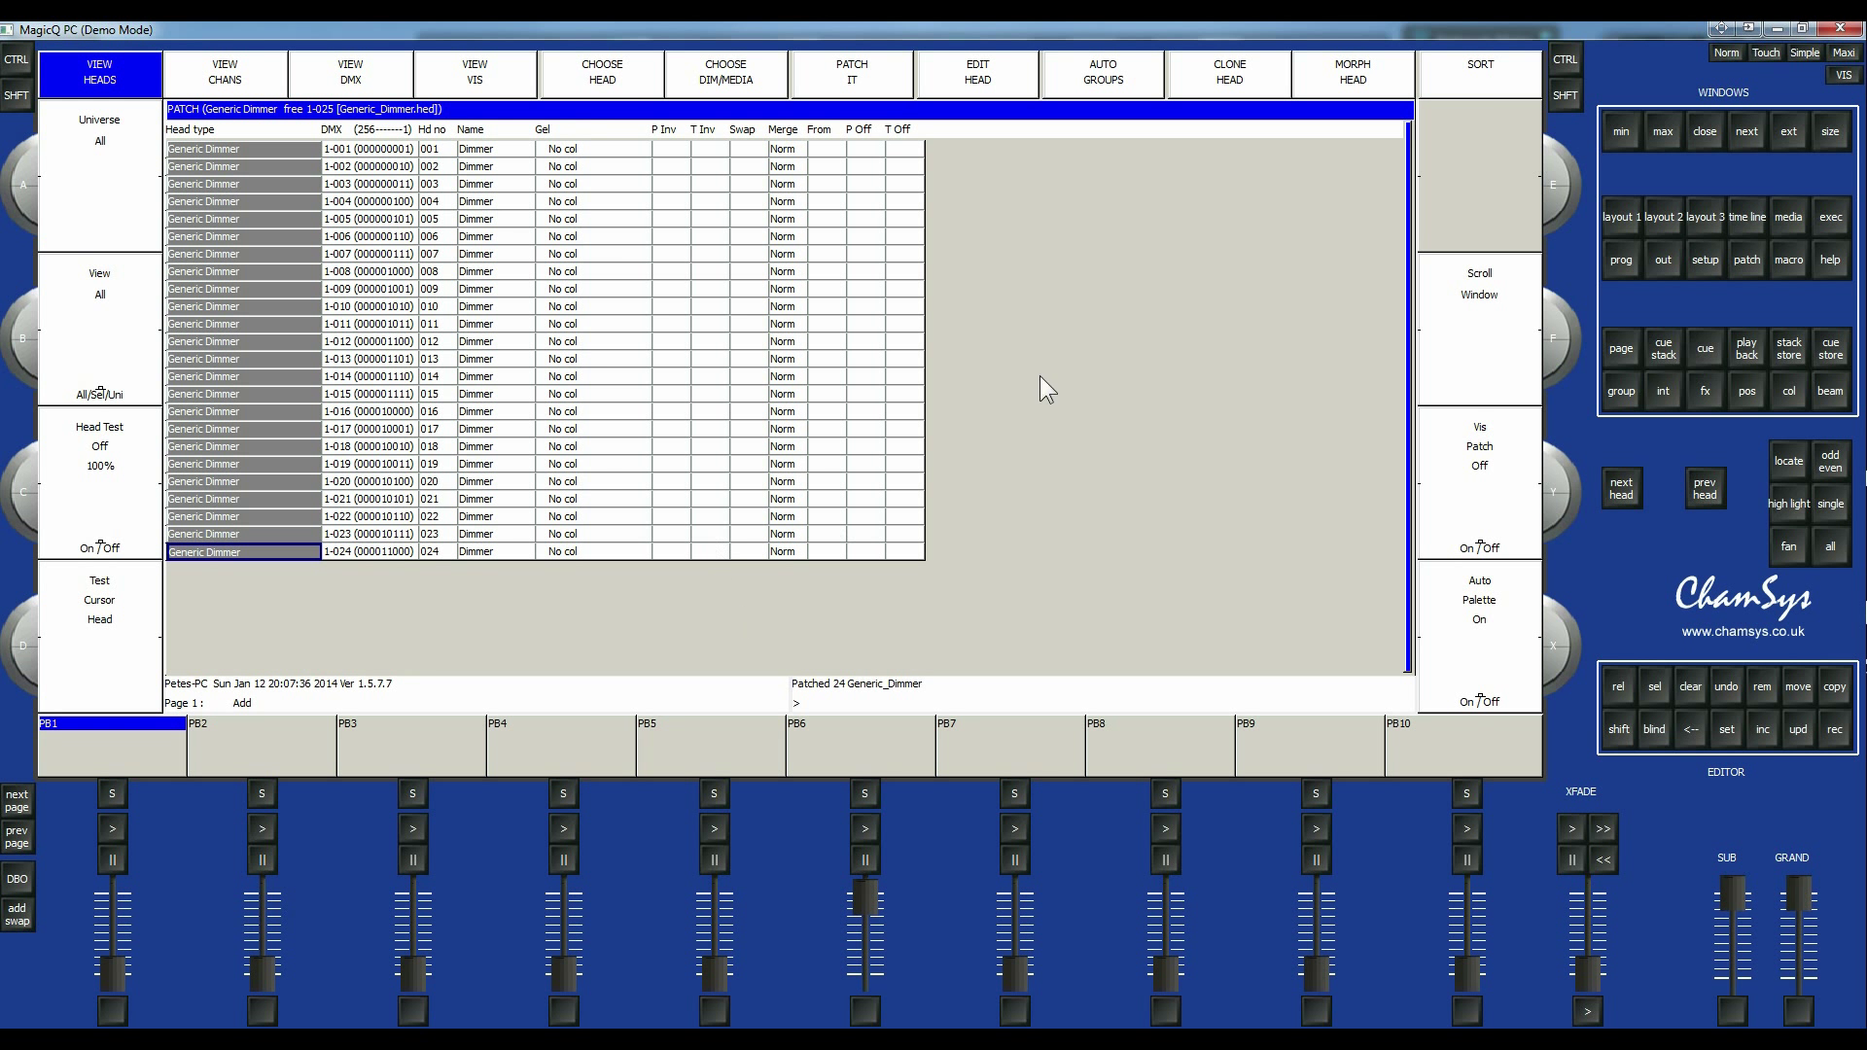
Browse the fixture library into the Chauvet manufacturer folder.
left_click(723, 72)
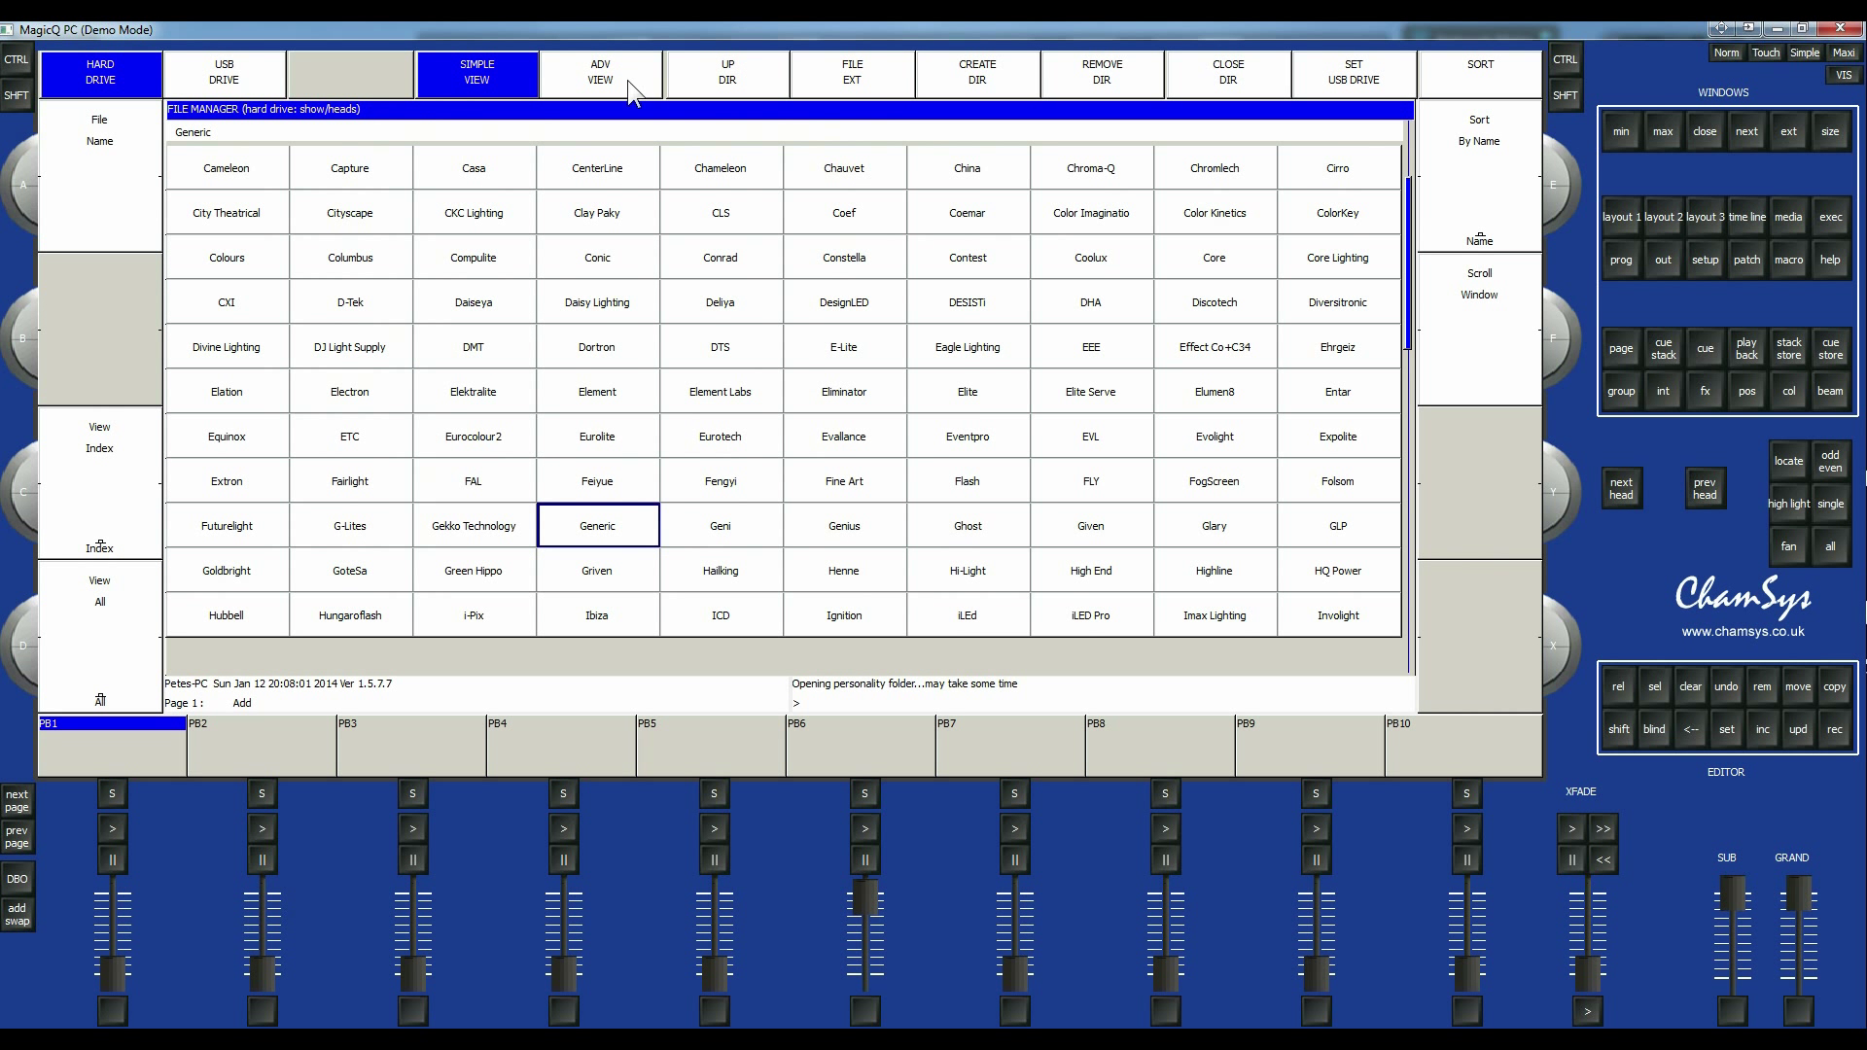
mouse_move(683, 455)
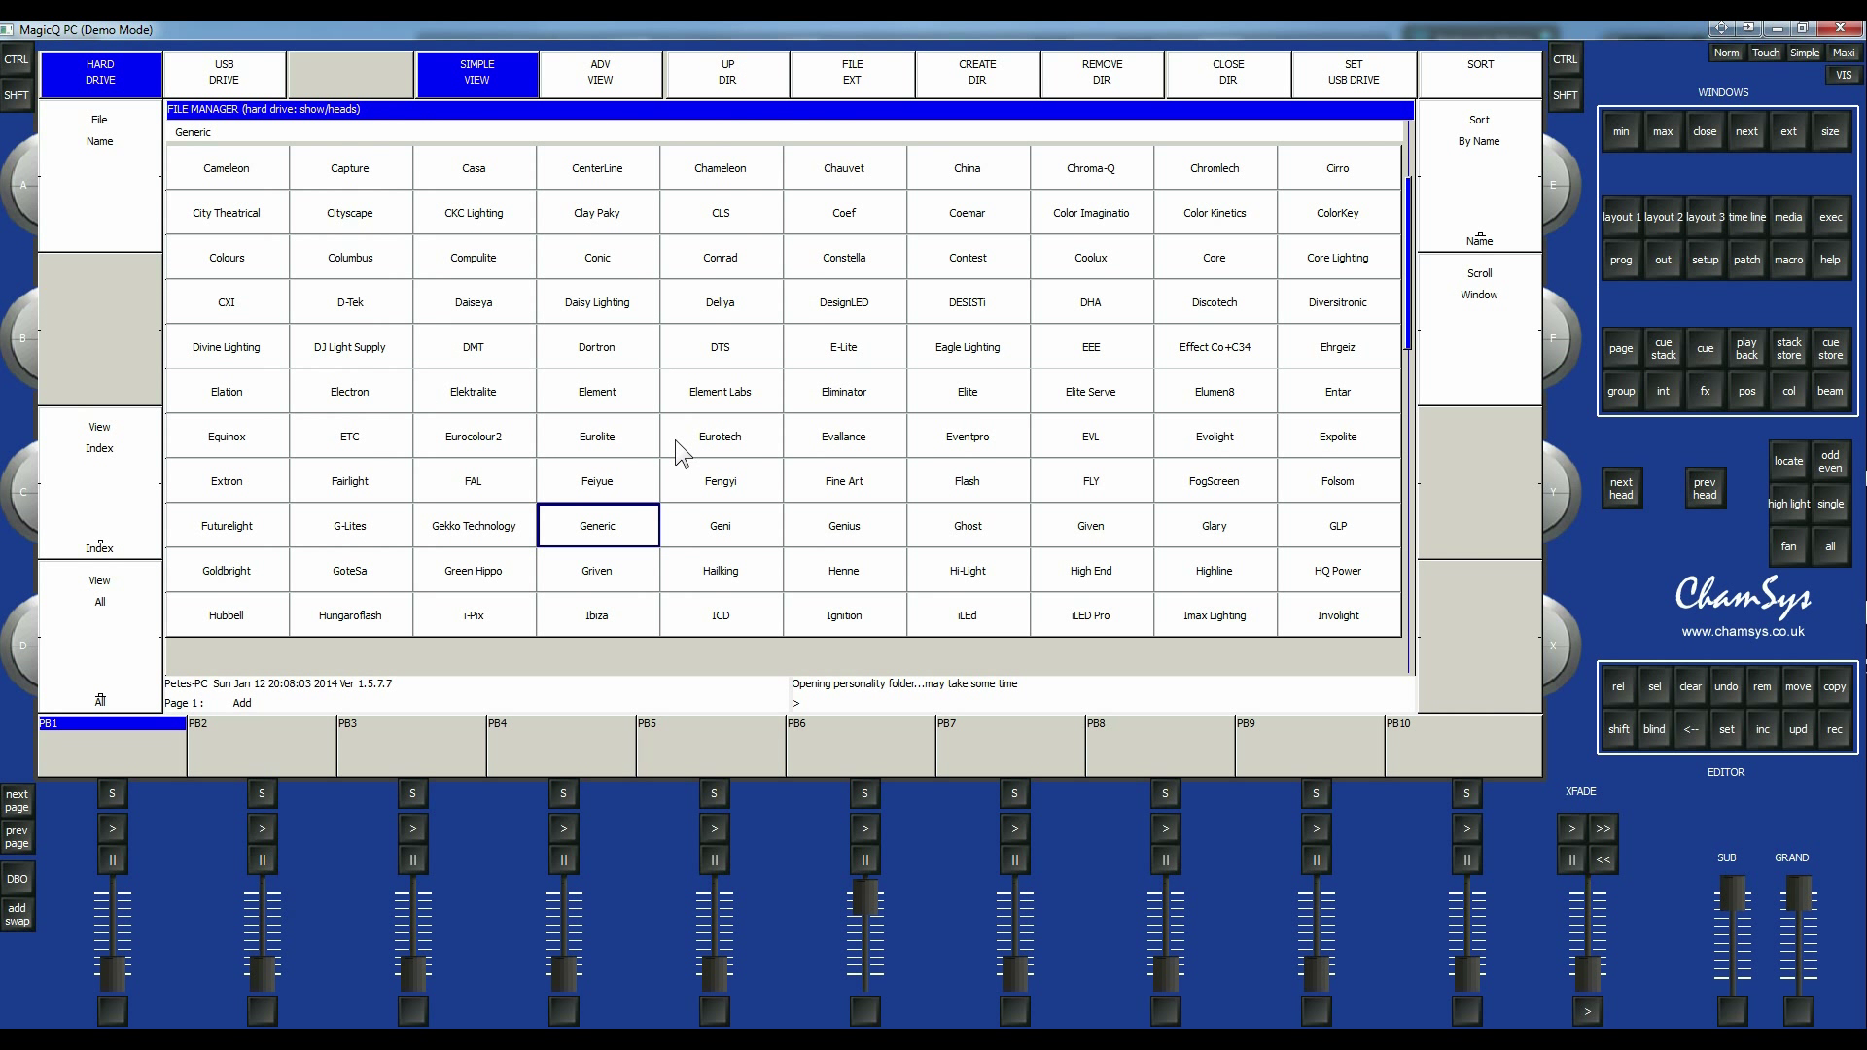
left_click(597, 257)
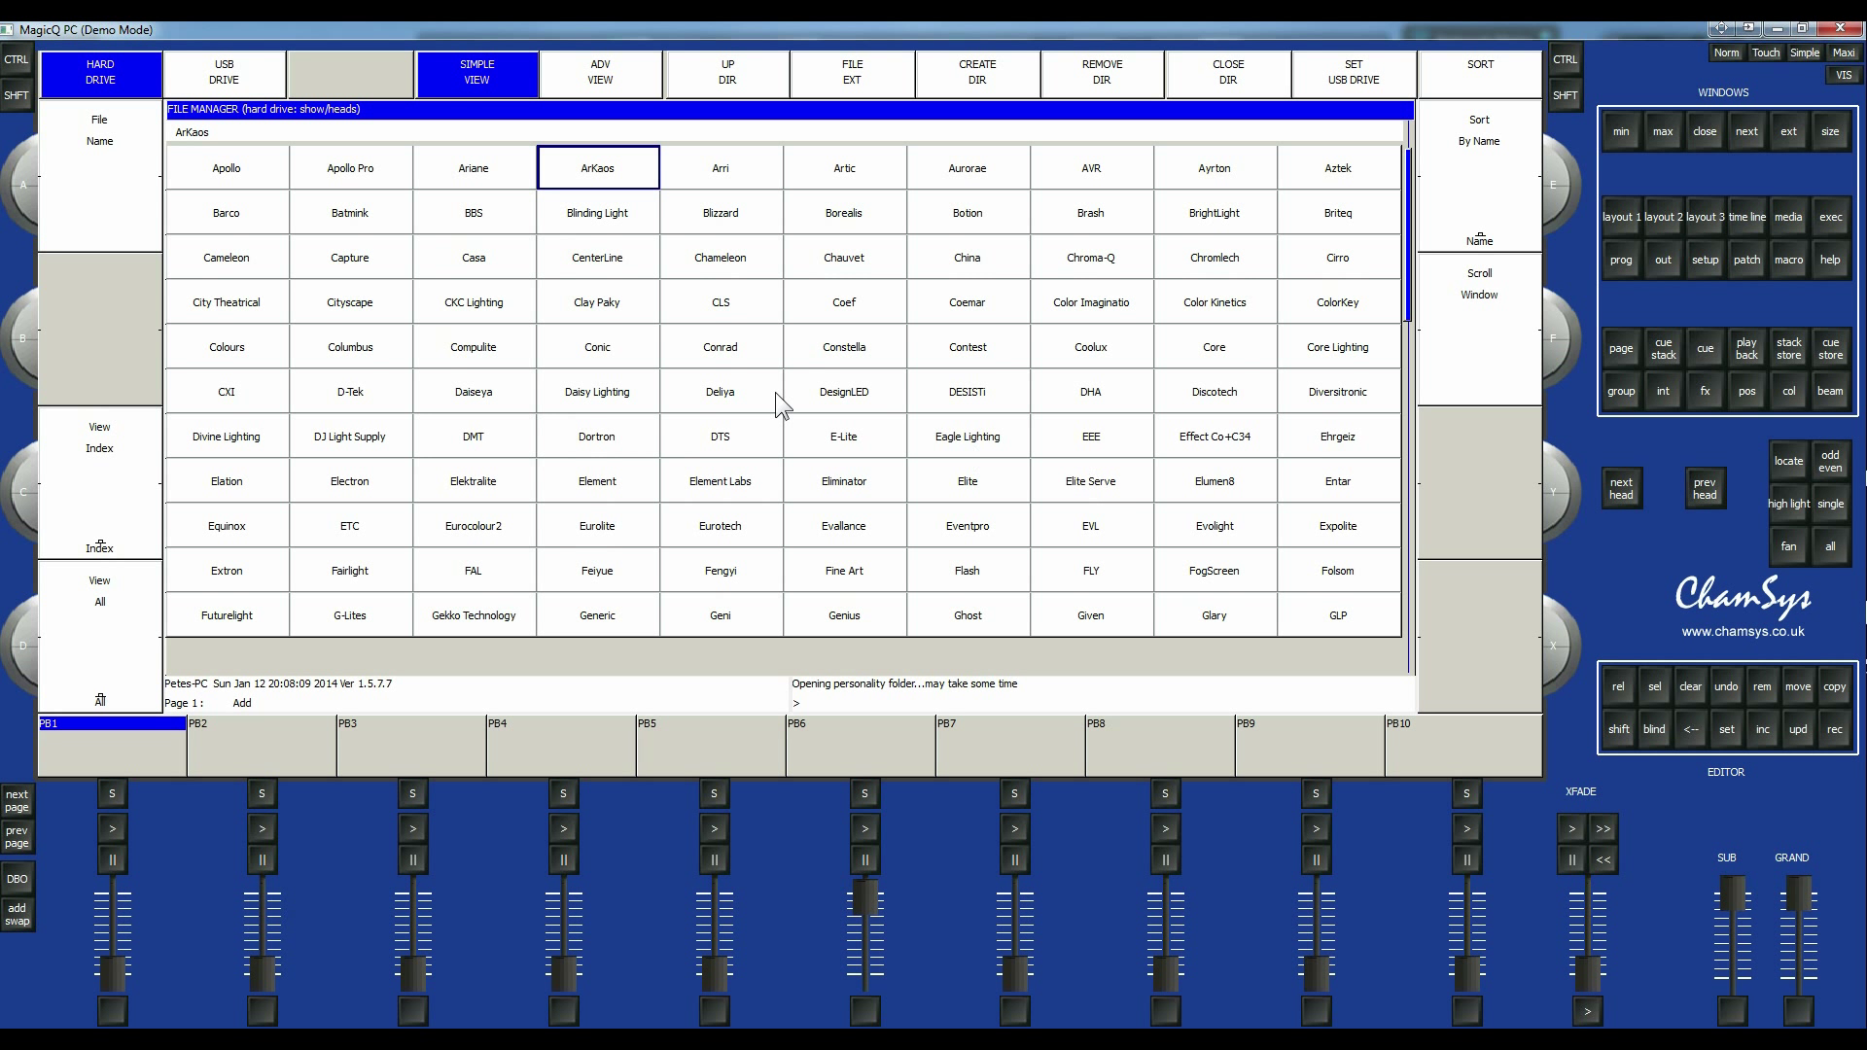
mouse_move(1066, 396)
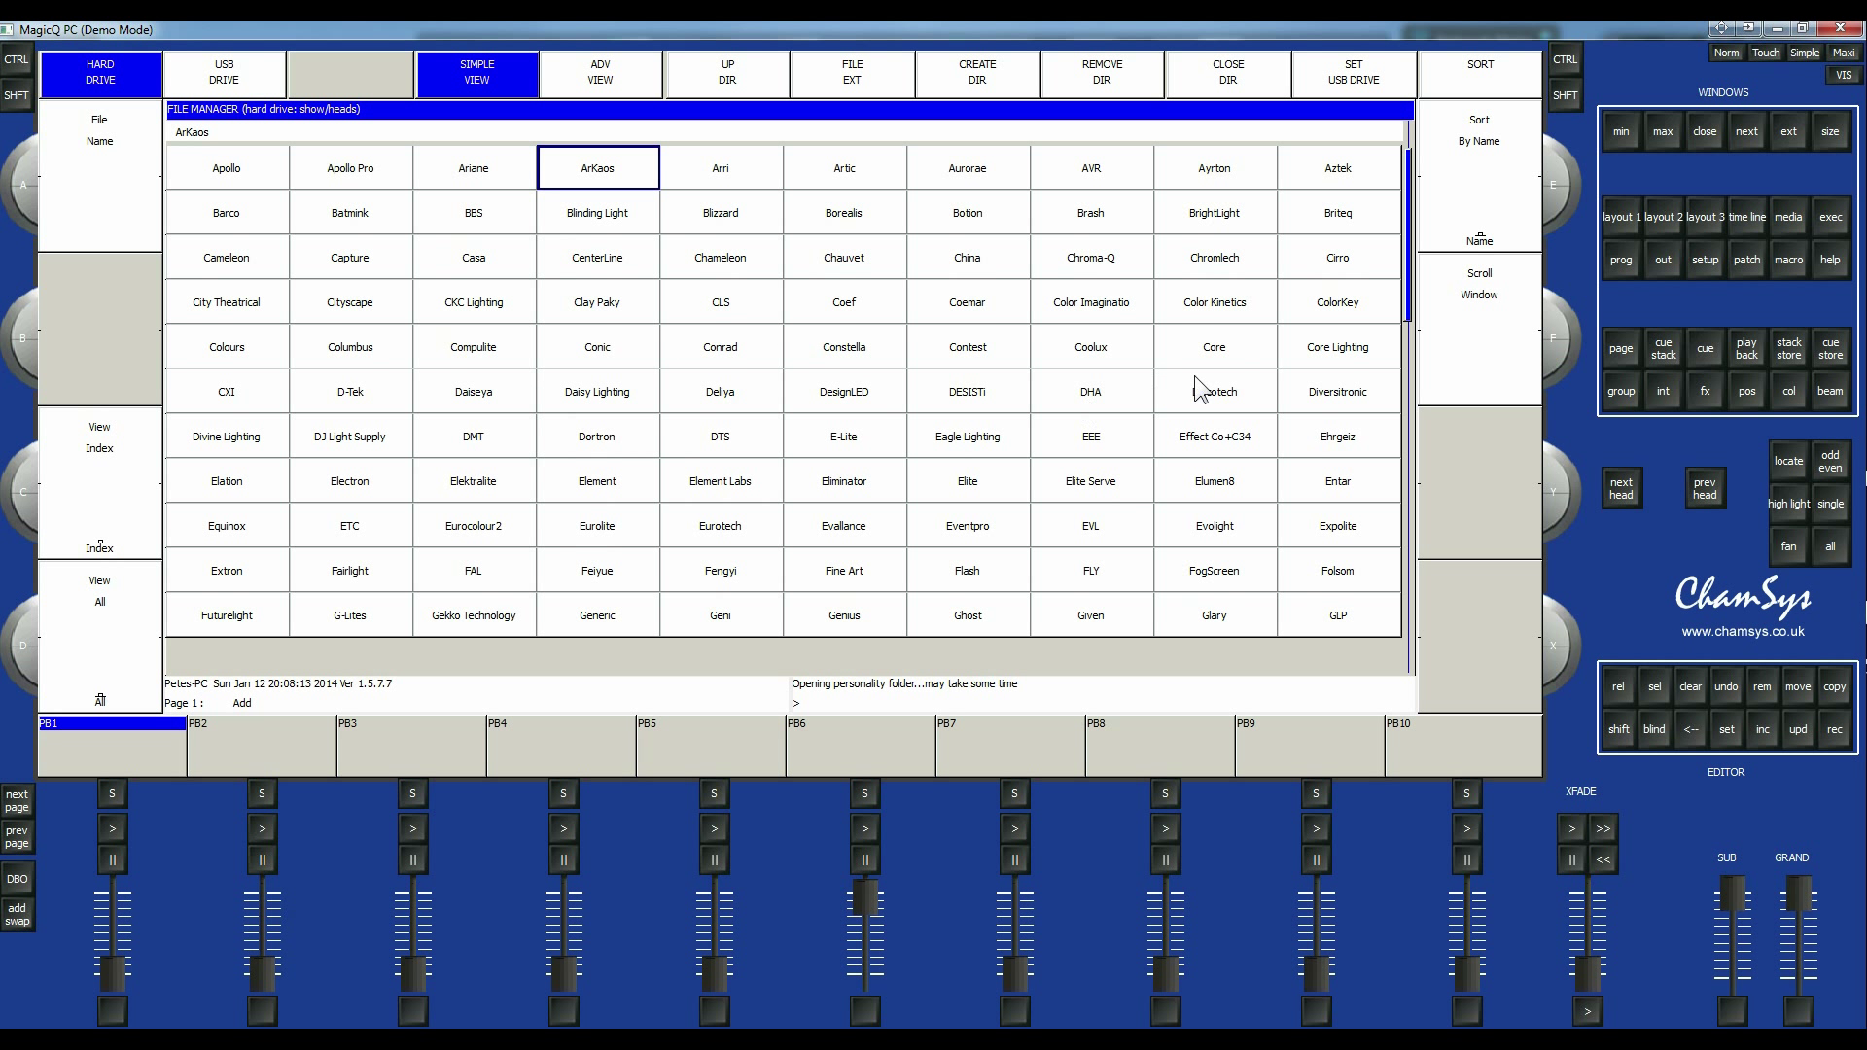
left_click(842, 257)
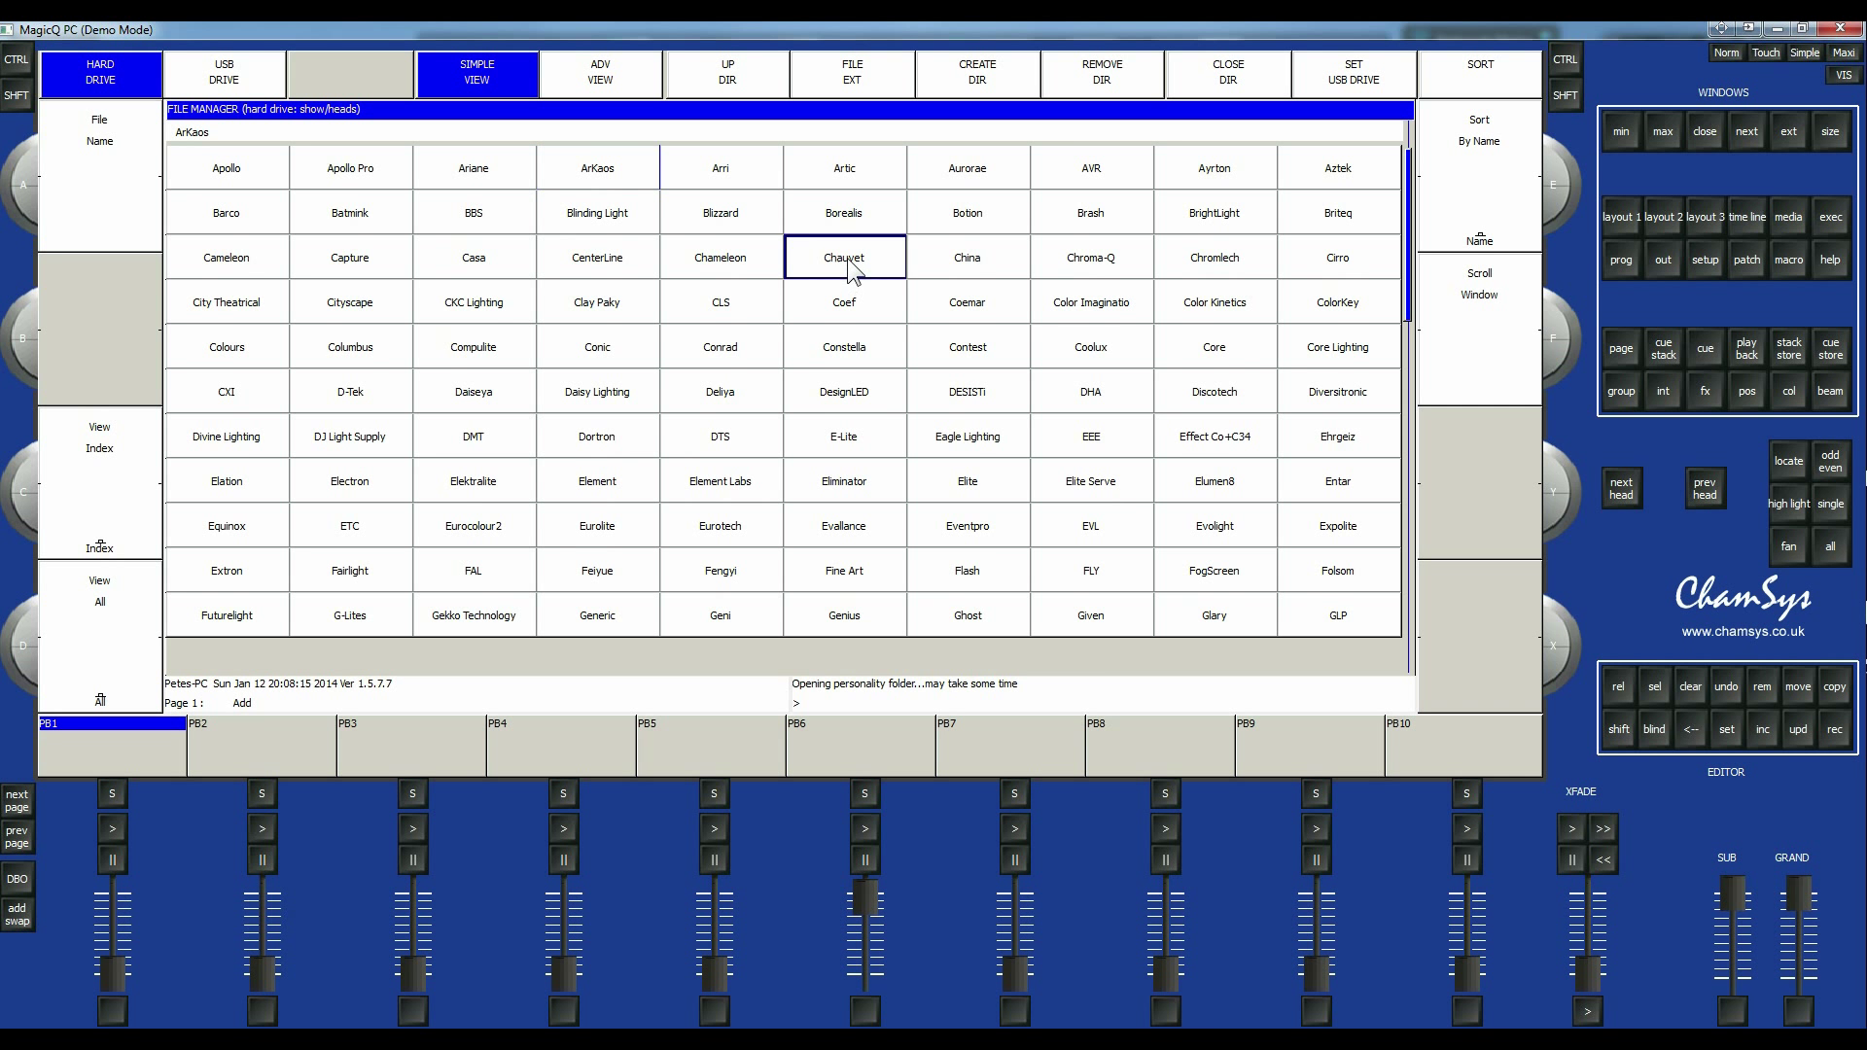
double_click(842, 257)
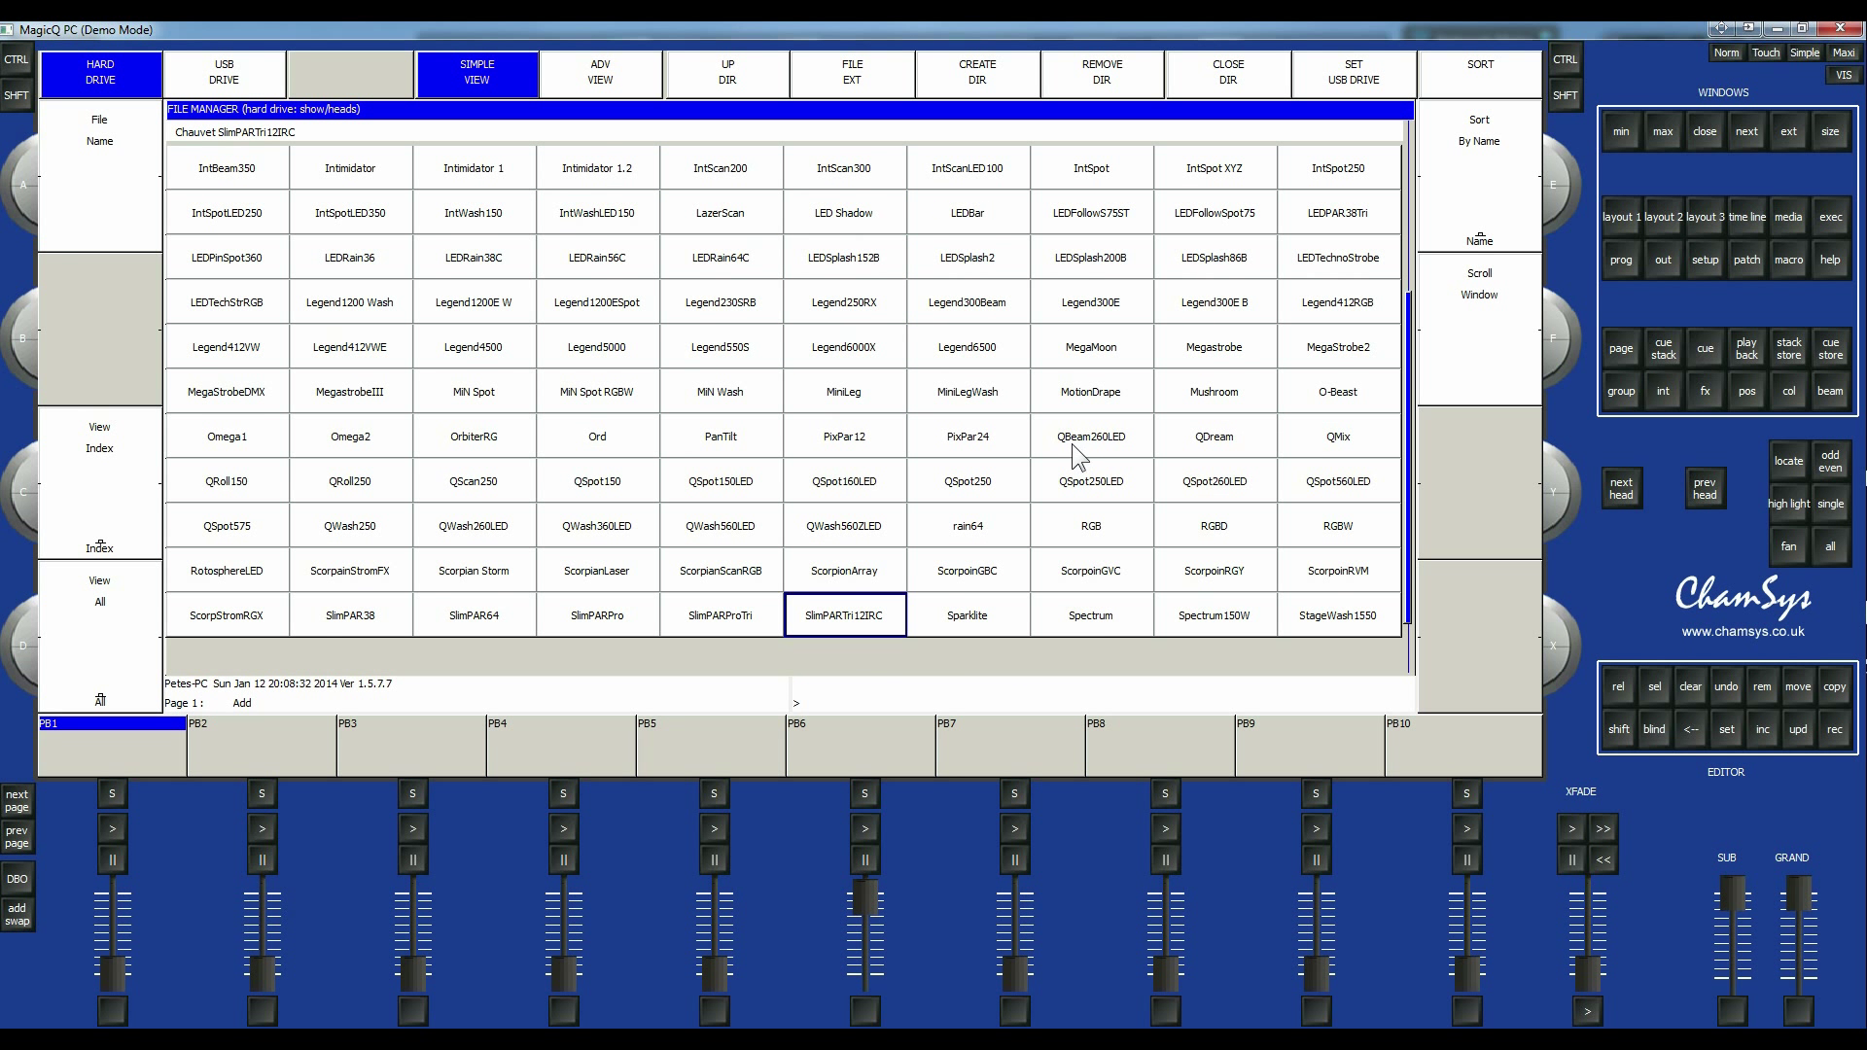
mouse_move(1092, 455)
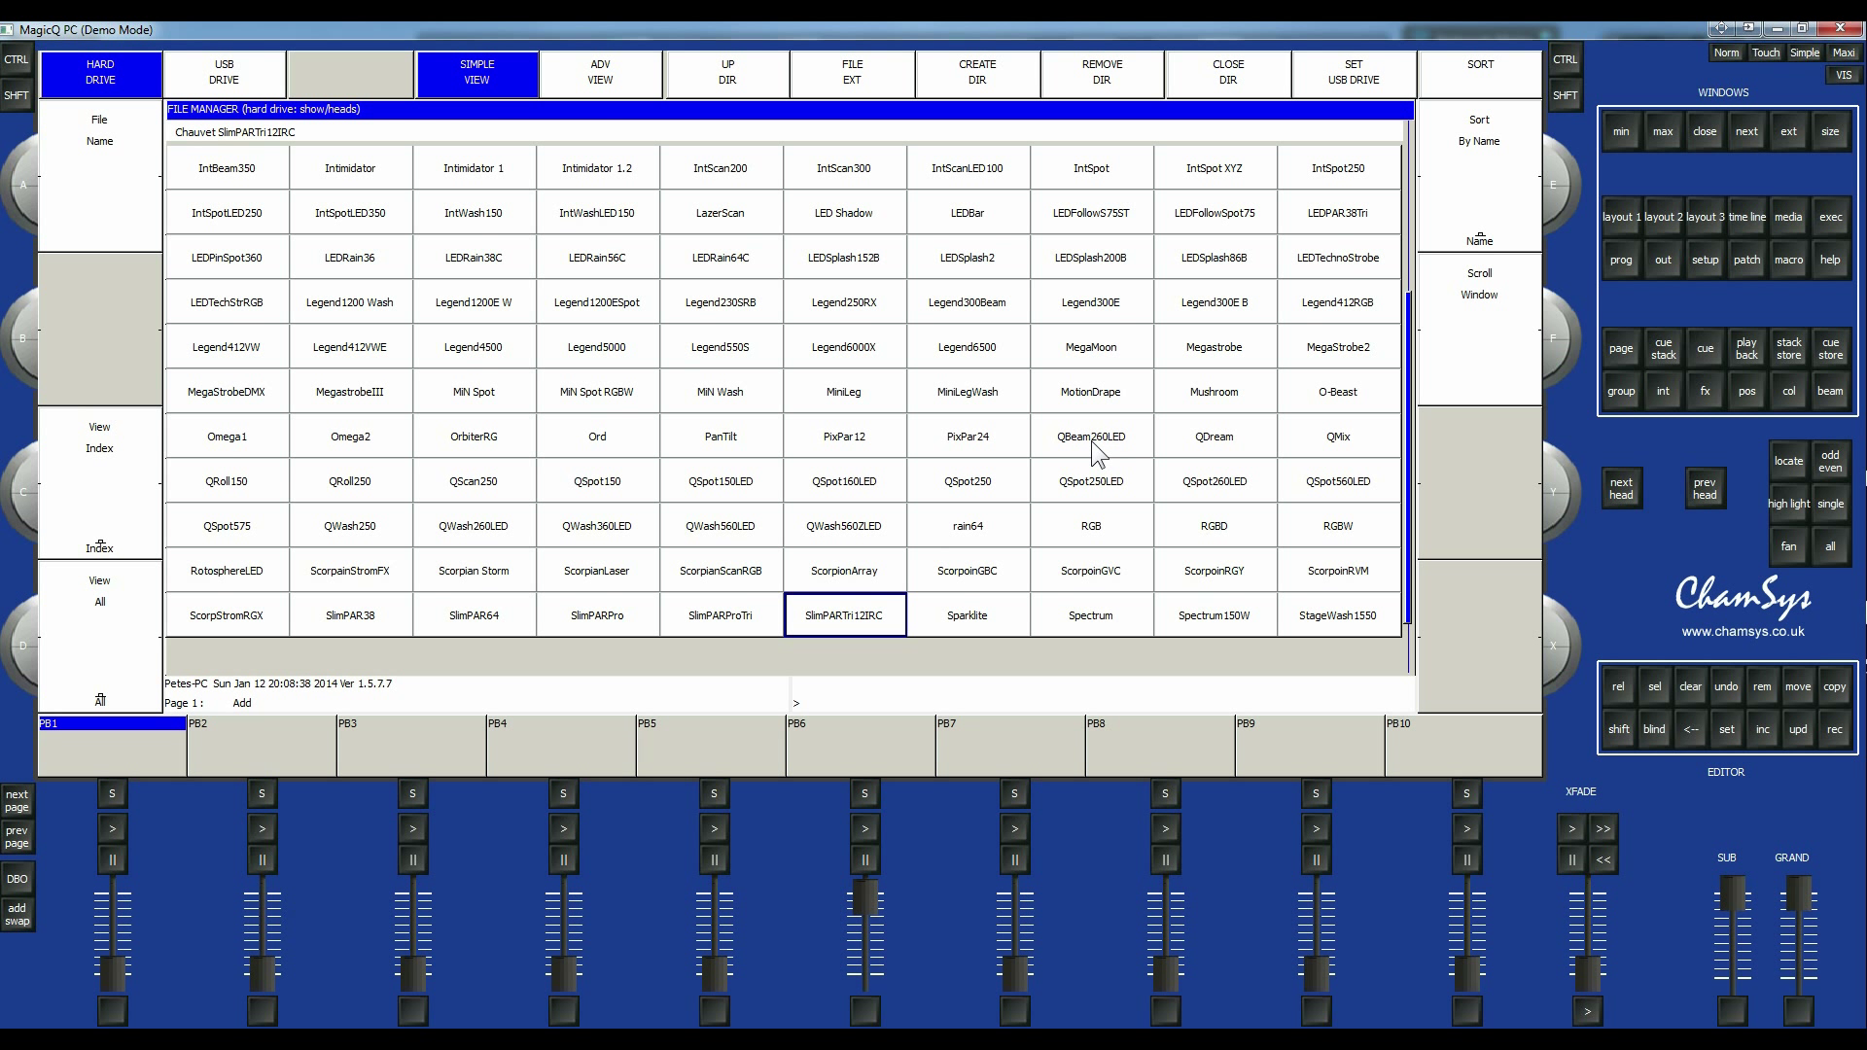
Choose the Chauvet QBeam260LED in Advanced (12) channel mode as the head type.
left_click(1089, 435)
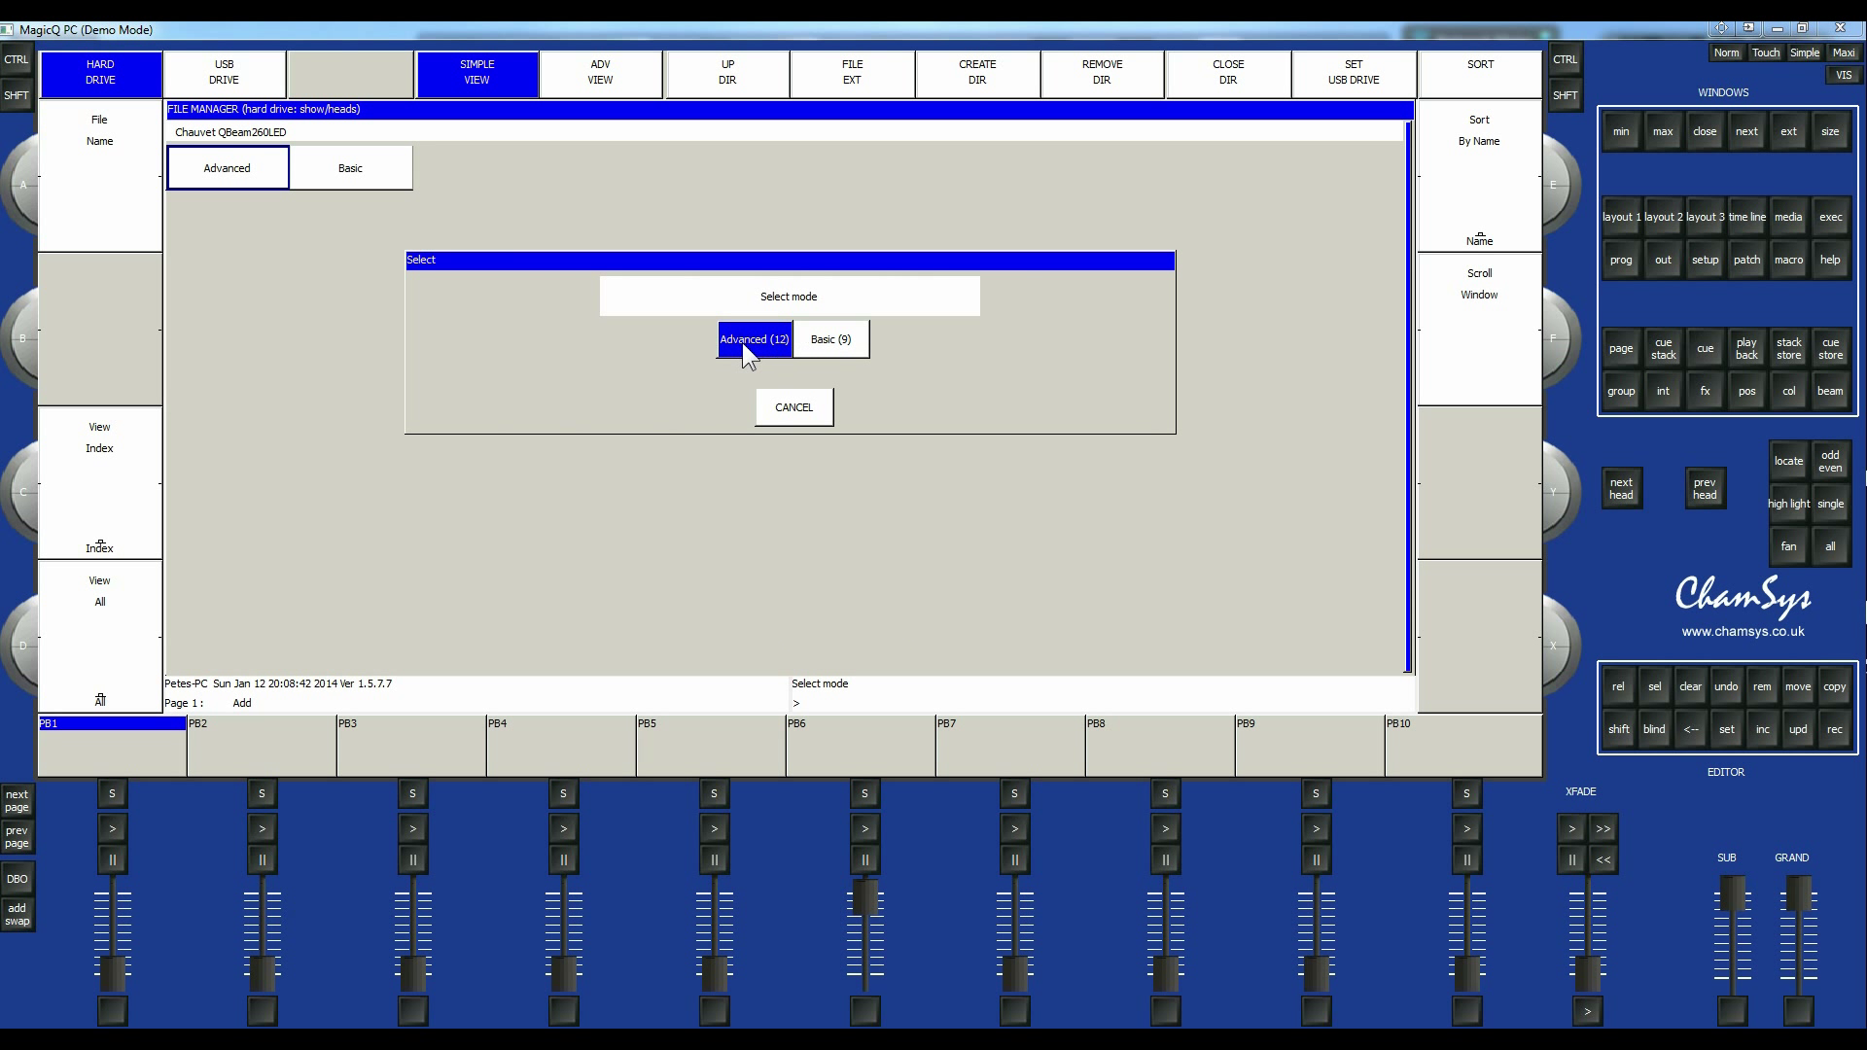
mouse_move(760, 394)
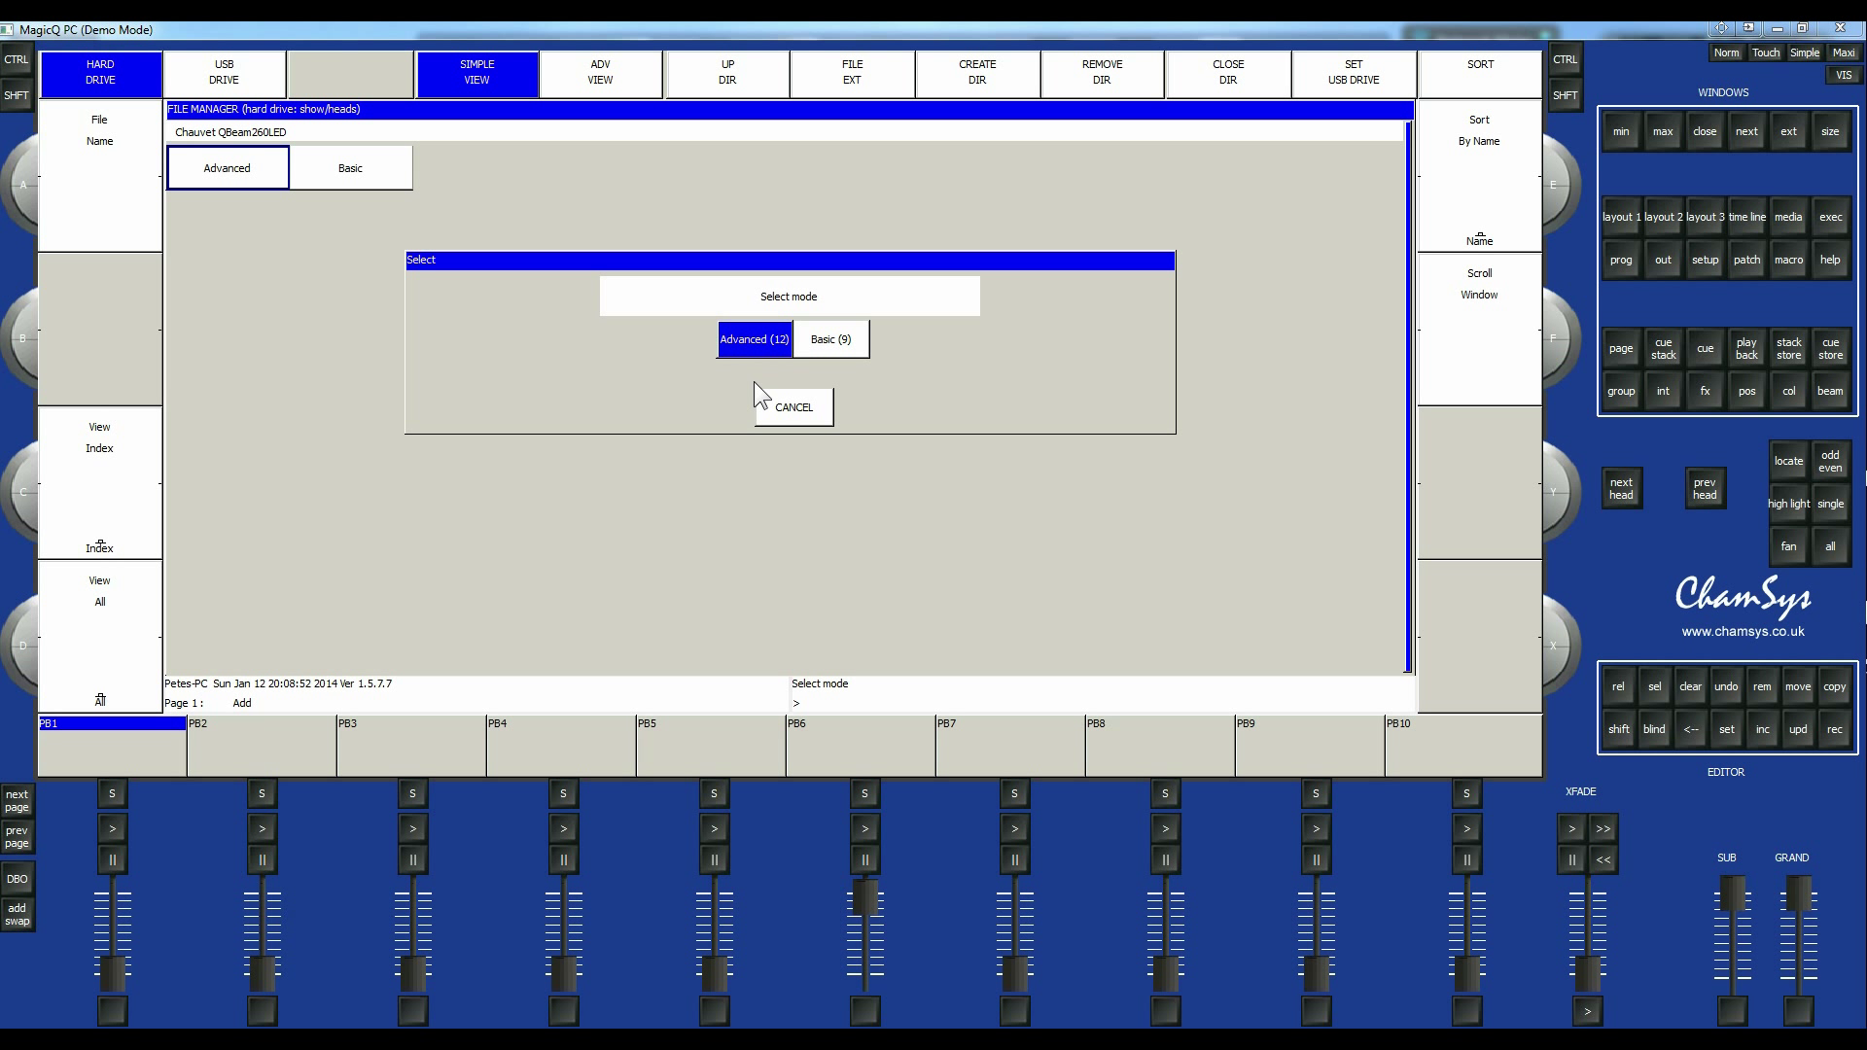
mouse_move(840, 385)
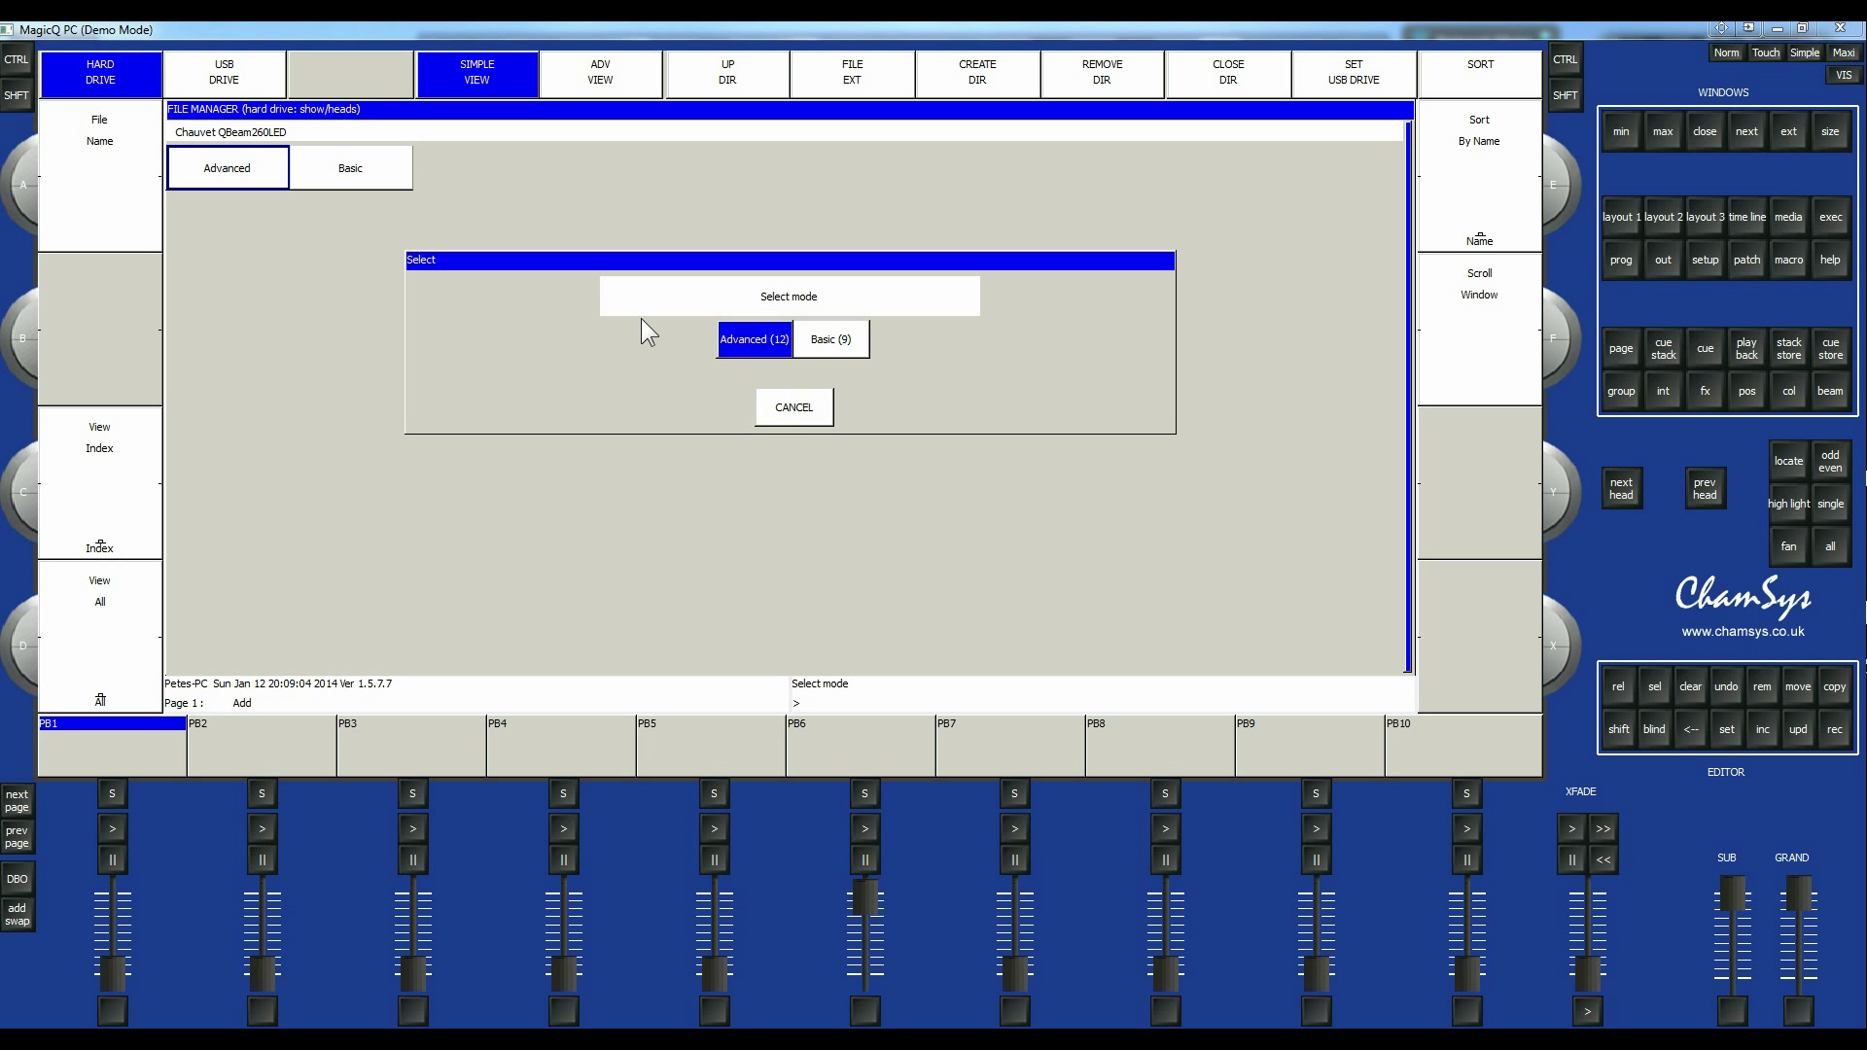
mouse_move(762, 412)
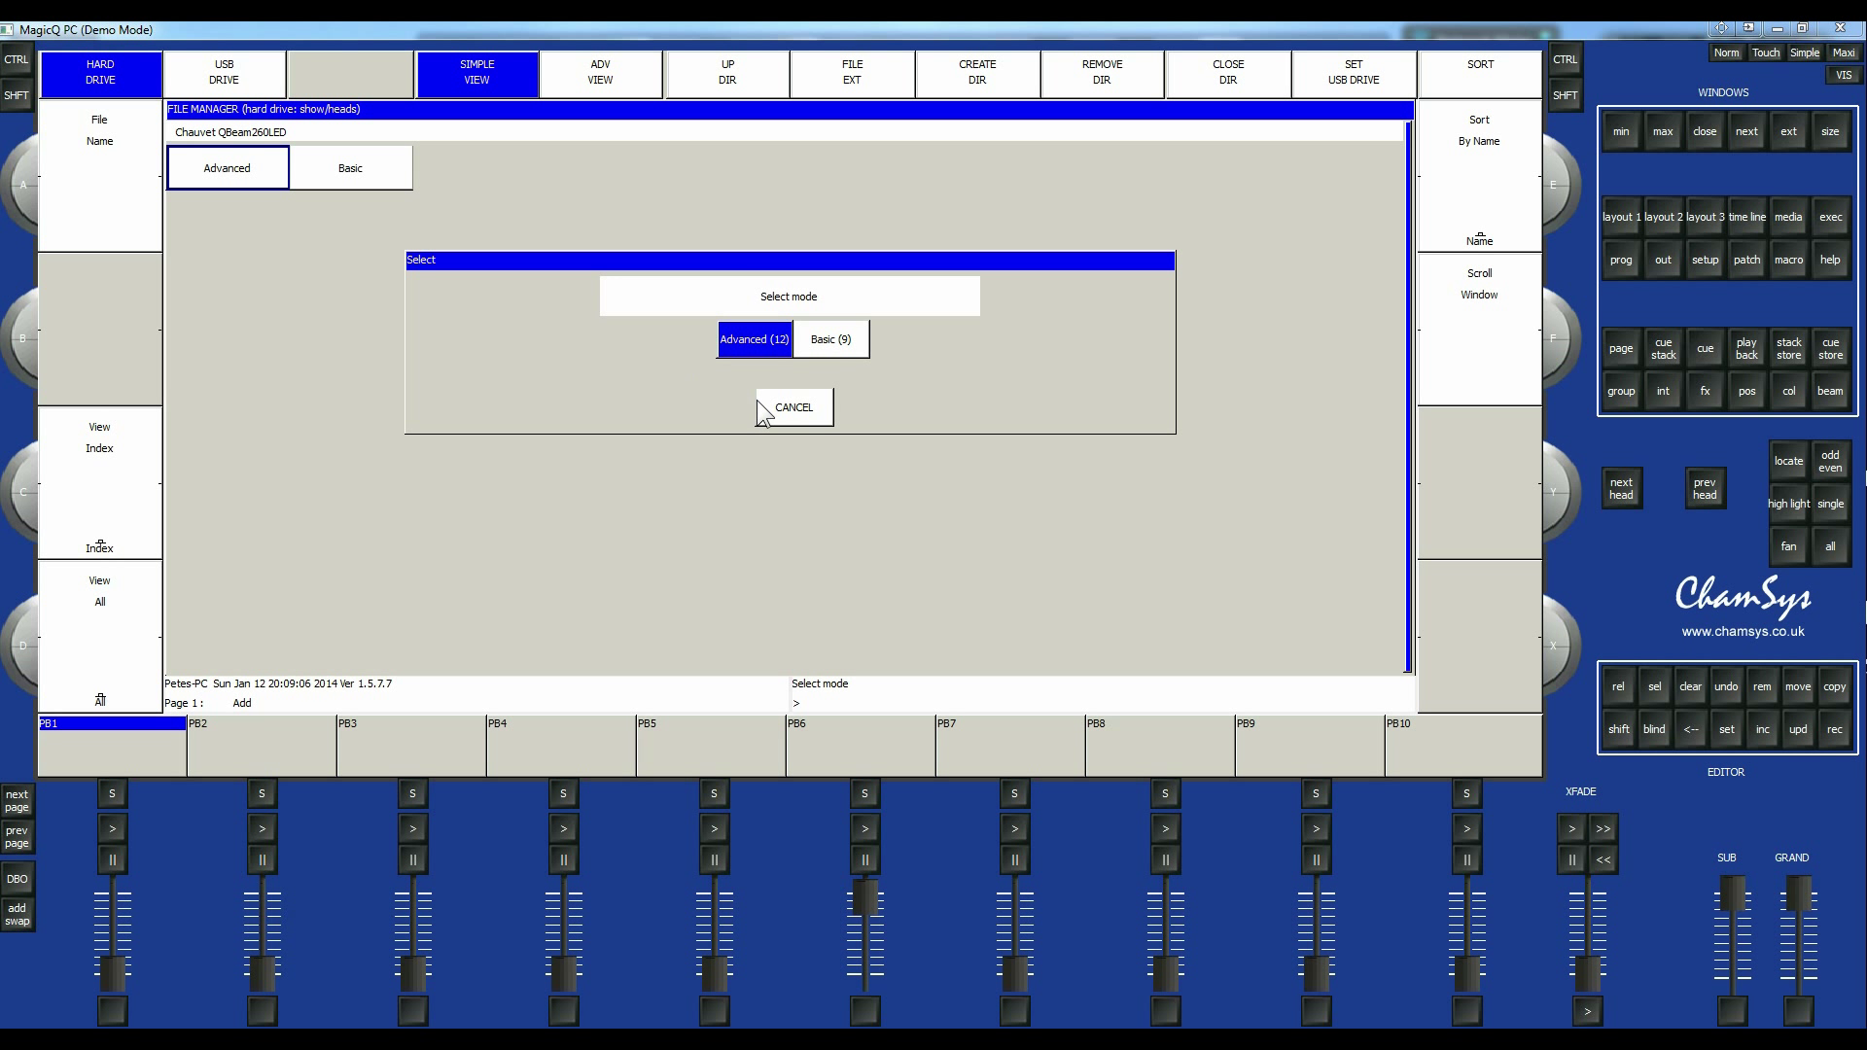
mouse_move(762, 352)
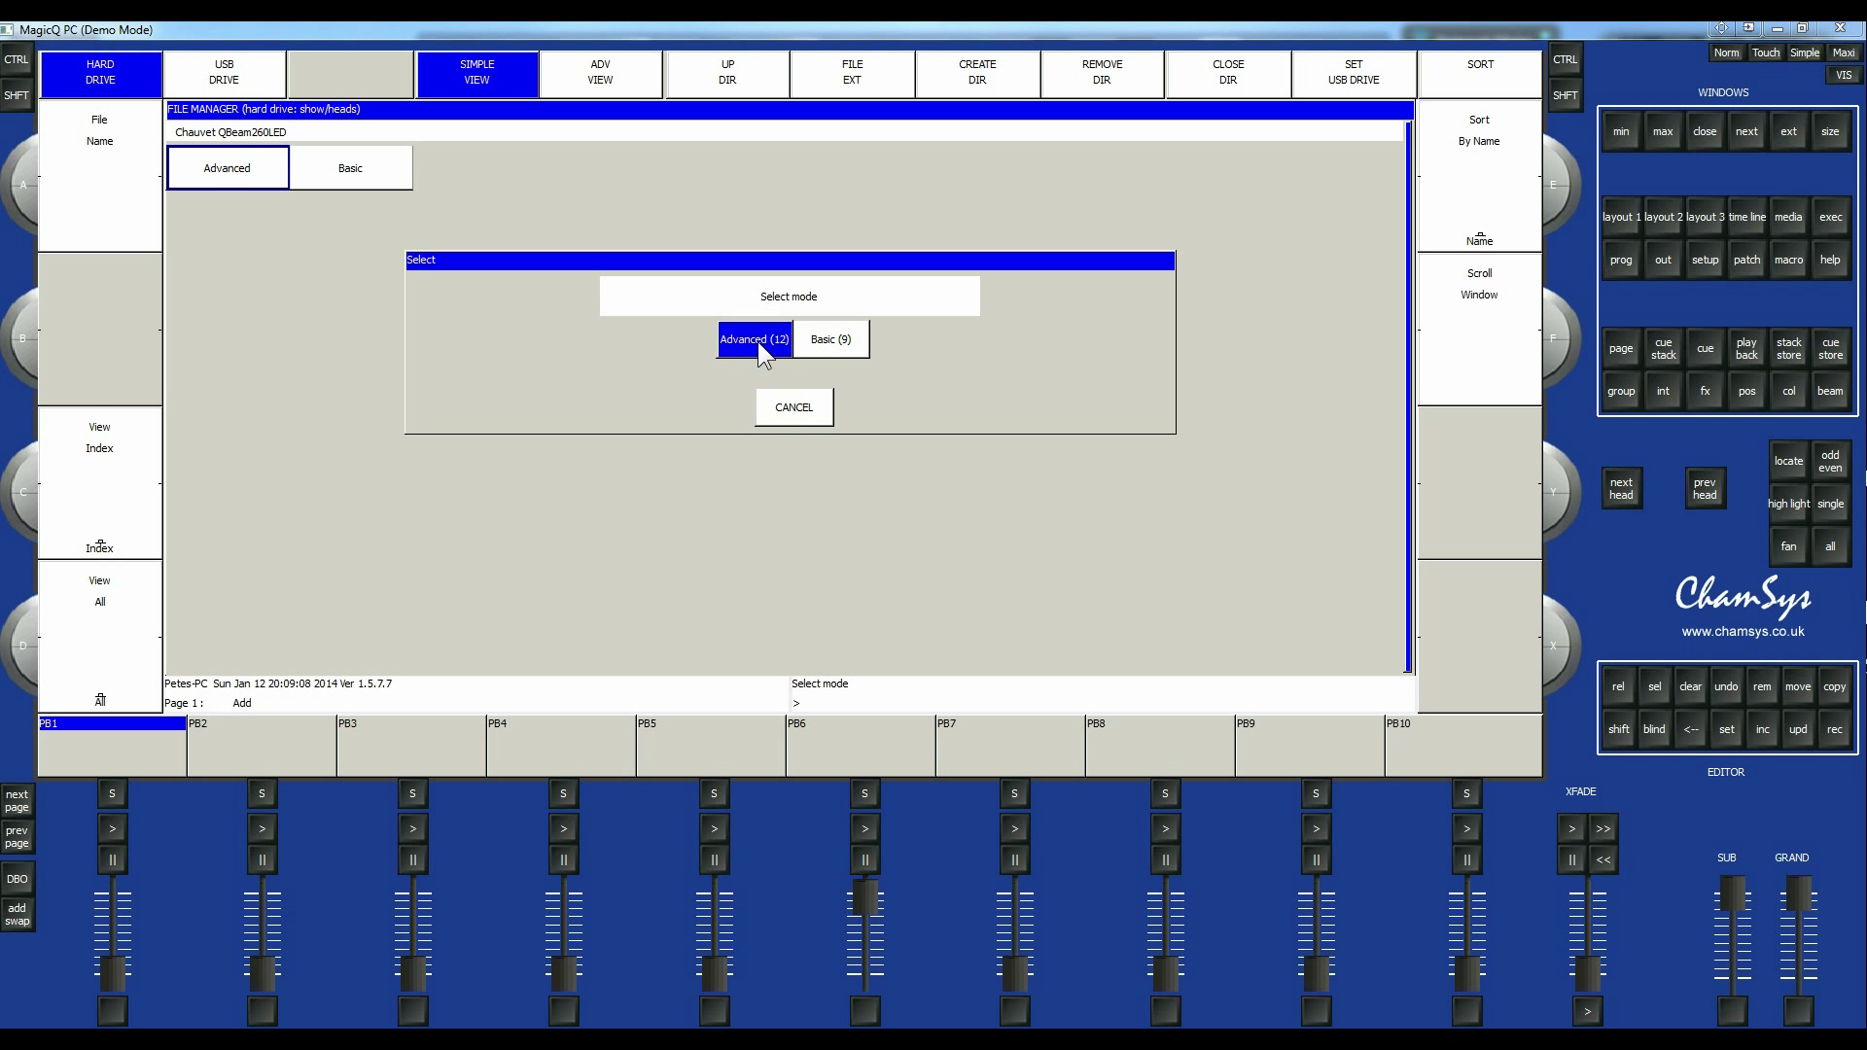
left_click(754, 338)
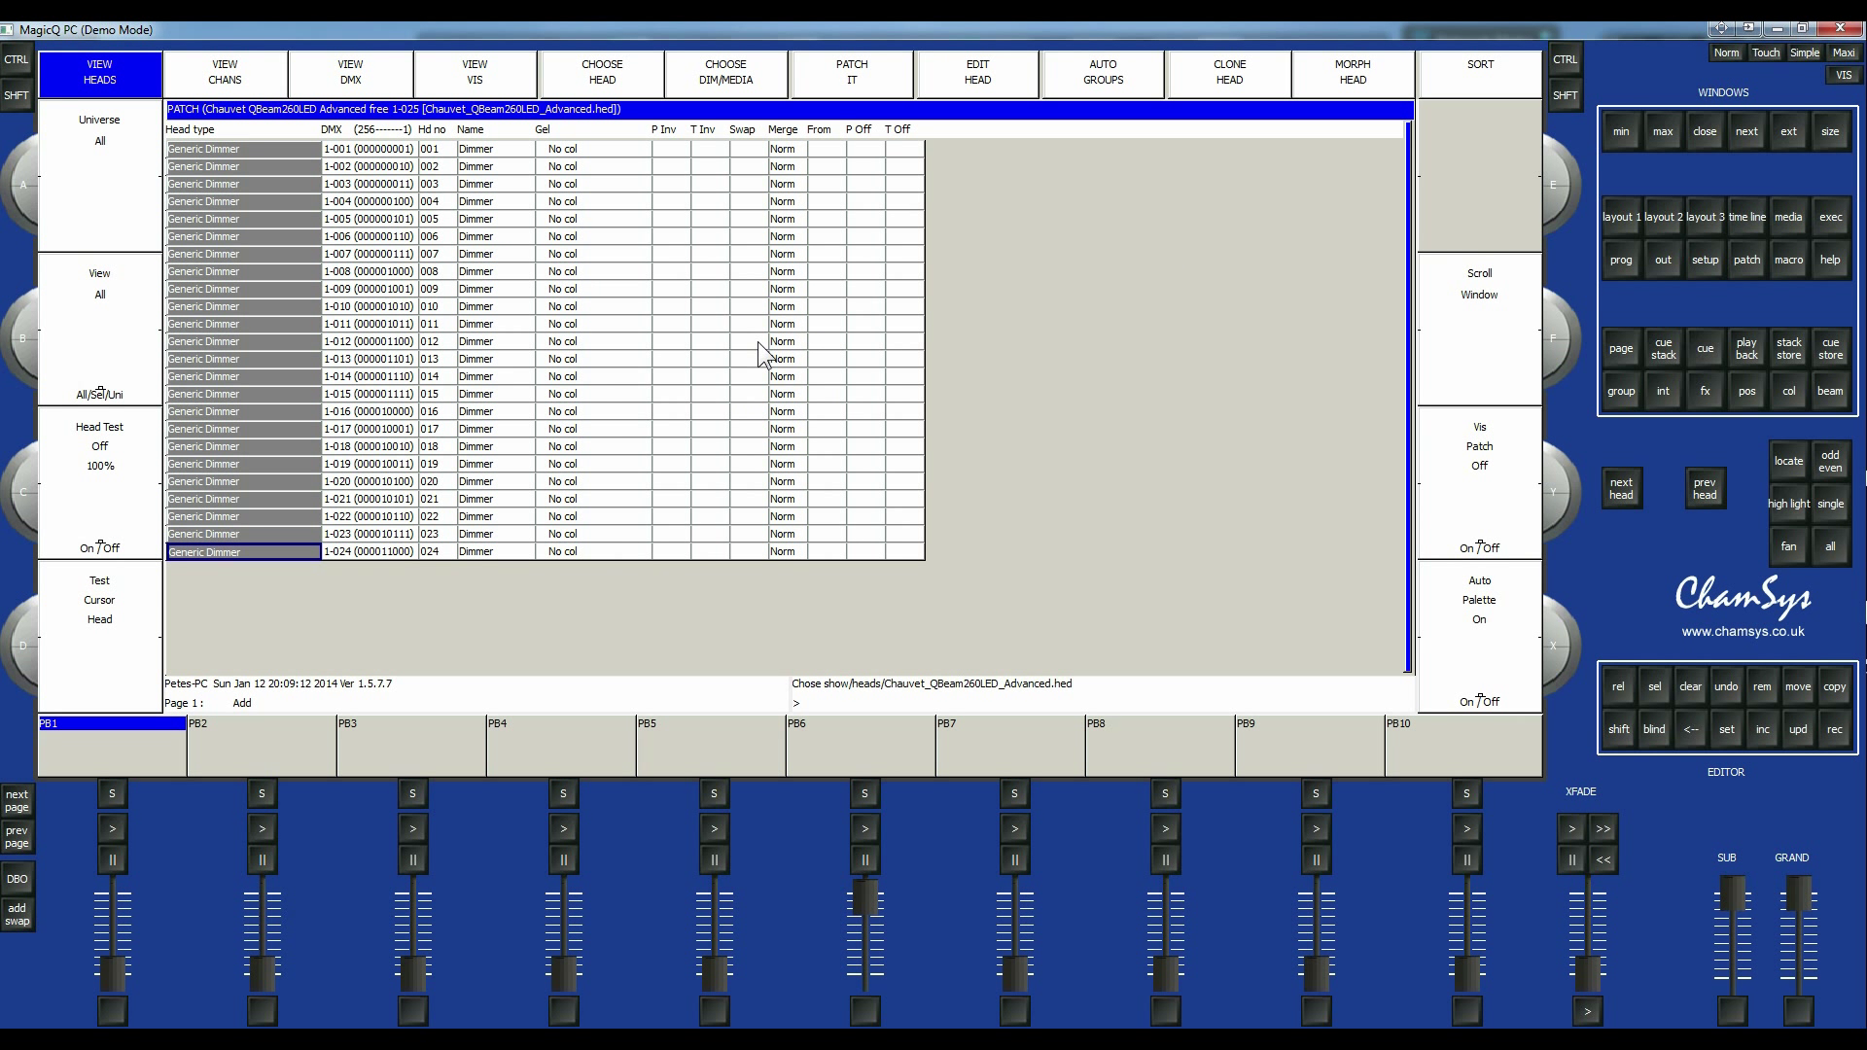
mouse_move(786, 105)
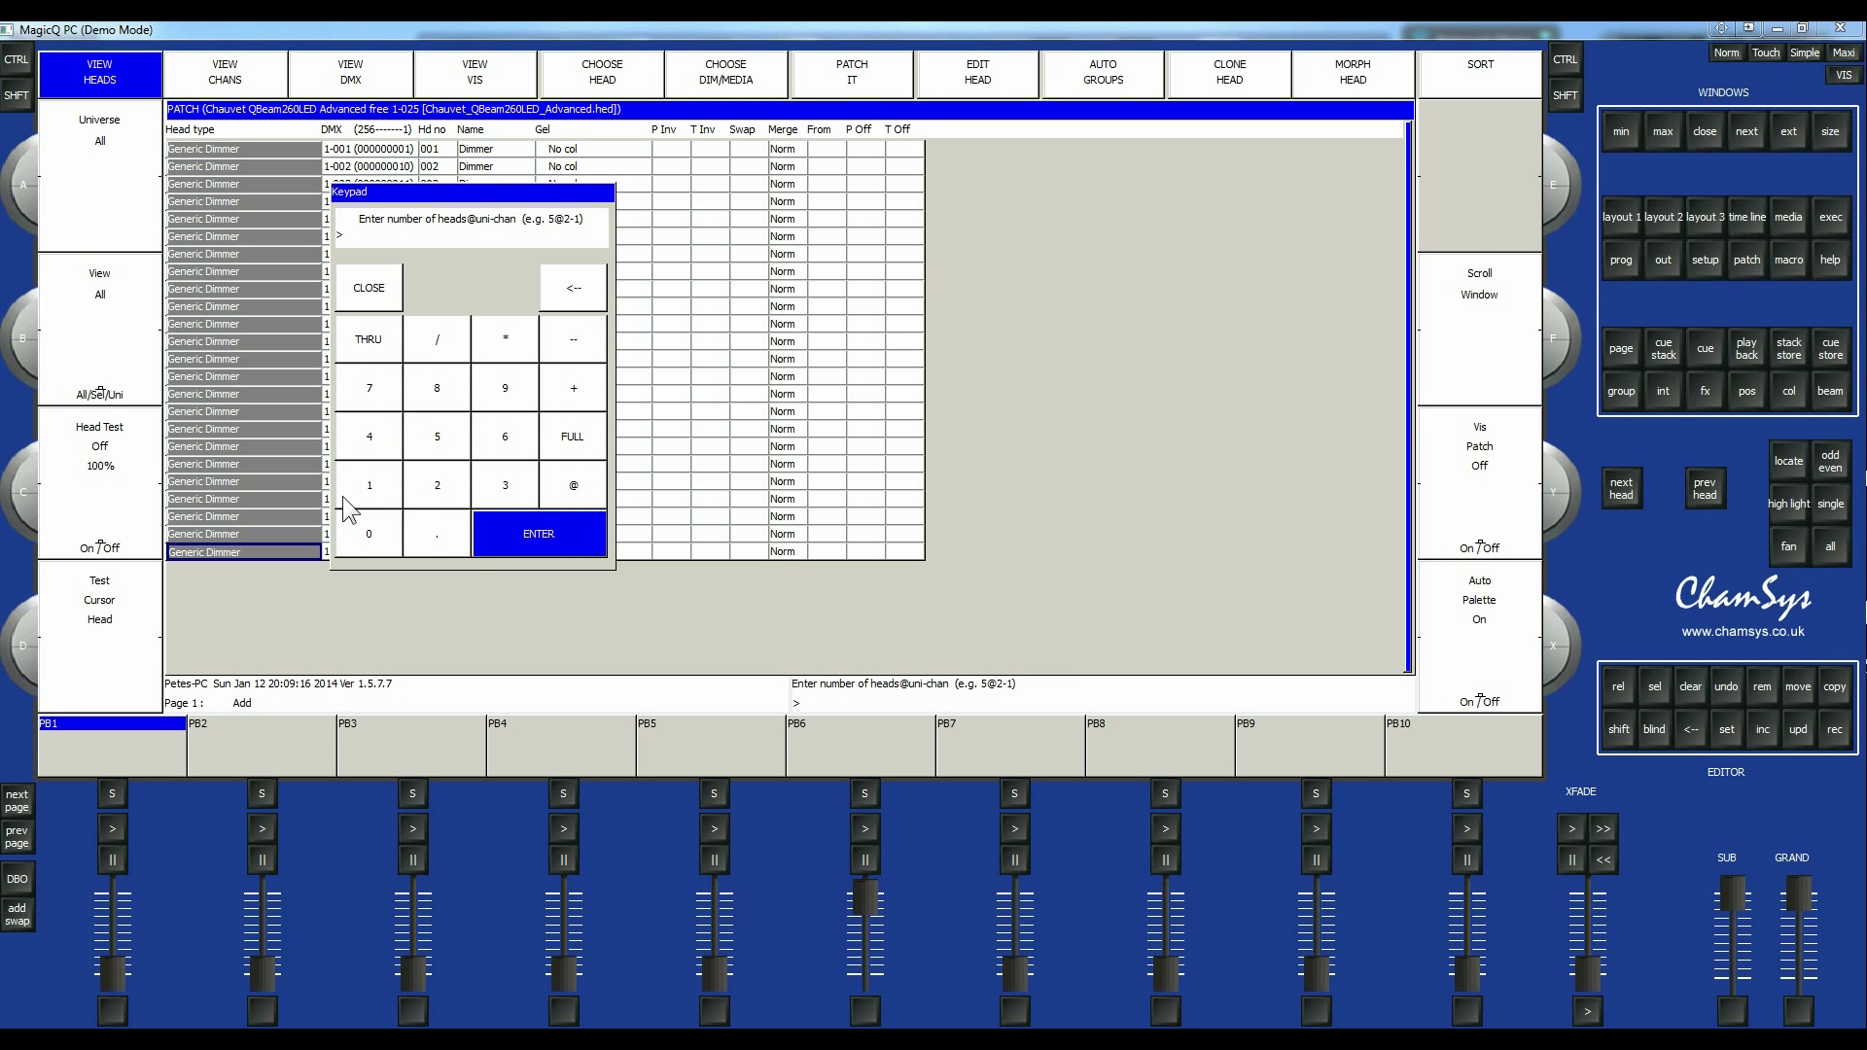
Patch the first QBeam260LED at 1-40 and the second at 1-60 via the keypad.
left_click(571, 484)
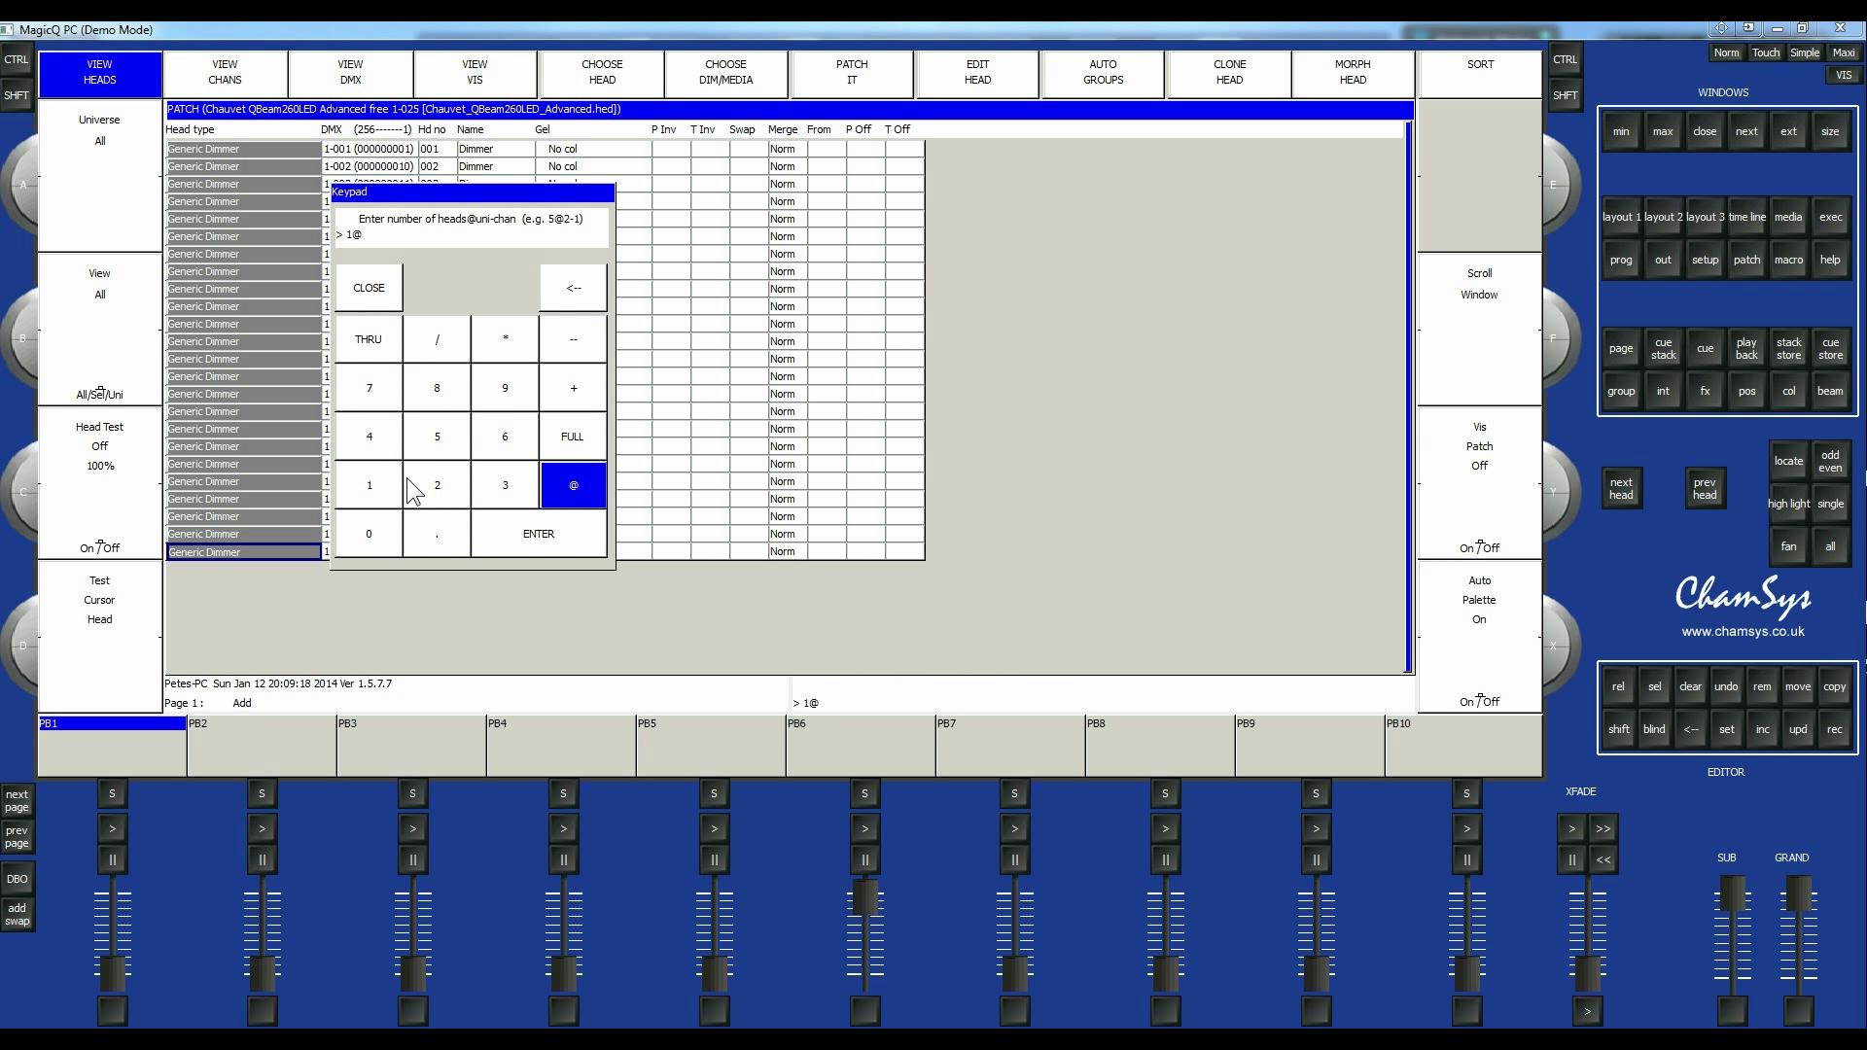
left_click(571, 338)
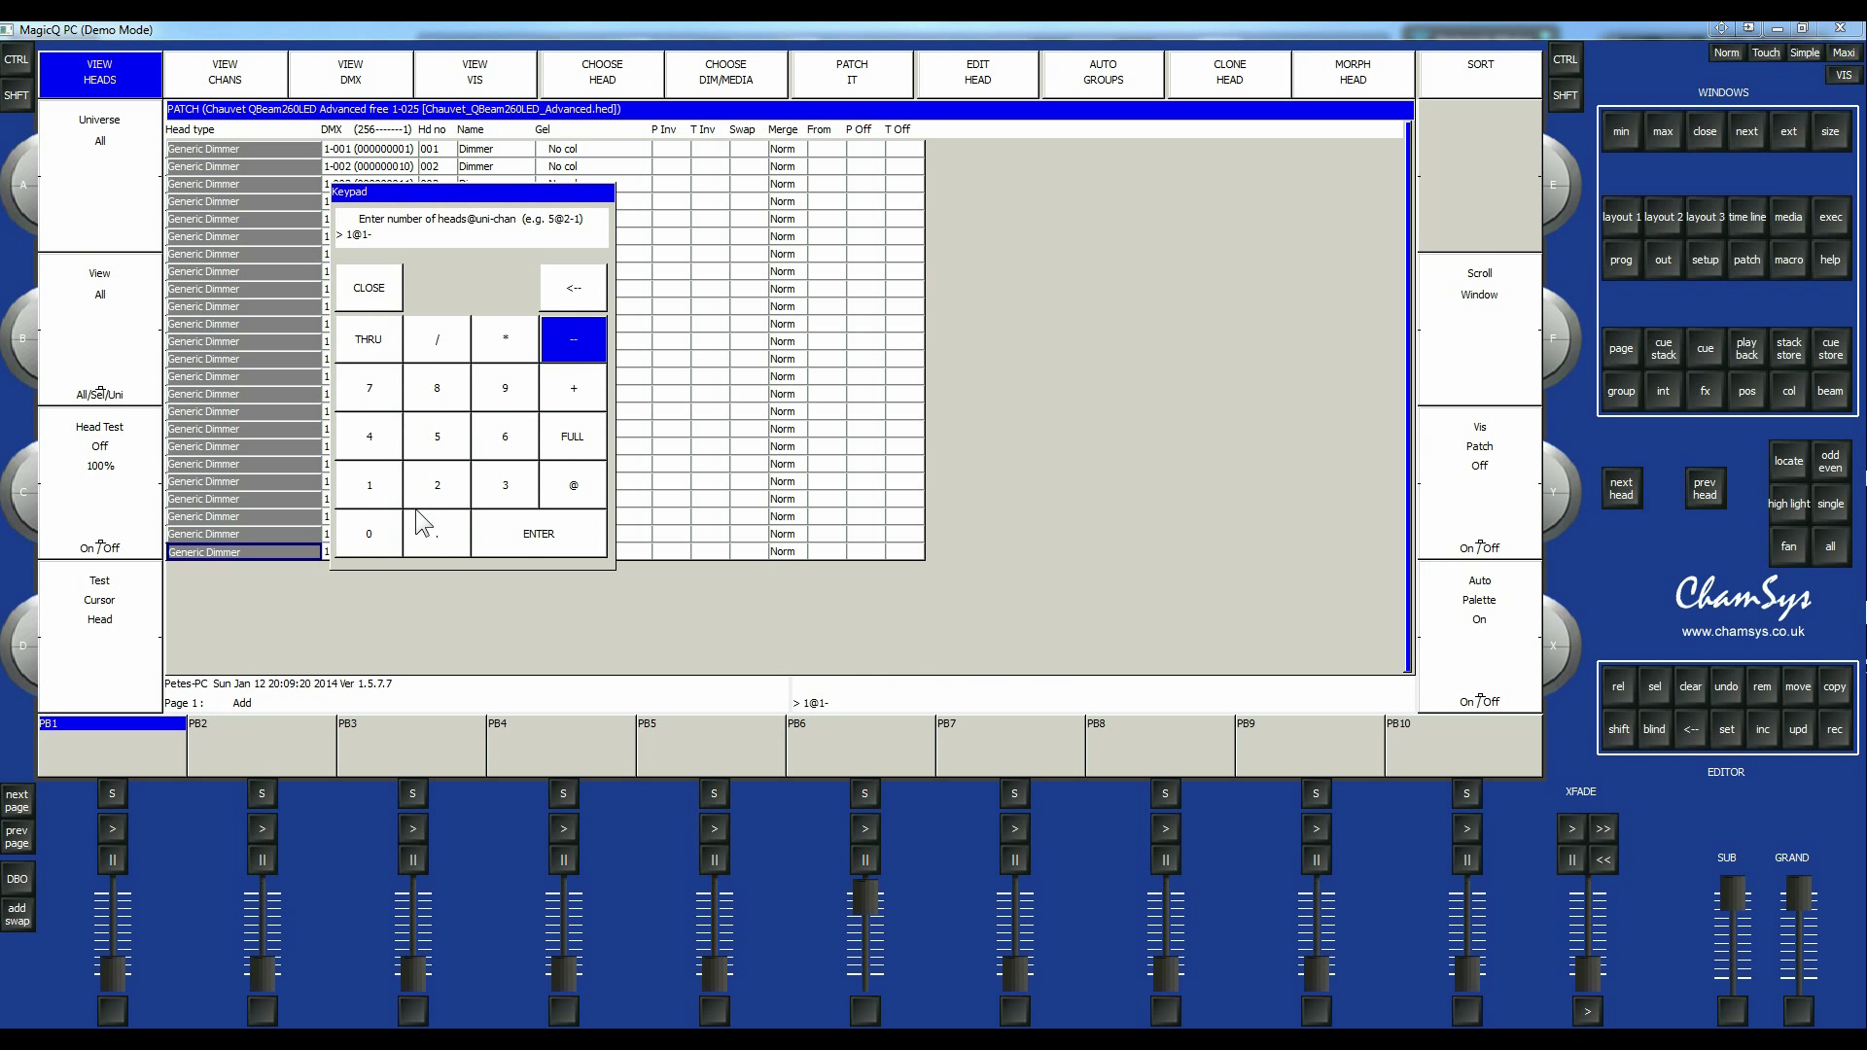
mouse_move(383, 453)
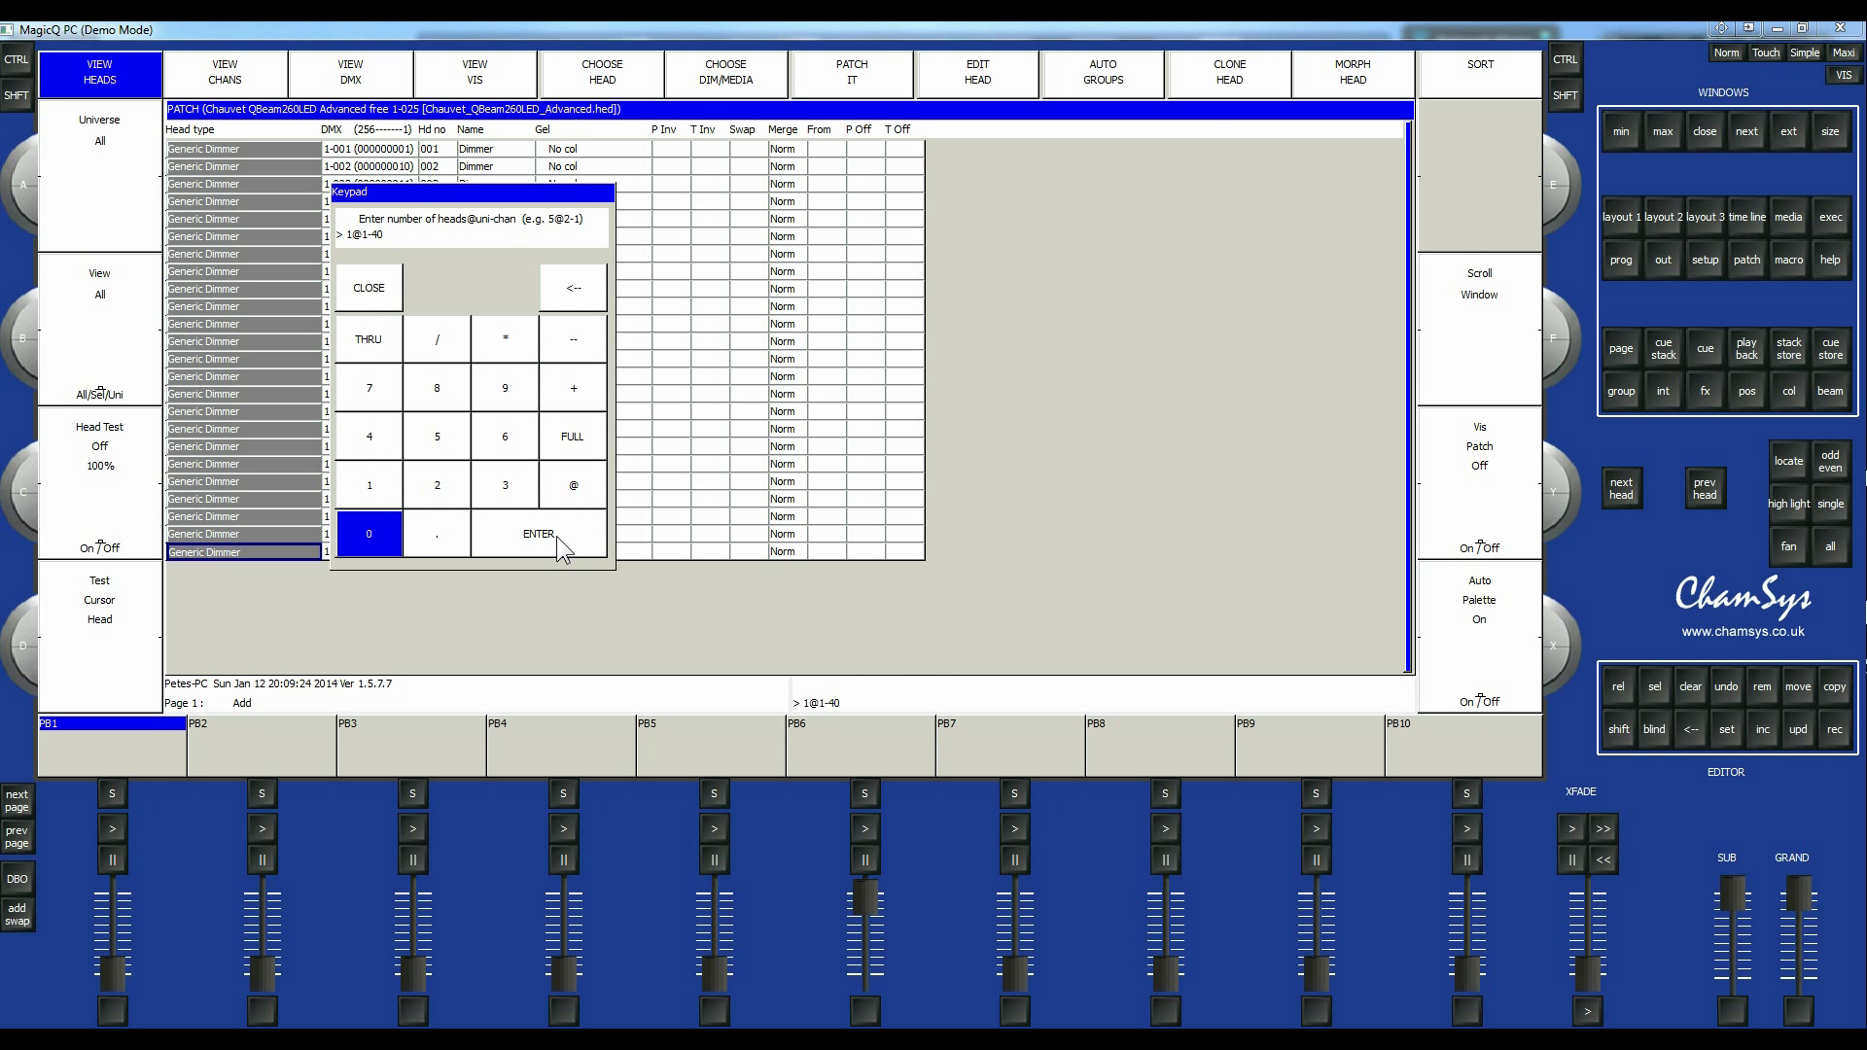
left_click(539, 533)
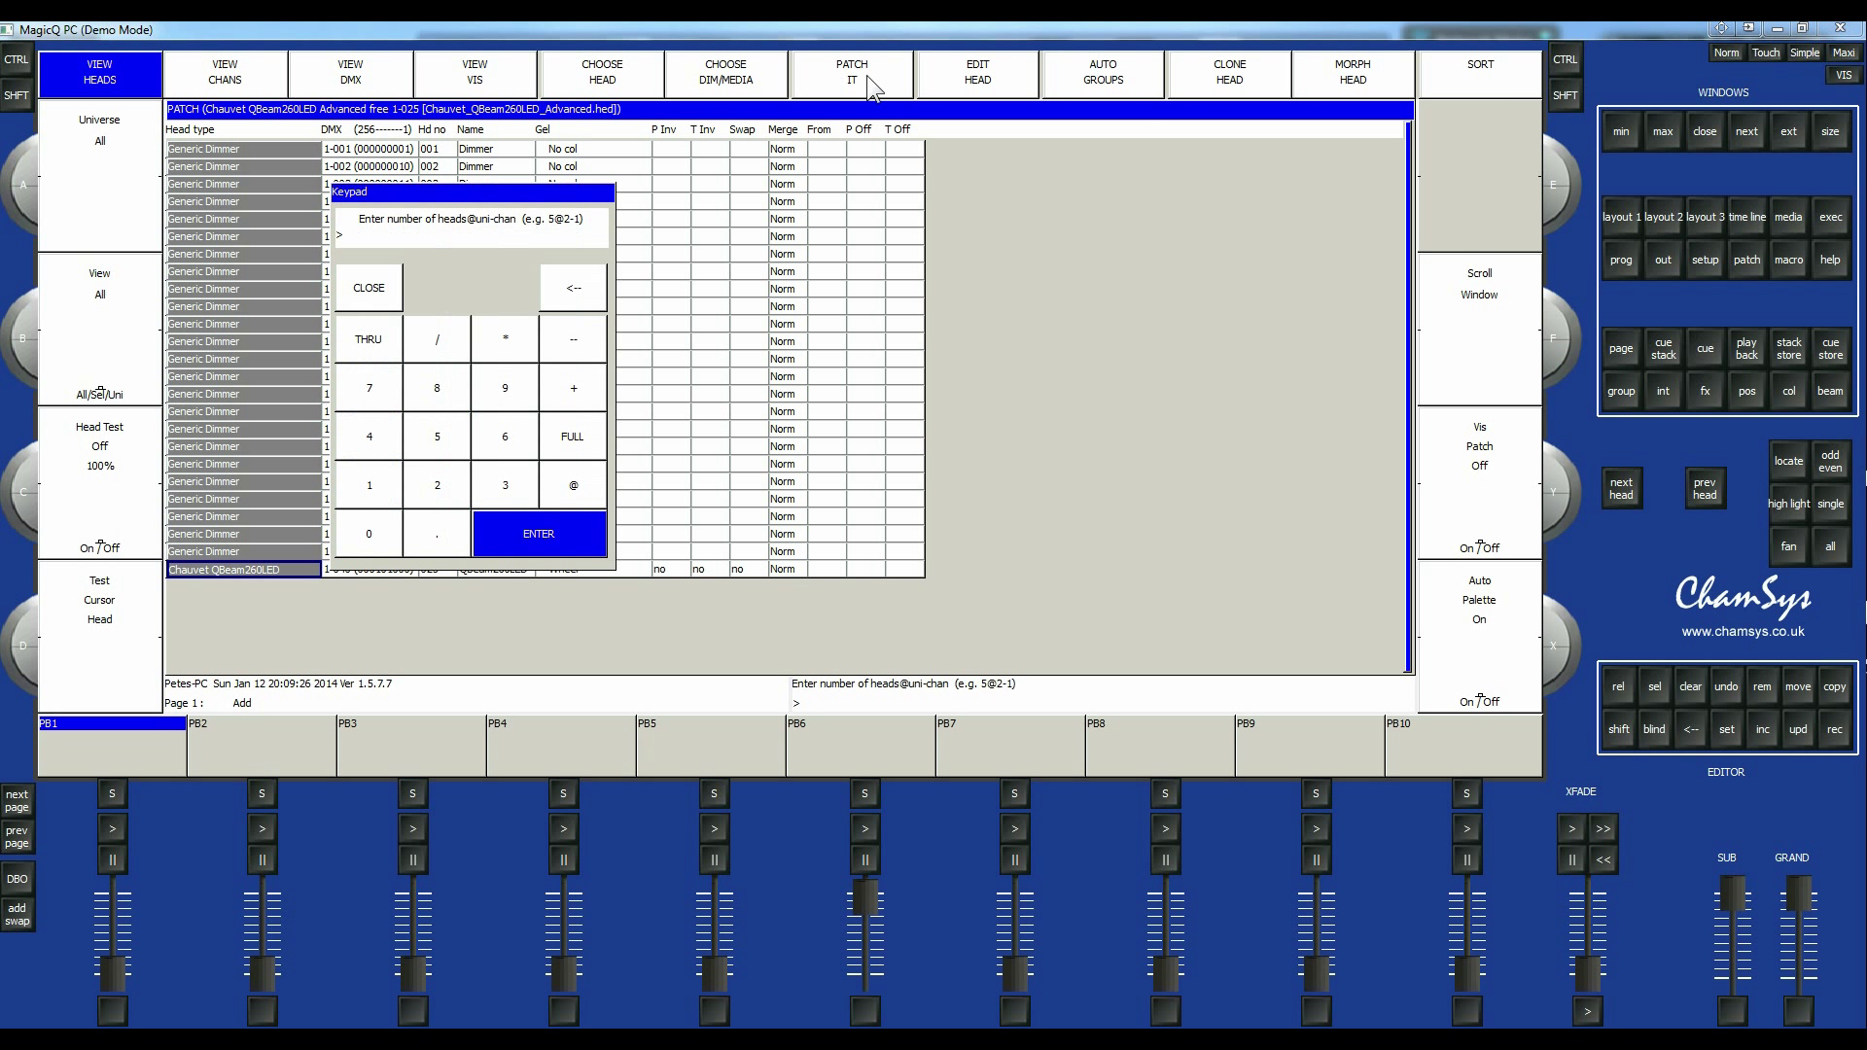
mouse_move(373, 492)
type("1@")
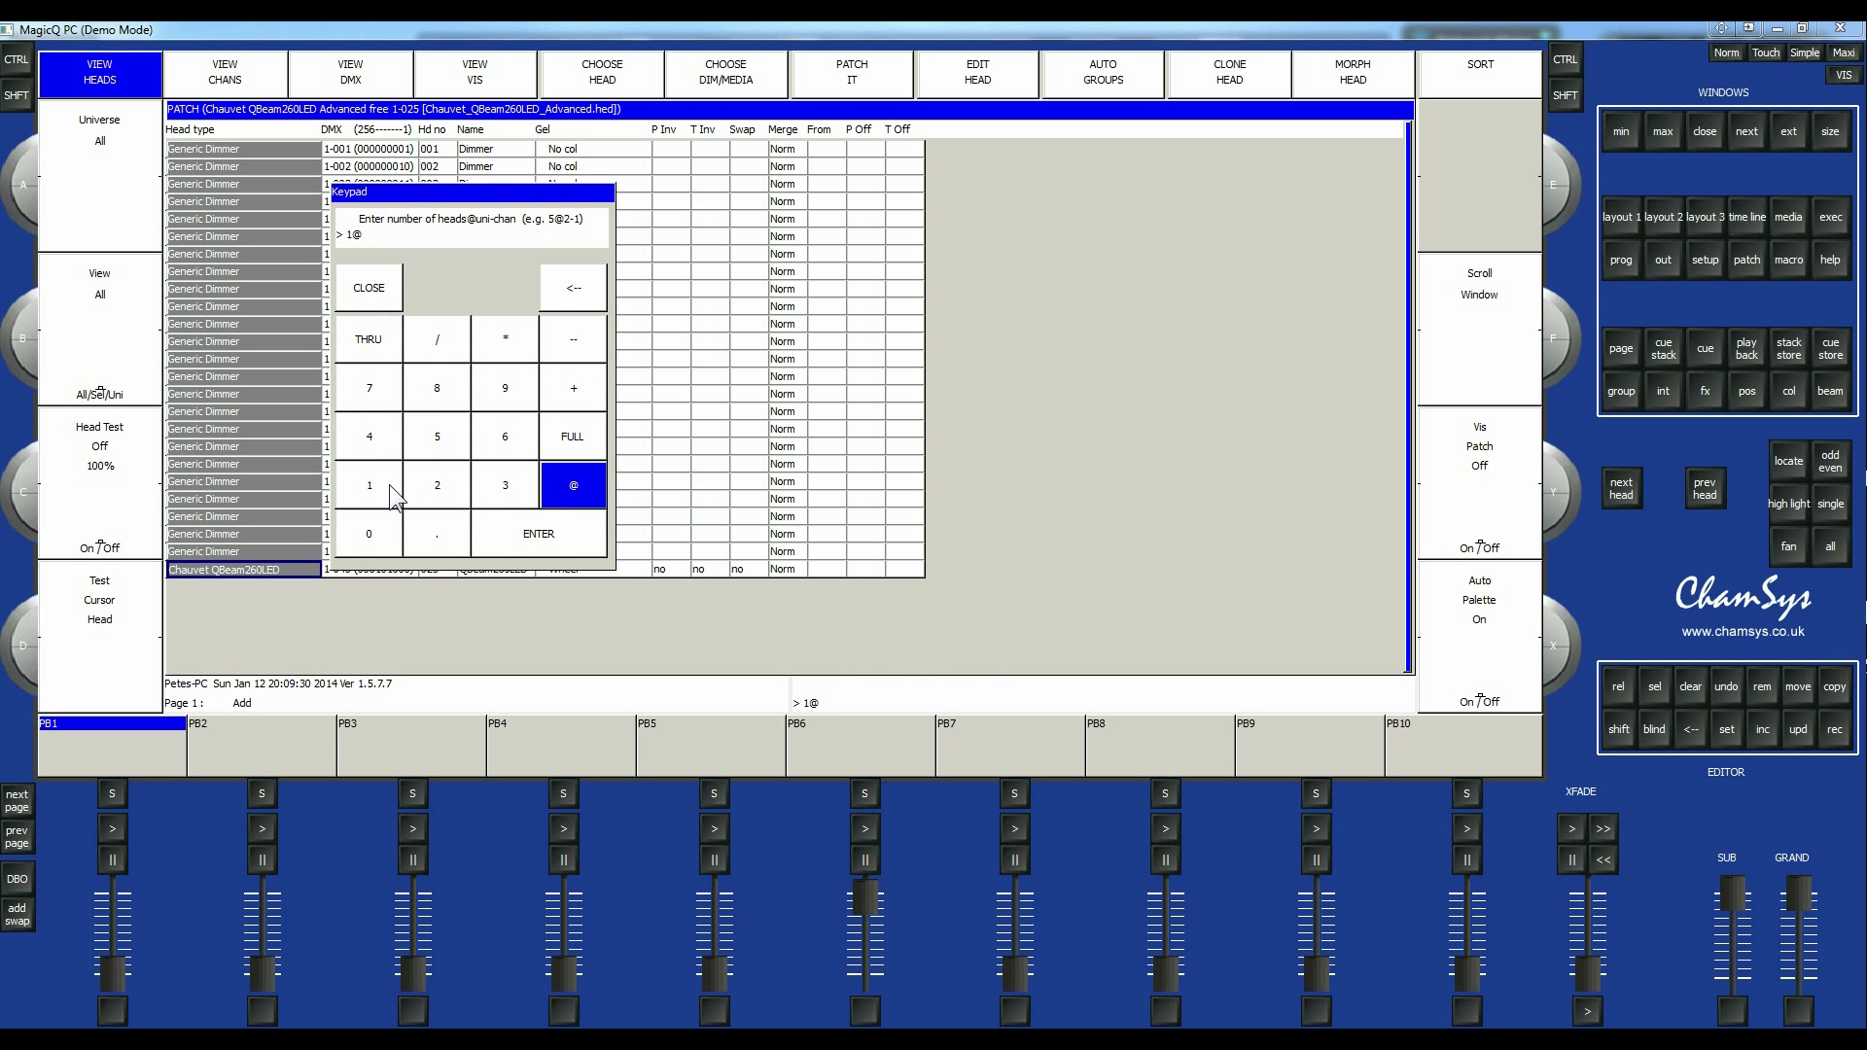
left_click(504, 436)
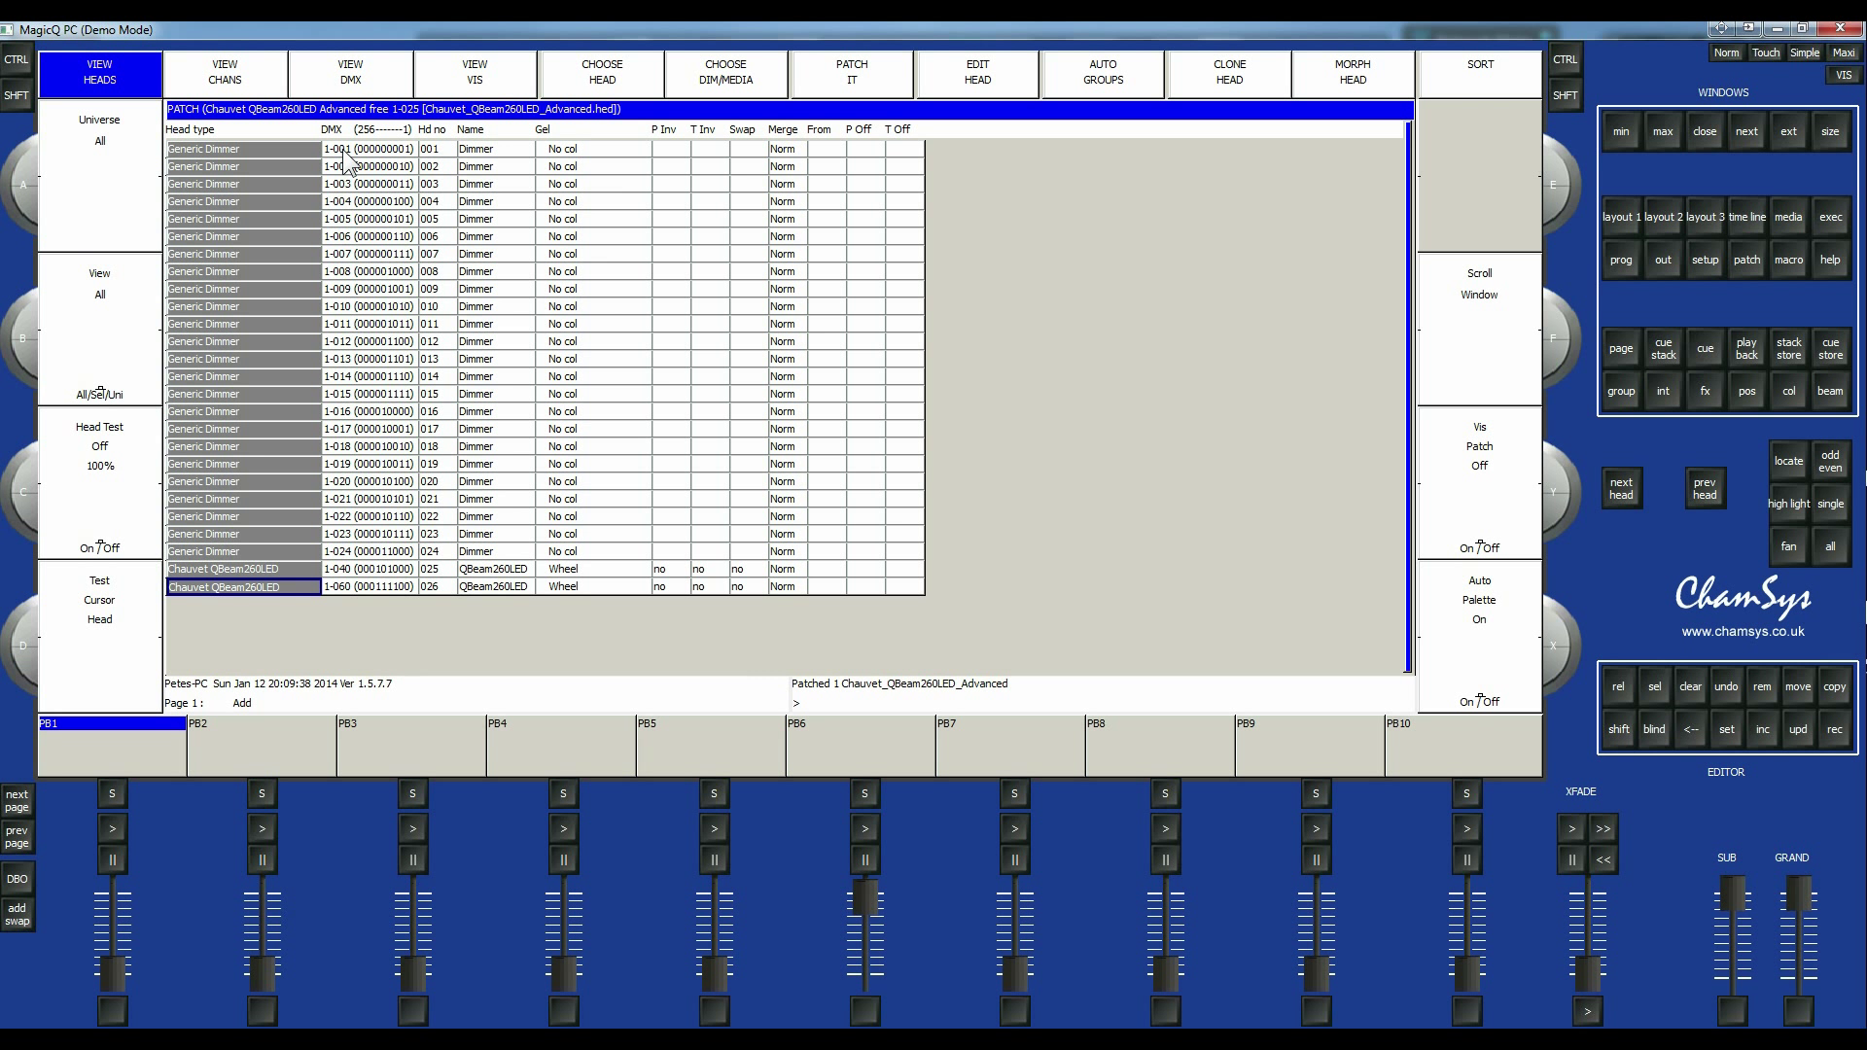
mouse_move(342, 208)
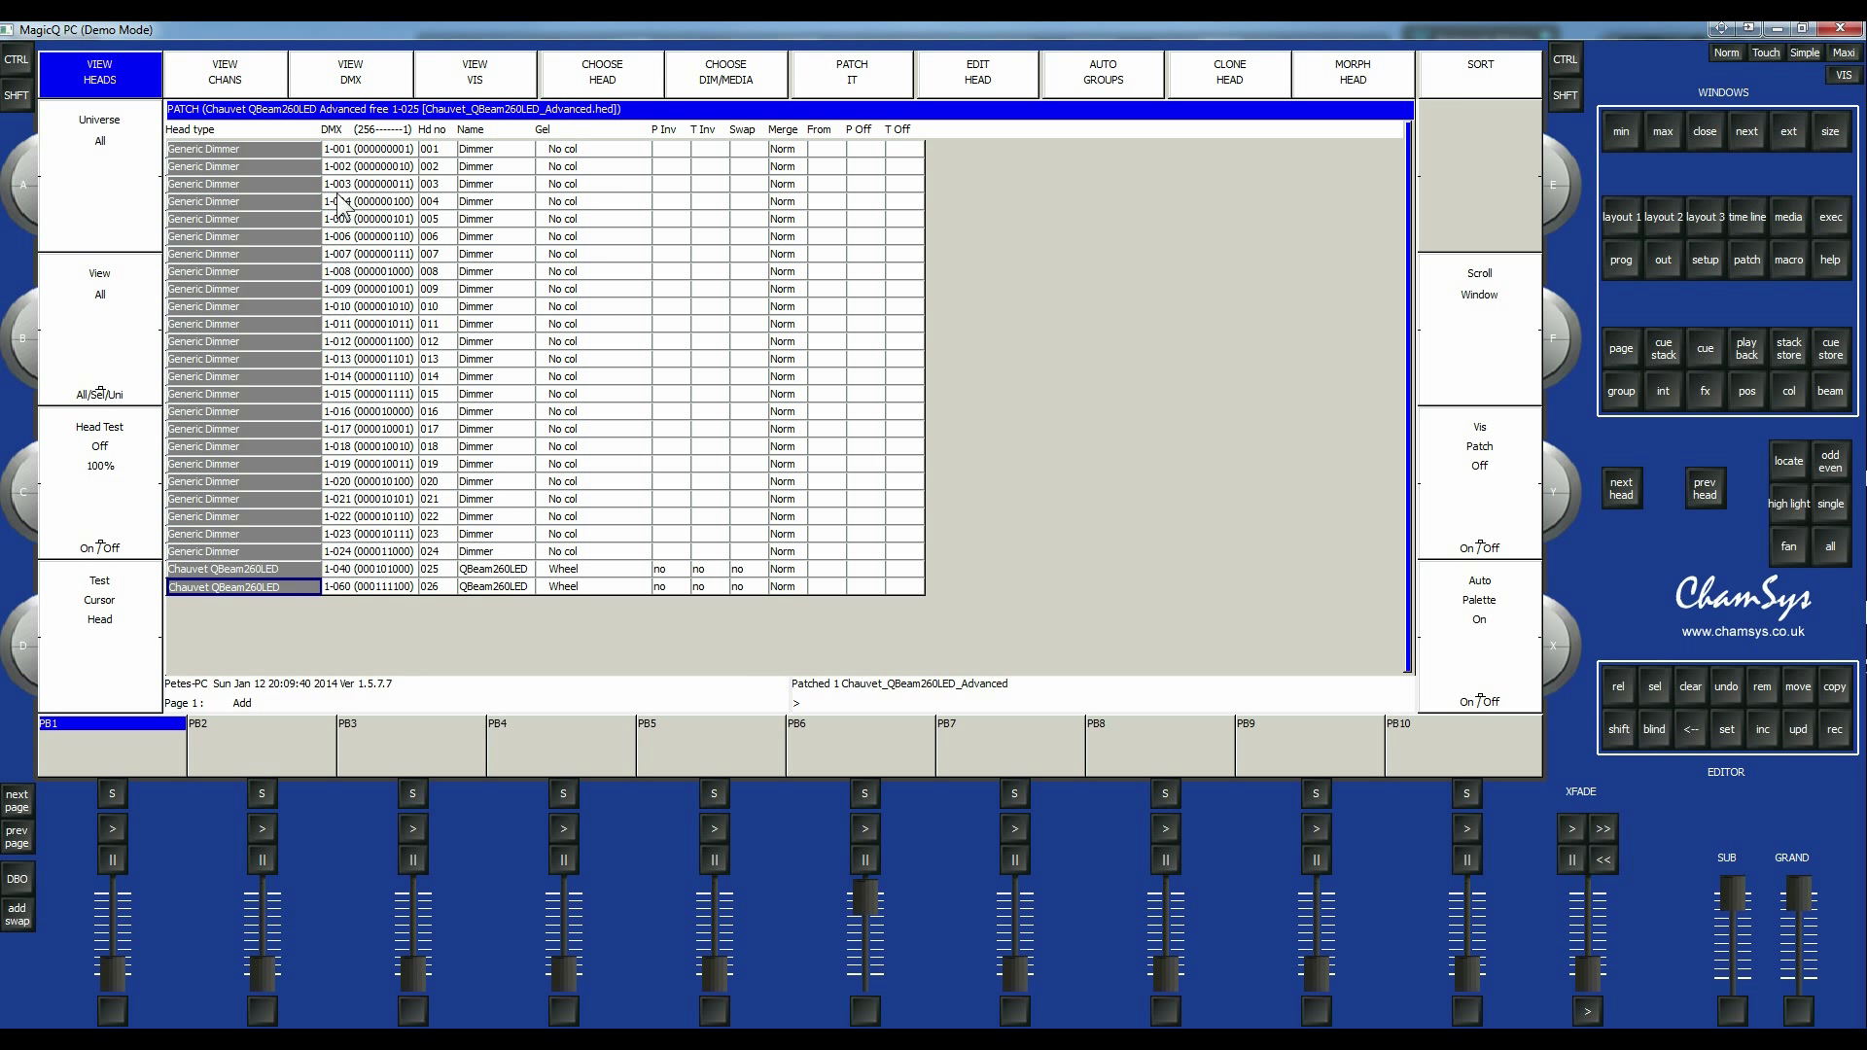
mouse_move(347, 204)
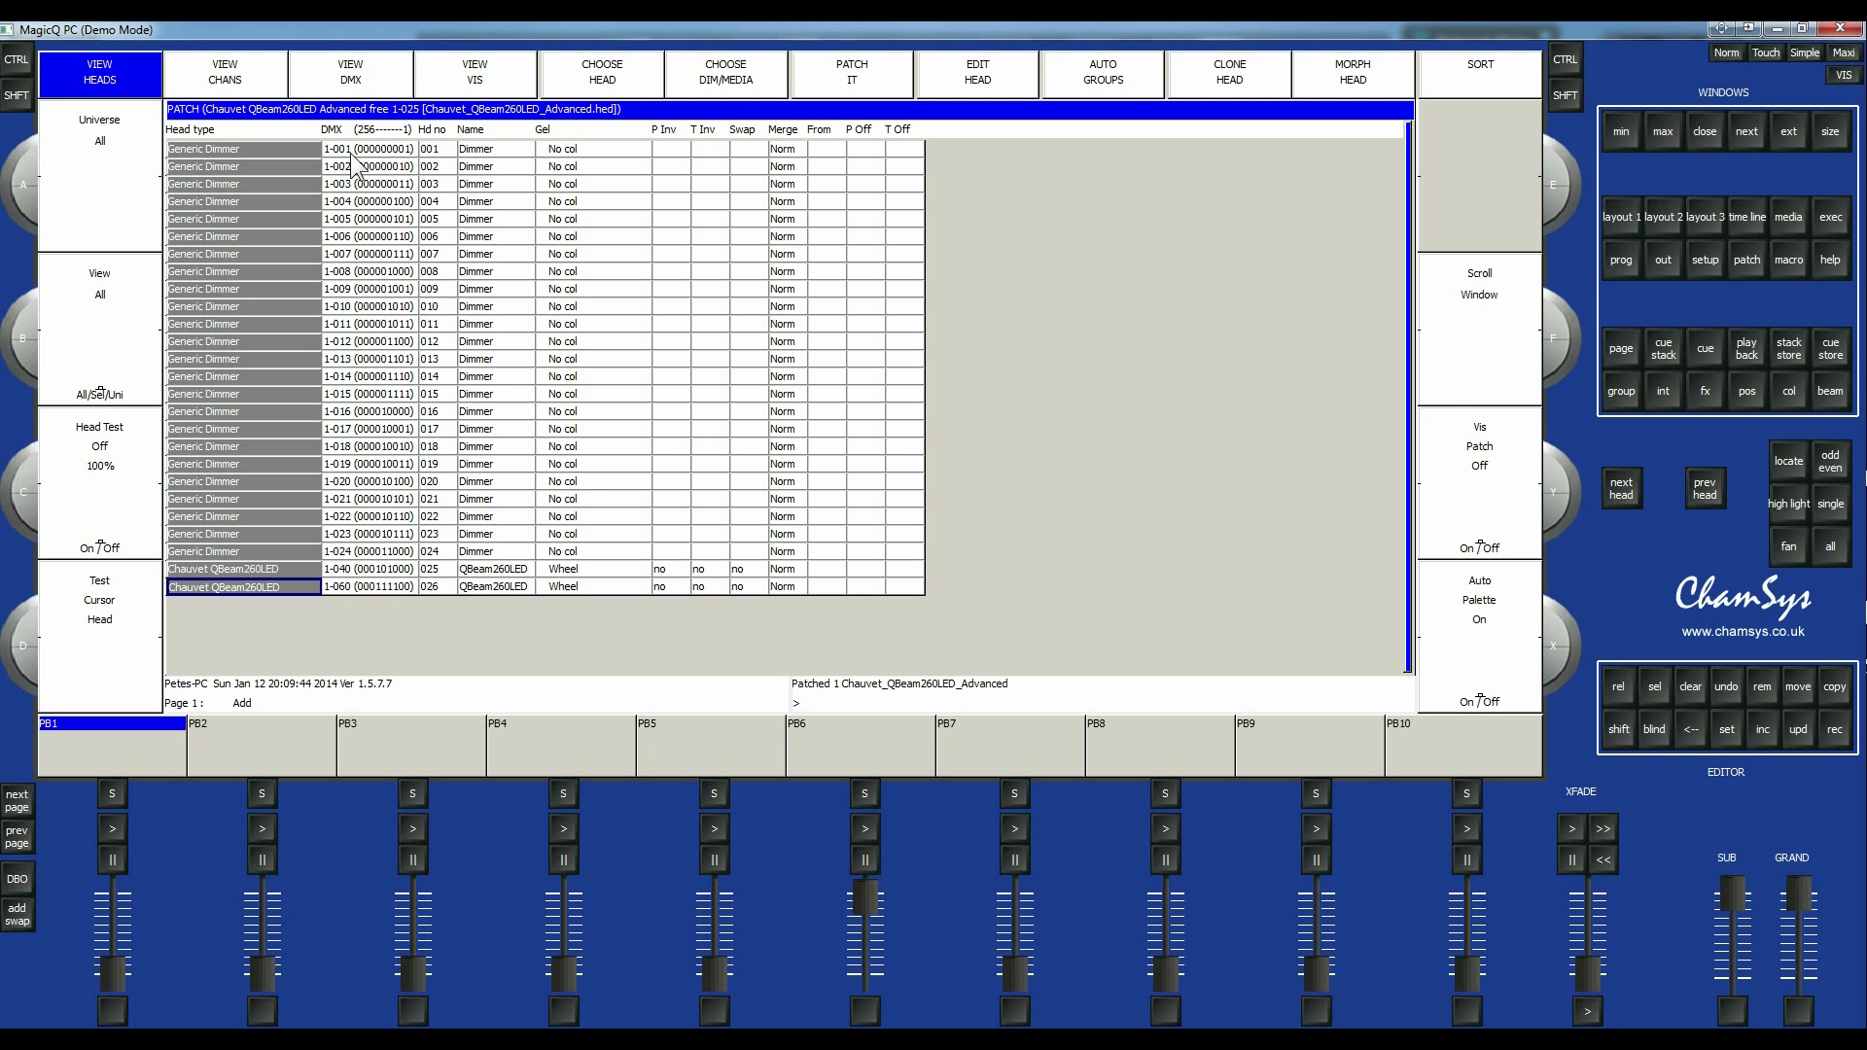
mouse_move(346, 583)
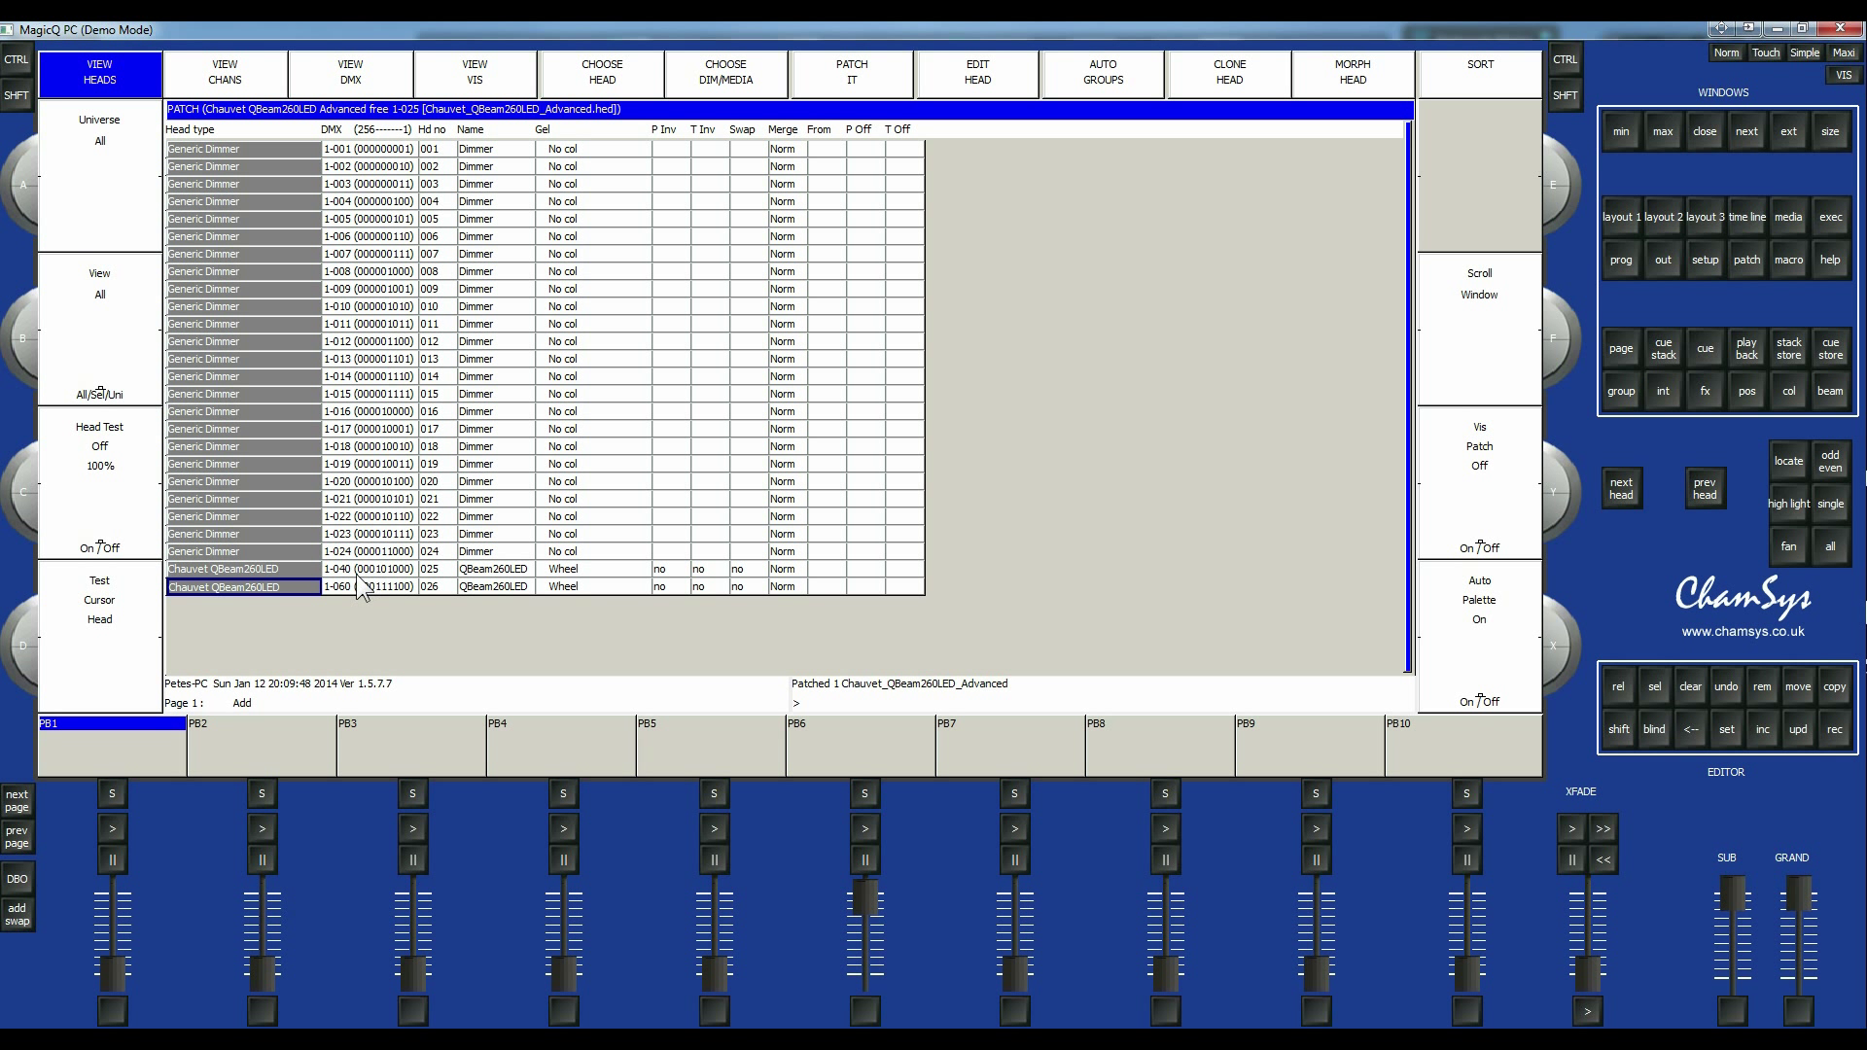
mouse_move(443, 607)
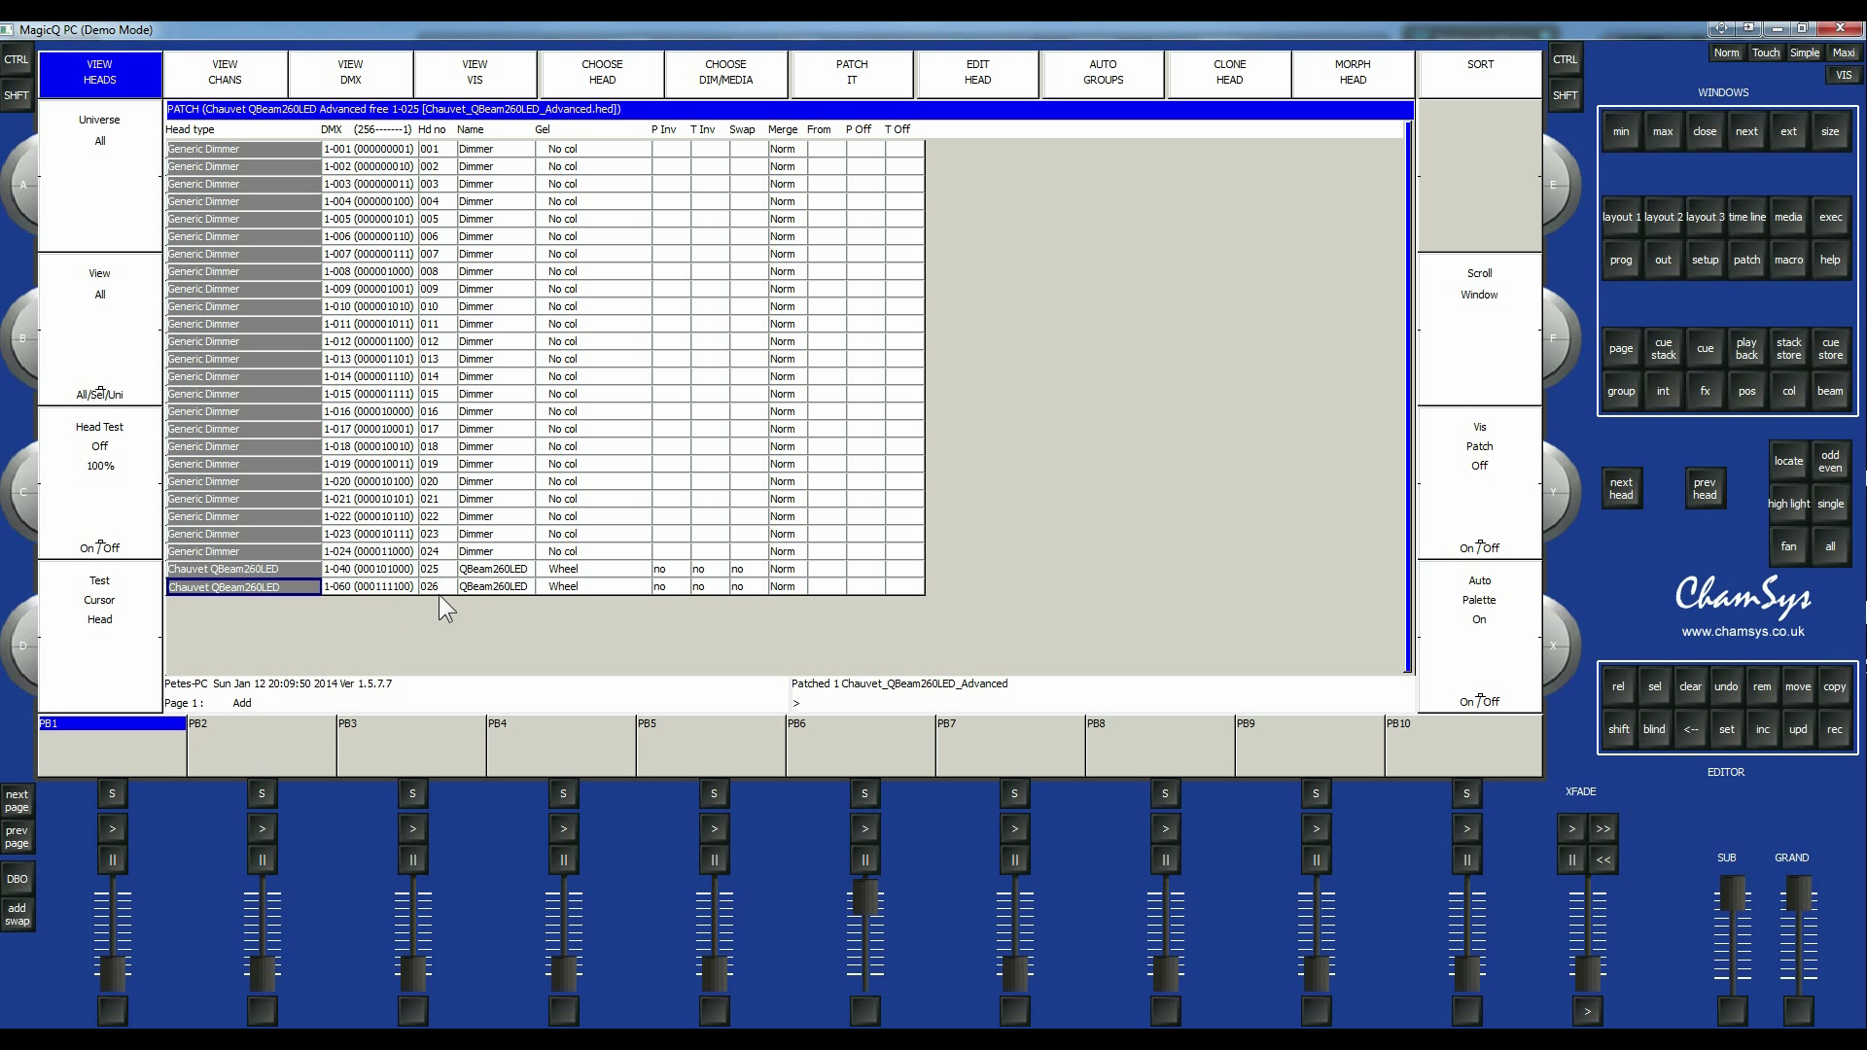
mouse_move(362, 601)
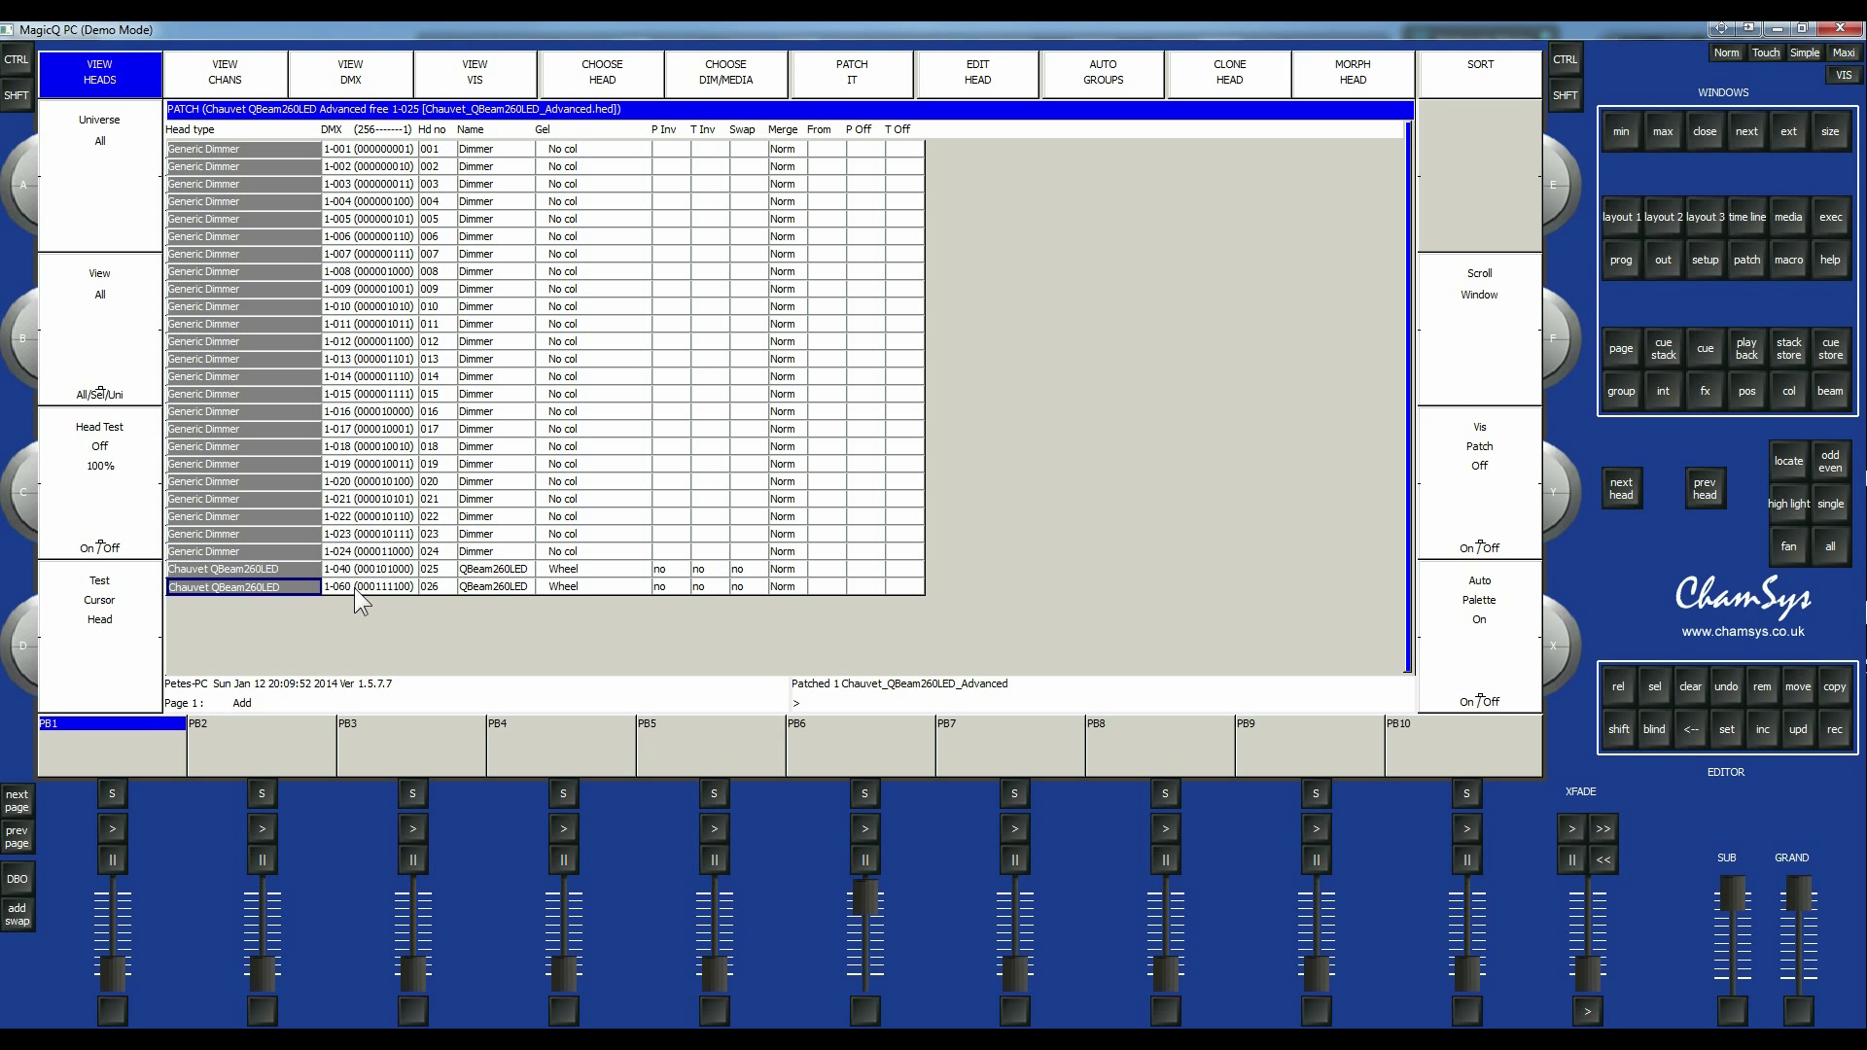
mouse_move(585, 595)
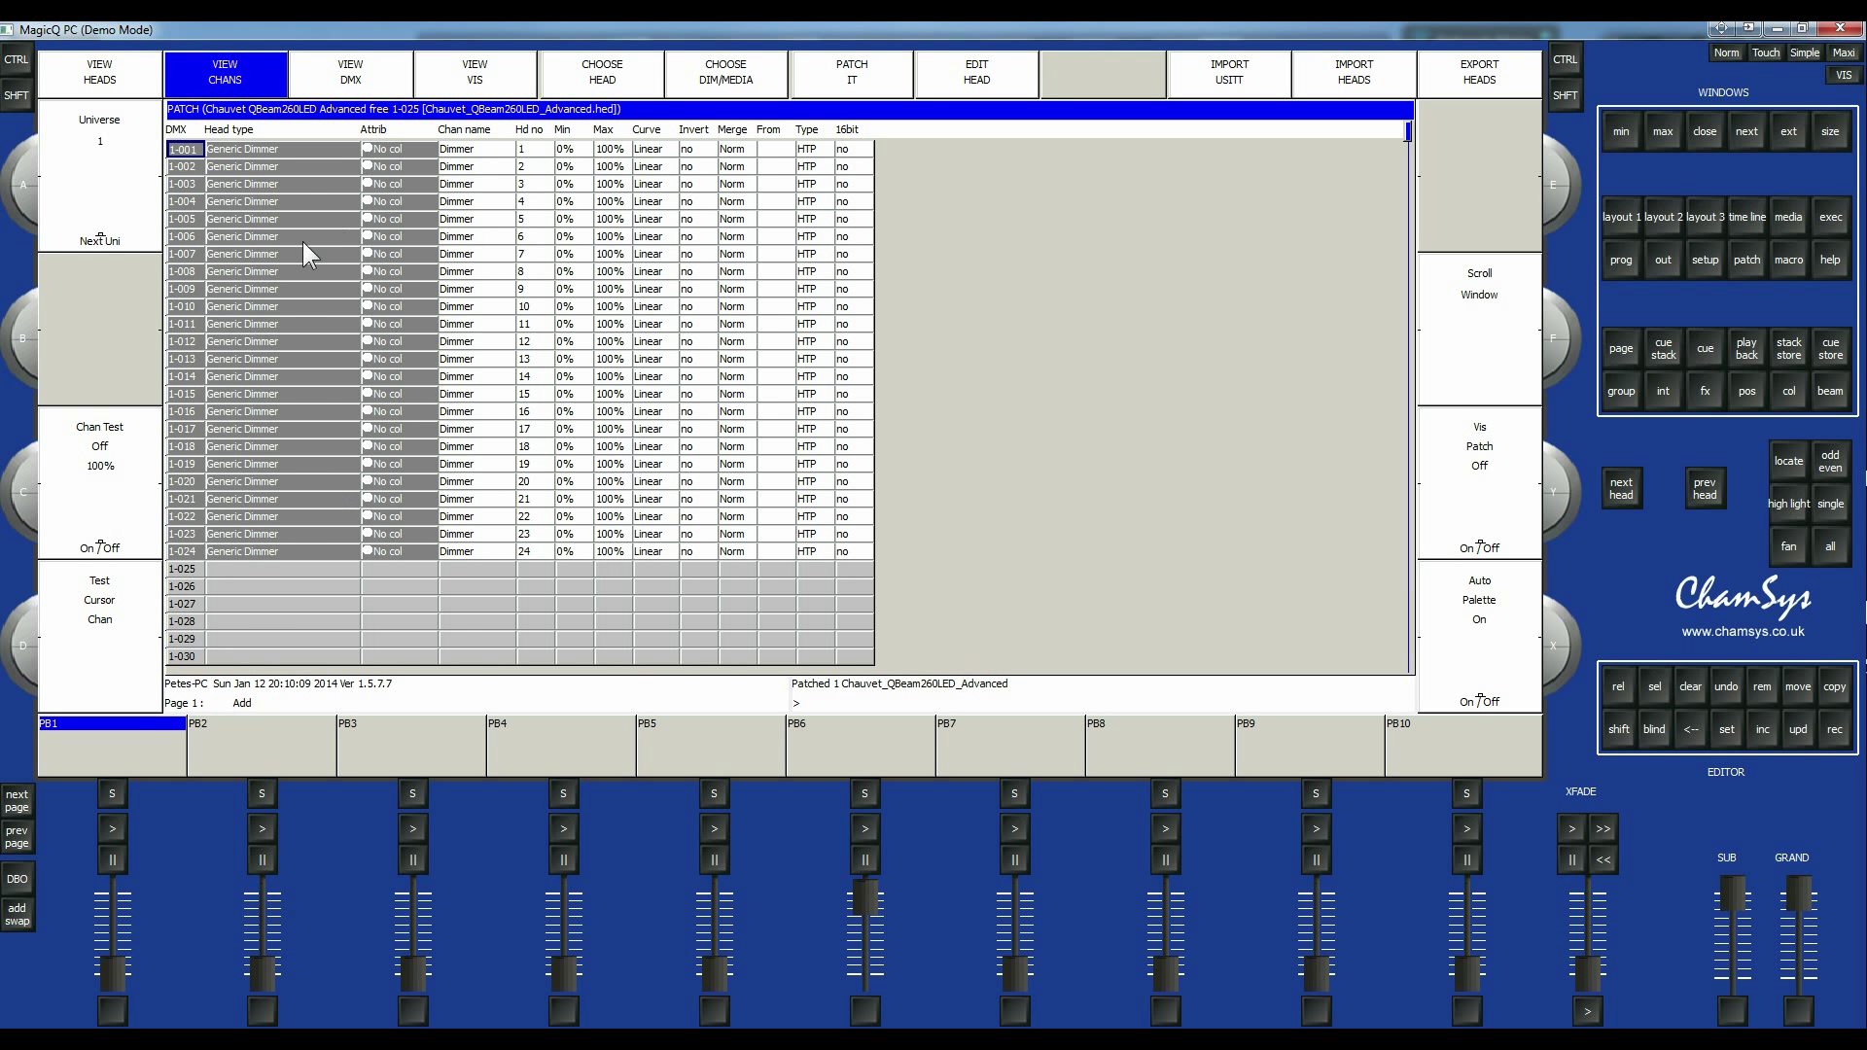
mouse_move(450, 447)
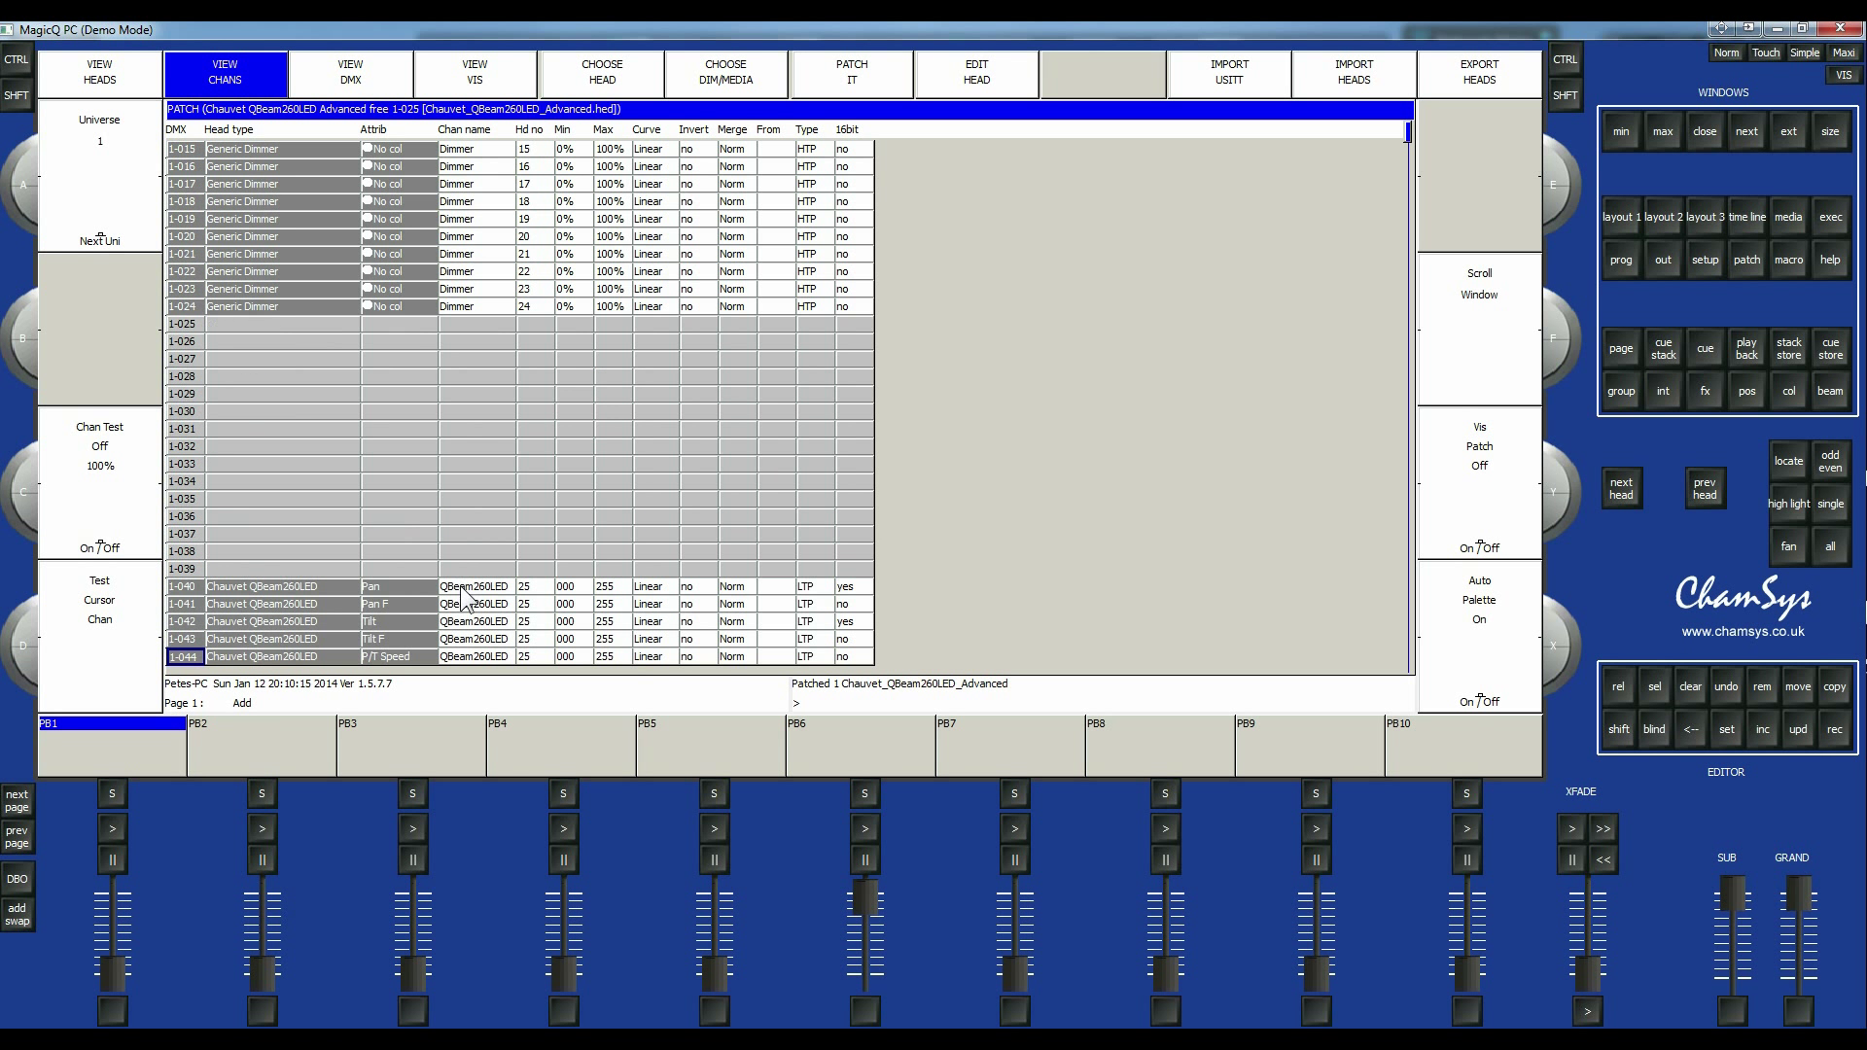
Scroll the channel list past the 24 dimmers to the QBeam260LED channels at 1-040.
scroll("down", 3)
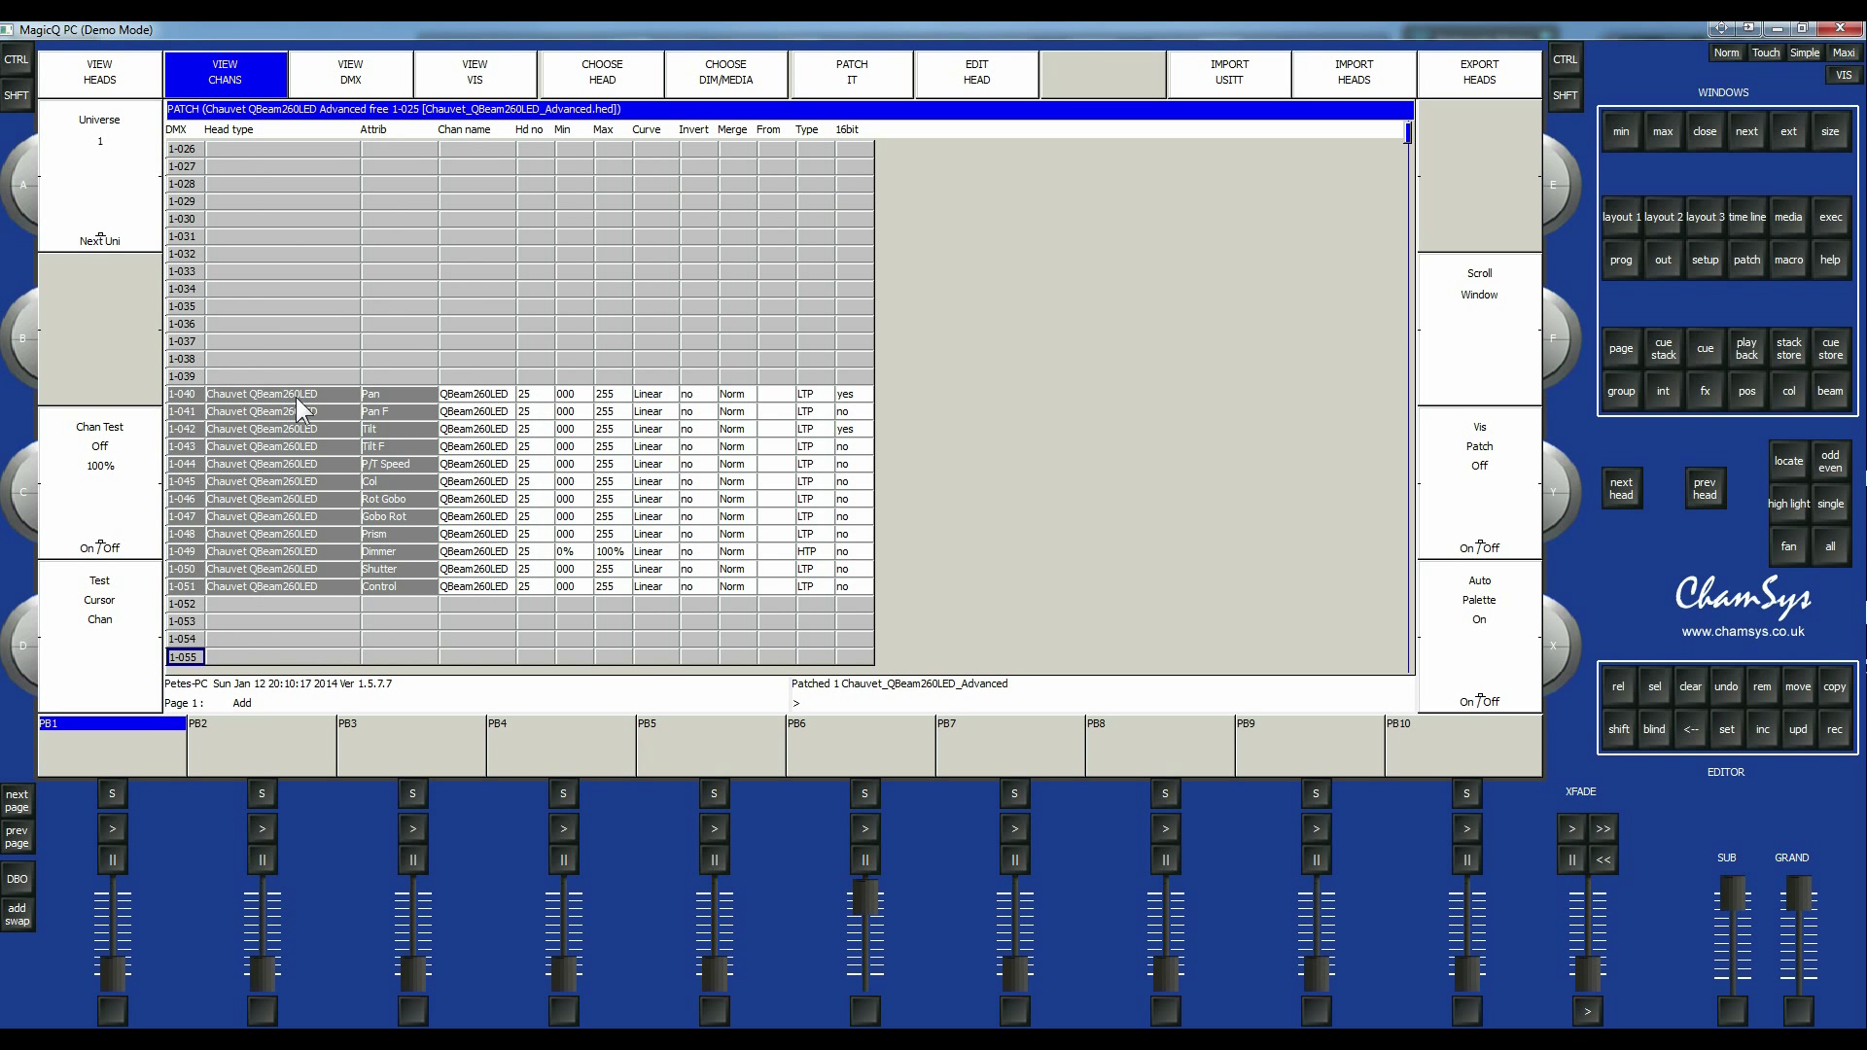
mouse_move(308, 405)
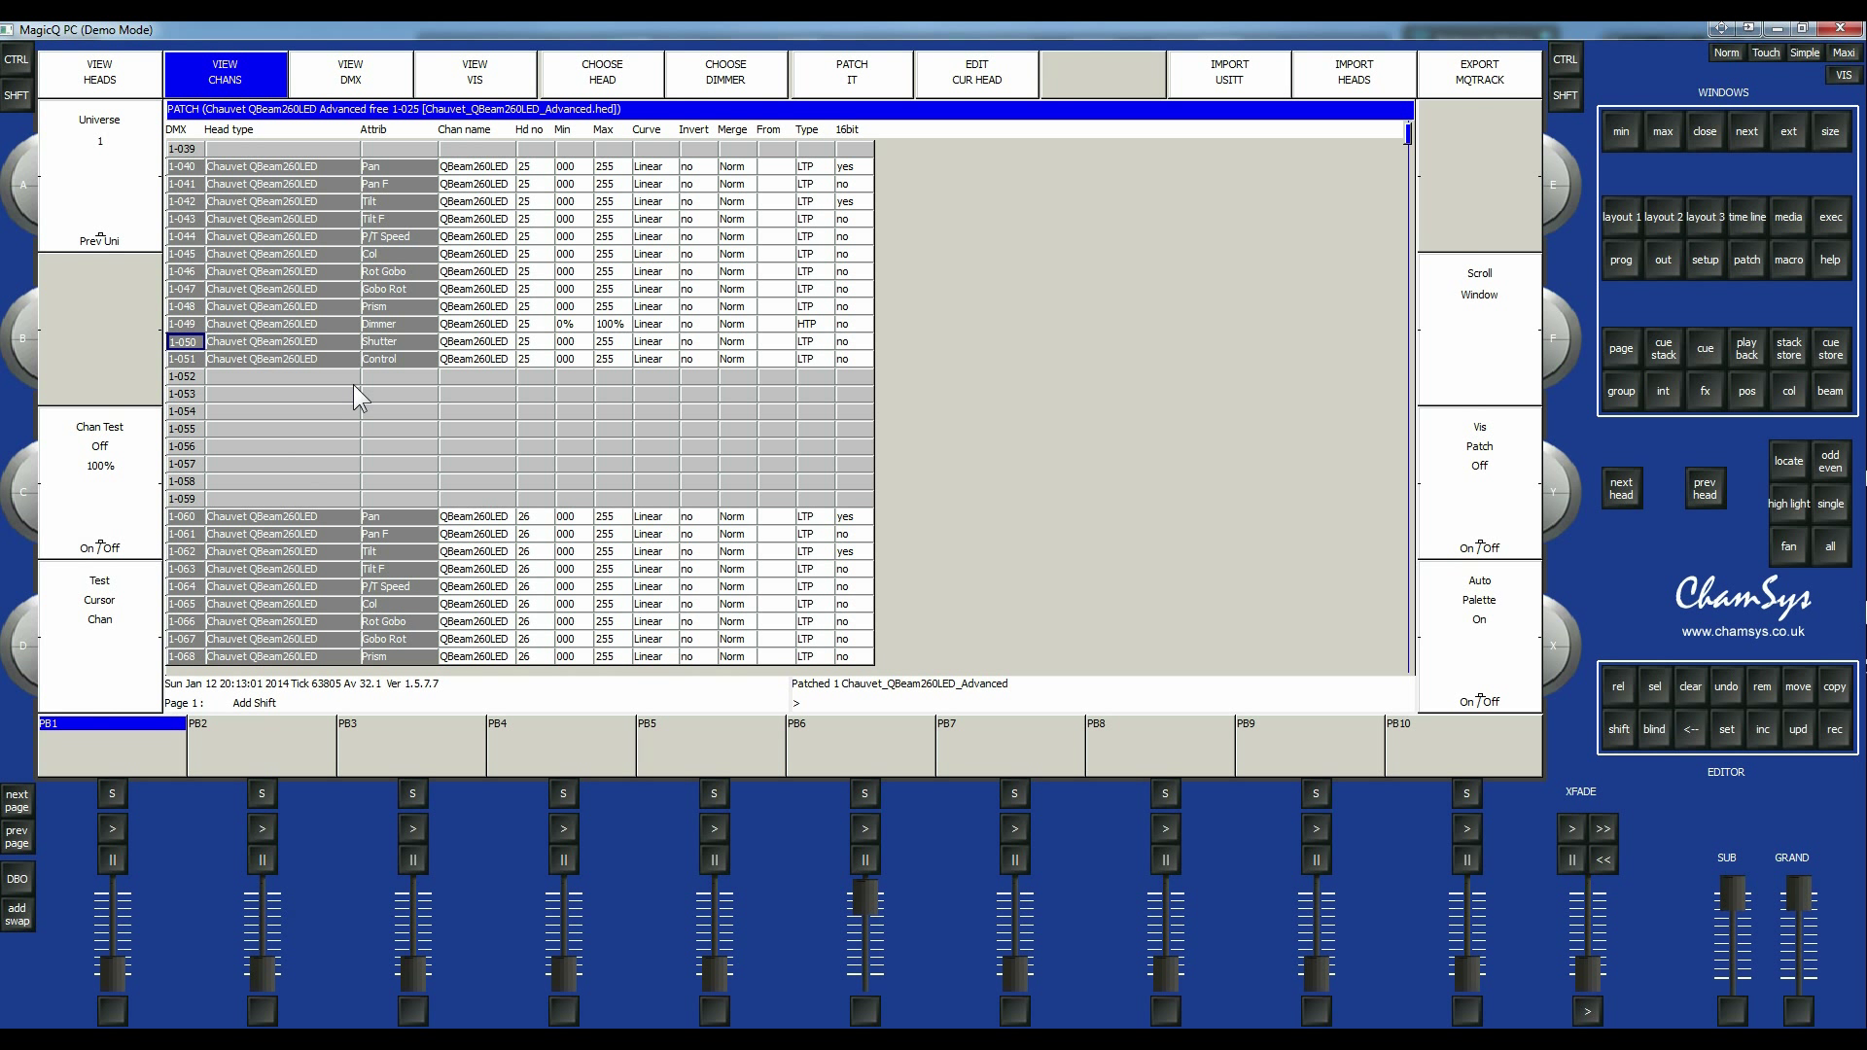
mouse_move(1258, 389)
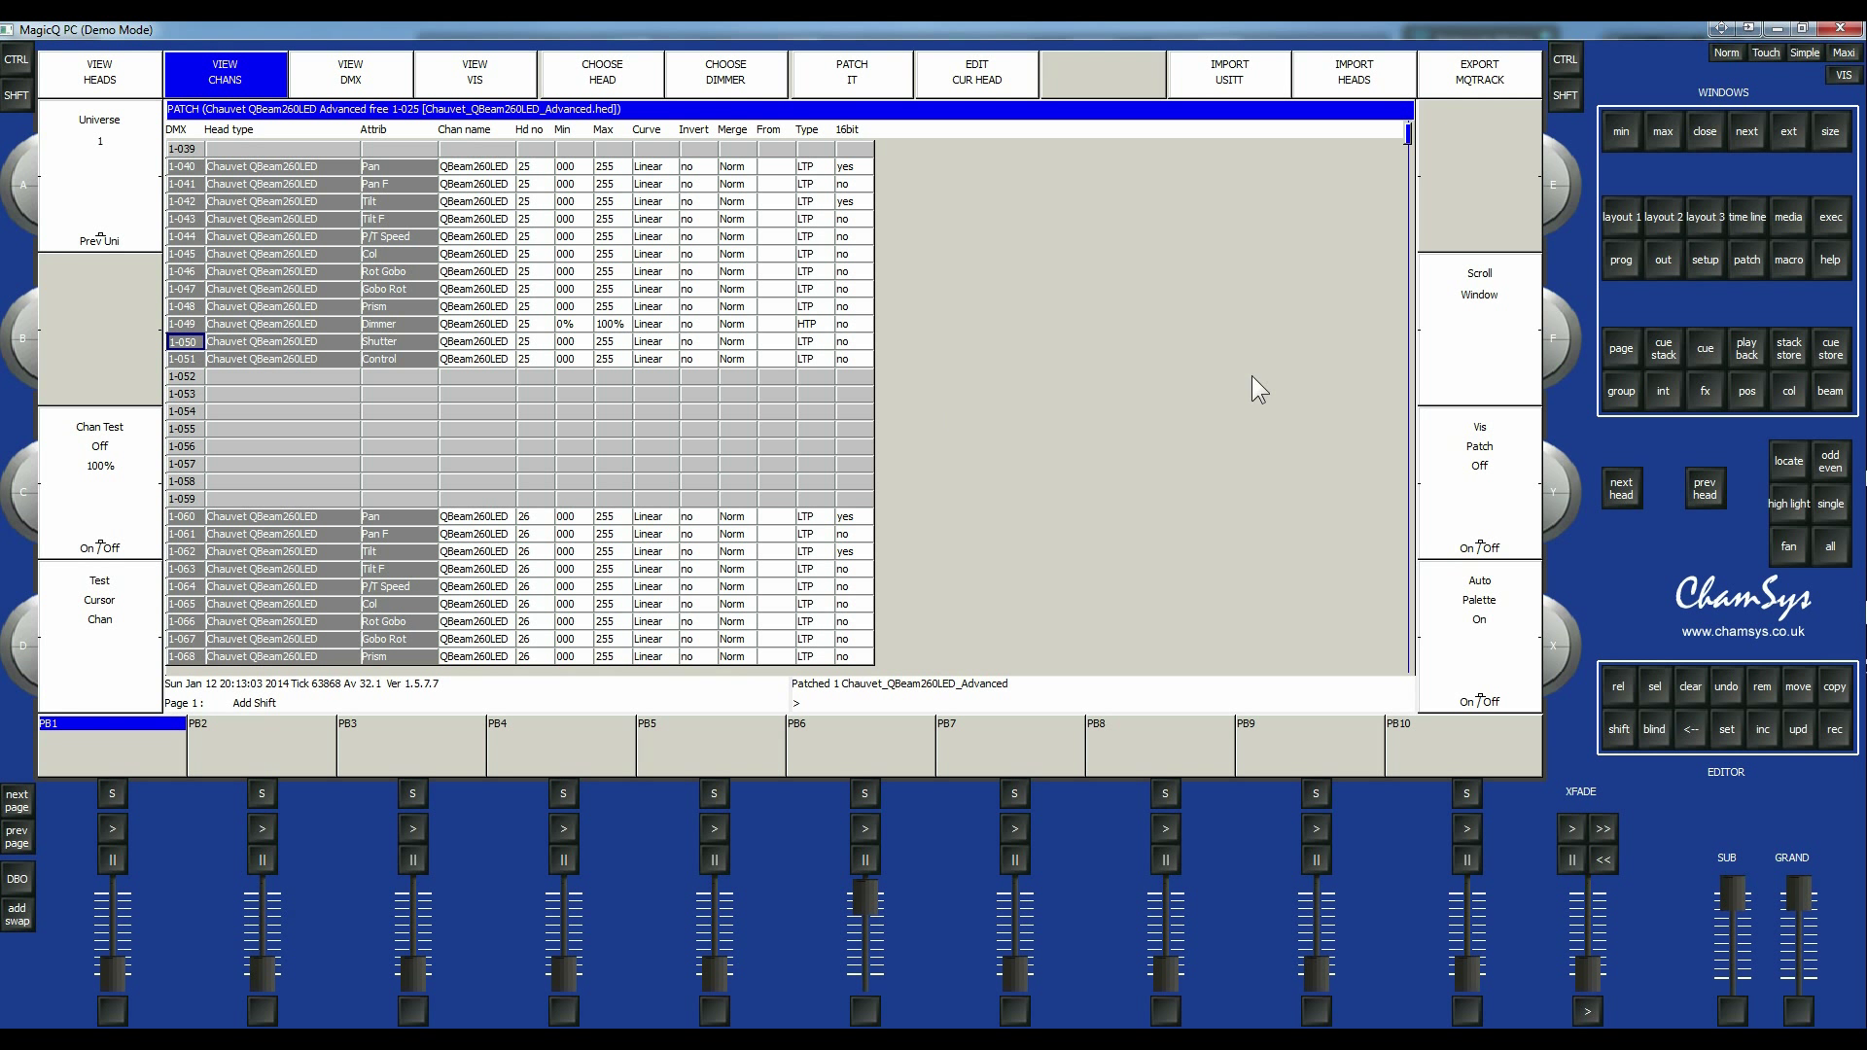
mouse_move(1616, 230)
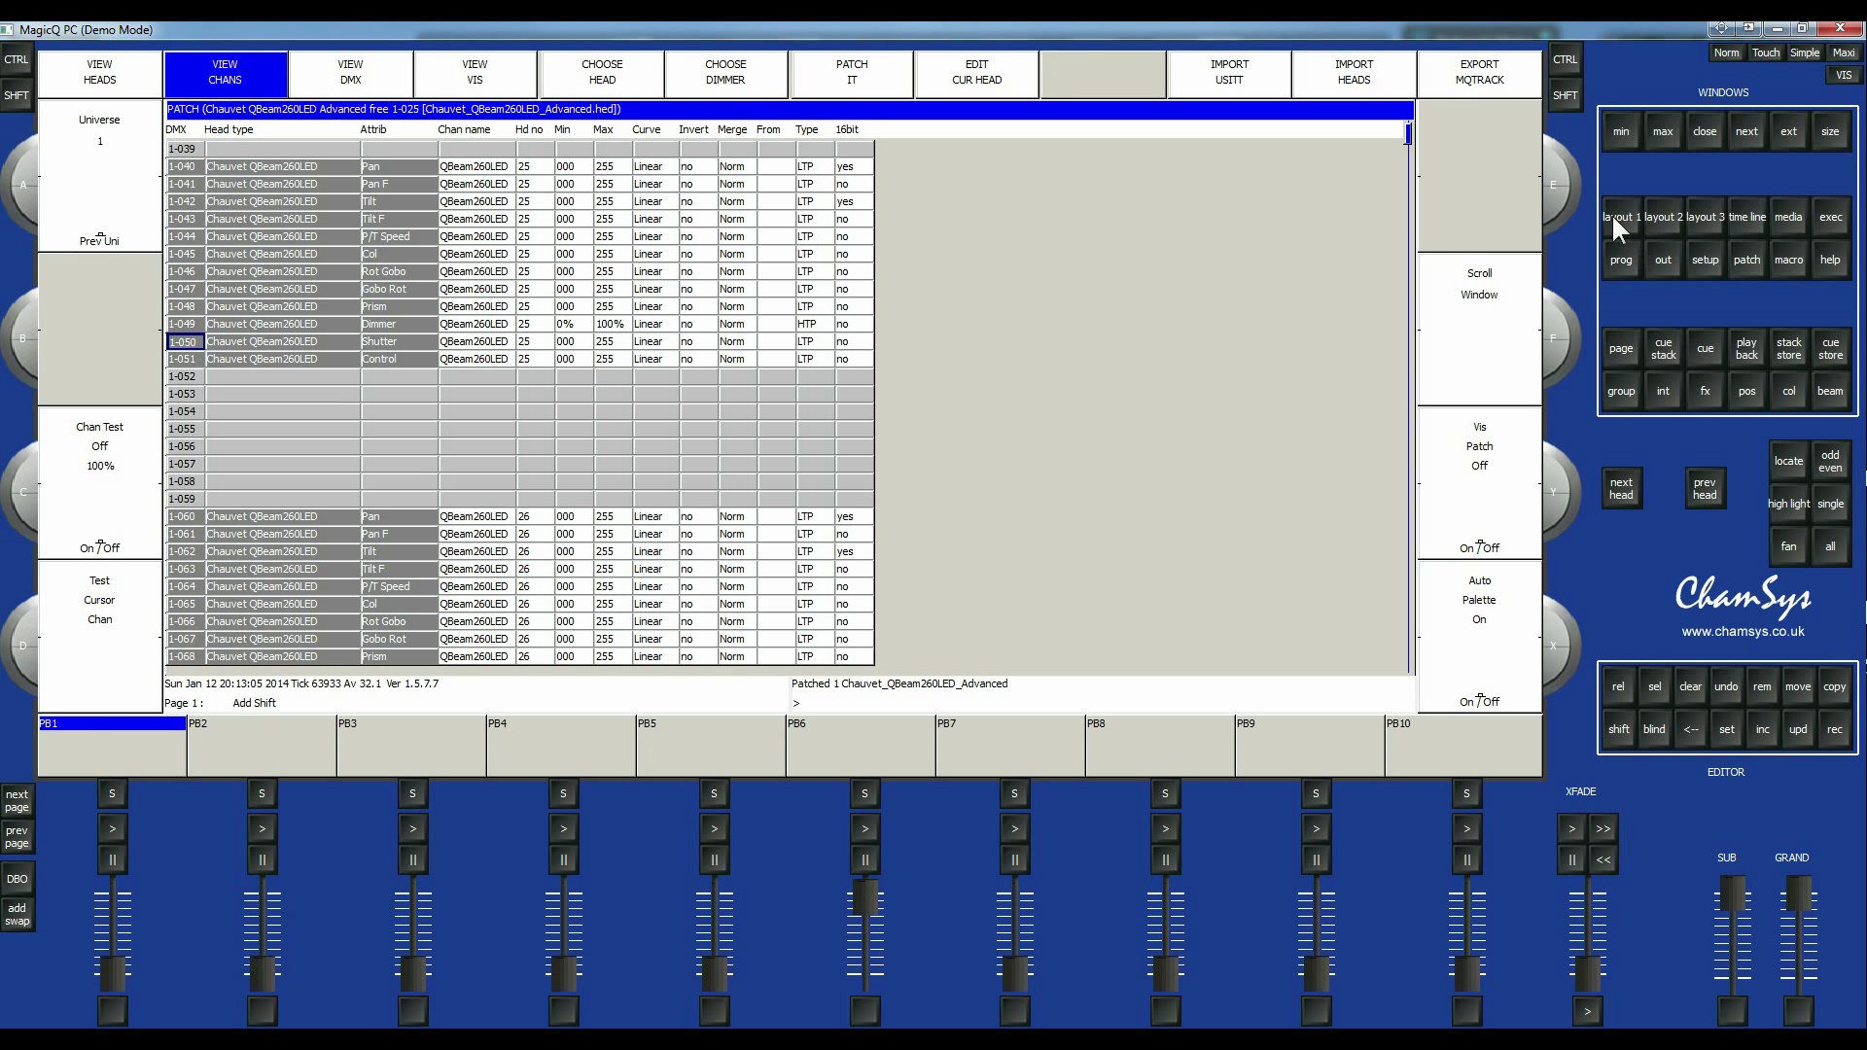
Show the automatic groups with position, colour and beam palettes for dimmers and QBeams.
left_click(99, 72)
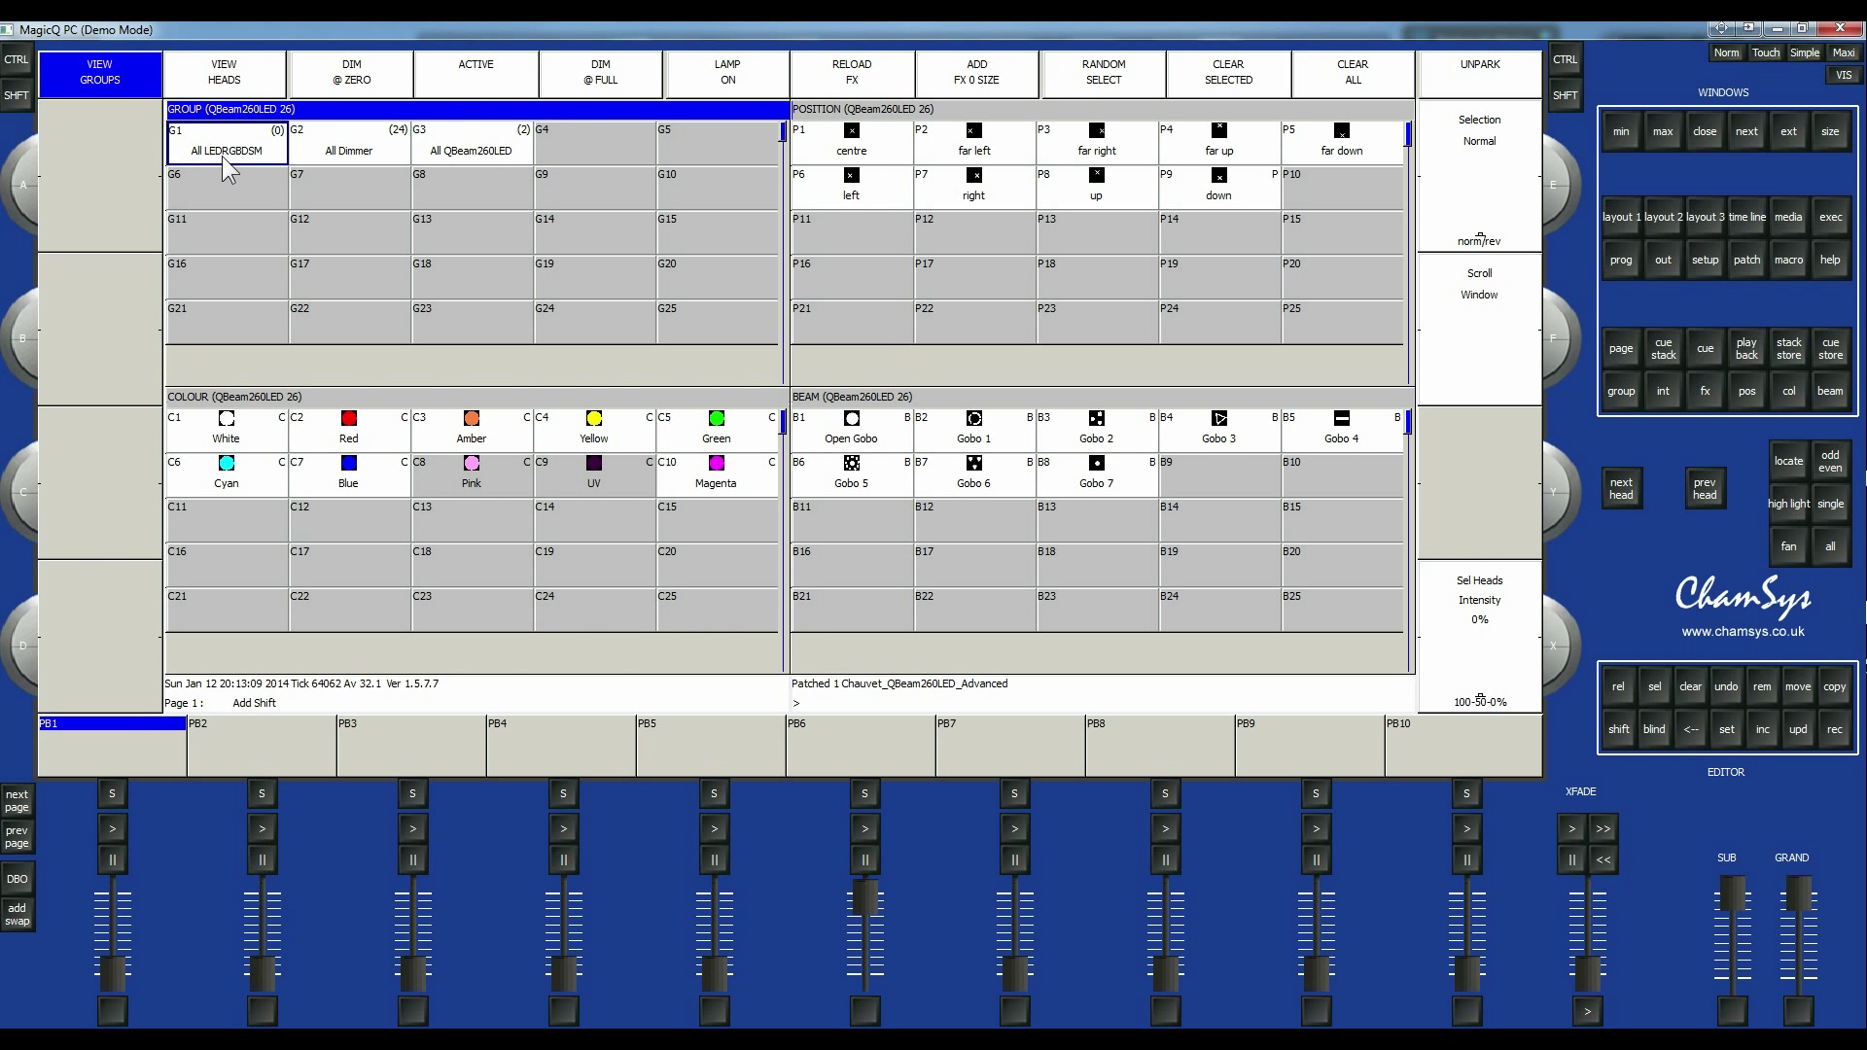
mouse_move(472, 533)
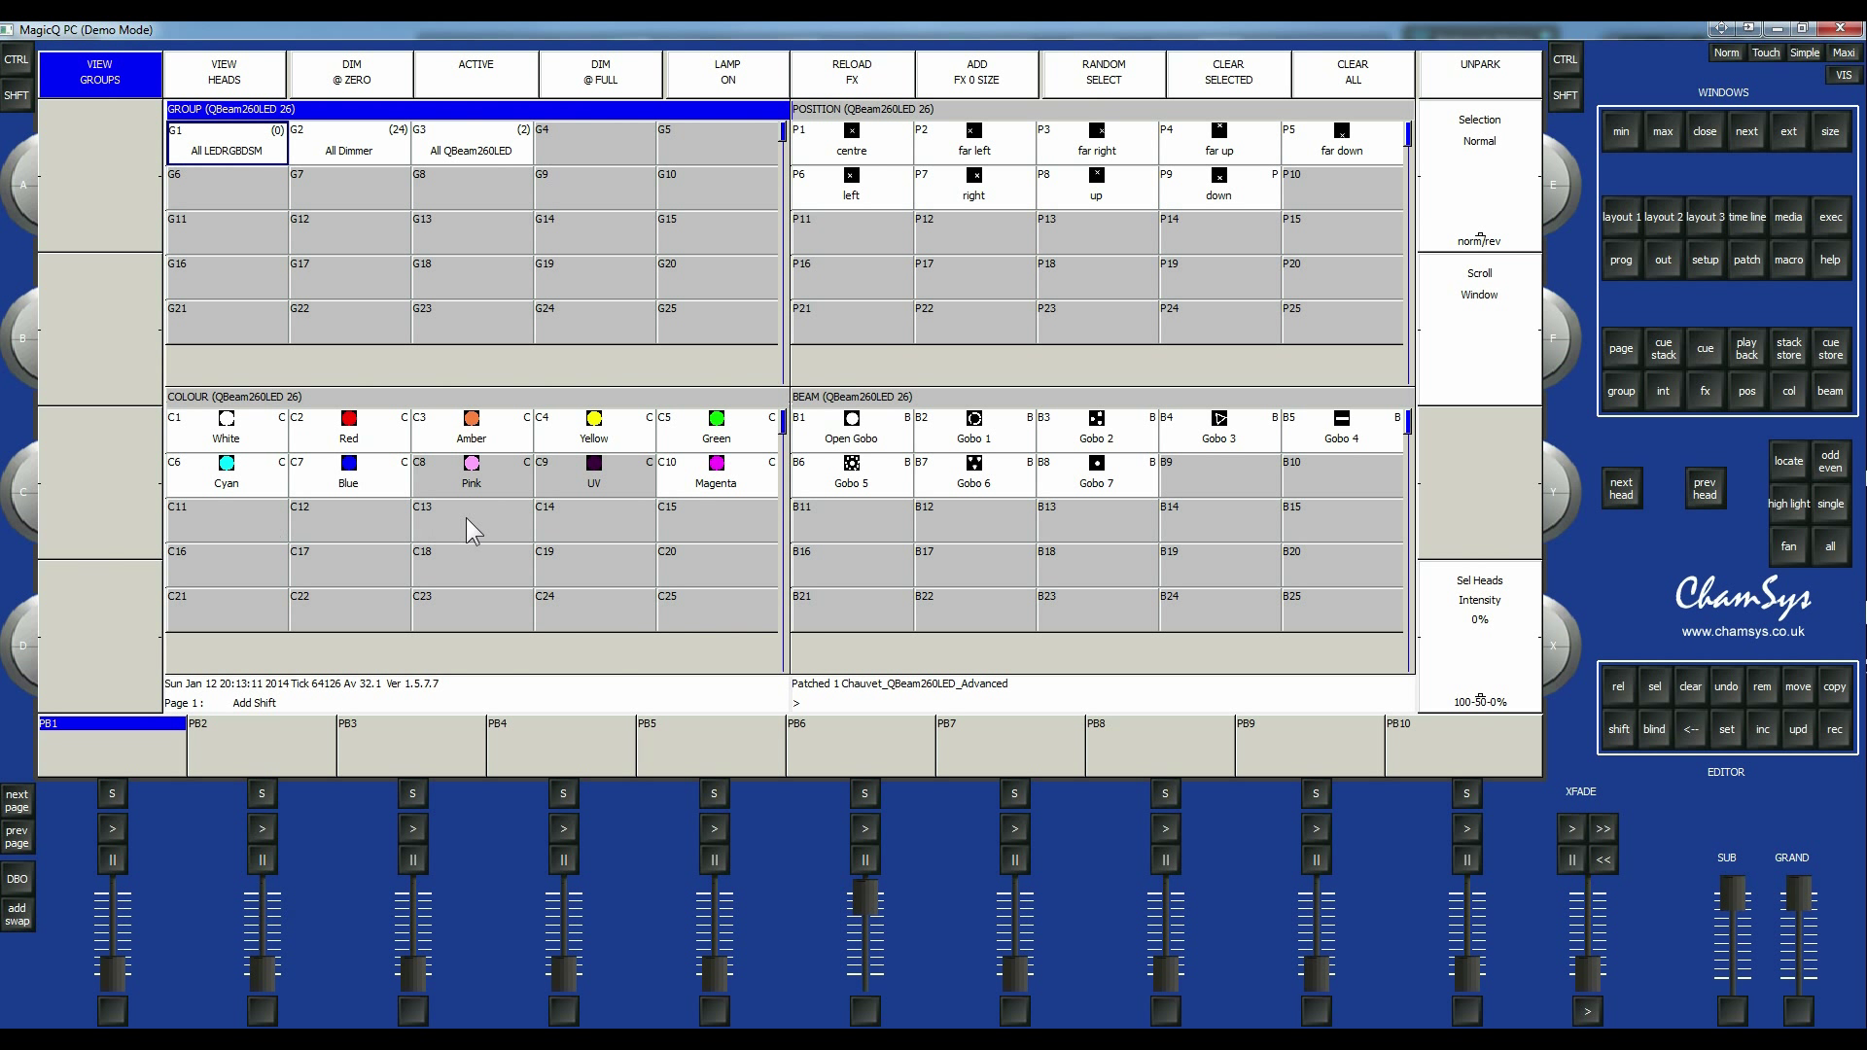
mouse_move(1233, 599)
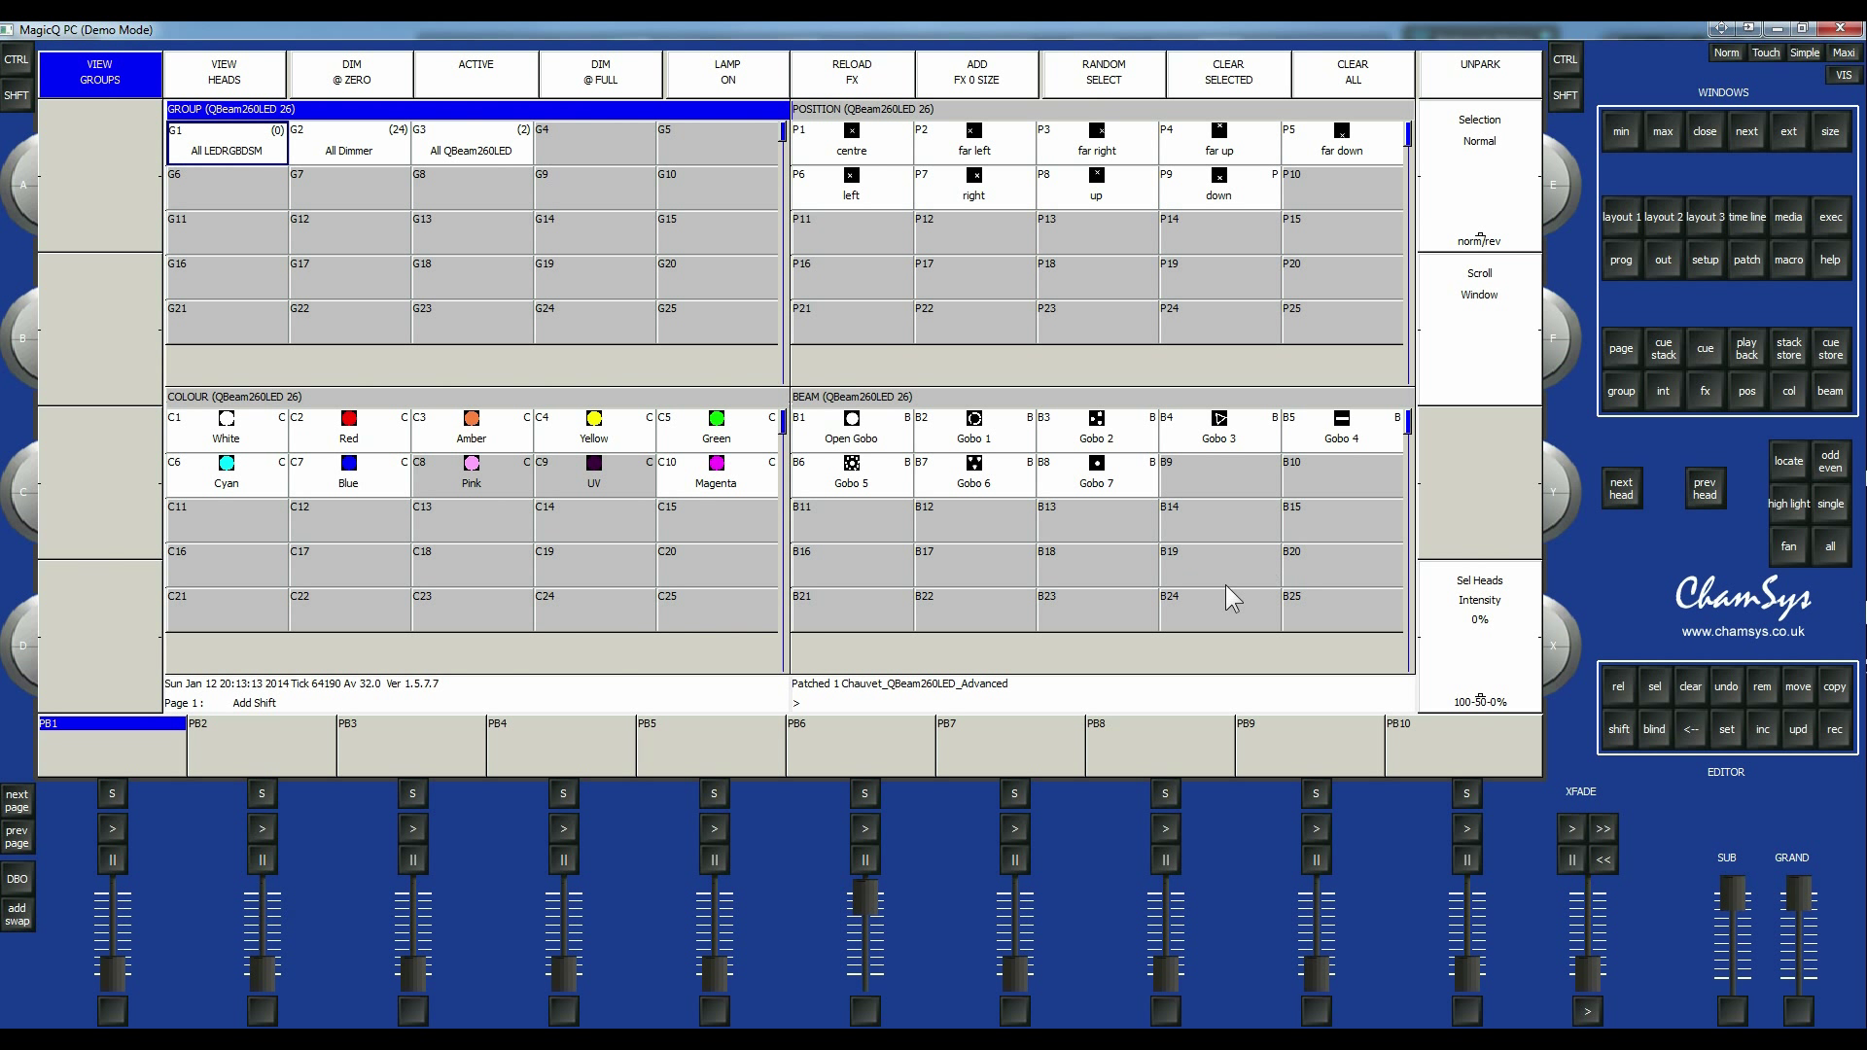
mouse_move(1369, 494)
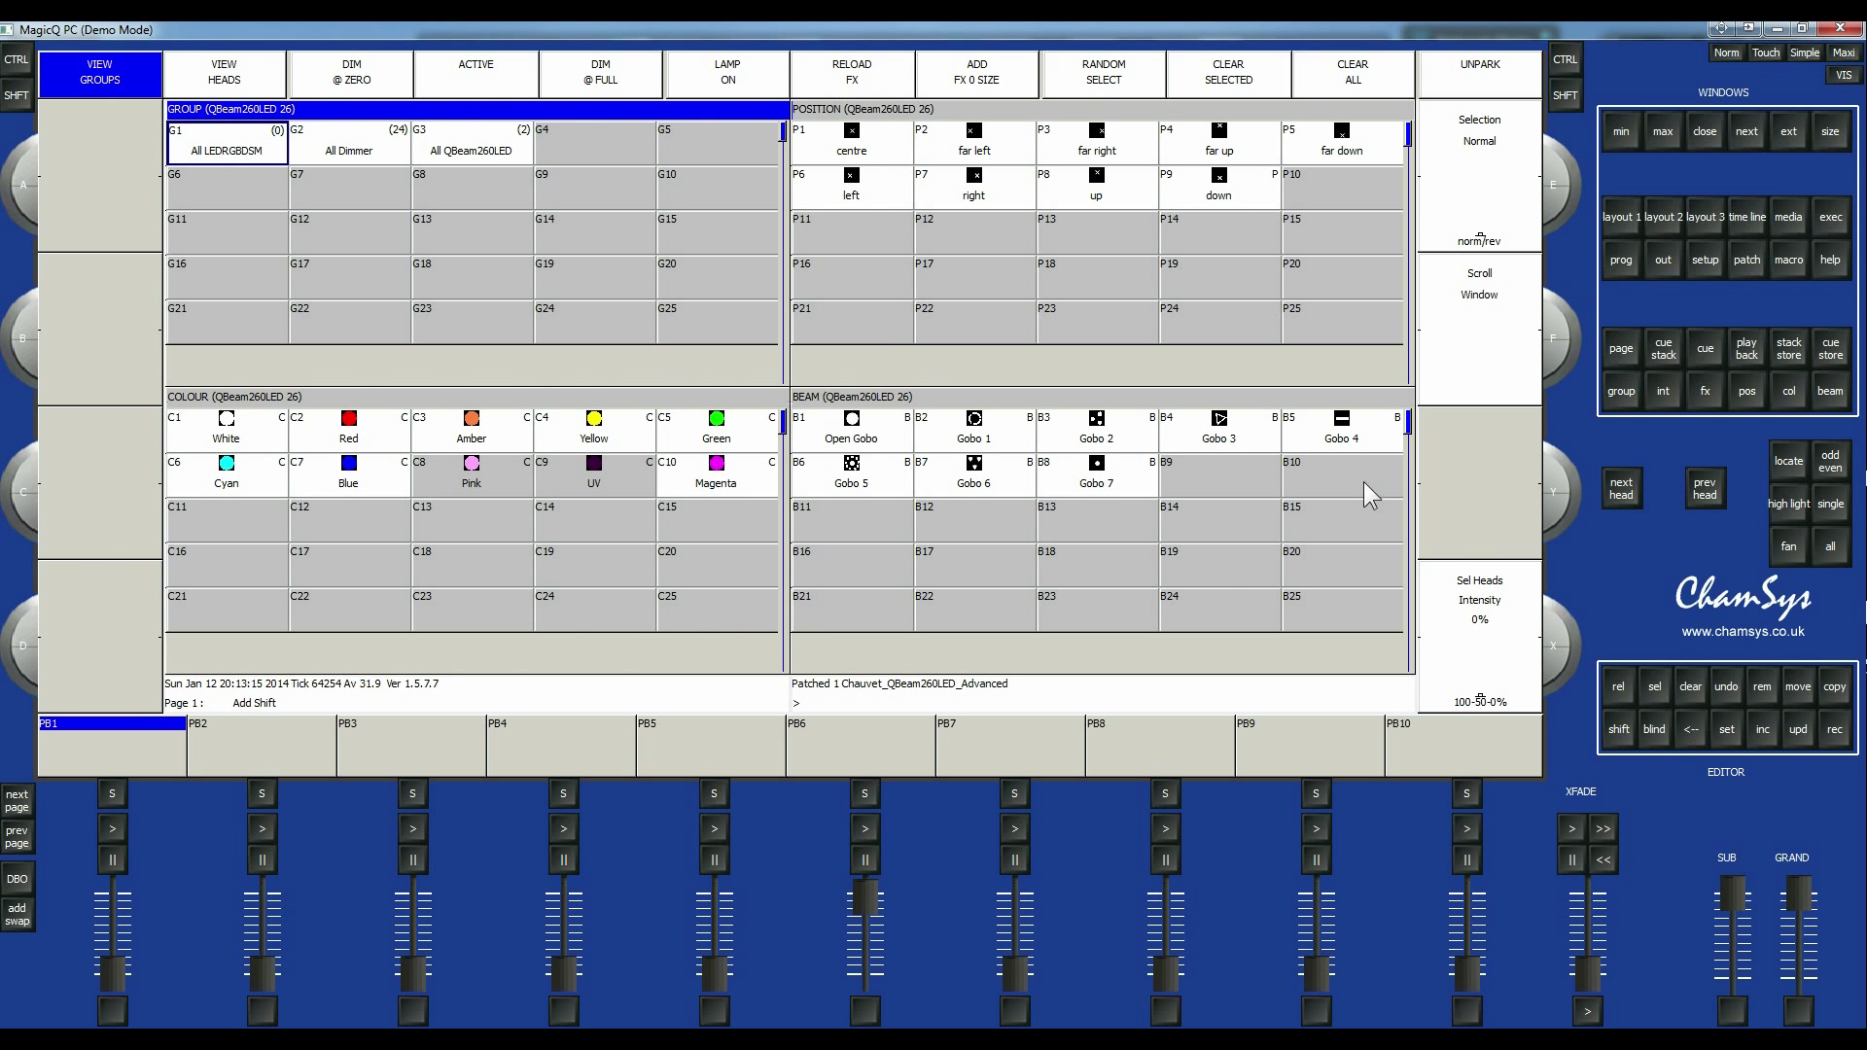
mouse_move(1622, 268)
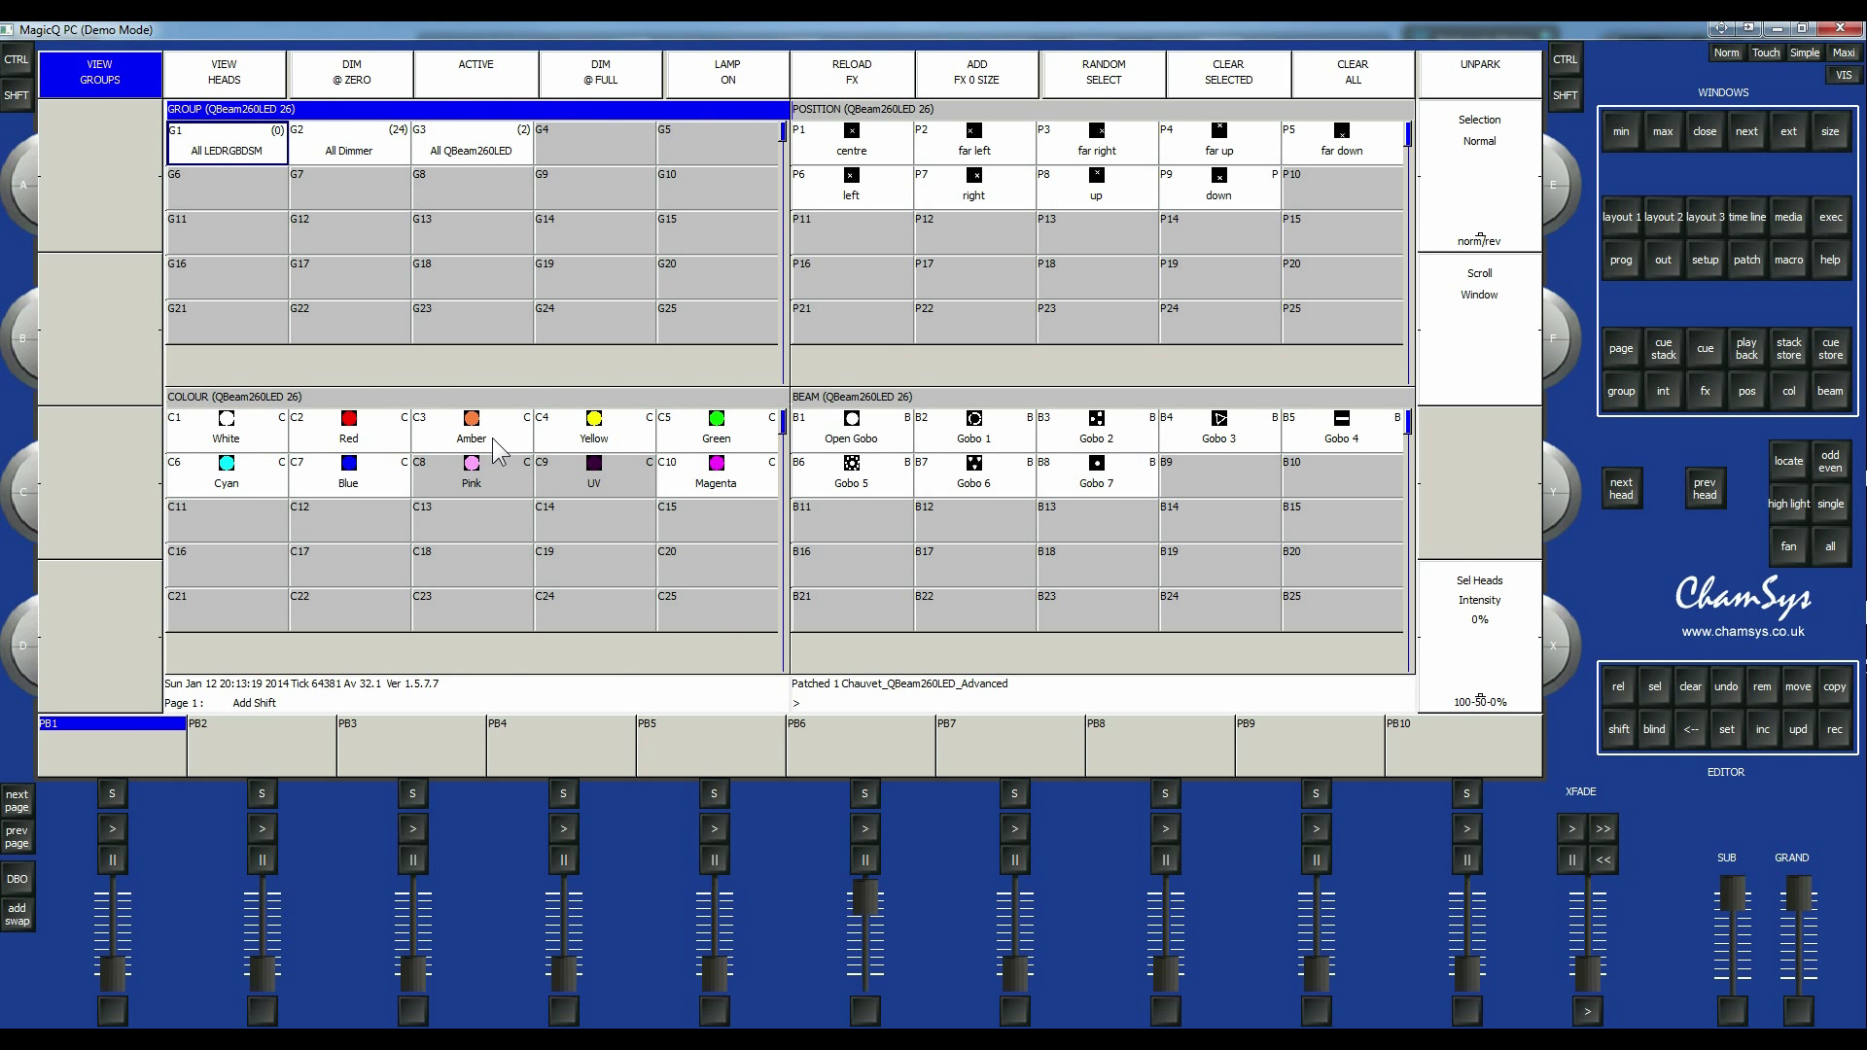
mouse_move(1711, 290)
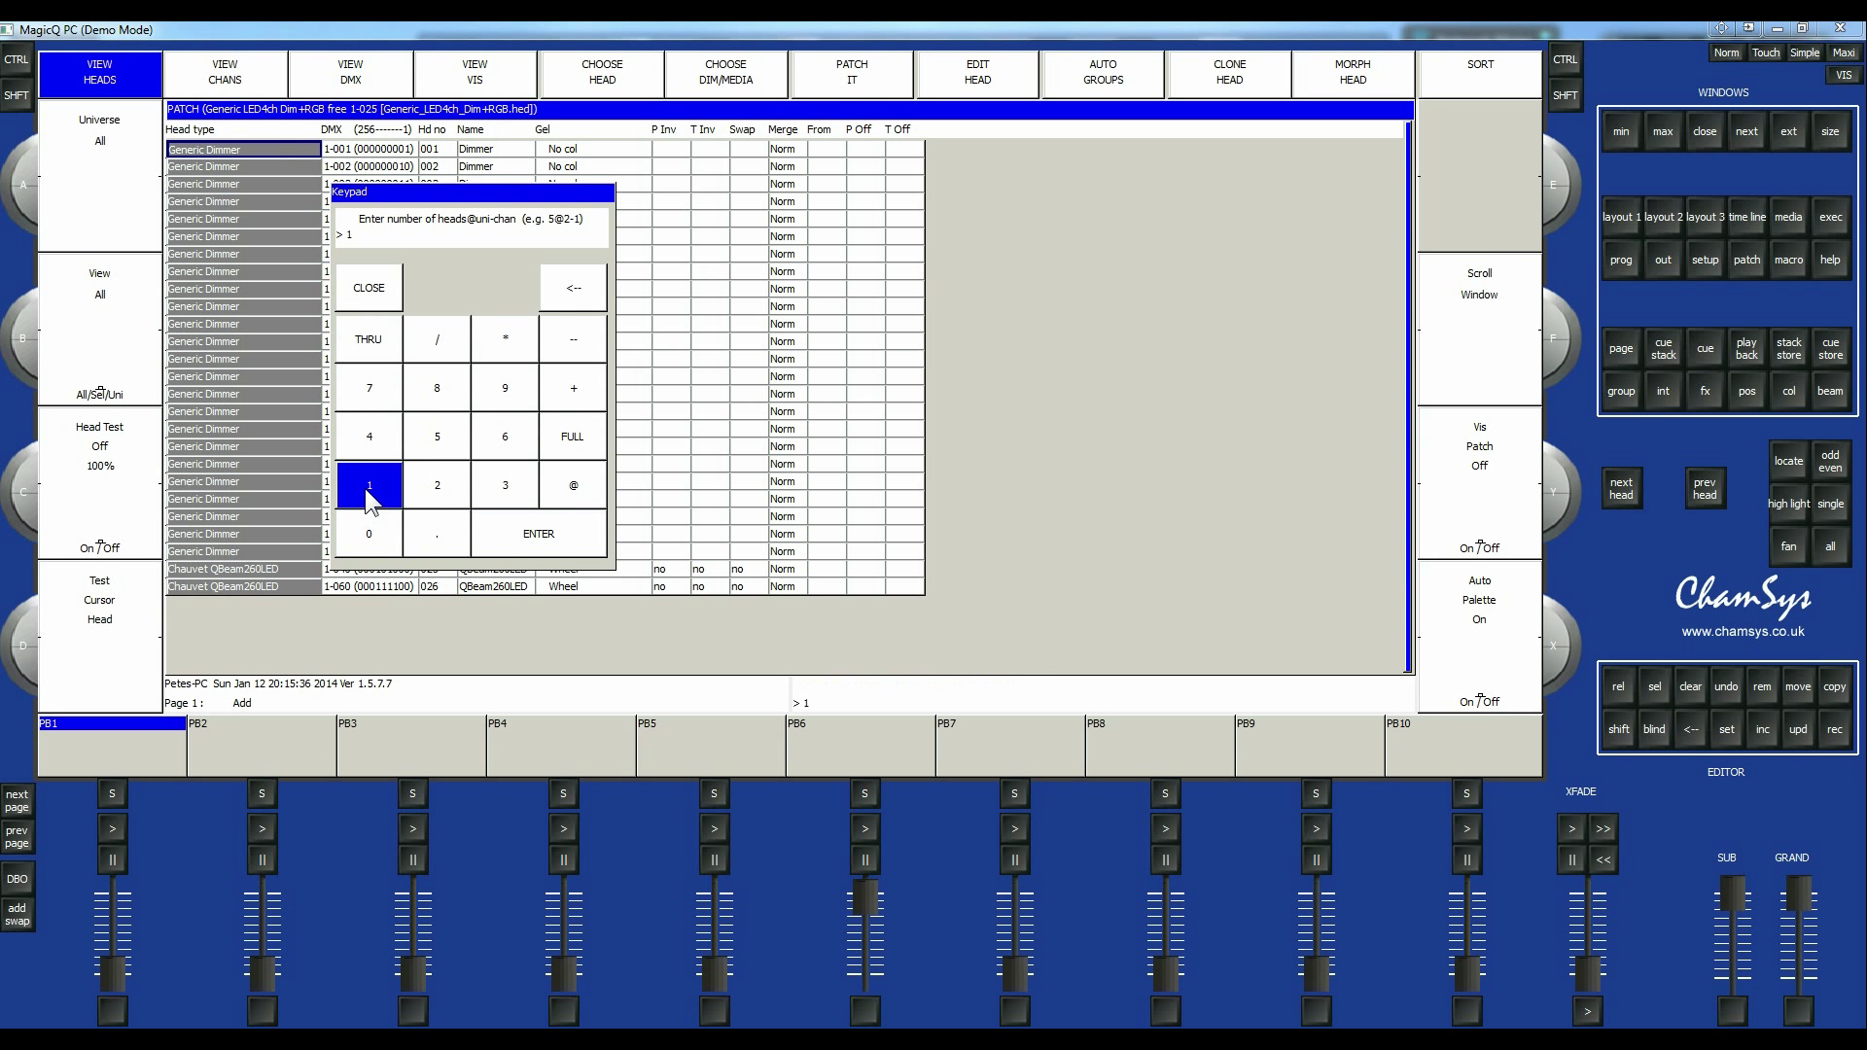
Enter one Generic LED4ch head at address 1-80 as head 27.
left_click(571, 338)
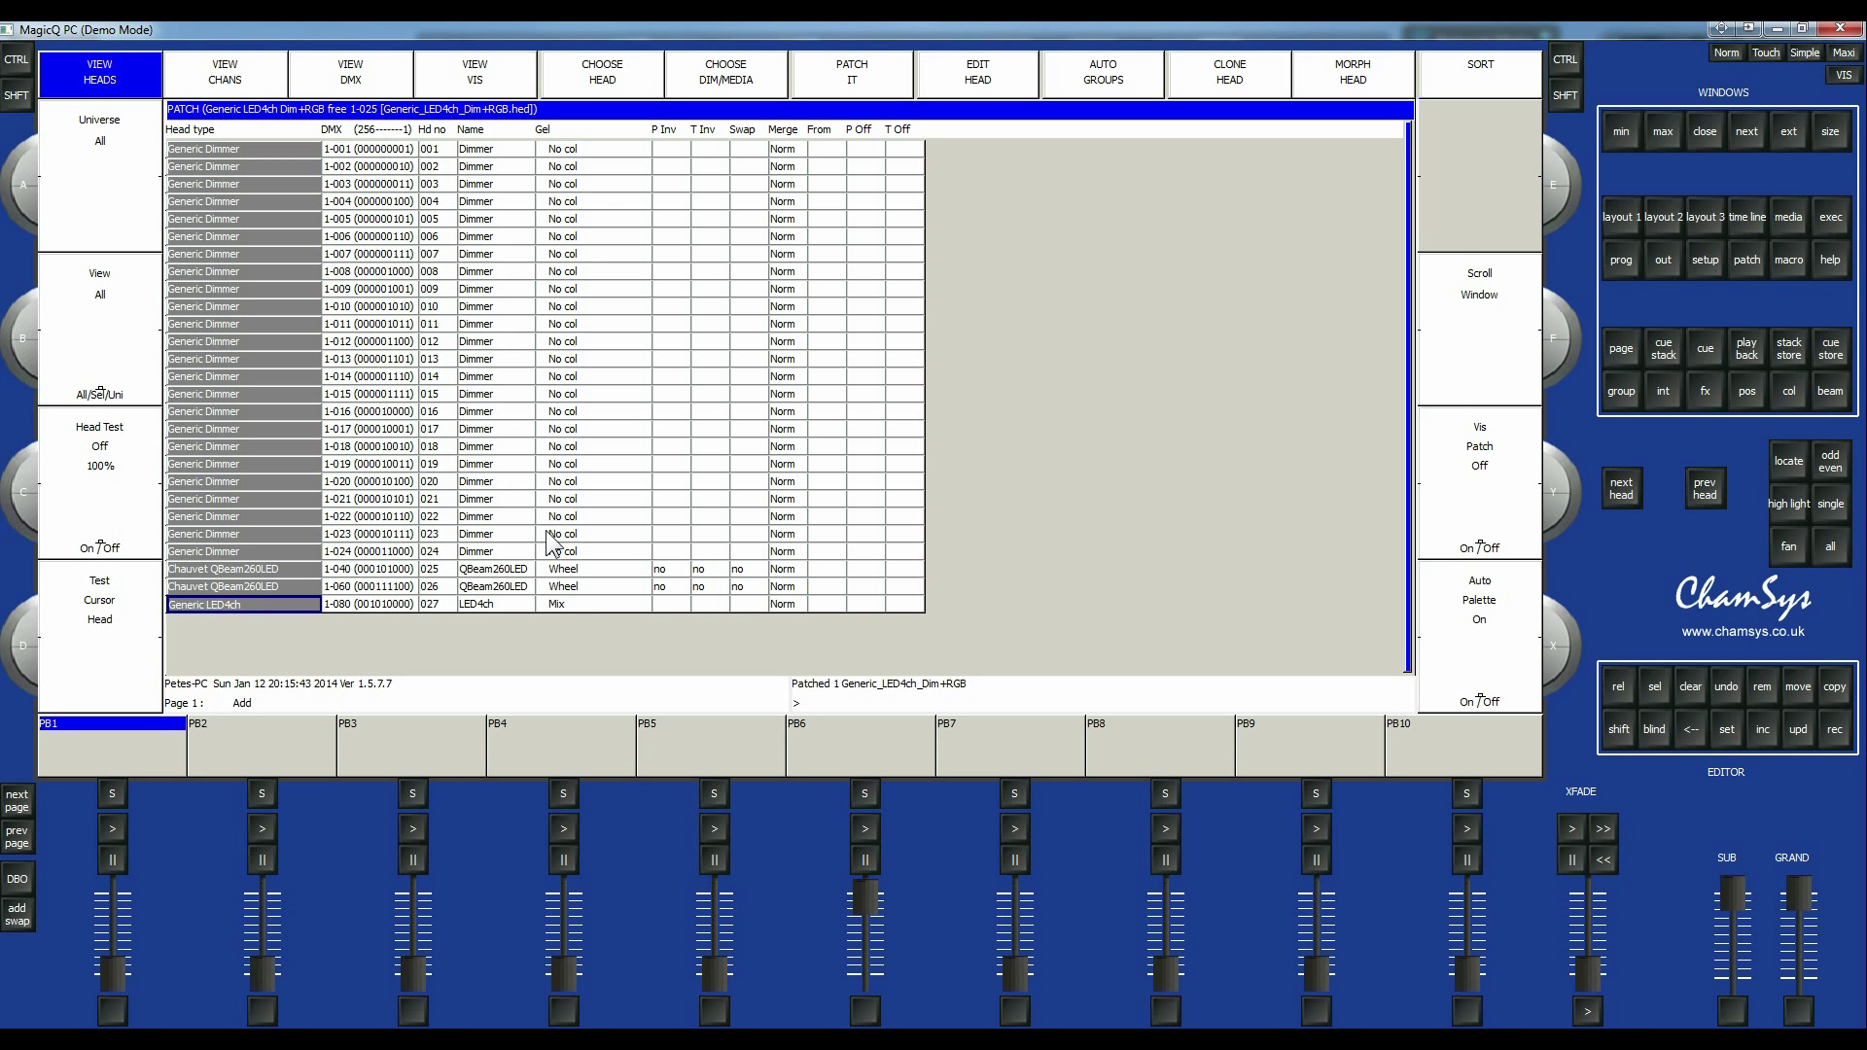
mouse_move(846, 756)
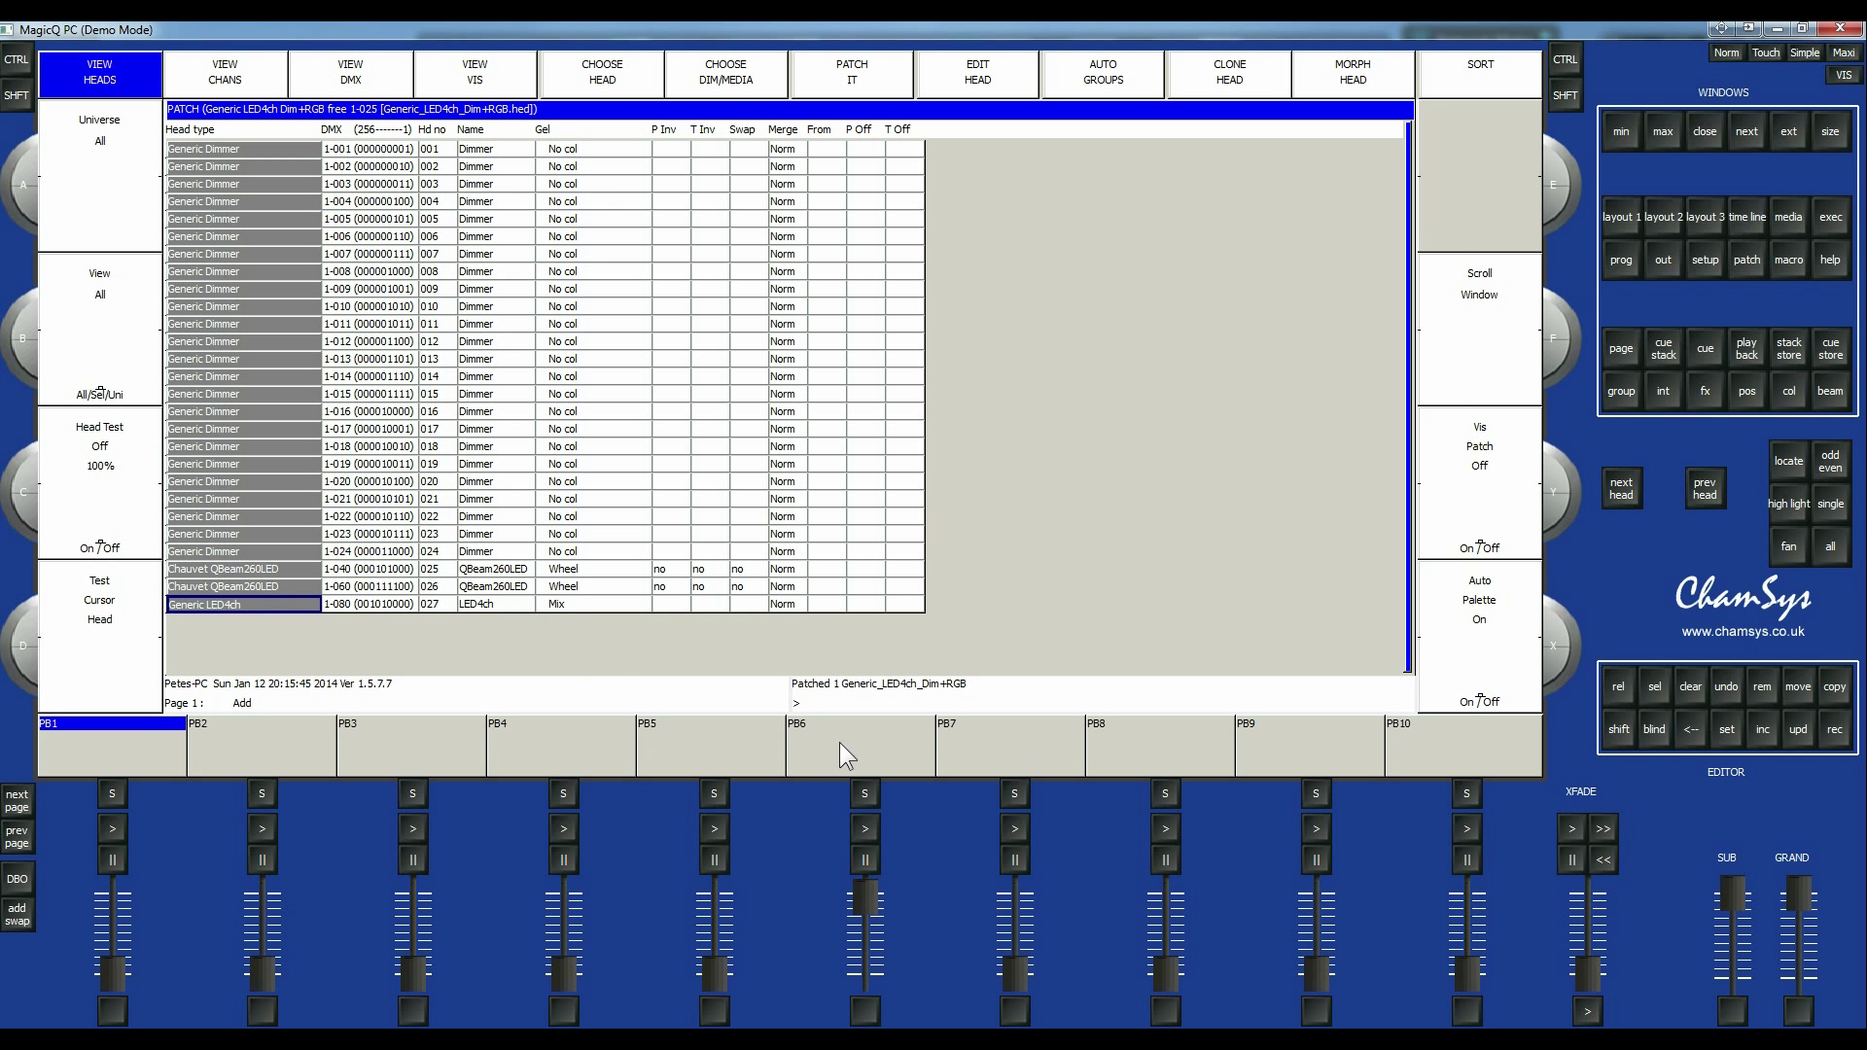
mouse_move(365, 830)
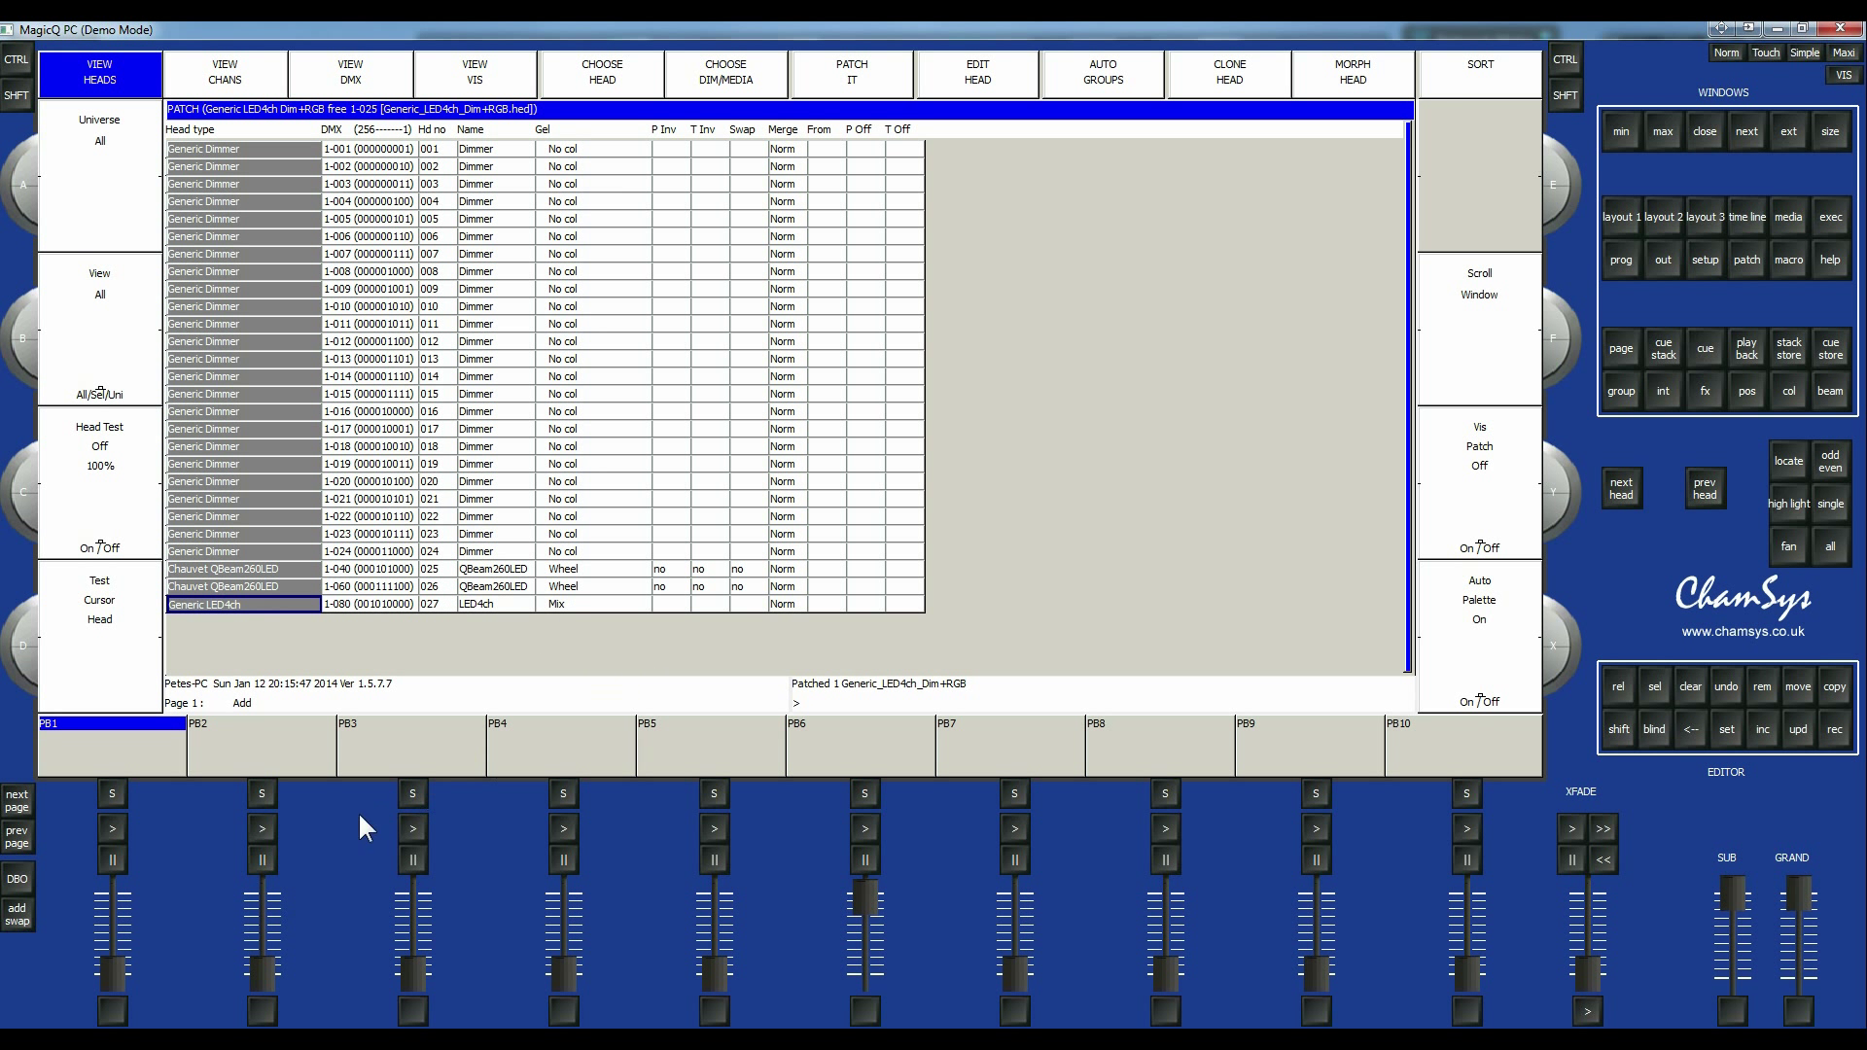
mouse_move(1637, 229)
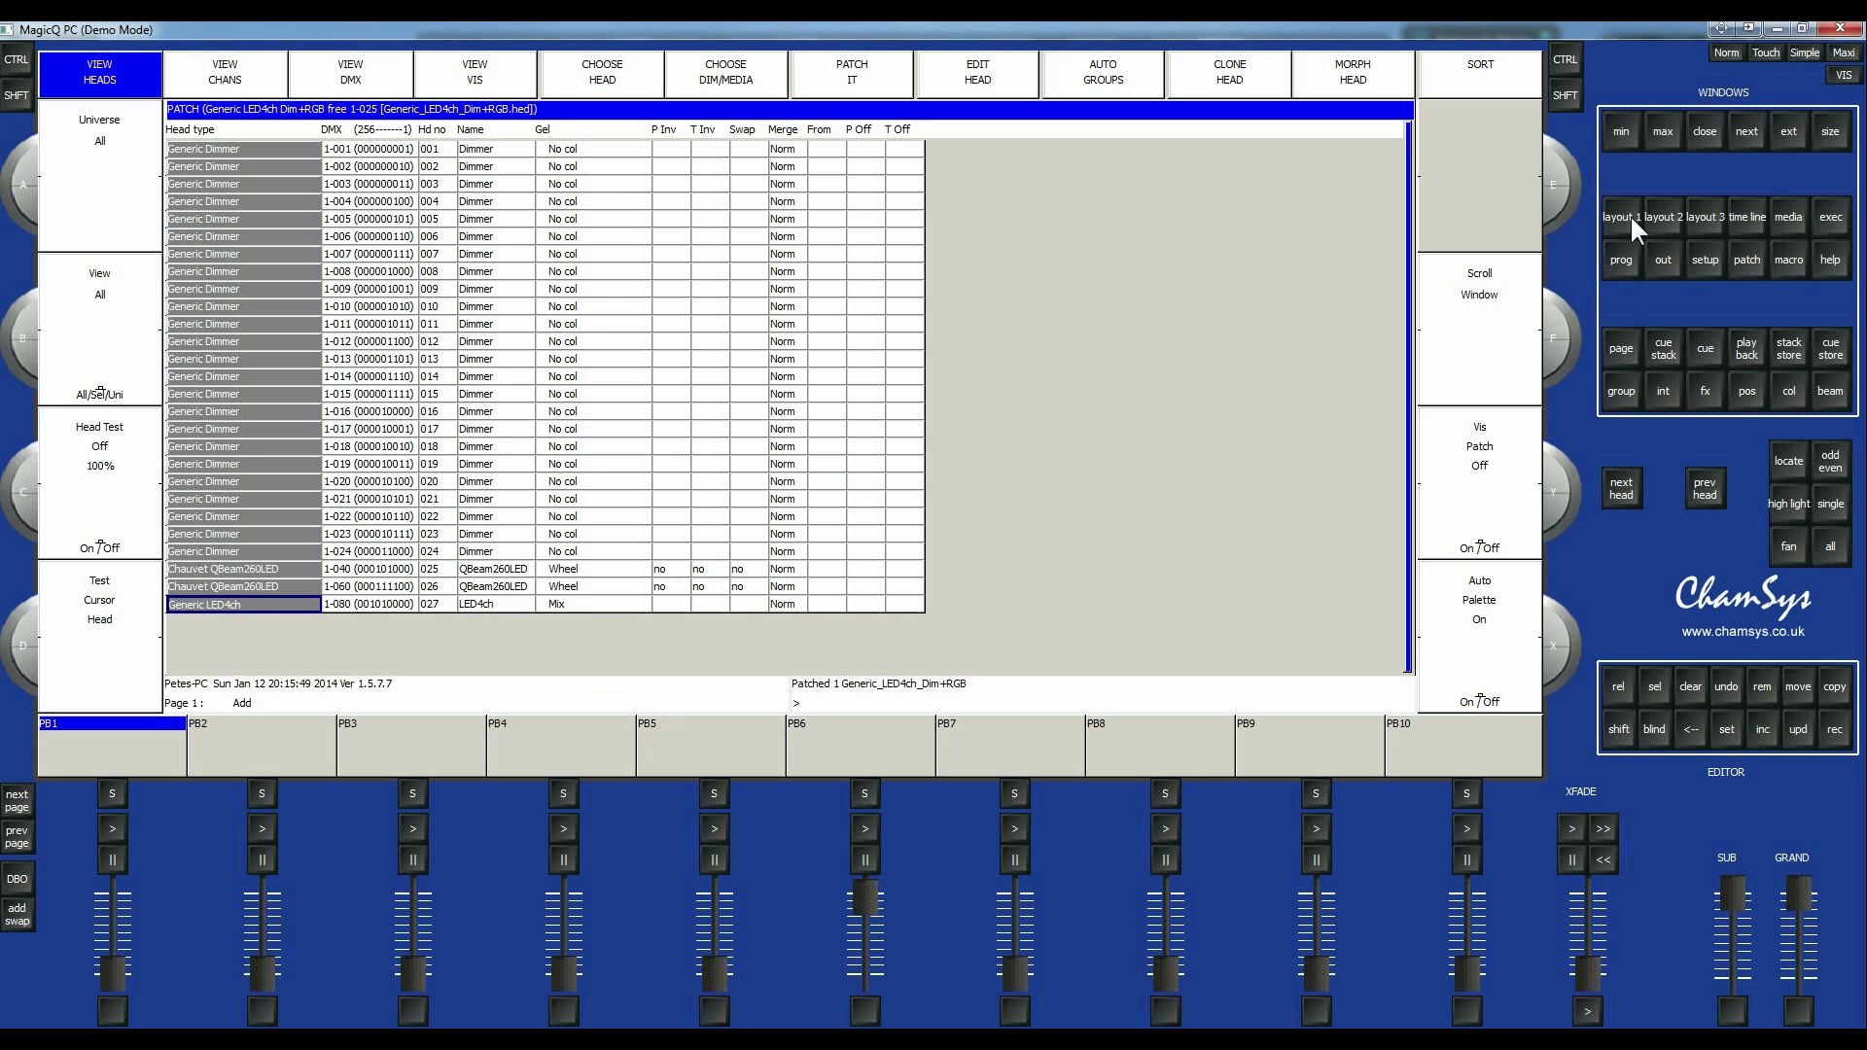
Return to the groups overview now showing the All LED4ch group for head 27.
left_click(99, 71)
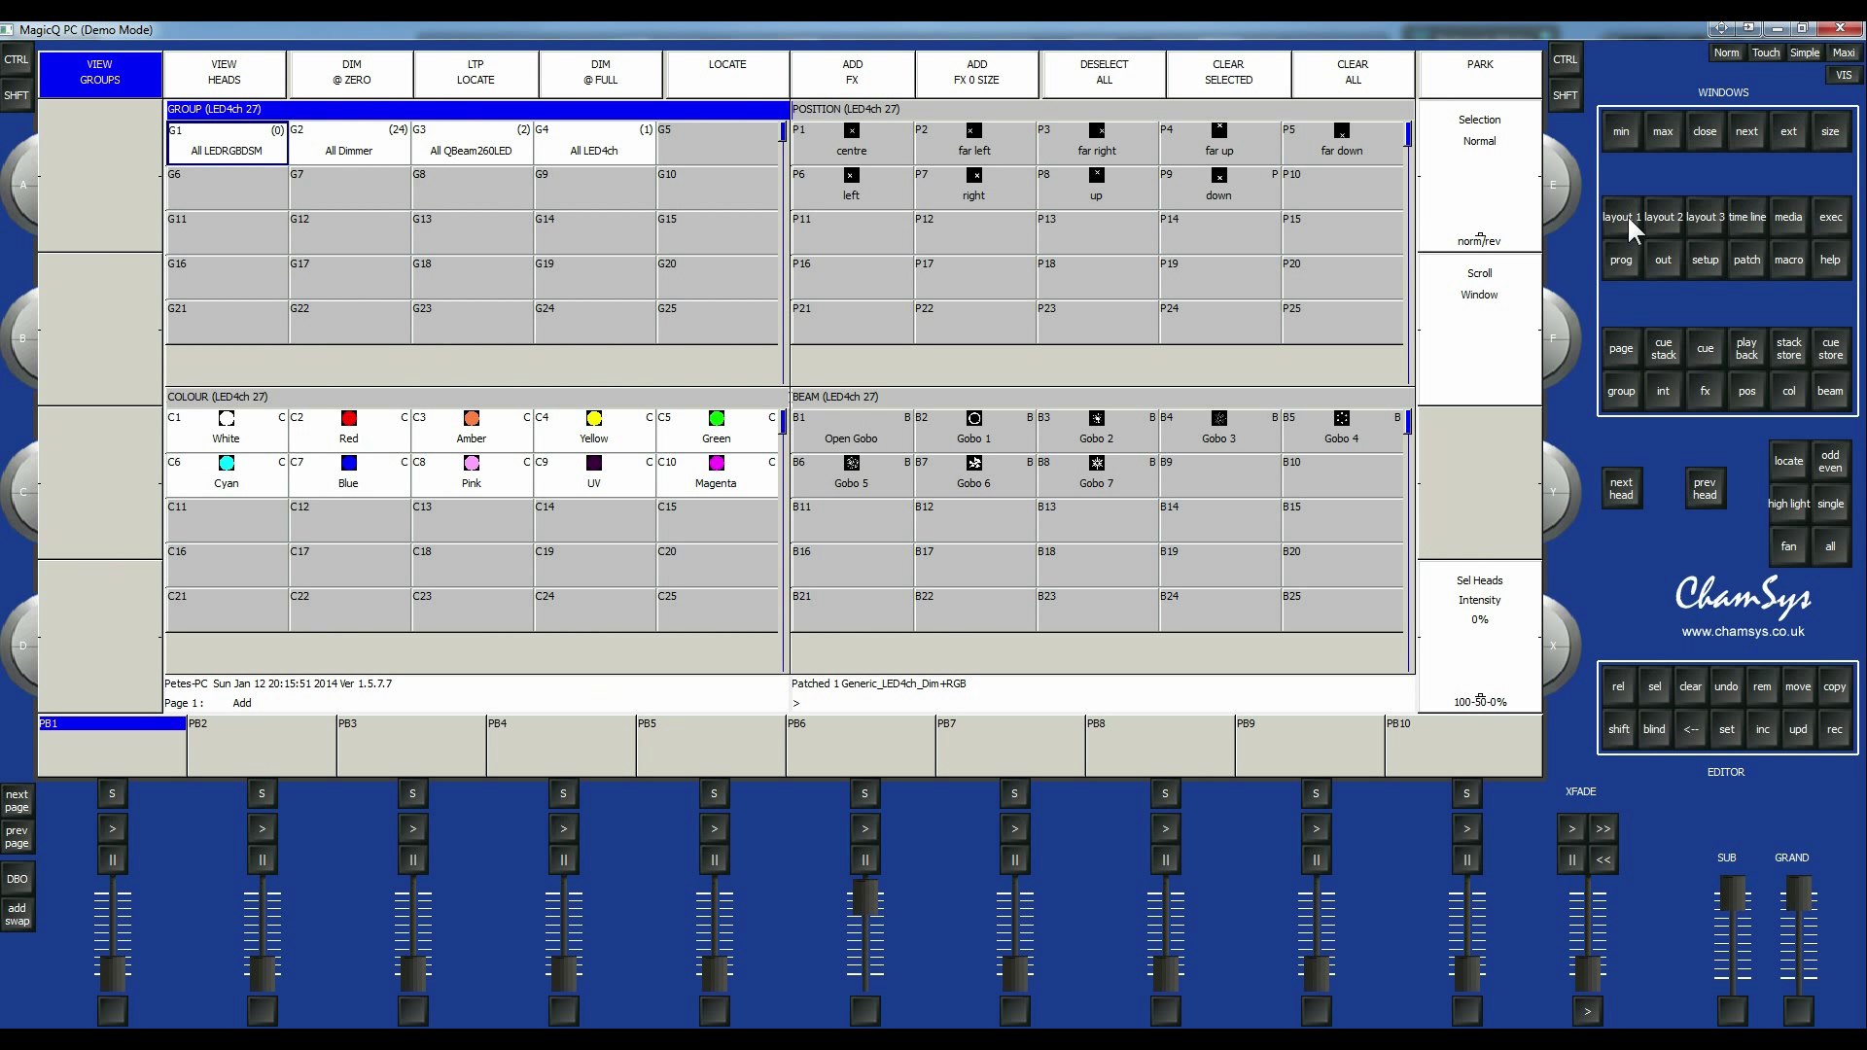
mouse_move(175, 226)
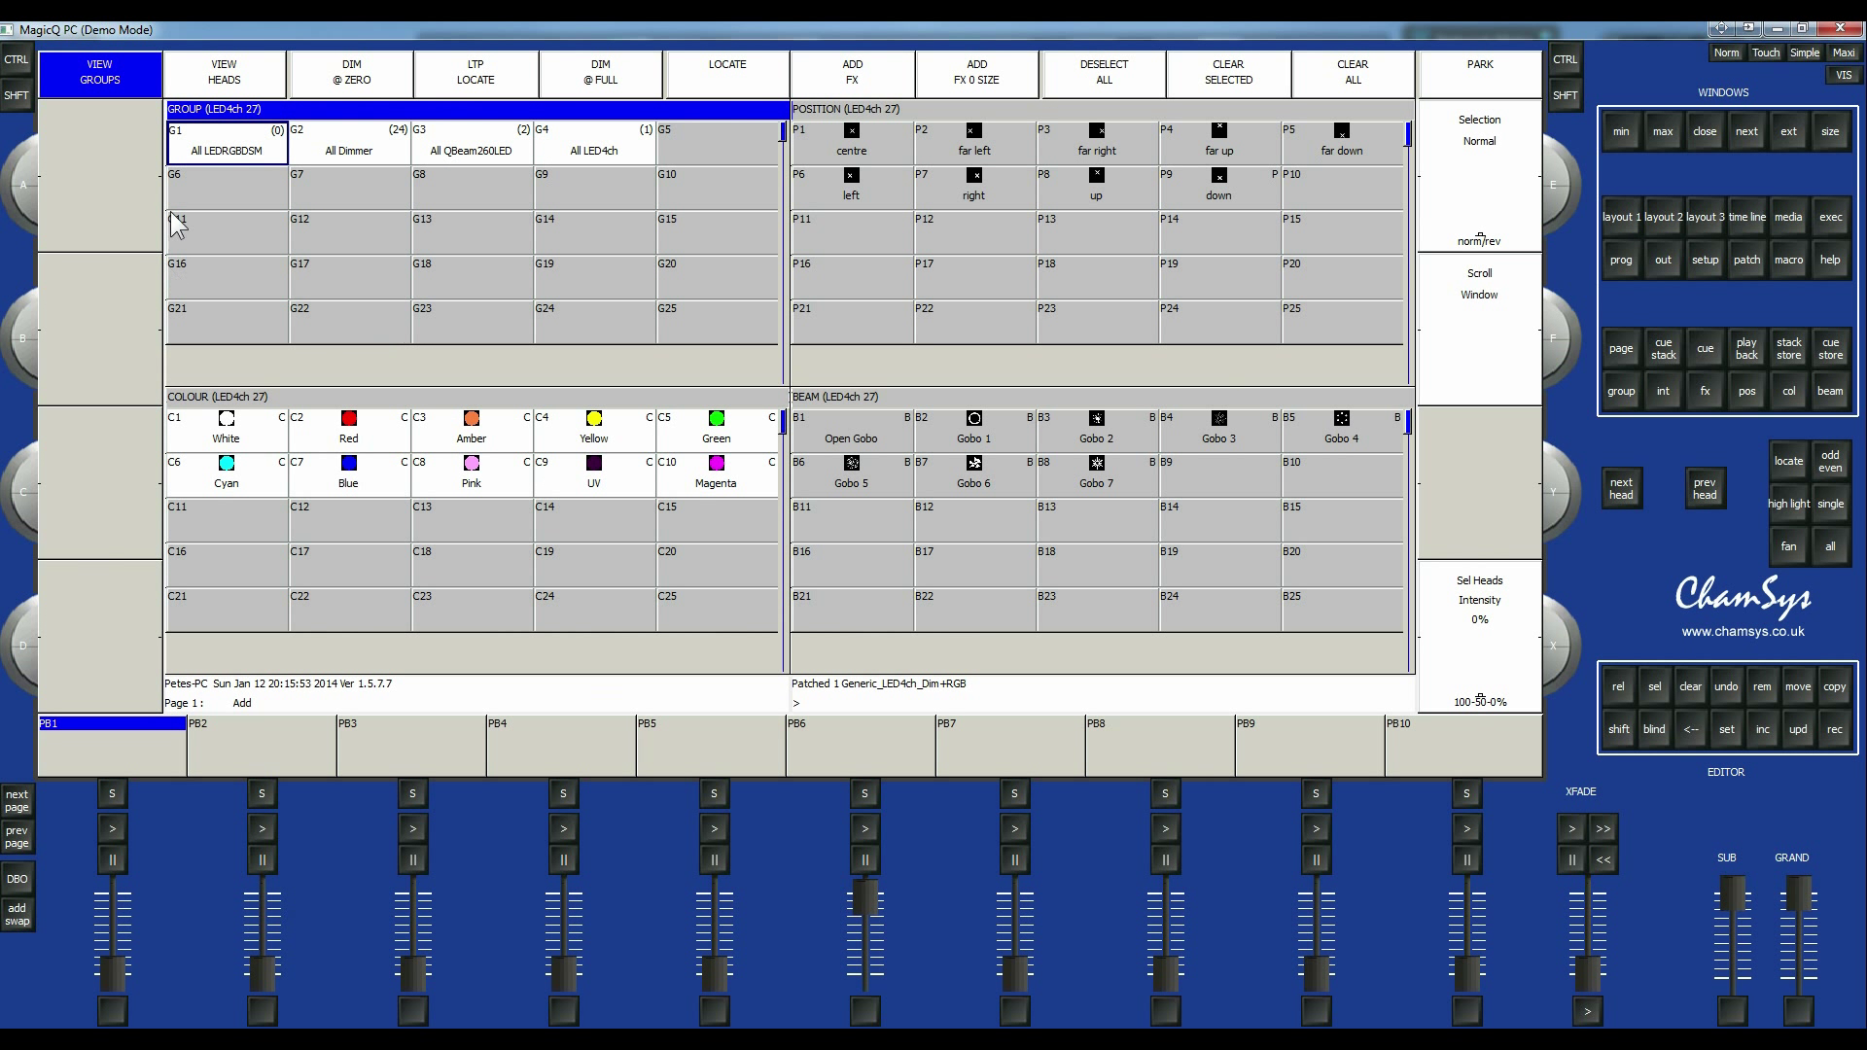
mouse_move(441, 387)
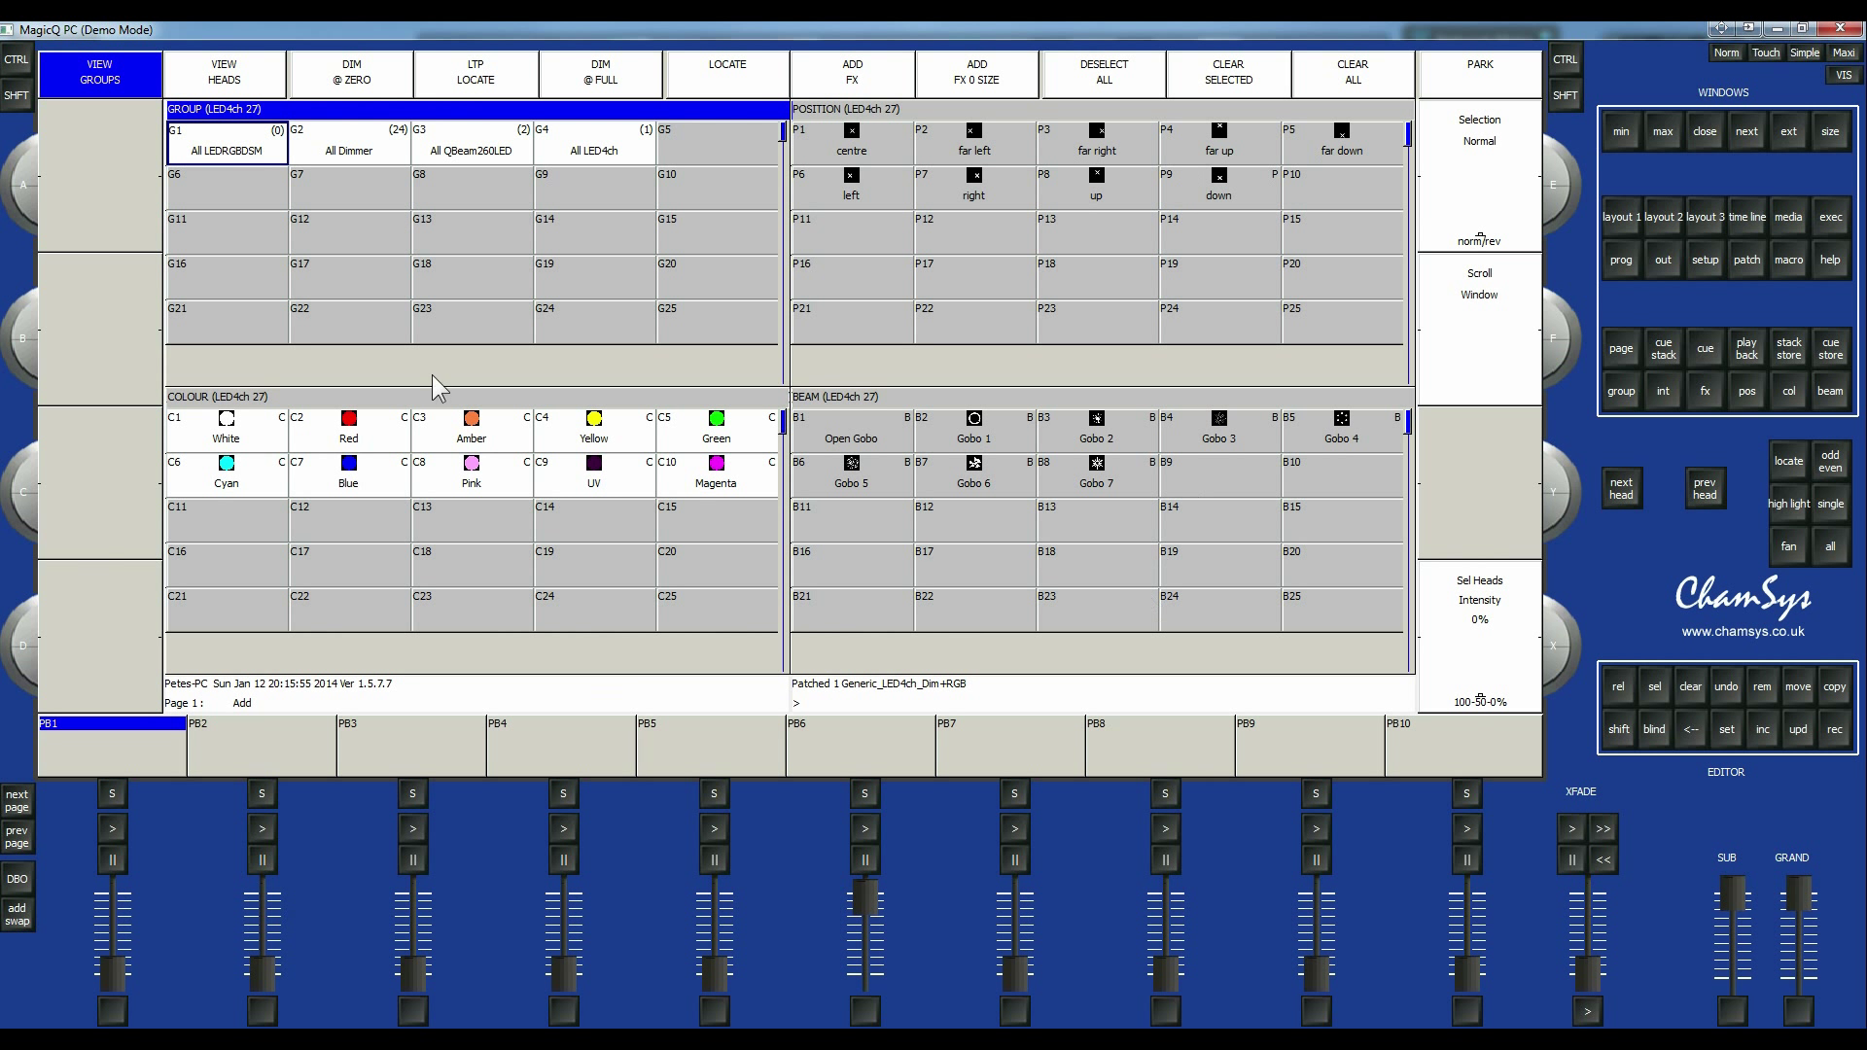
mouse_move(792, 521)
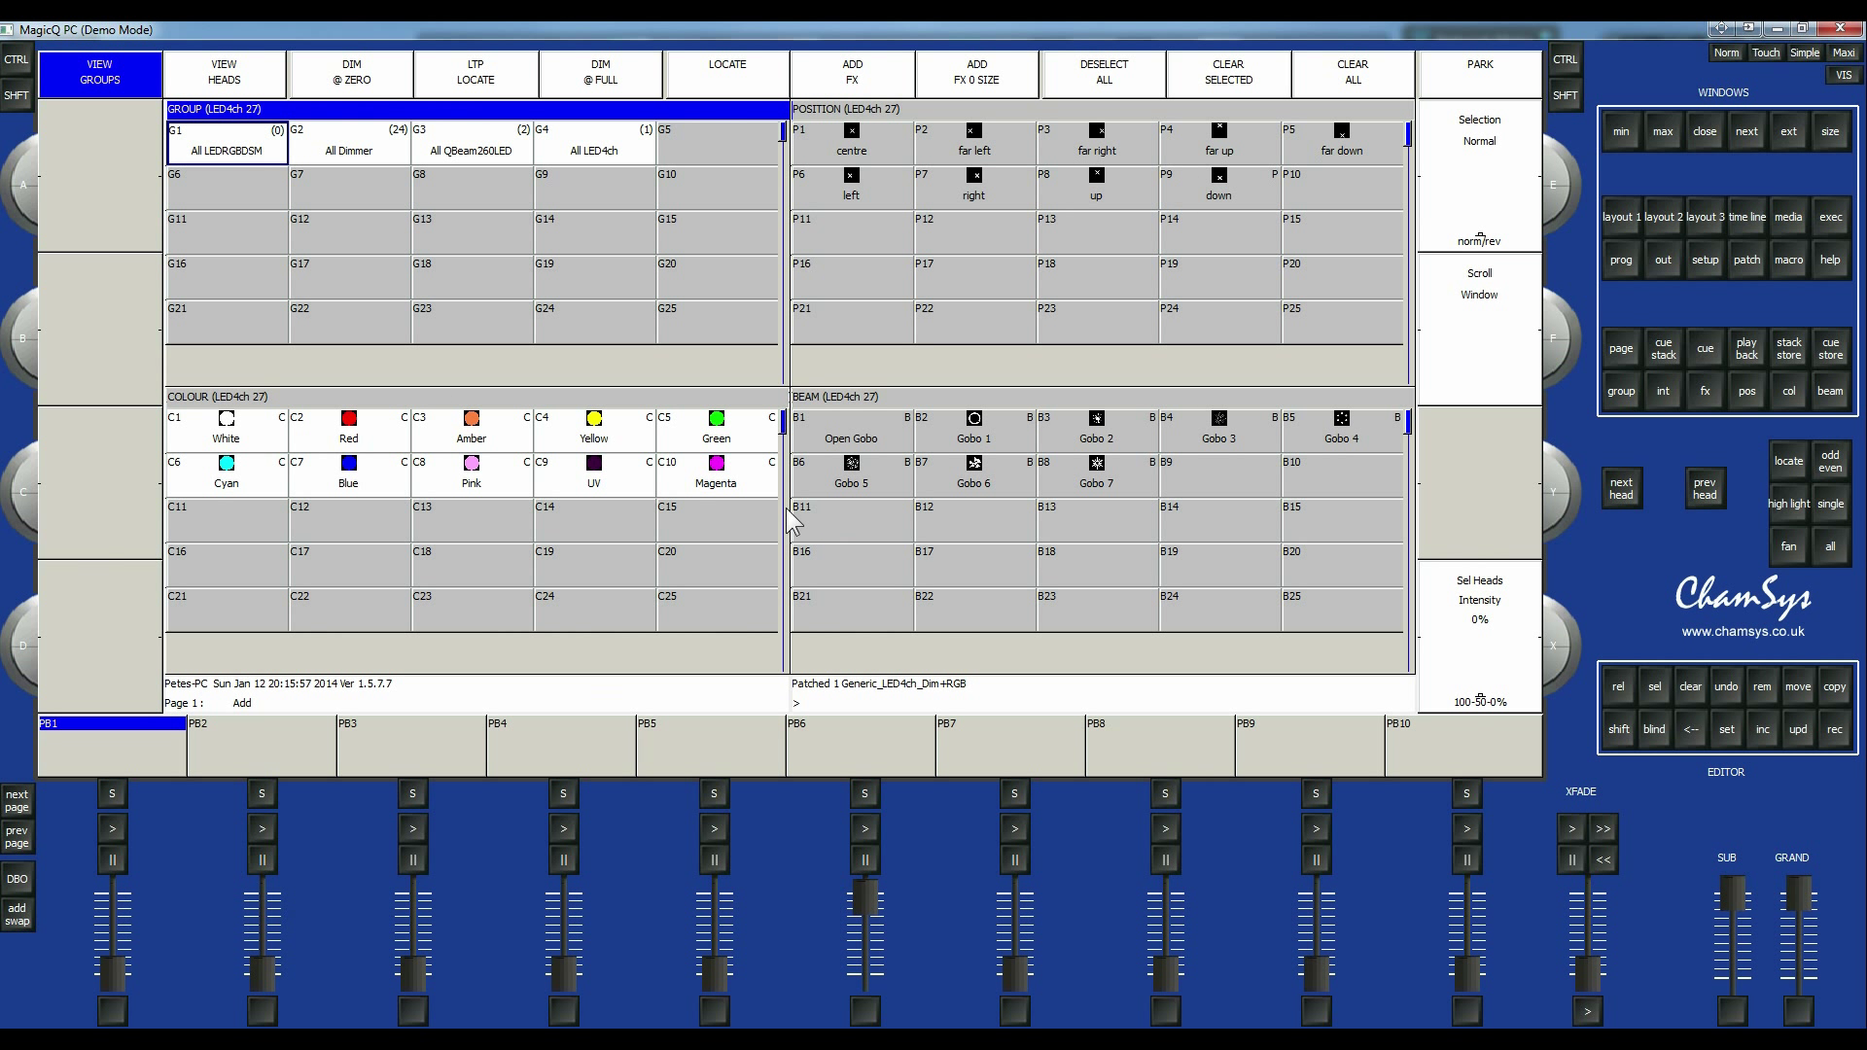
mouse_move(646, 331)
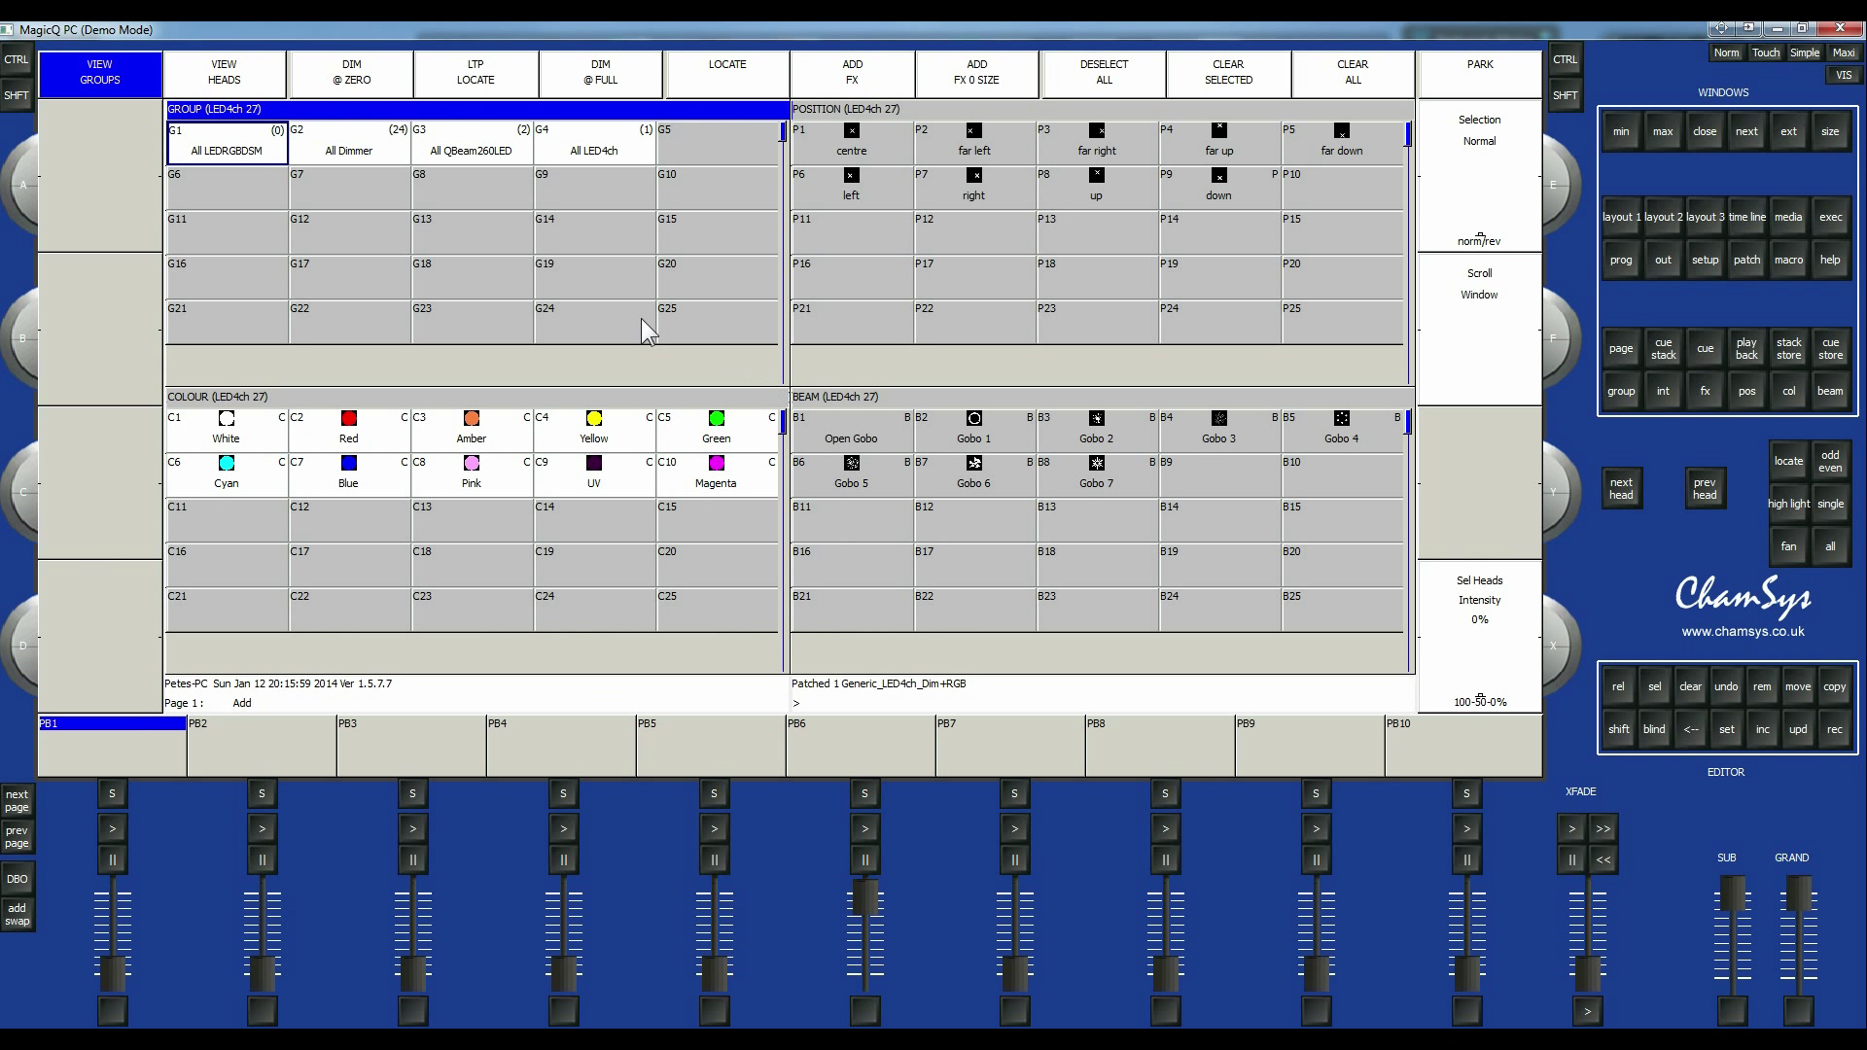
mouse_move(779, 175)
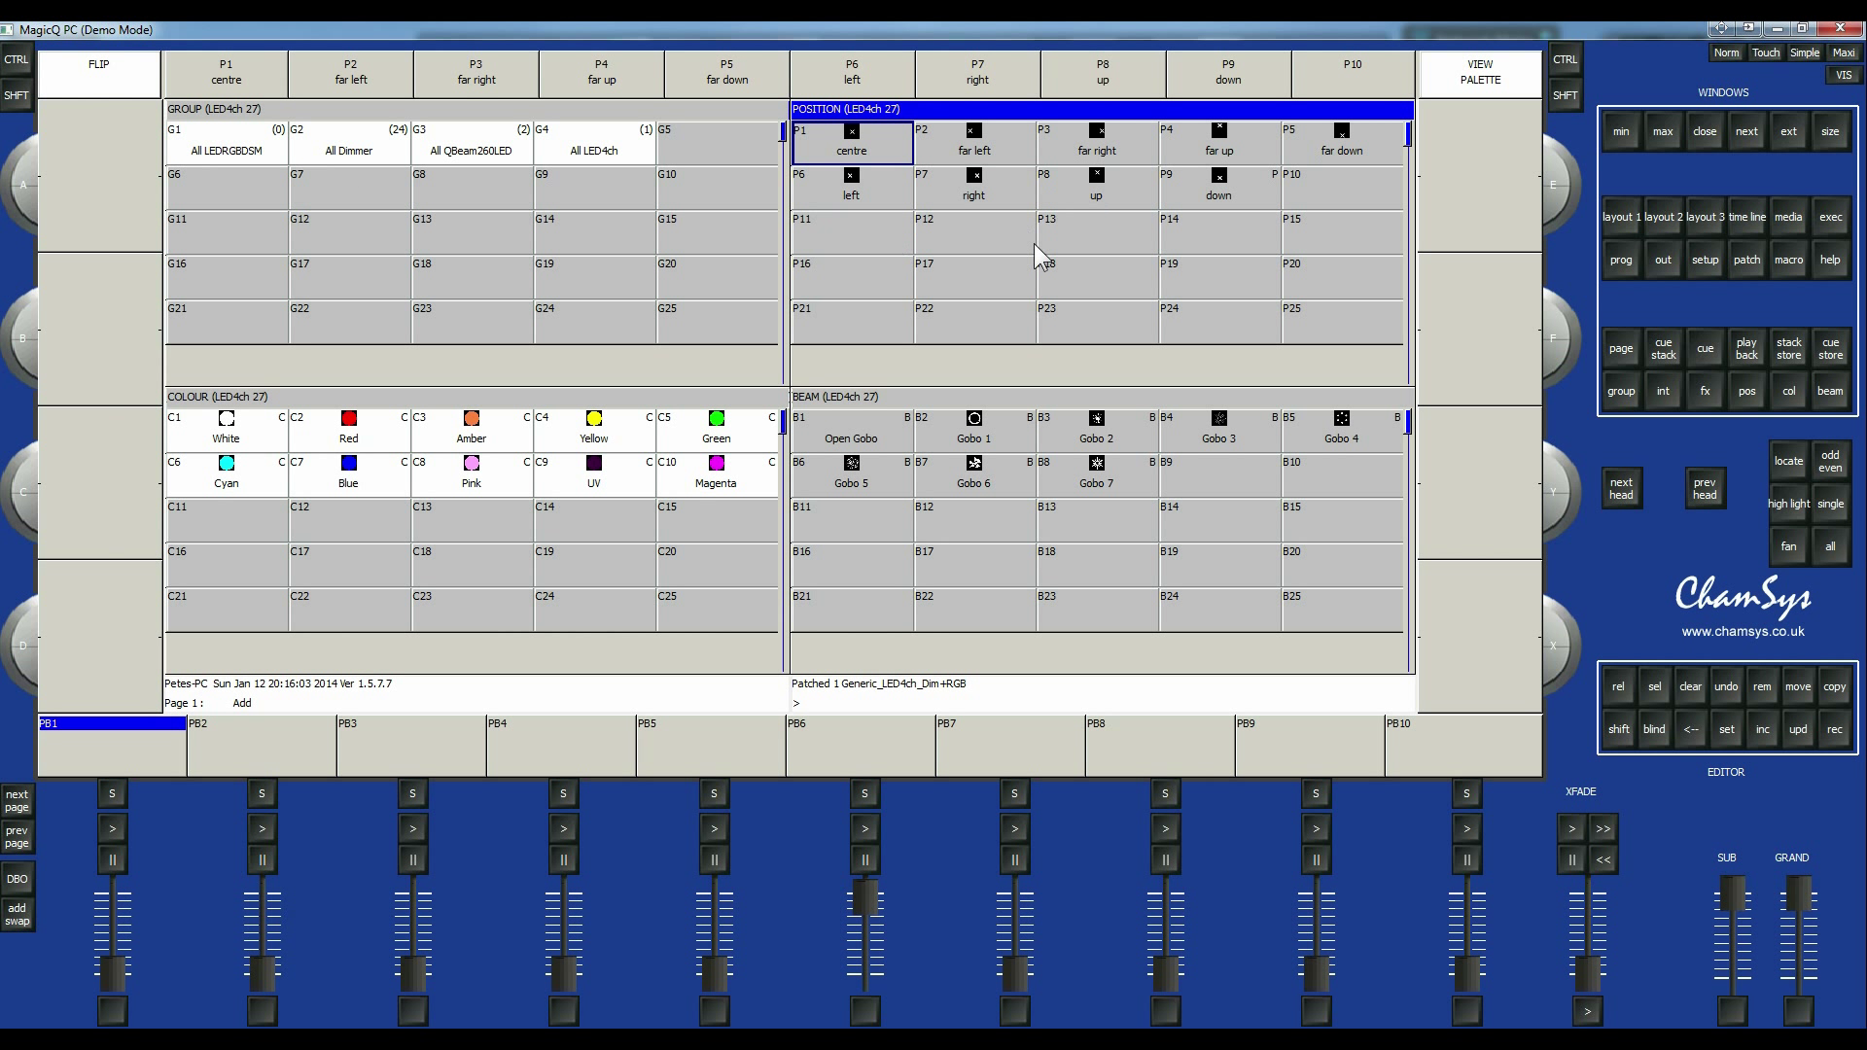
mouse_move(910, 406)
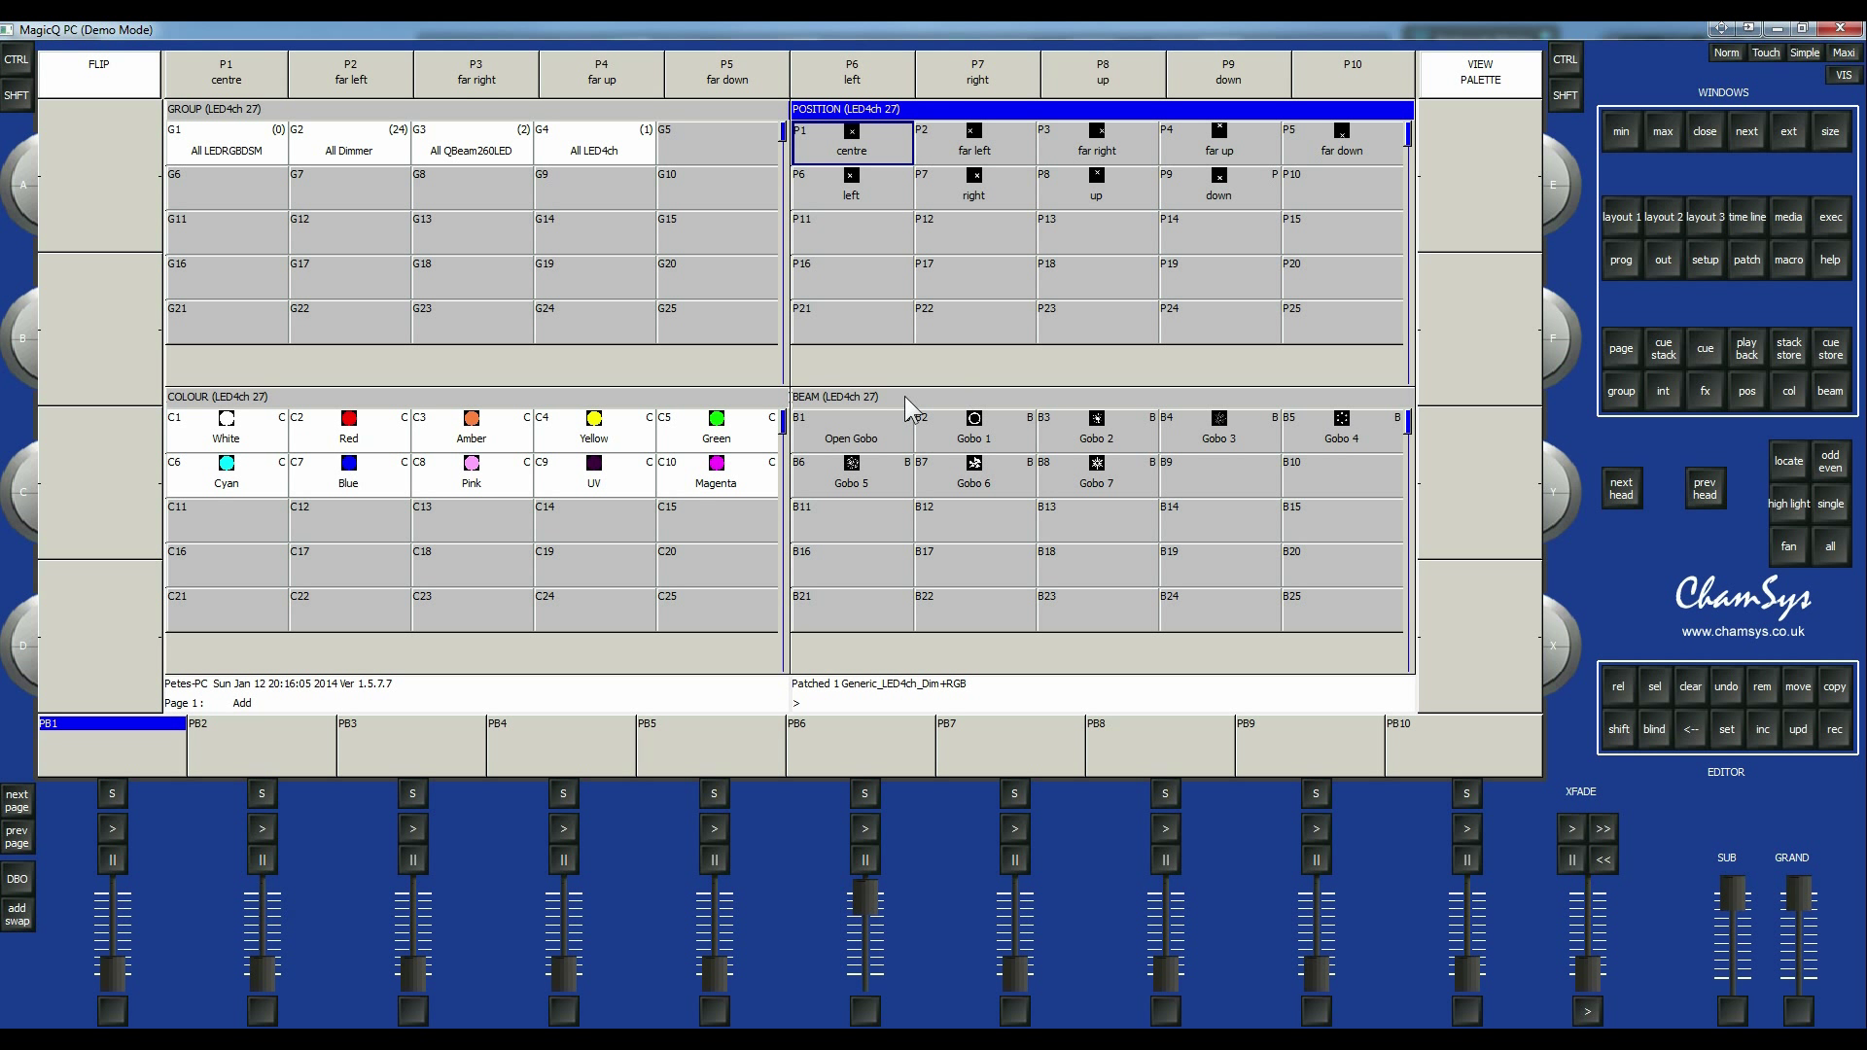
mouse_move(1227, 549)
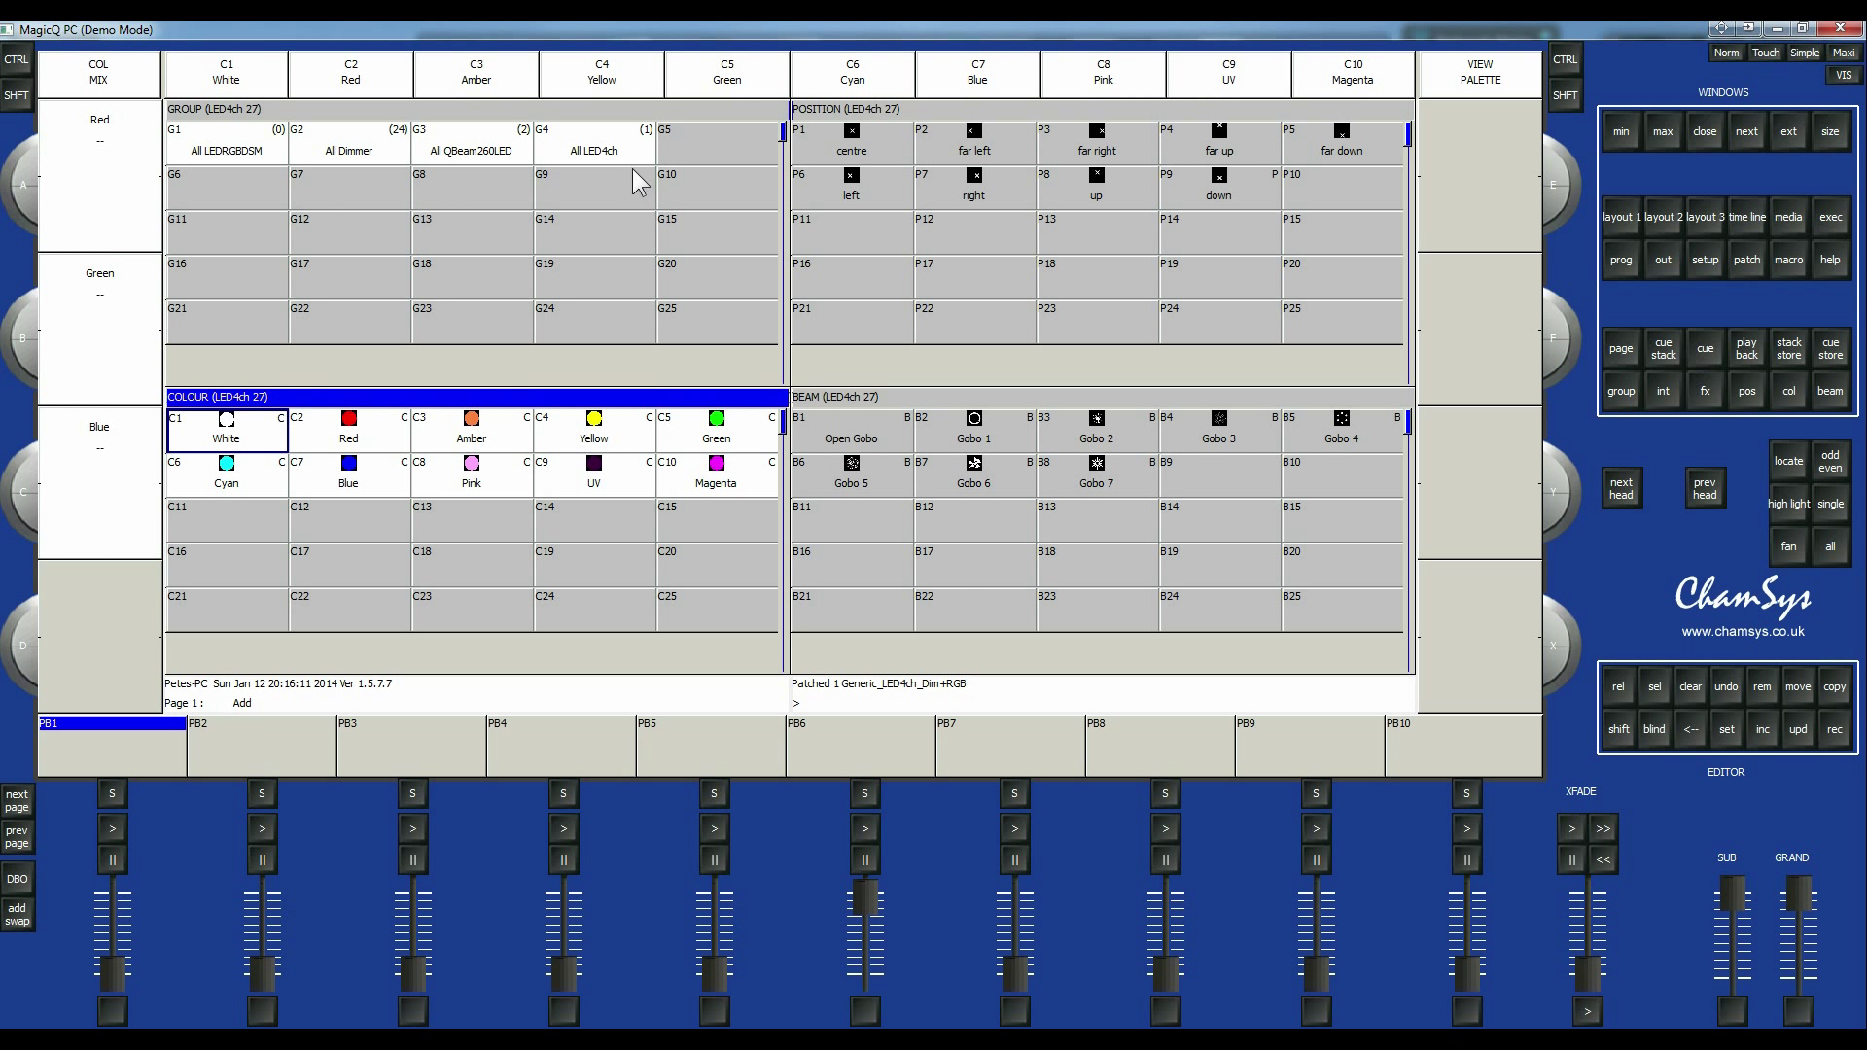
mouse_move(799, 560)
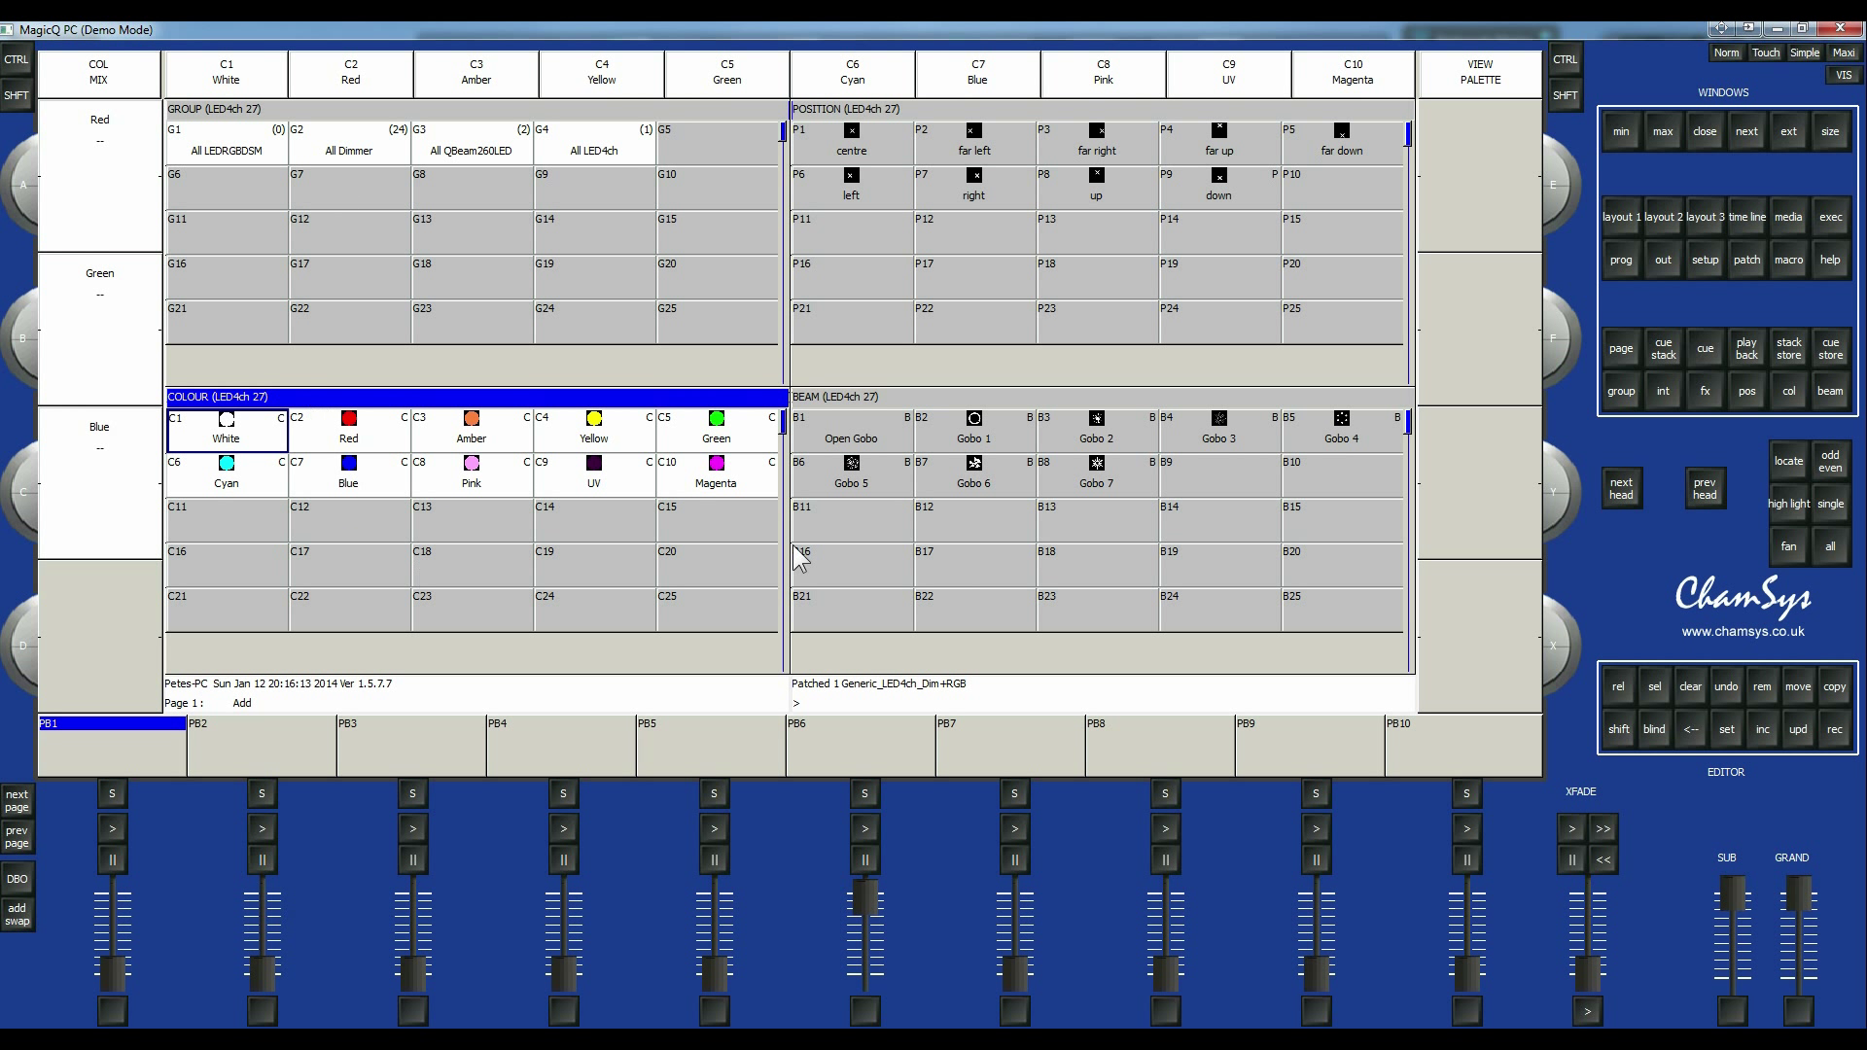
mouse_move(117, 245)
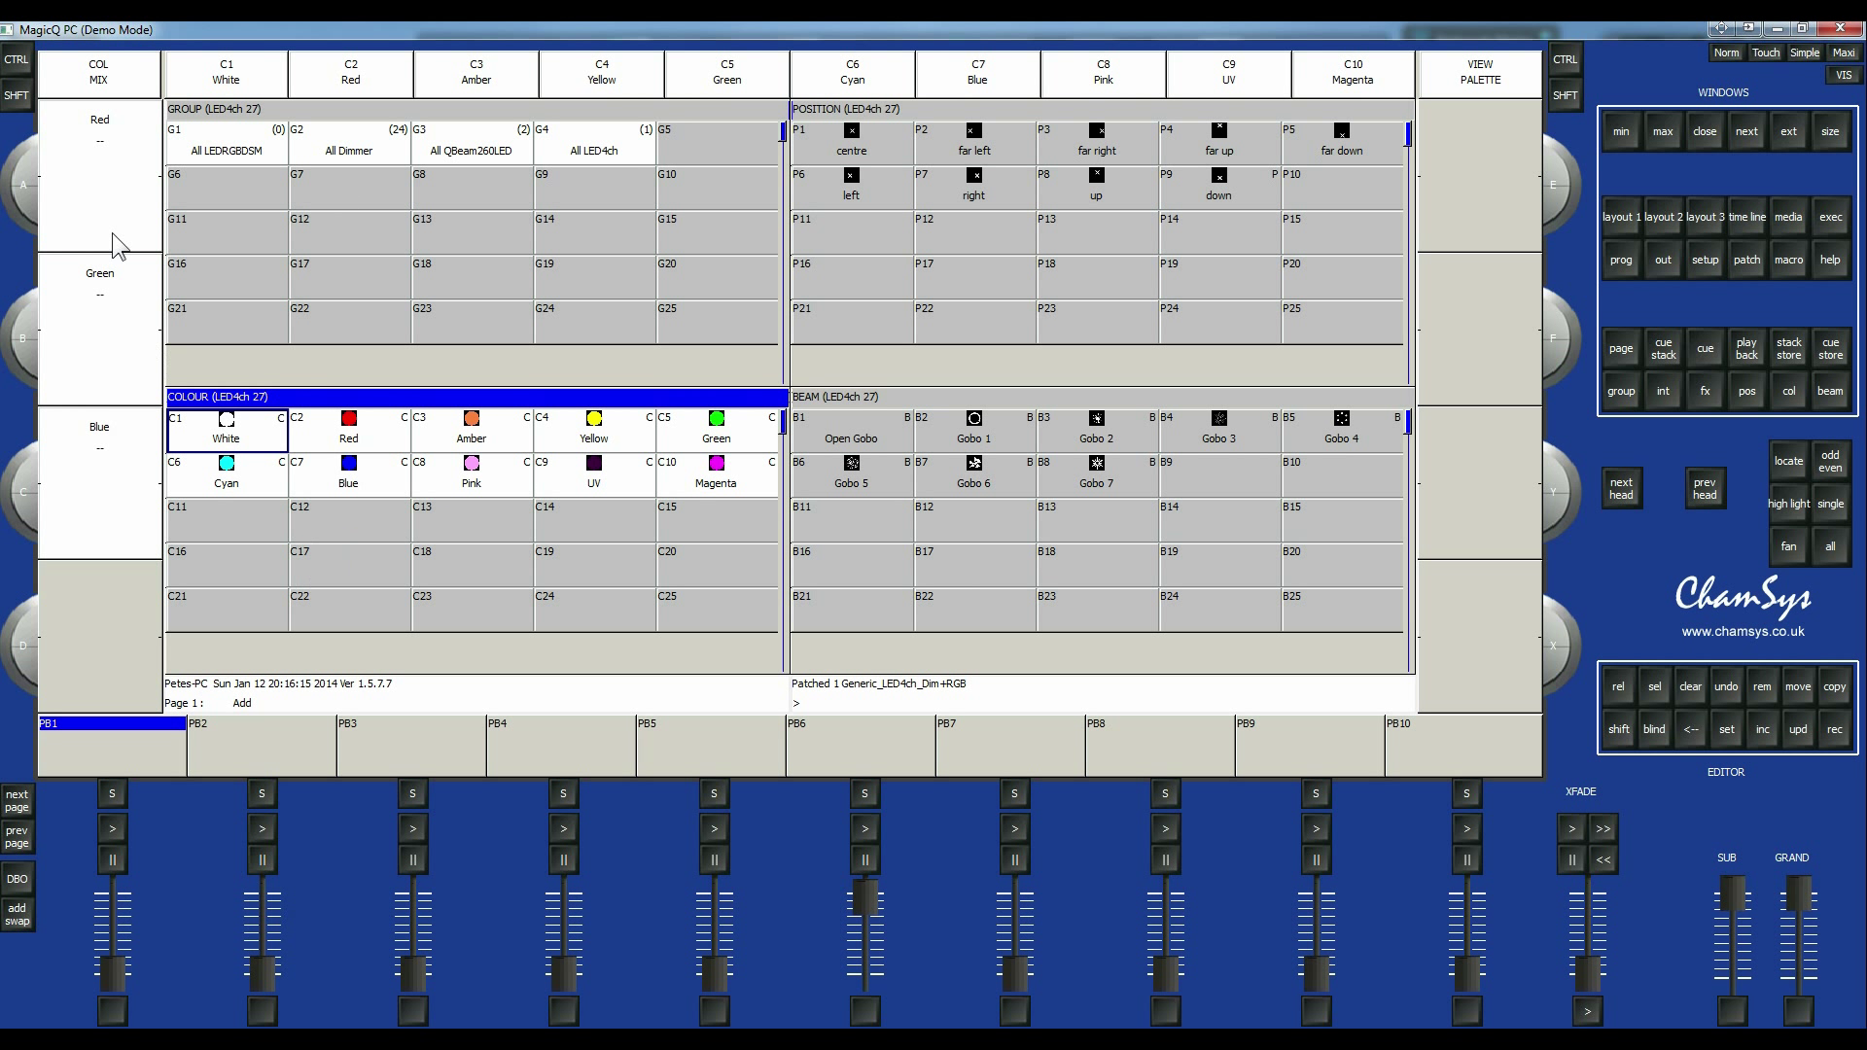
mouse_move(331, 119)
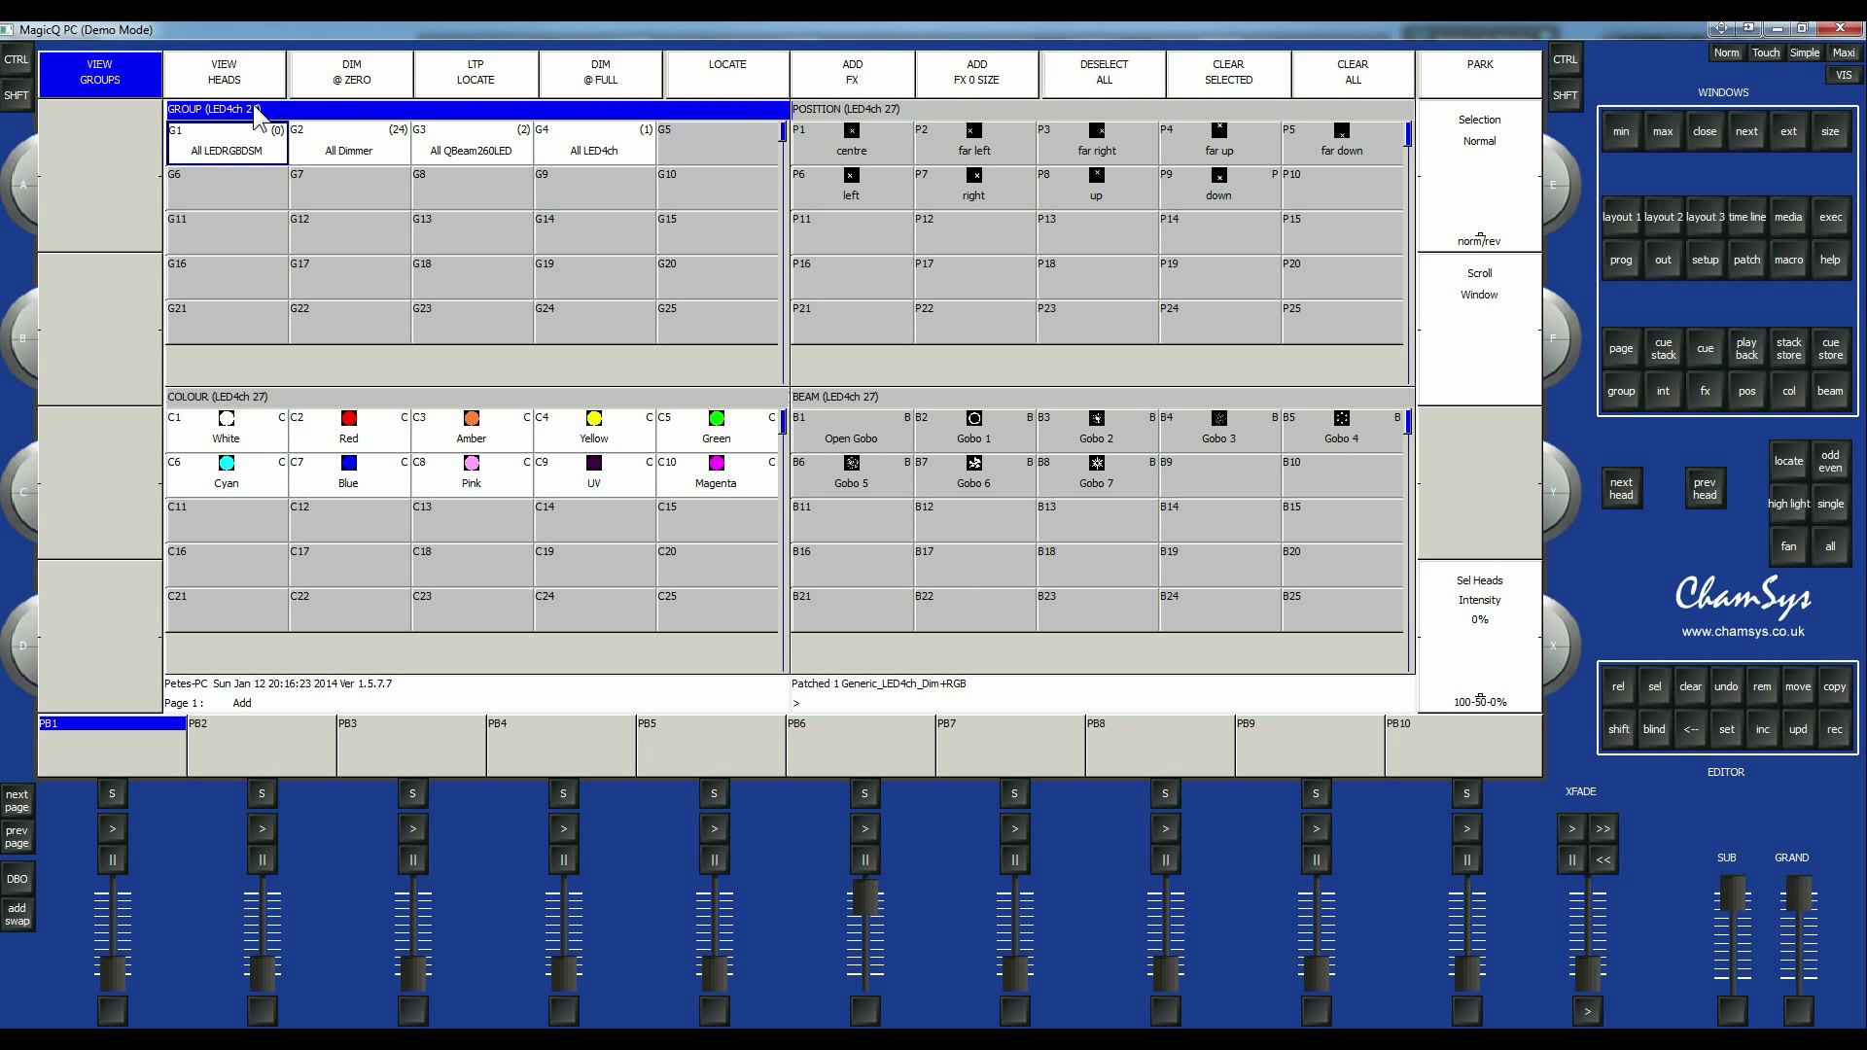
Pick dimmer heads 9, 17, 20, 22 and 23 in View Heads and return to the group list.
left_click(224, 72)
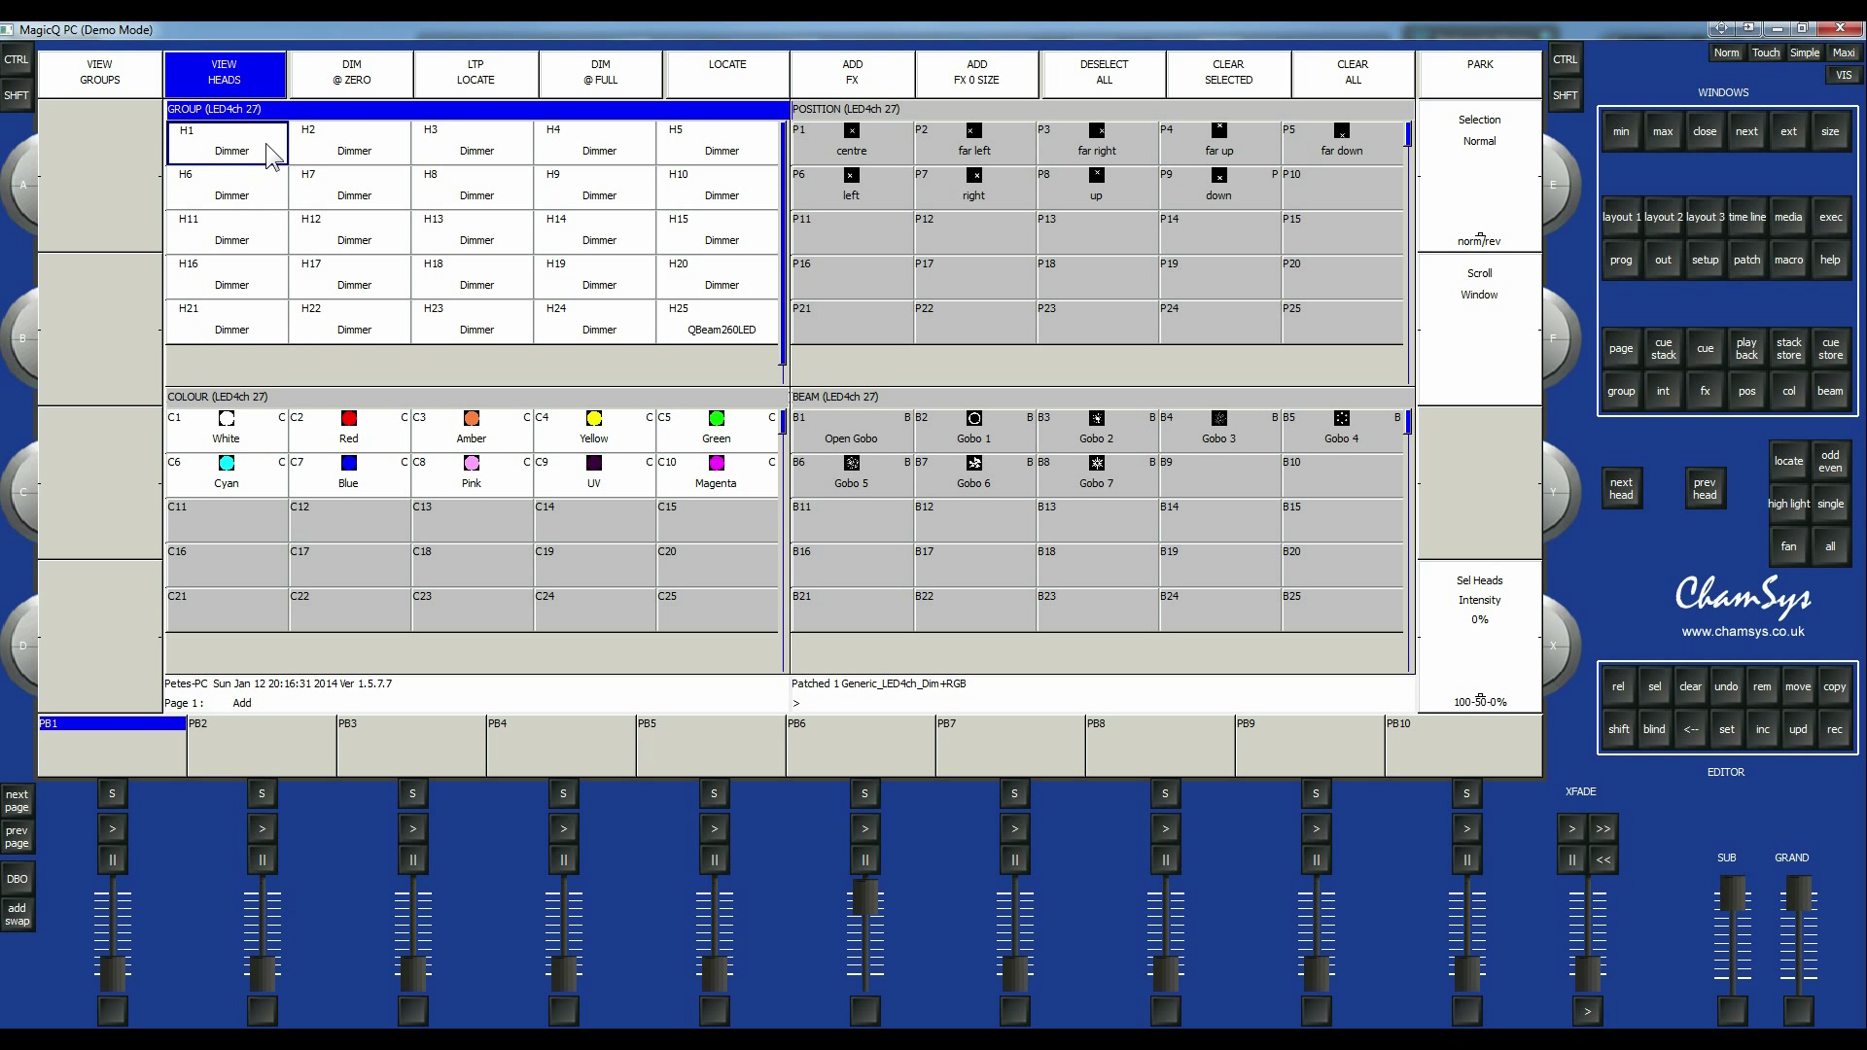
mouse_move(295, 204)
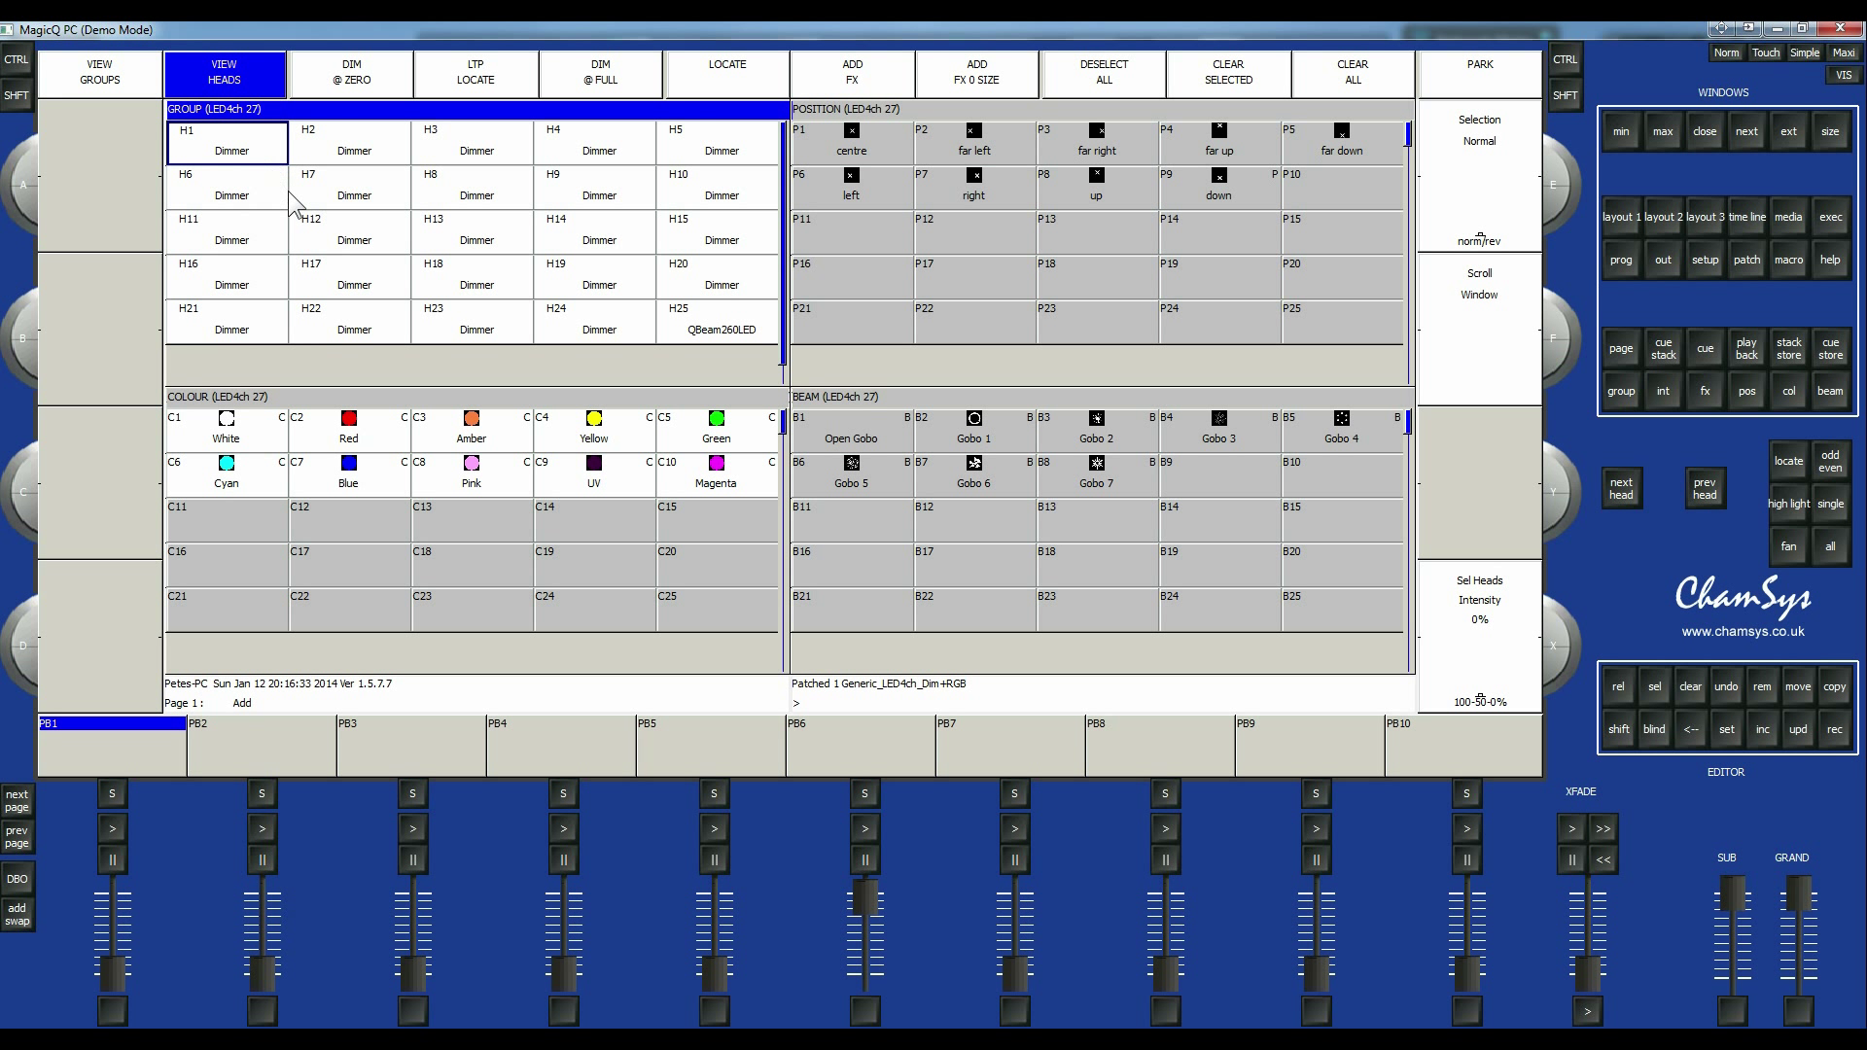
mouse_move(529, 266)
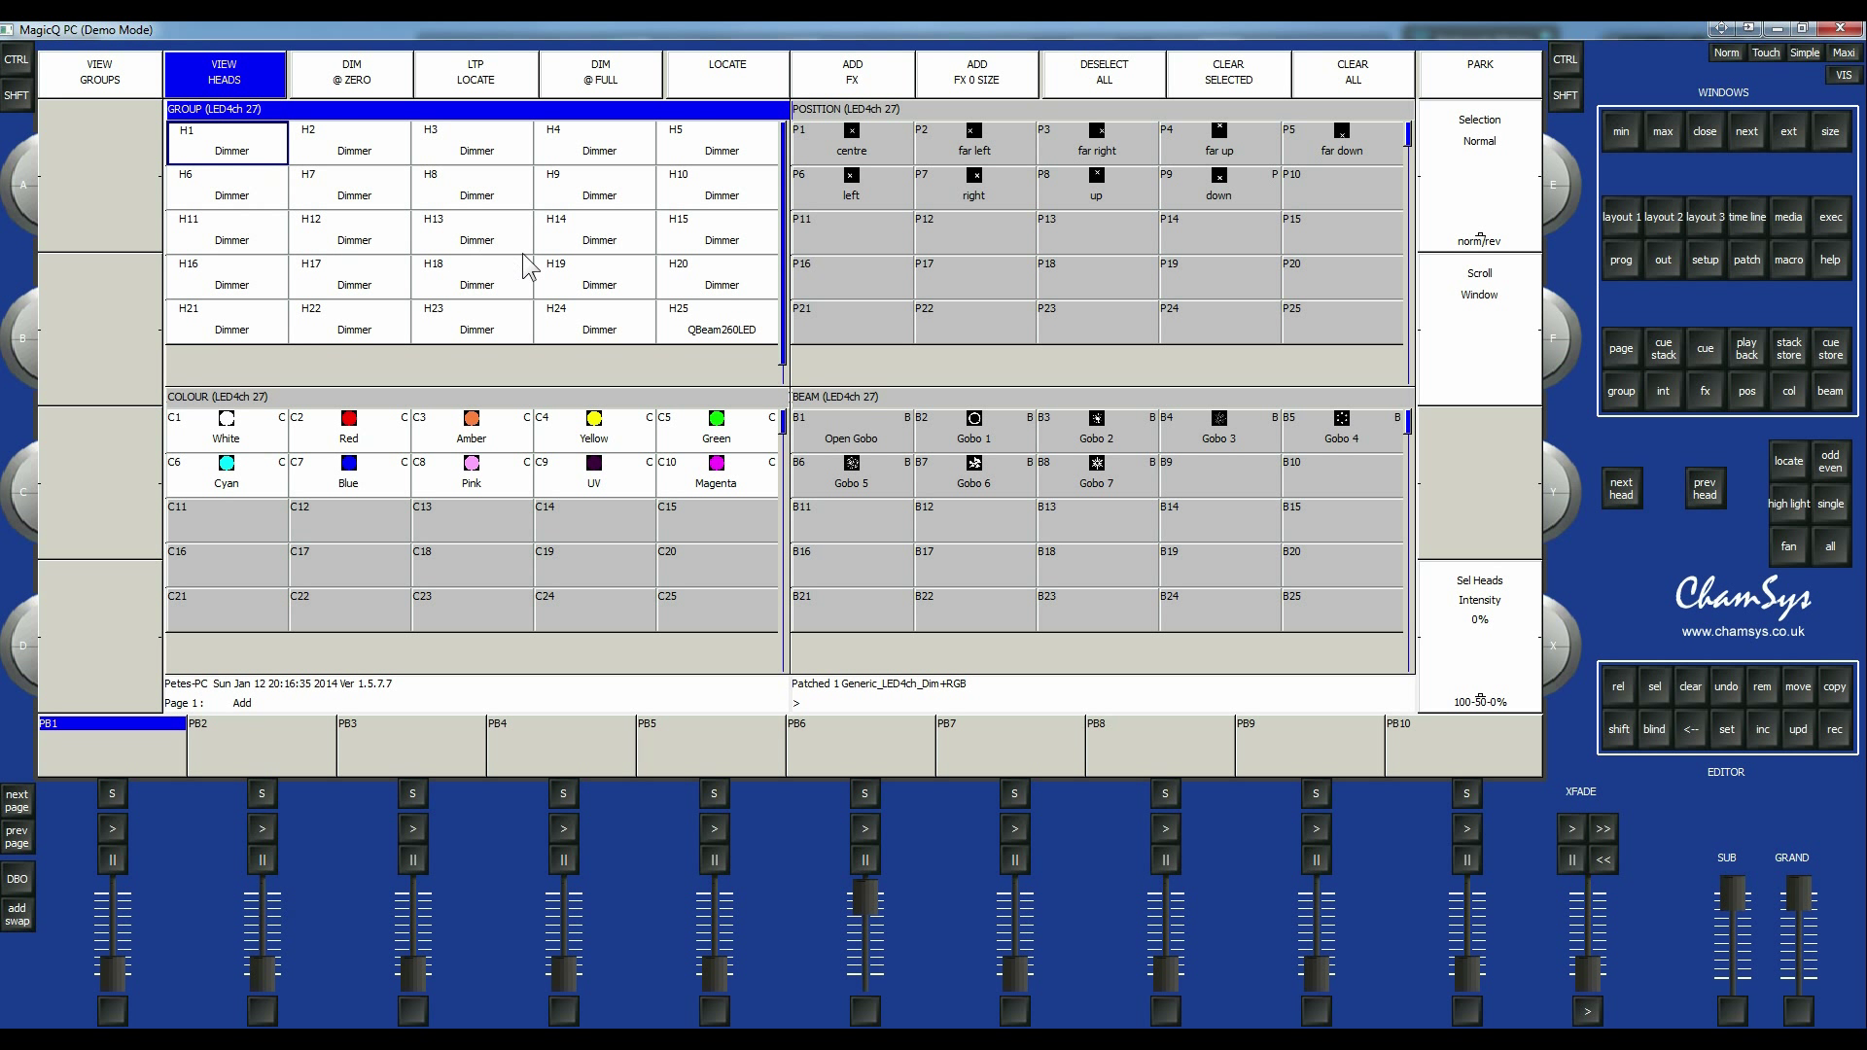
left_click(225, 276)
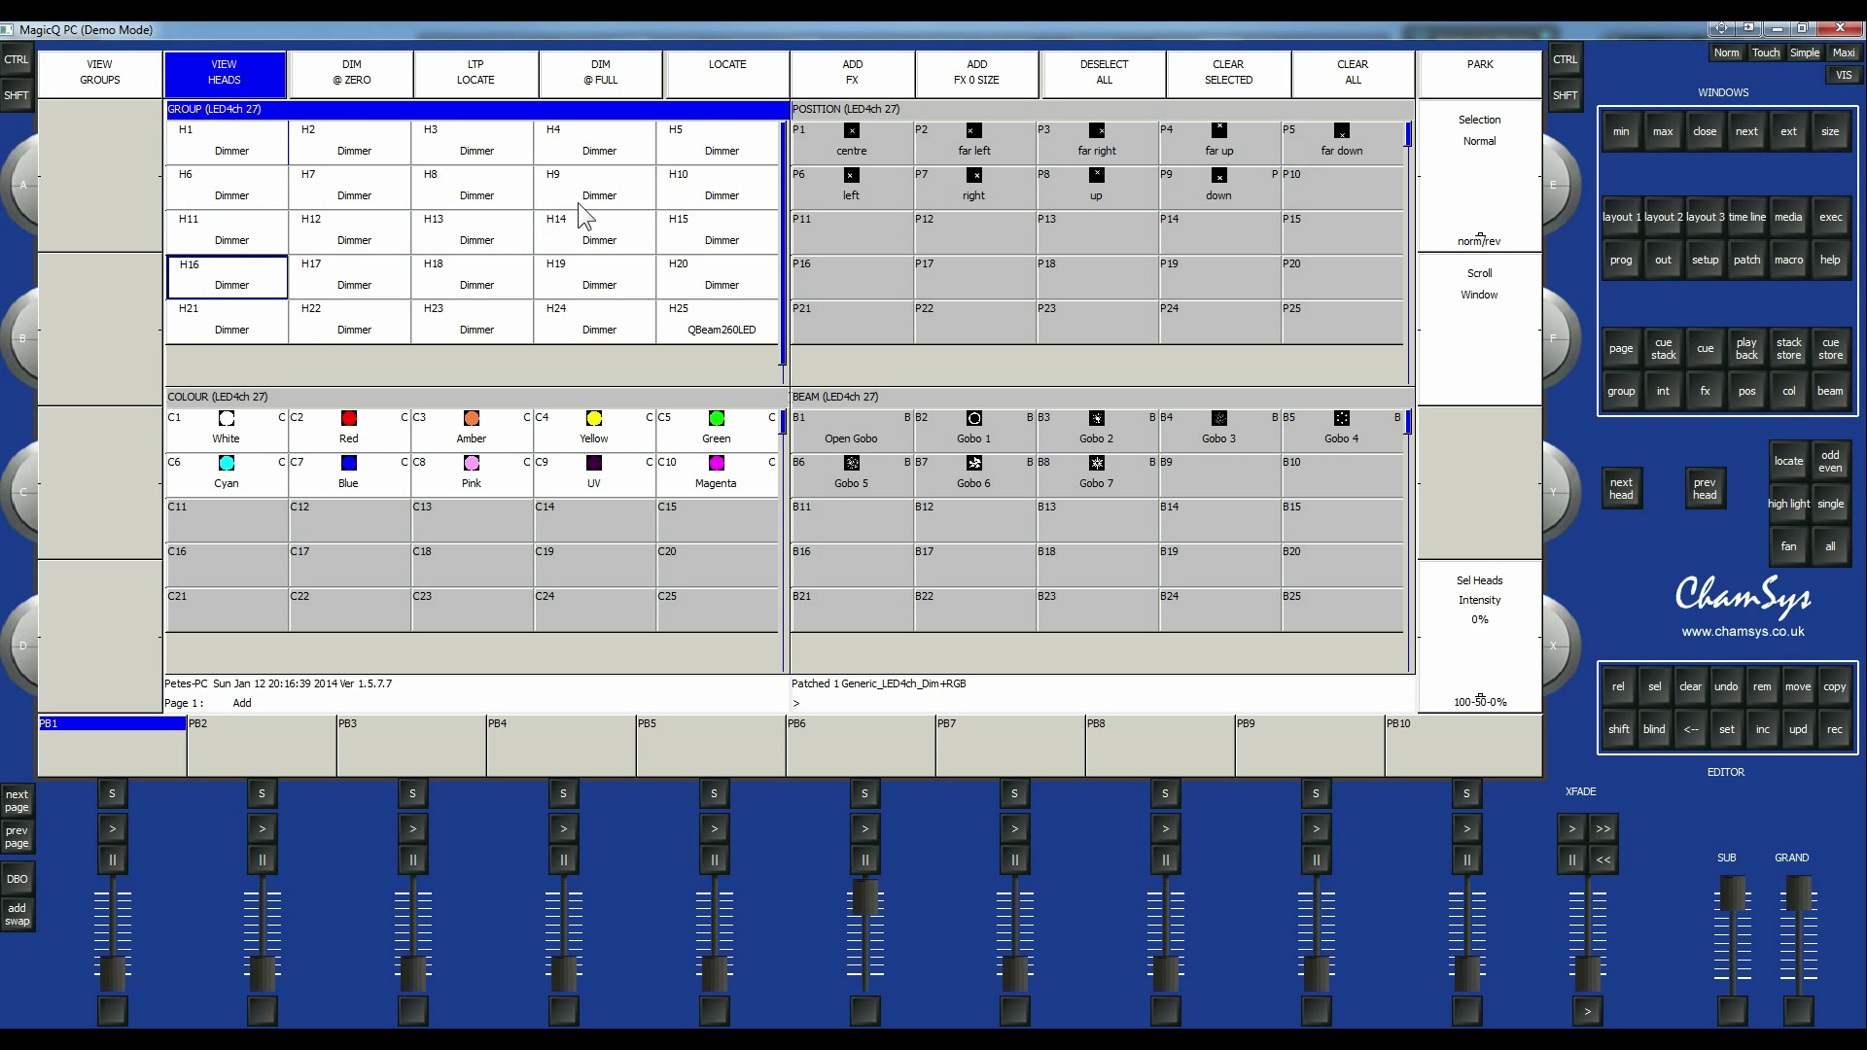
mouse_move(708, 150)
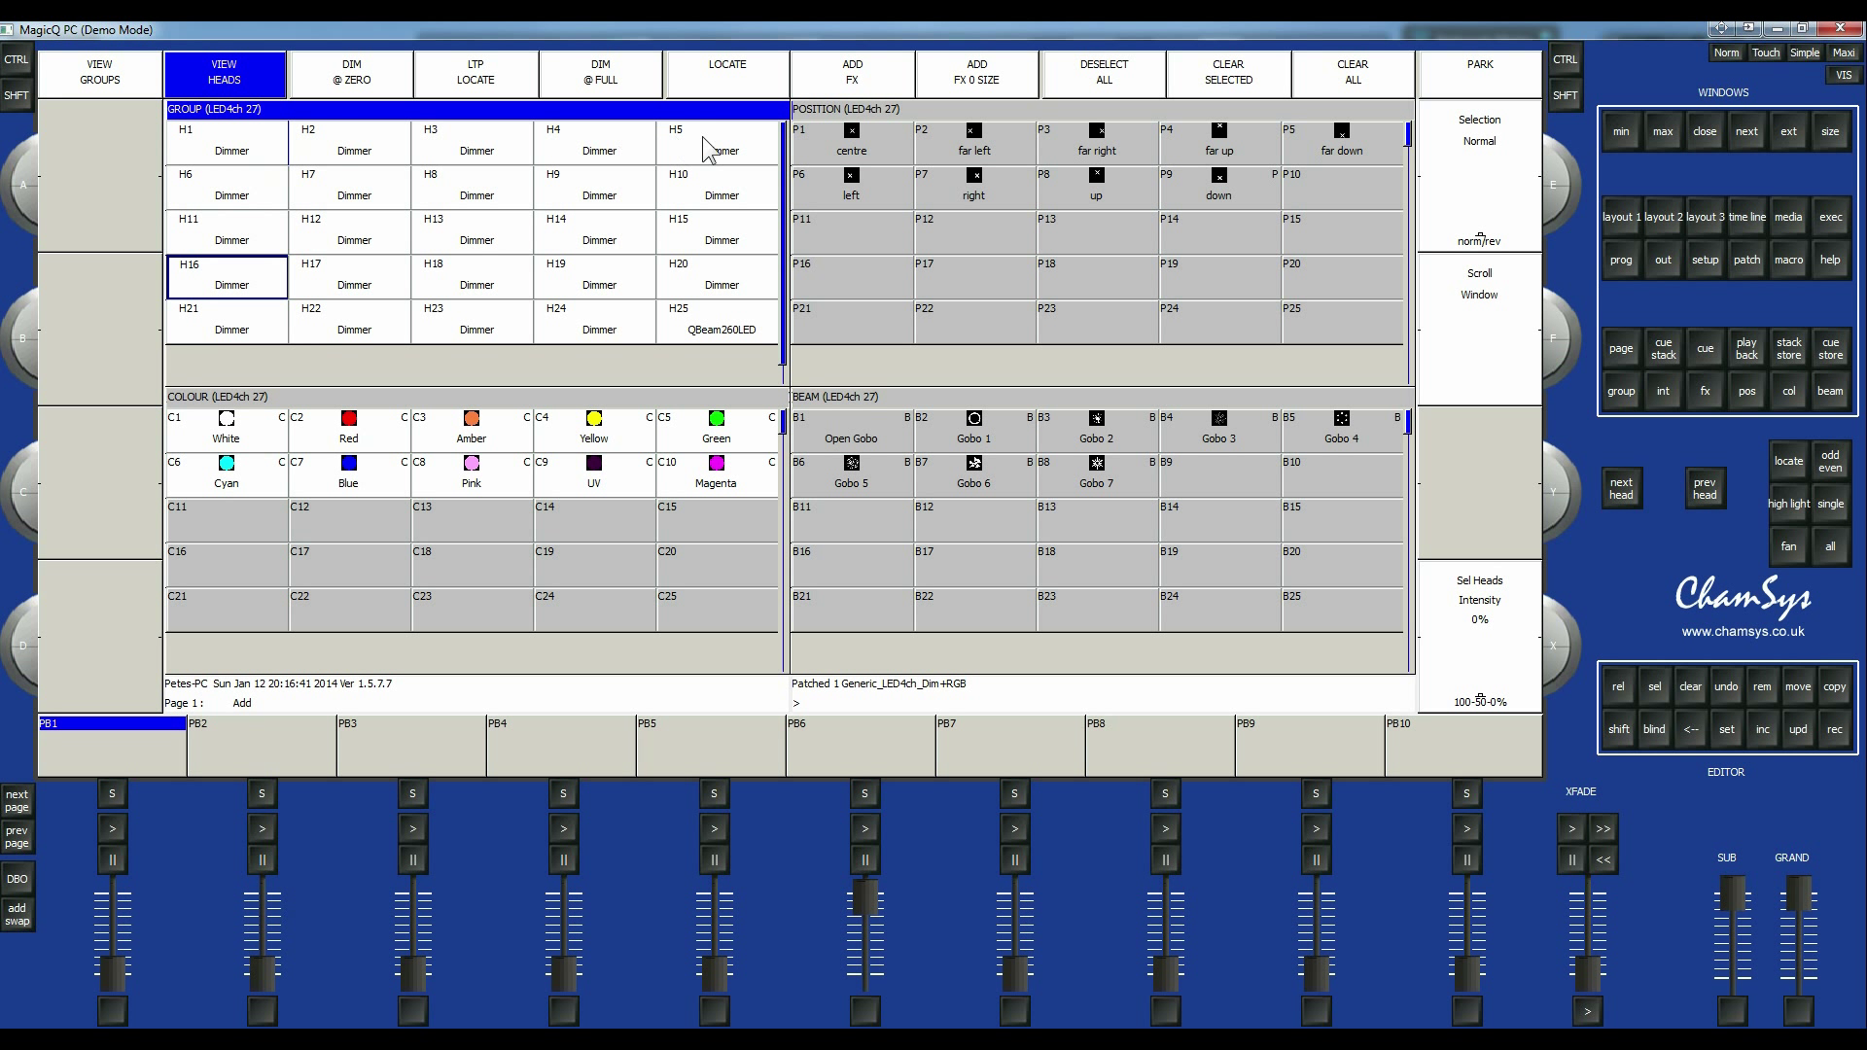
left_click(599, 187)
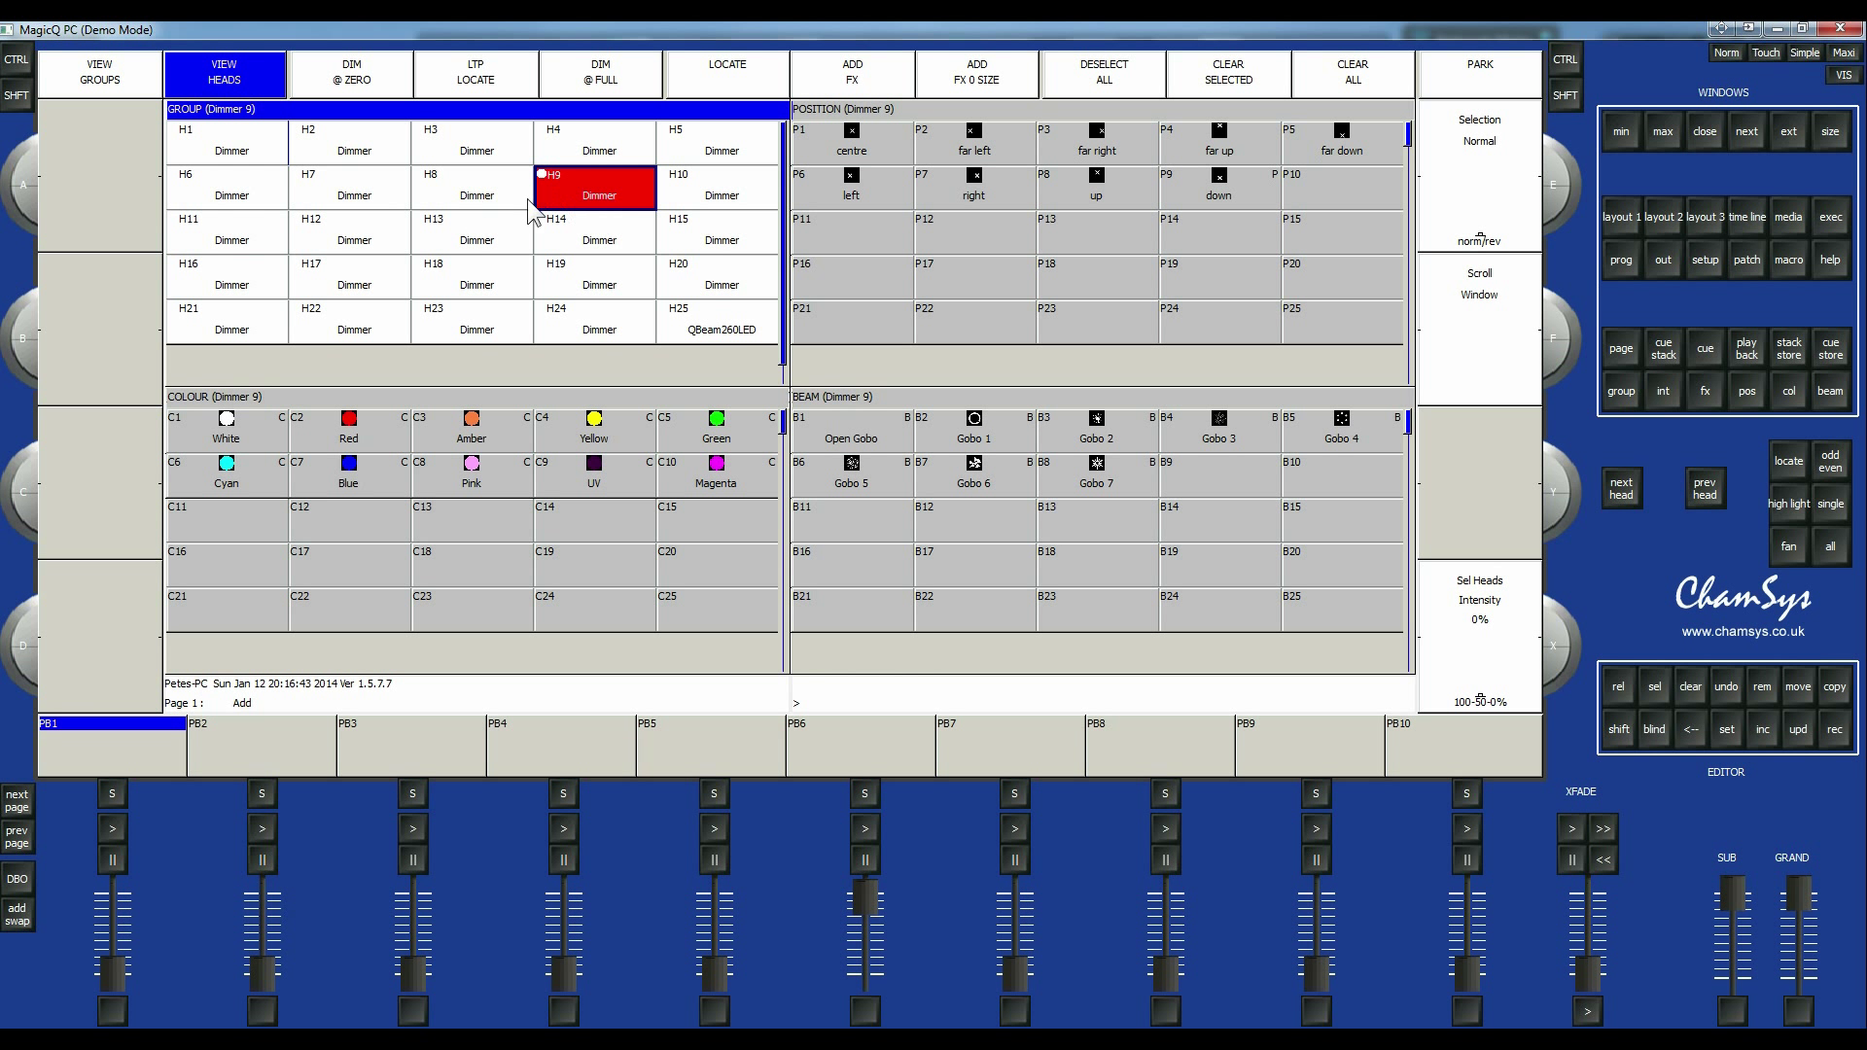
mouse_move(298, 280)
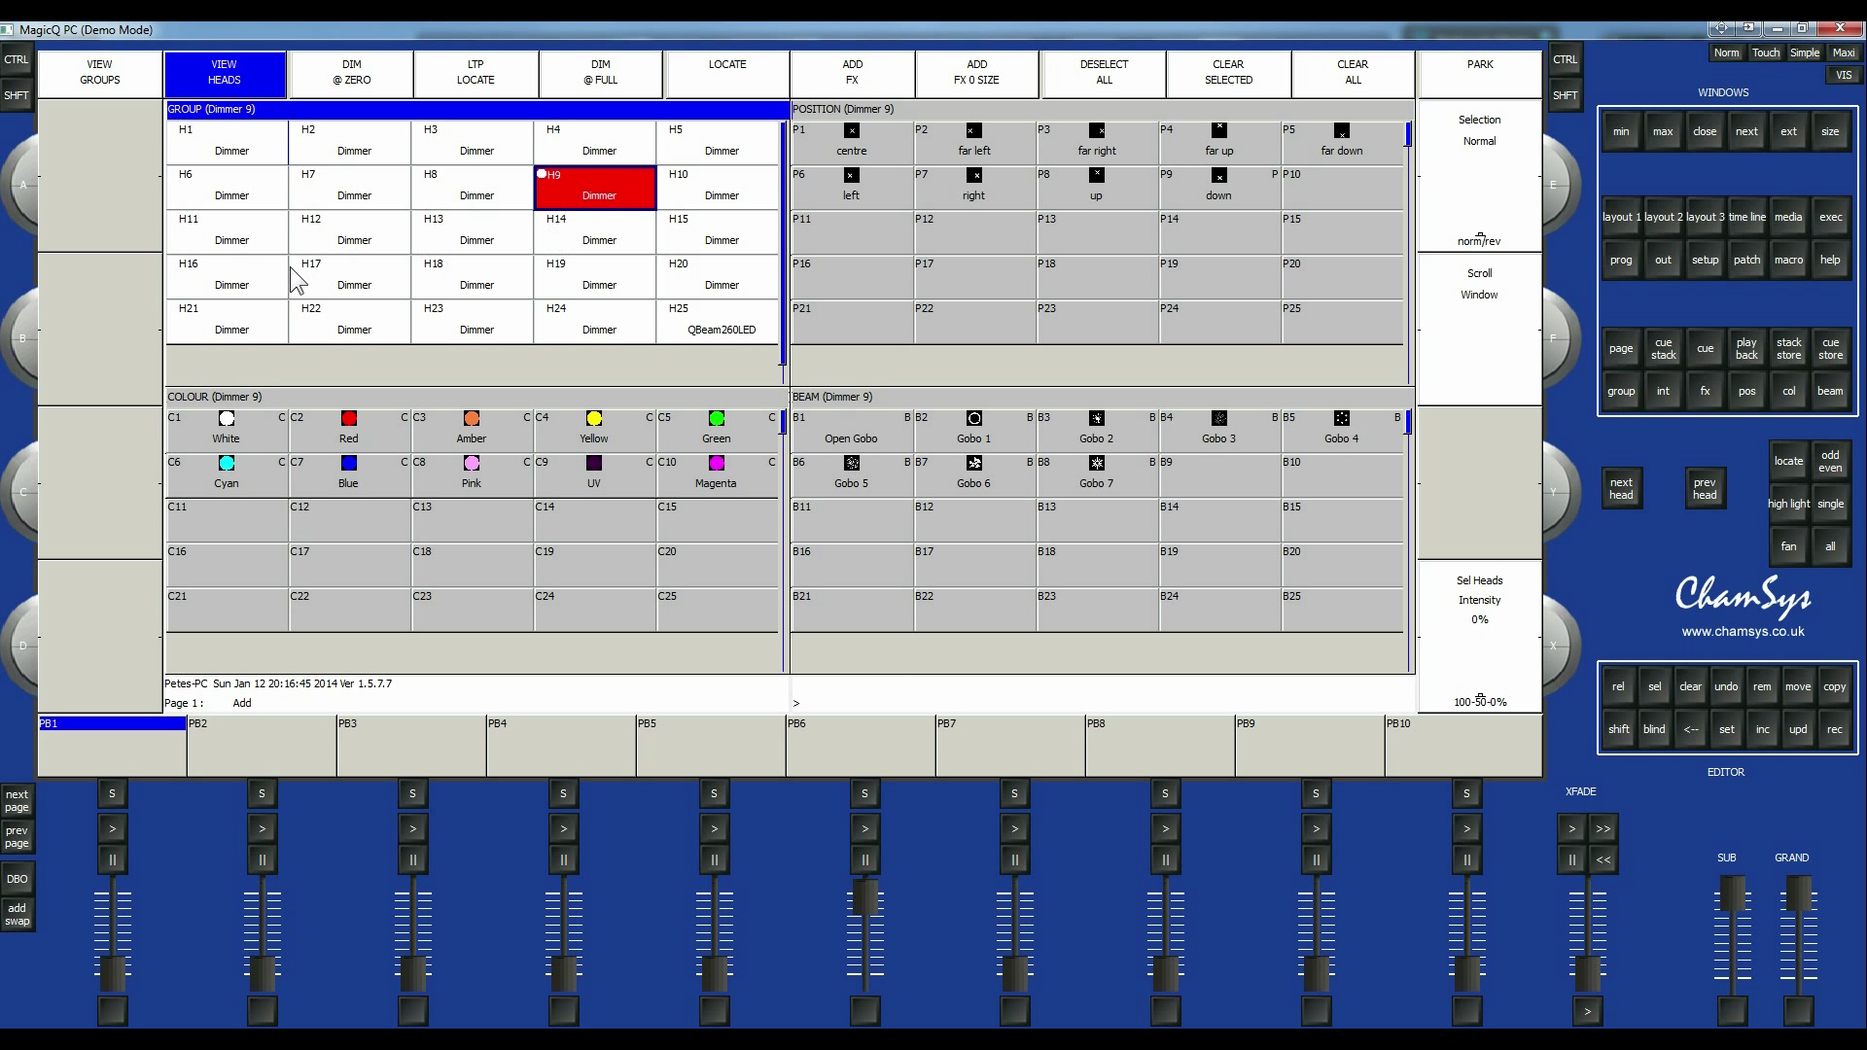
left_click(351, 276)
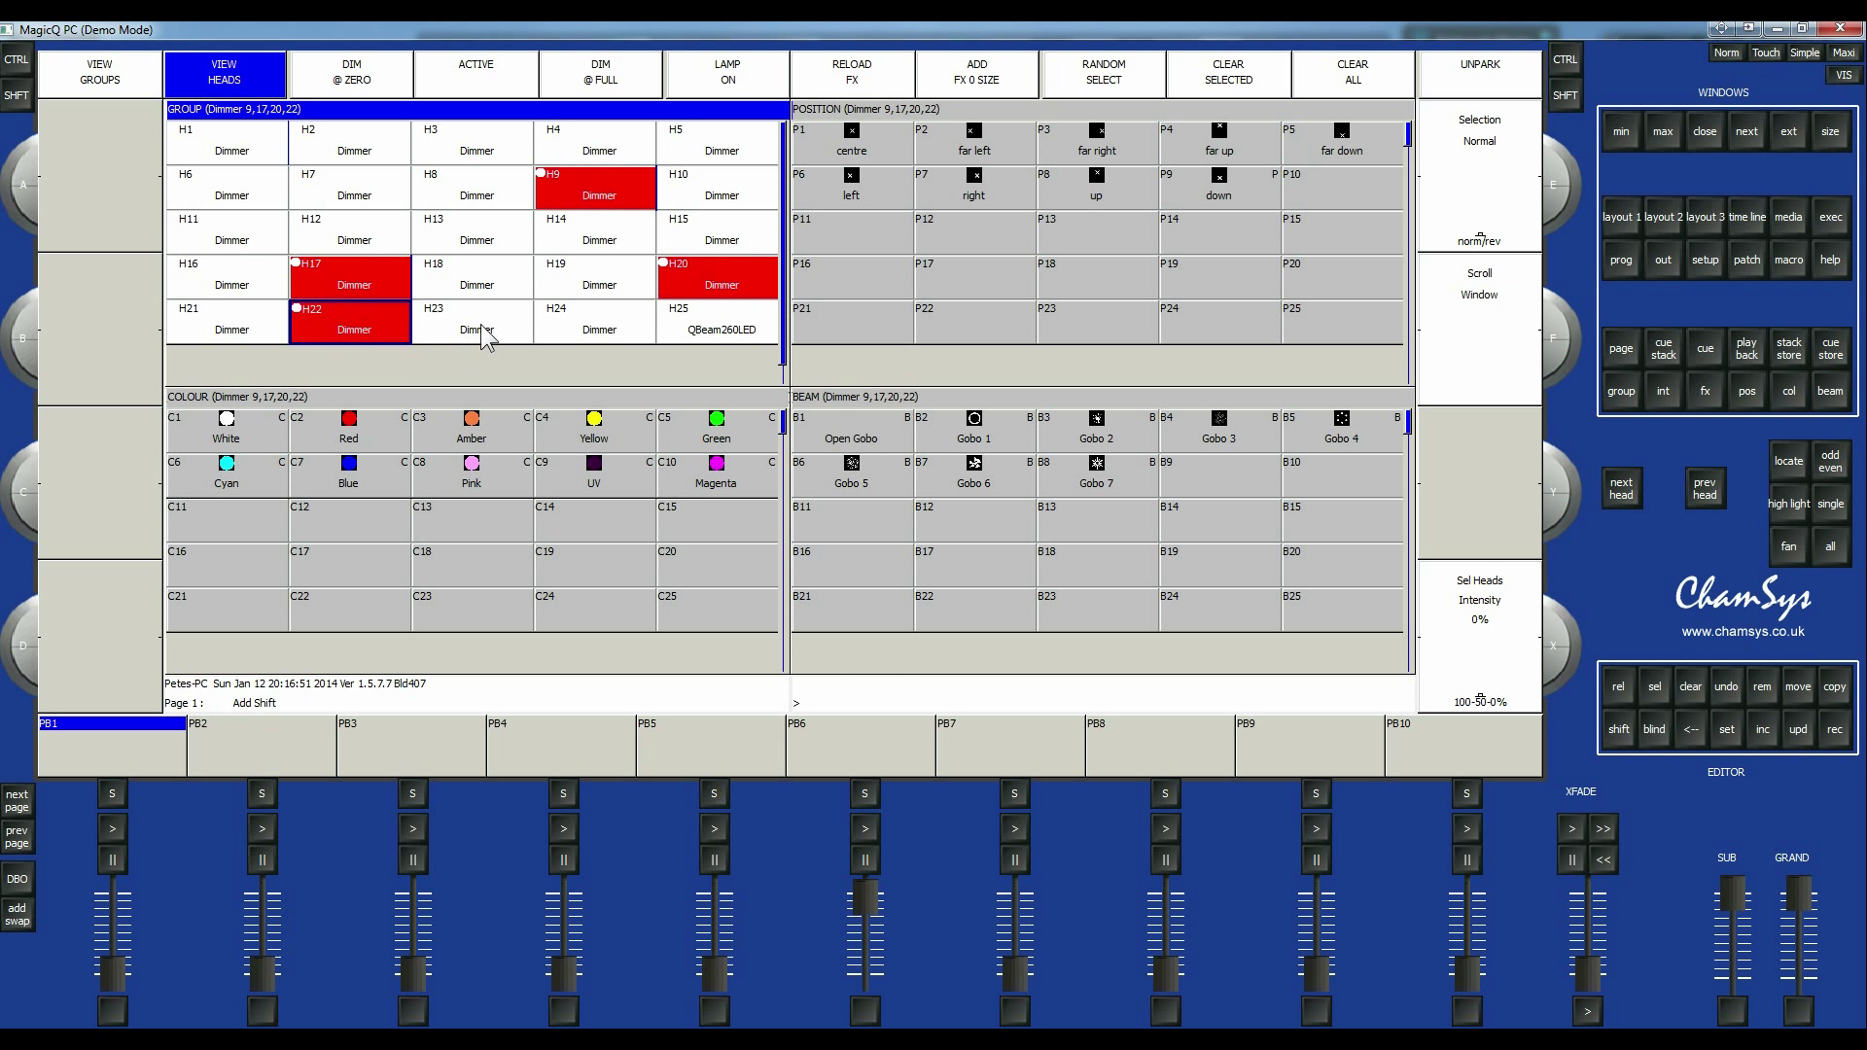
left_click(472, 319)
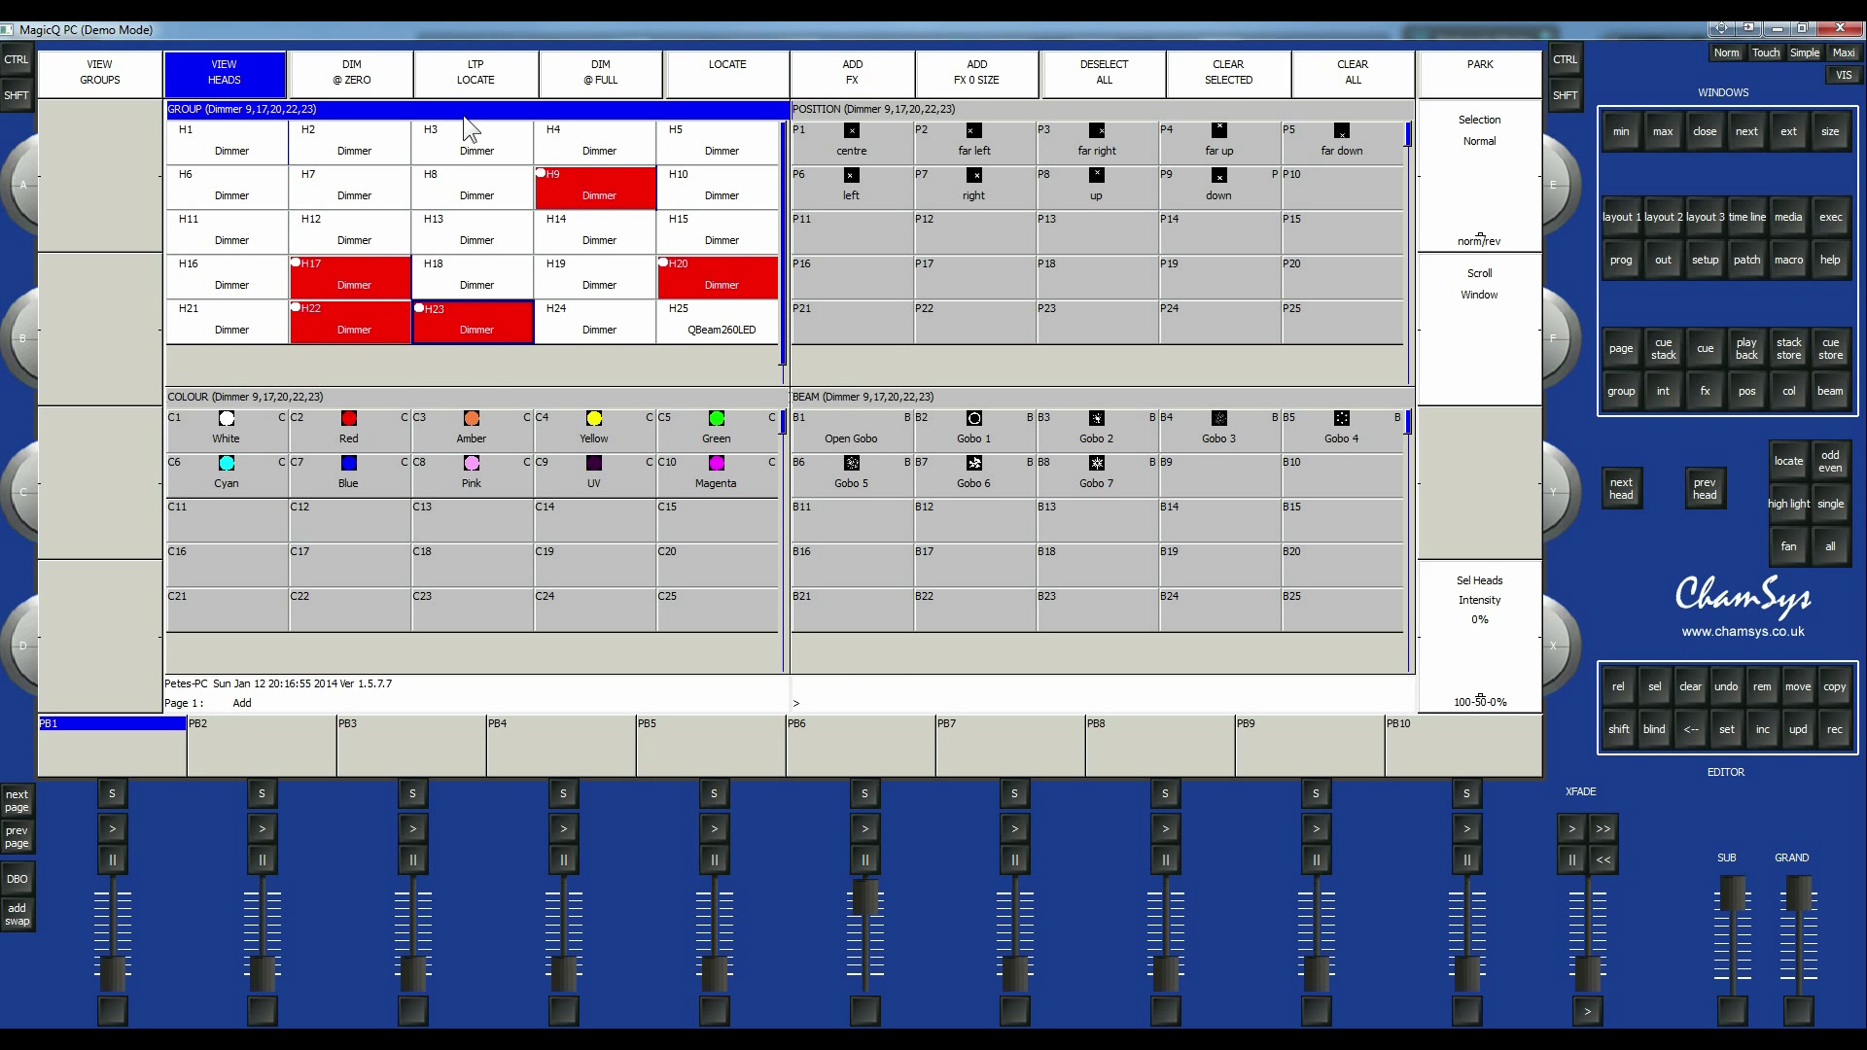
left_click(99, 71)
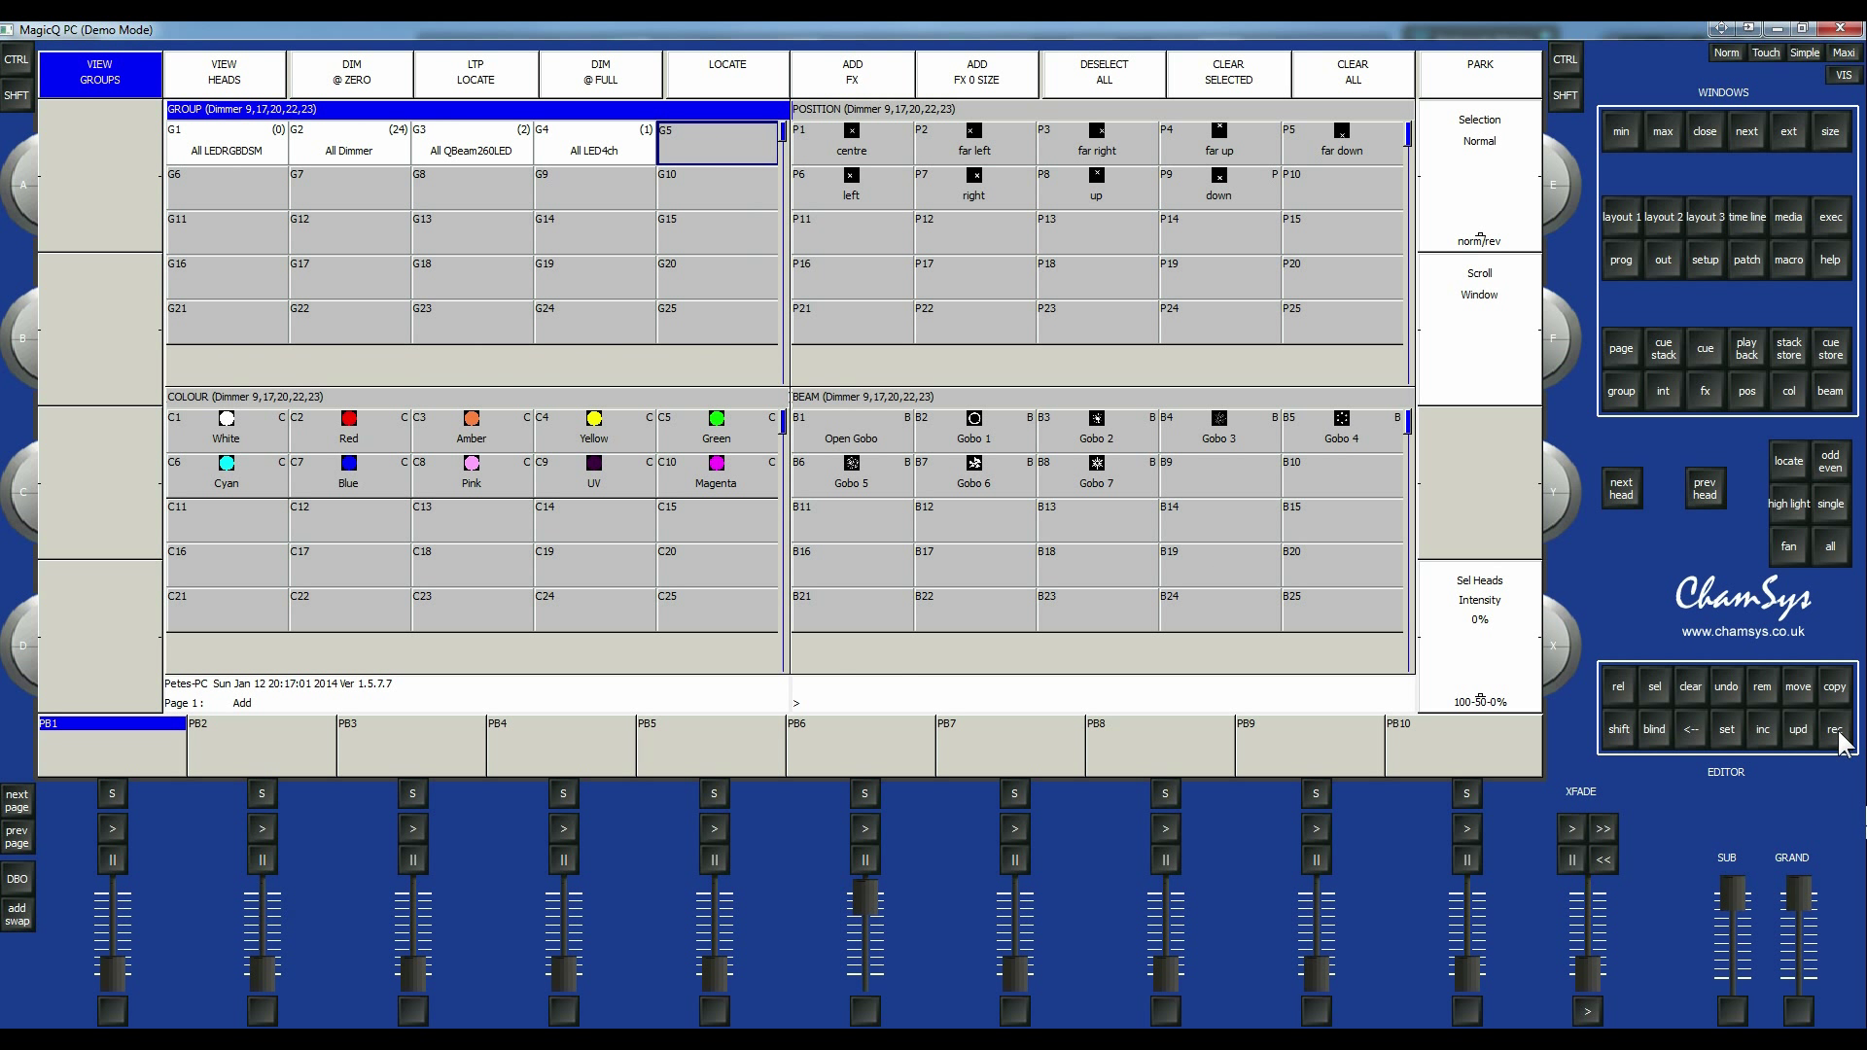
Record the selected dimmers as group G5 and name it House.
left_click(713, 140)
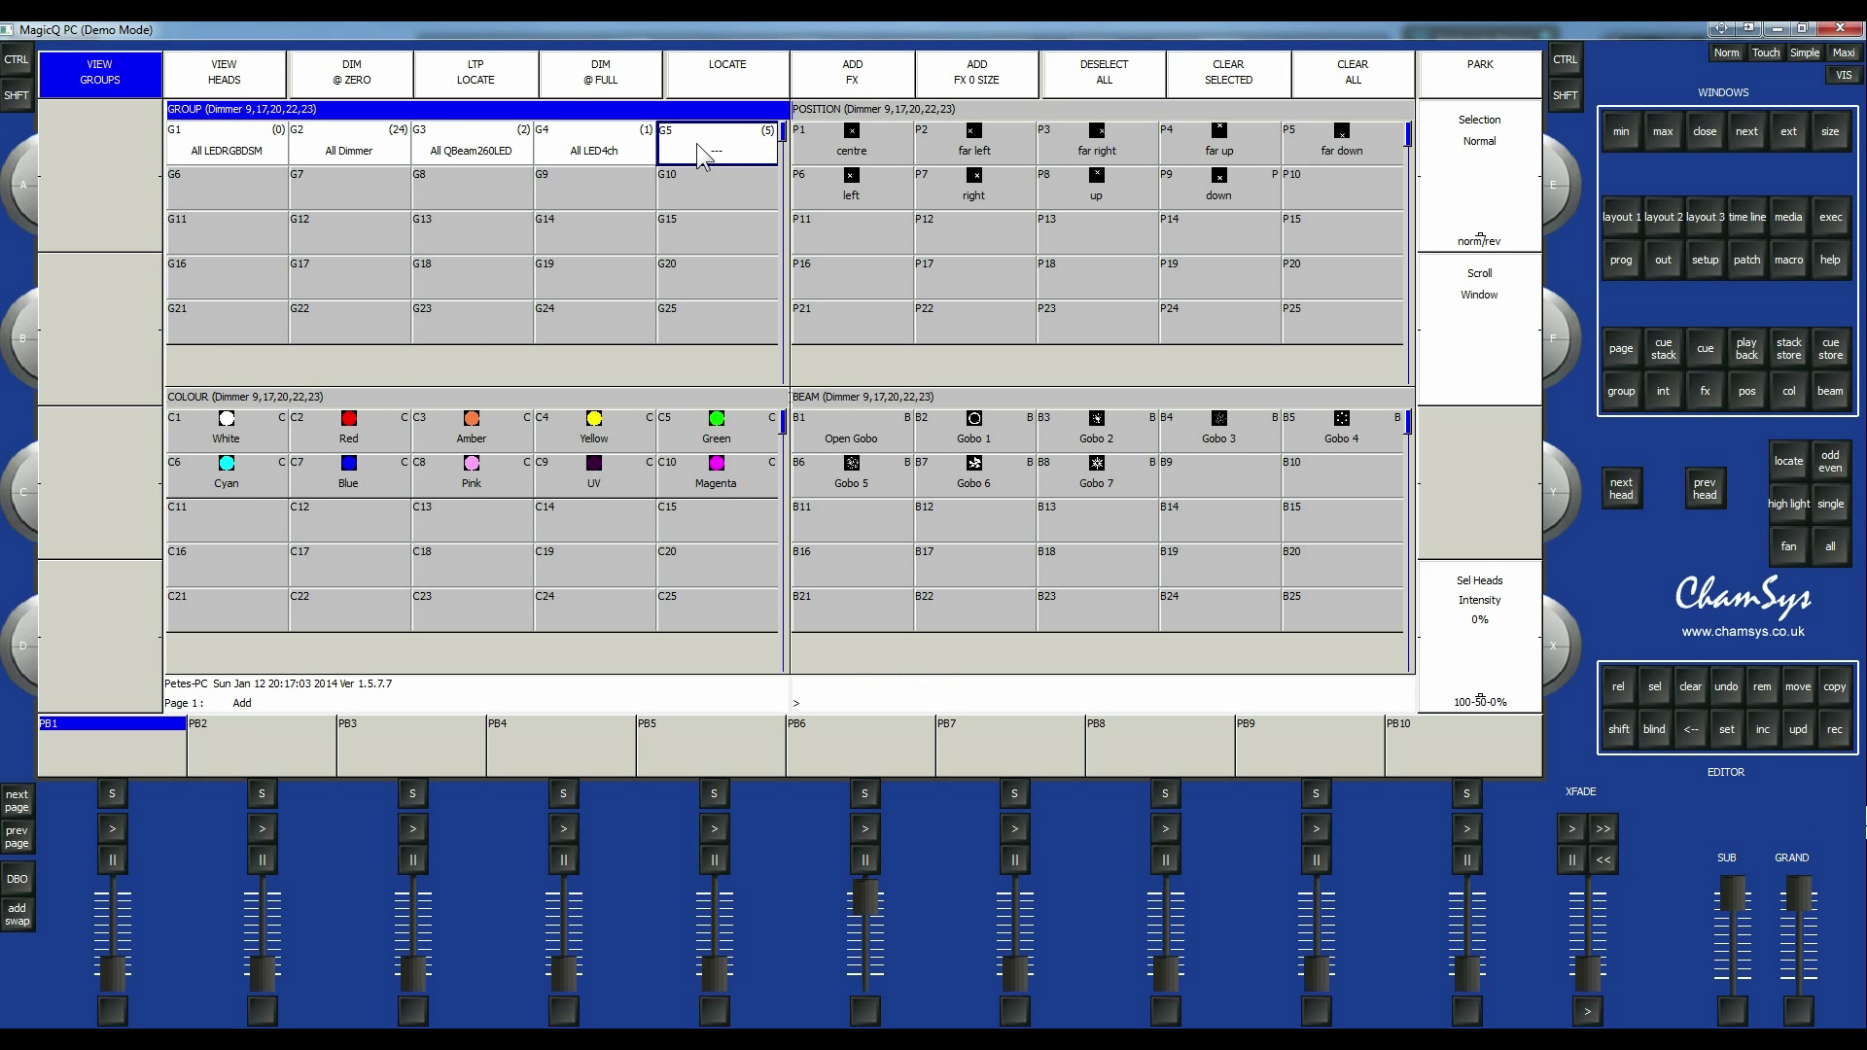
mouse_move(776, 152)
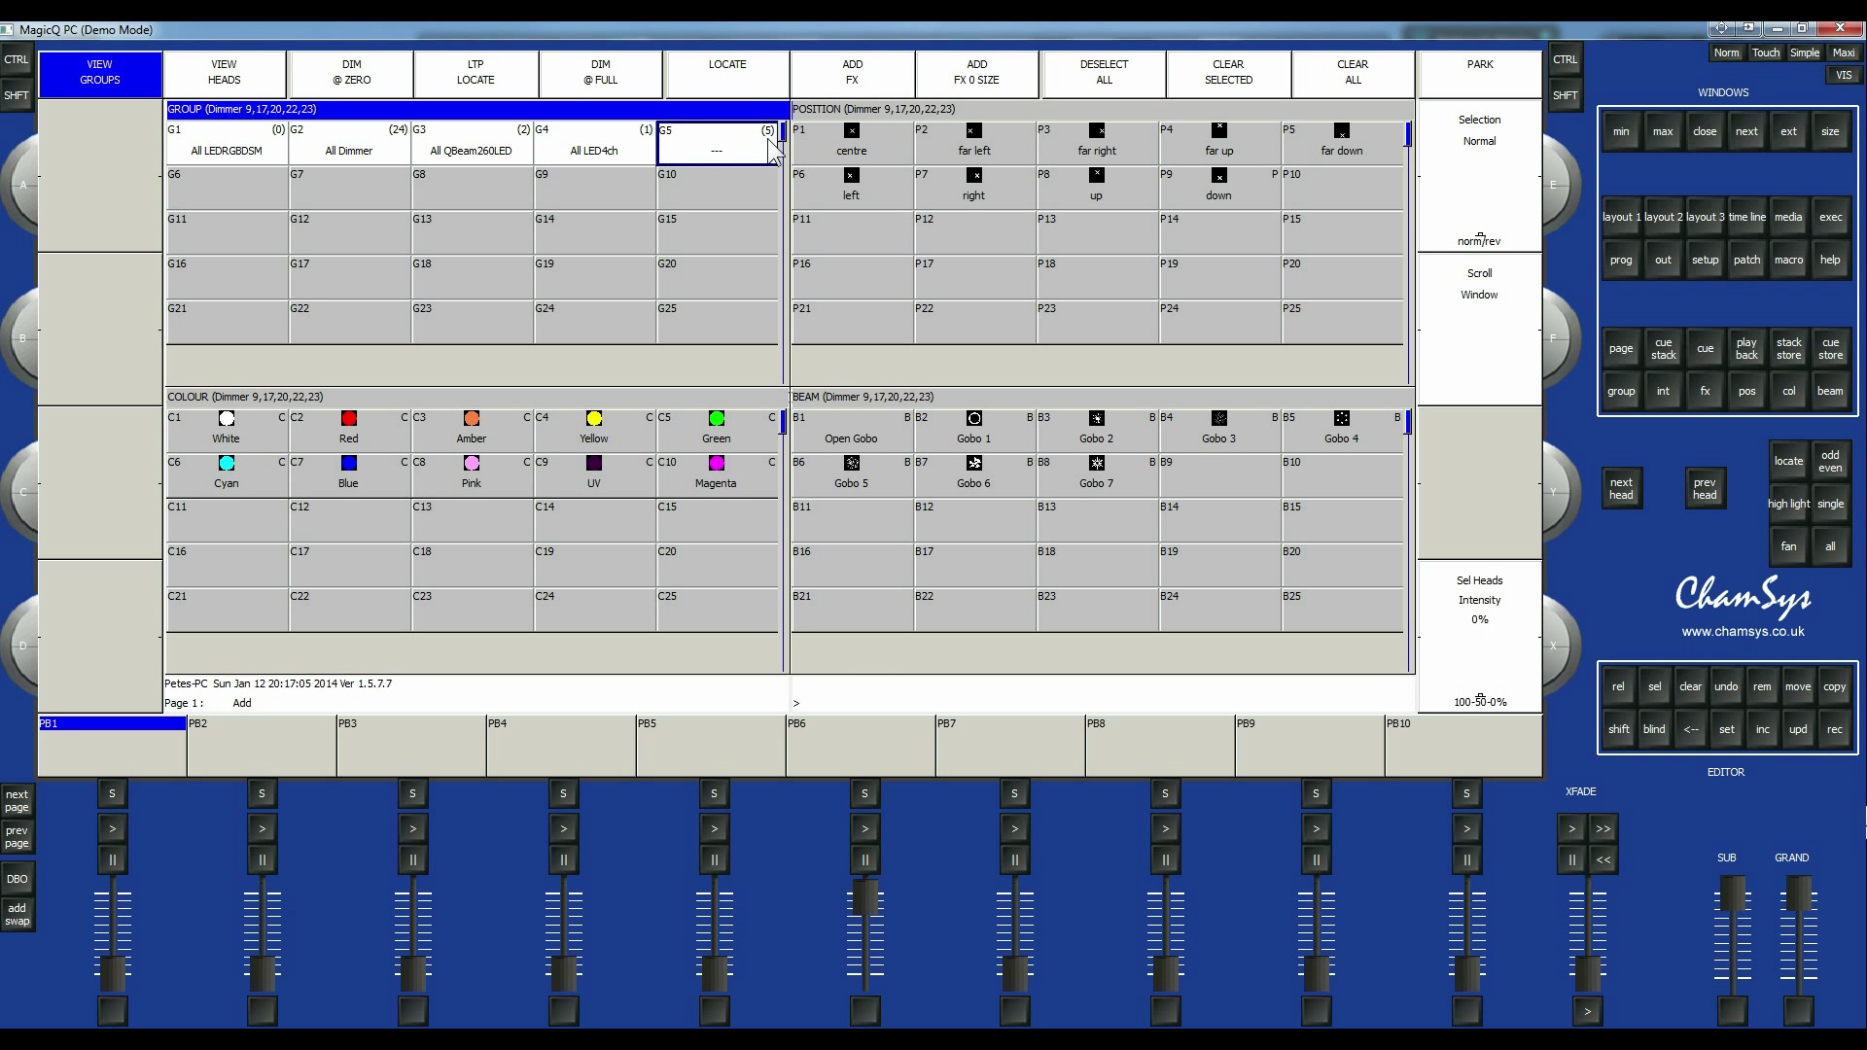
mouse_move(346, 152)
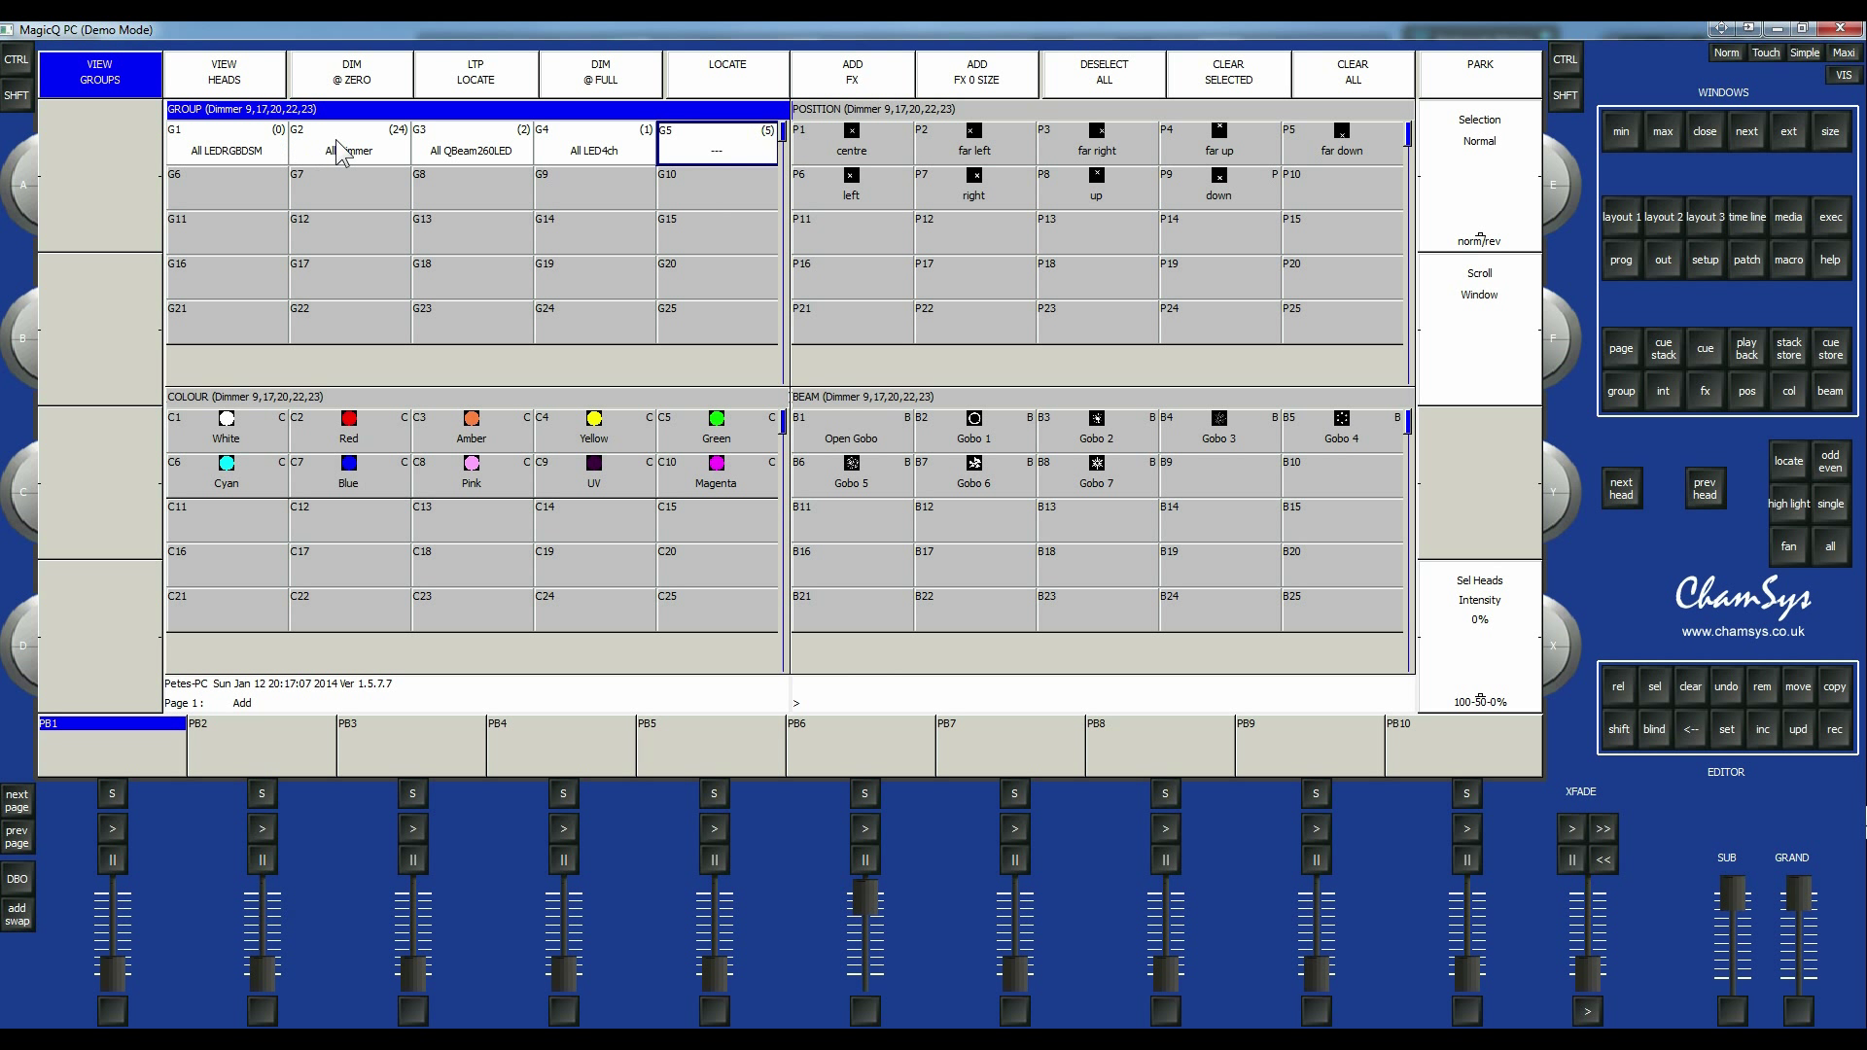
mouse_move(235, 187)
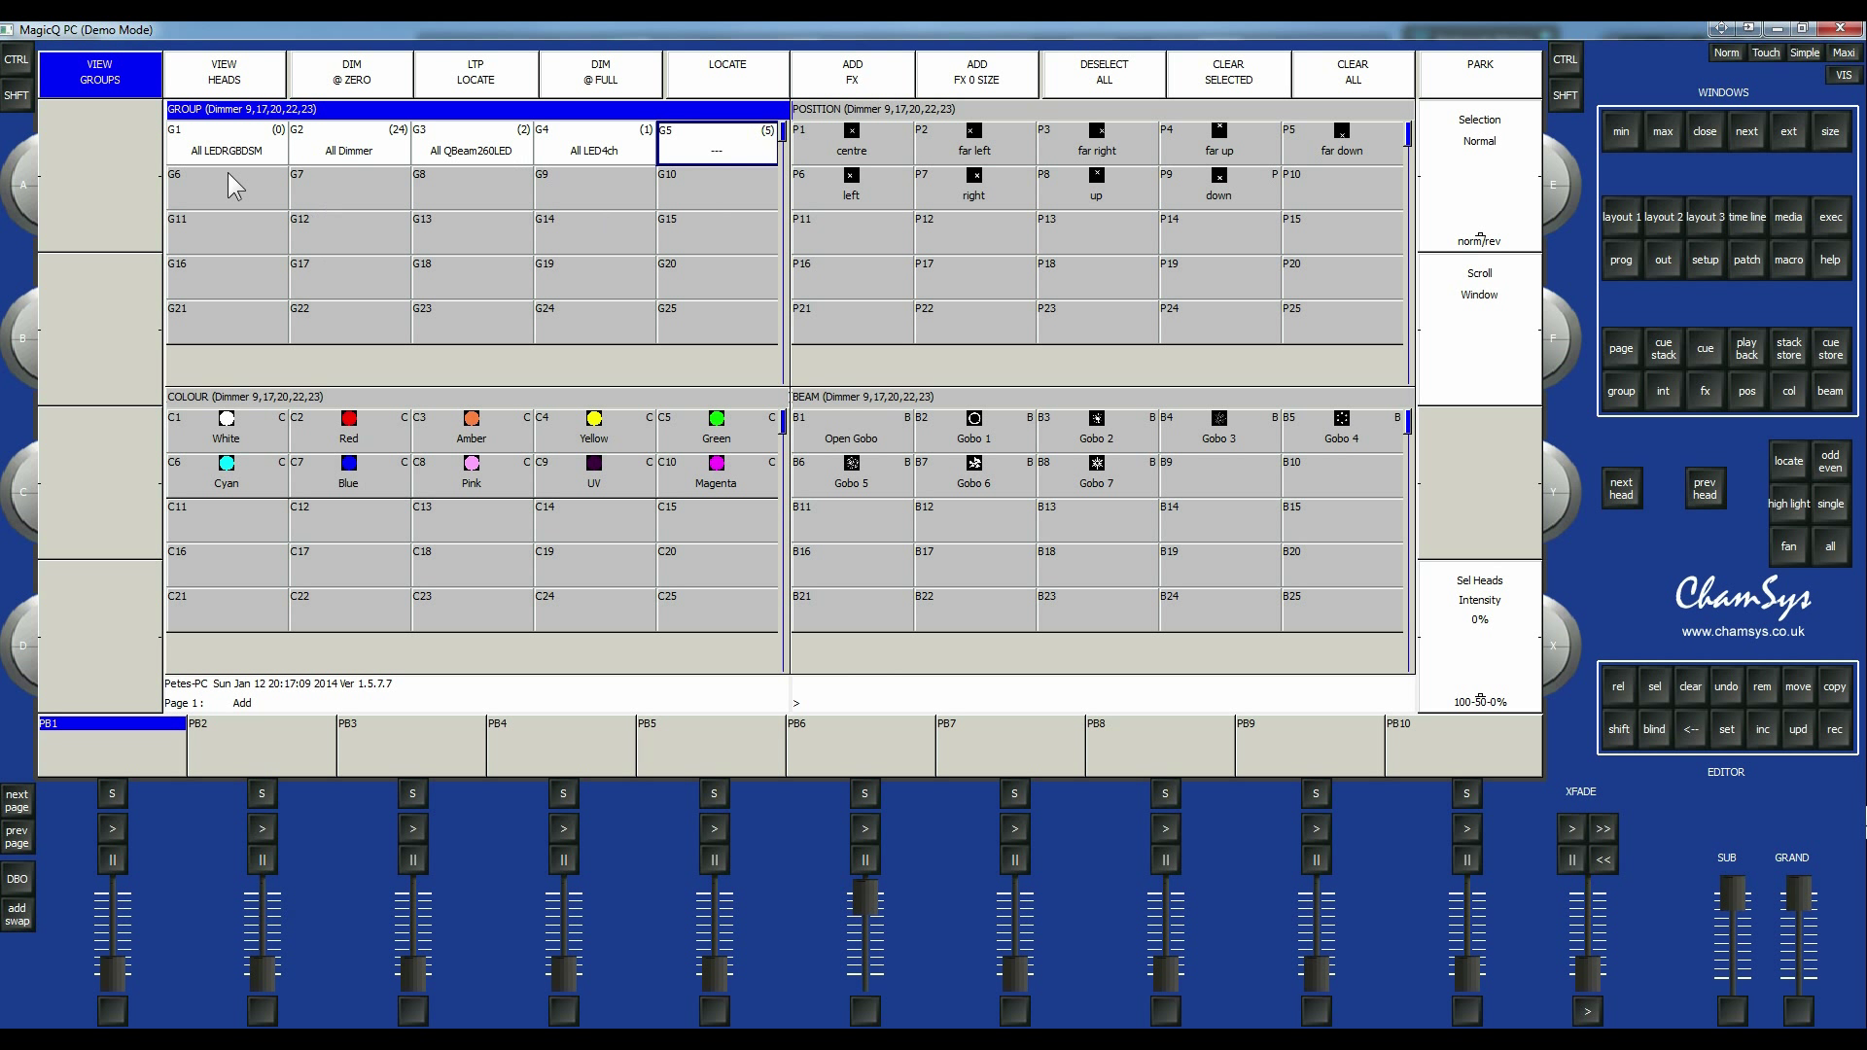
left_click(713, 146)
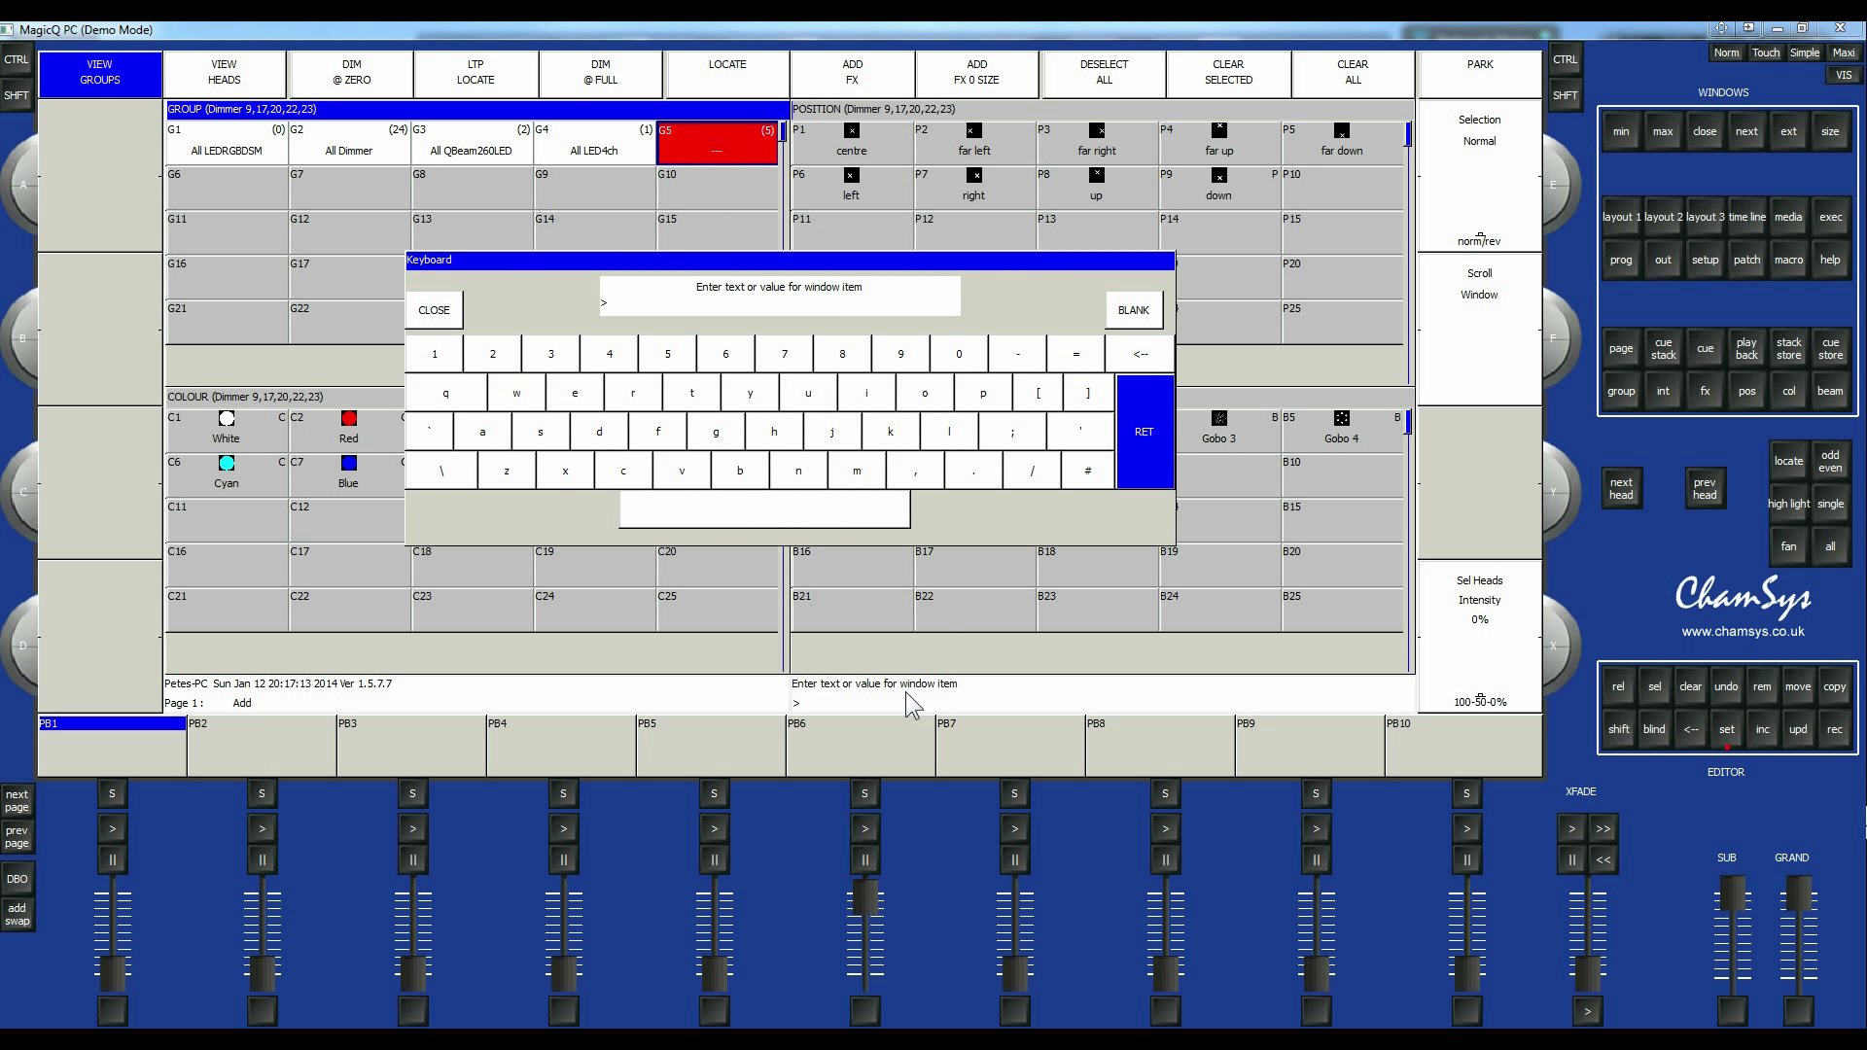
type("House")
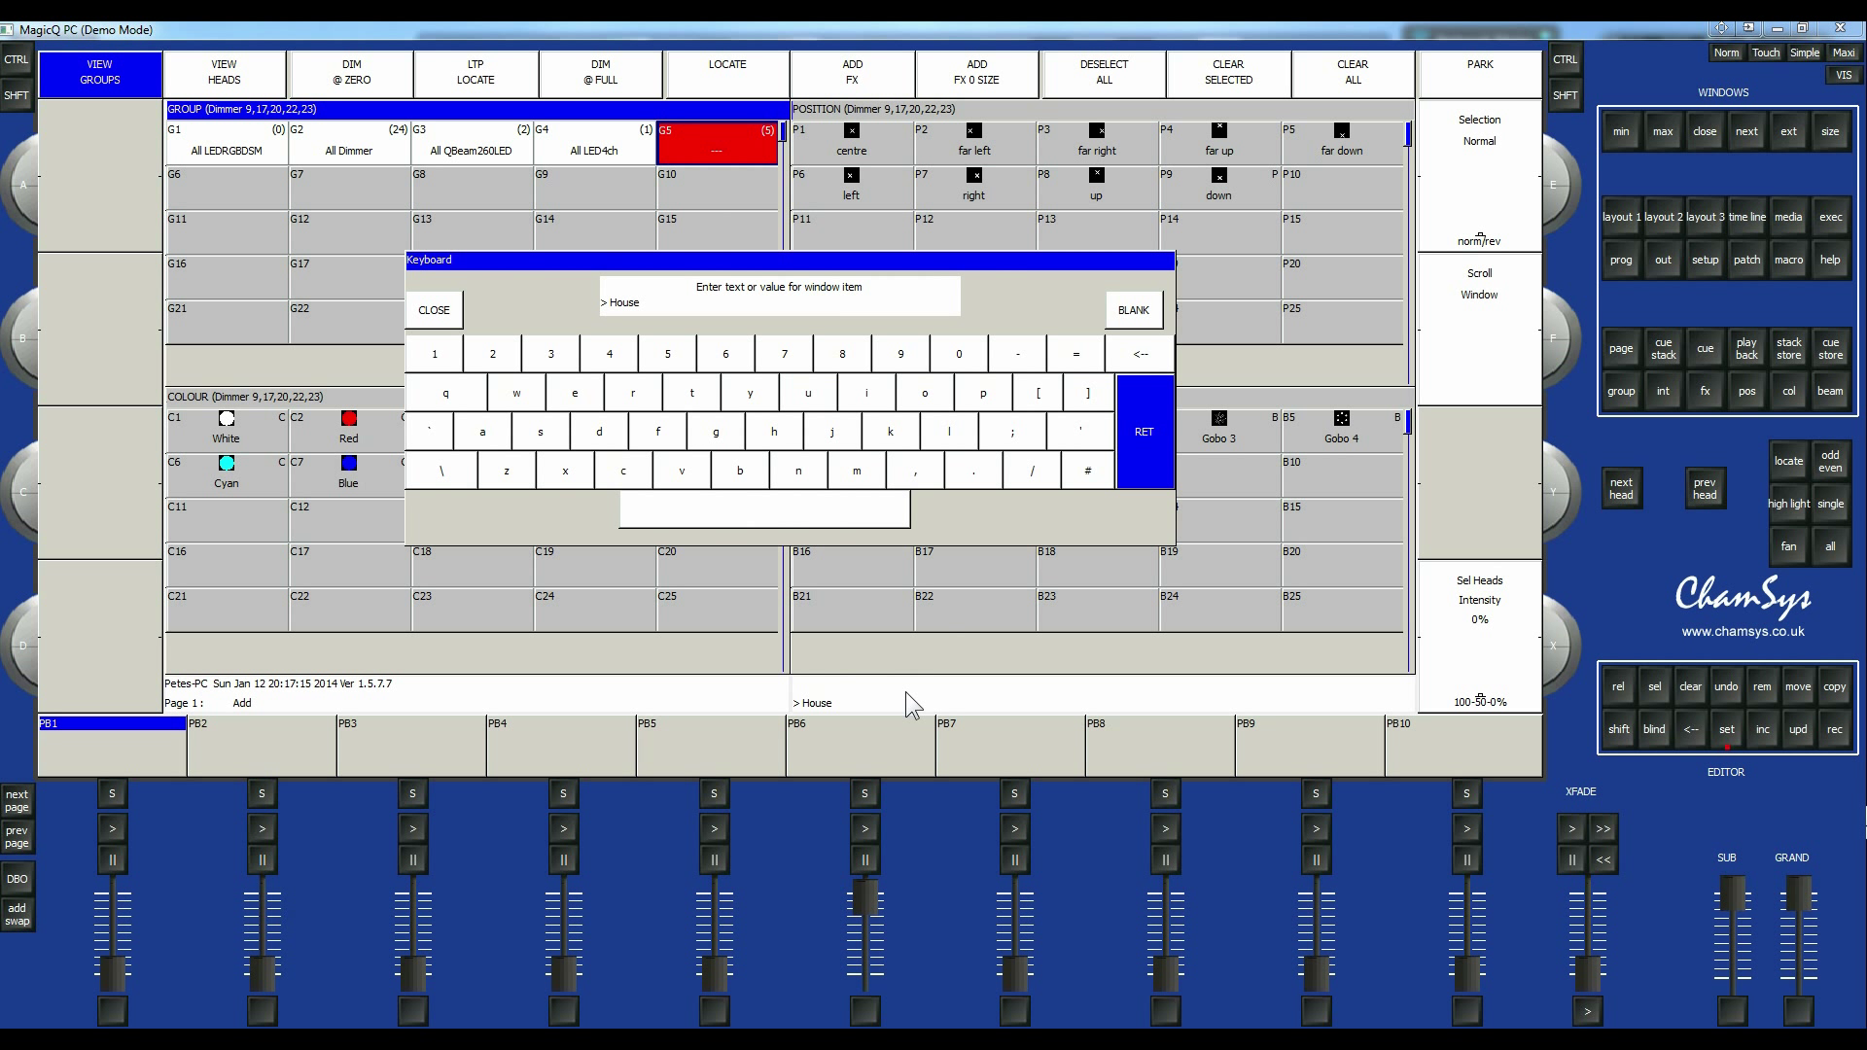
left_click(1141, 432)
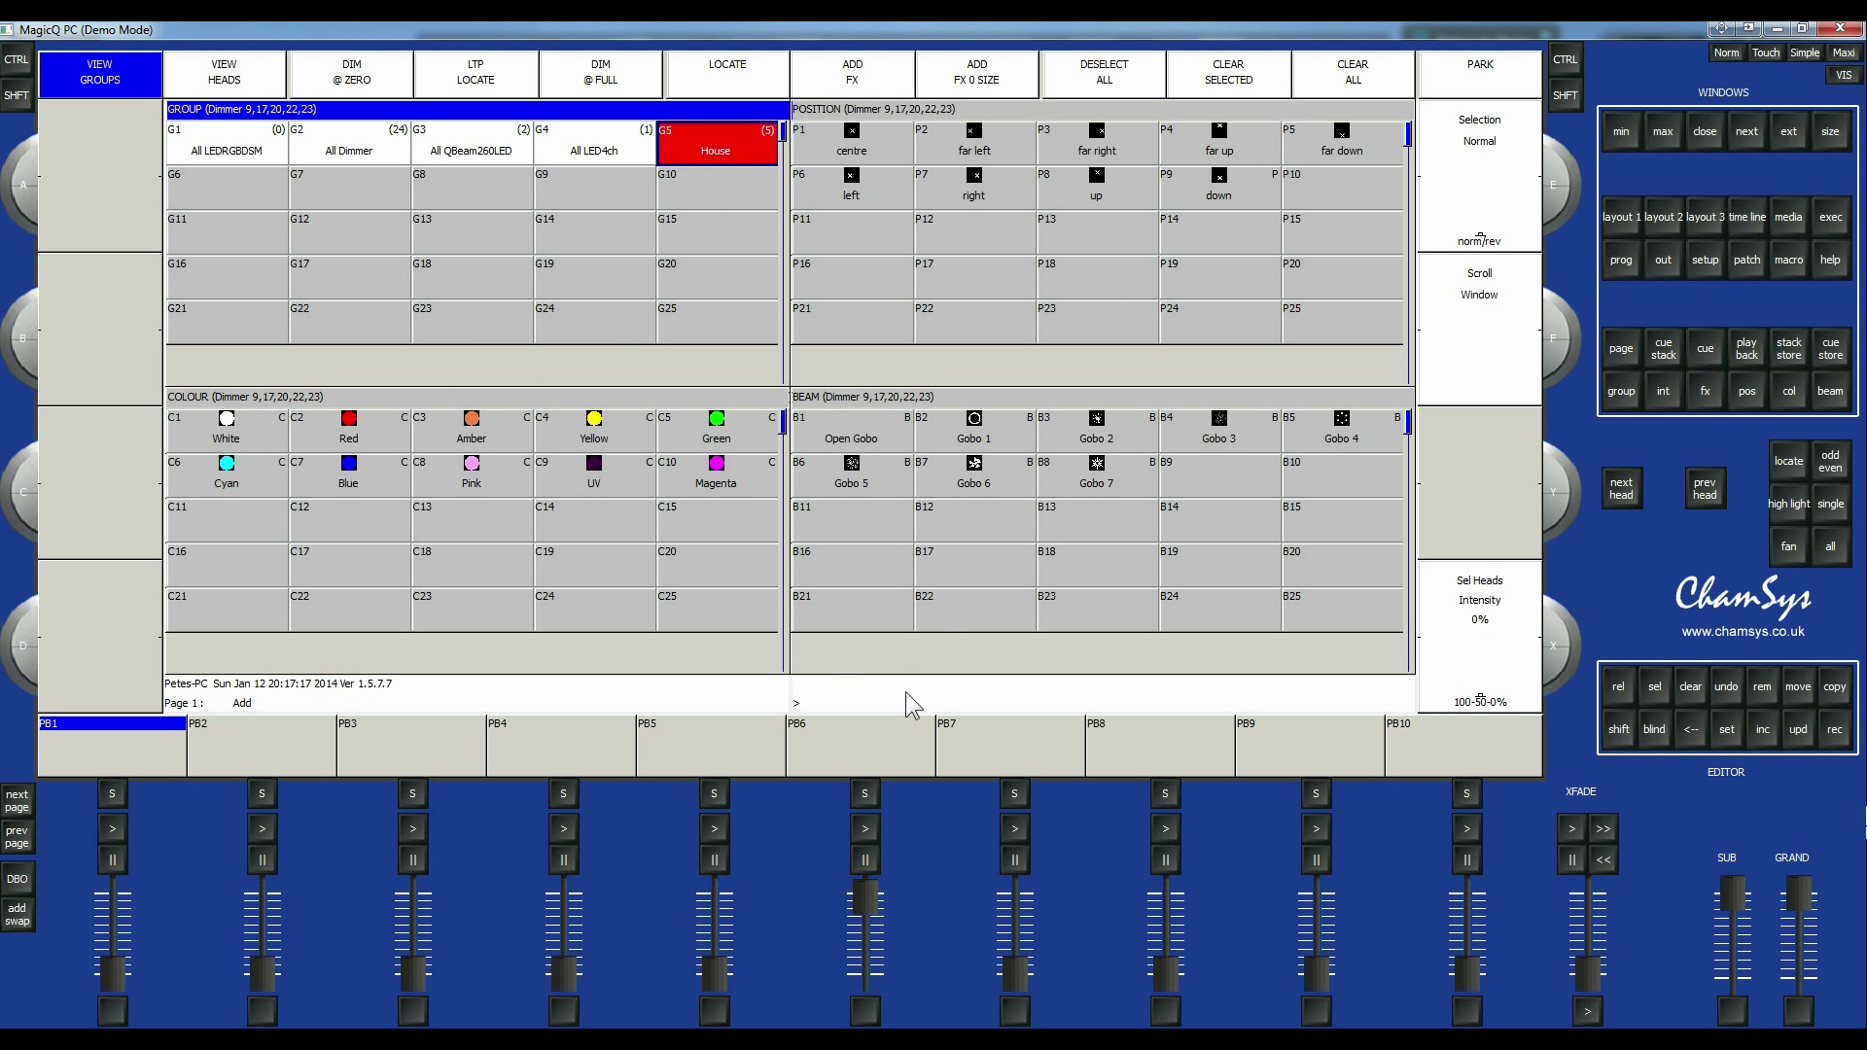
mouse_move(723, 105)
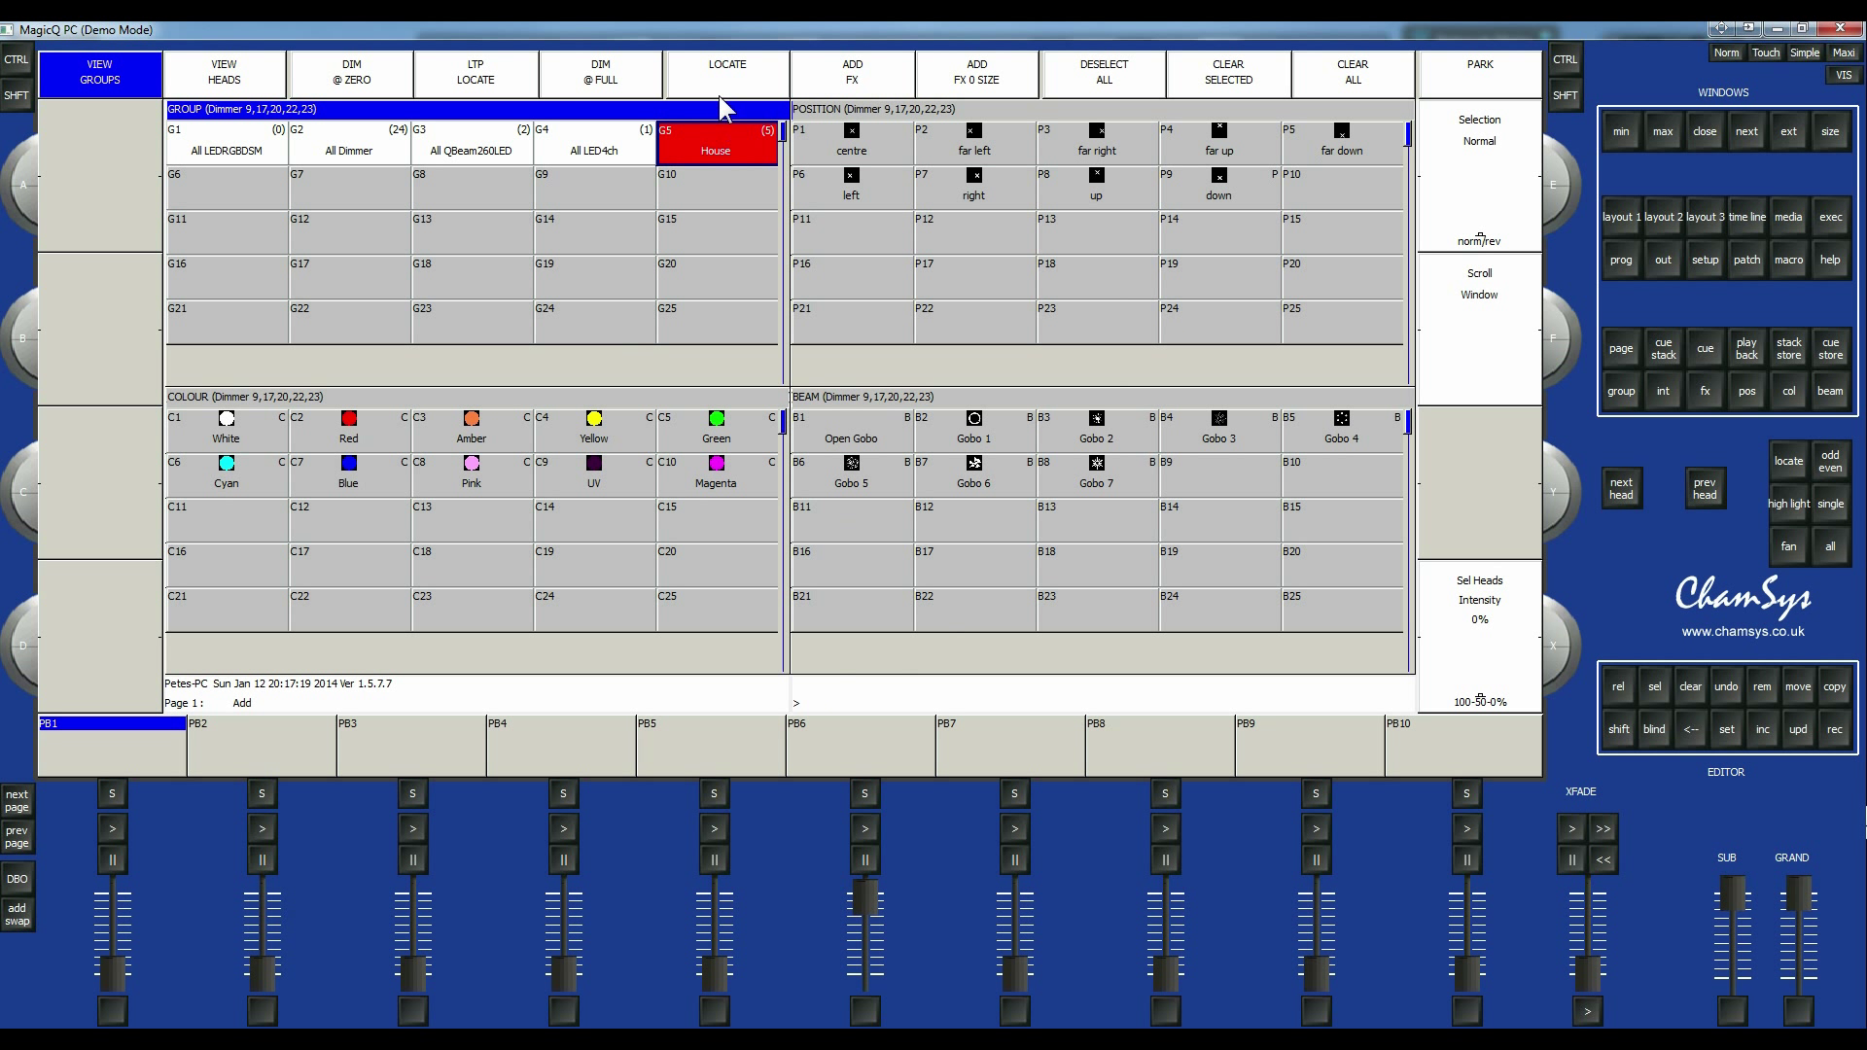
mouse_move(712, 173)
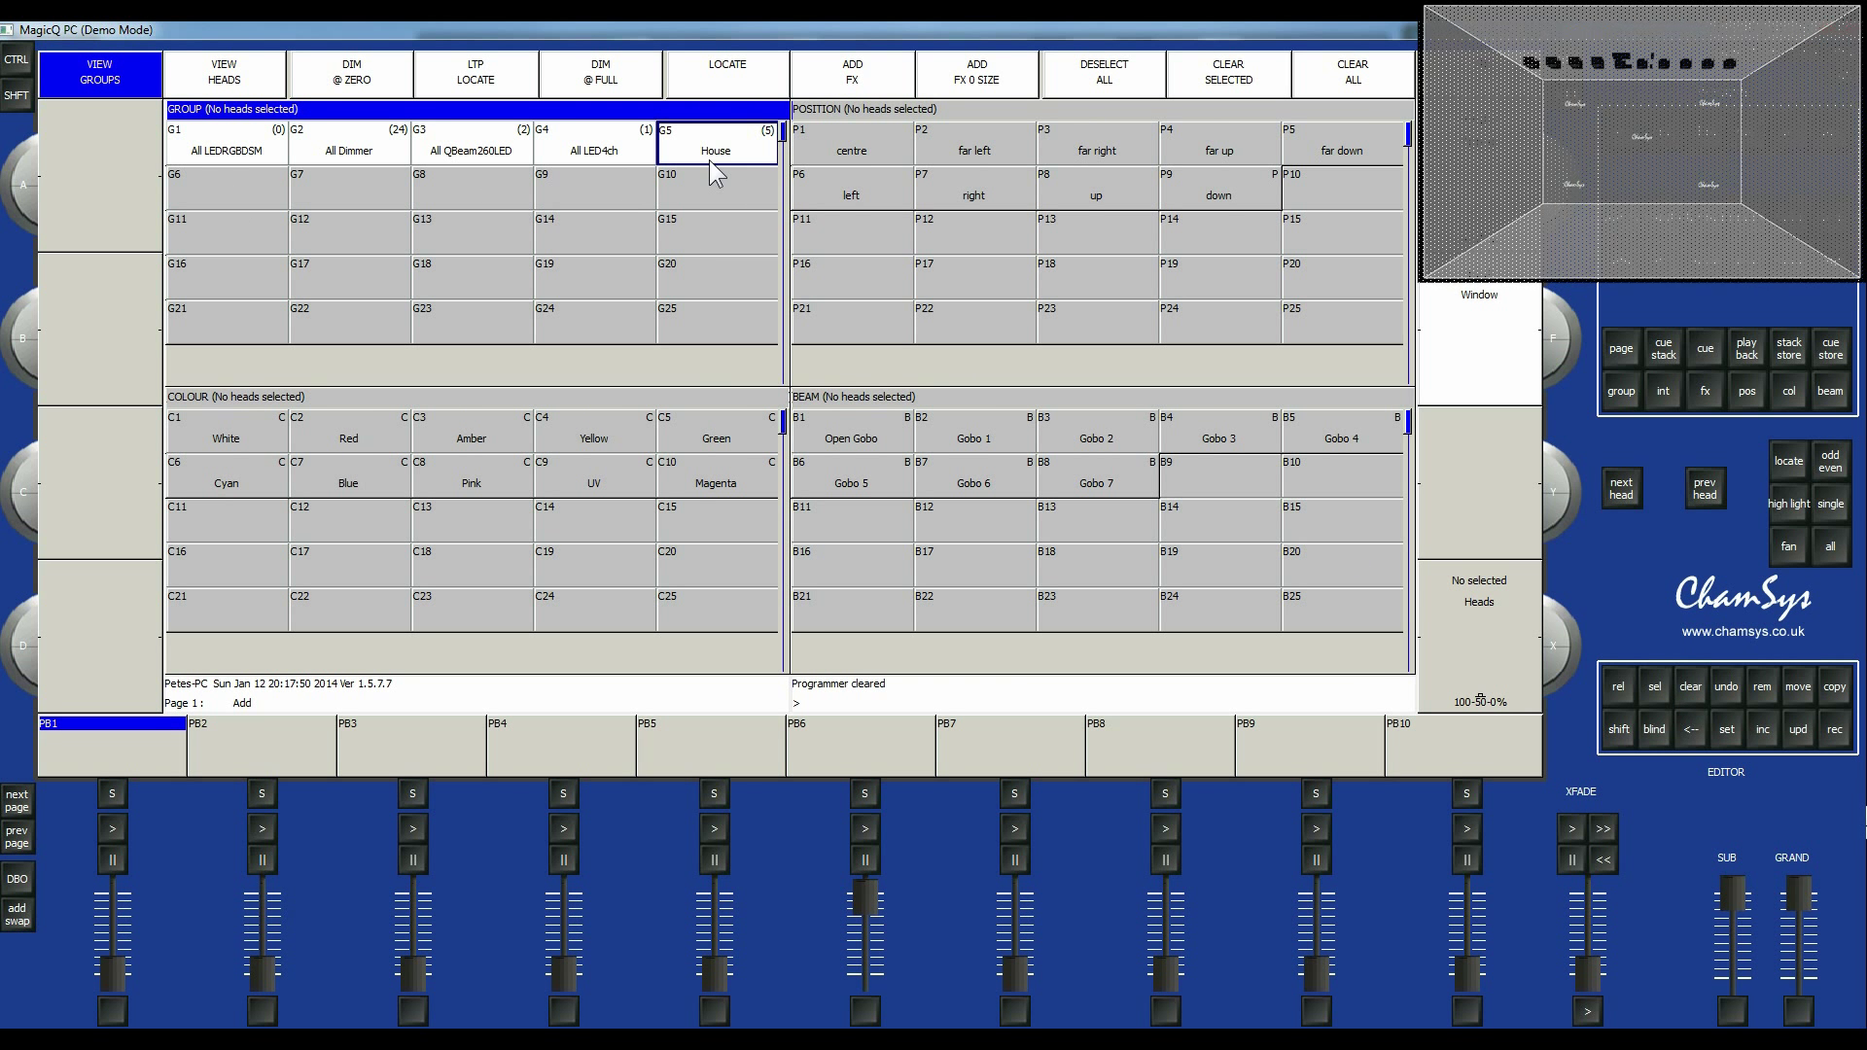
Locate the House group, record it as cue CS1 on Playback 1 and clear the programmer.
left_click(713, 150)
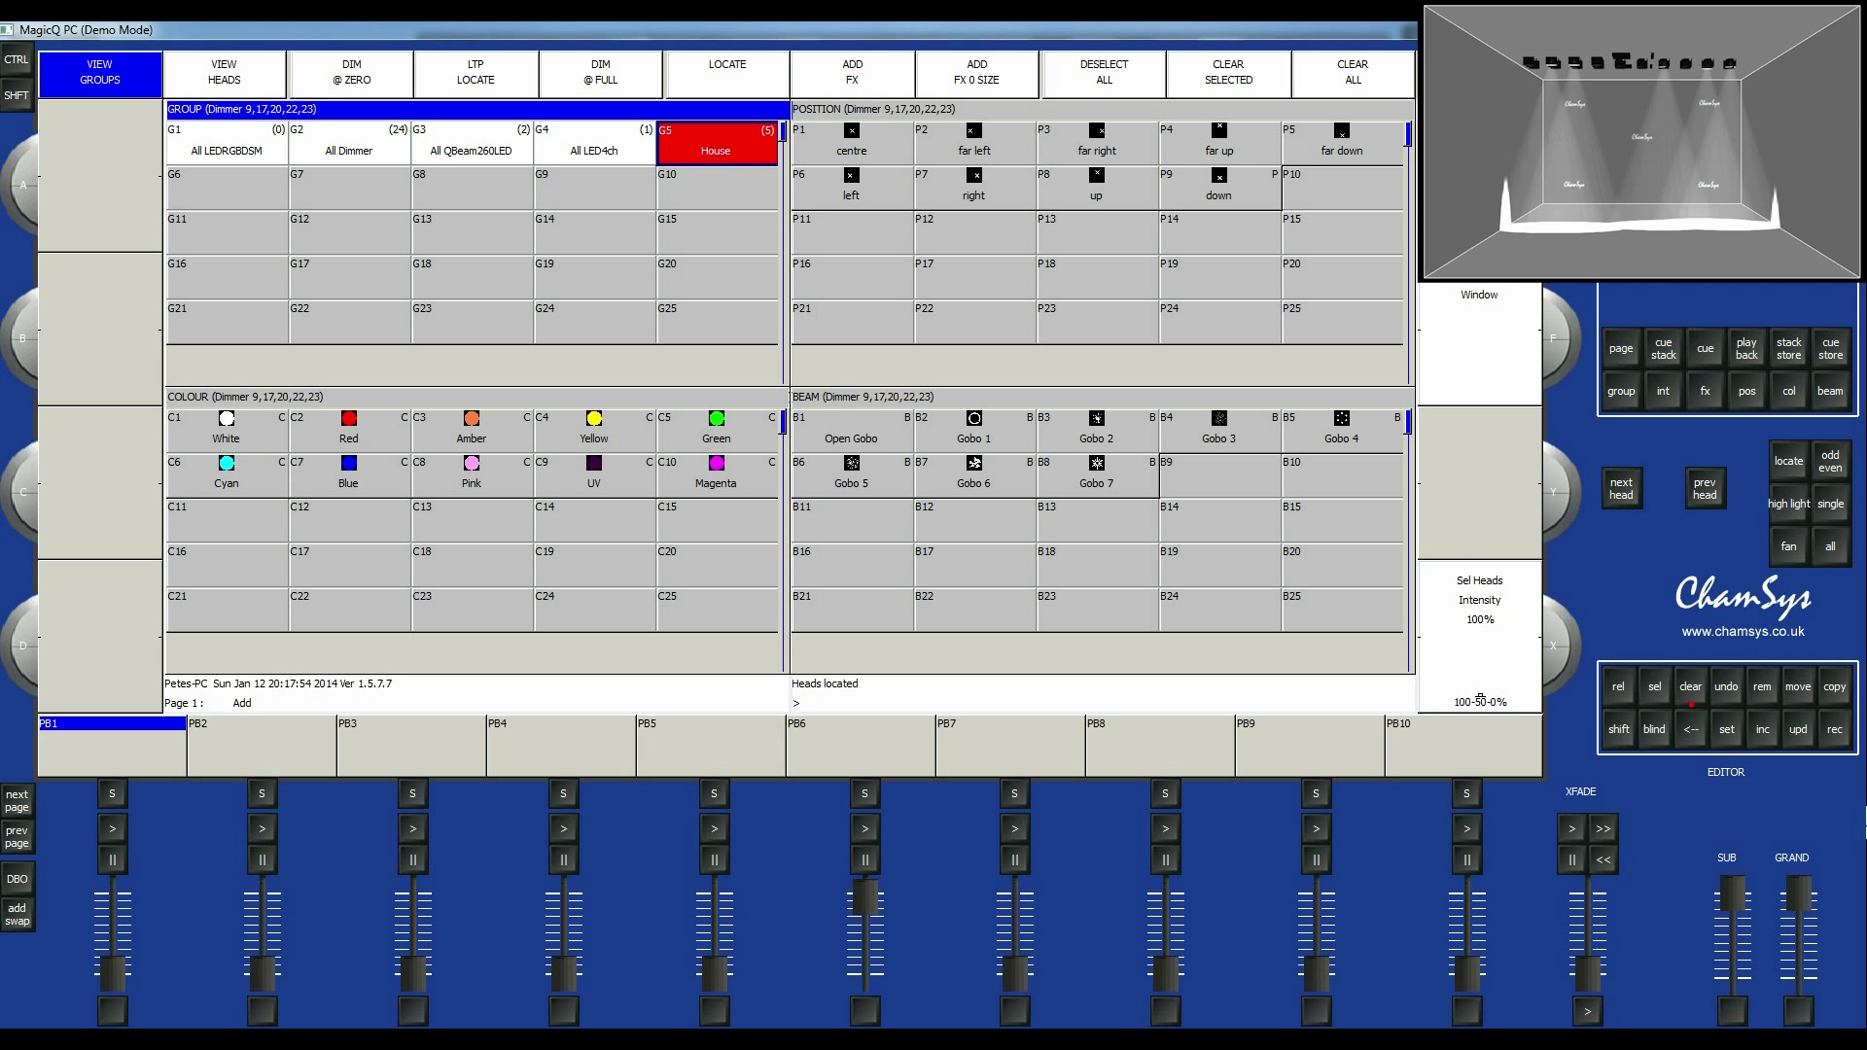
mouse_move(1826, 741)
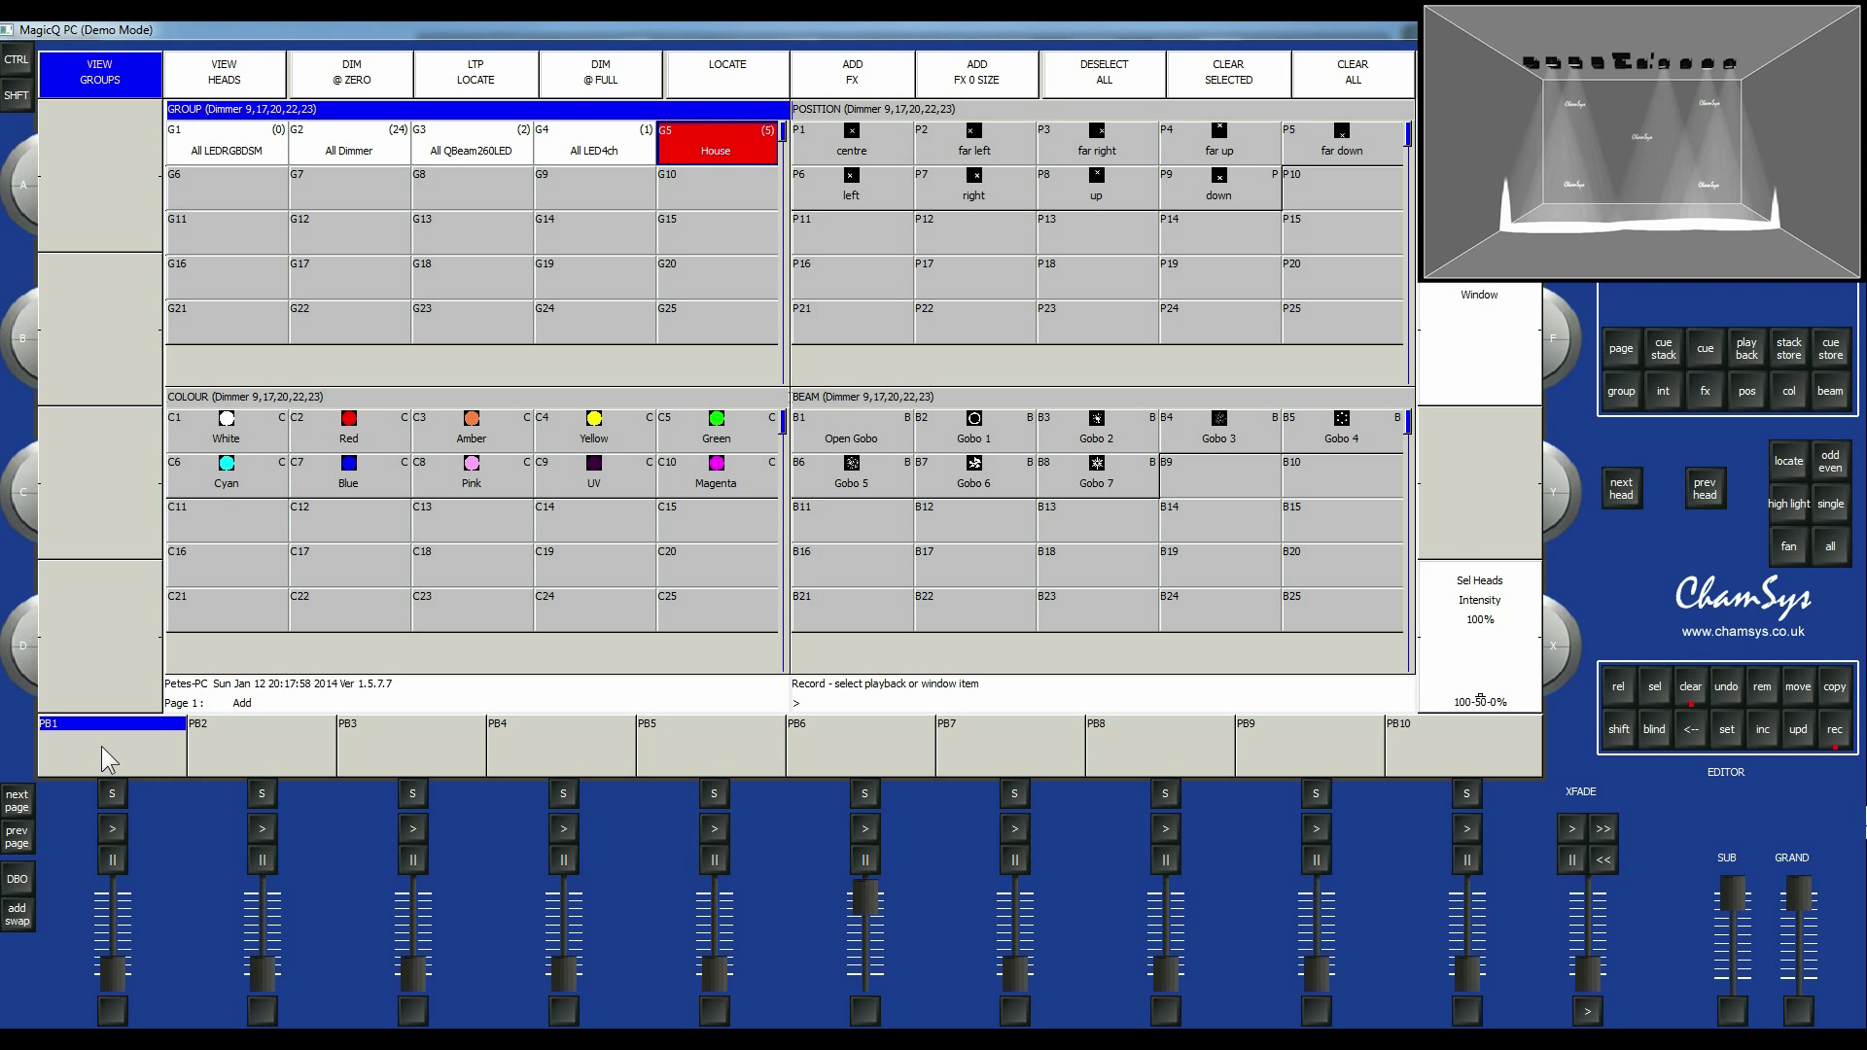
left_click(111, 746)
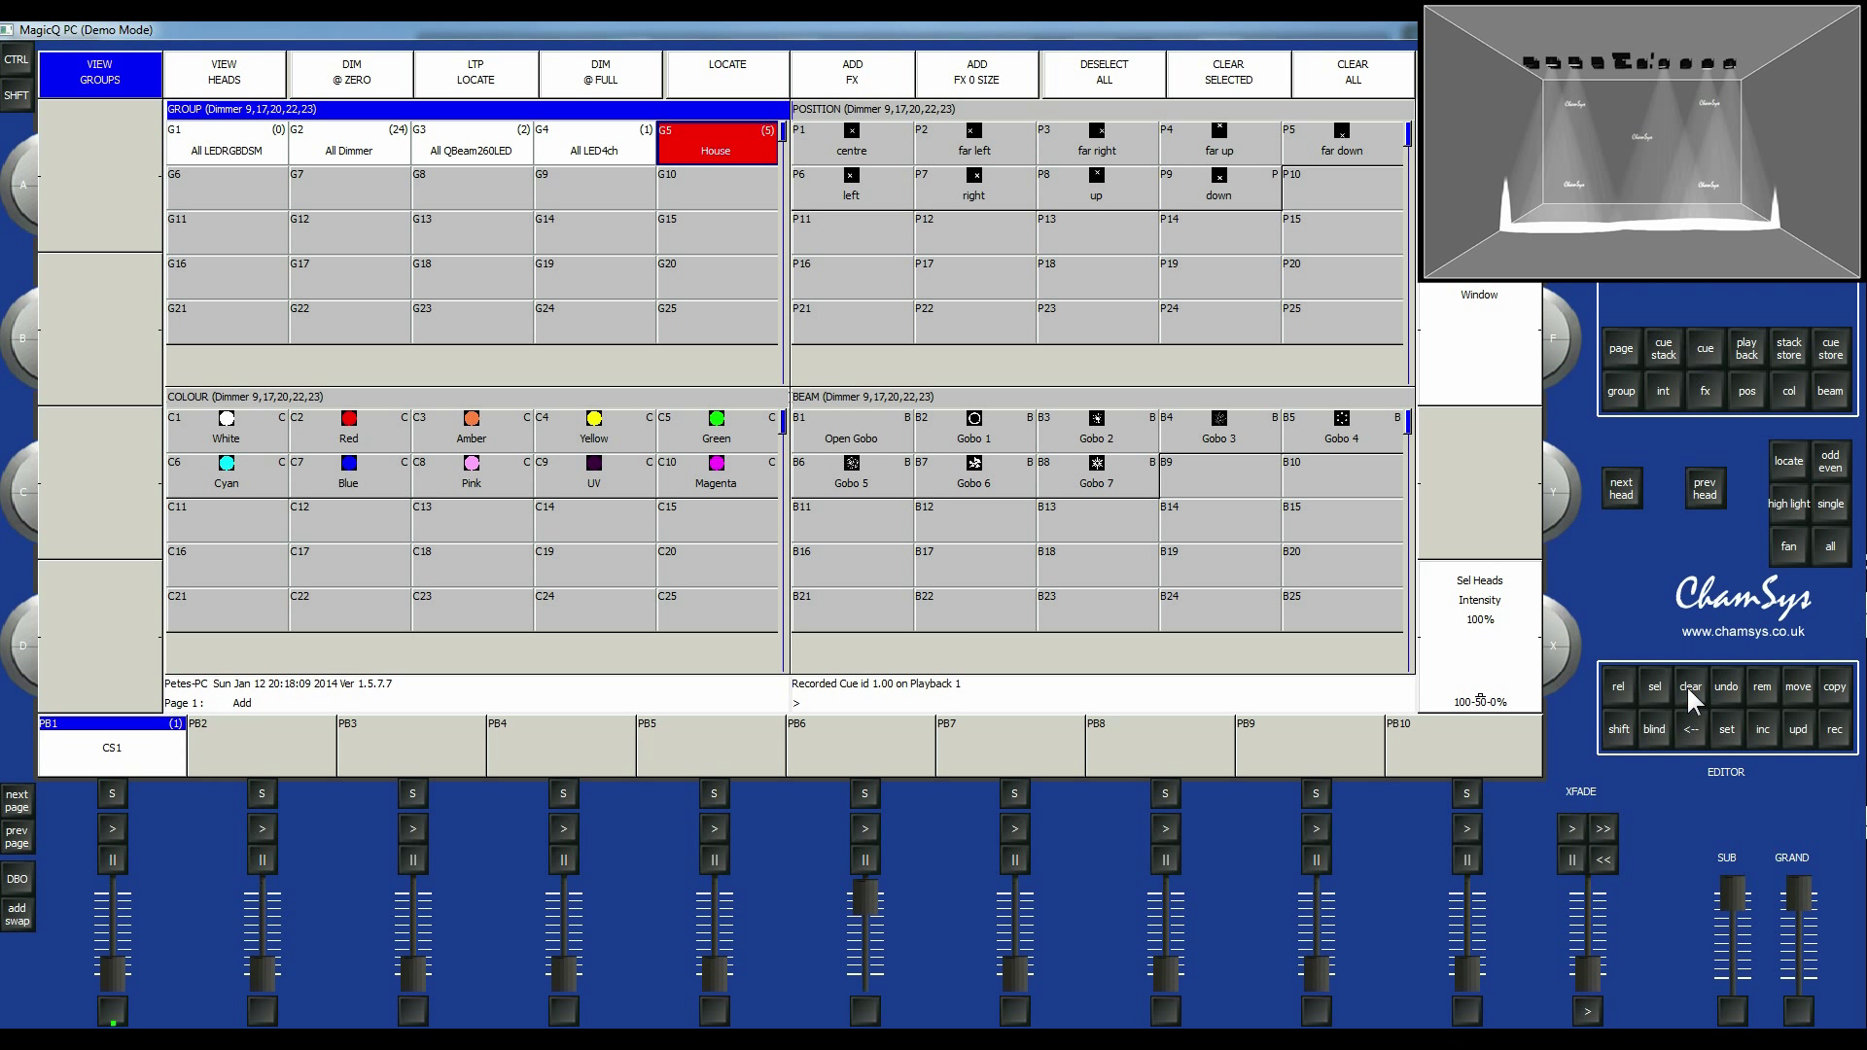
left_click(1688, 686)
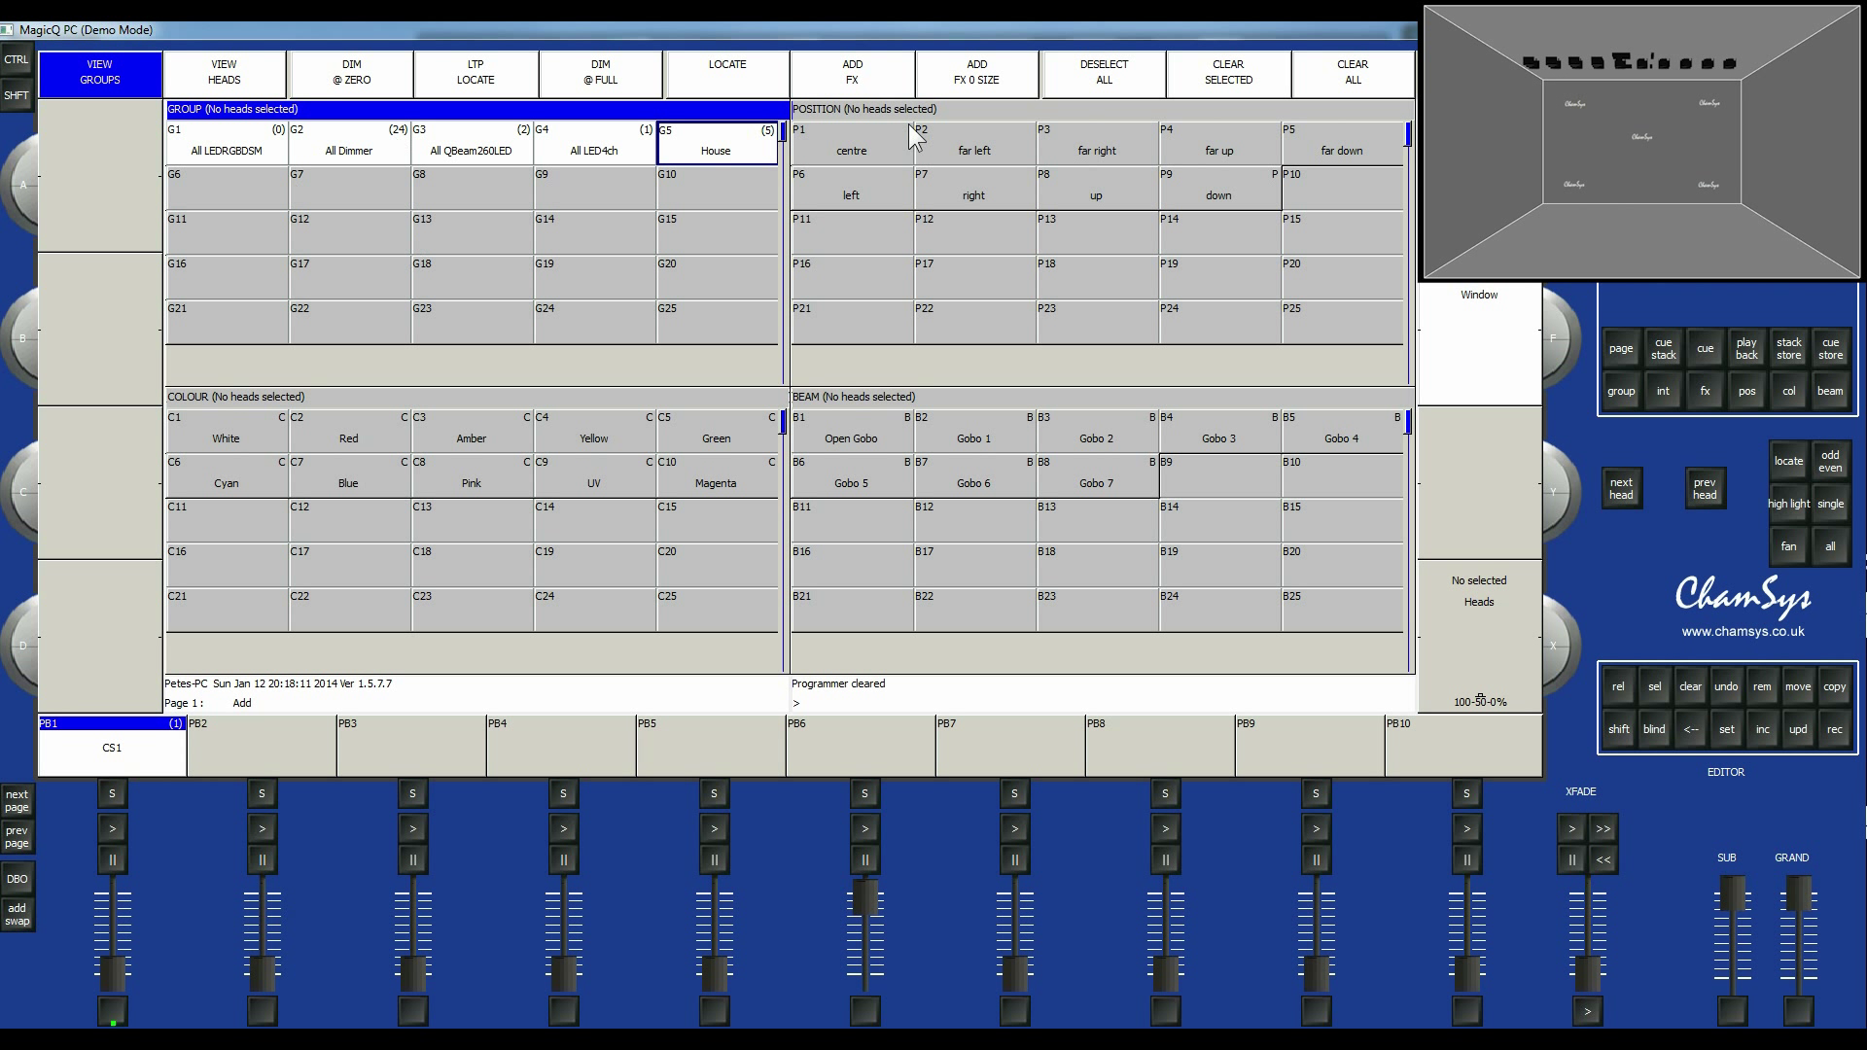
mouse_move(117, 980)
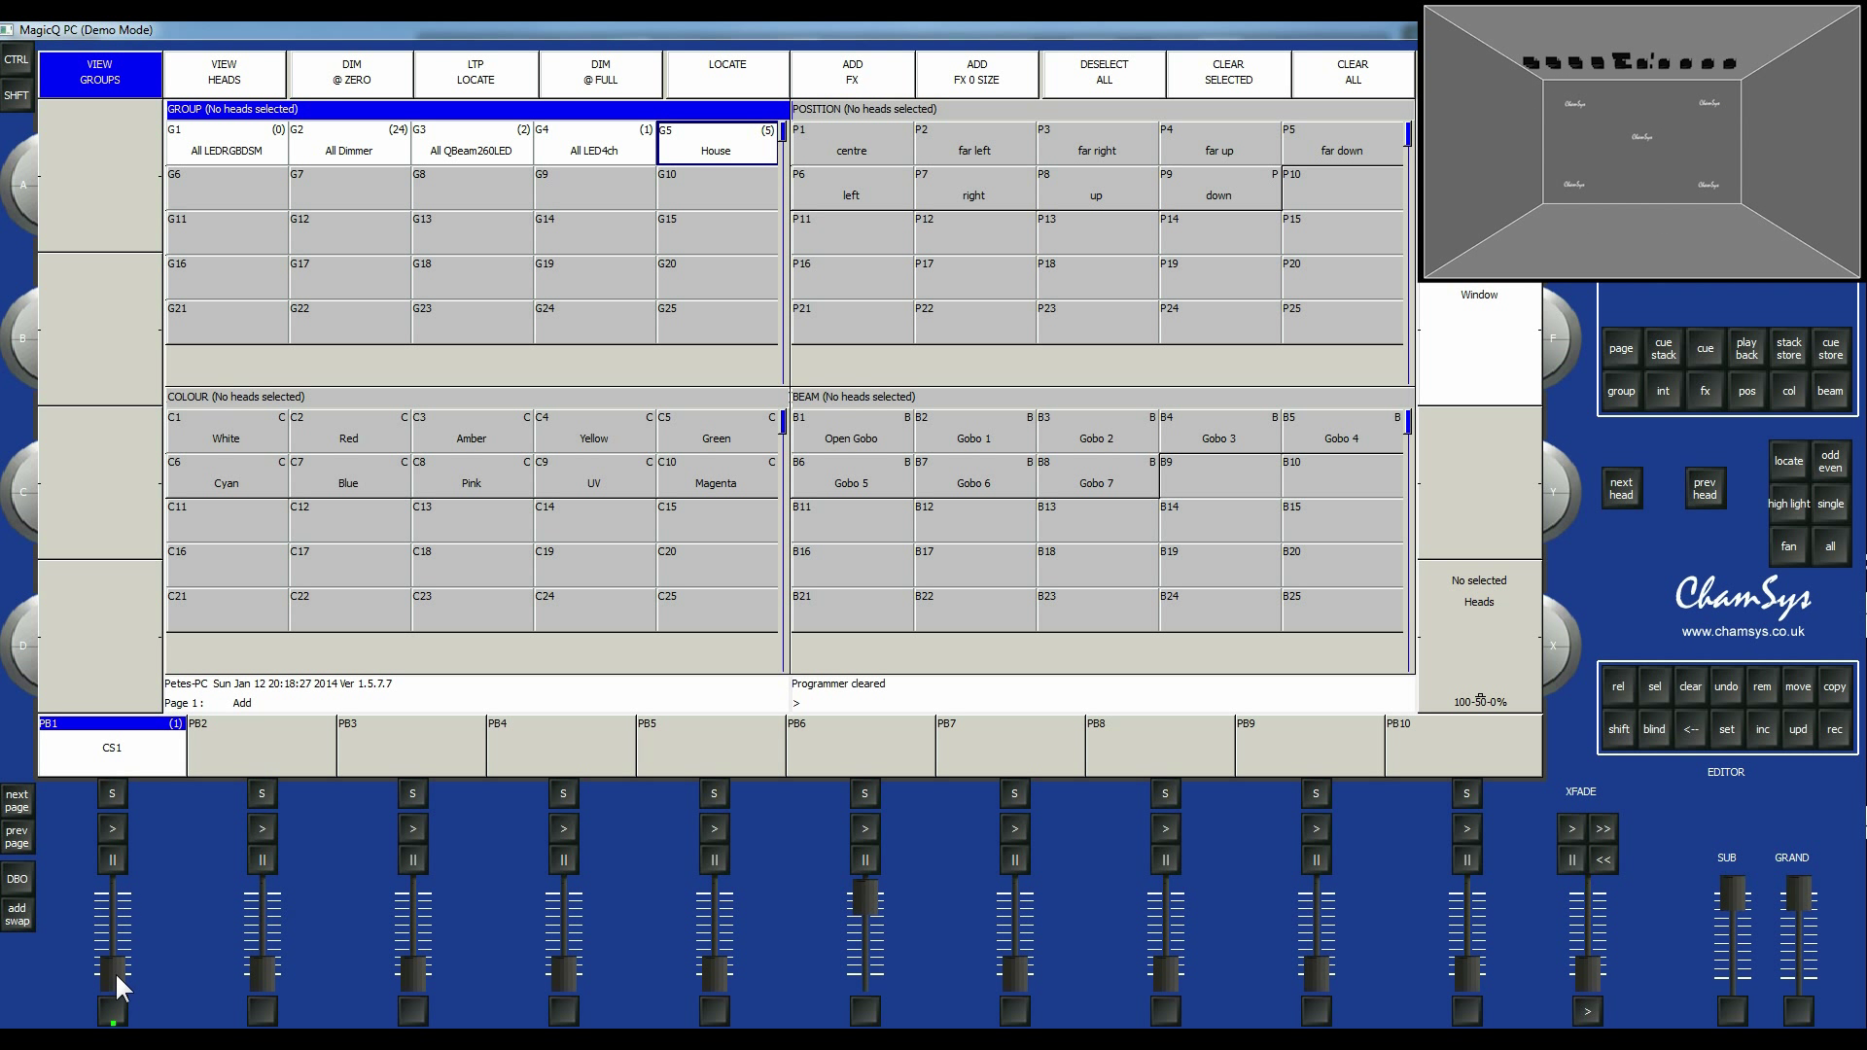
mouse_move(455, 335)
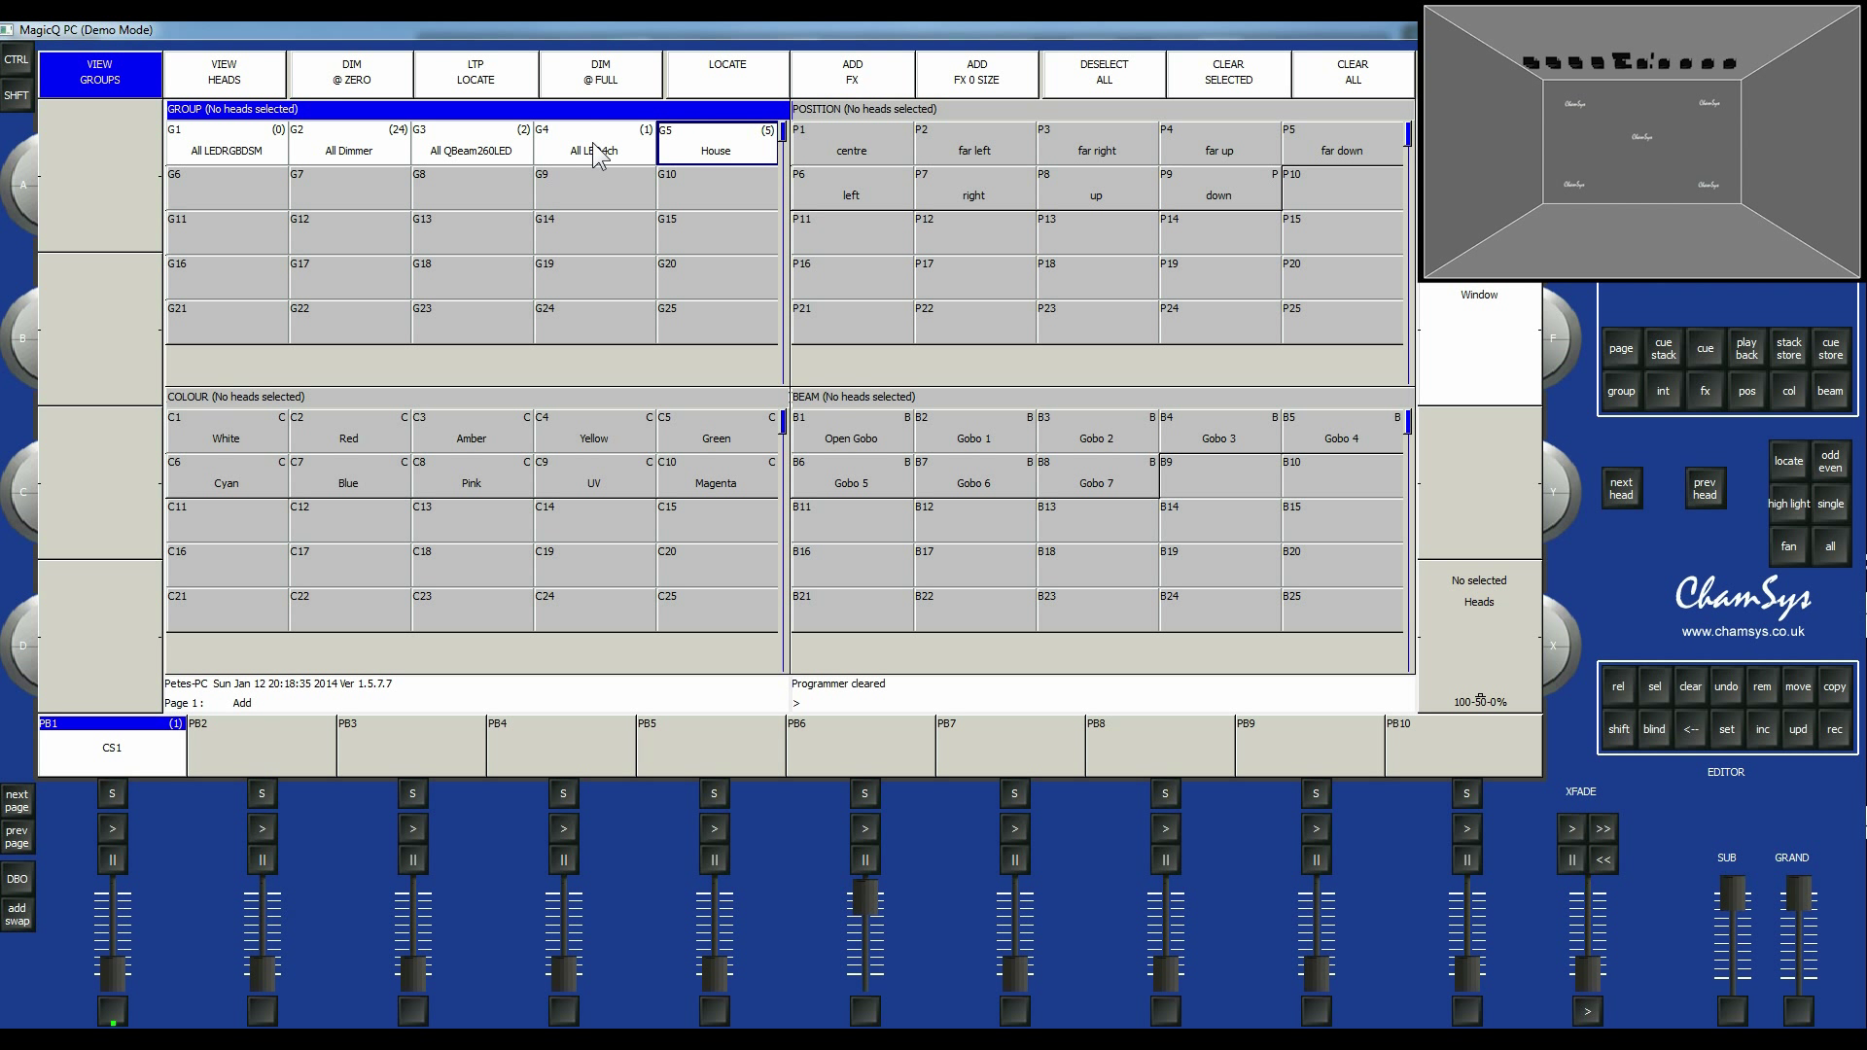
mouse_move(578, 173)
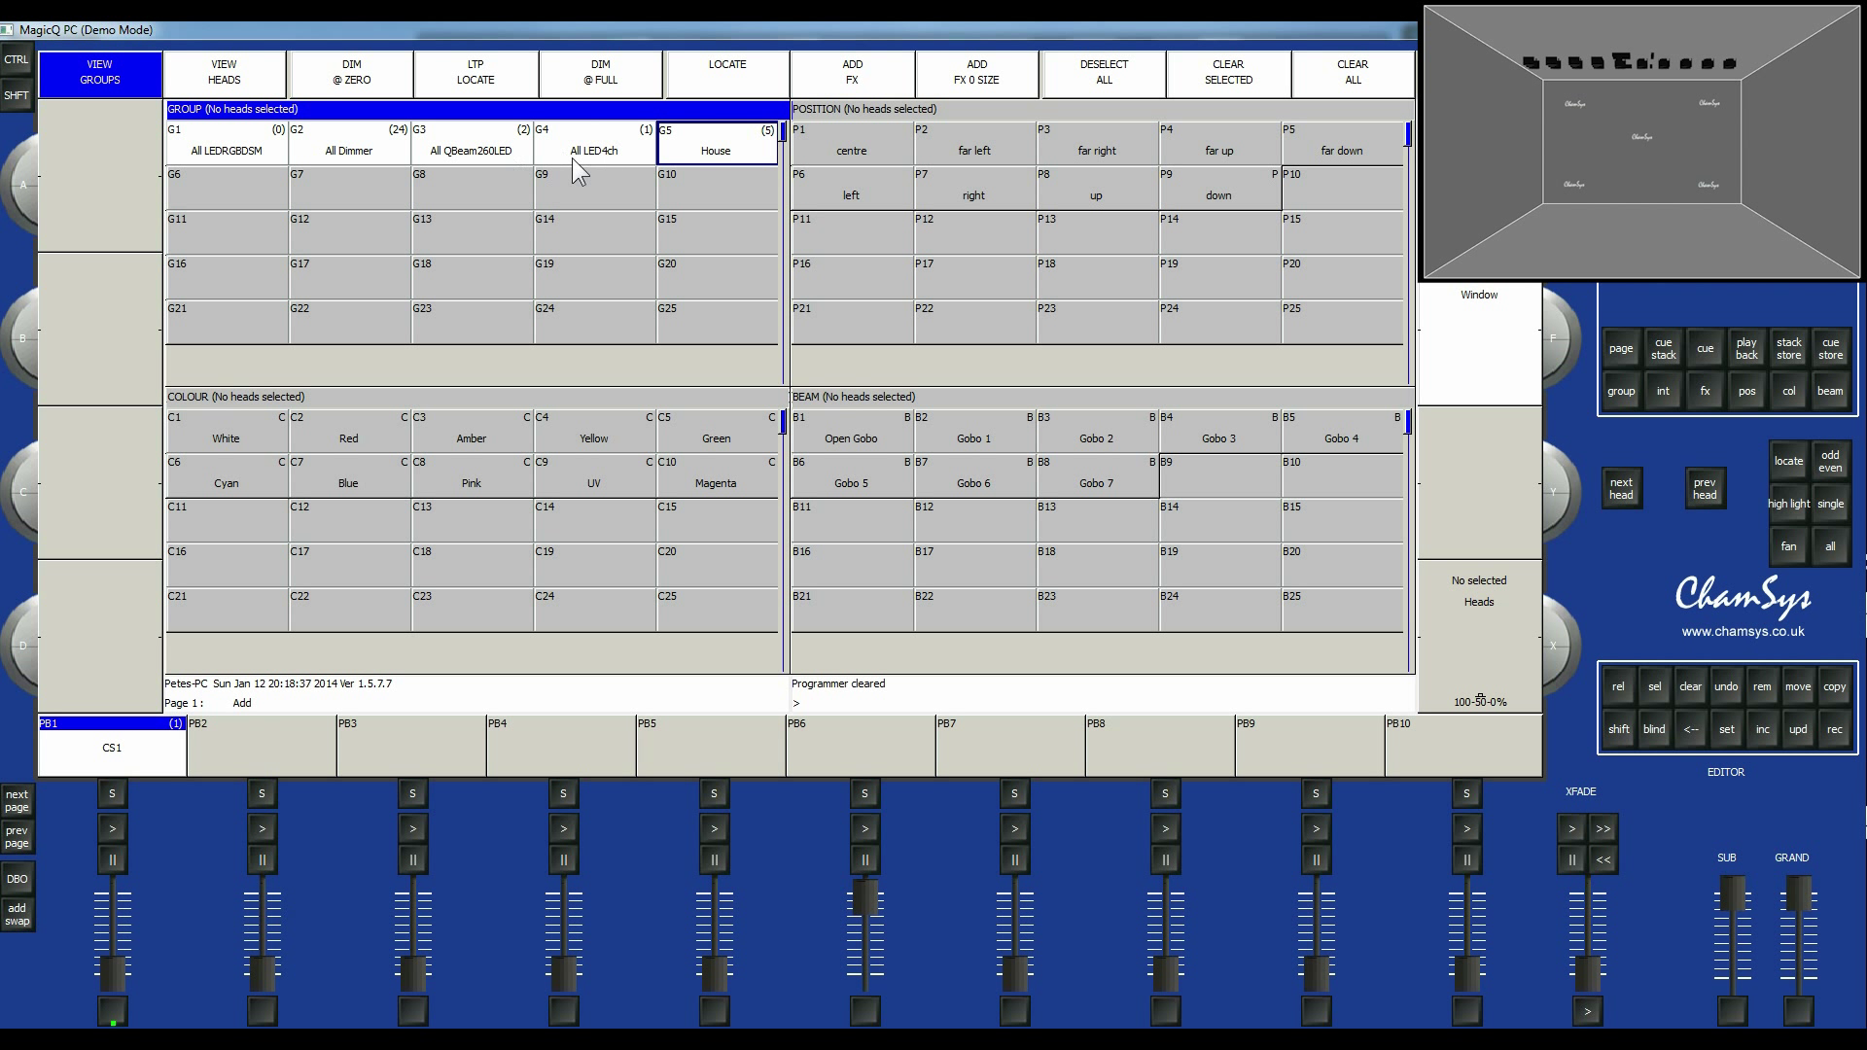
Locate All LED4ch, colour them Green, record as CS2 on Playback 2 and clear the programmer.
left_click(595, 140)
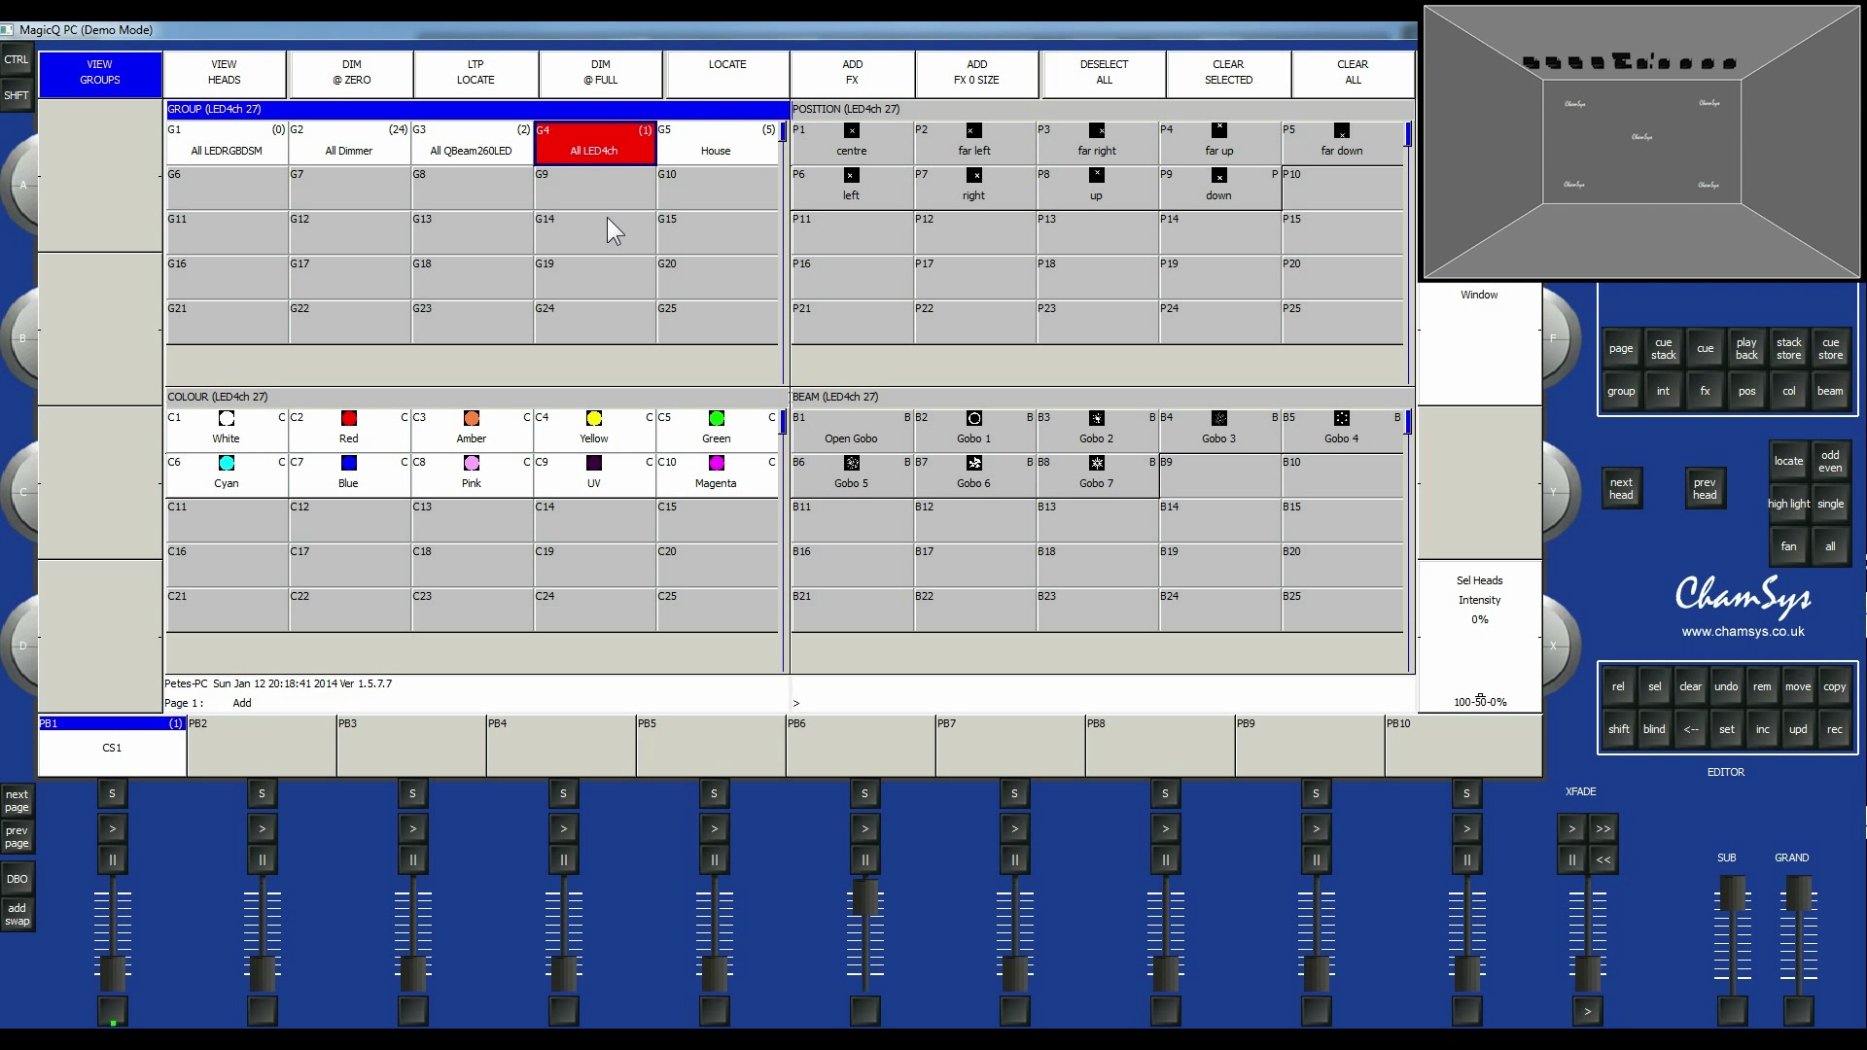
mouse_move(463, 221)
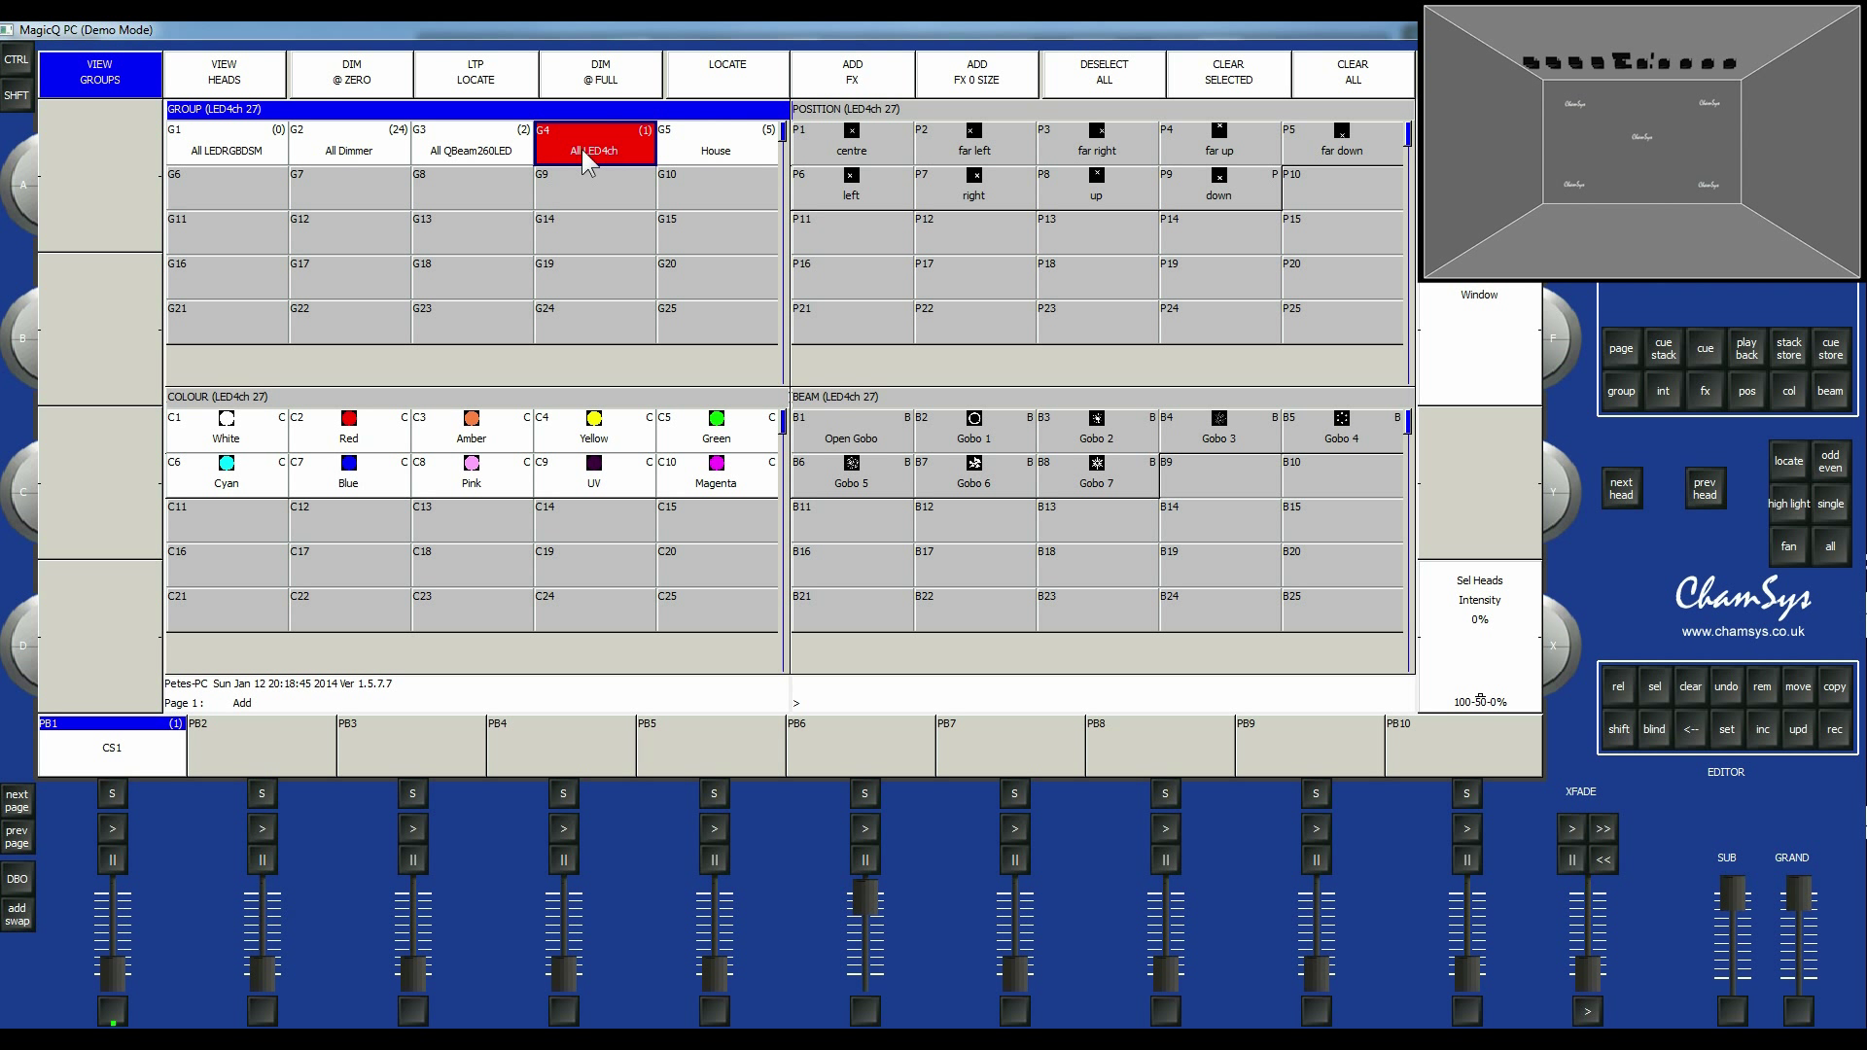
mouse_move(434, 156)
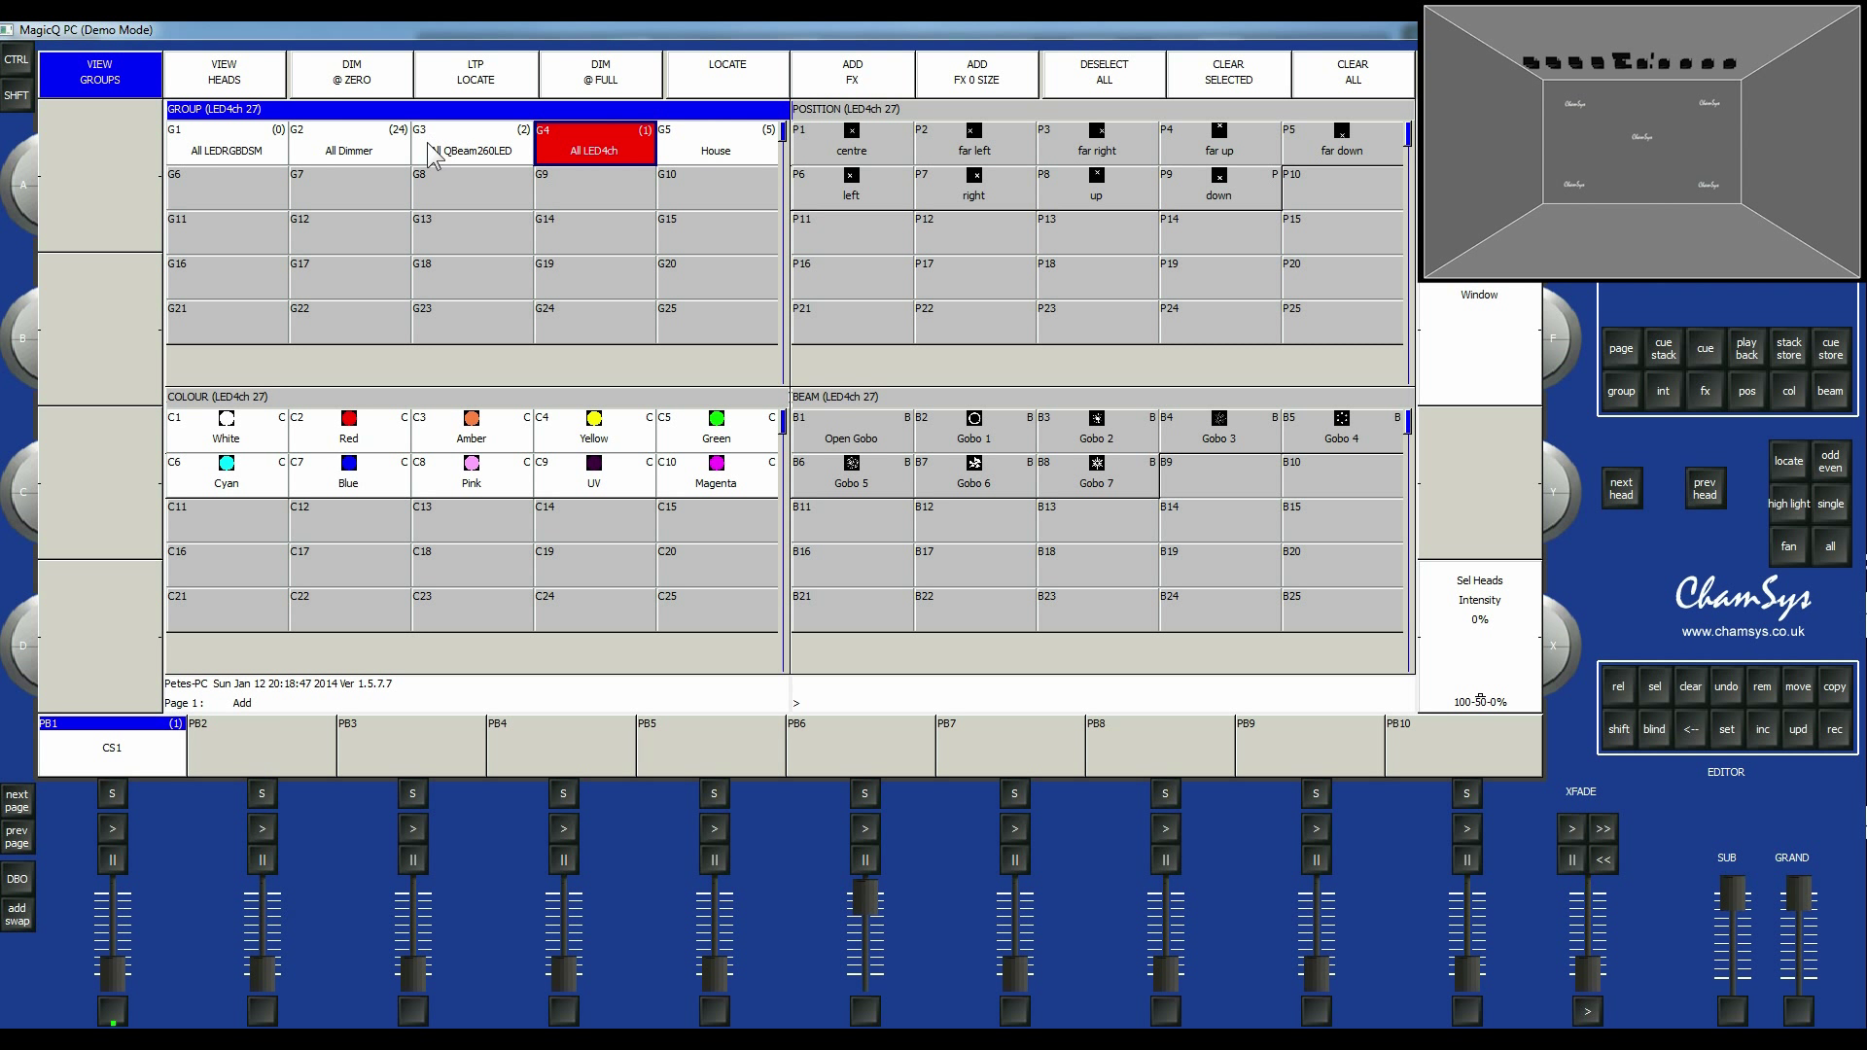
mouse_move(362, 173)
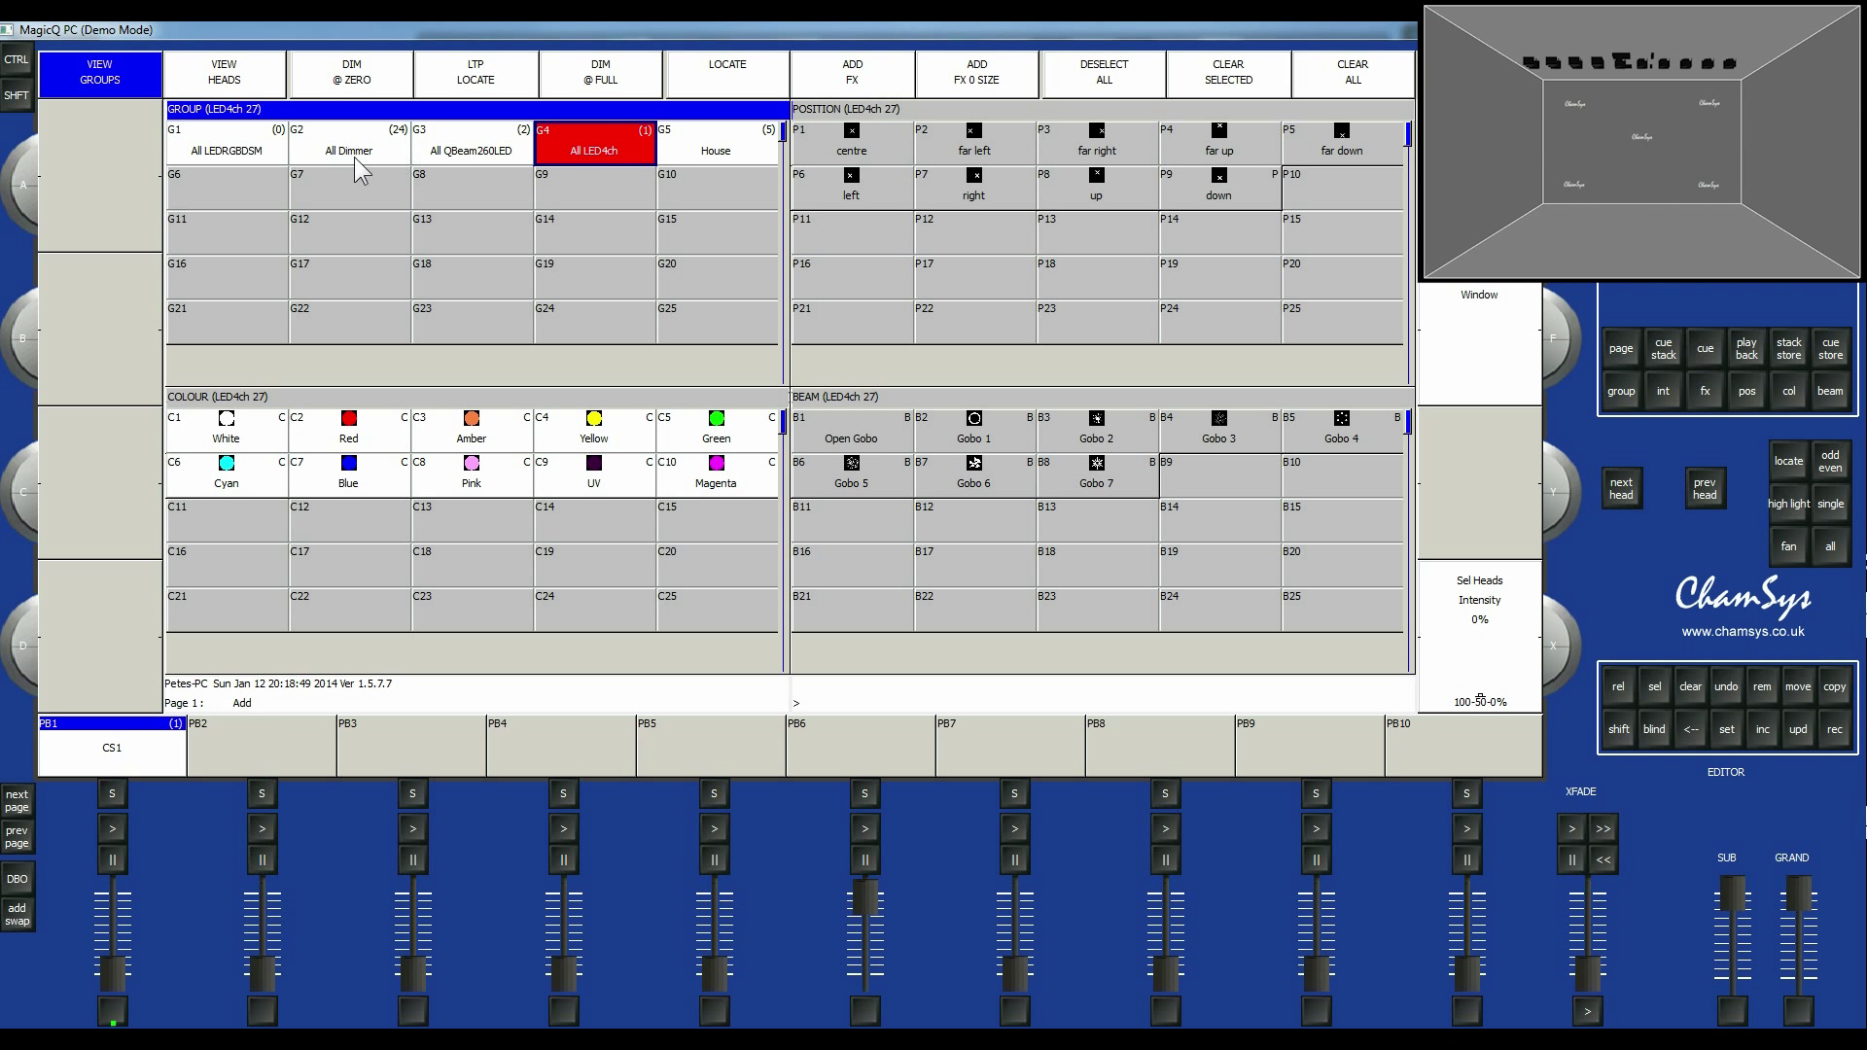
mouse_move(235, 158)
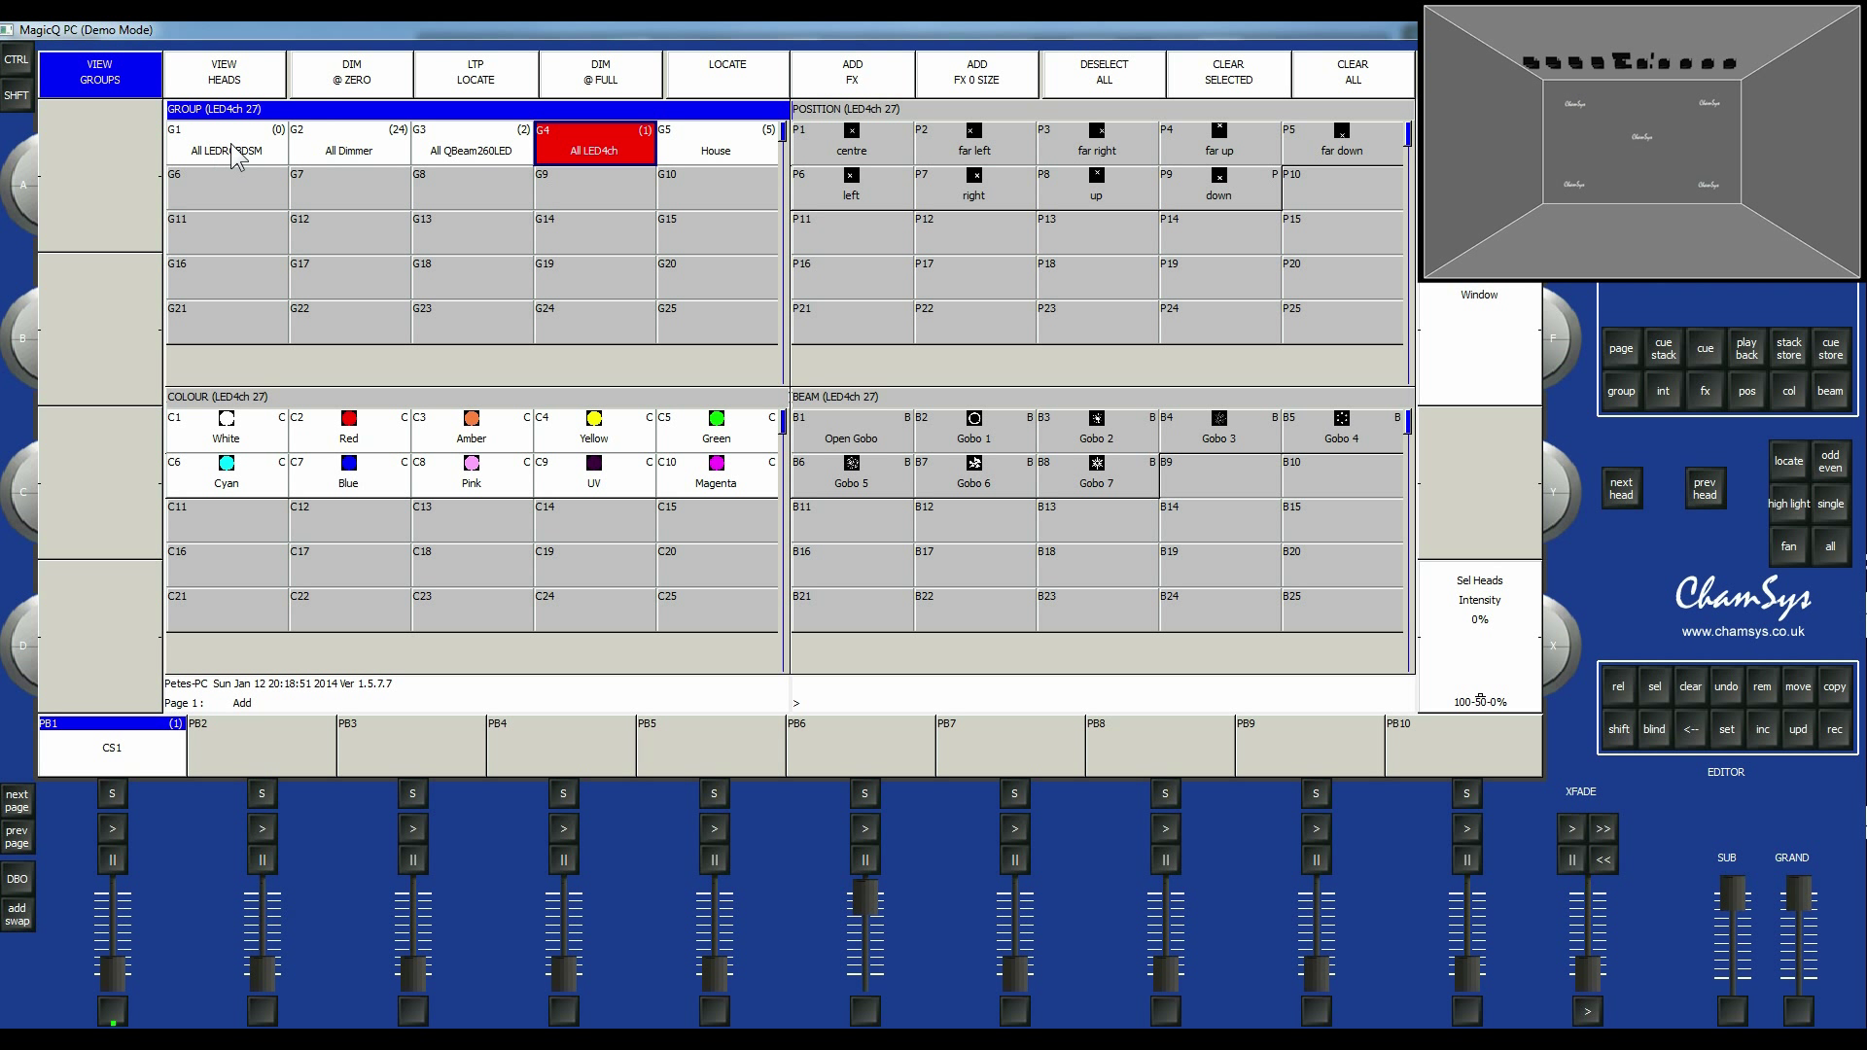
mouse_move(309, 164)
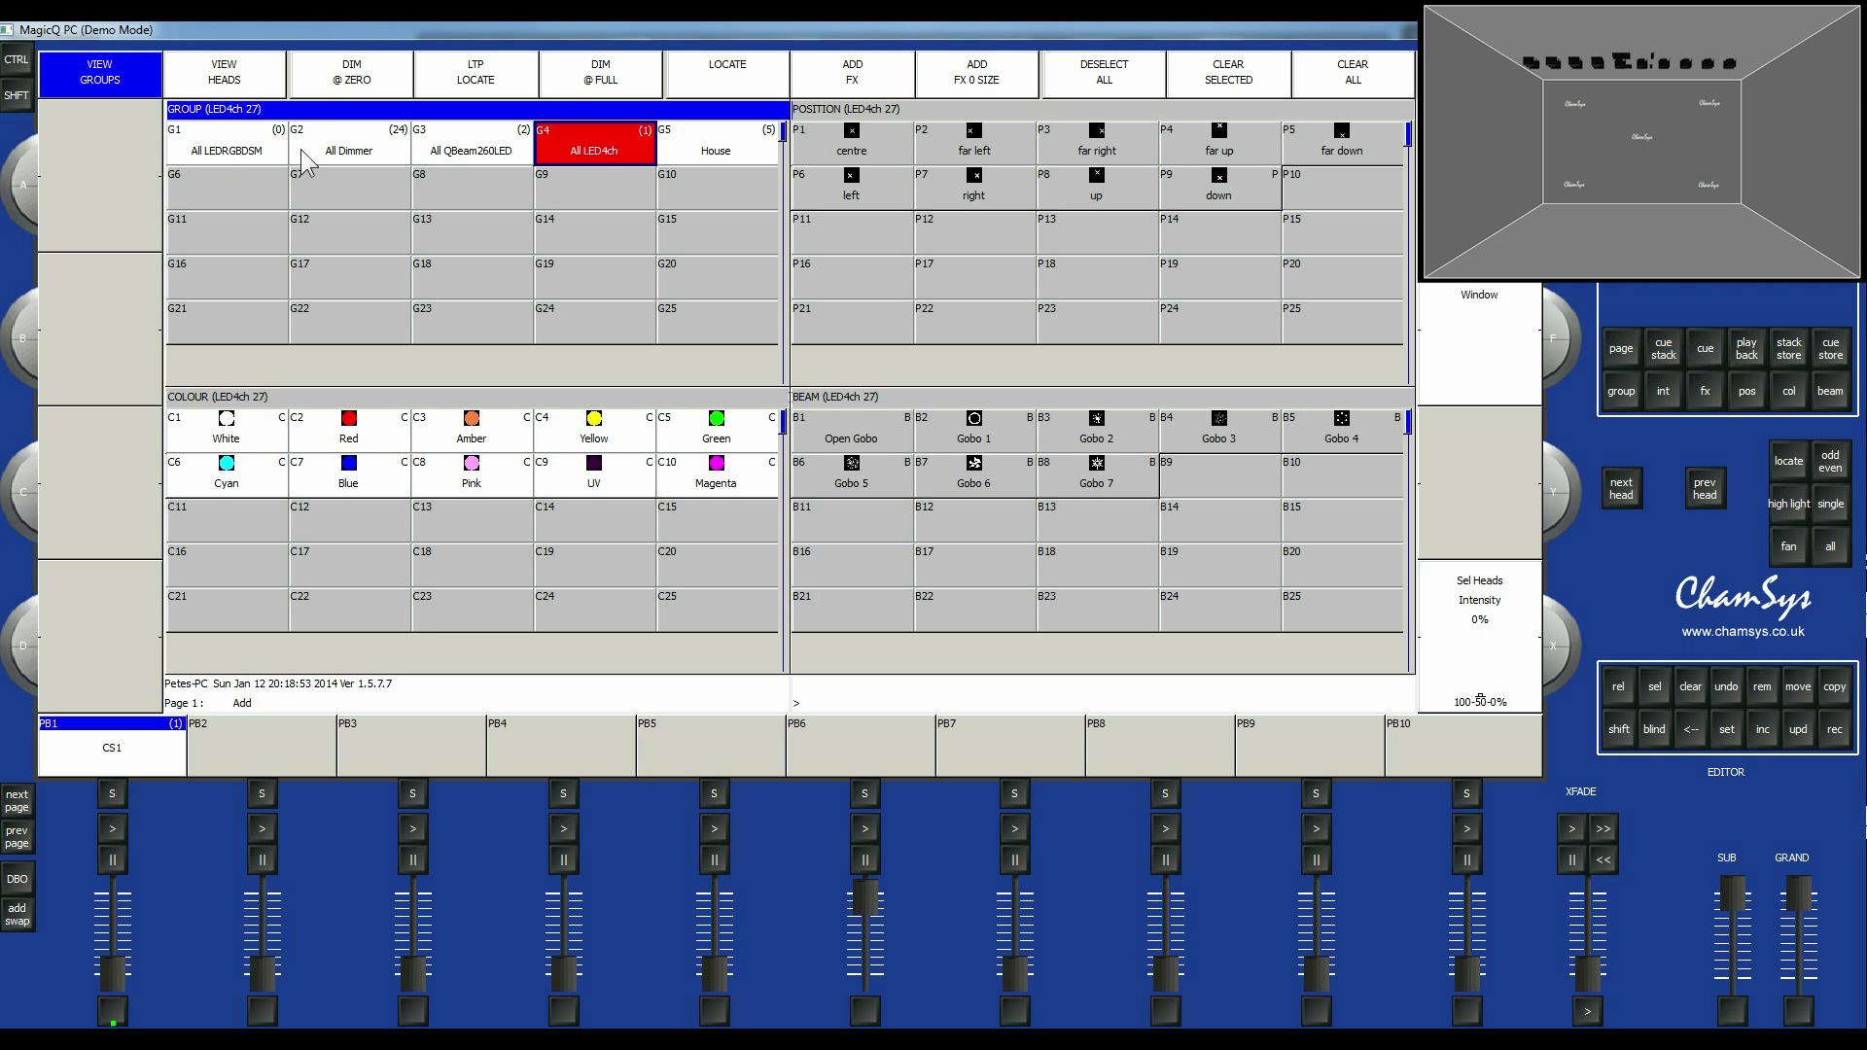
mouse_move(278, 177)
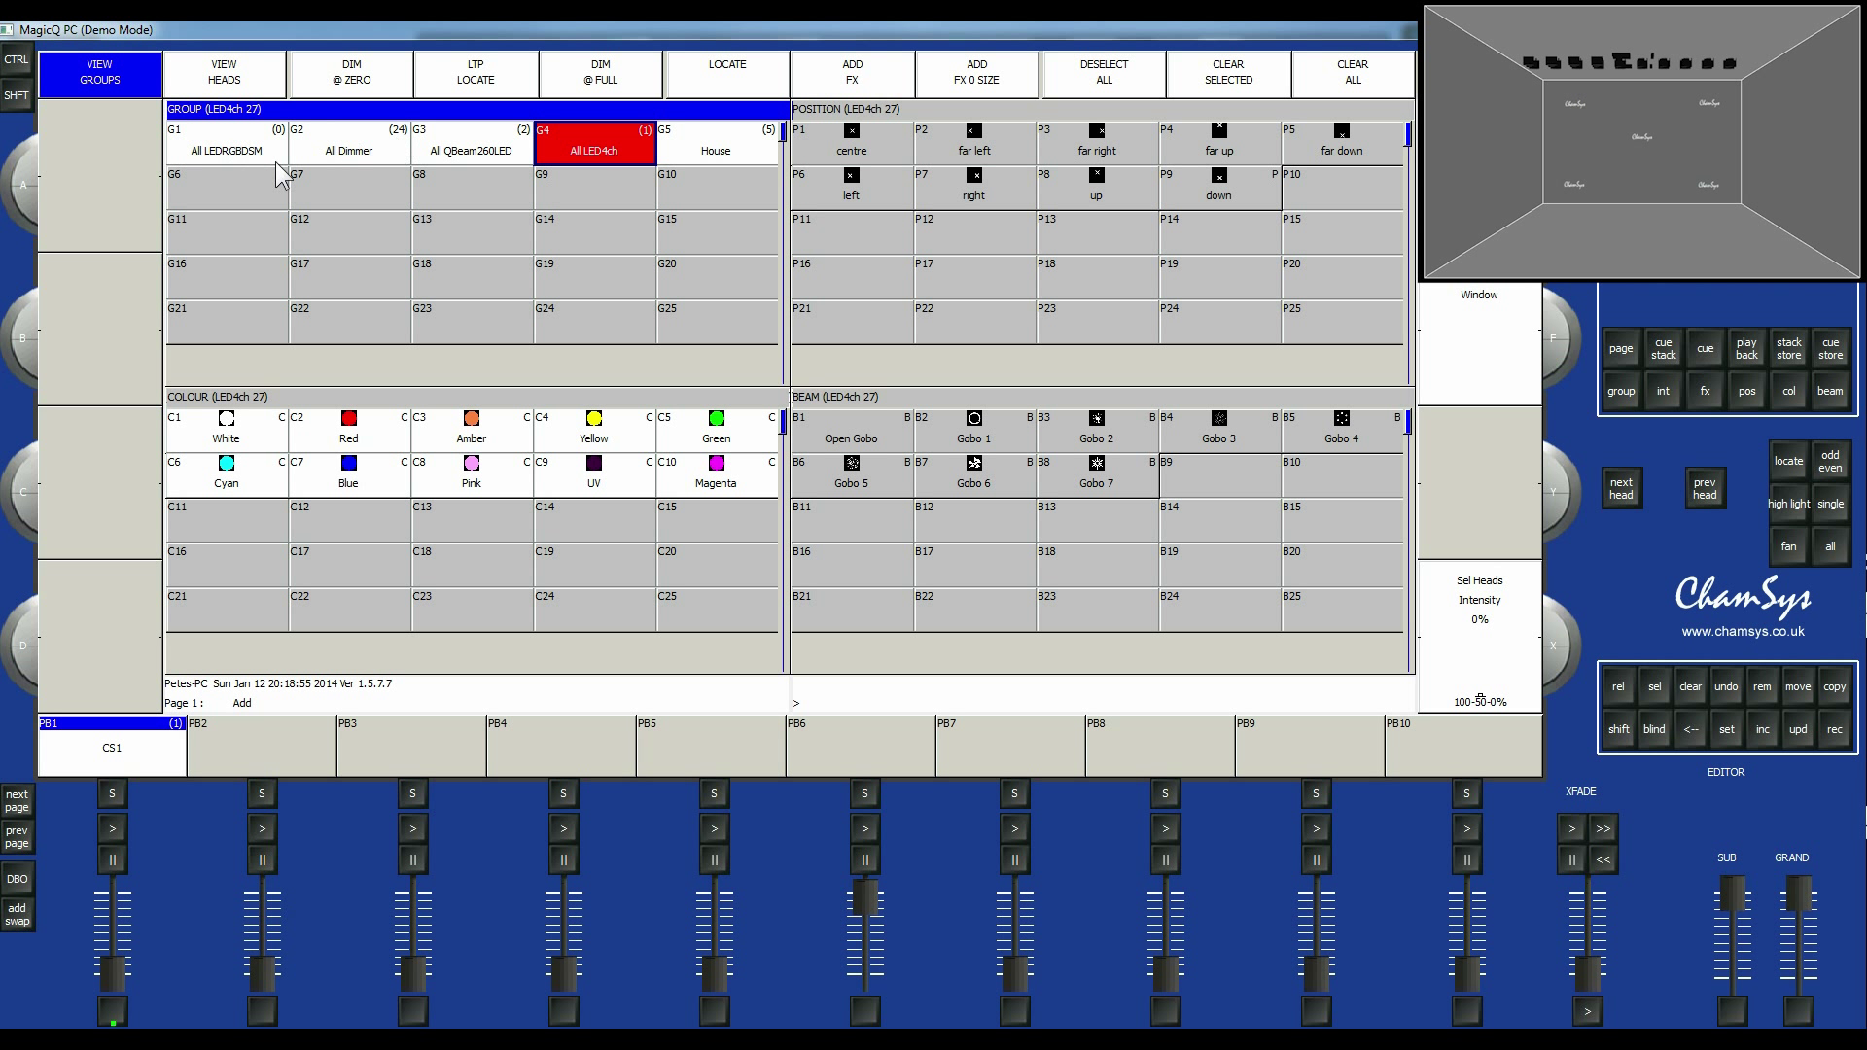
mouse_move(236, 161)
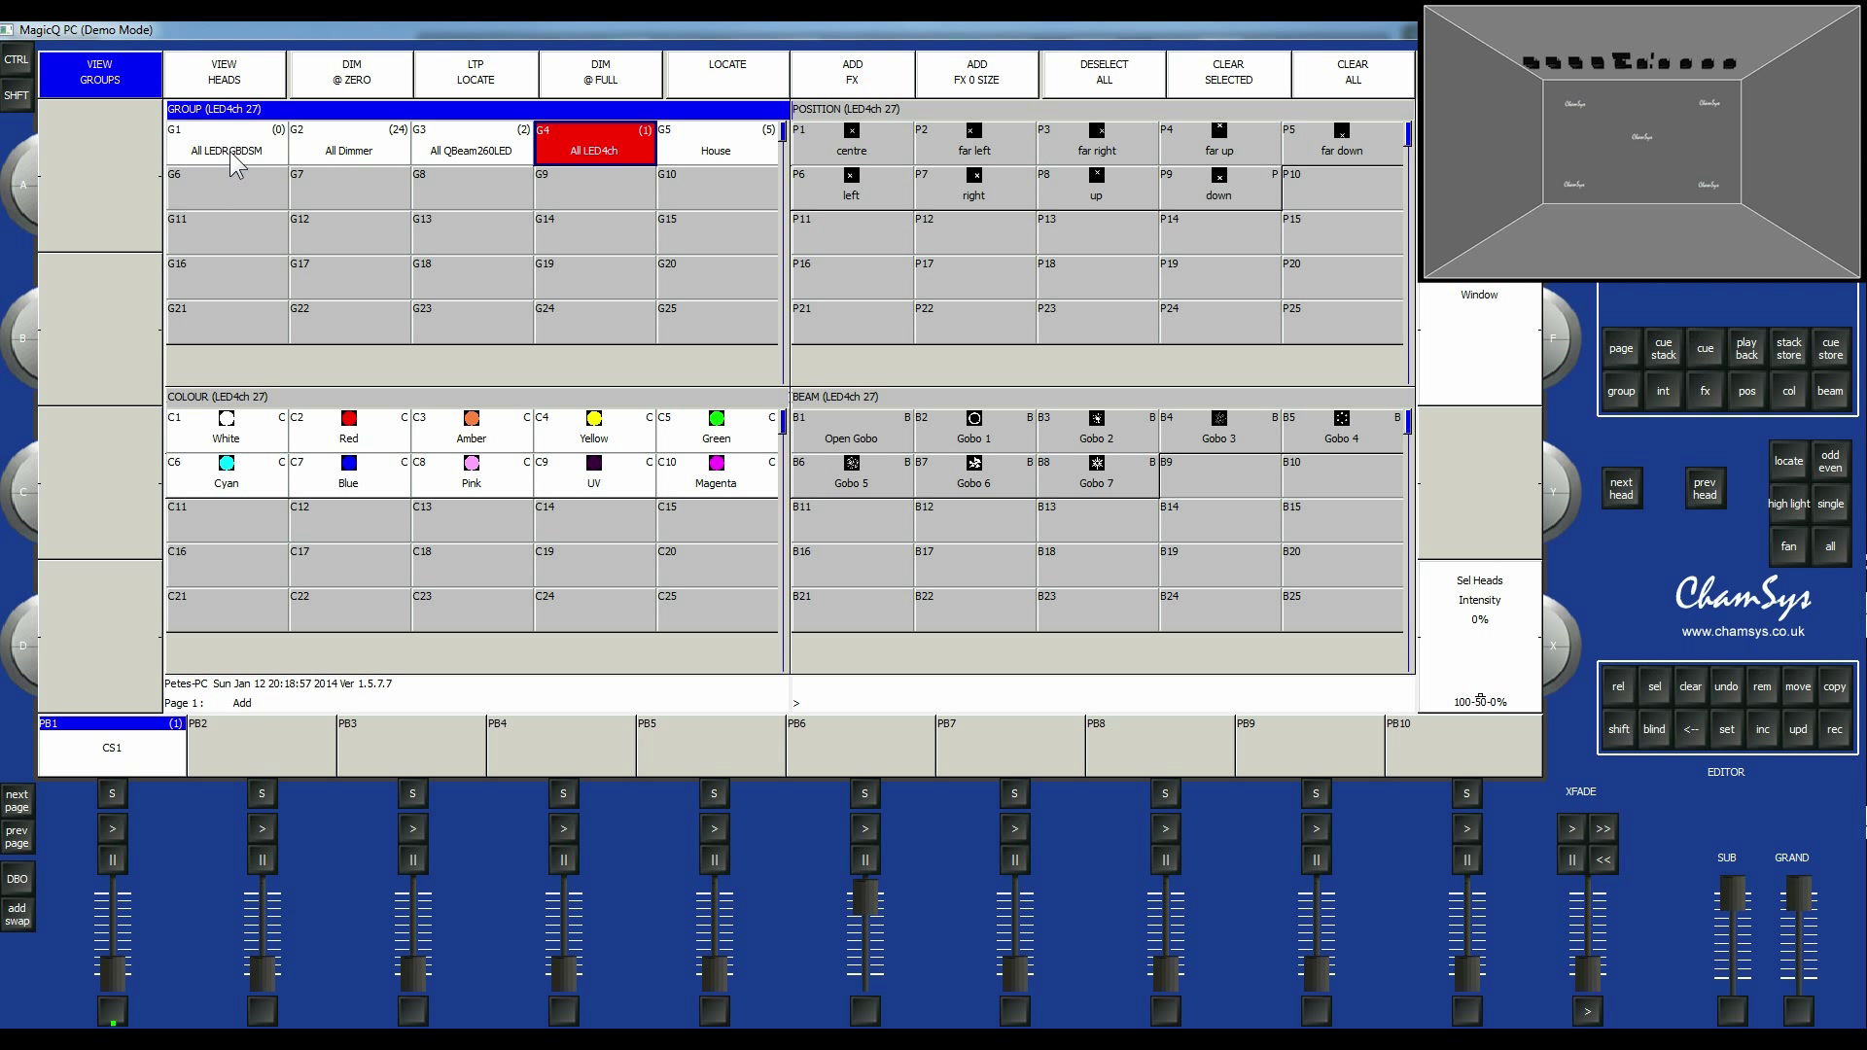
mouse_move(463, 161)
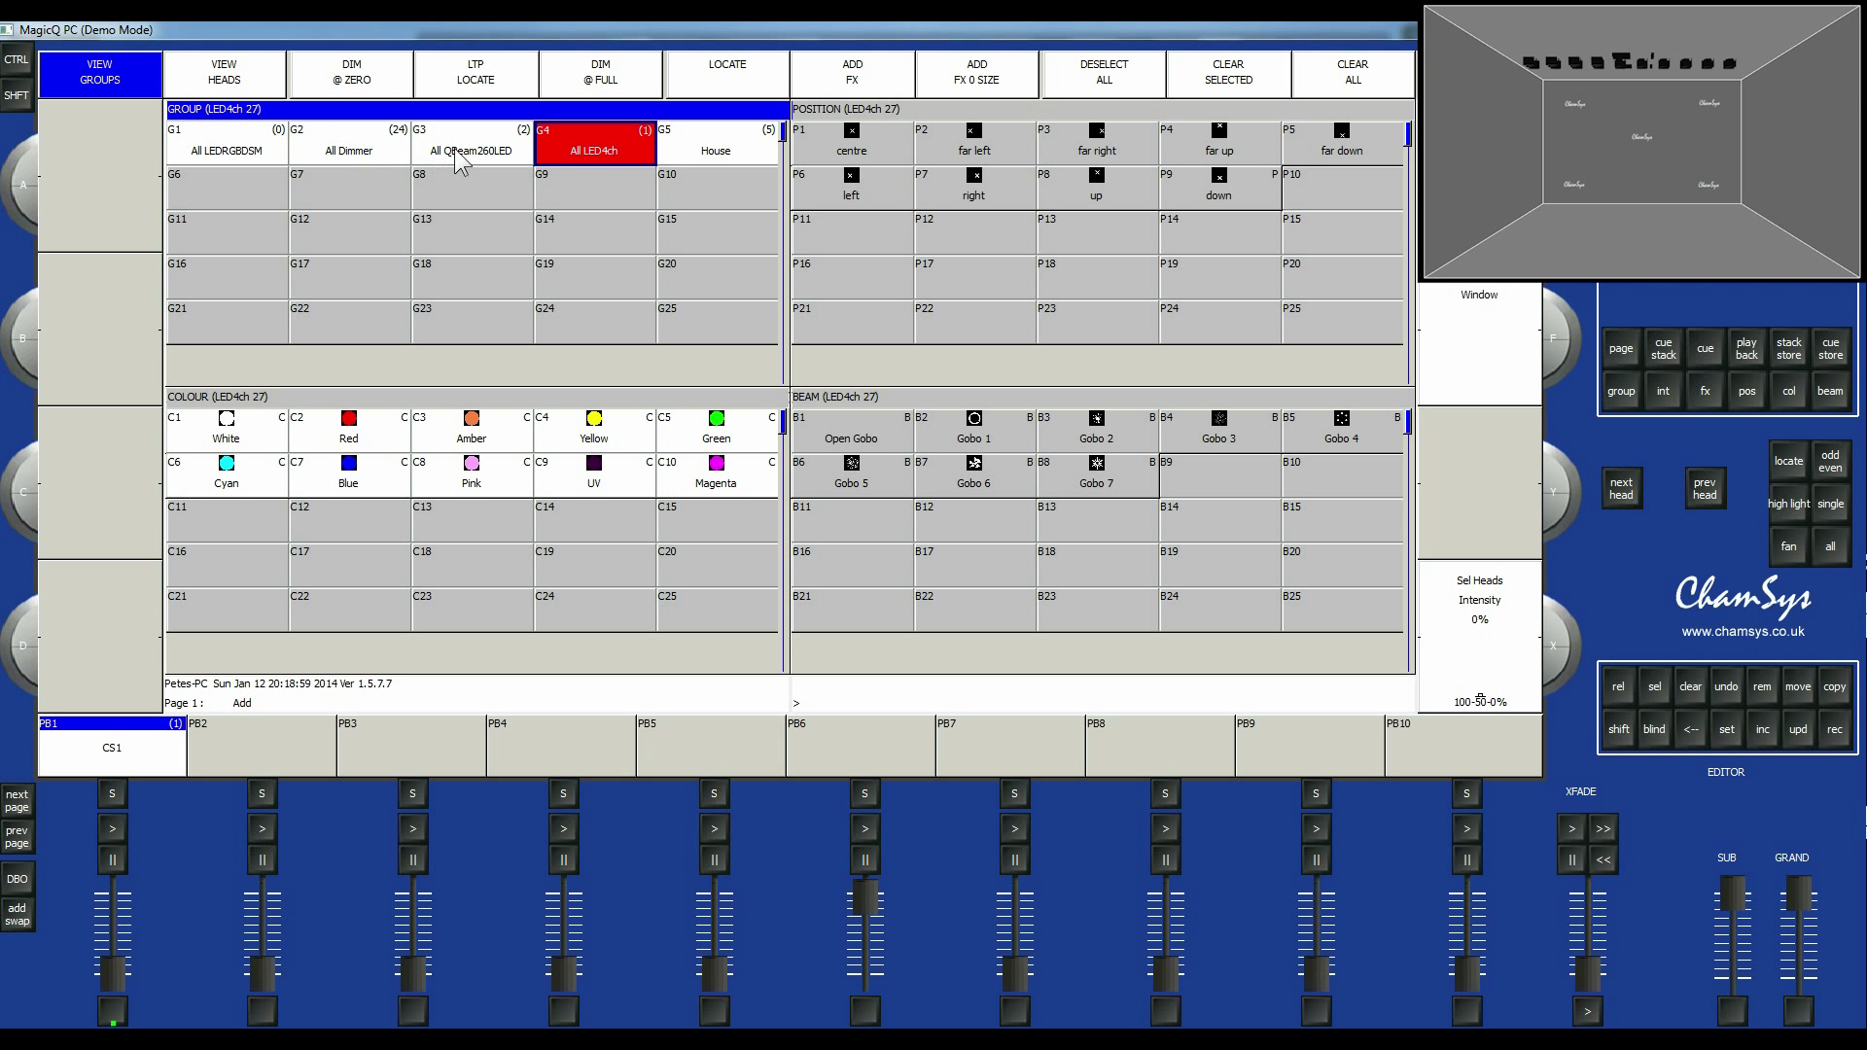
mouse_move(575, 177)
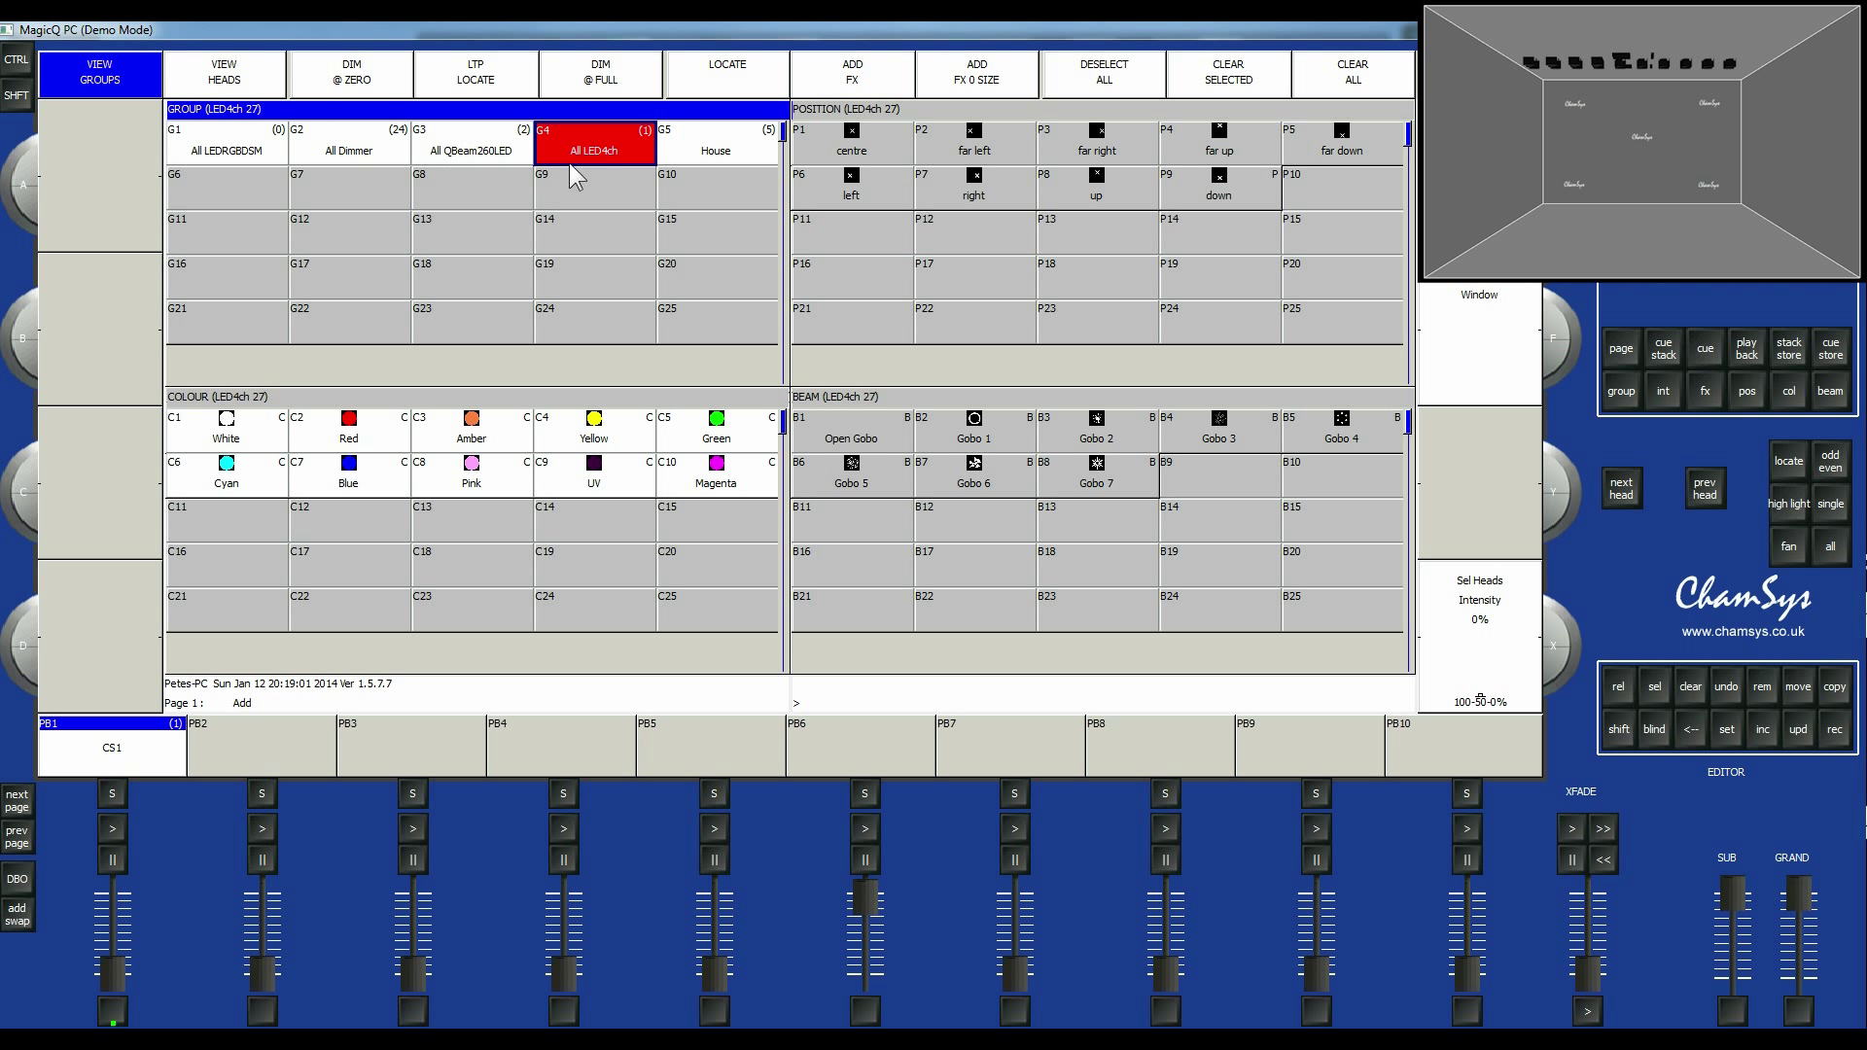
mouse_move(735, 170)
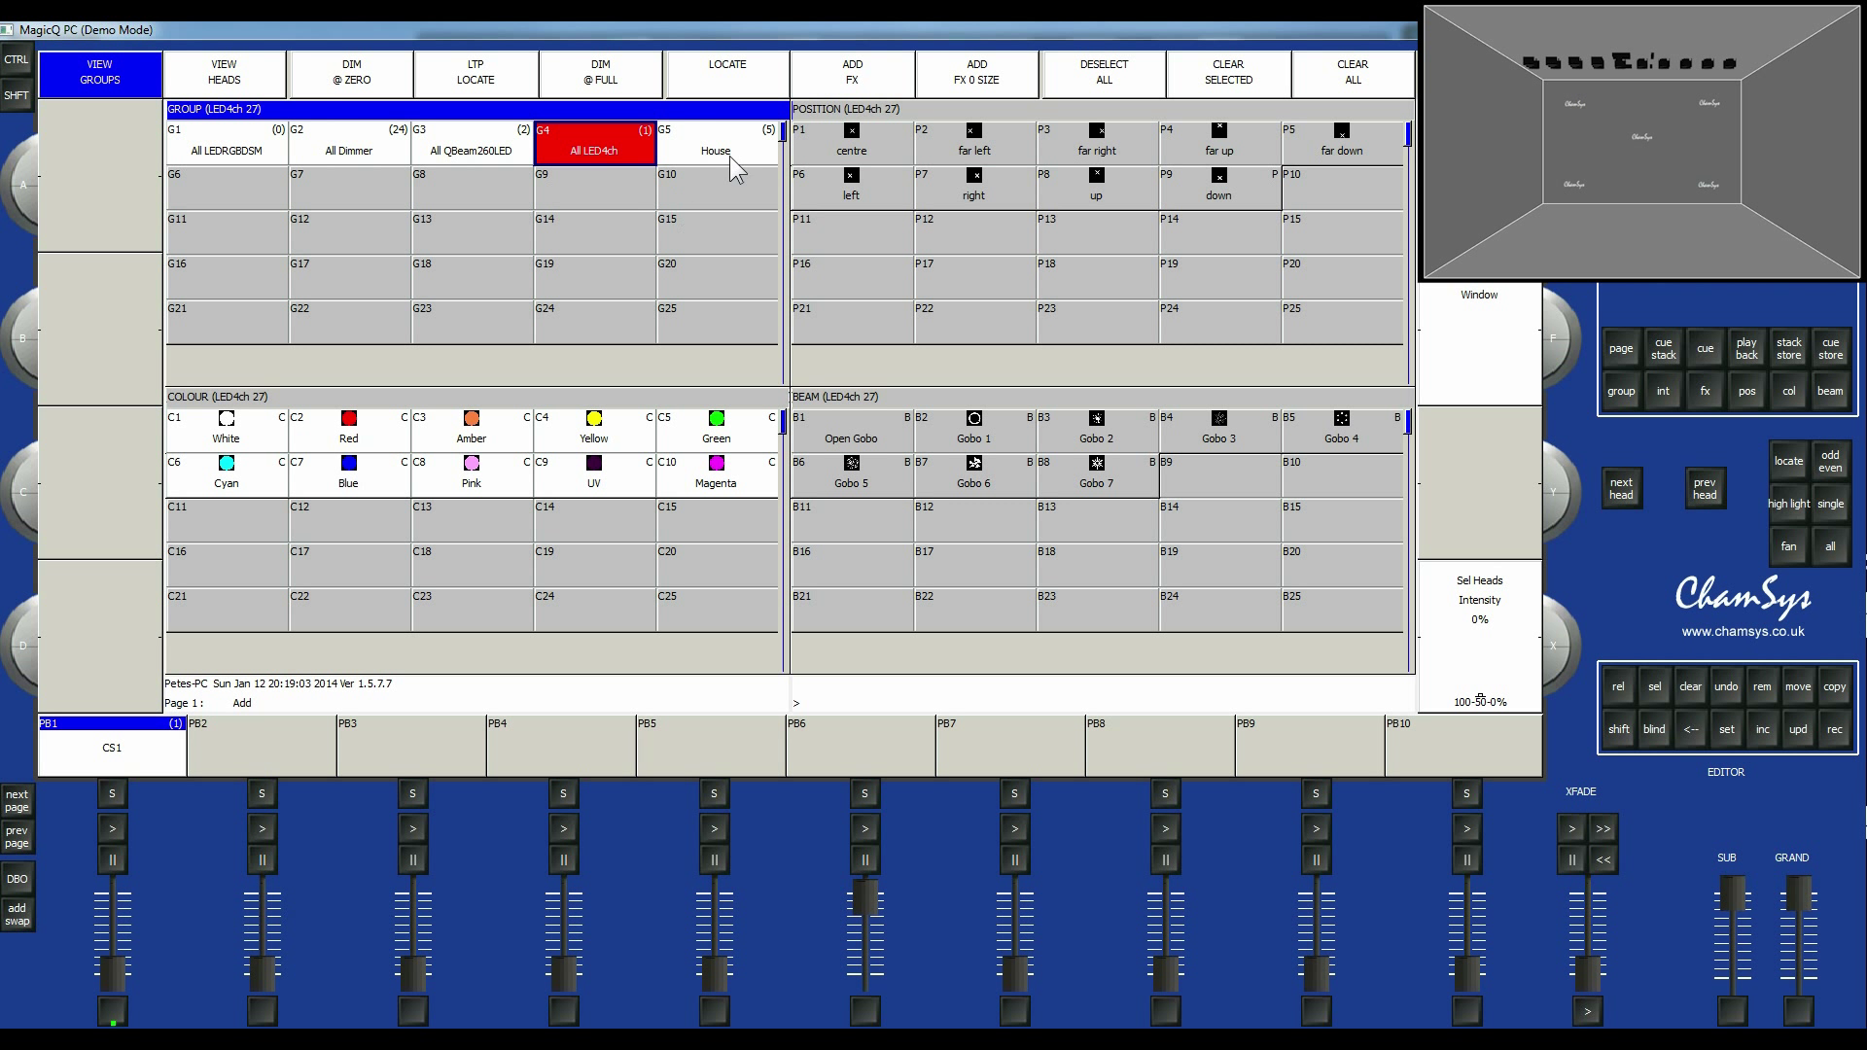
mouse_move(622, 130)
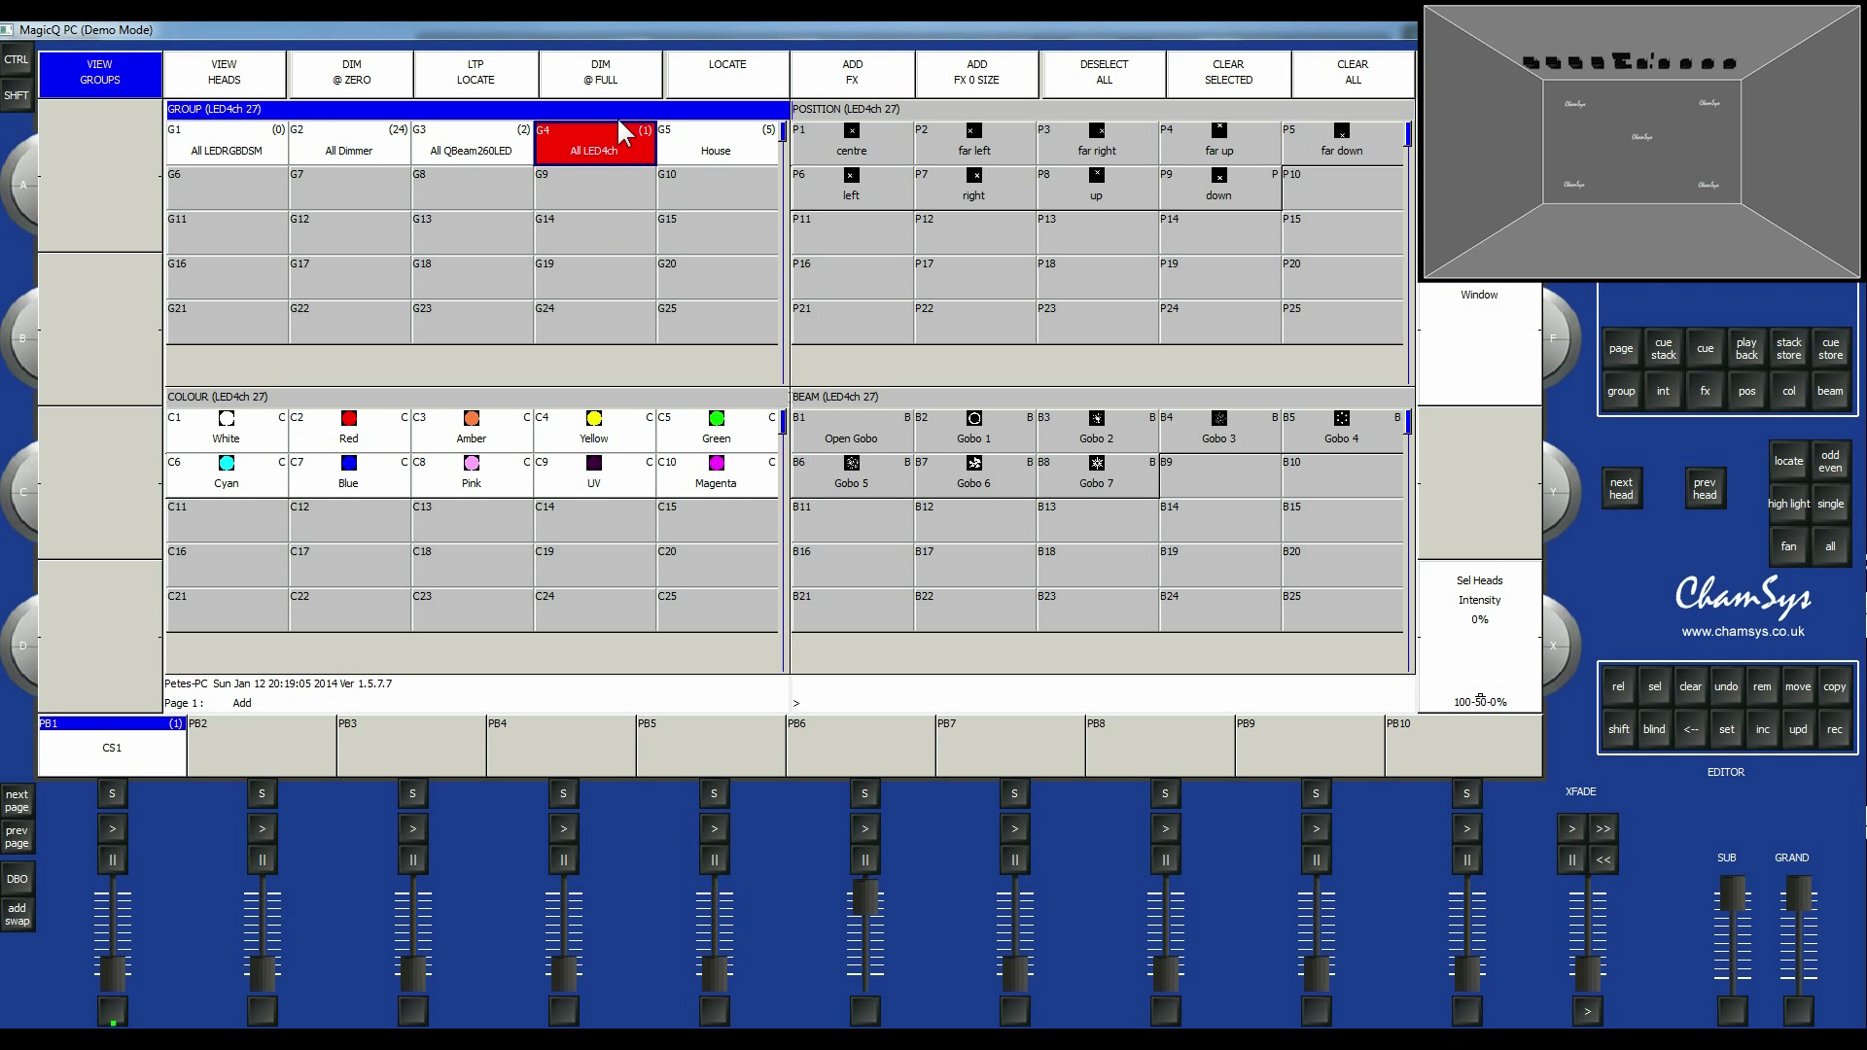
mouse_move(603, 168)
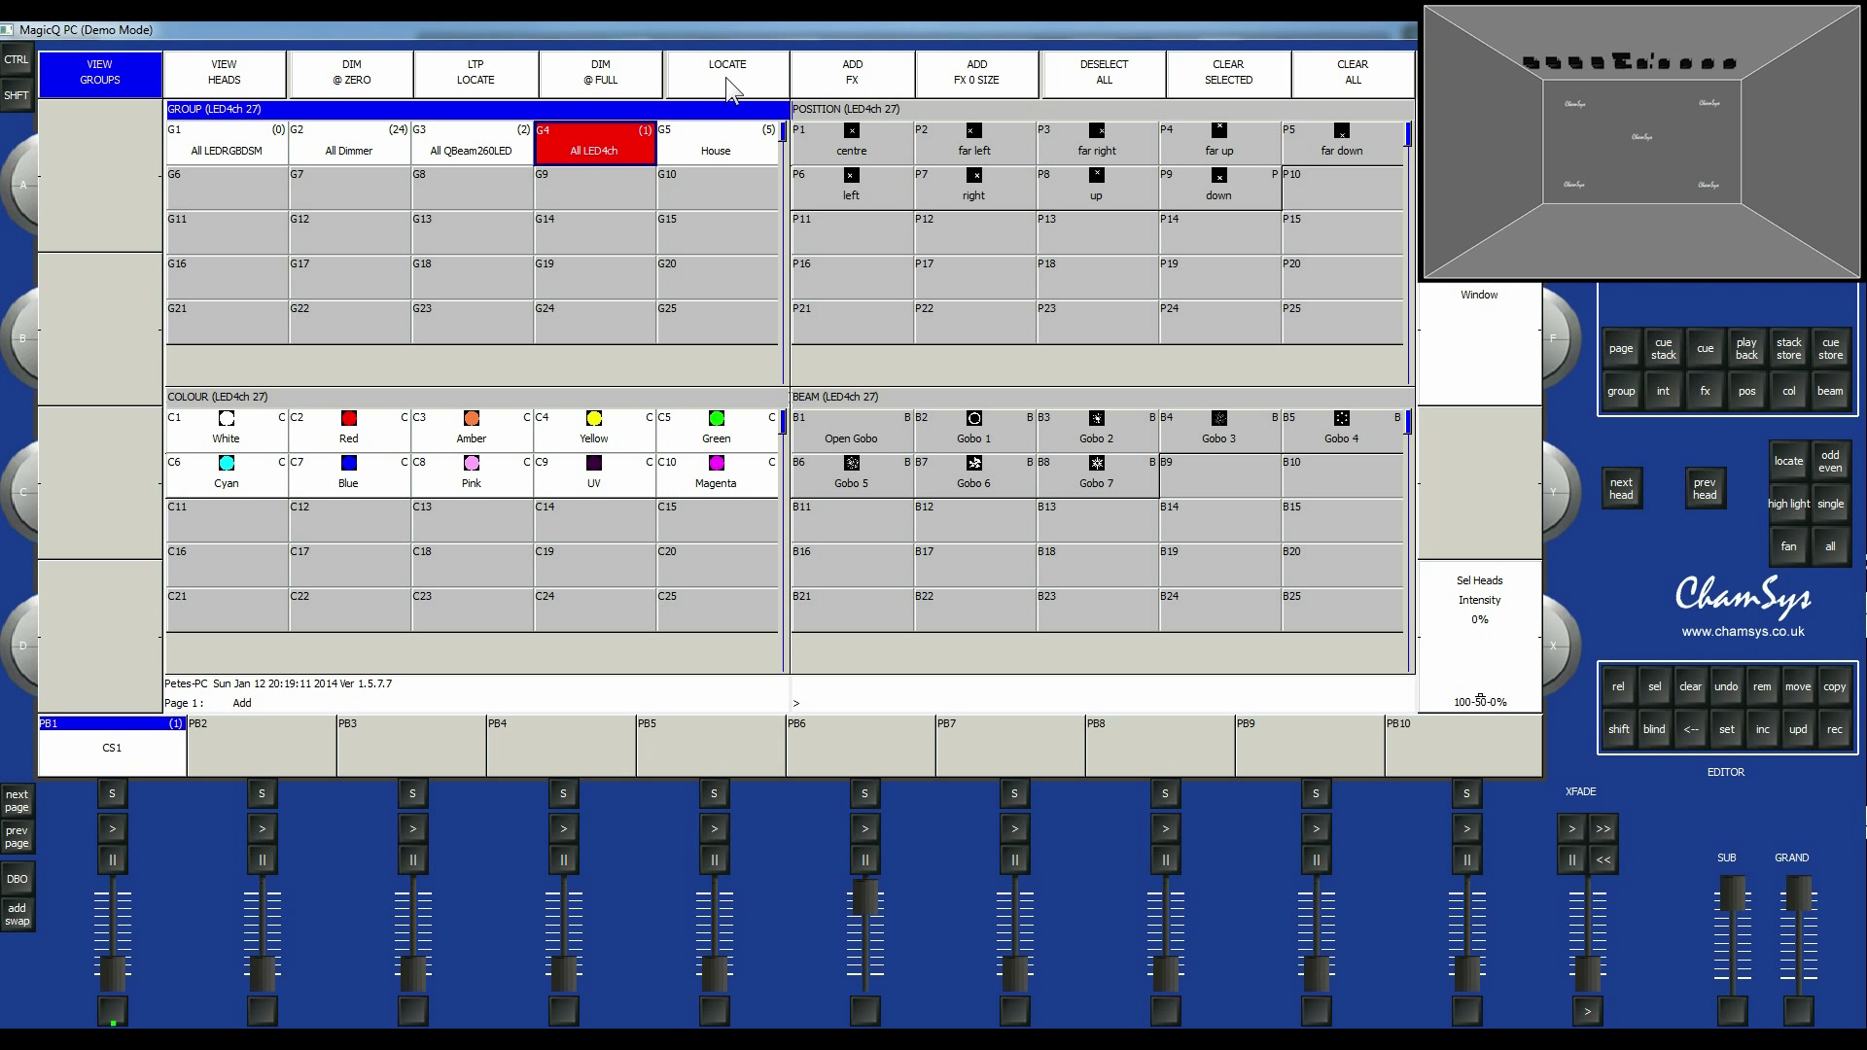
left_click(725, 71)
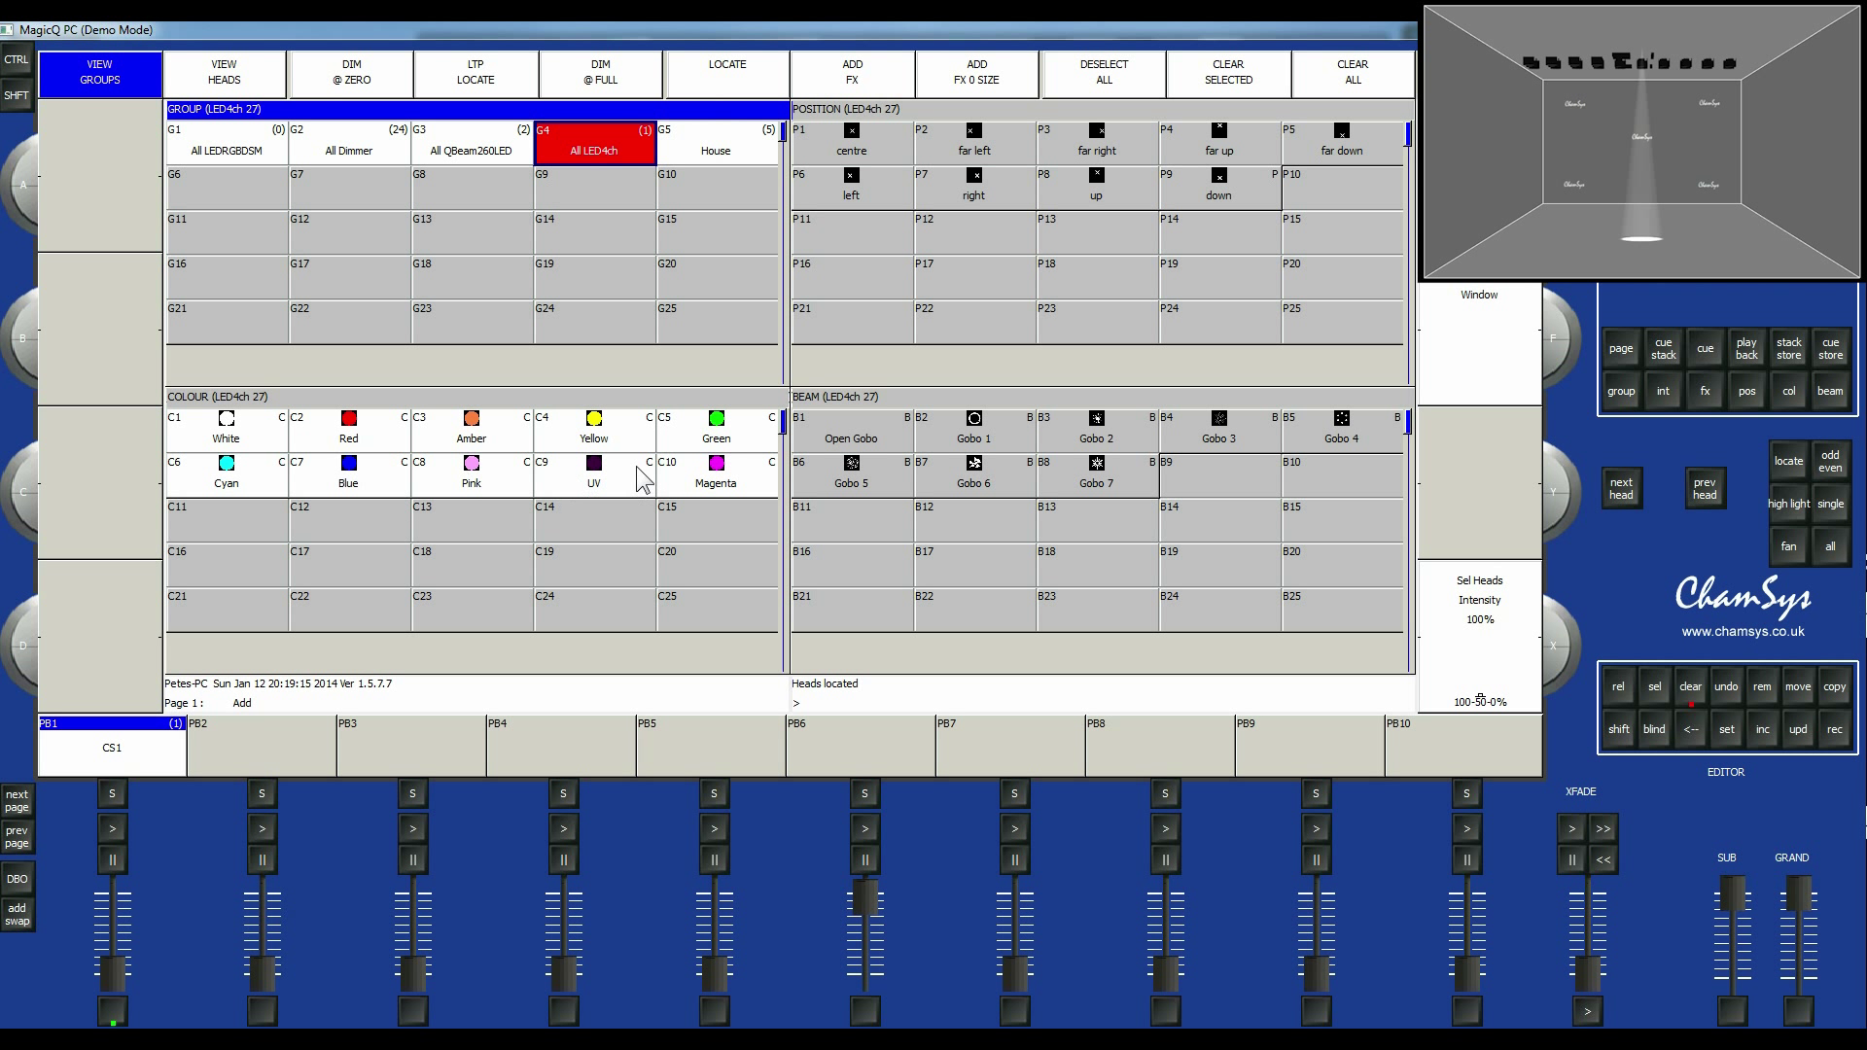
left_click(714, 428)
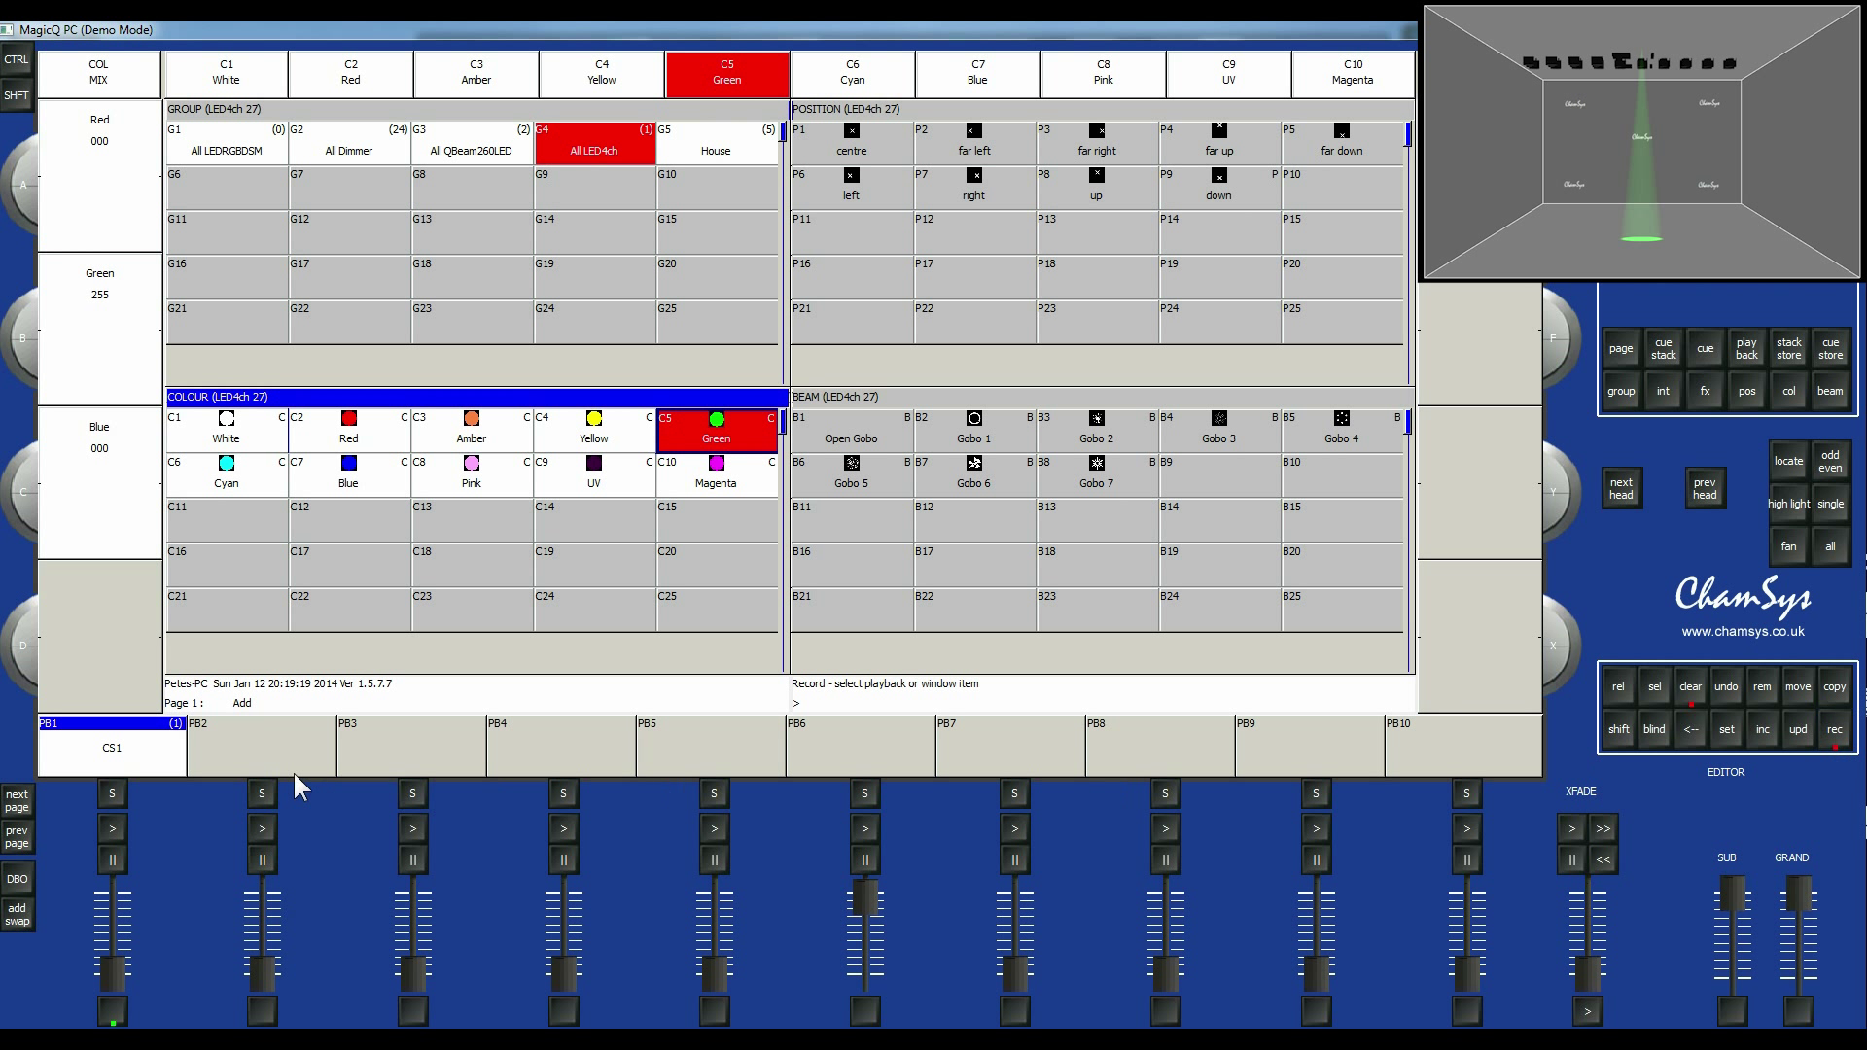
left_click(261, 746)
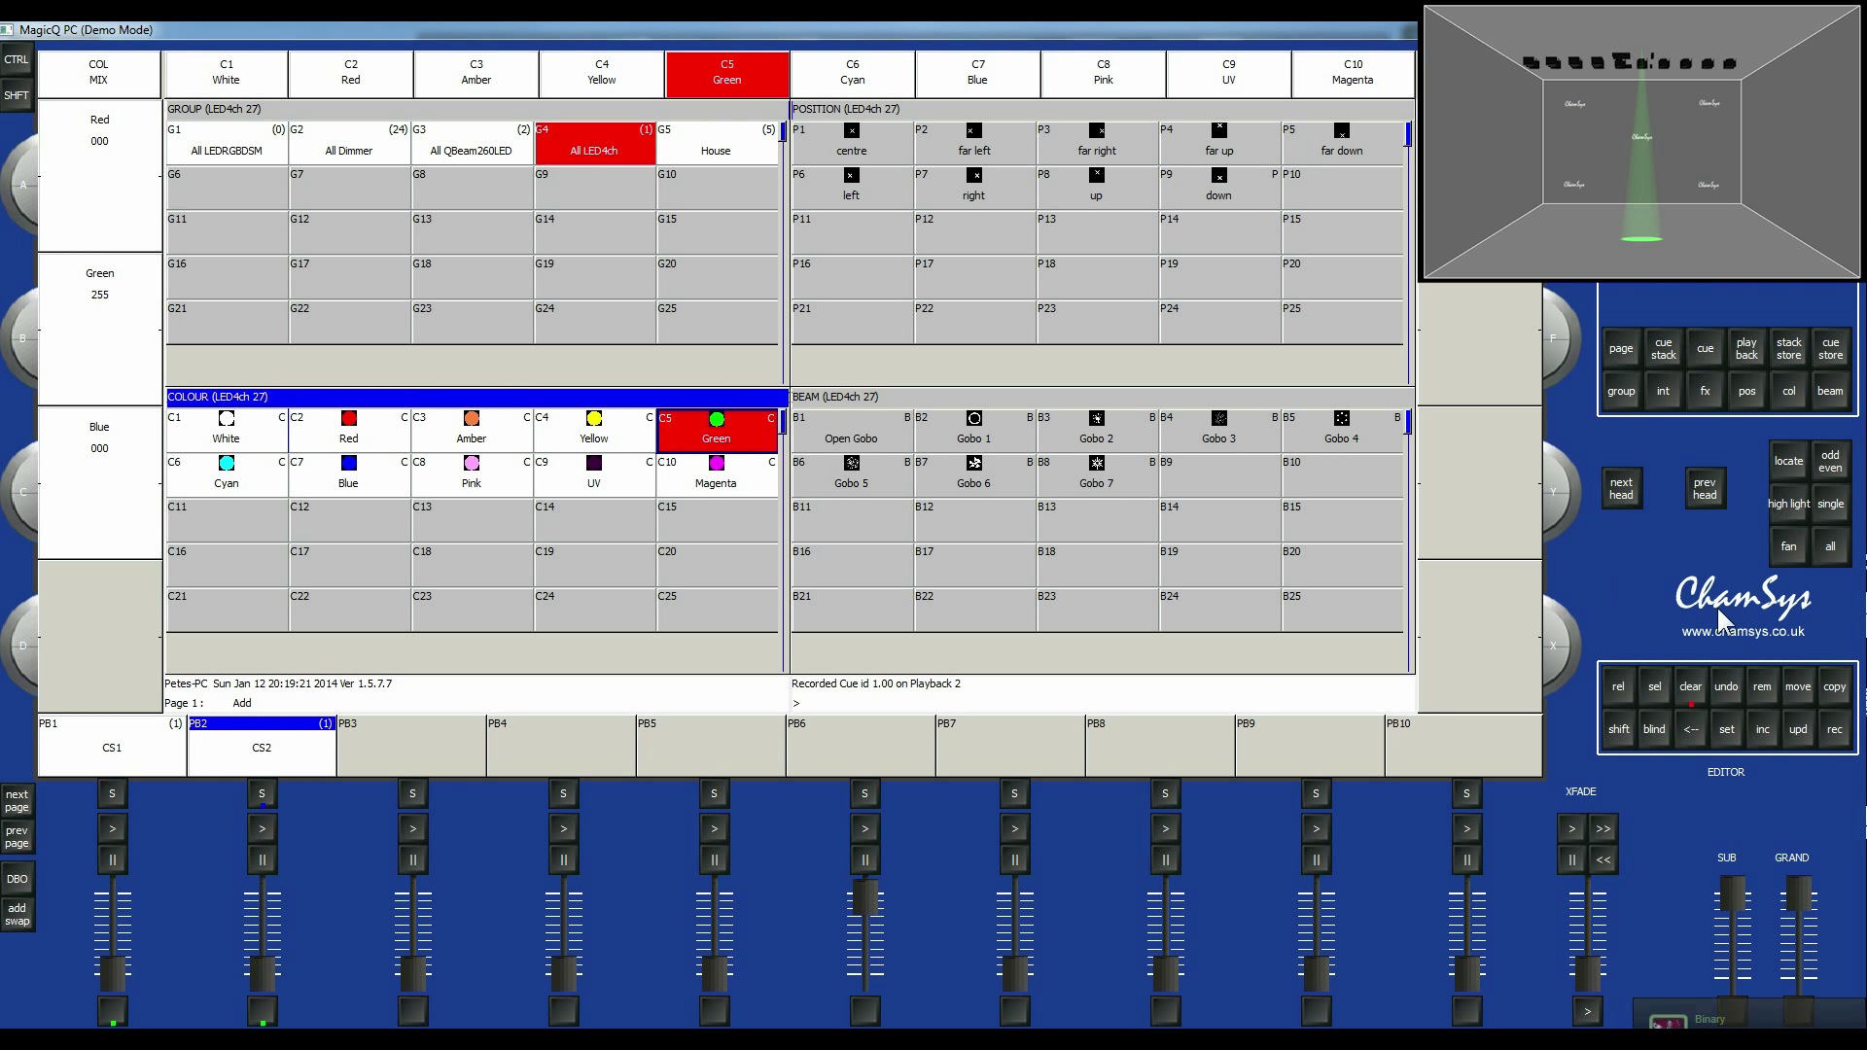
left_click(1688, 687)
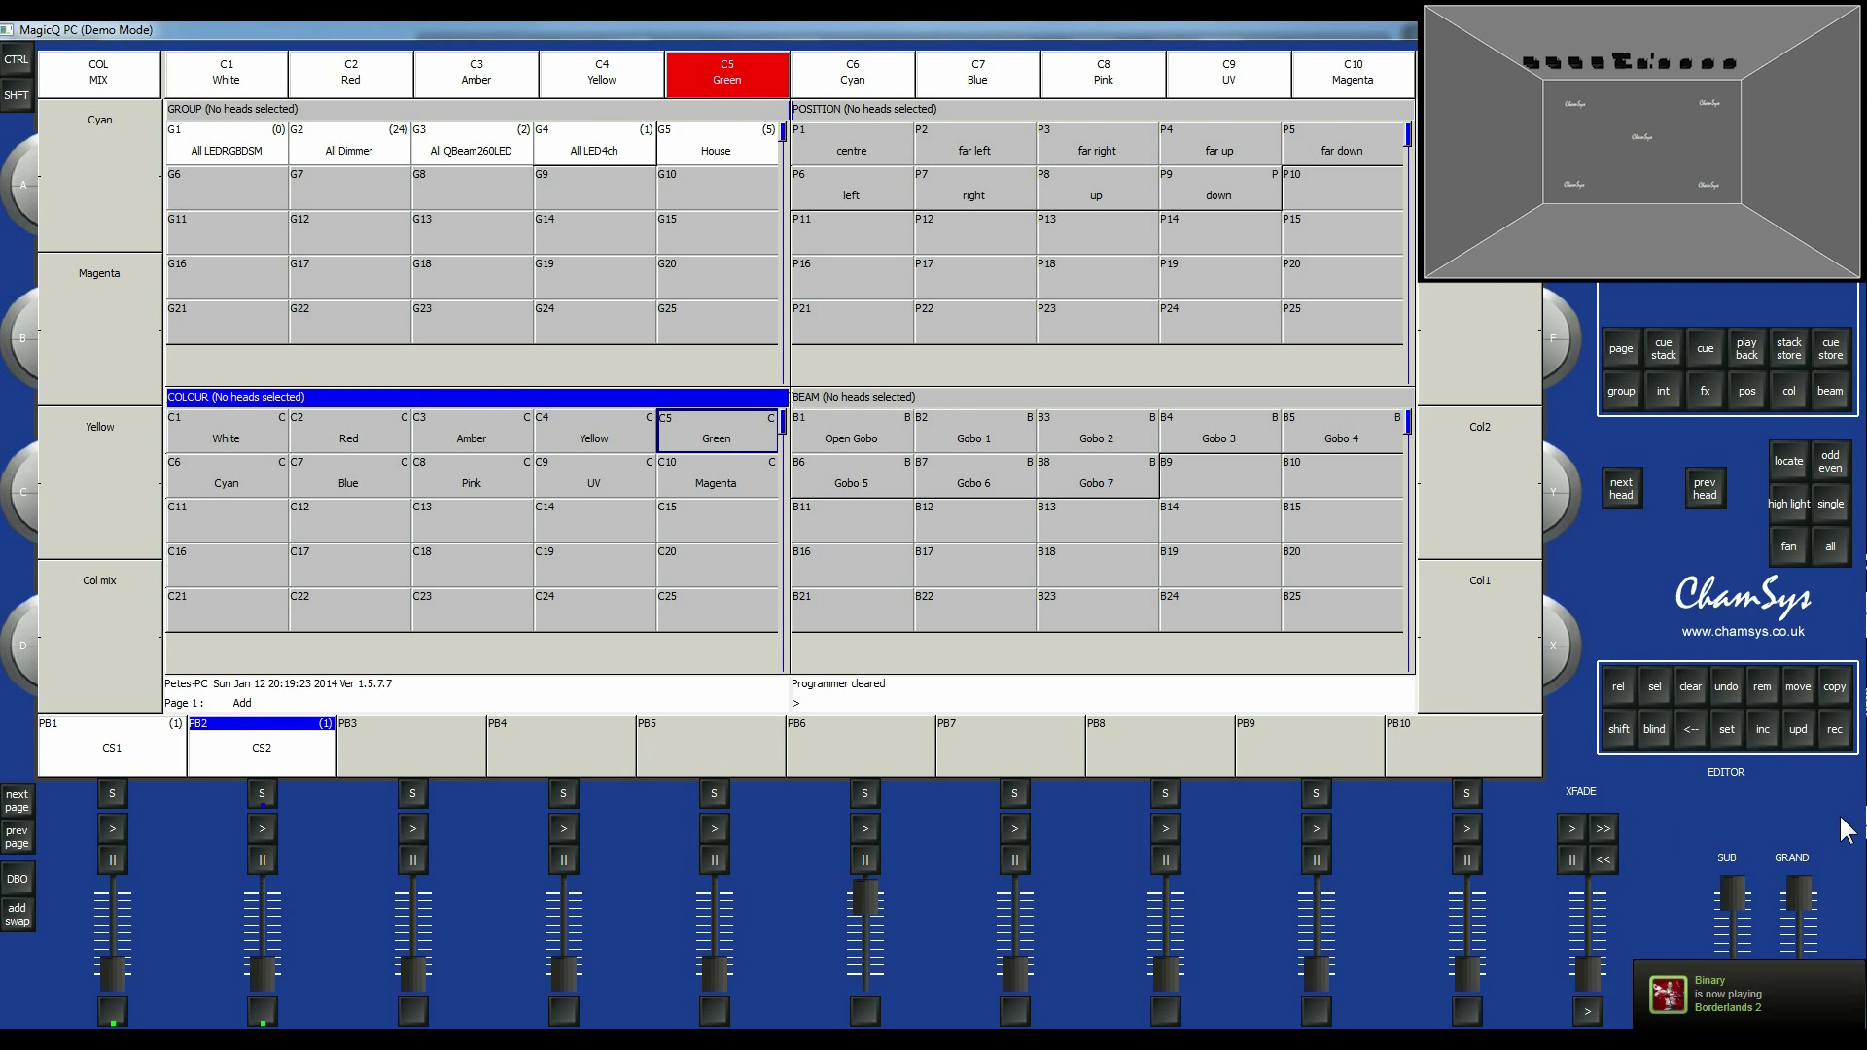
mouse_move(140, 867)
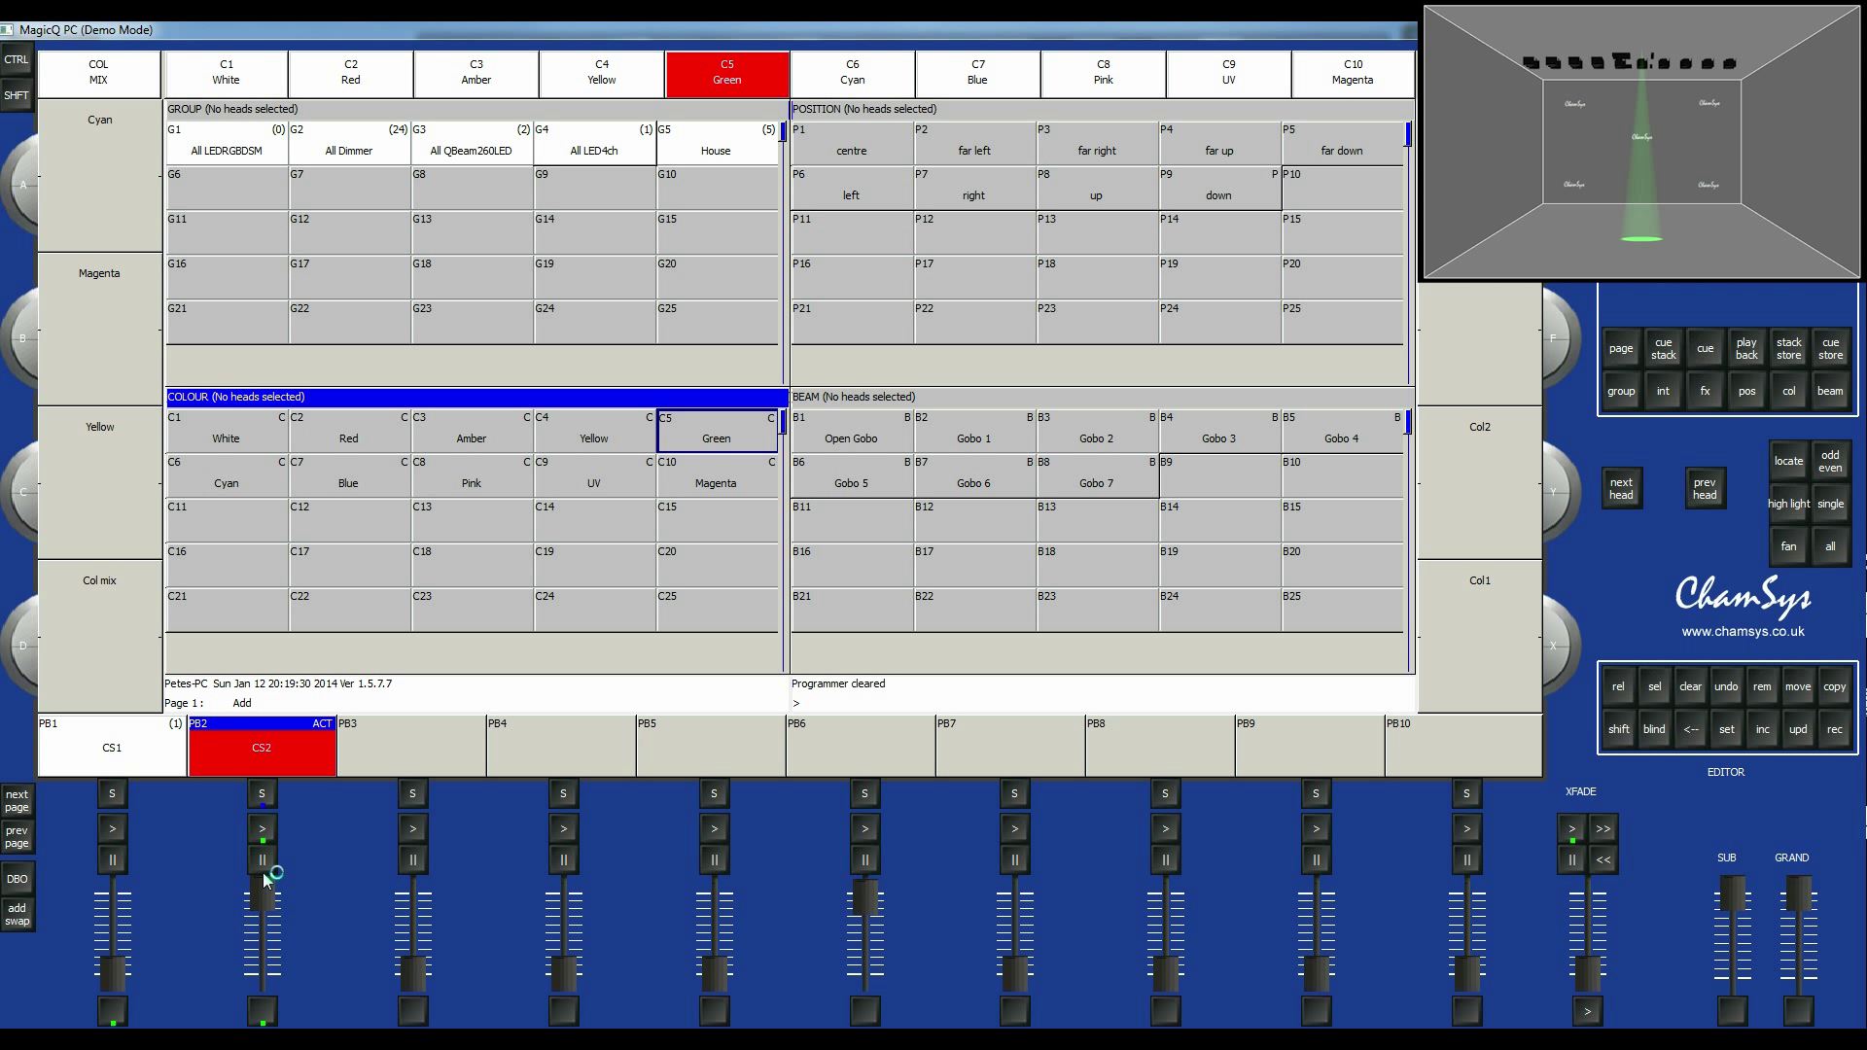
left_click_drag(260, 881, 272, 948)
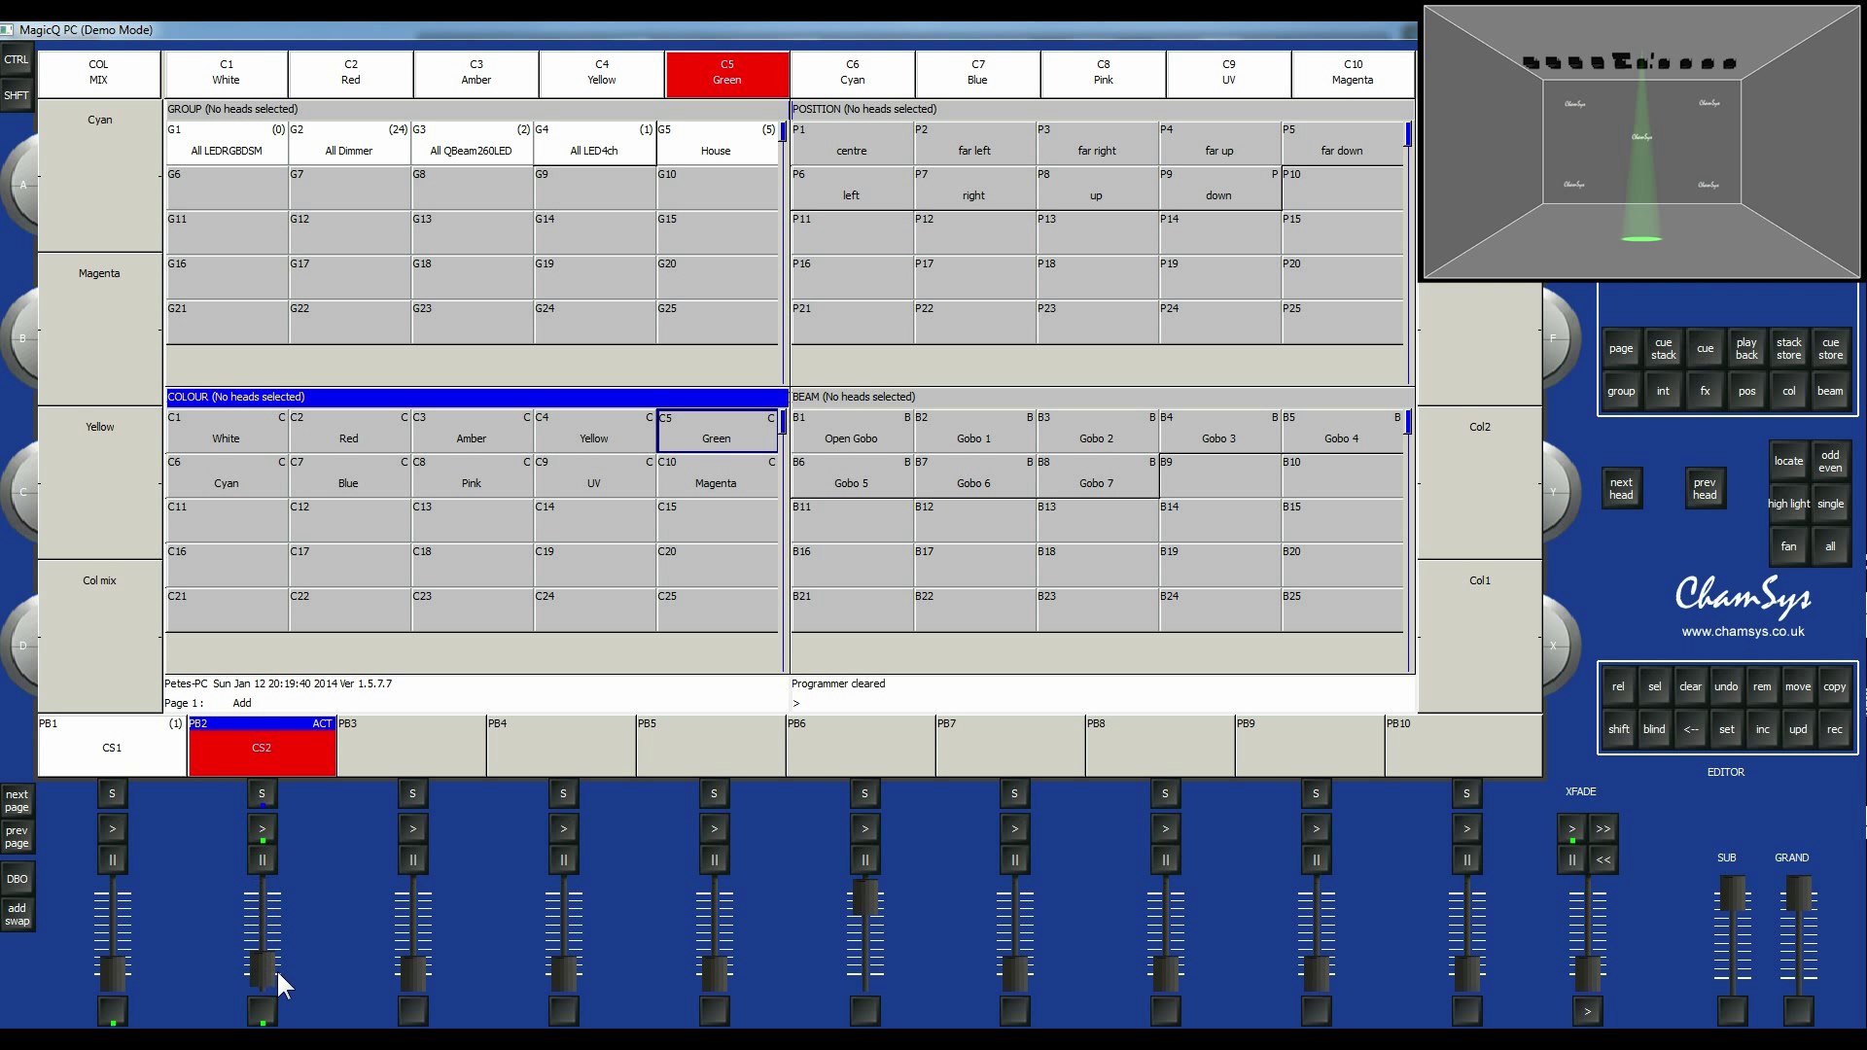
left_click(261, 747)
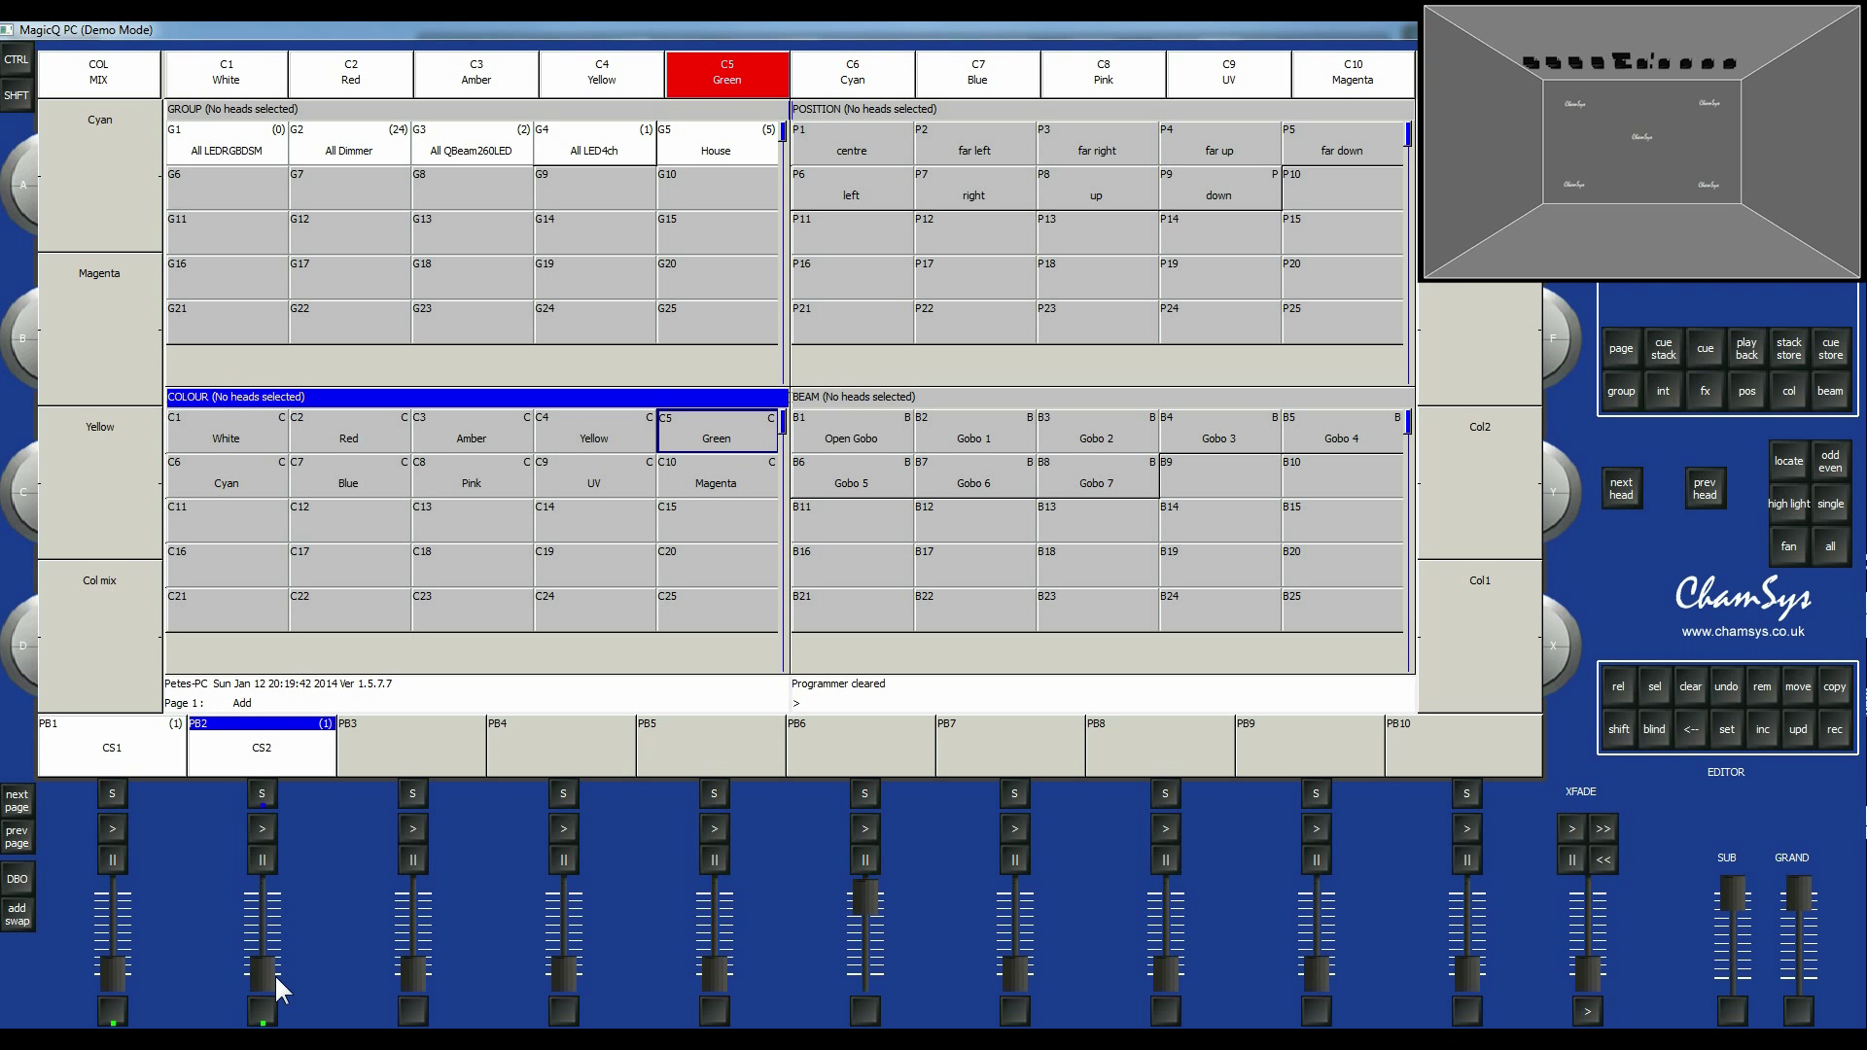
mouse_move(548, 116)
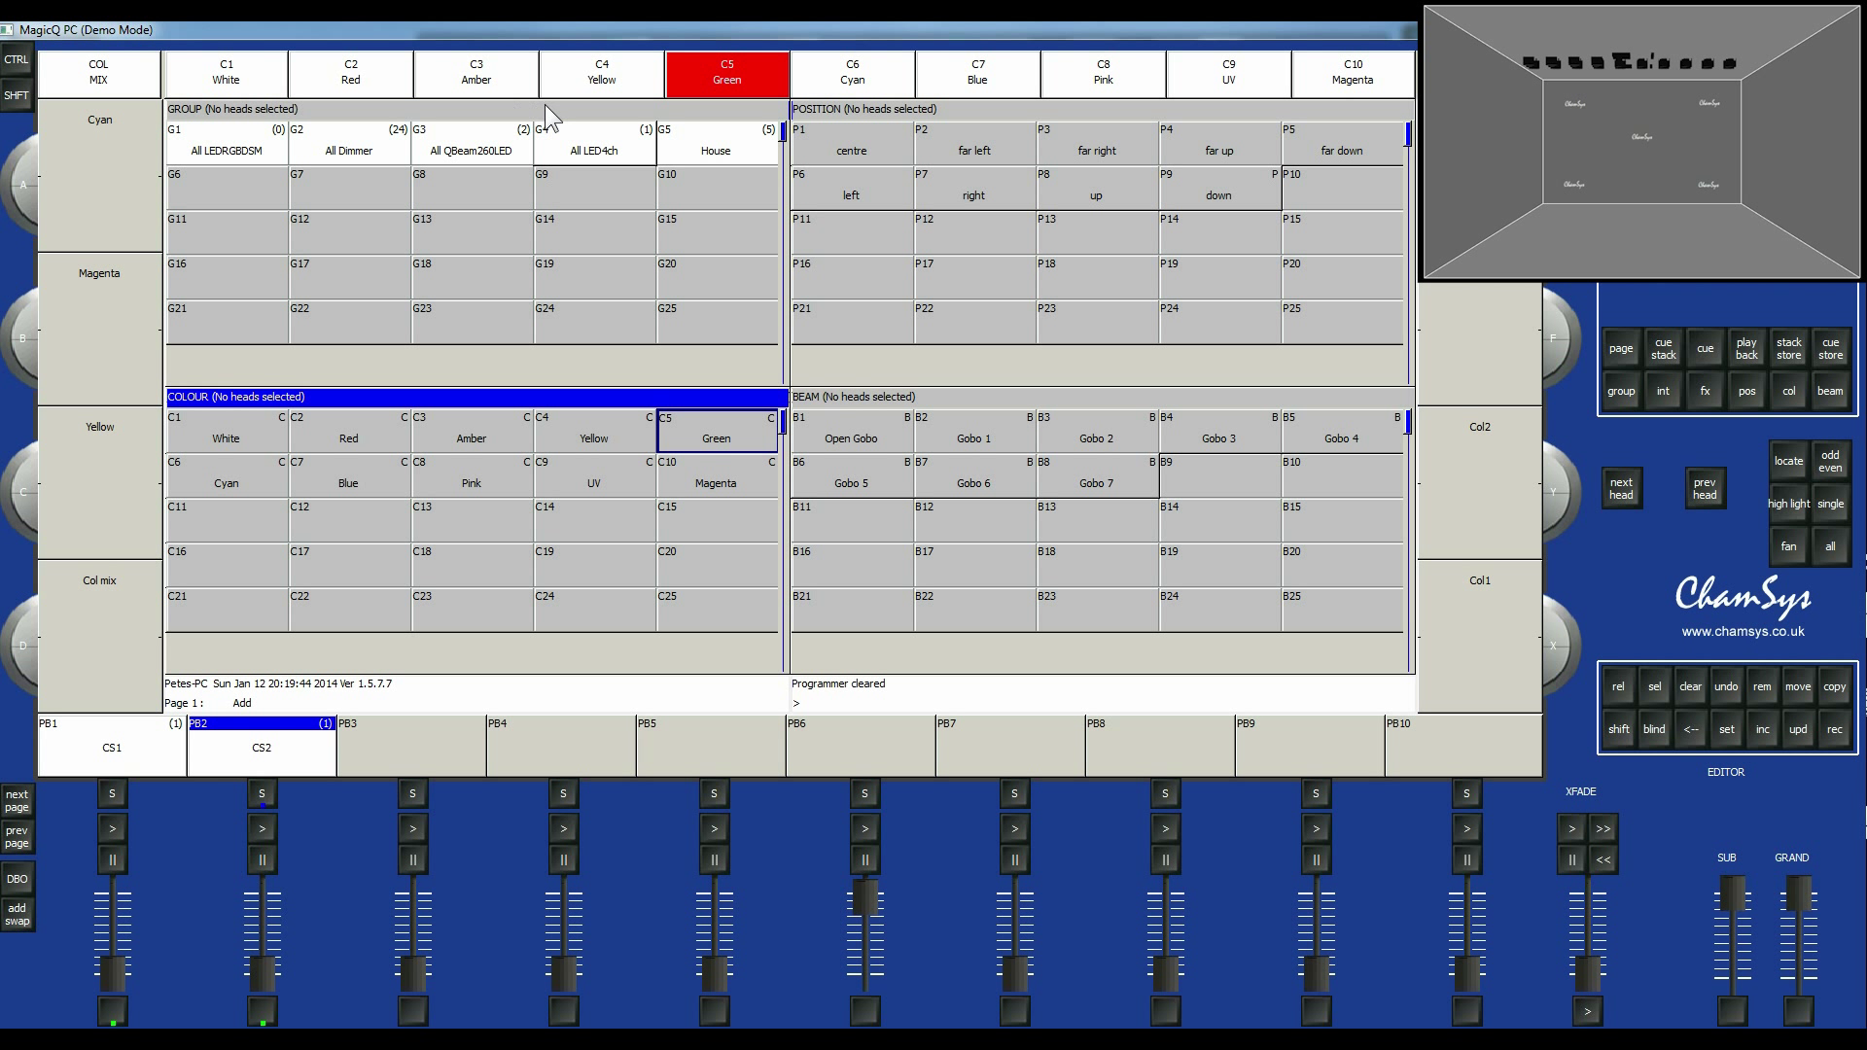
Locate All QBeam260LED heads, colour them Red and aim them far right then Up.
left_click(470, 140)
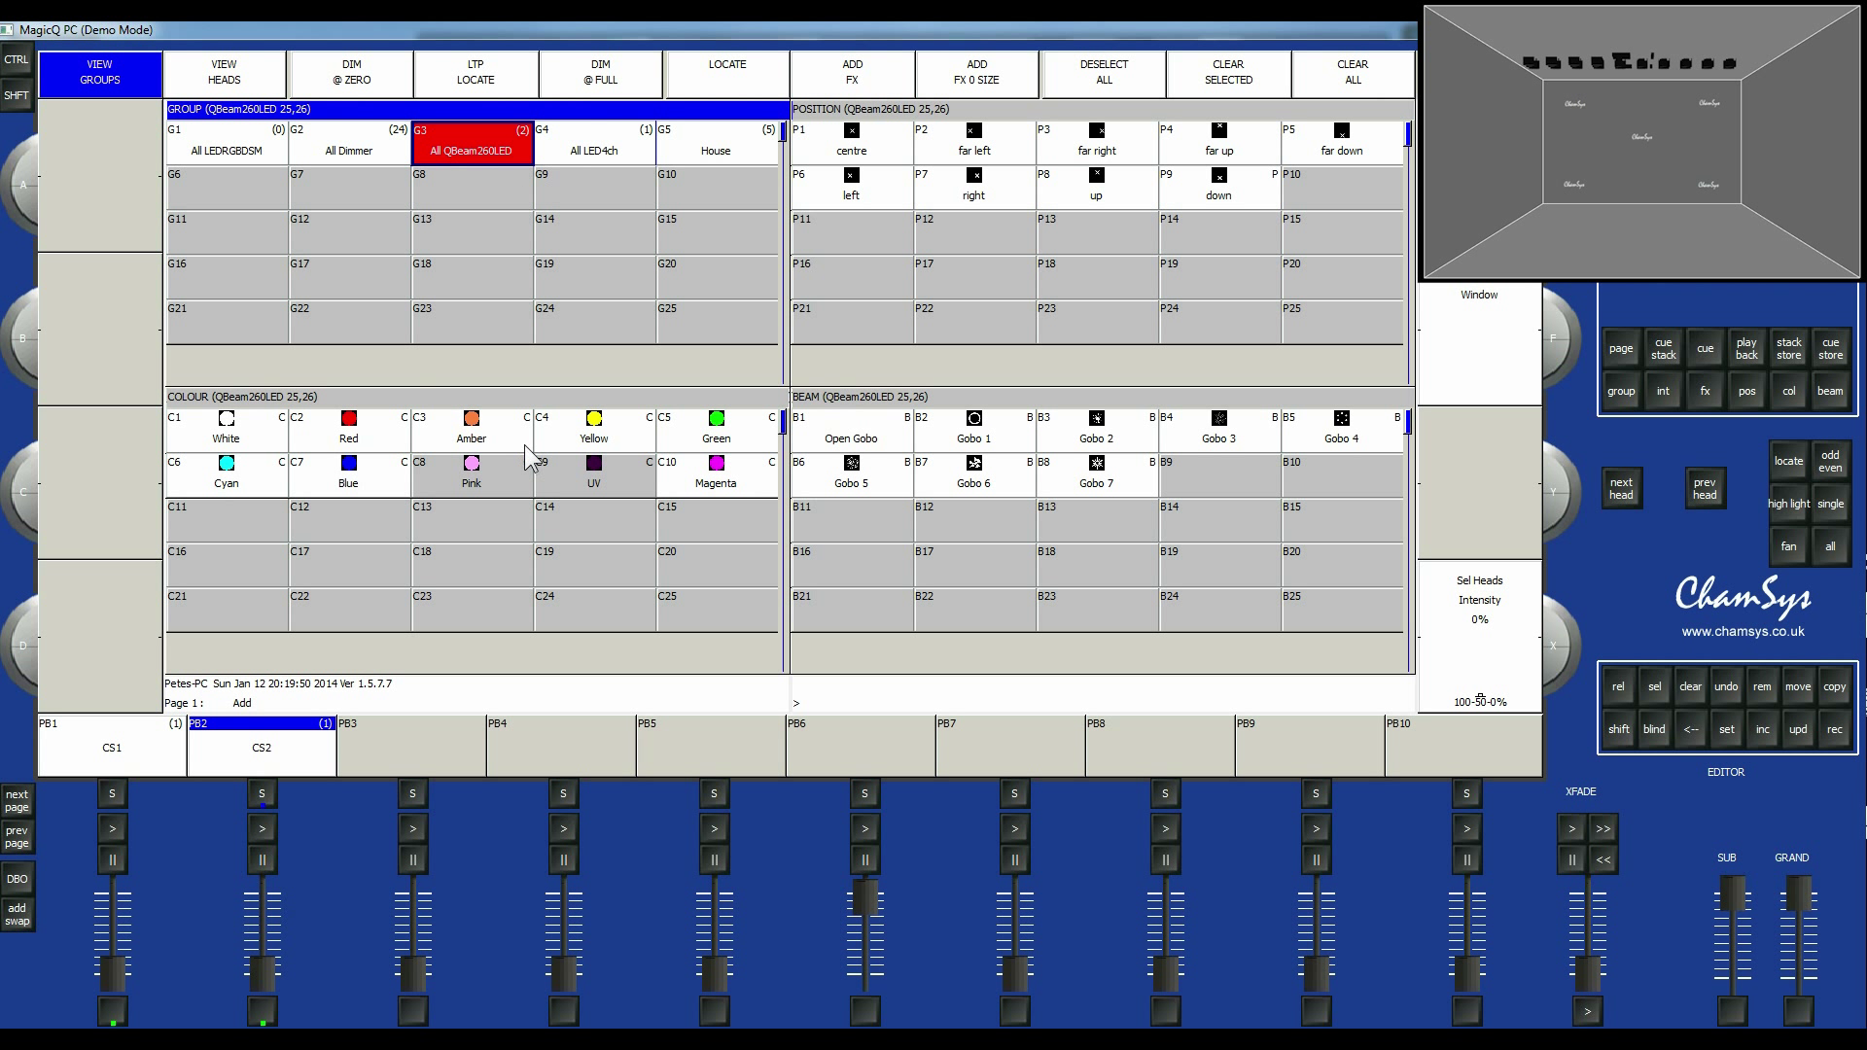
mouse_move(488, 432)
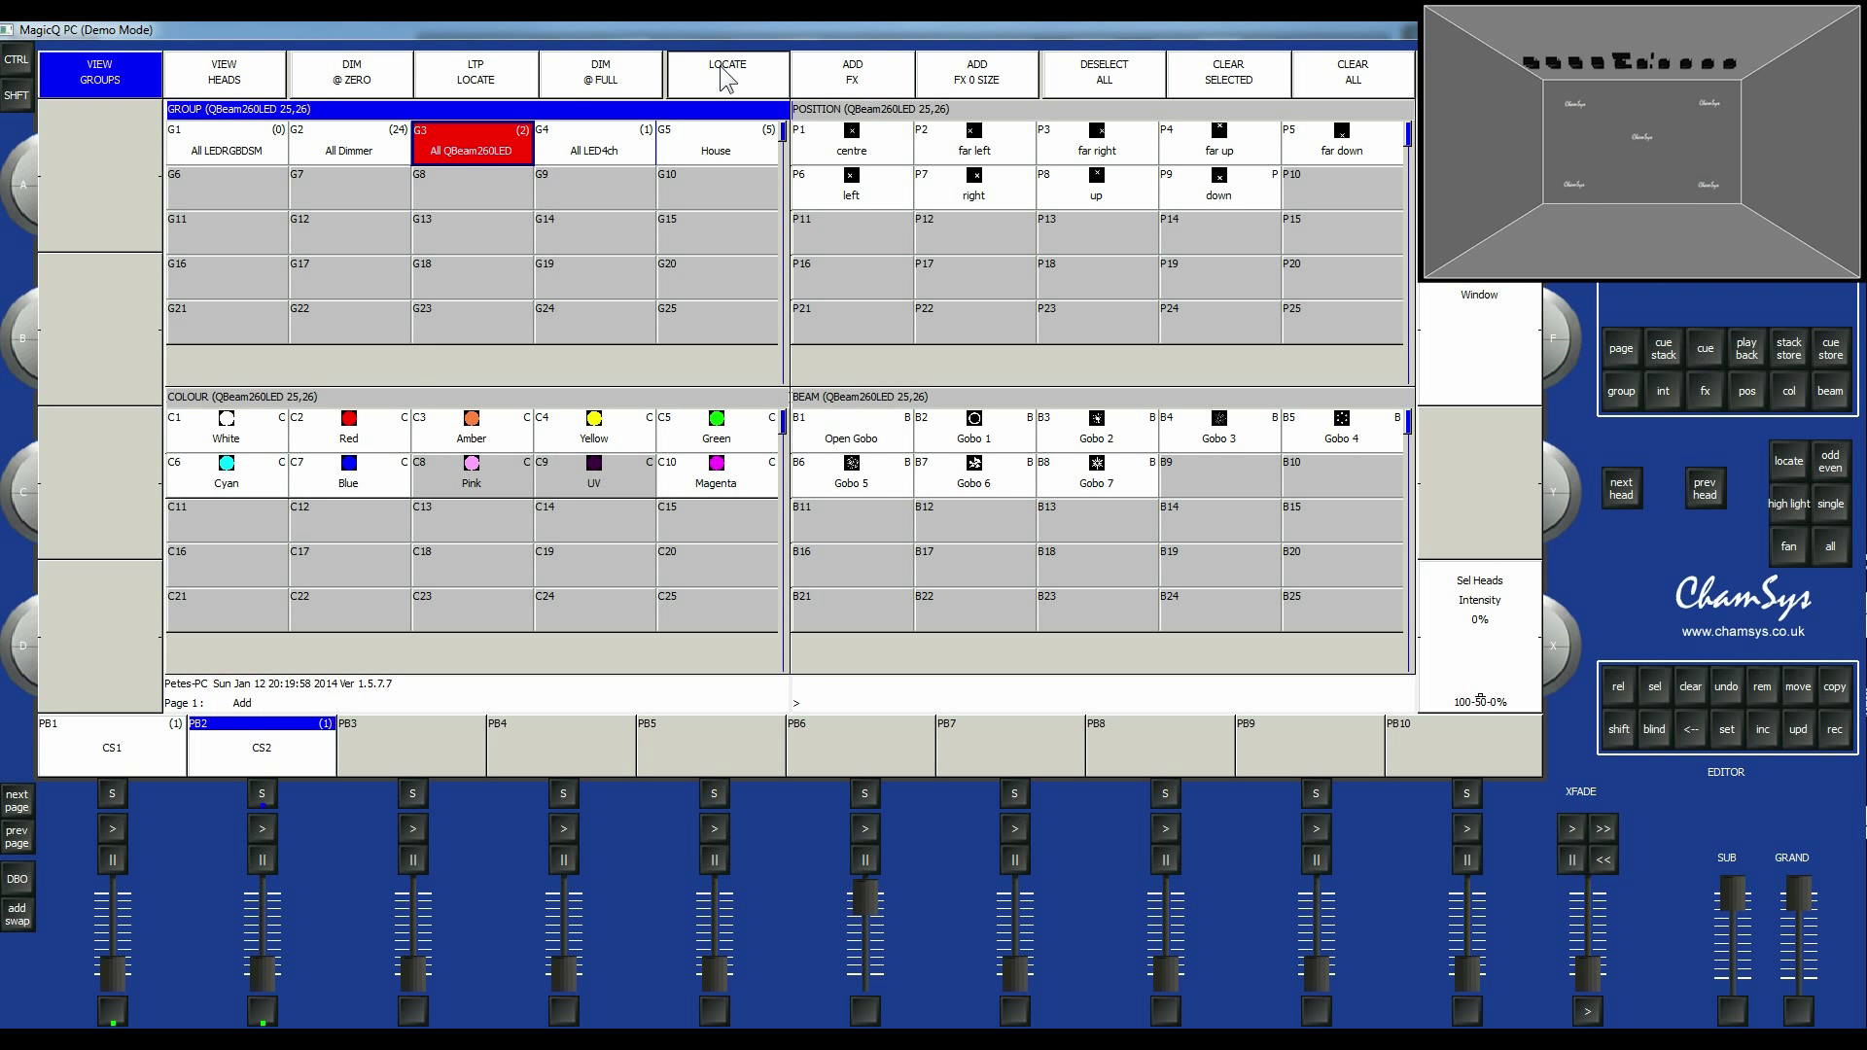
left_click(725, 70)
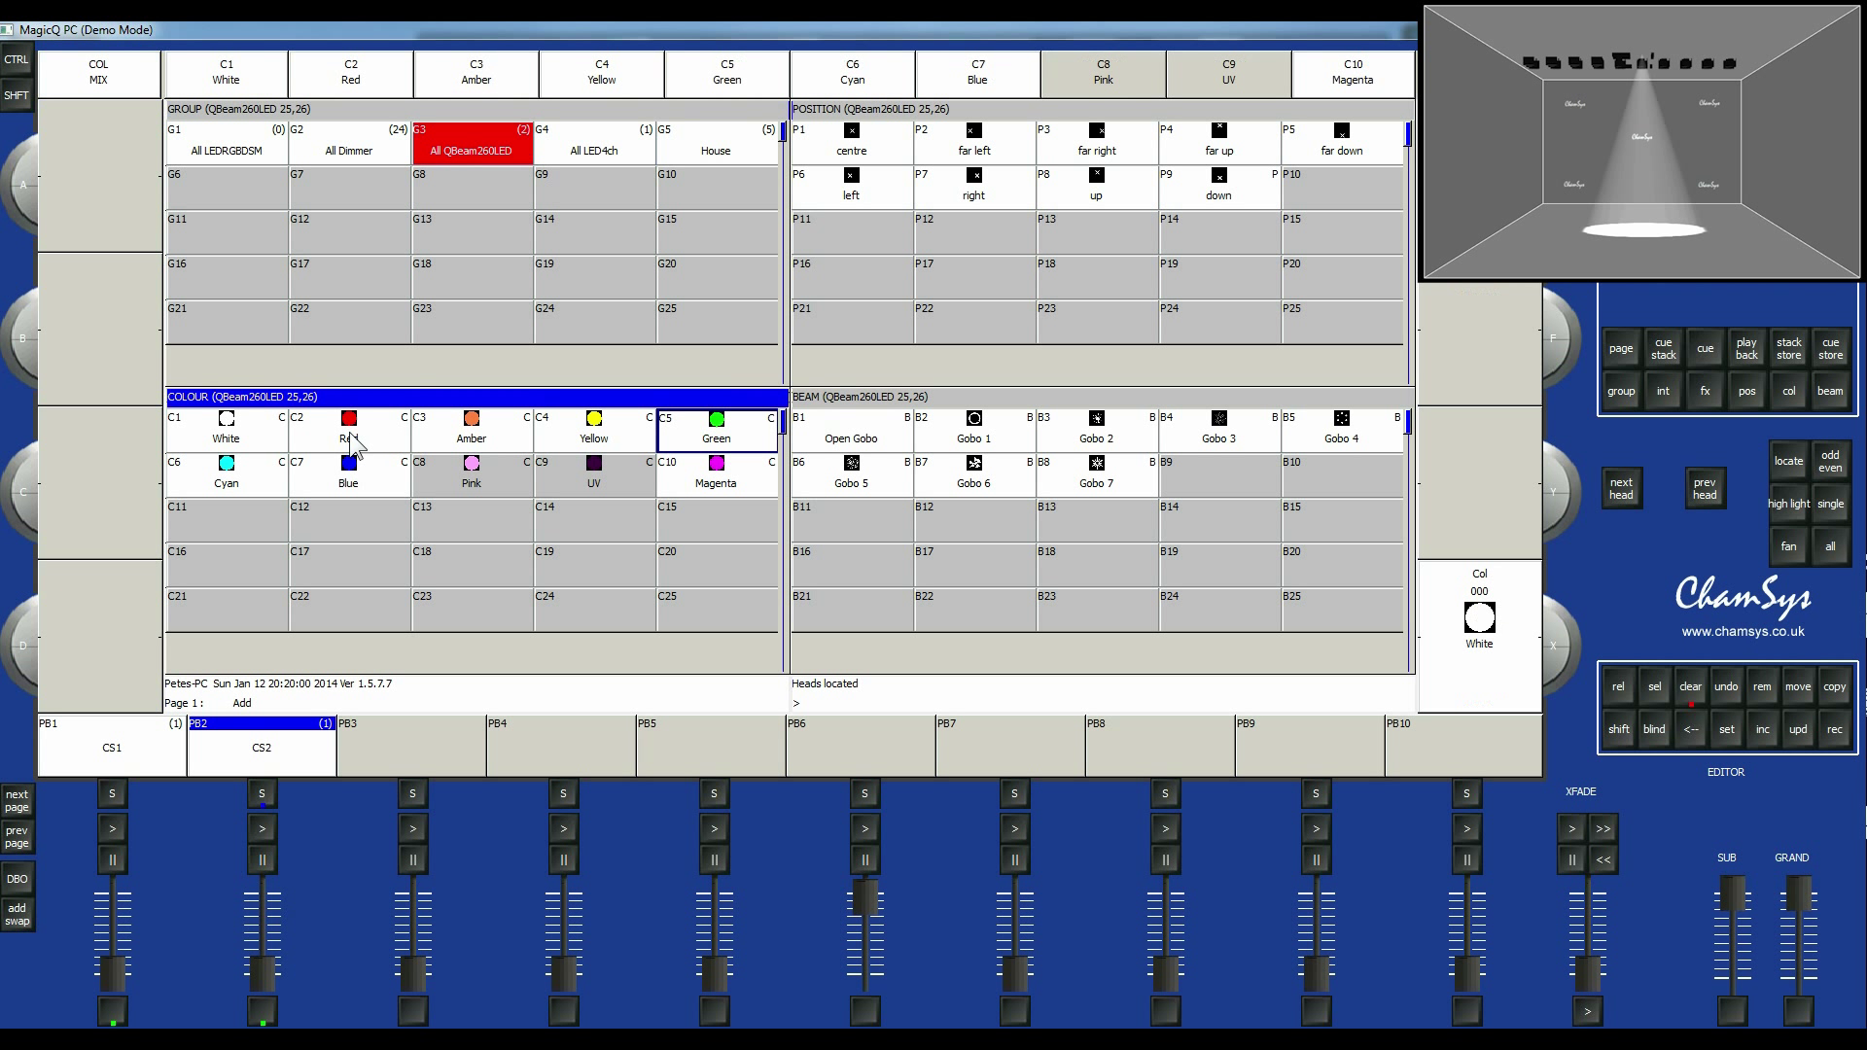
left_click(1095, 140)
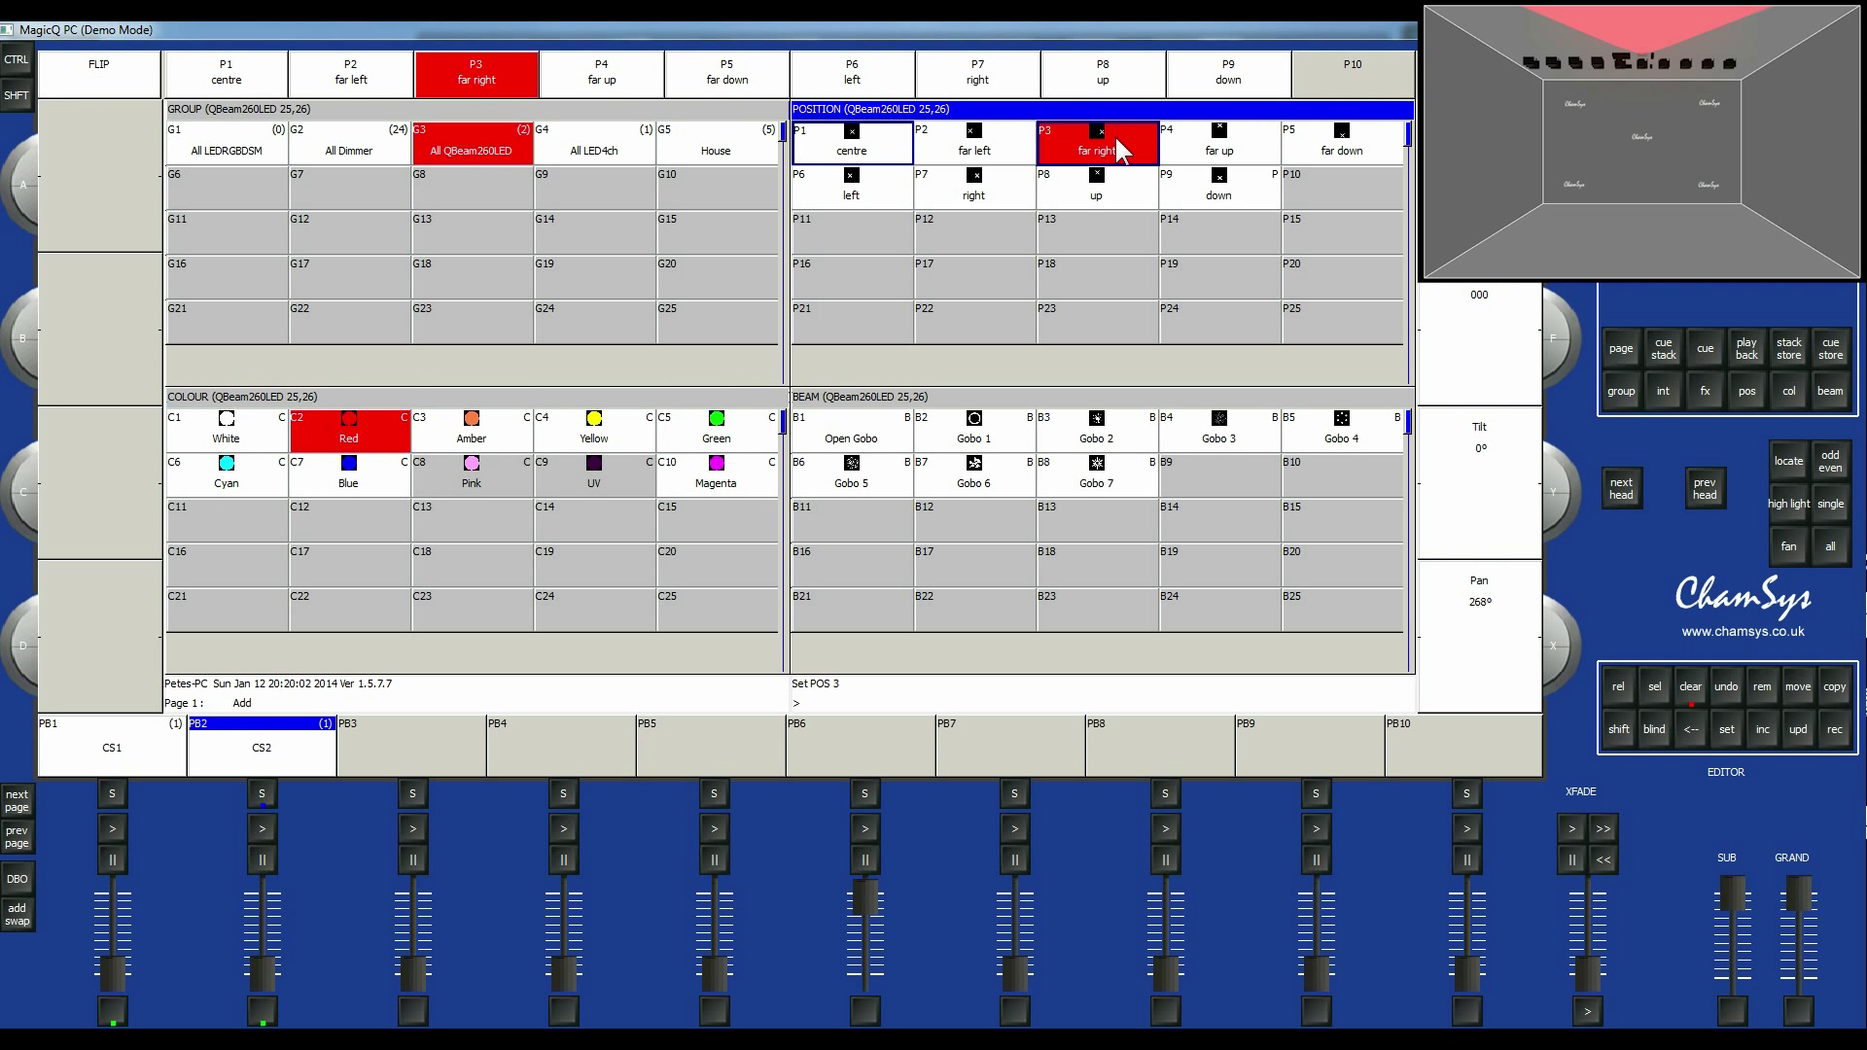
left_click(1218, 140)
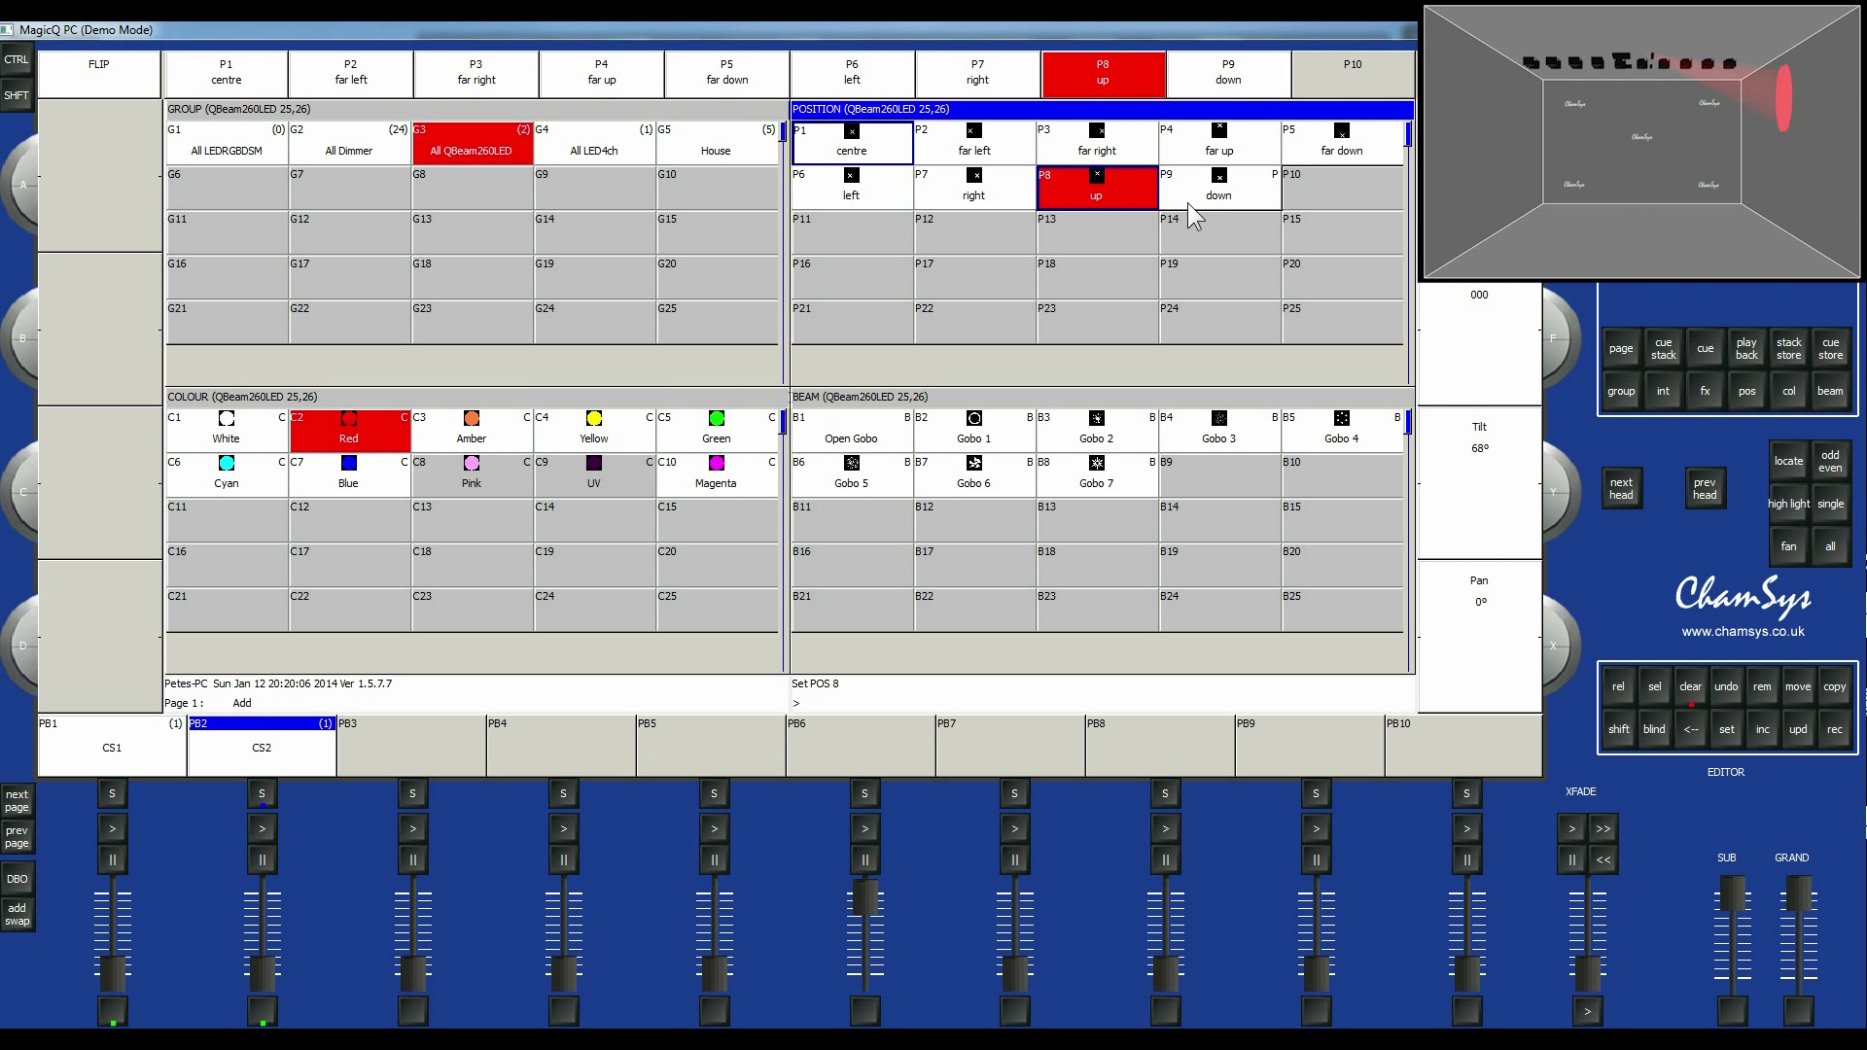
mouse_move(1134, 195)
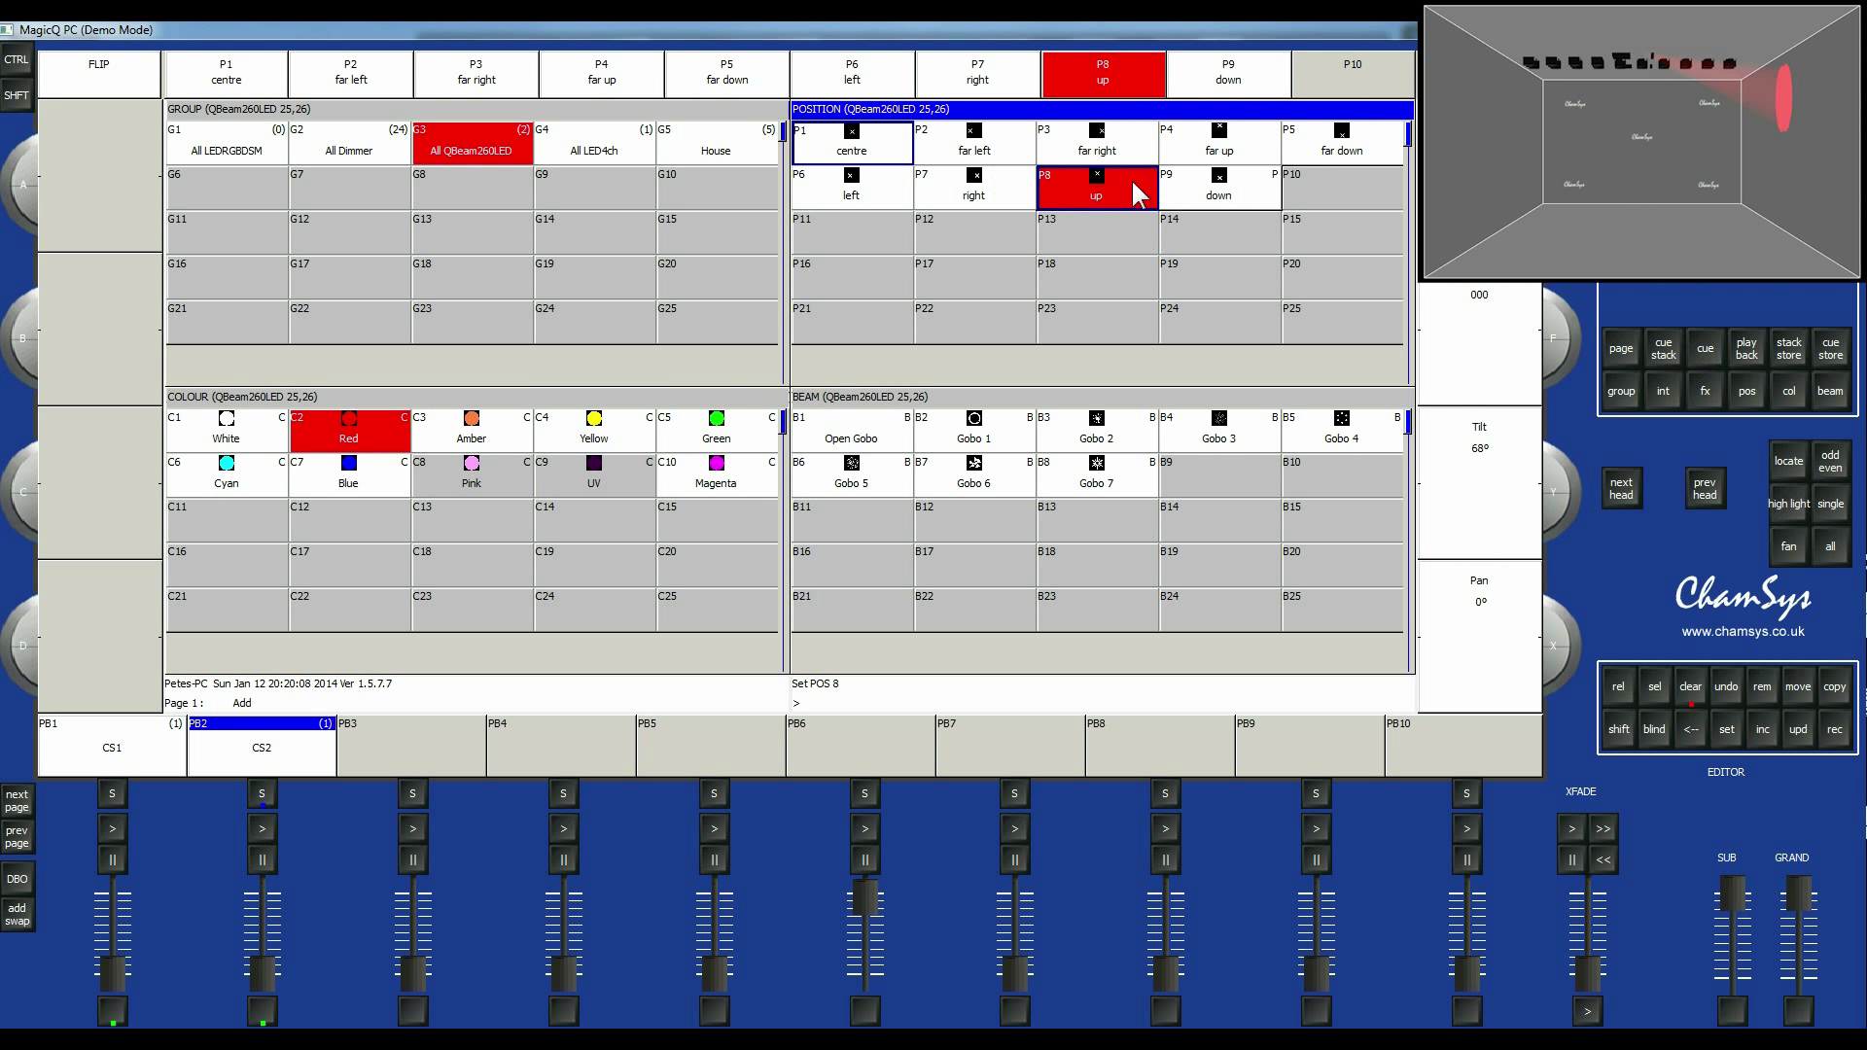
mouse_move(1649, 83)
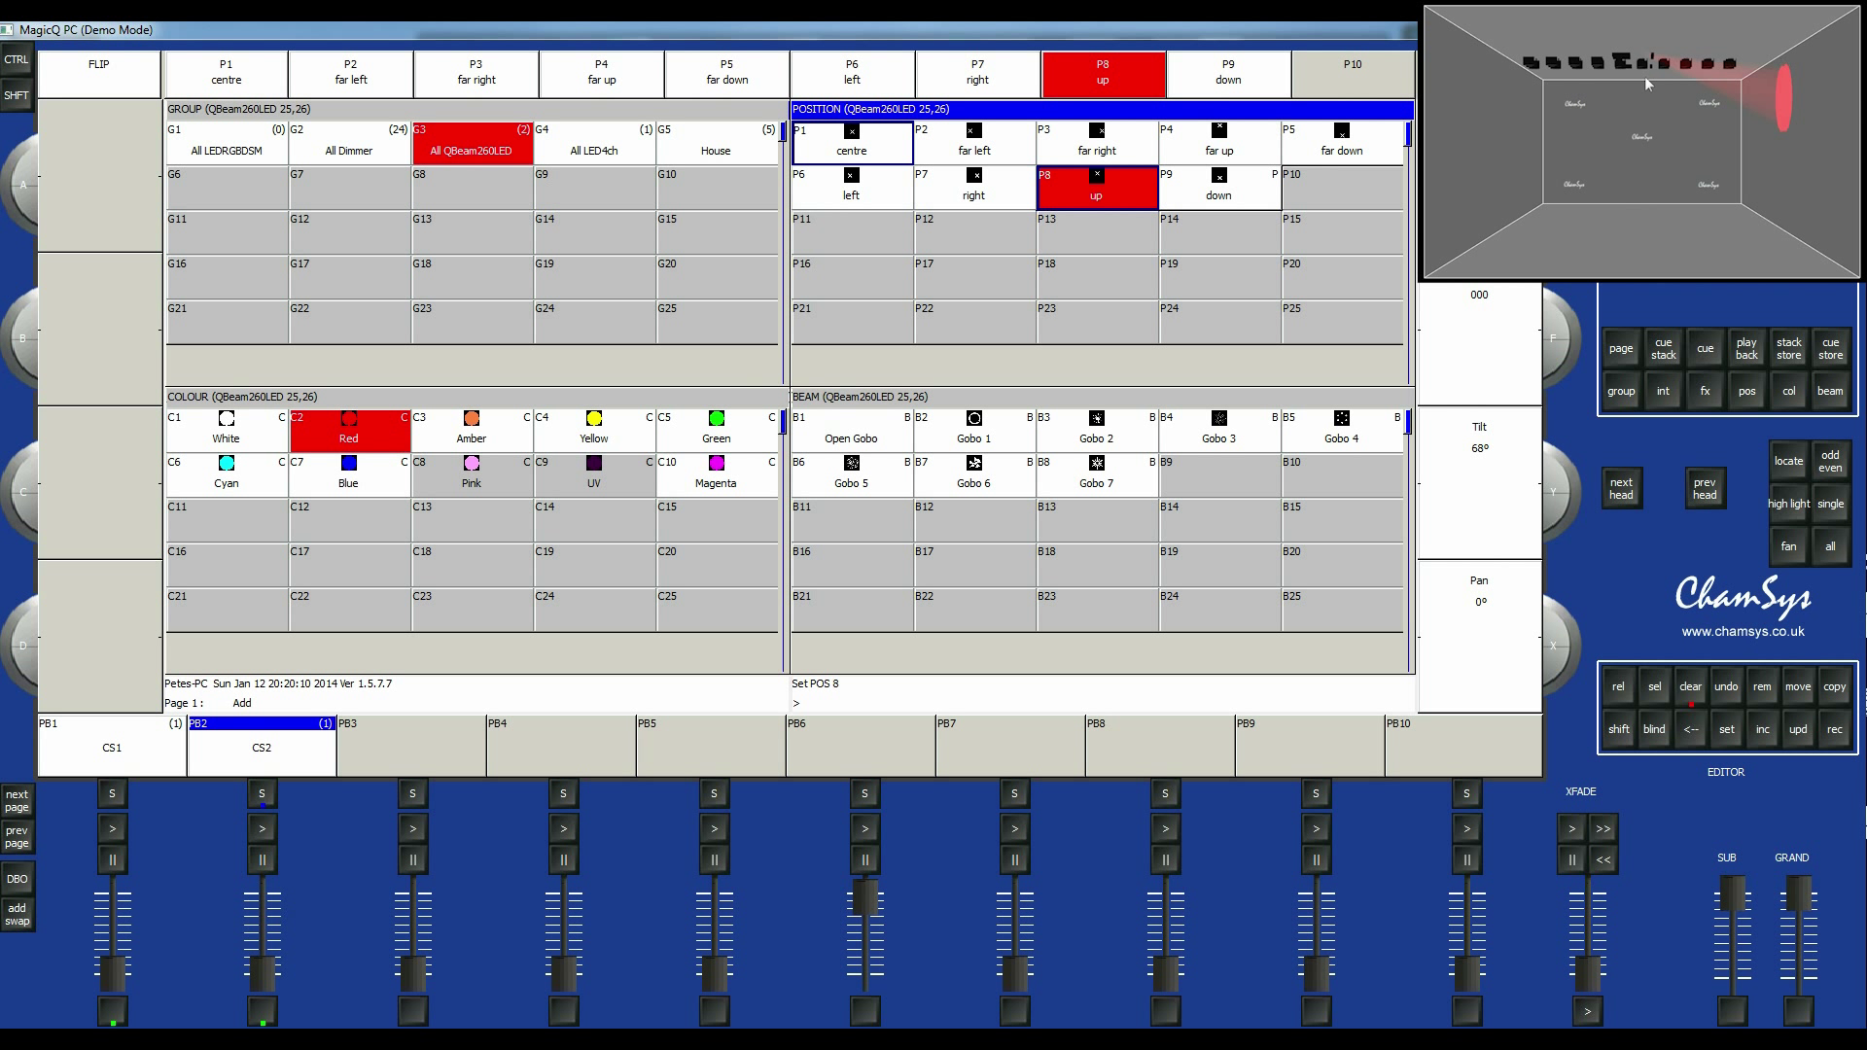
mouse_move(1021, 577)
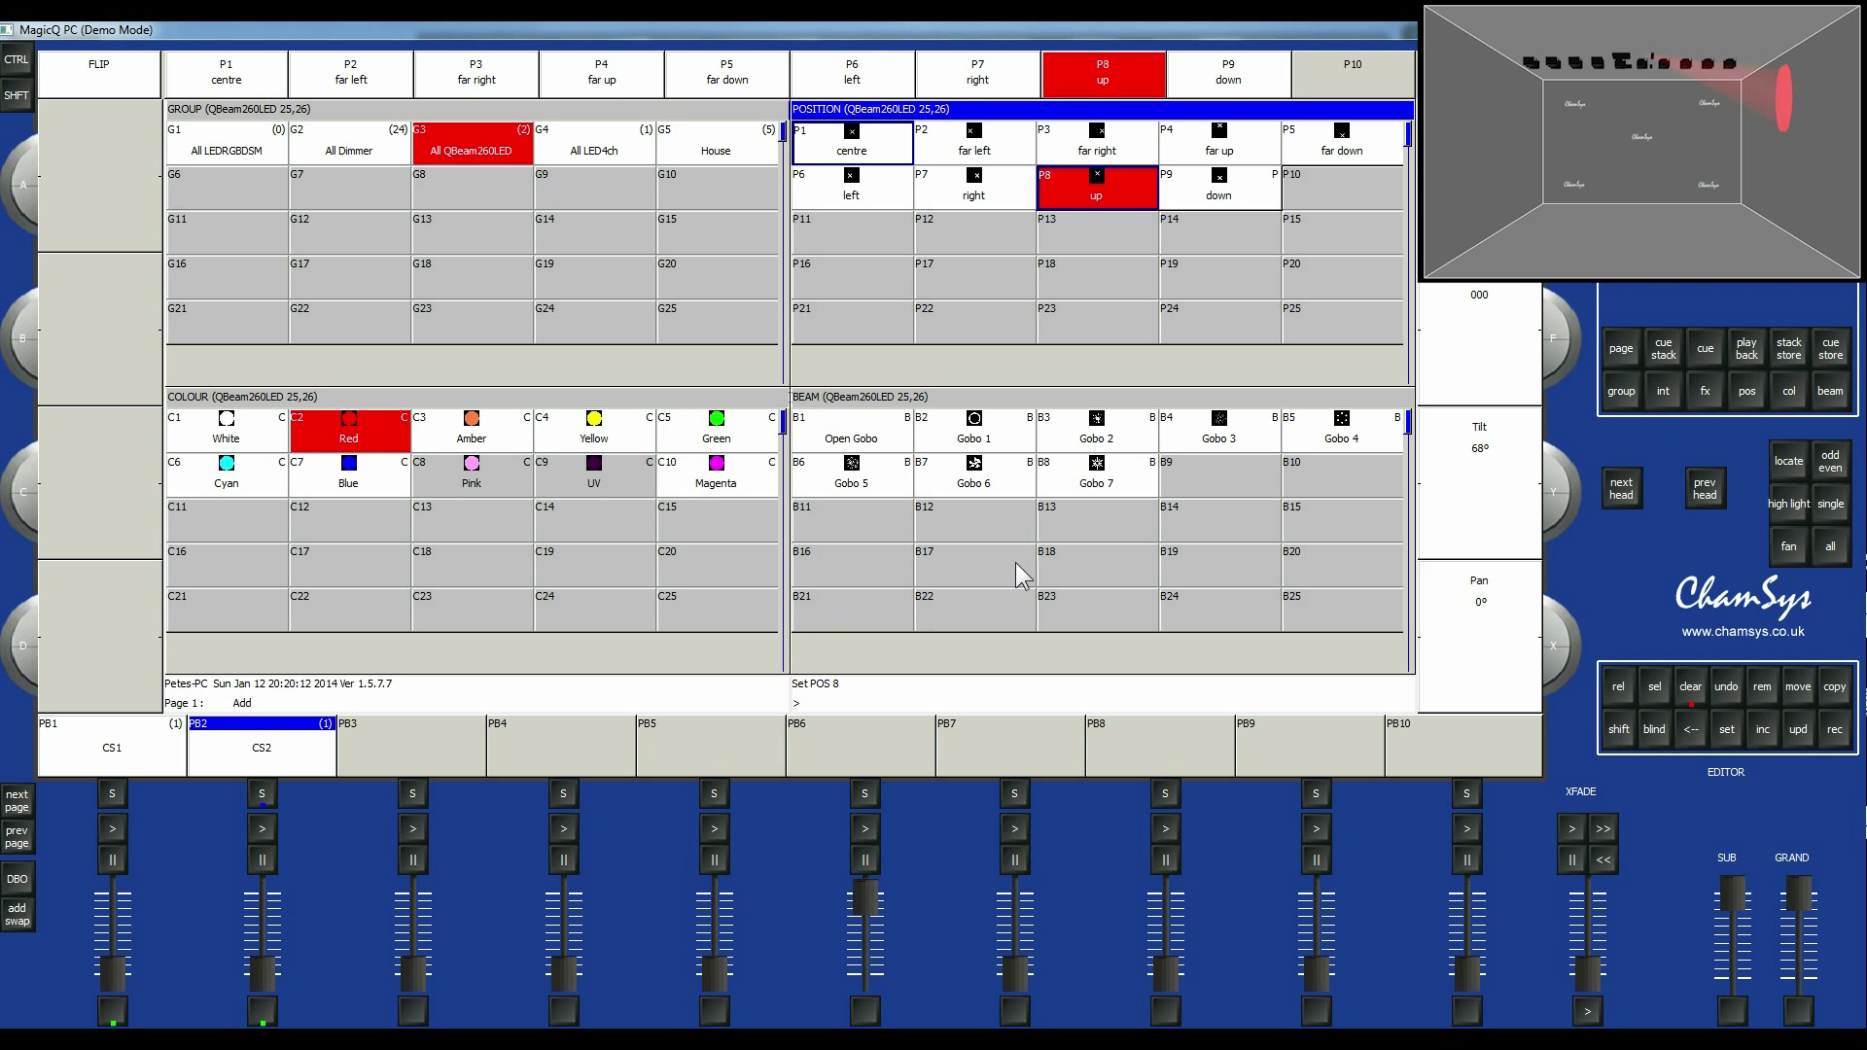
left_click(1095, 426)
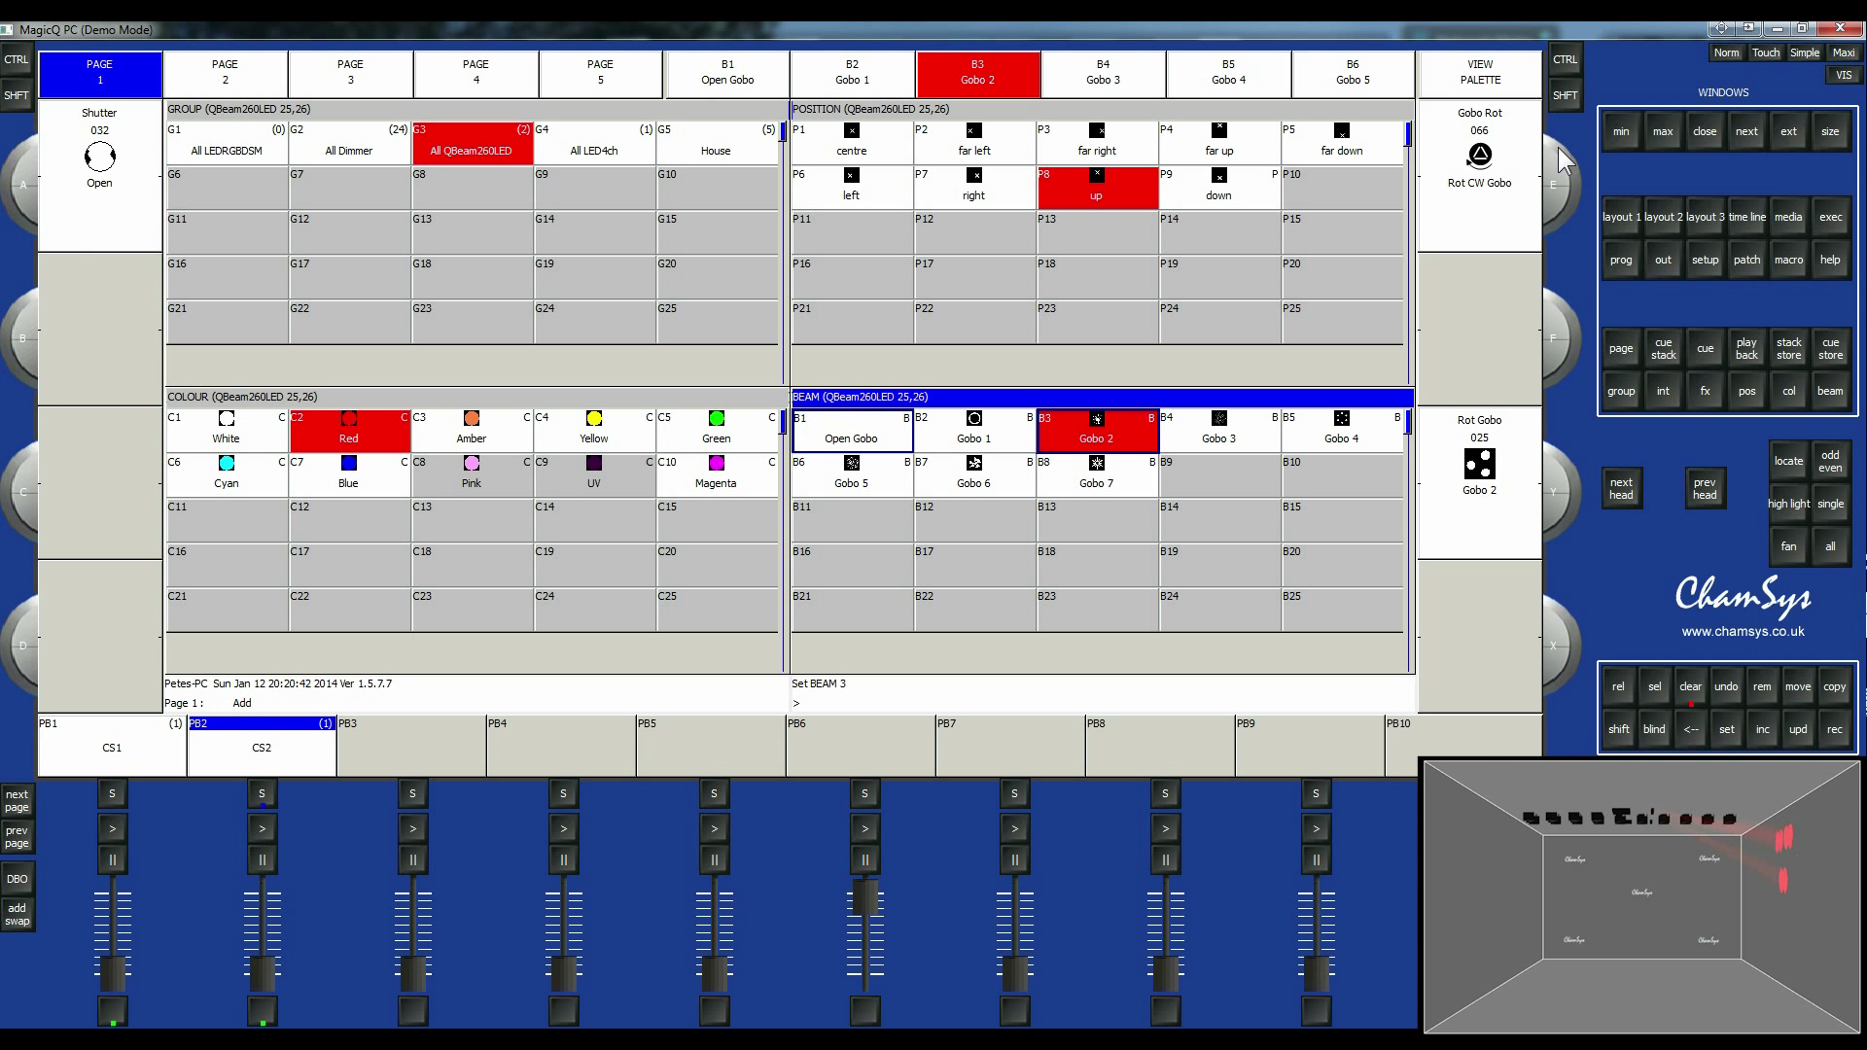
mouse_move(1569, 415)
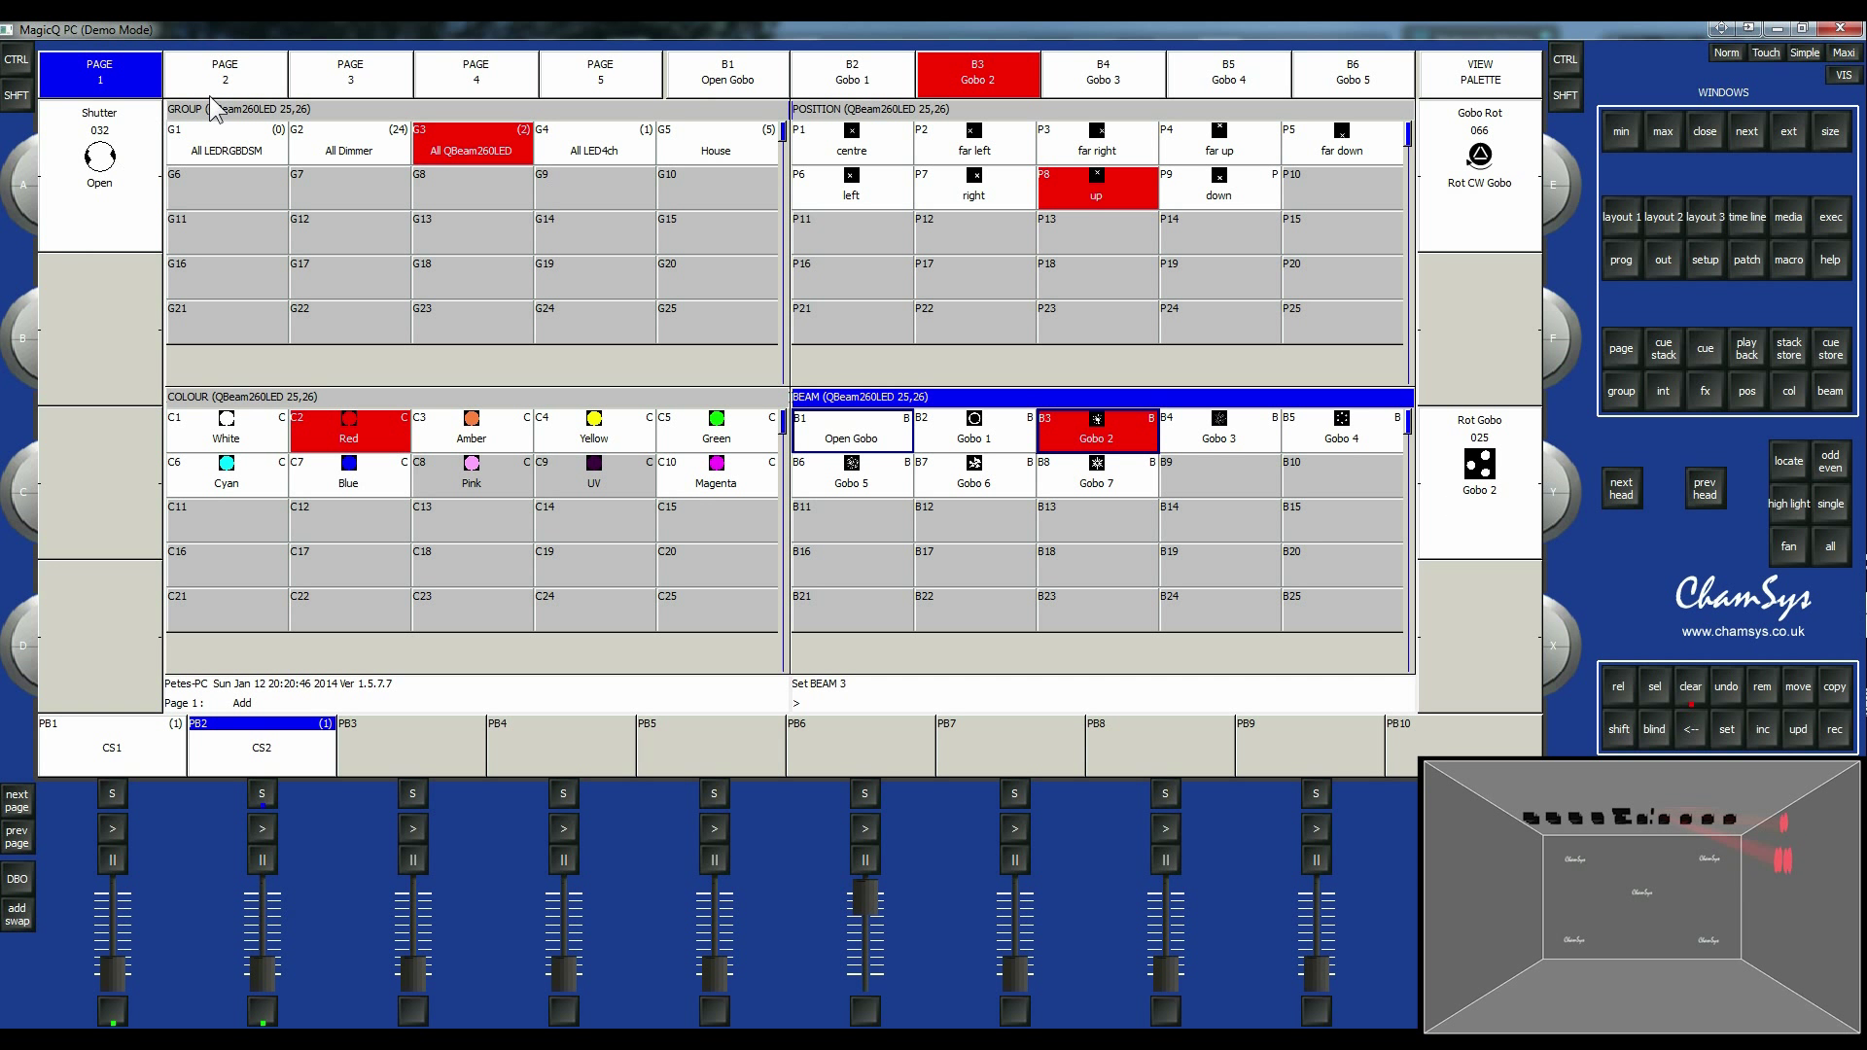
Review the beam attribute pages, switch to colour palettes and record the red QBeam look to playback 3.
left_click(224, 72)
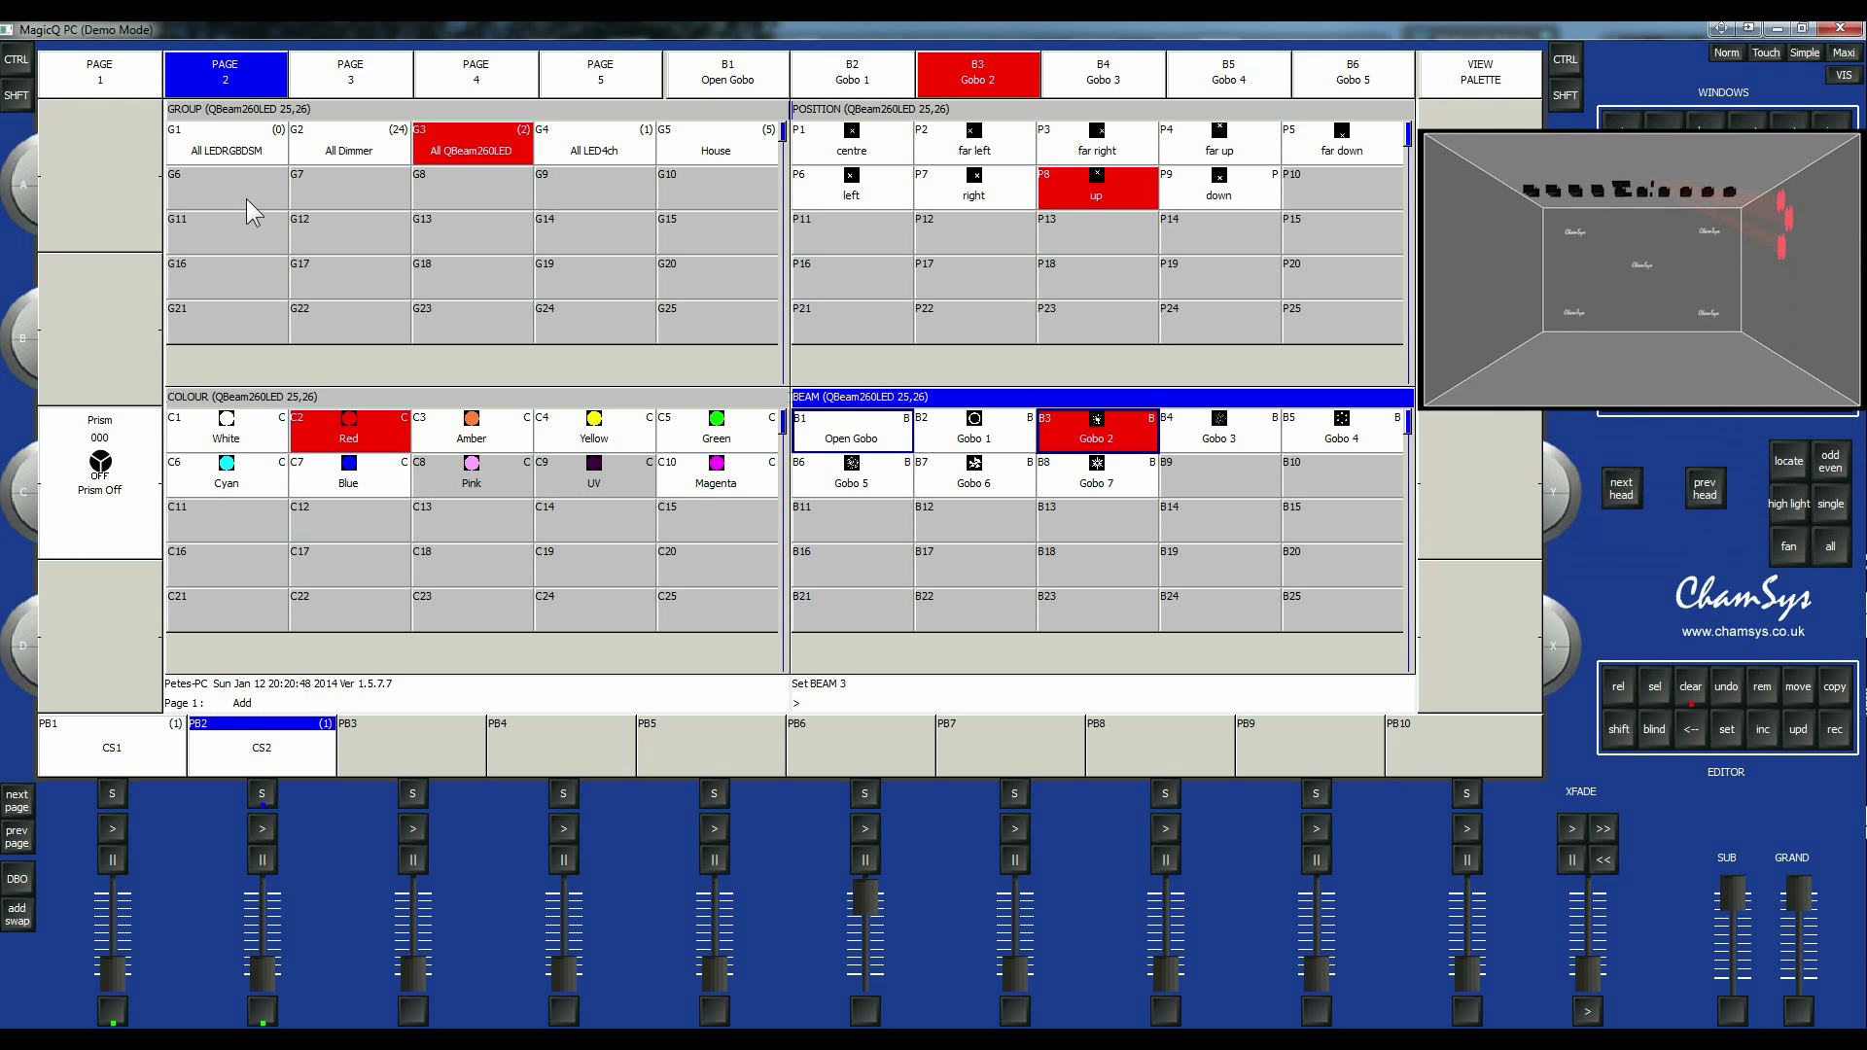
left_click(475, 72)
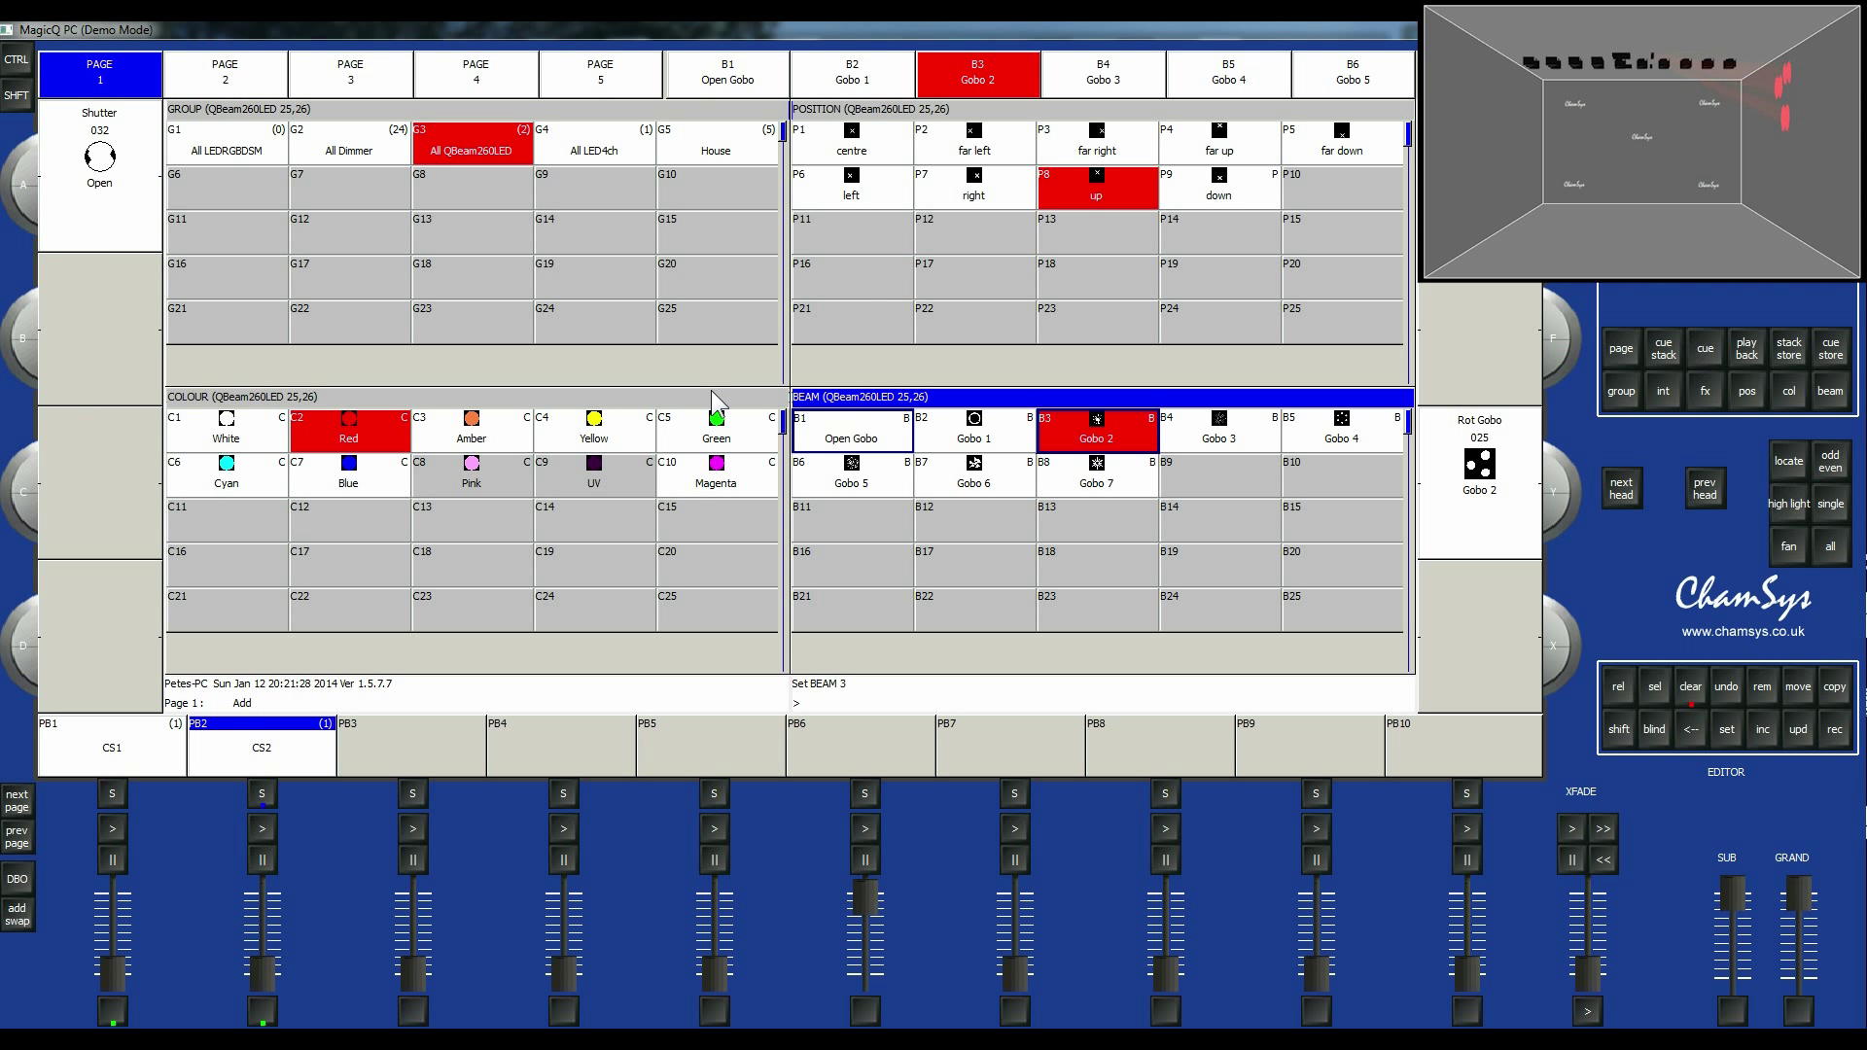
left_click(349, 475)
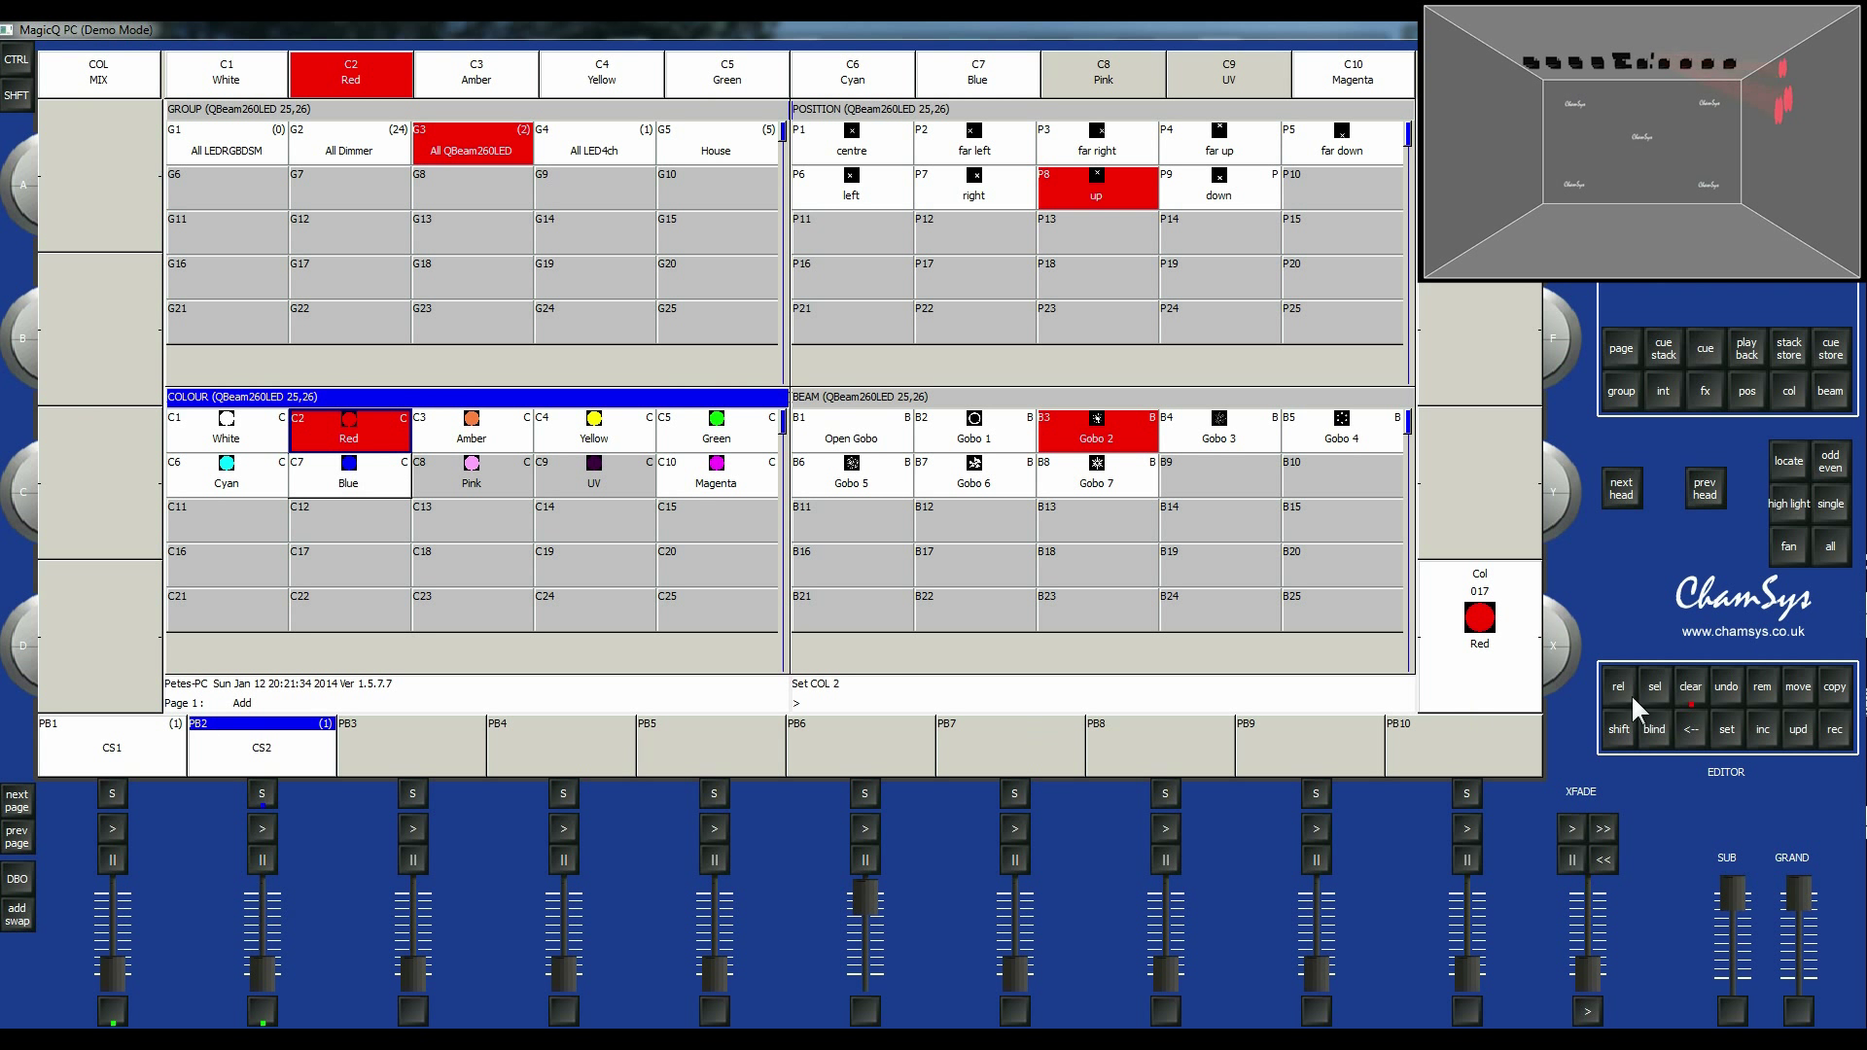
left_click(1832, 729)
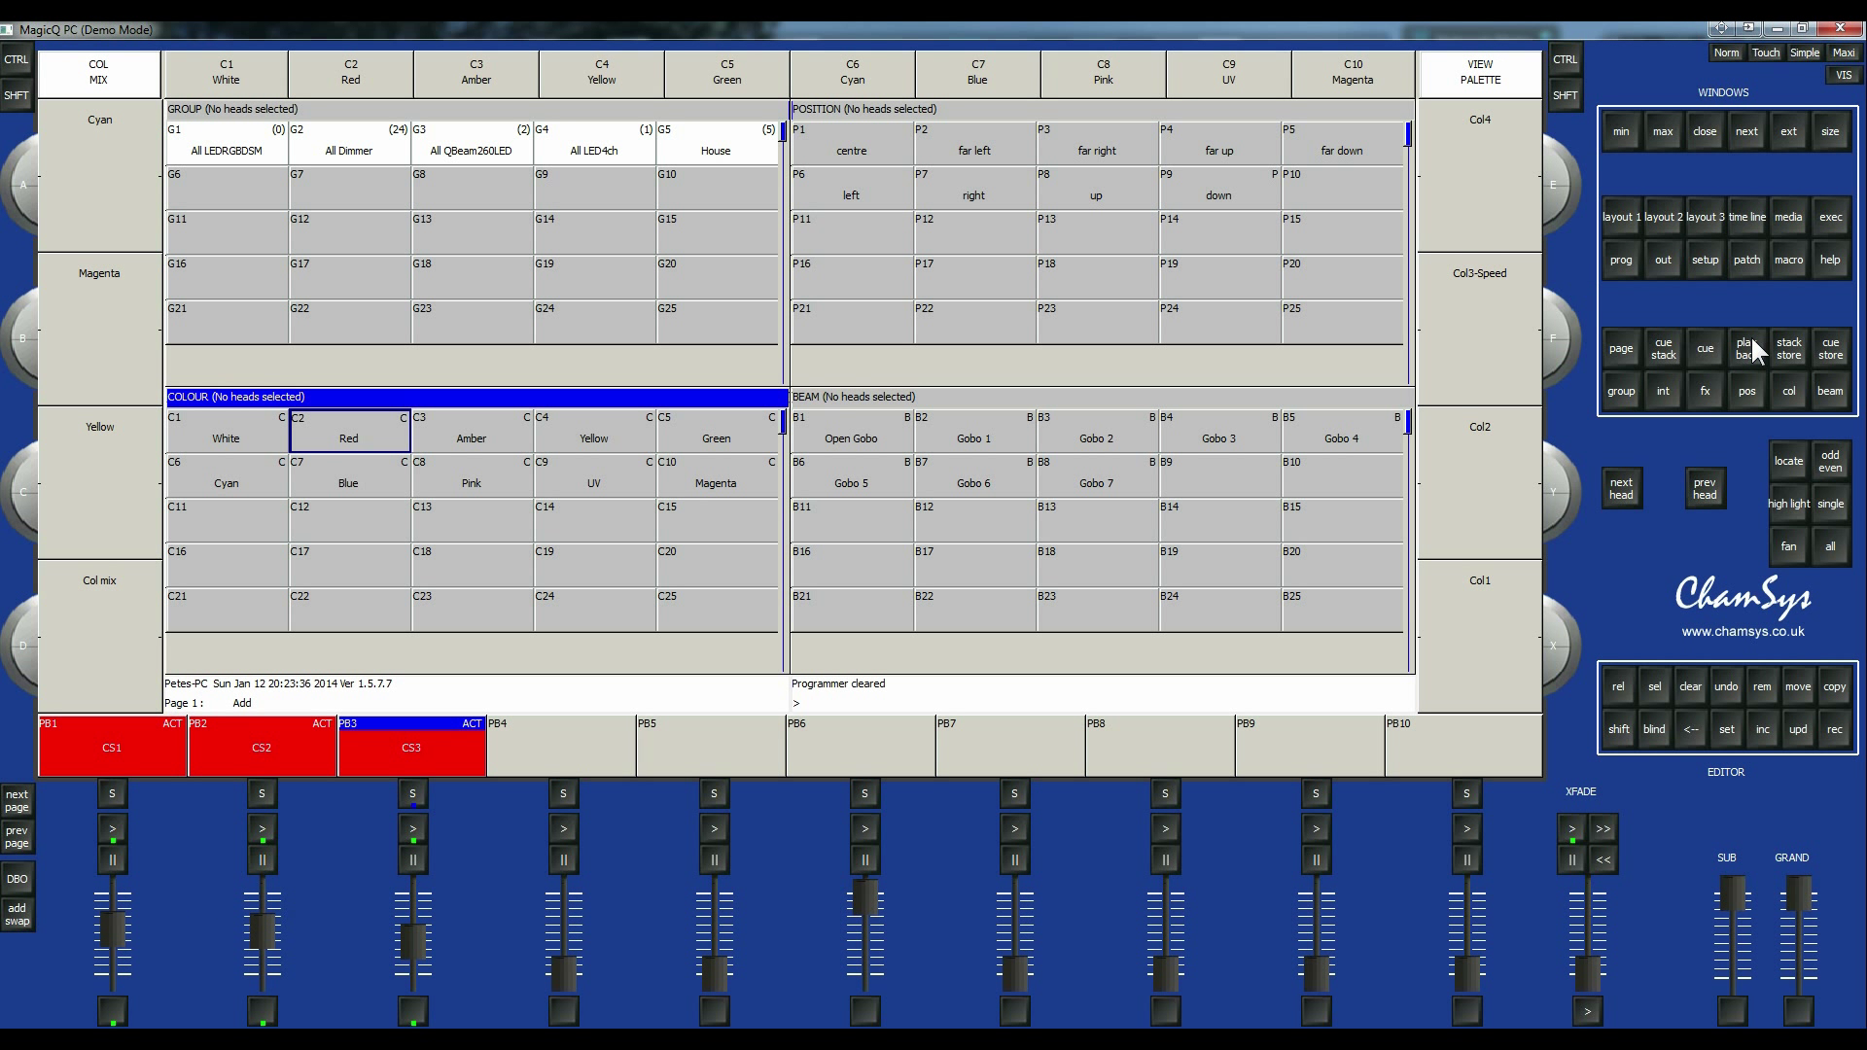
mouse_move(1709, 276)
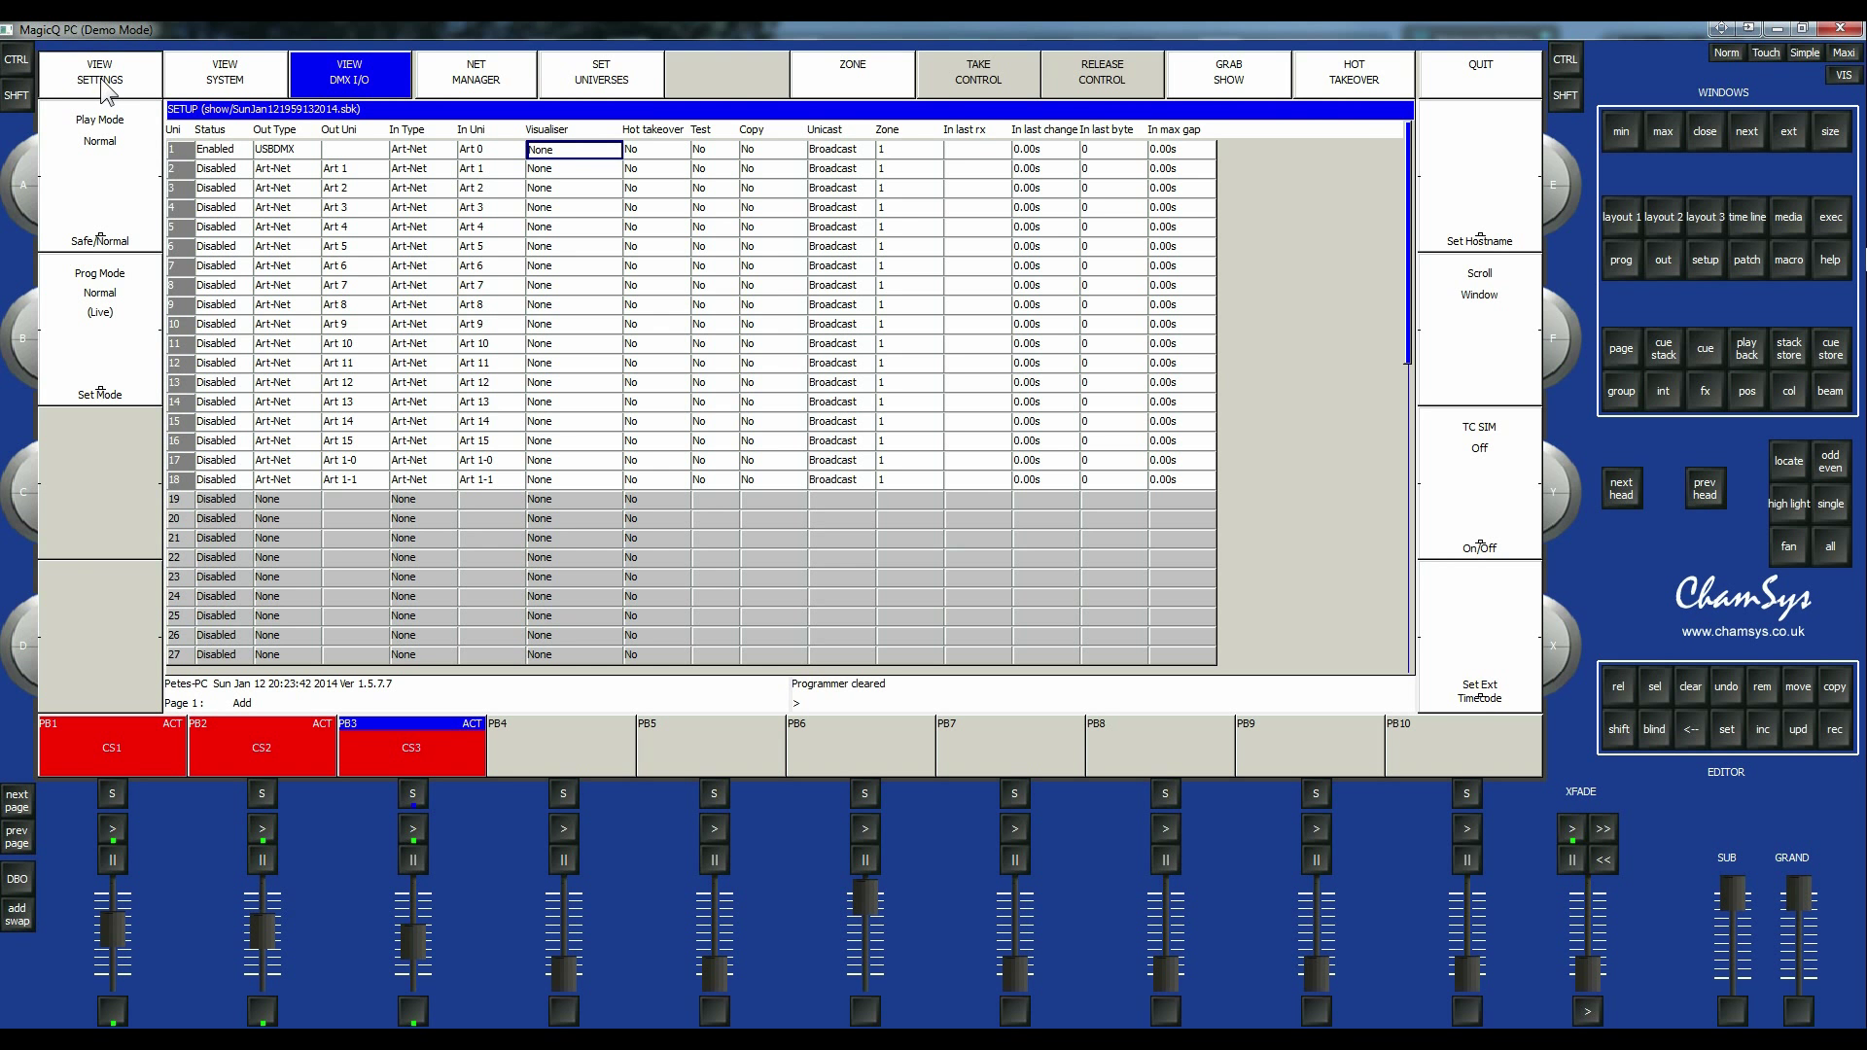
Save the show from the Setup screen under the name Super_Duper_Test_001.
left_click(99, 72)
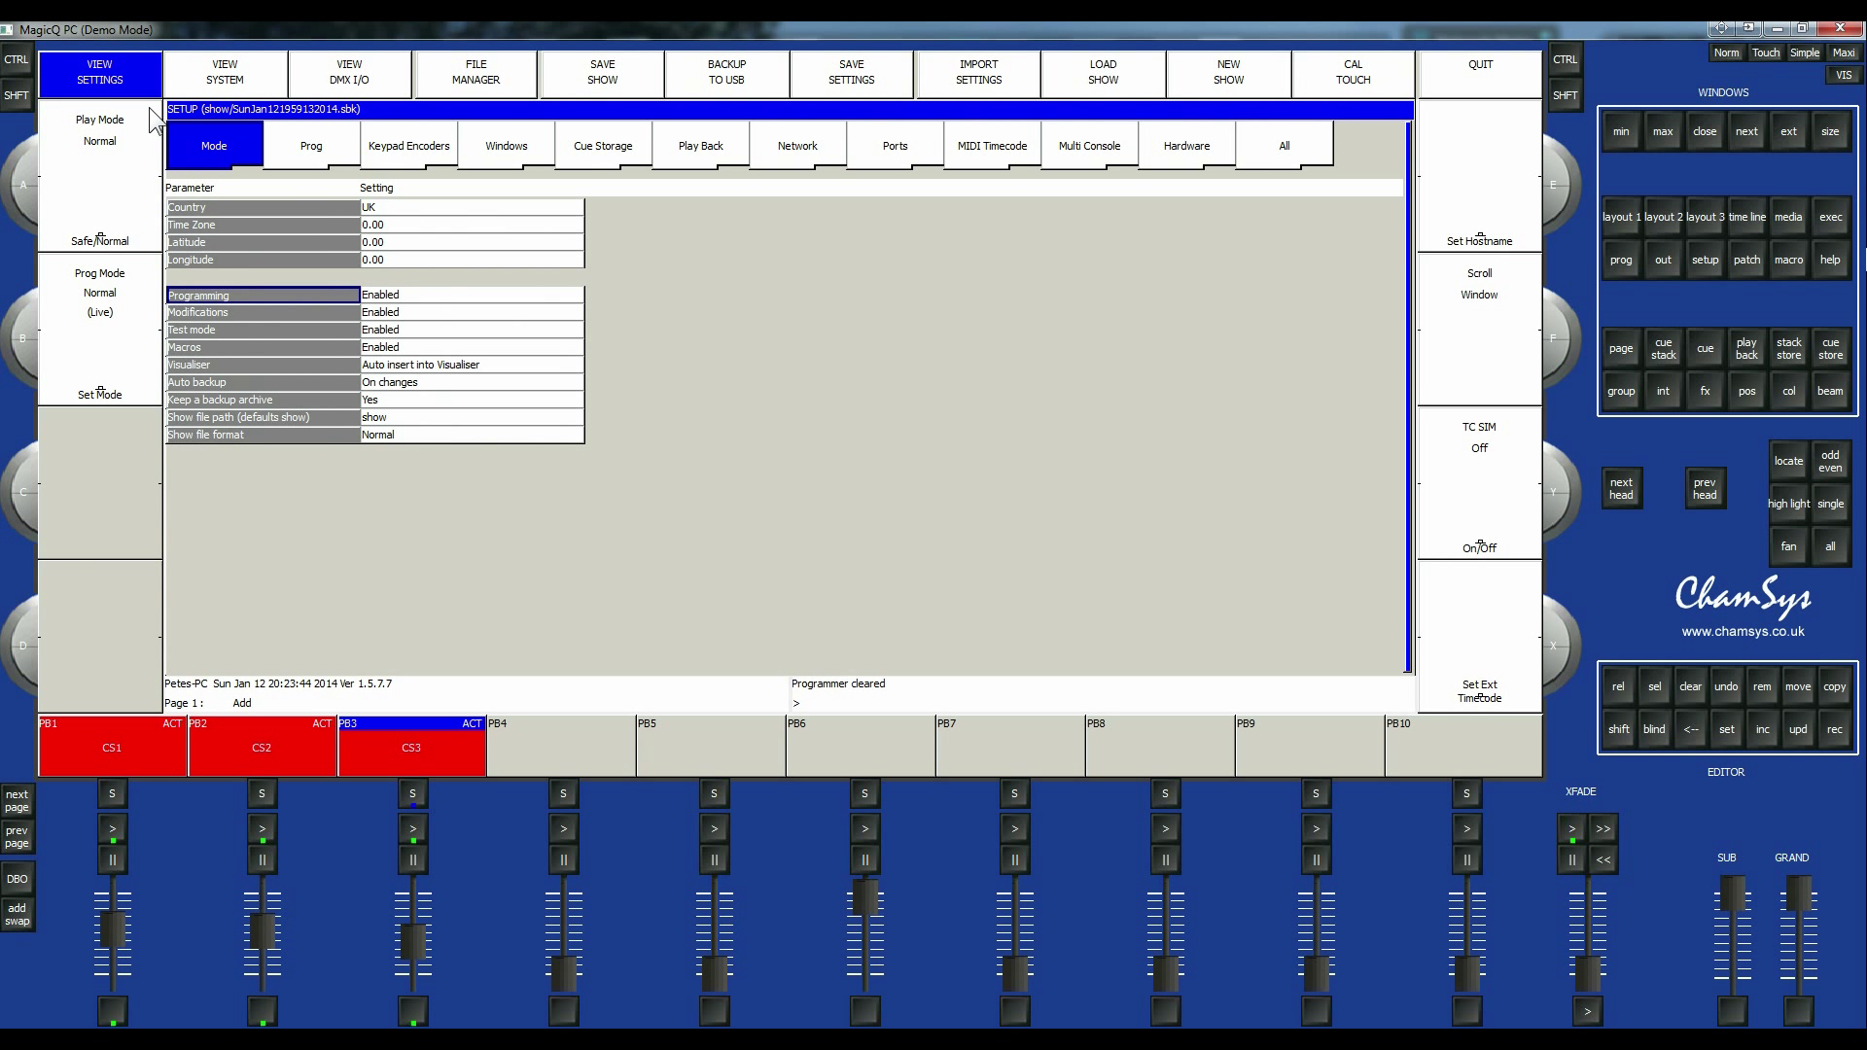
mouse_move(40, 33)
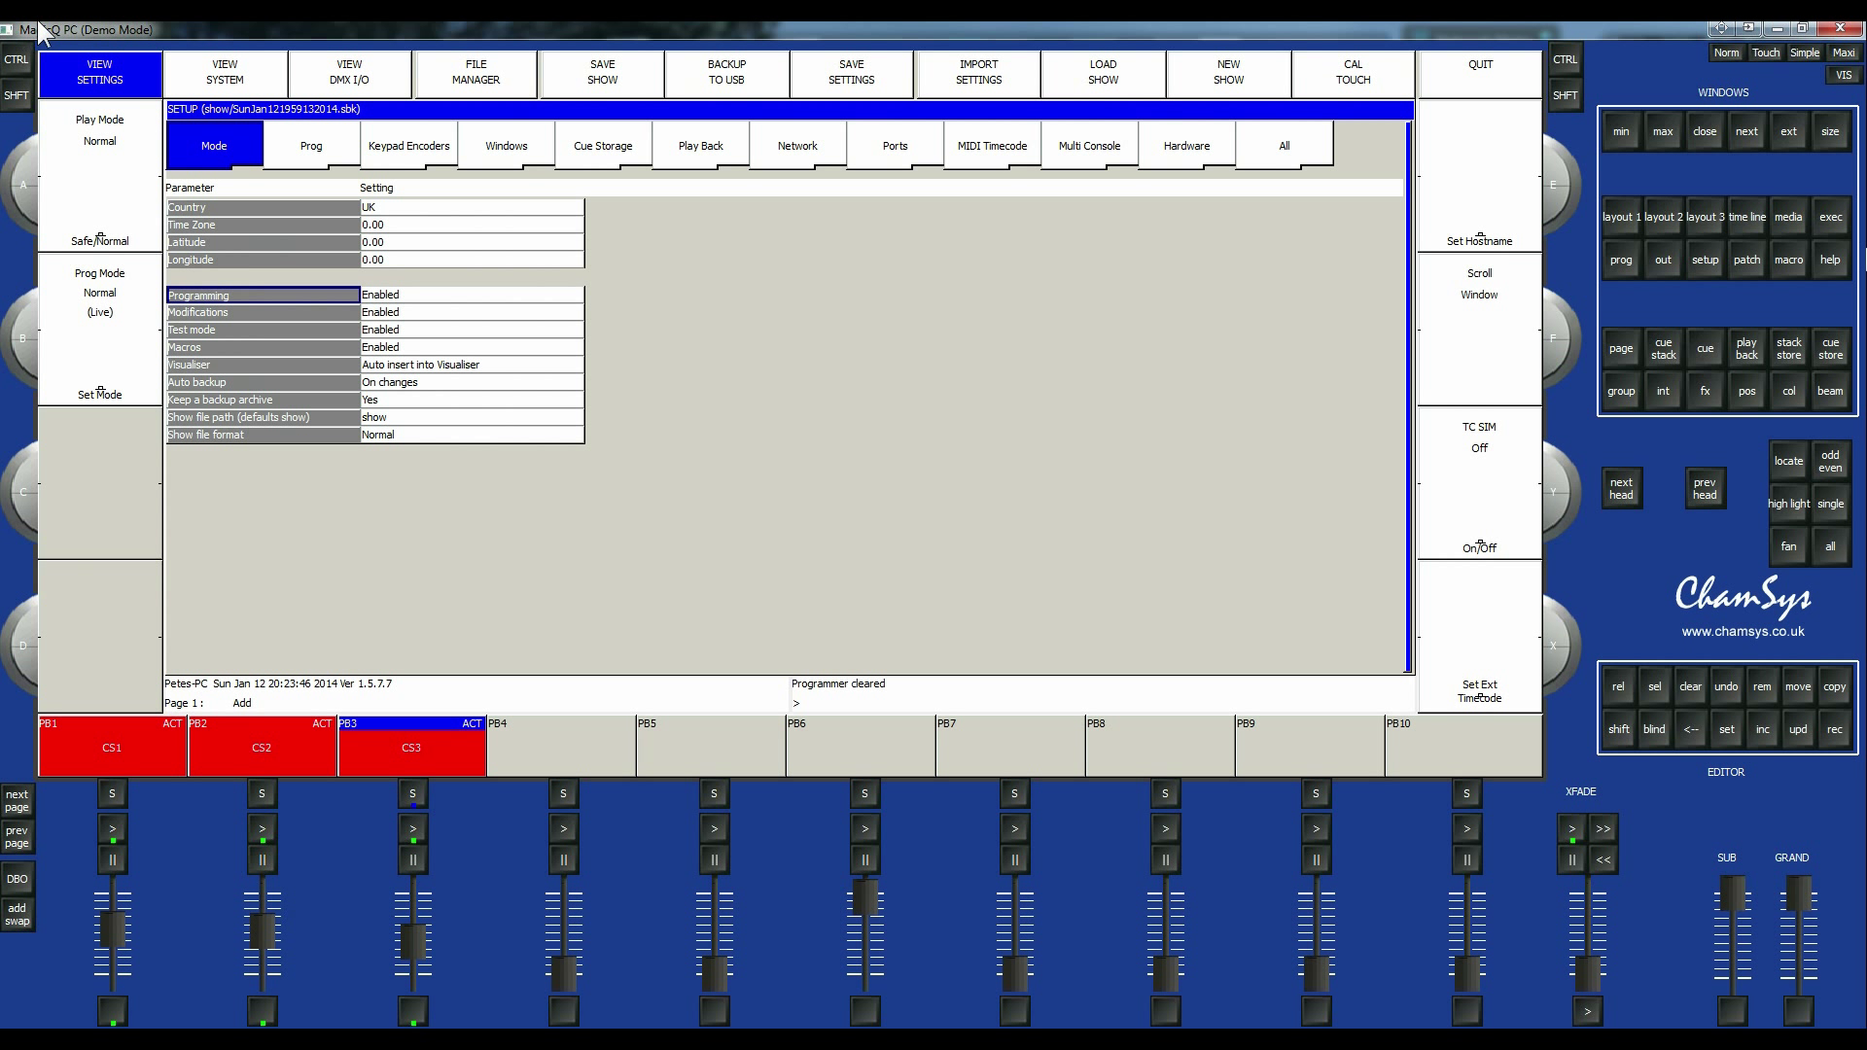
mouse_move(134, 84)
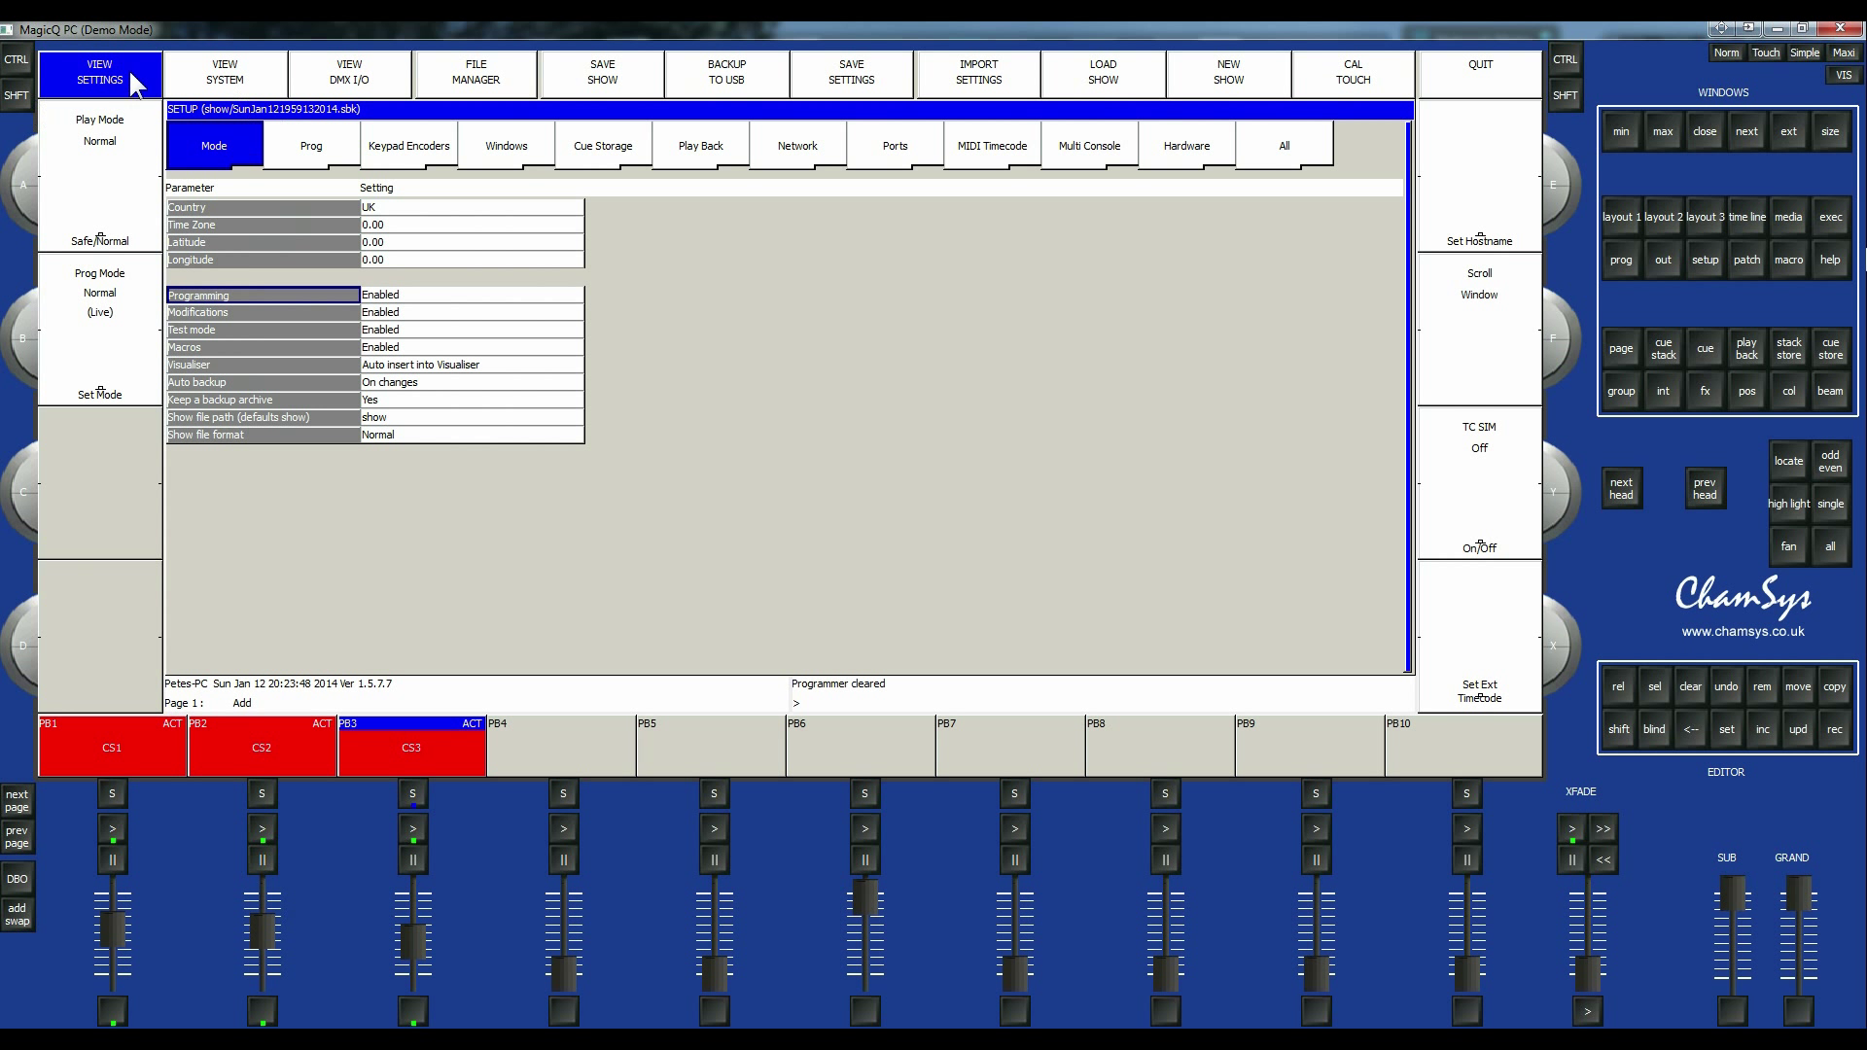
mouse_move(274, 163)
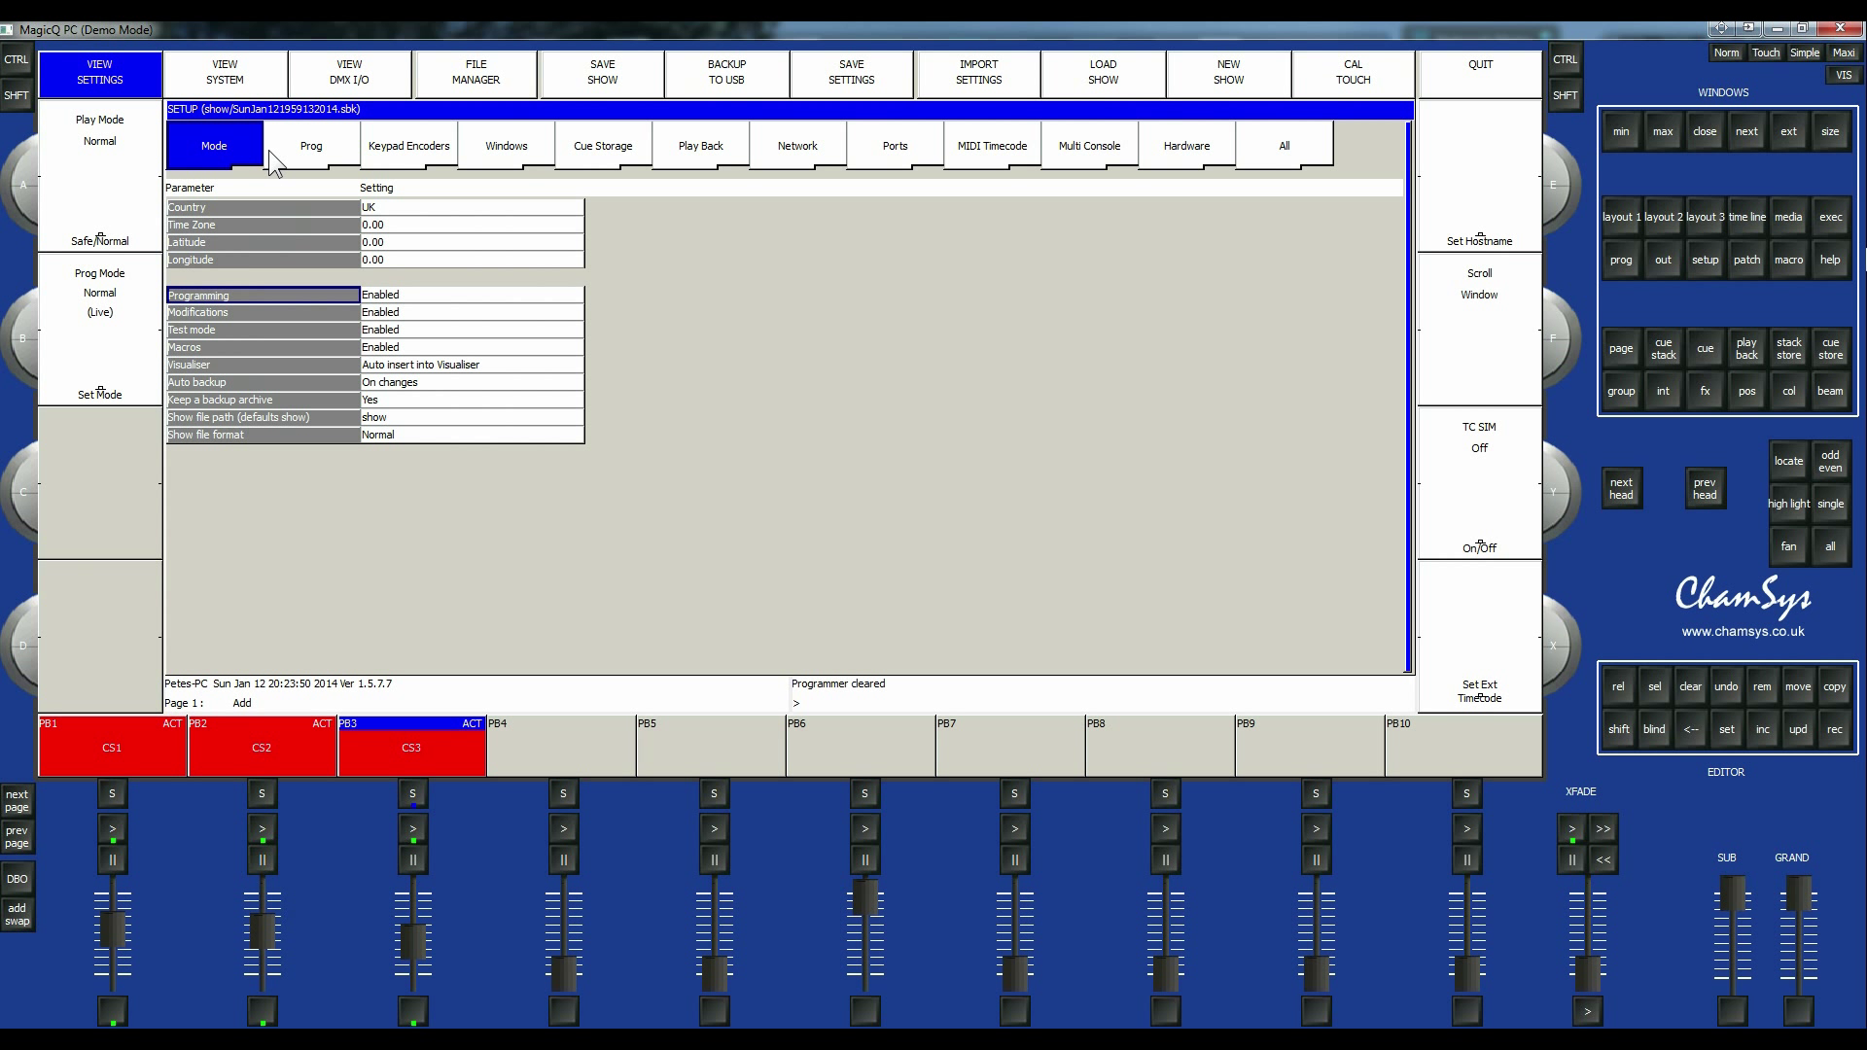
mouse_move(22, 35)
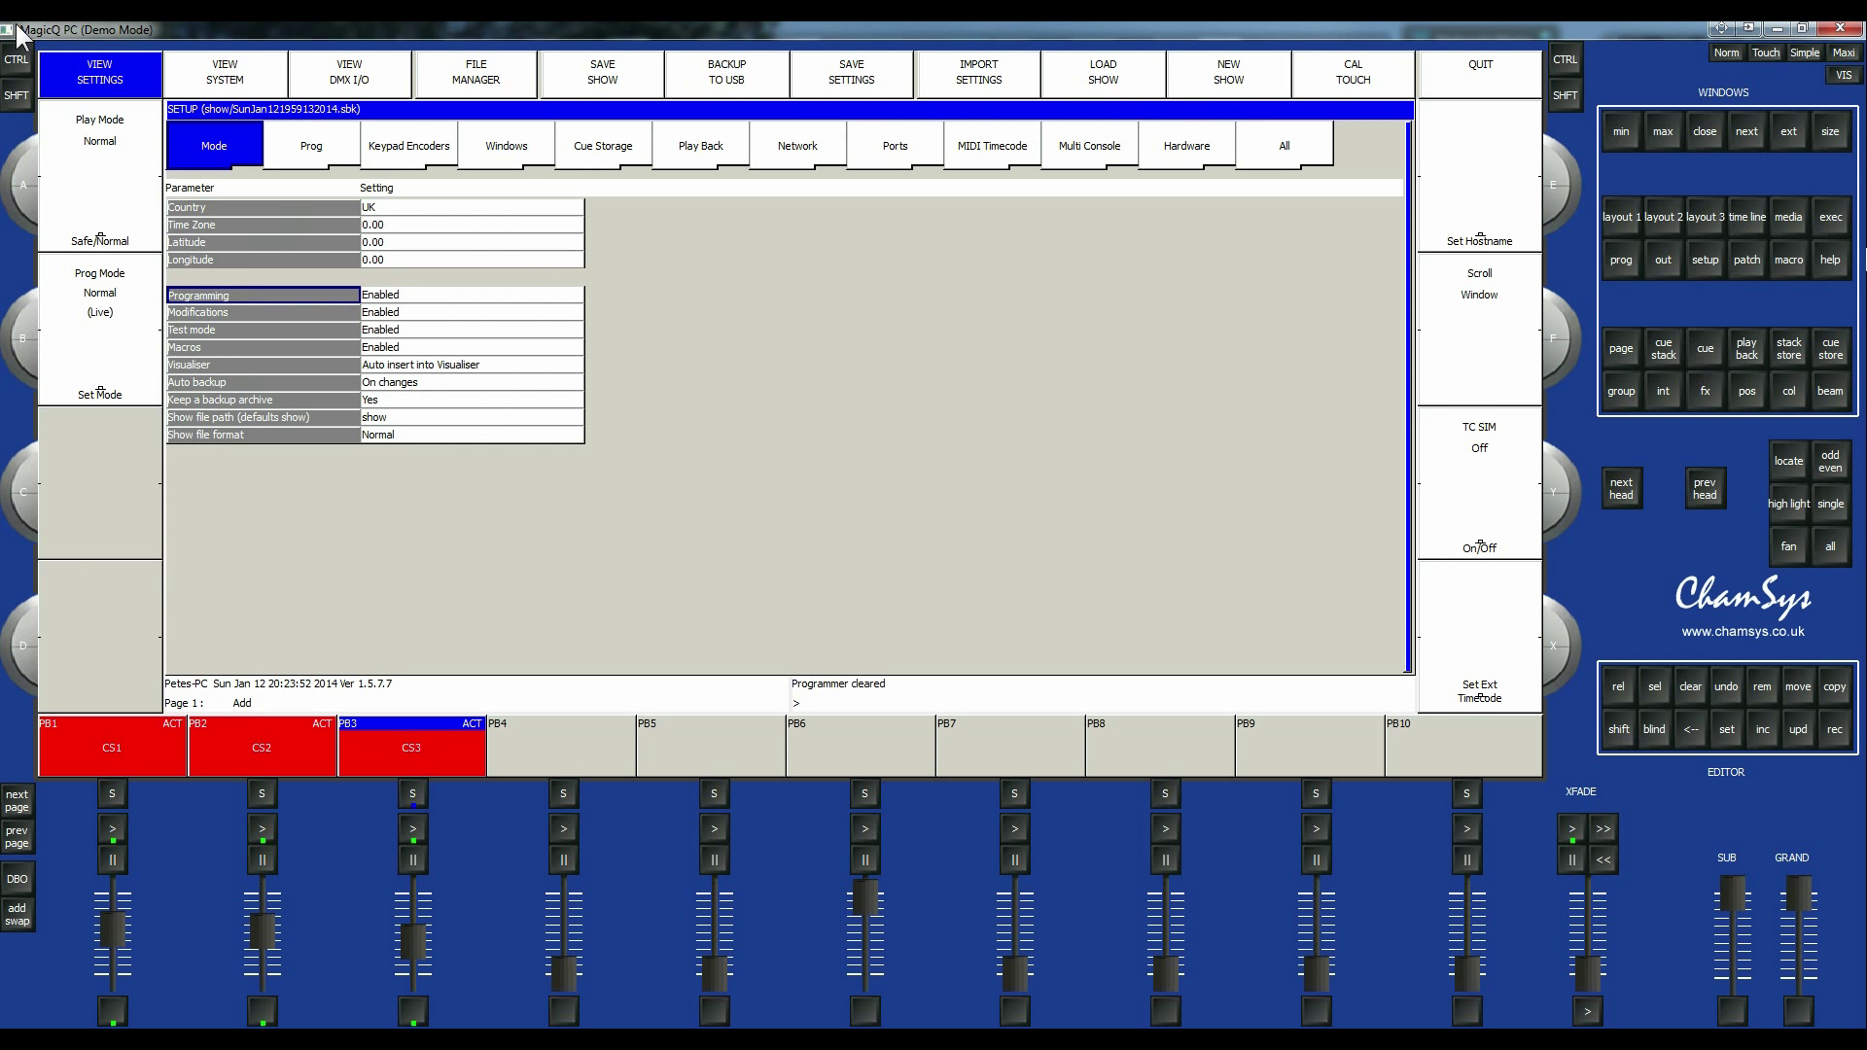
mouse_move(146, 216)
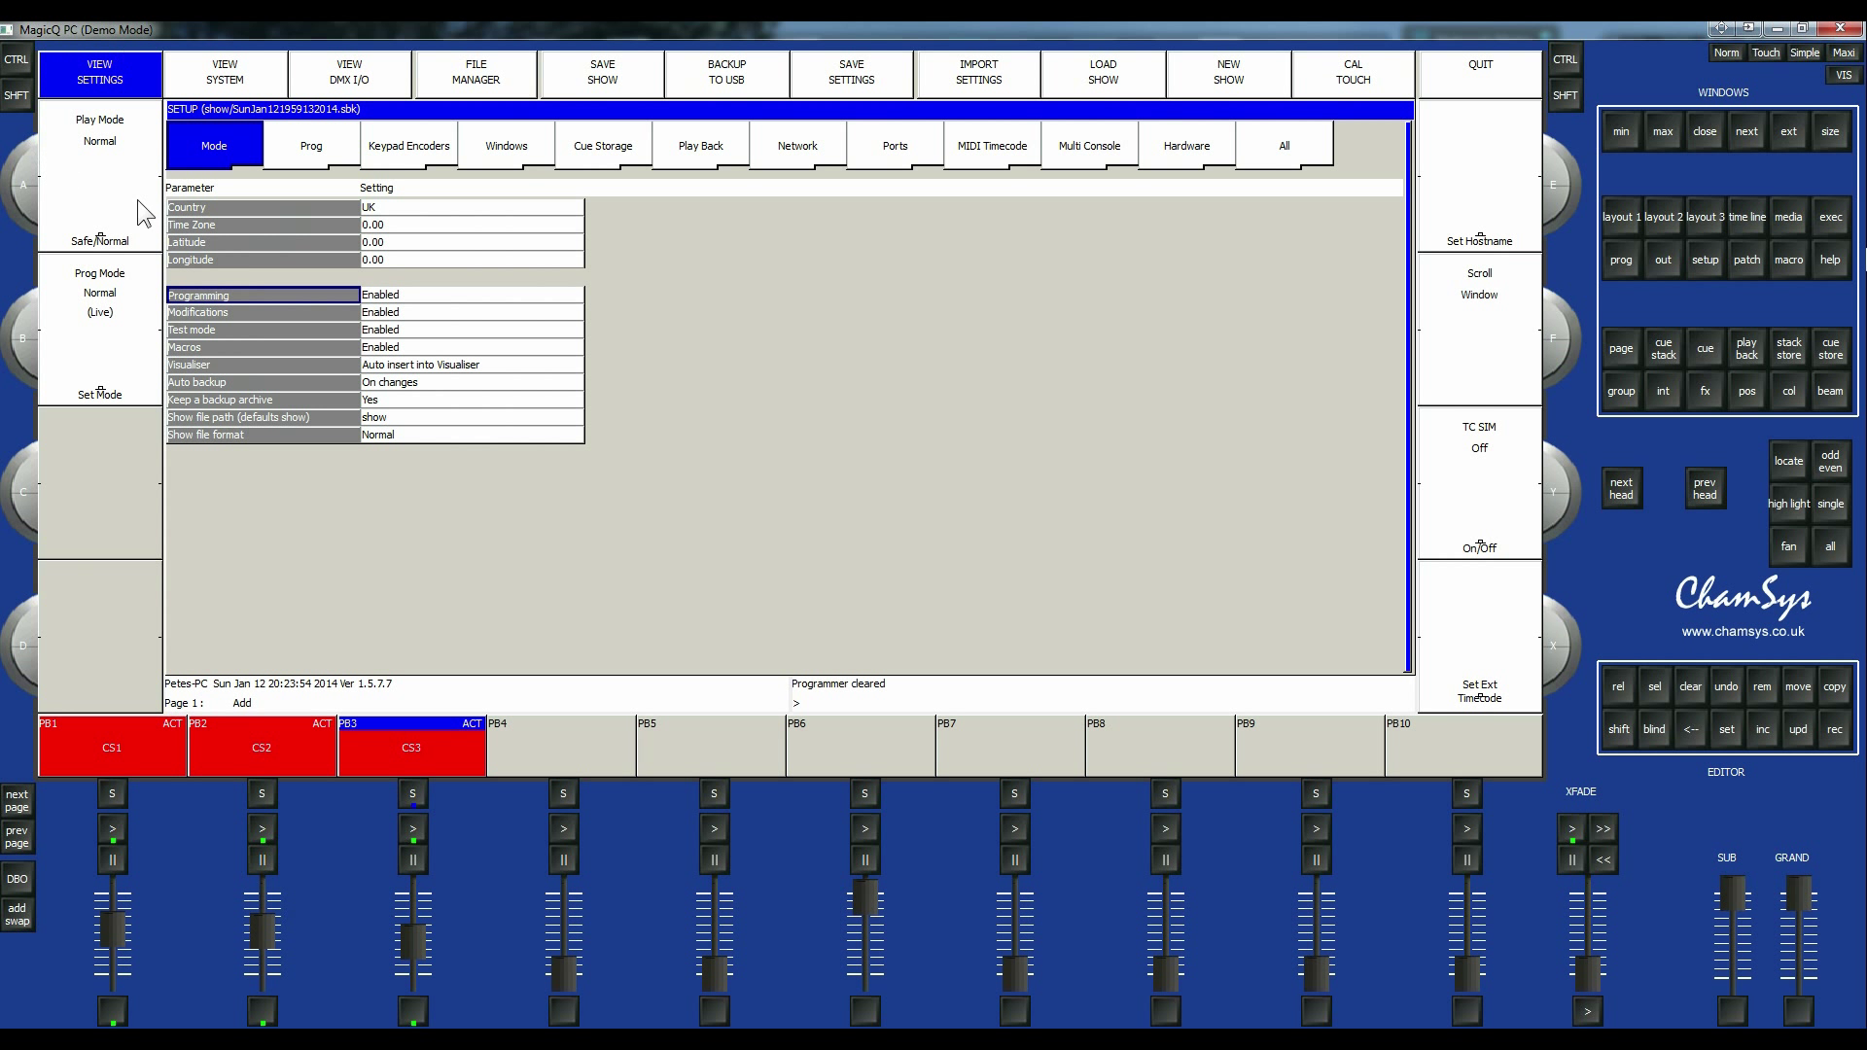
mouse_move(651, 402)
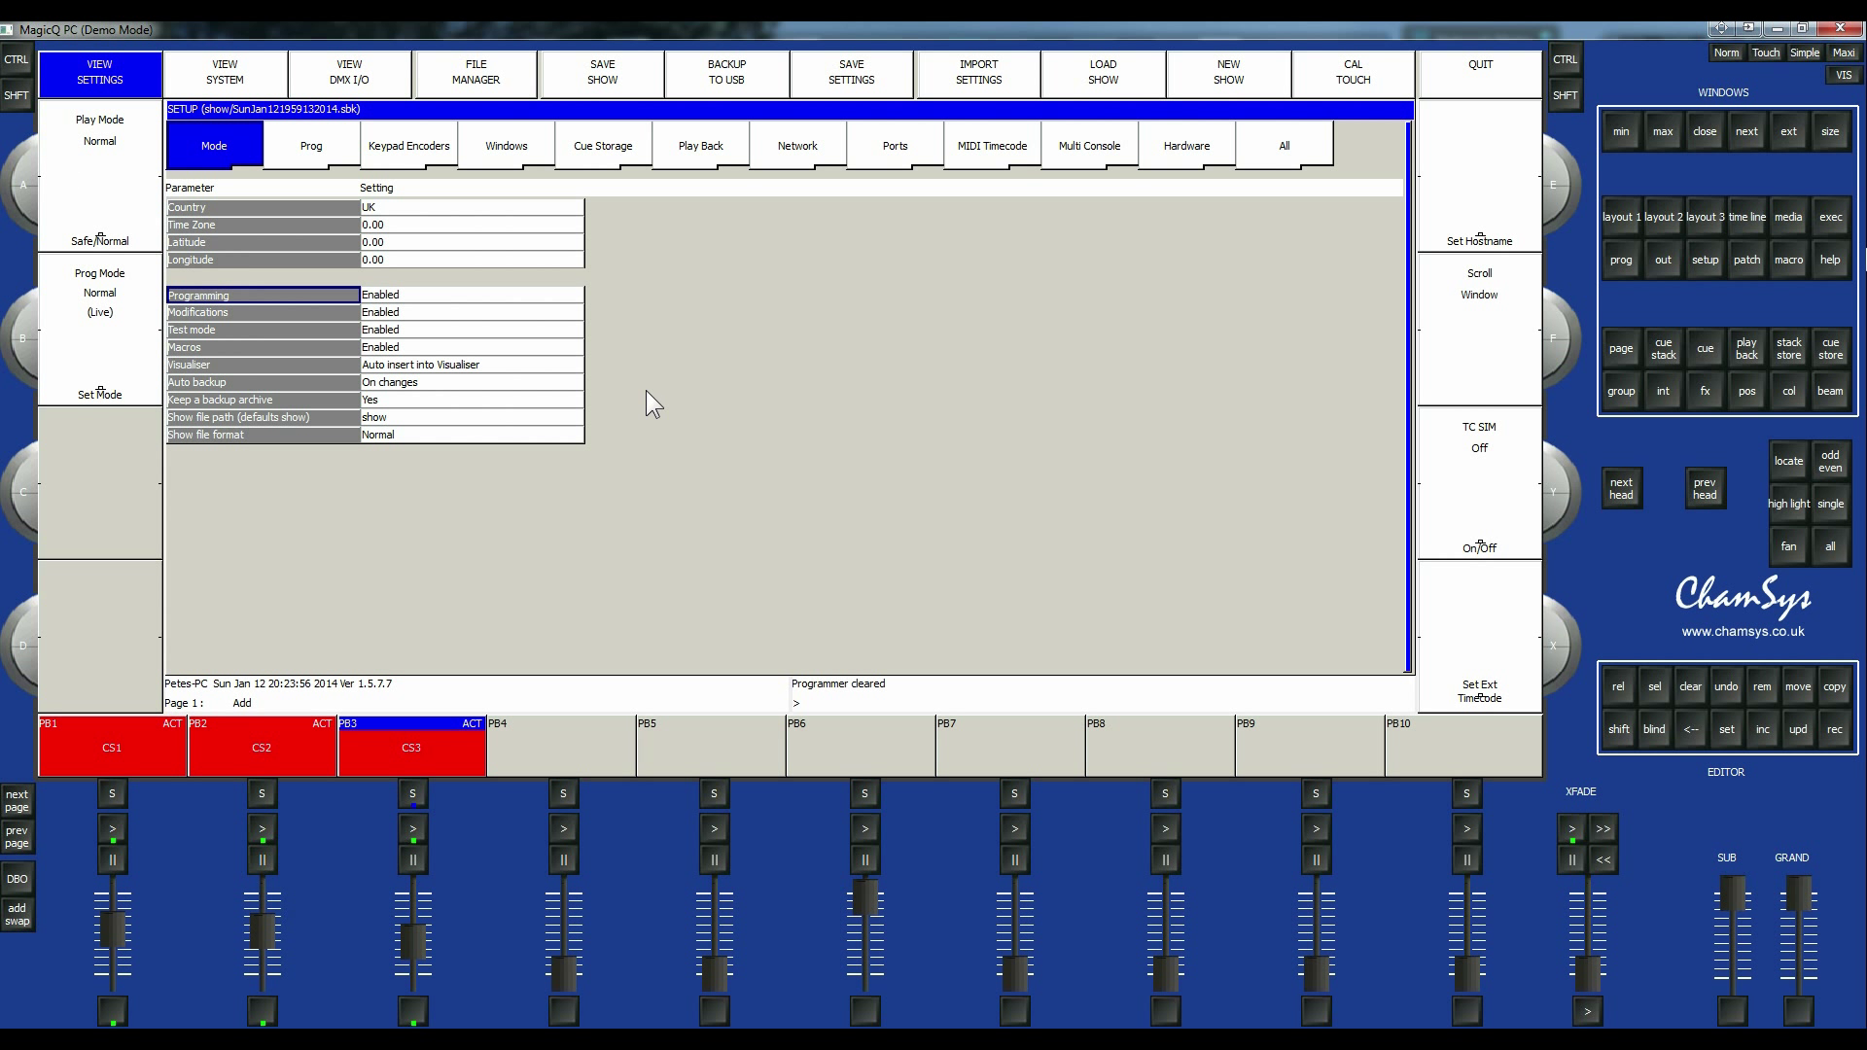
mouse_move(815, 122)
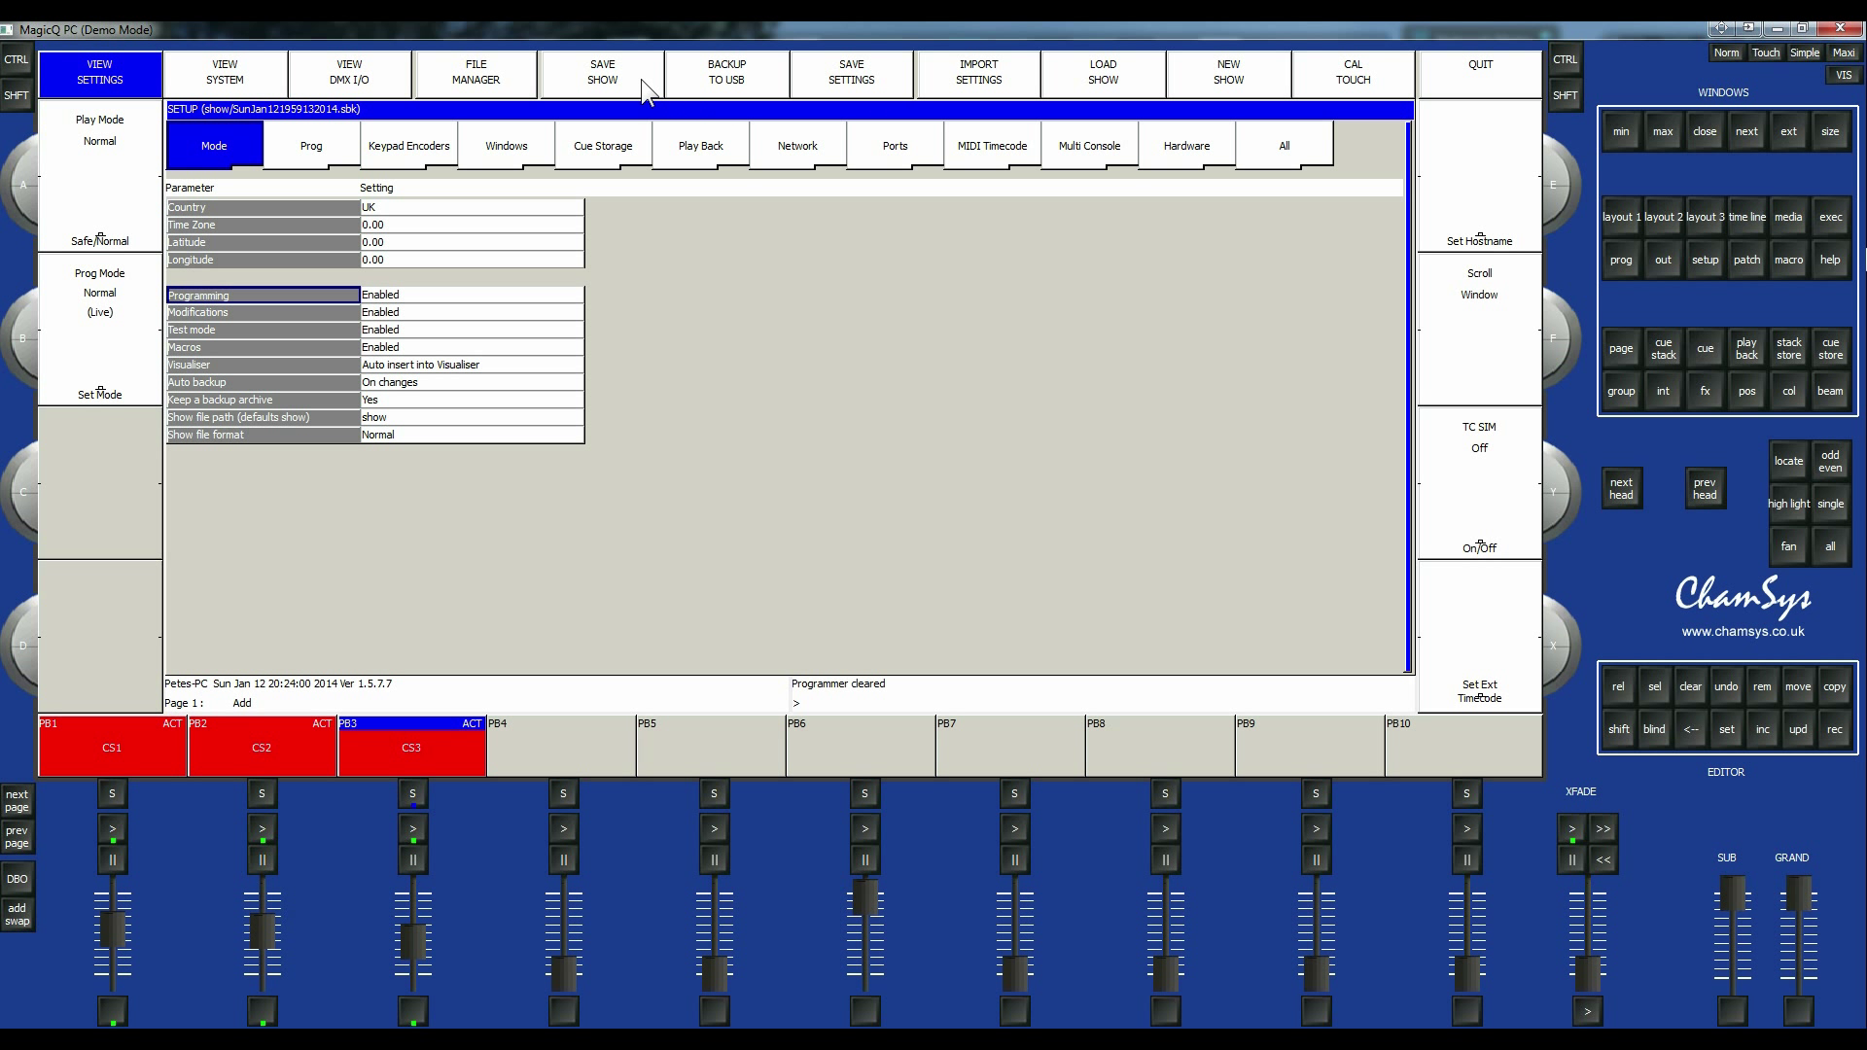
left_click(601, 72)
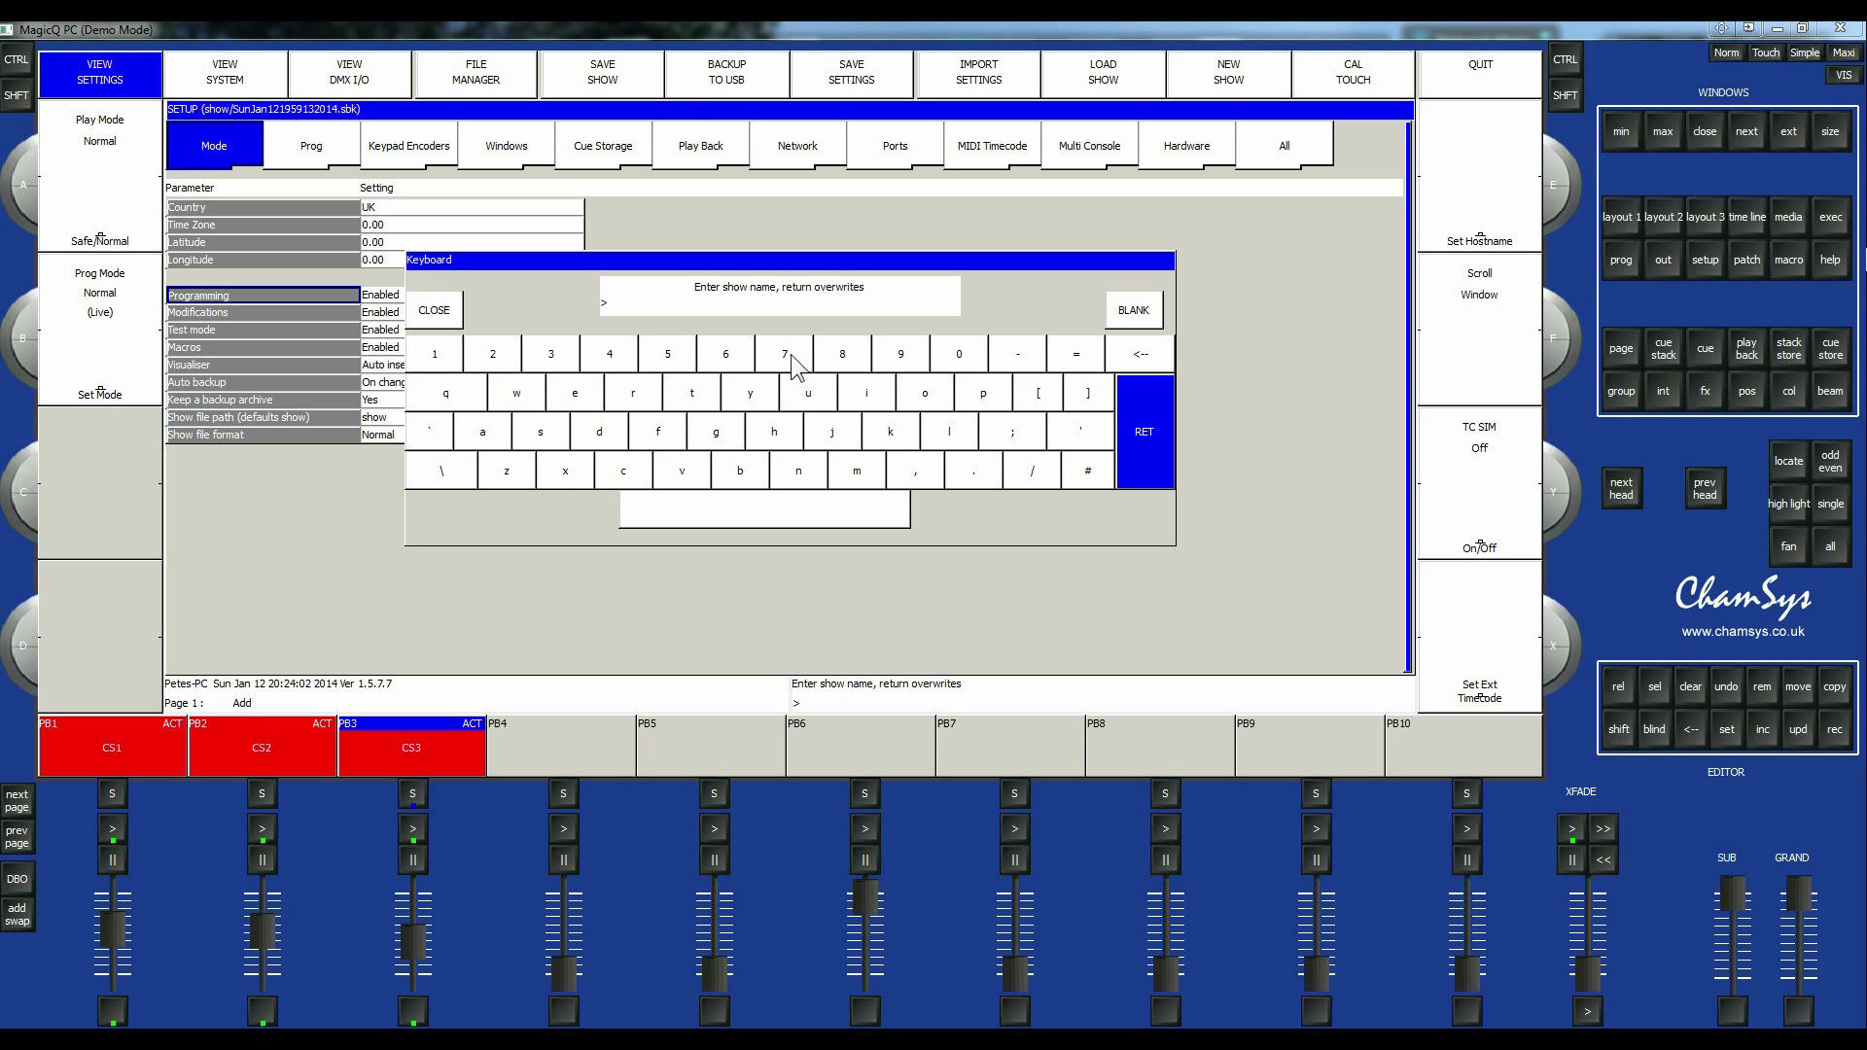
type("Super")
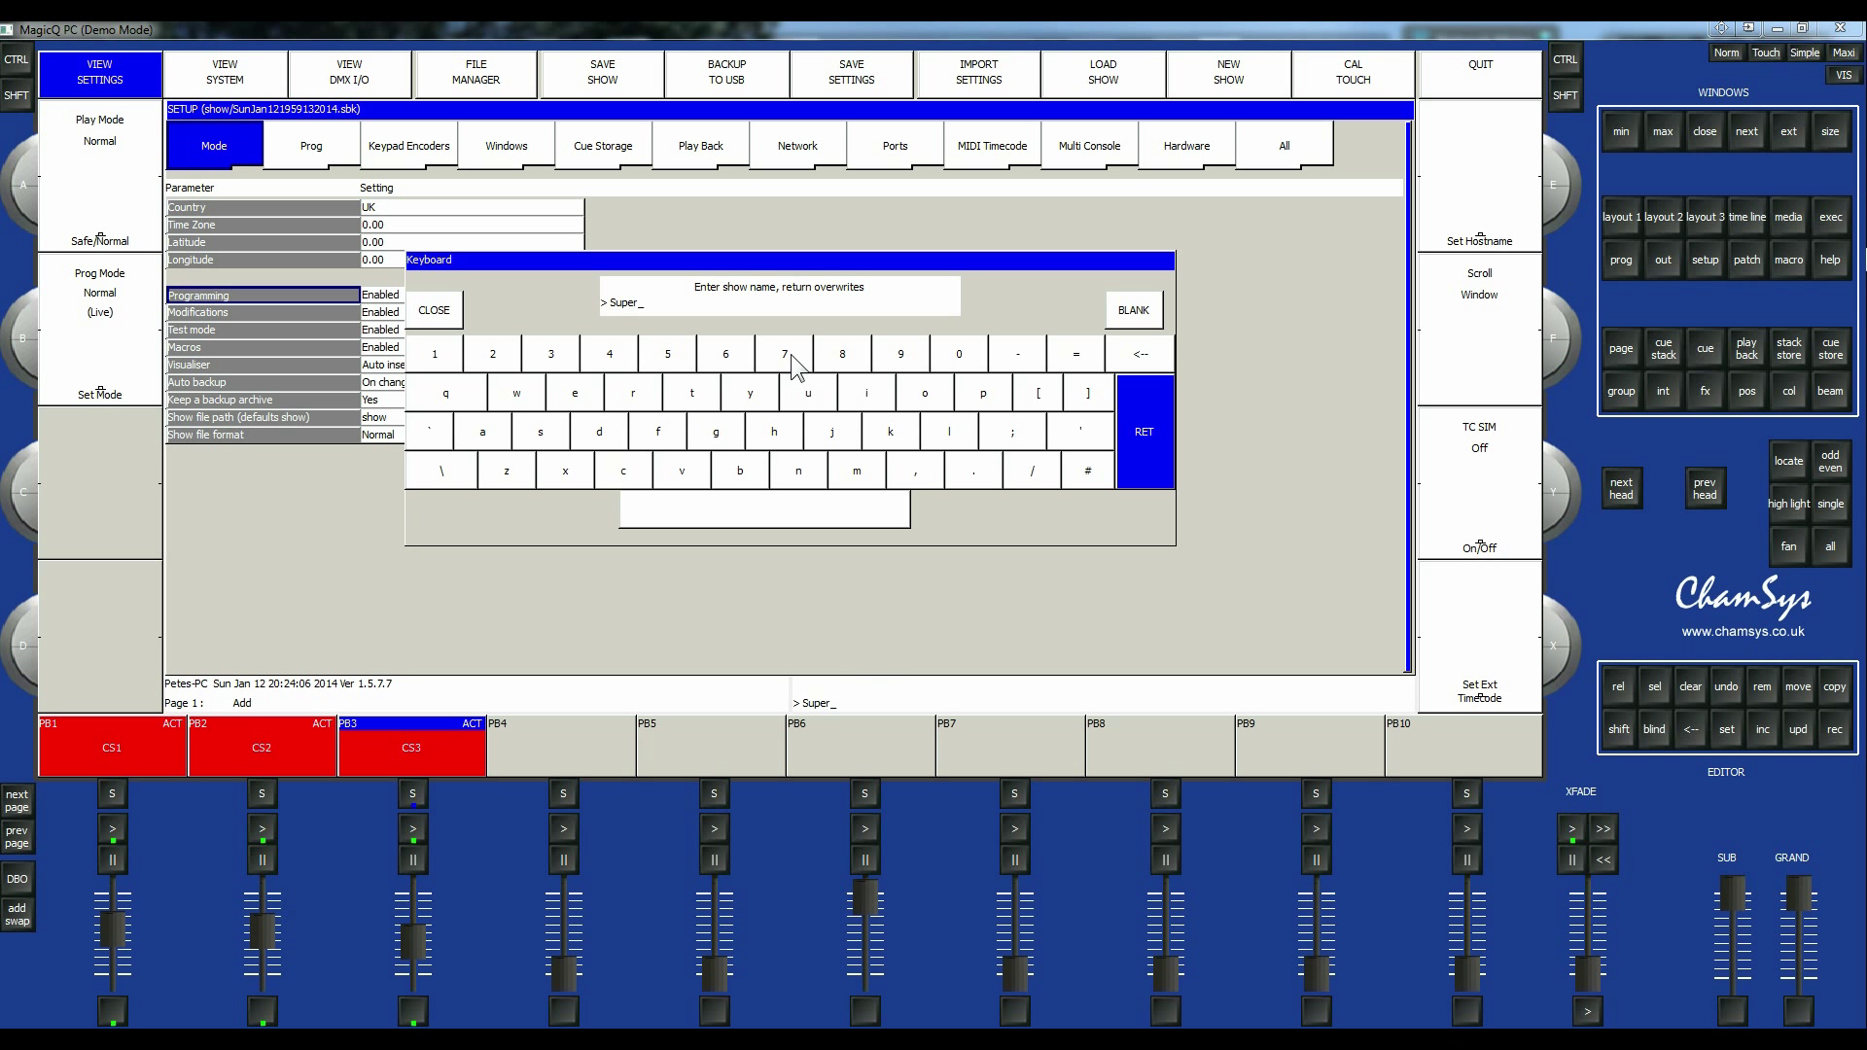
type("Duper_Test_0")
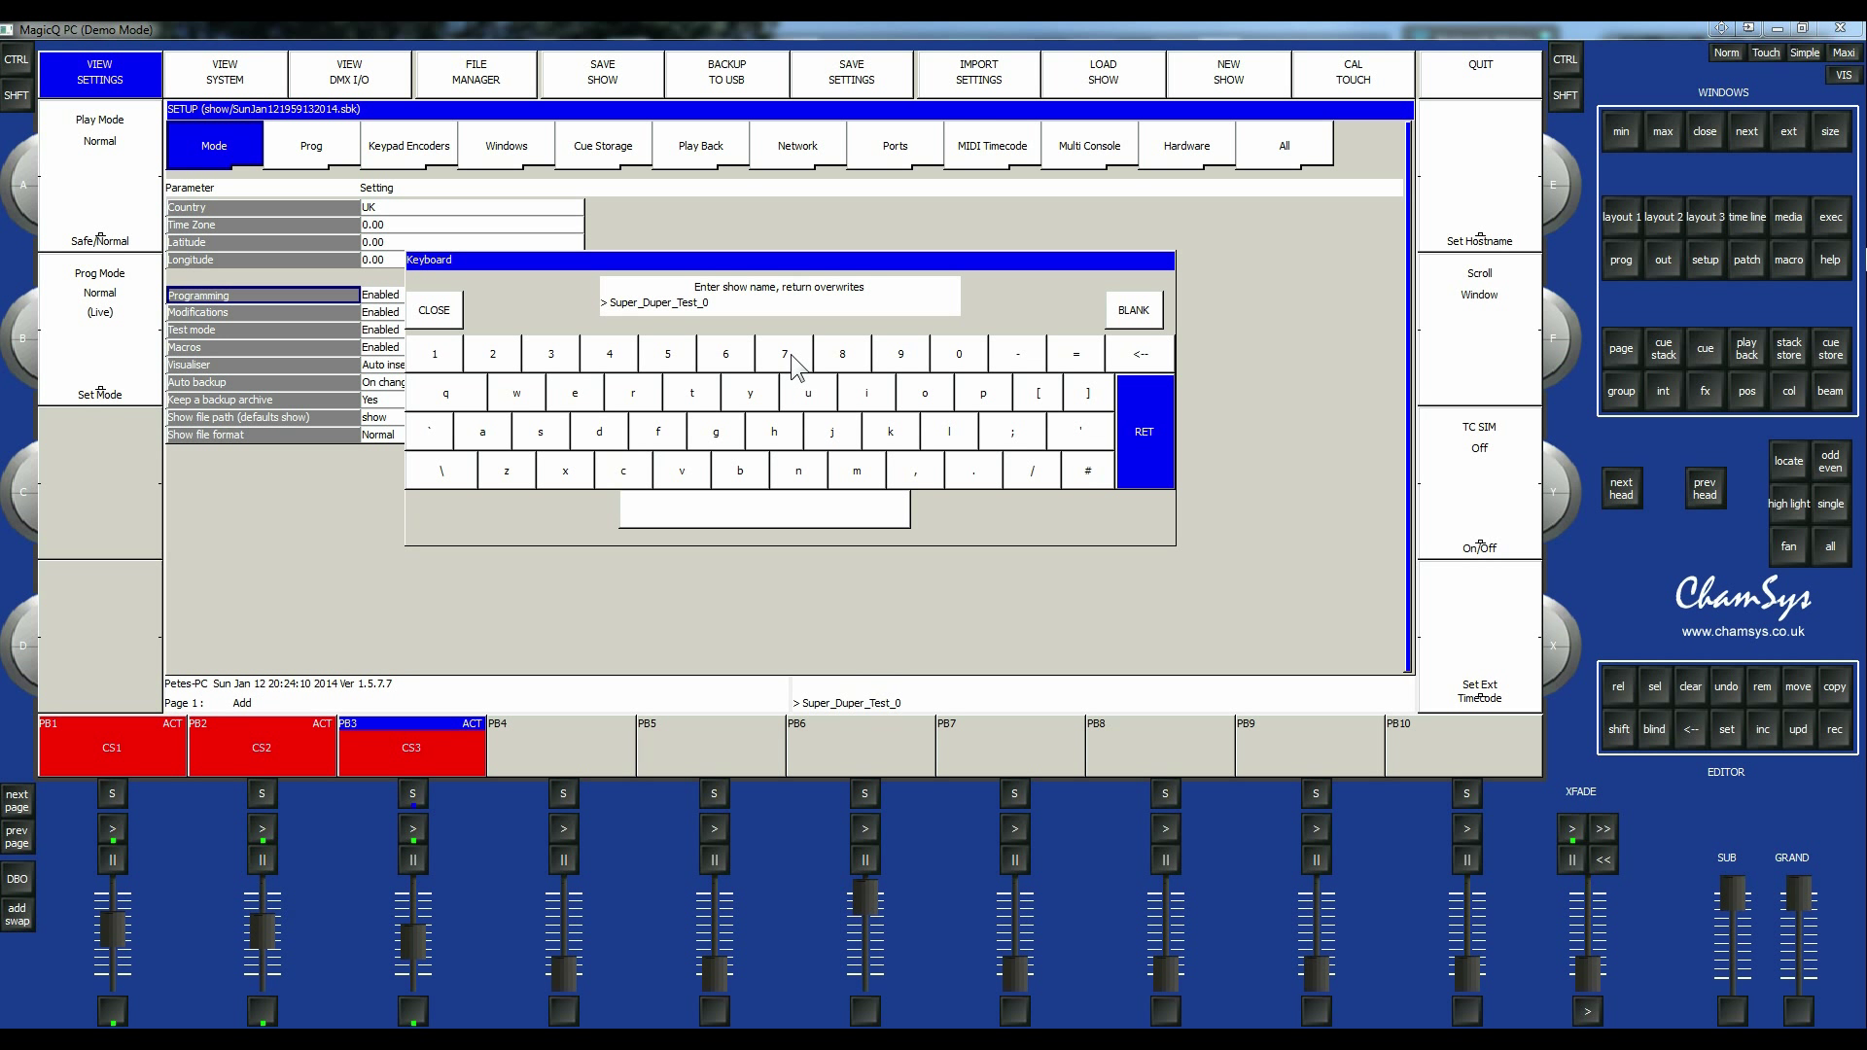
left_click(1141, 431)
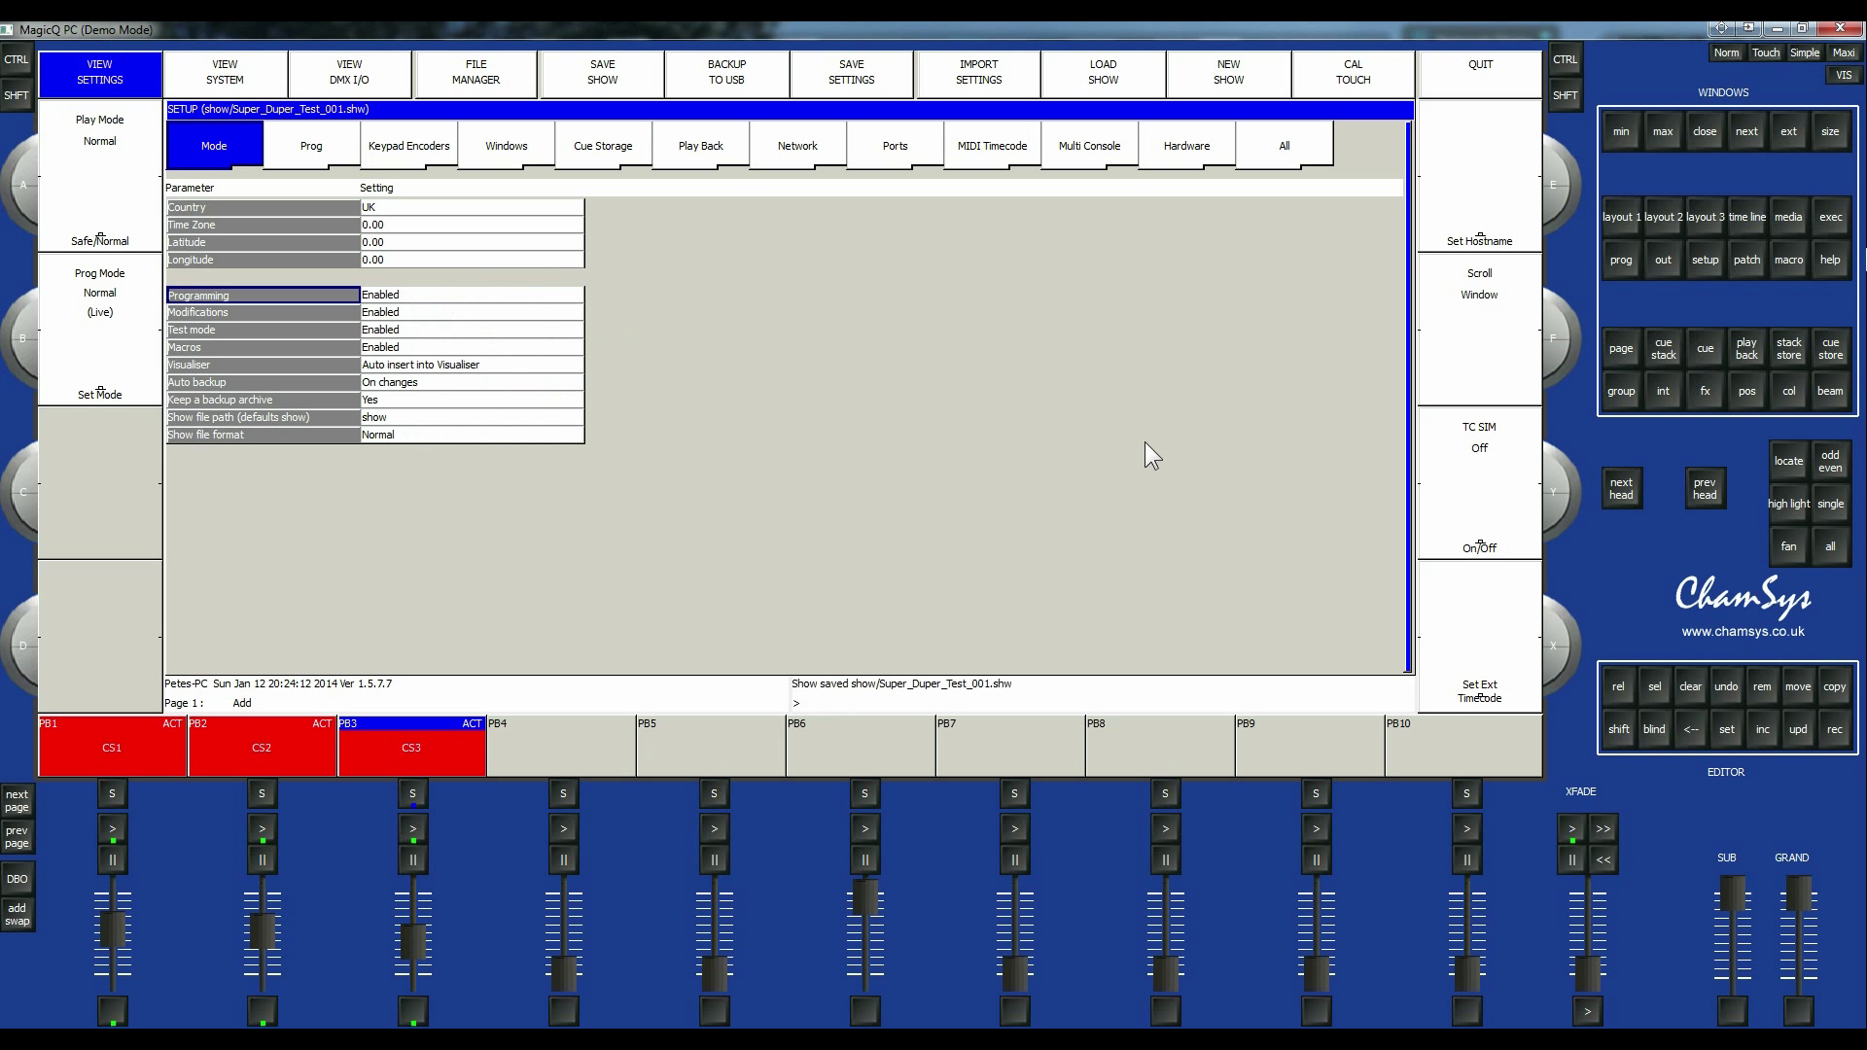
mouse_move(678, 129)
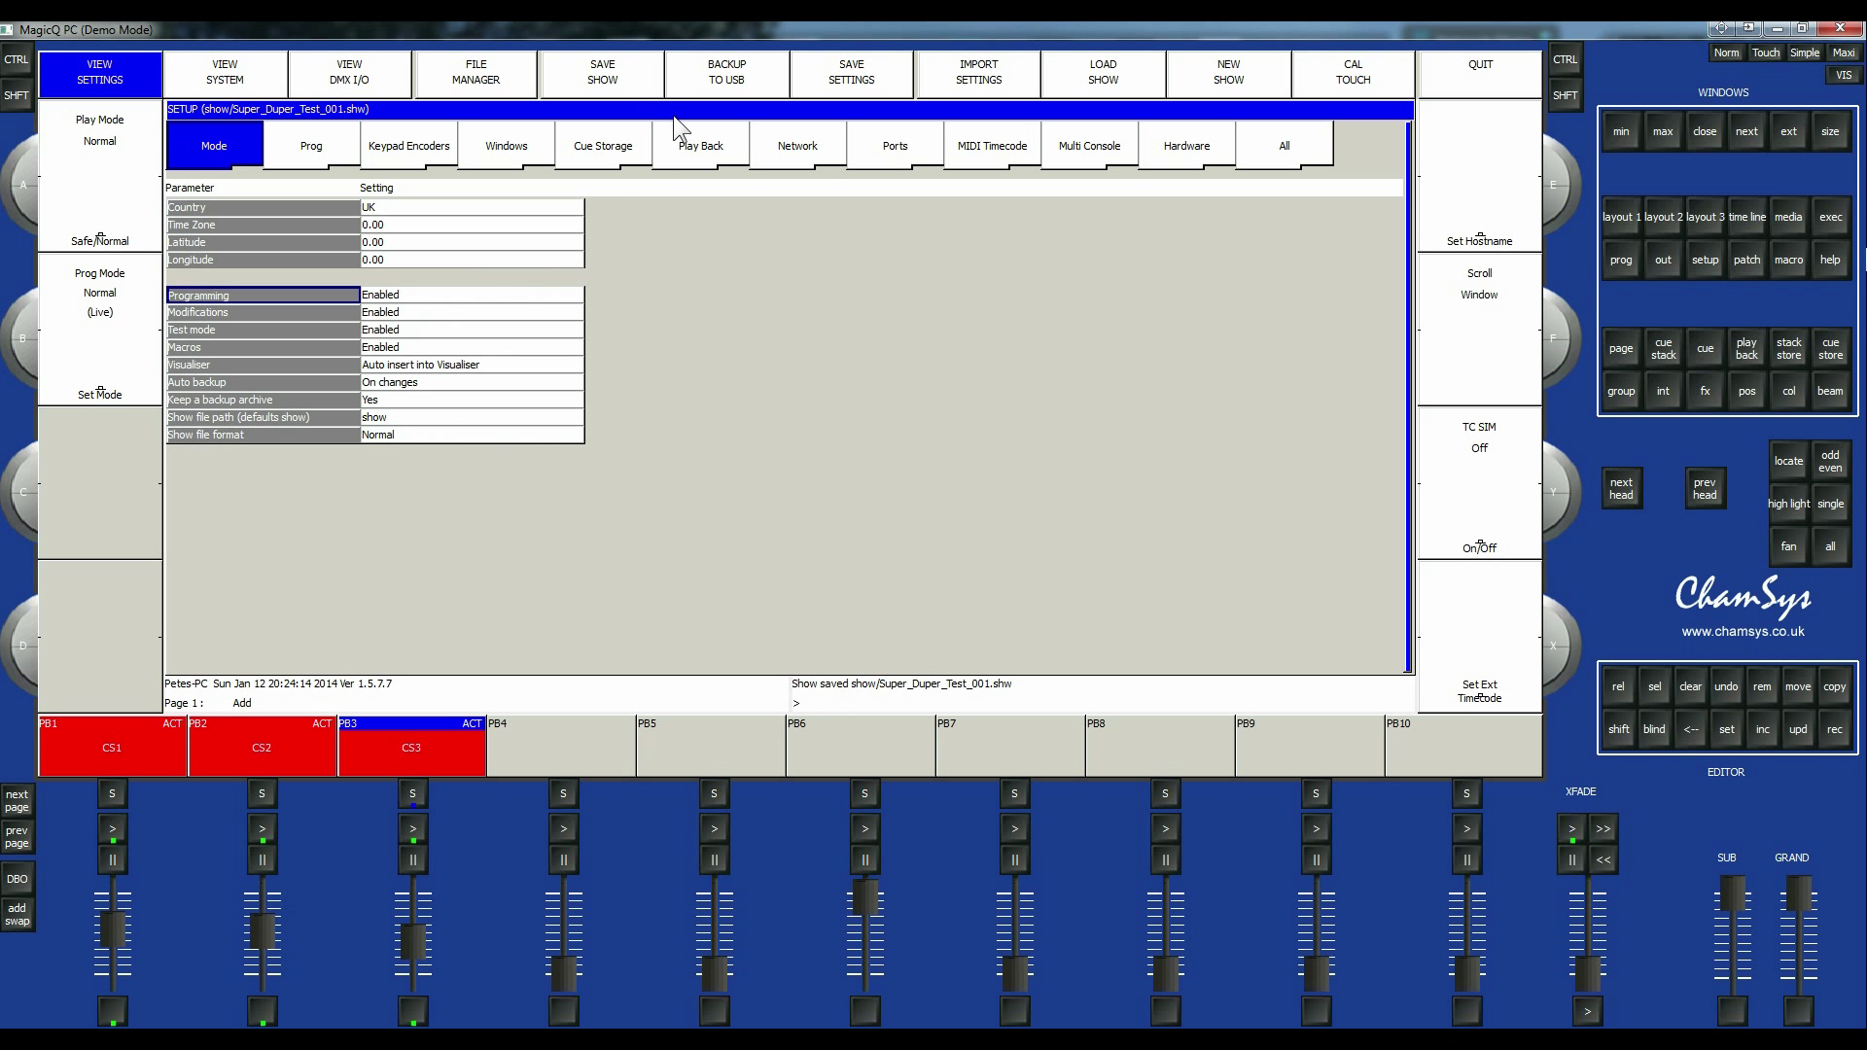
Start Load Show and accept erasing the current show from memory.
left_click(1101, 72)
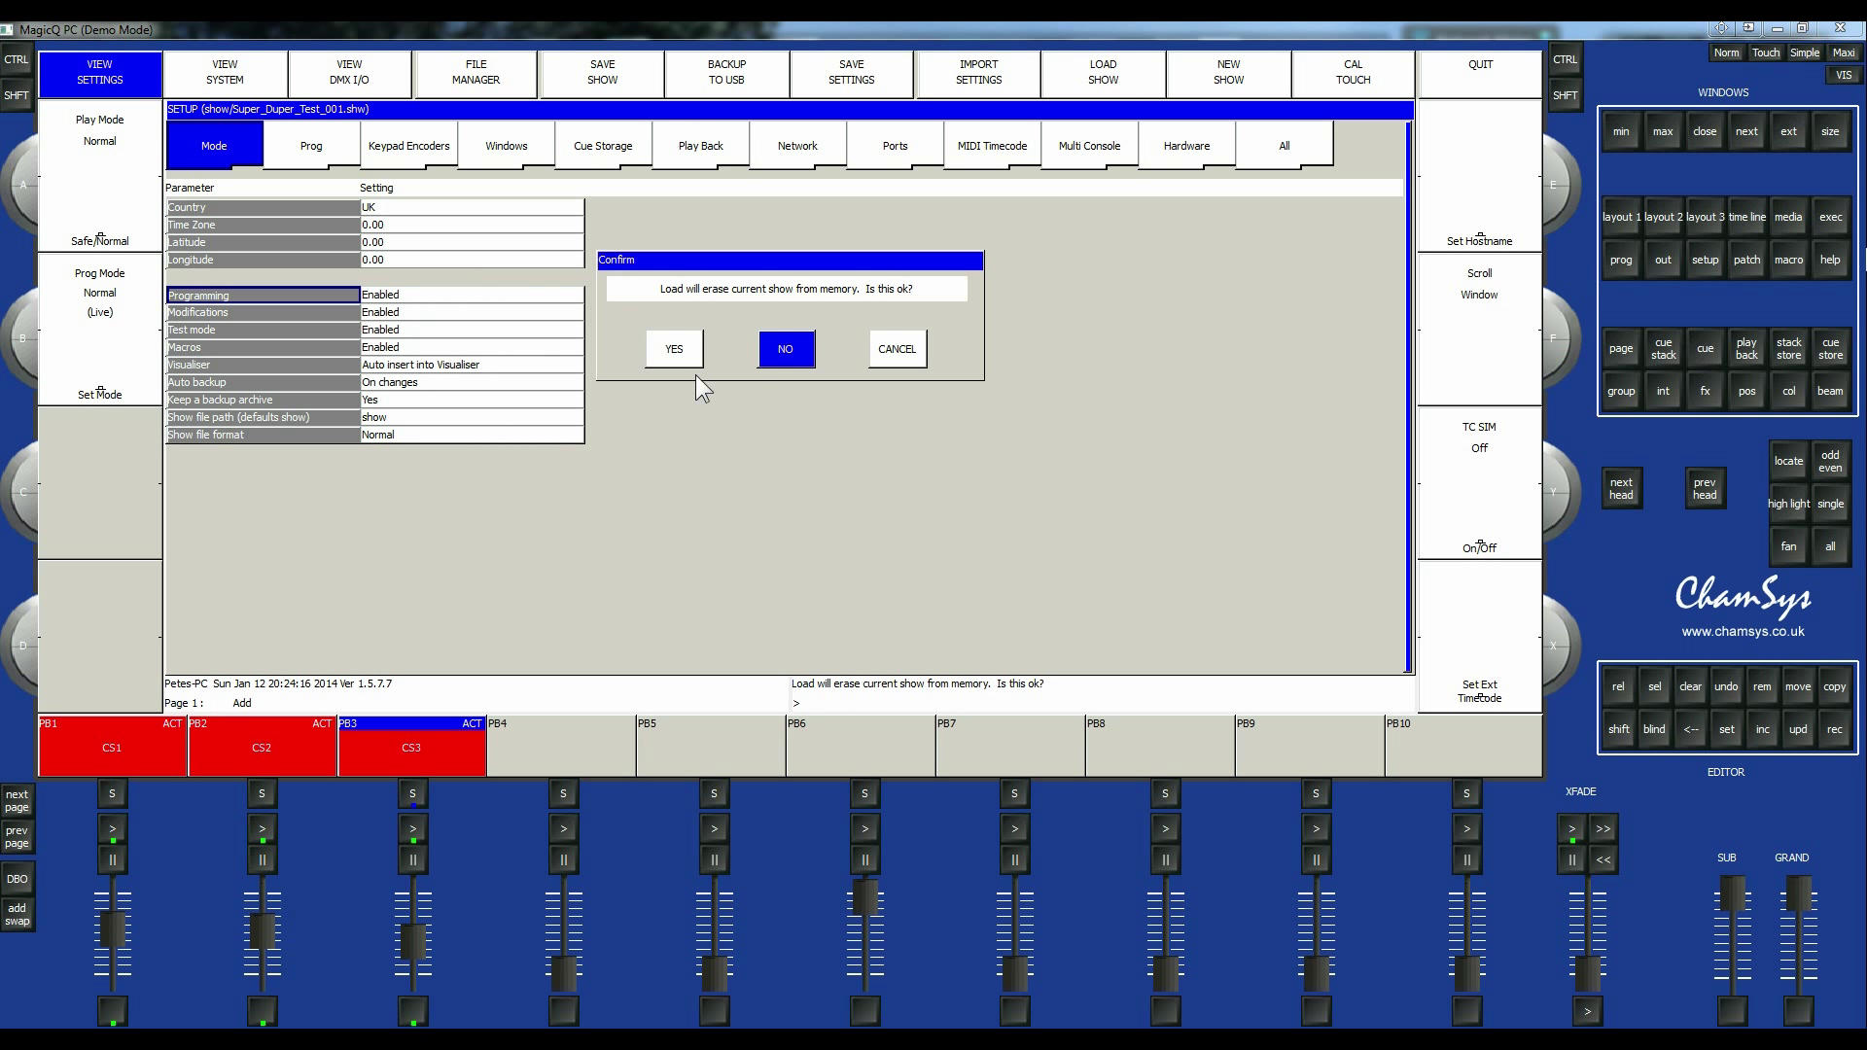
left_click(783, 348)
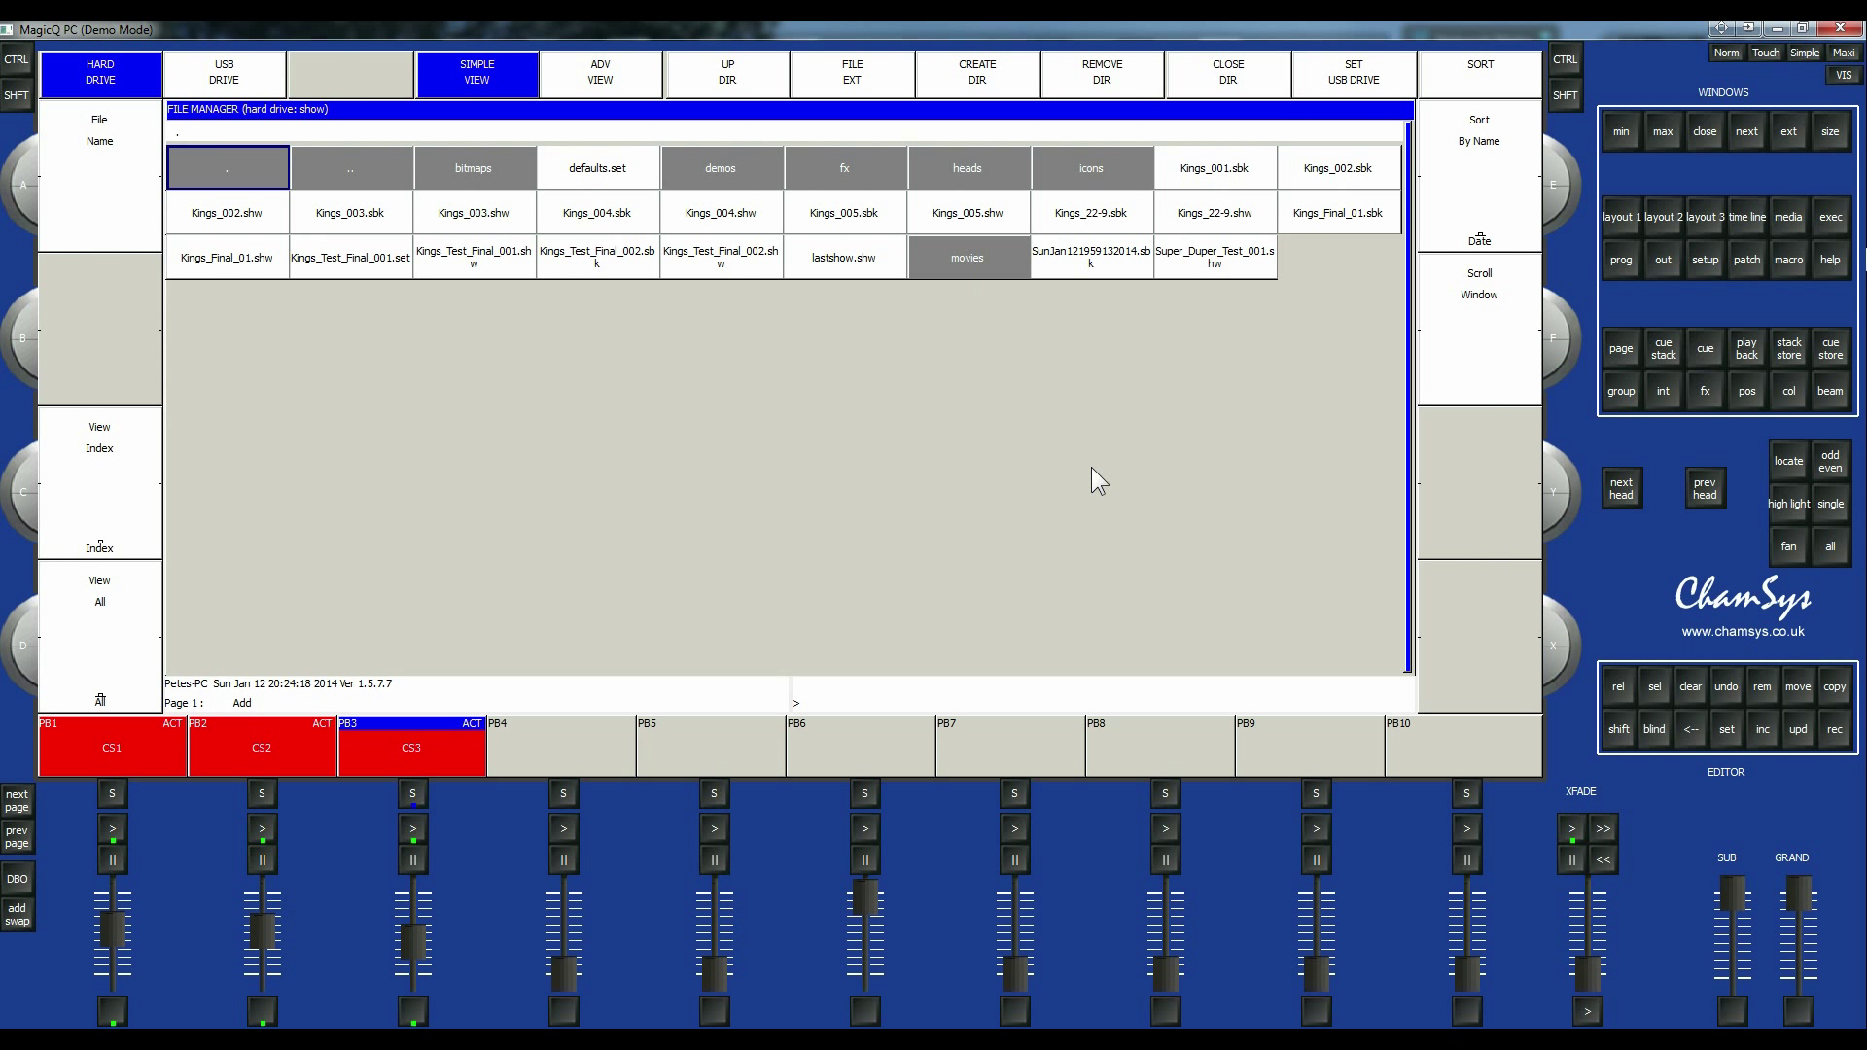
mouse_move(1219, 309)
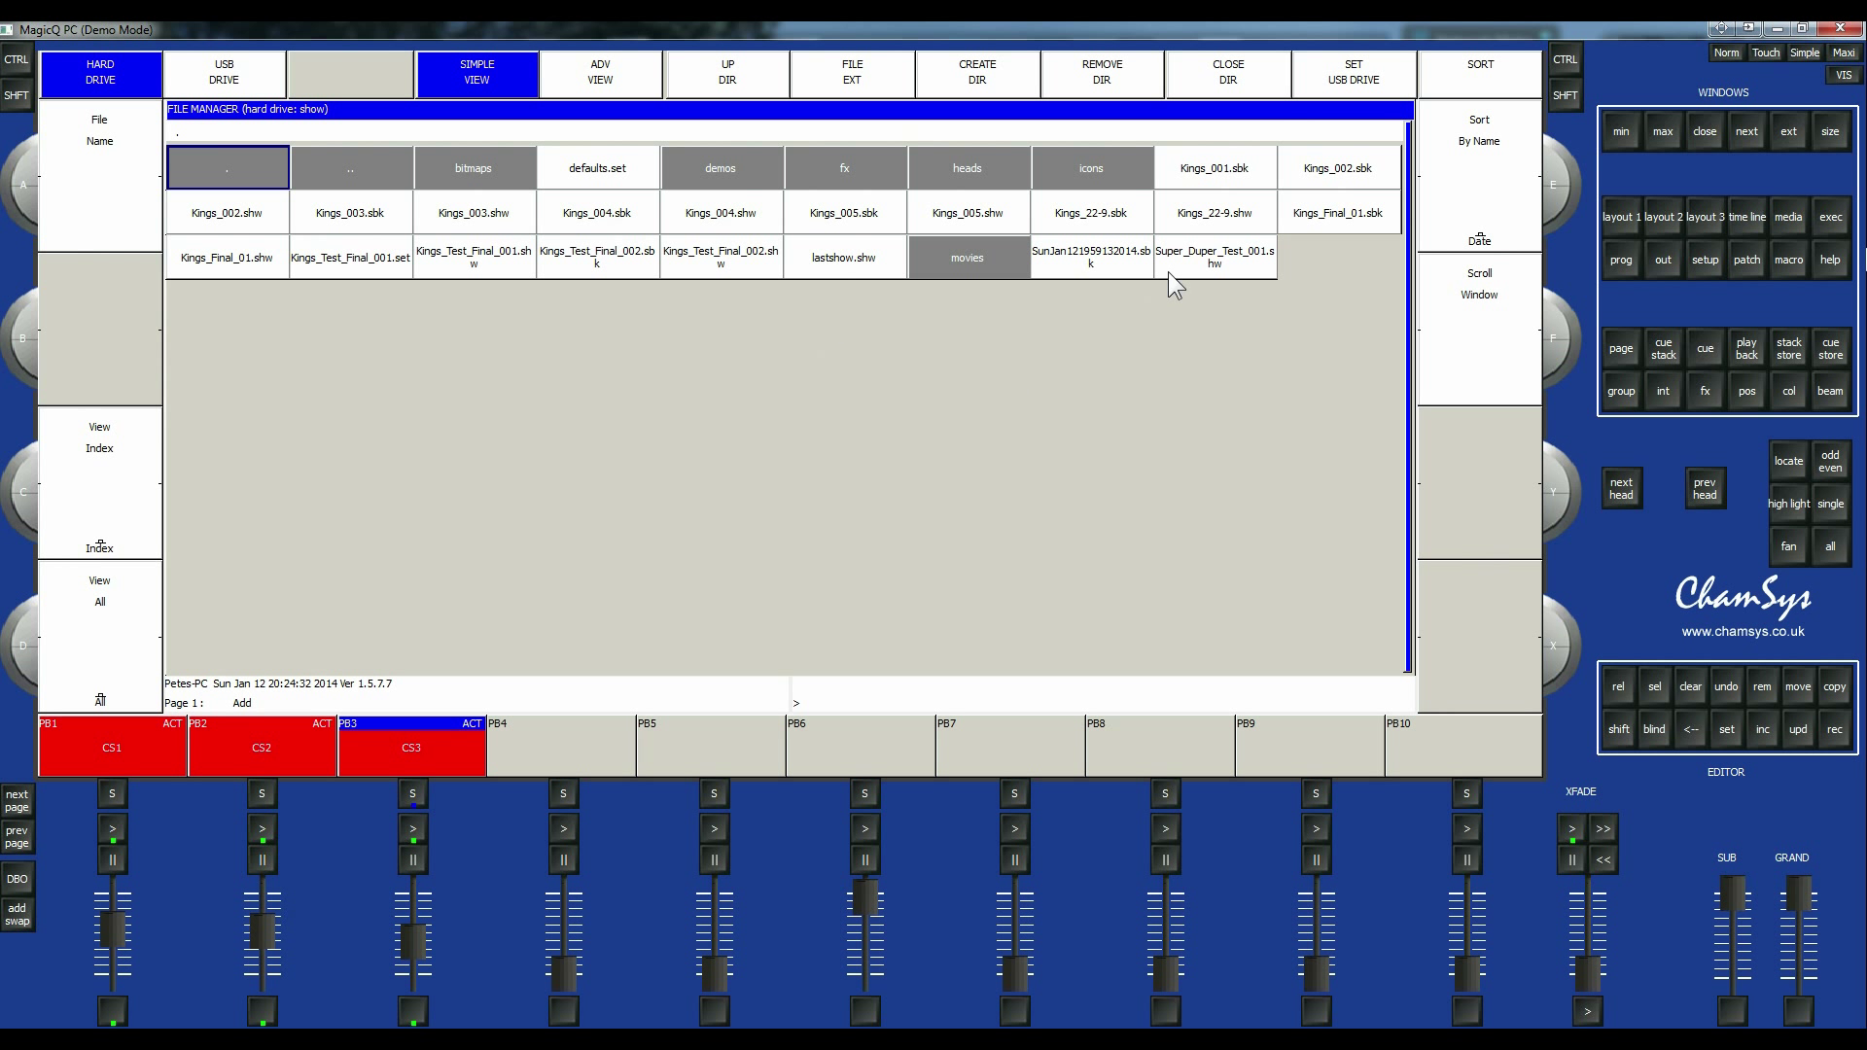
mouse_move(1254, 278)
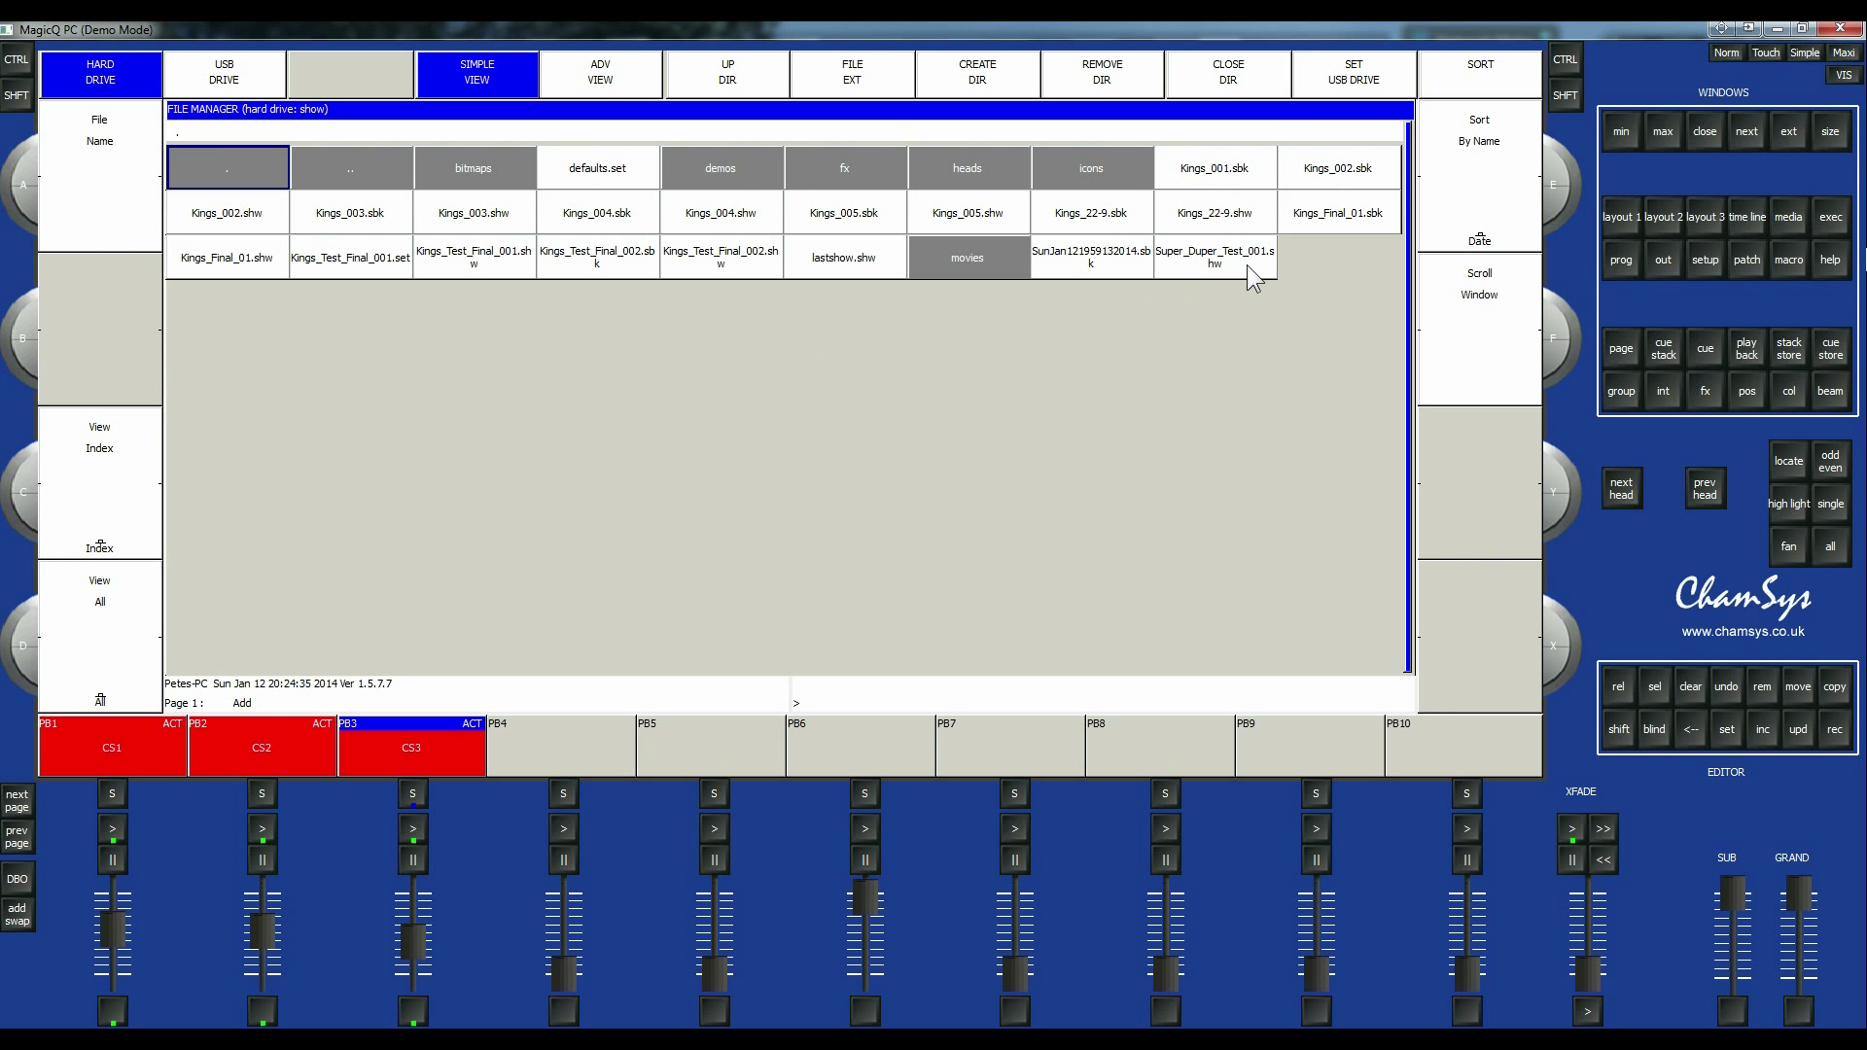
mouse_move(959, 142)
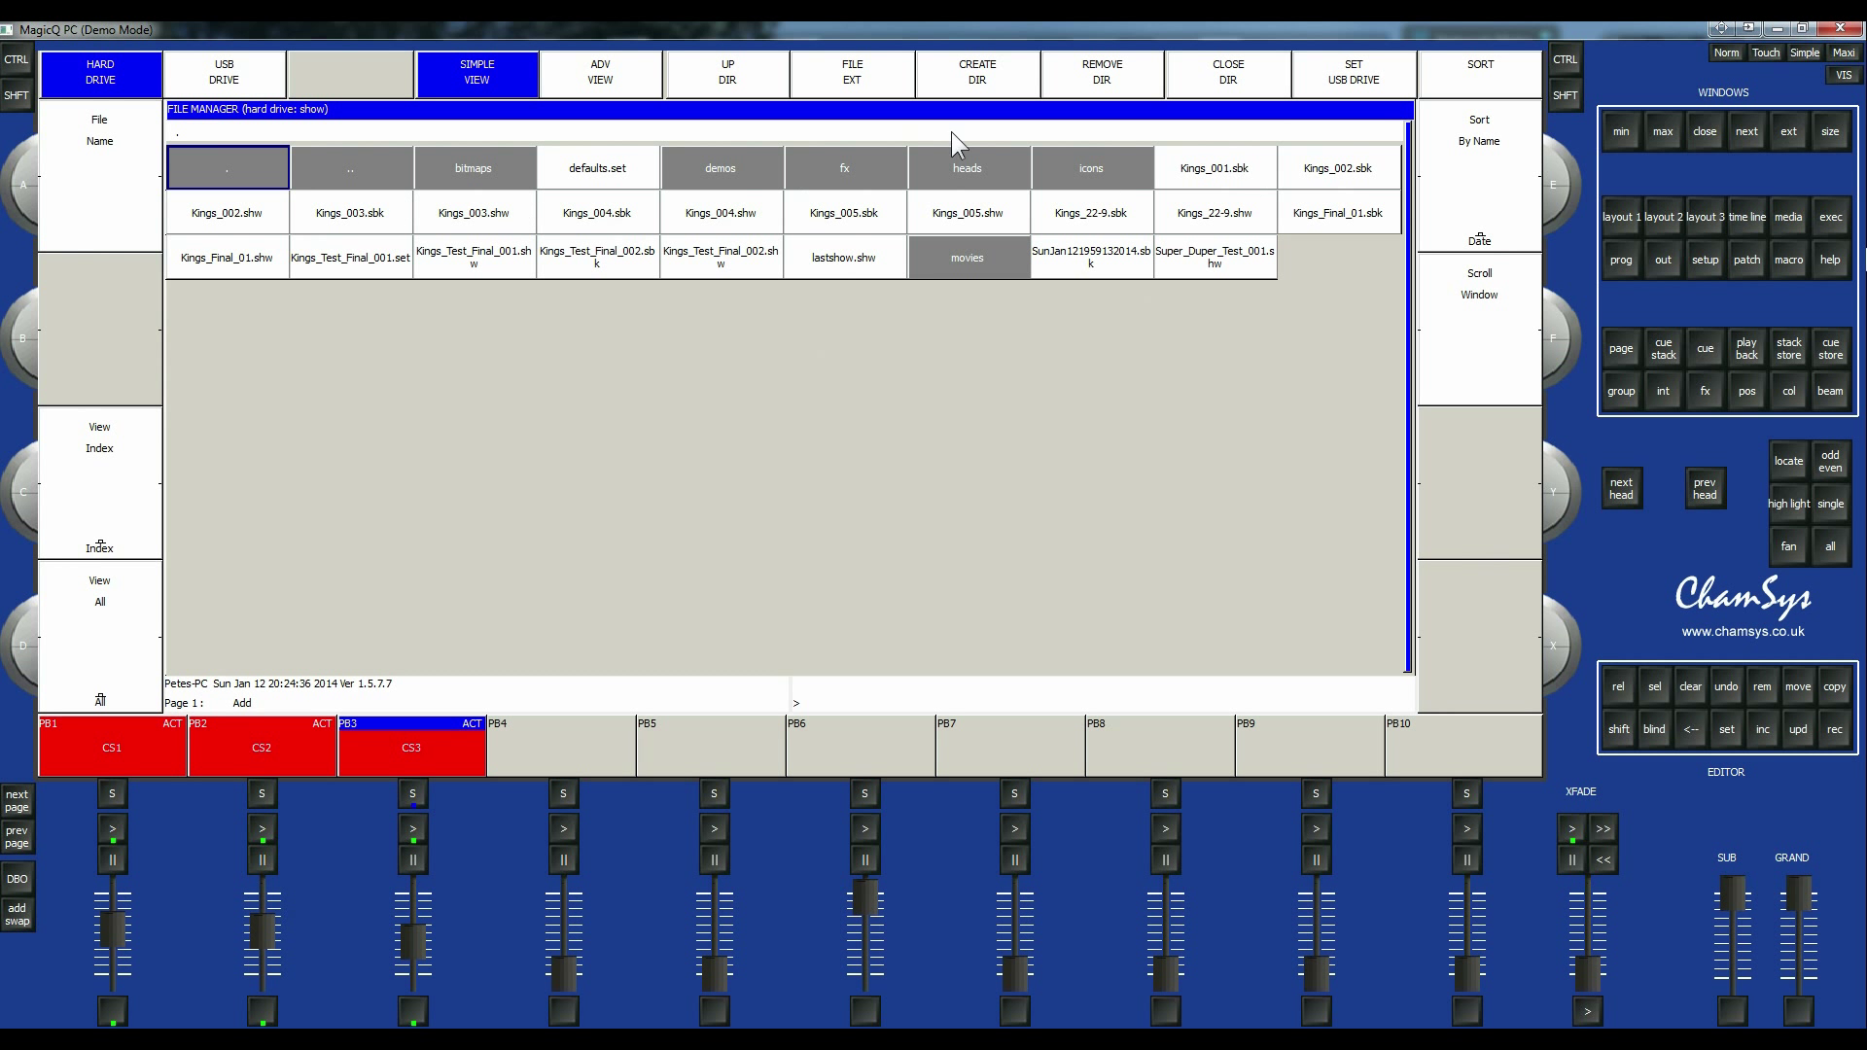
mouse_move(1097, 200)
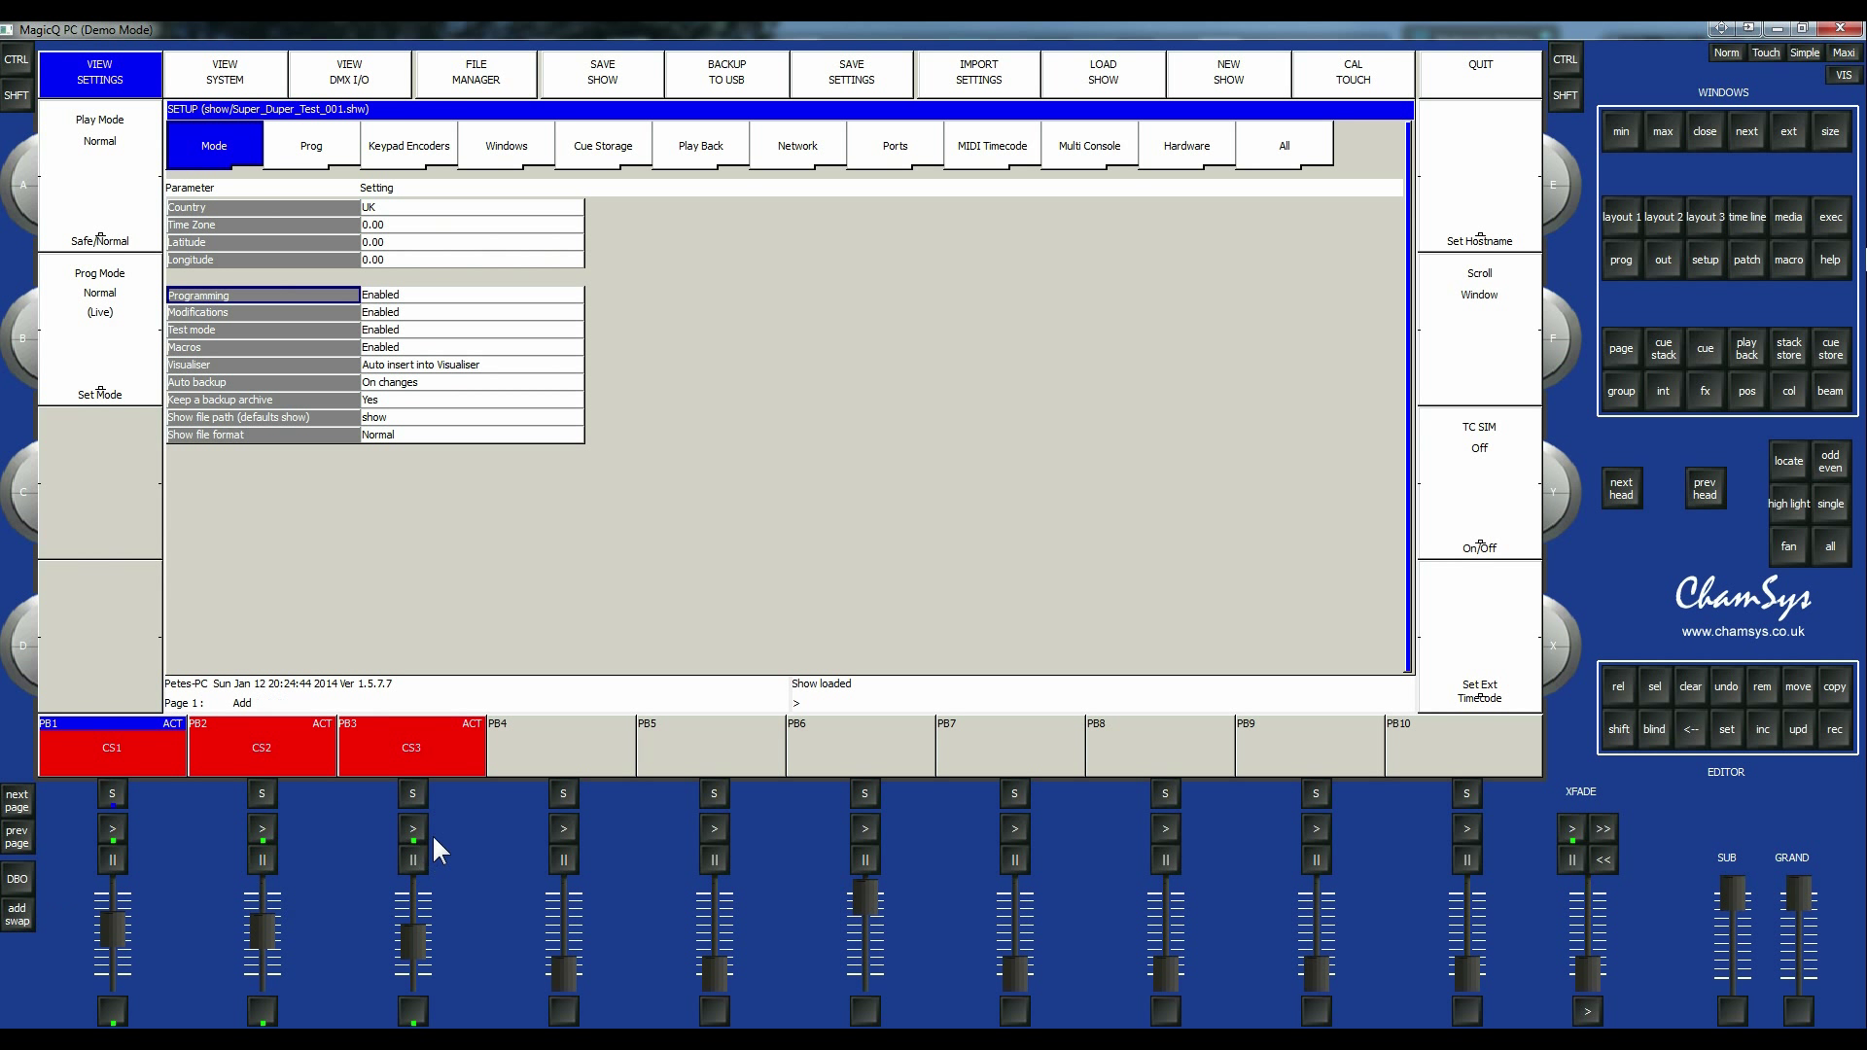
mouse_move(747, 488)
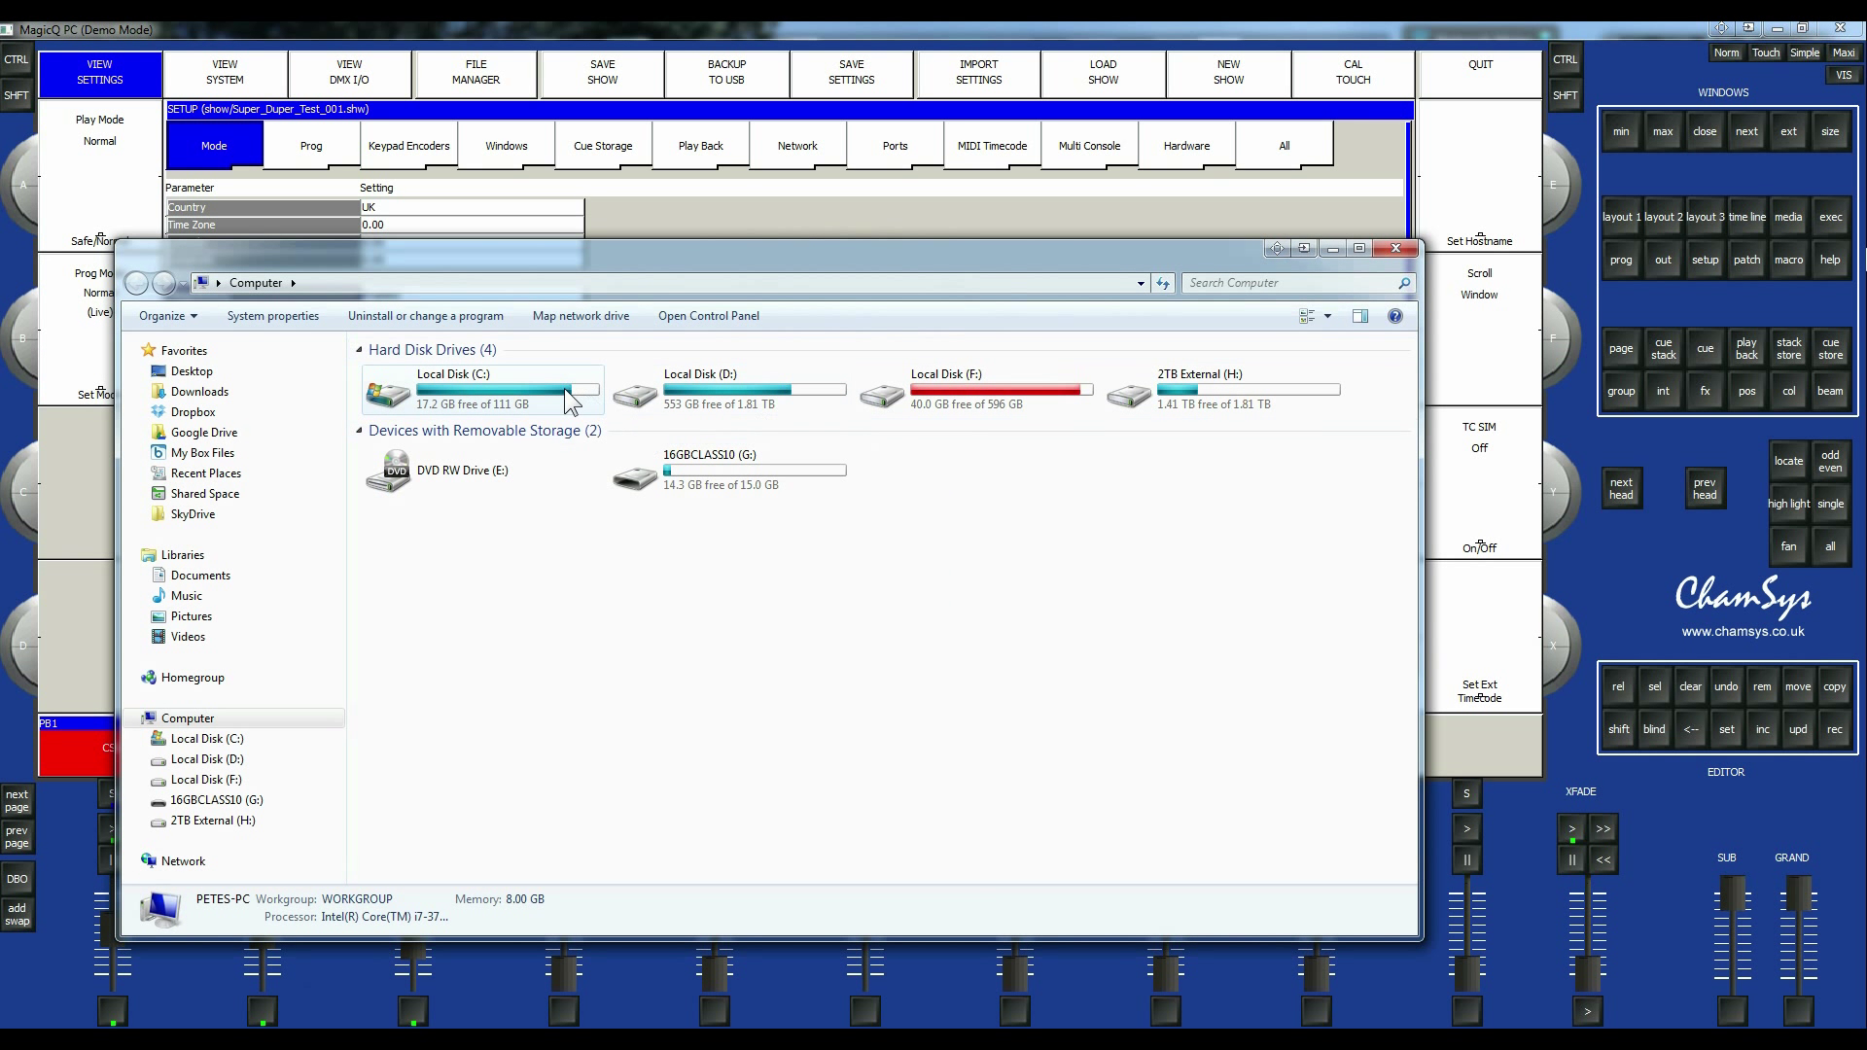
double_click(453, 389)
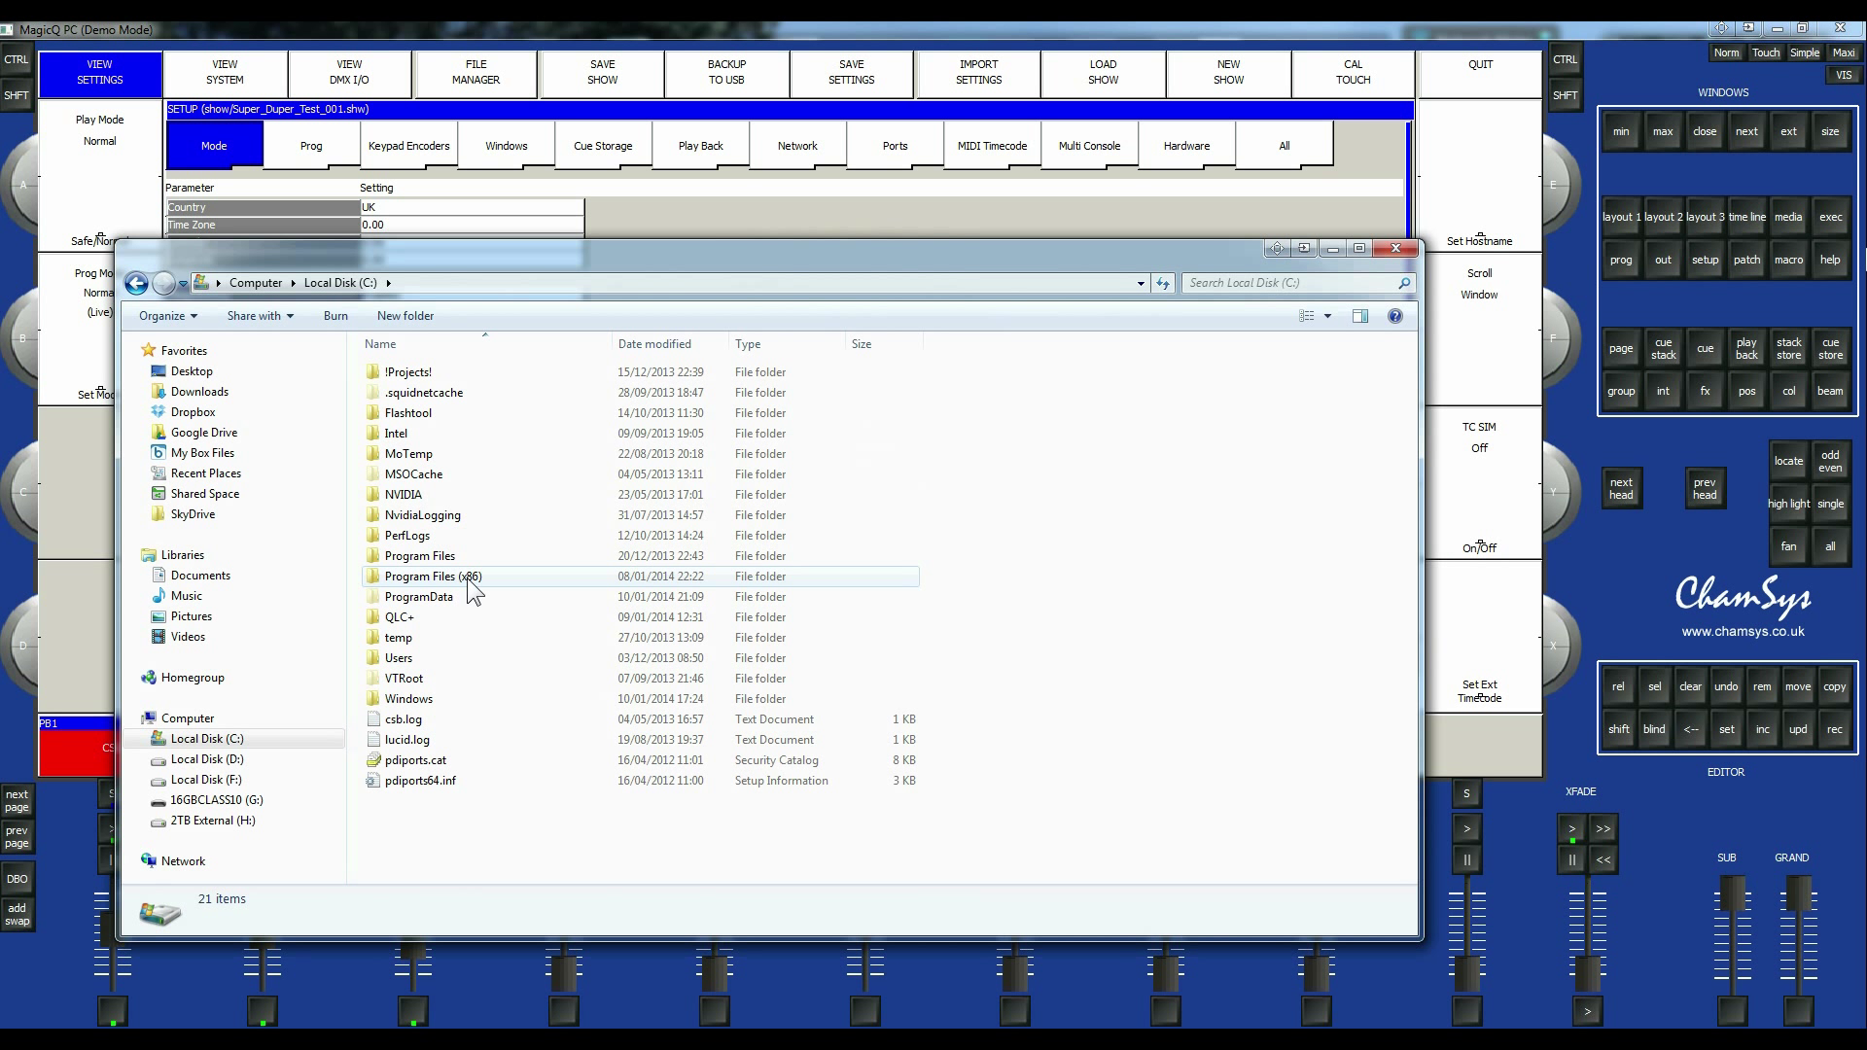
mouse_move(431, 576)
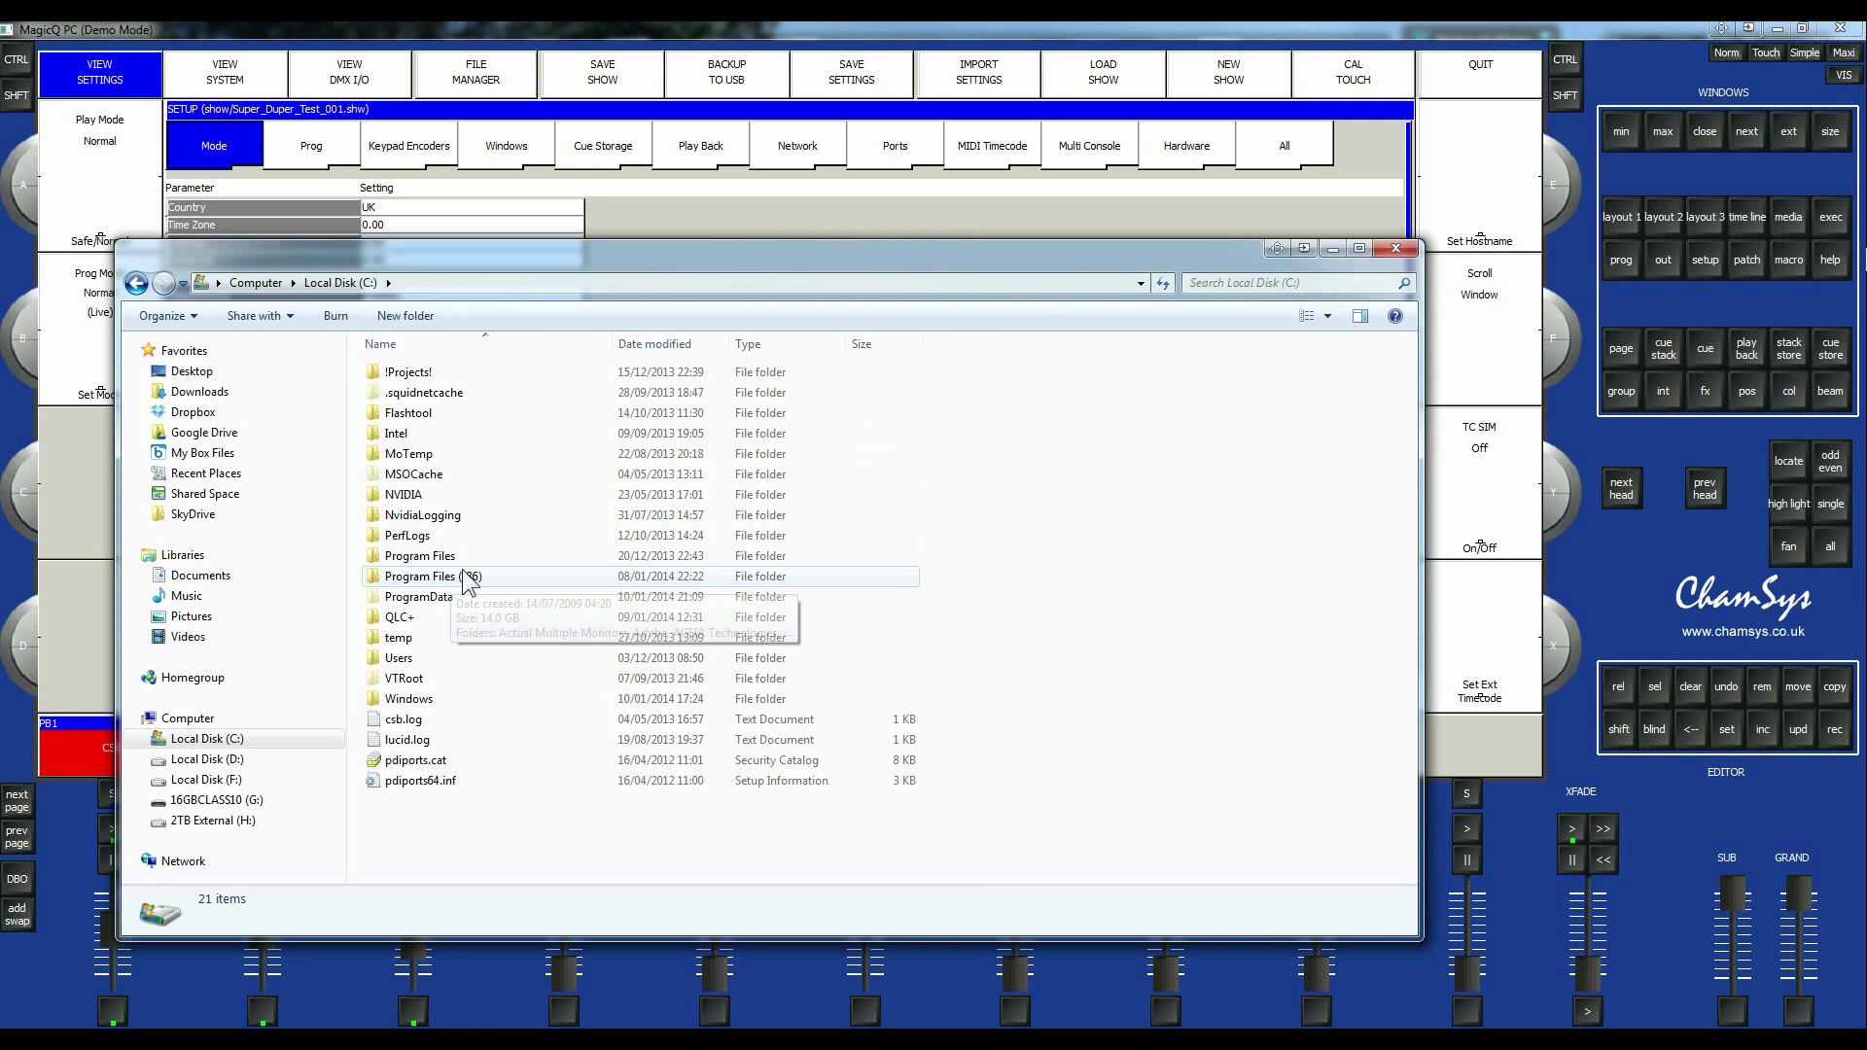
double_click(432, 575)
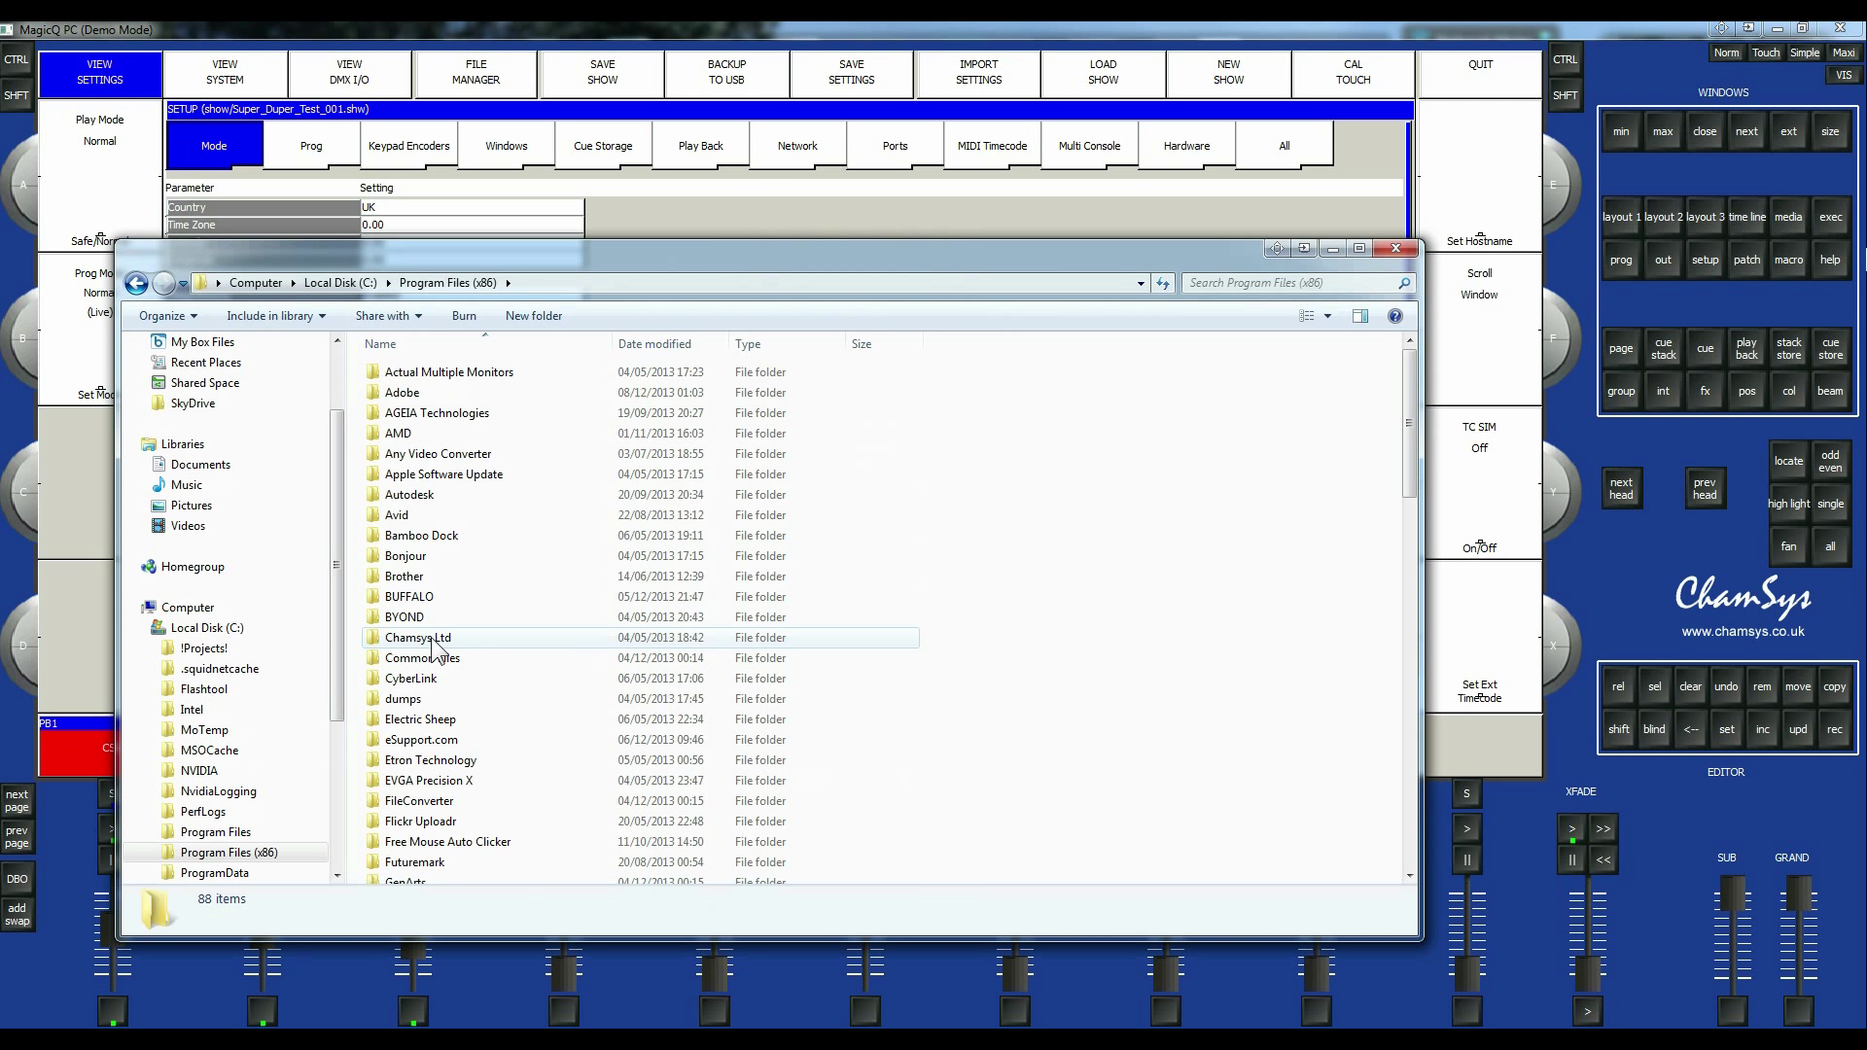
double_click(418, 638)
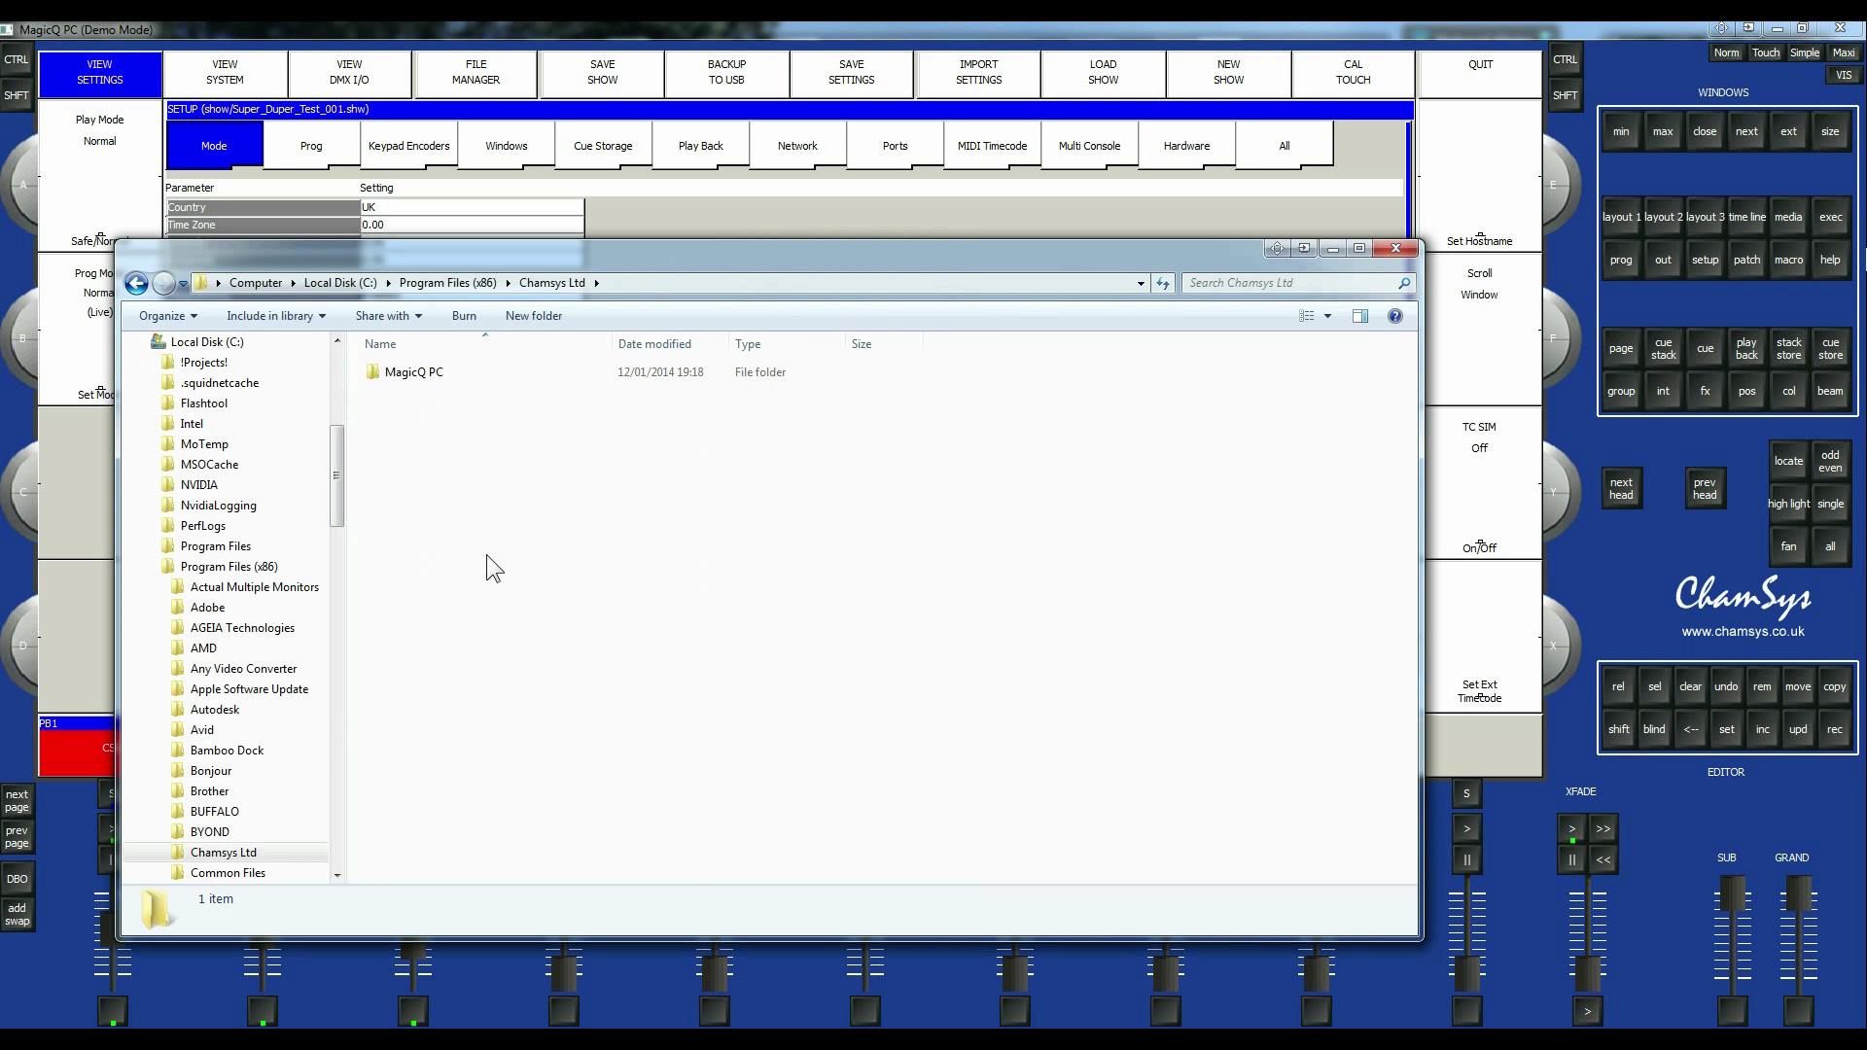
left_click(412, 371)
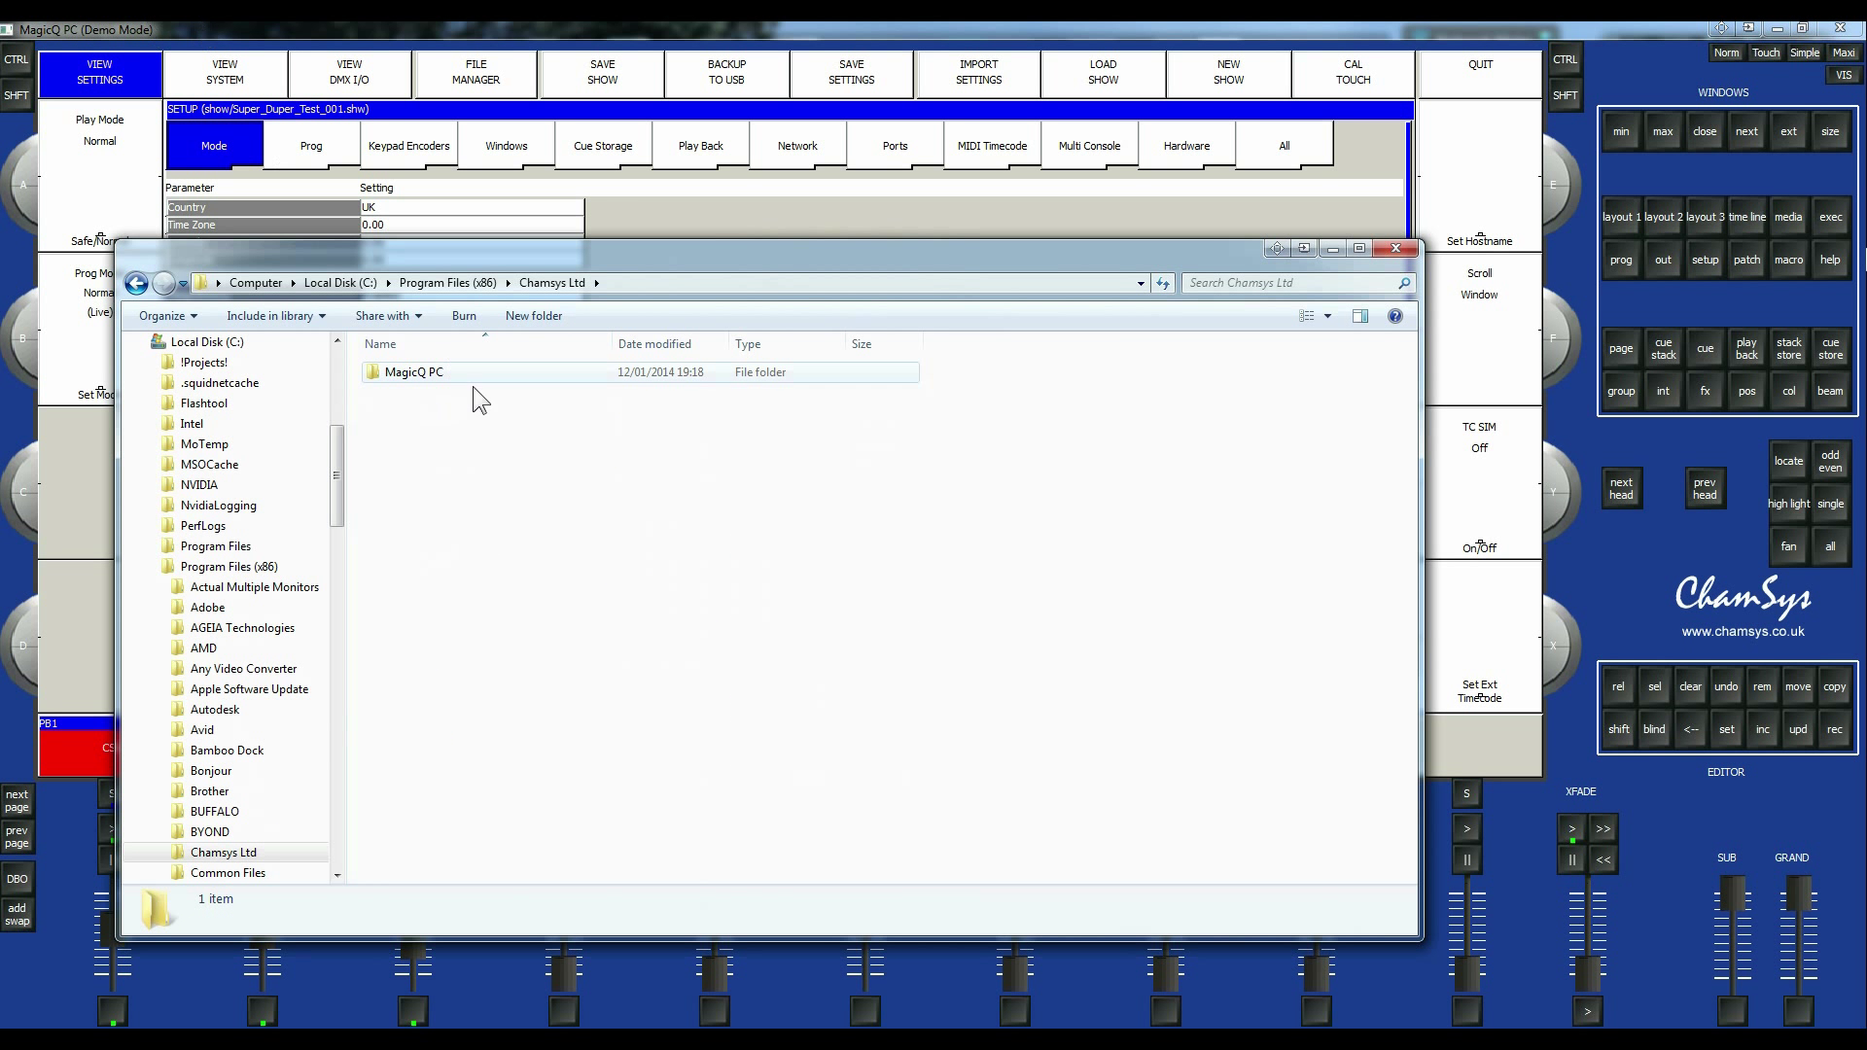
double_click(412, 371)
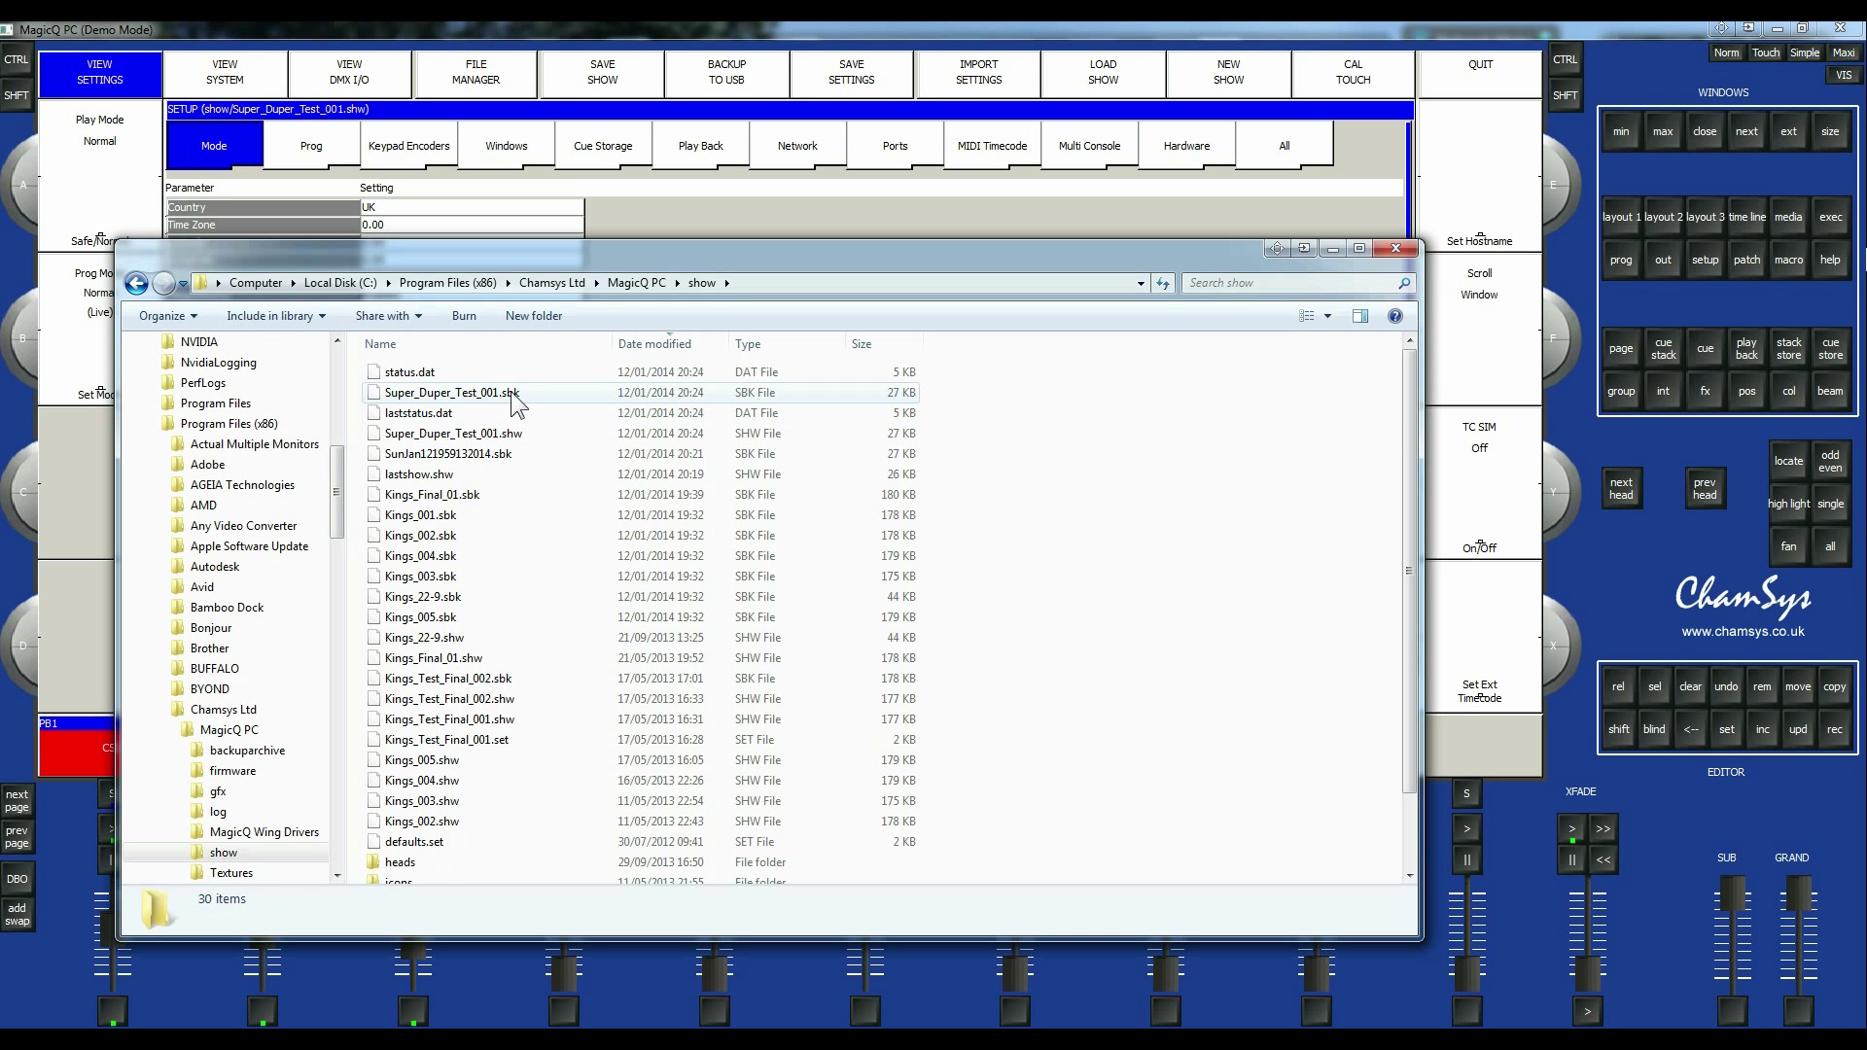
right_click(453, 391)
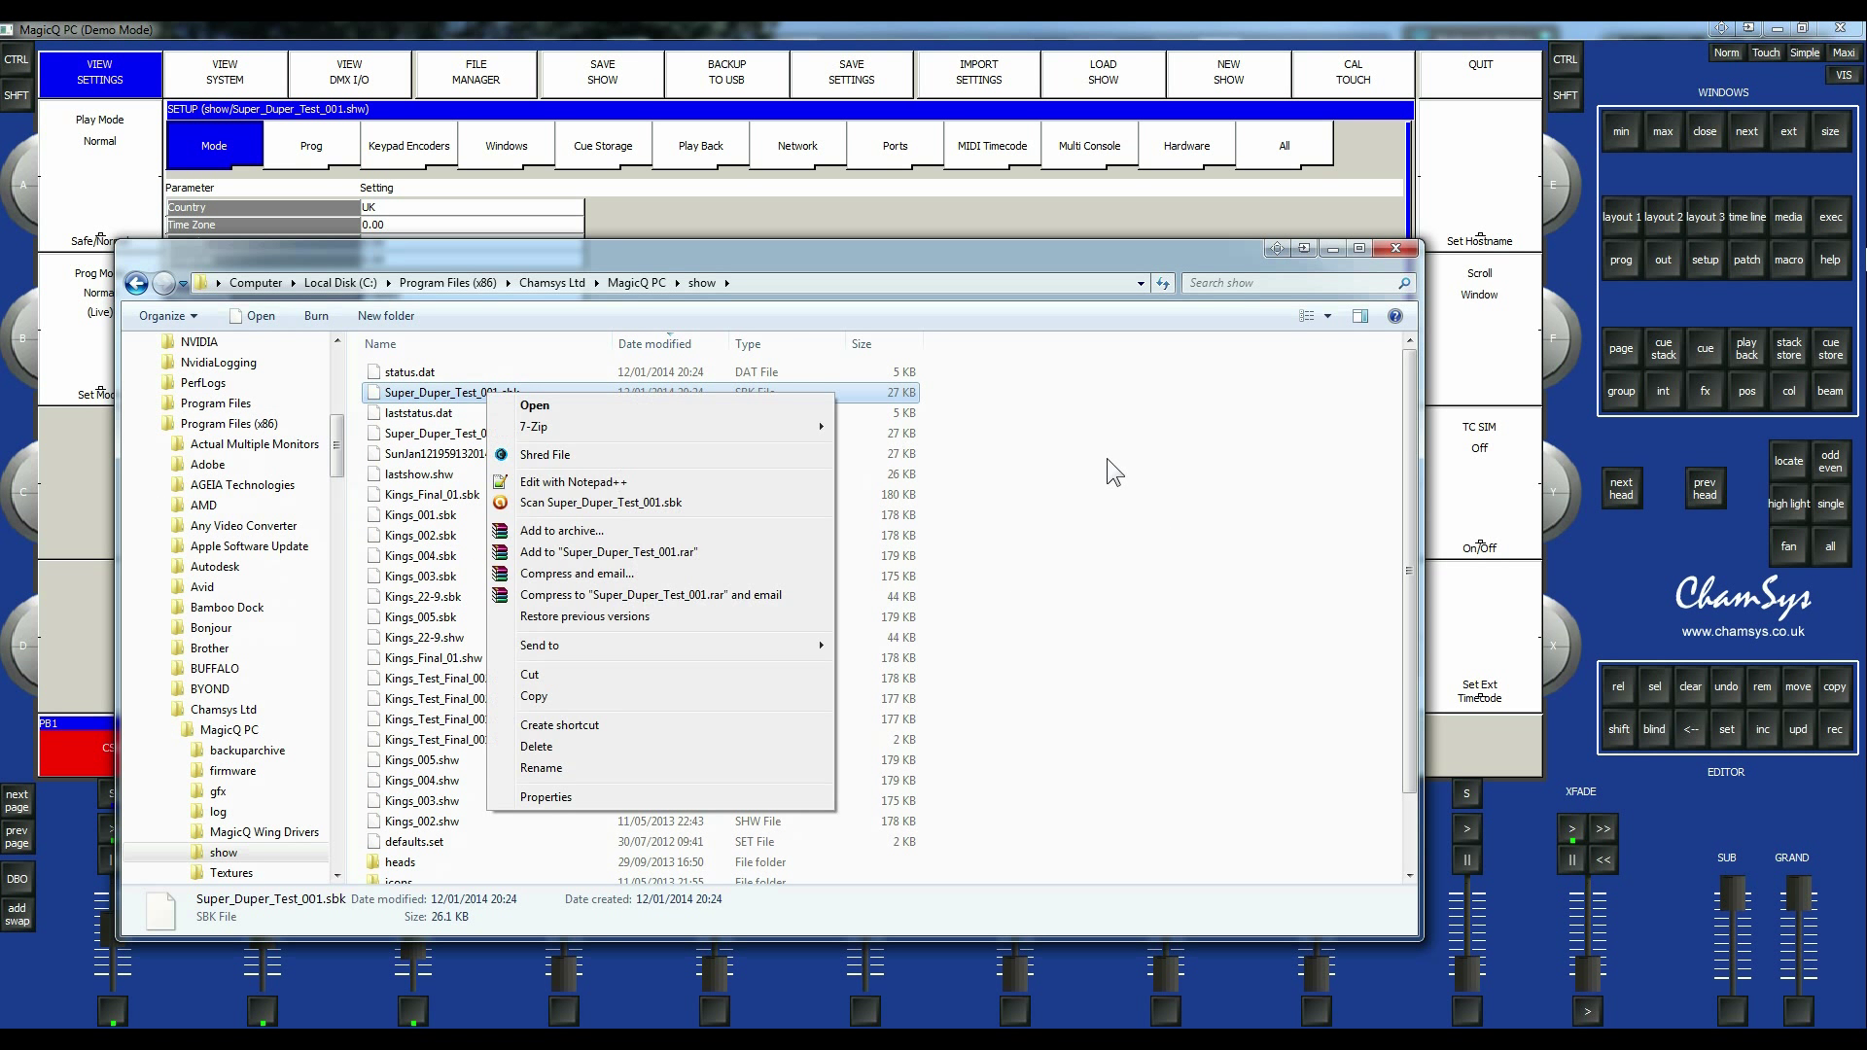
left_click(1106, 476)
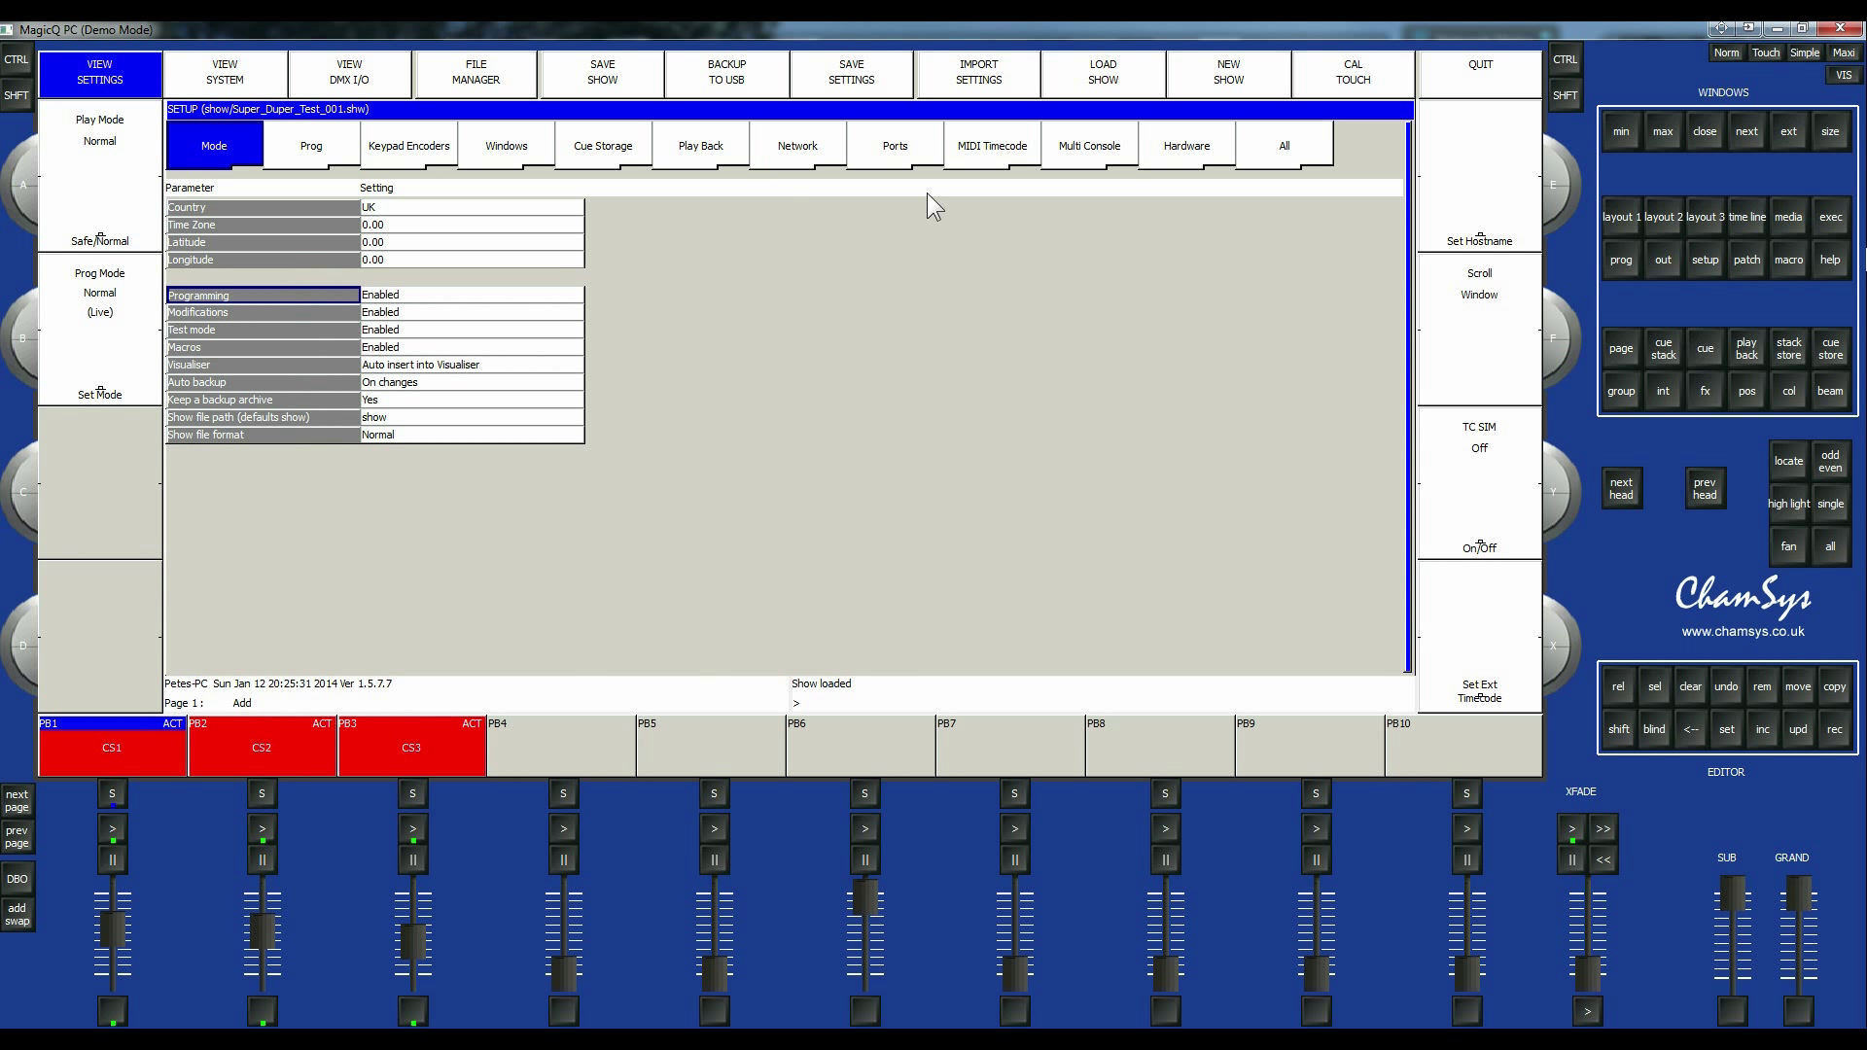
Open the console file manager at the MagicQ program folder.
left_click(1101, 72)
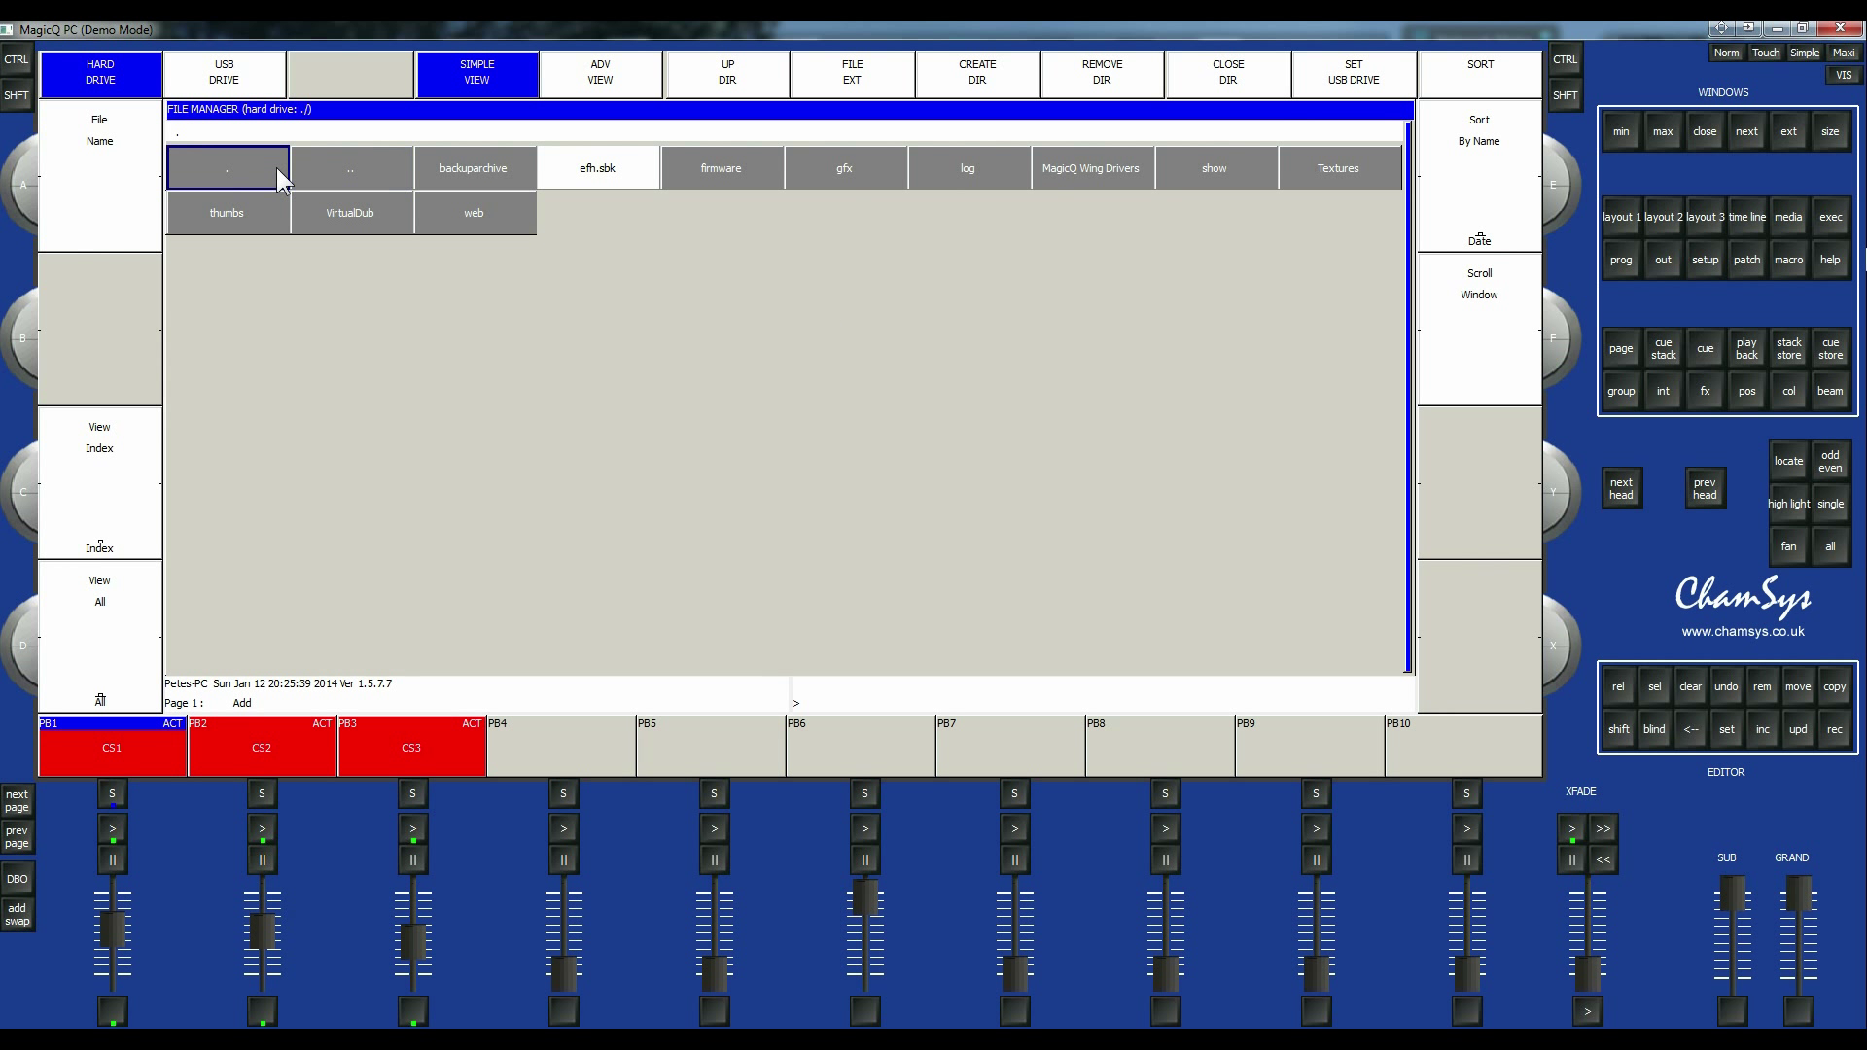
mouse_move(371, 184)
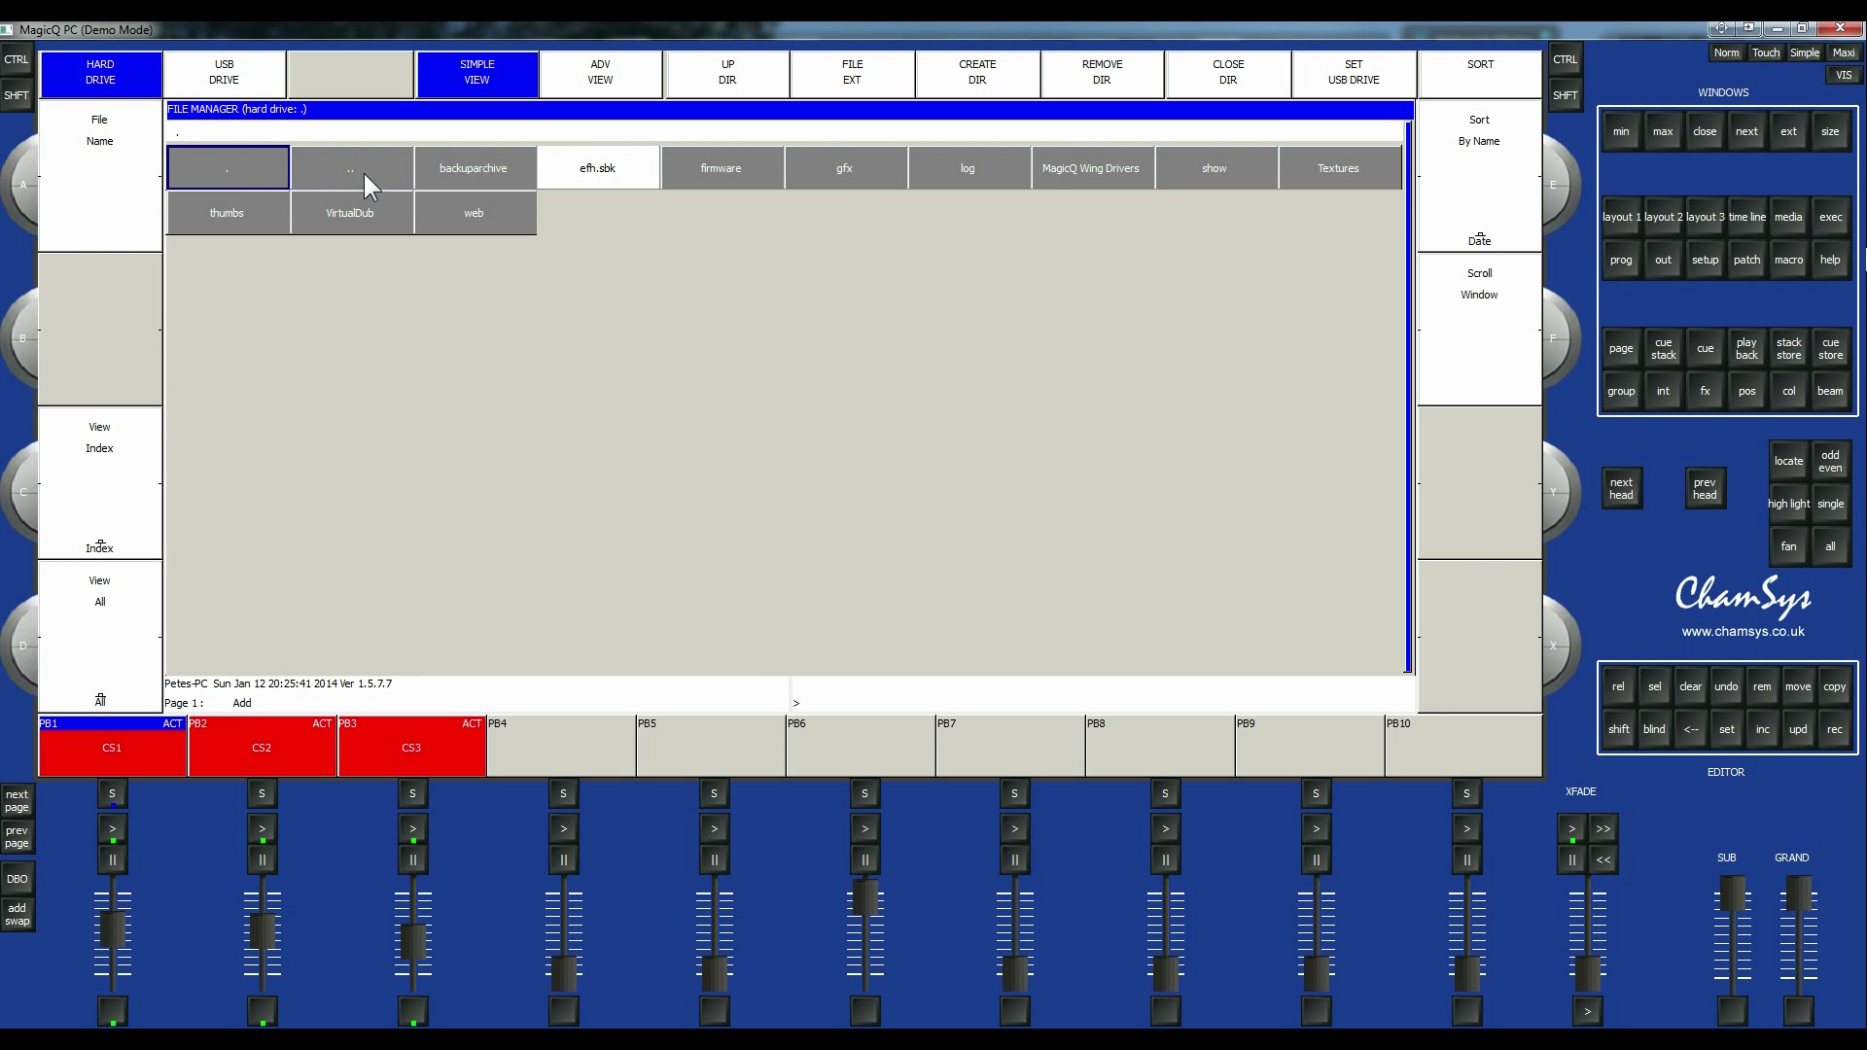
mouse_move(696, 274)
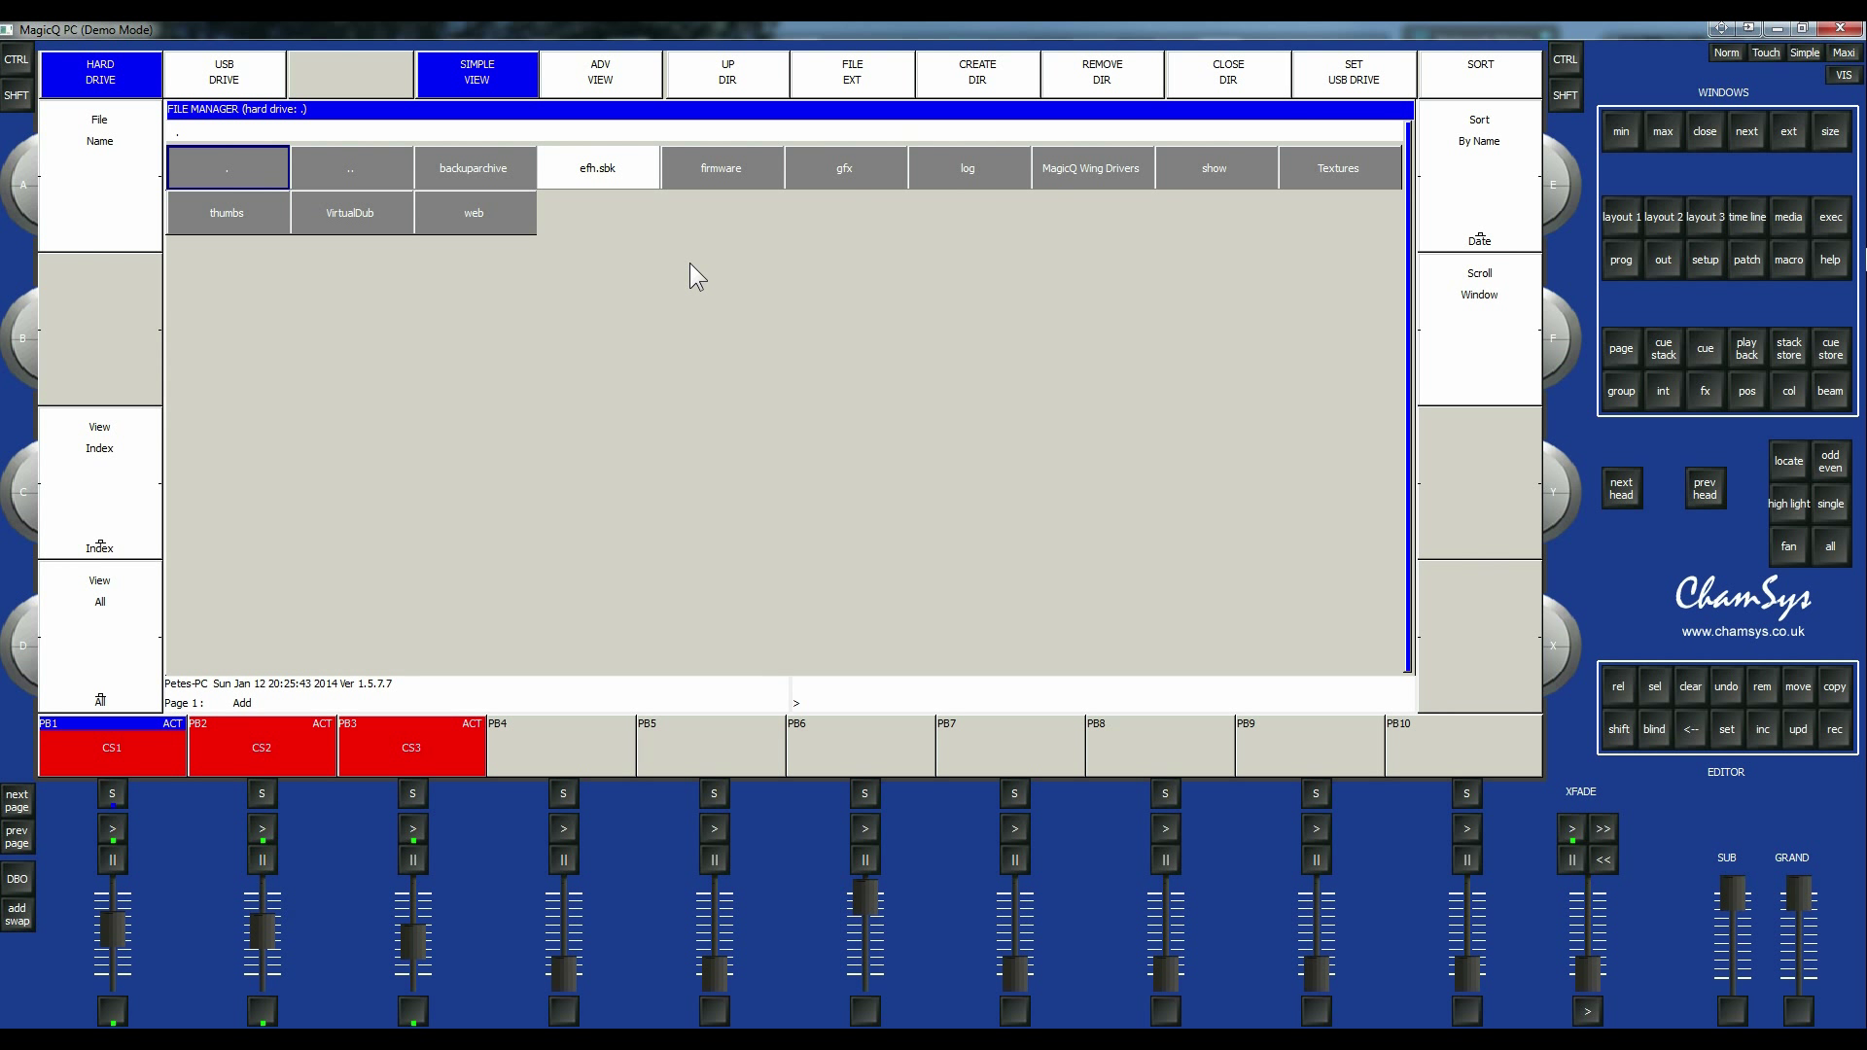
mouse_move(673, 801)
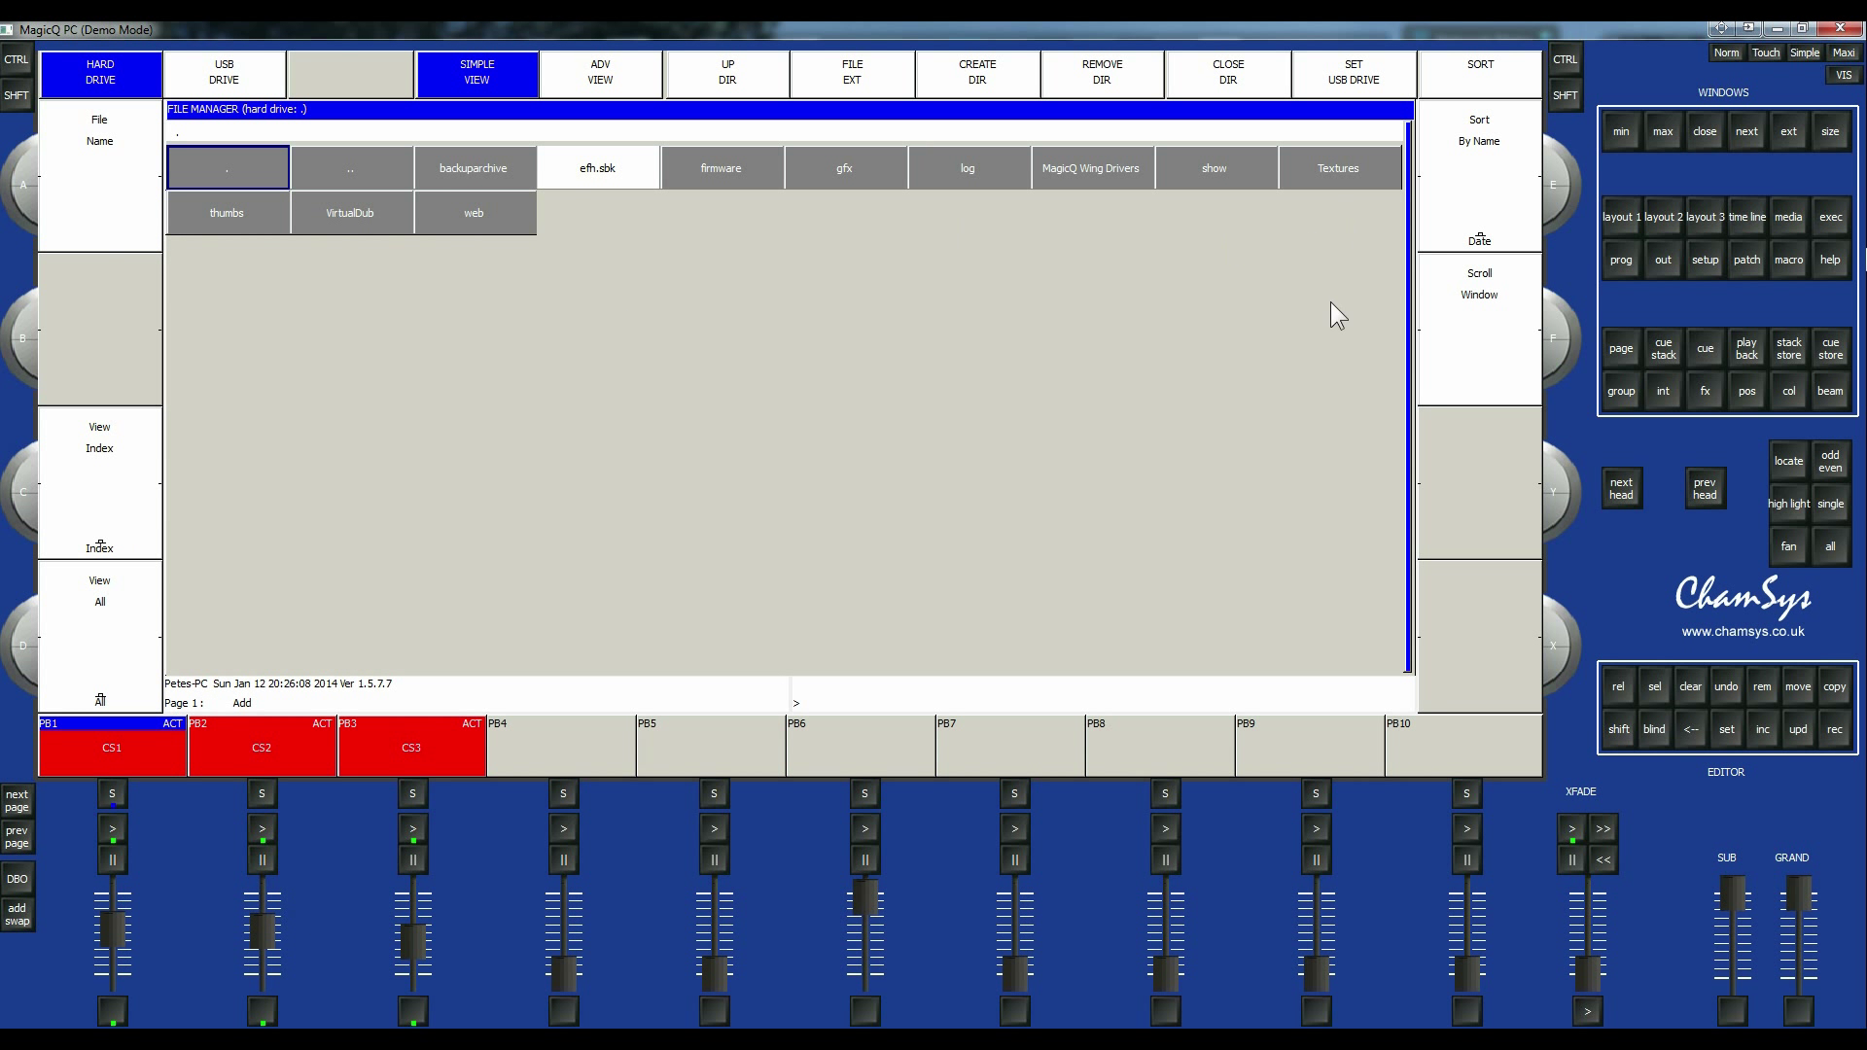
mouse_move(1101, 512)
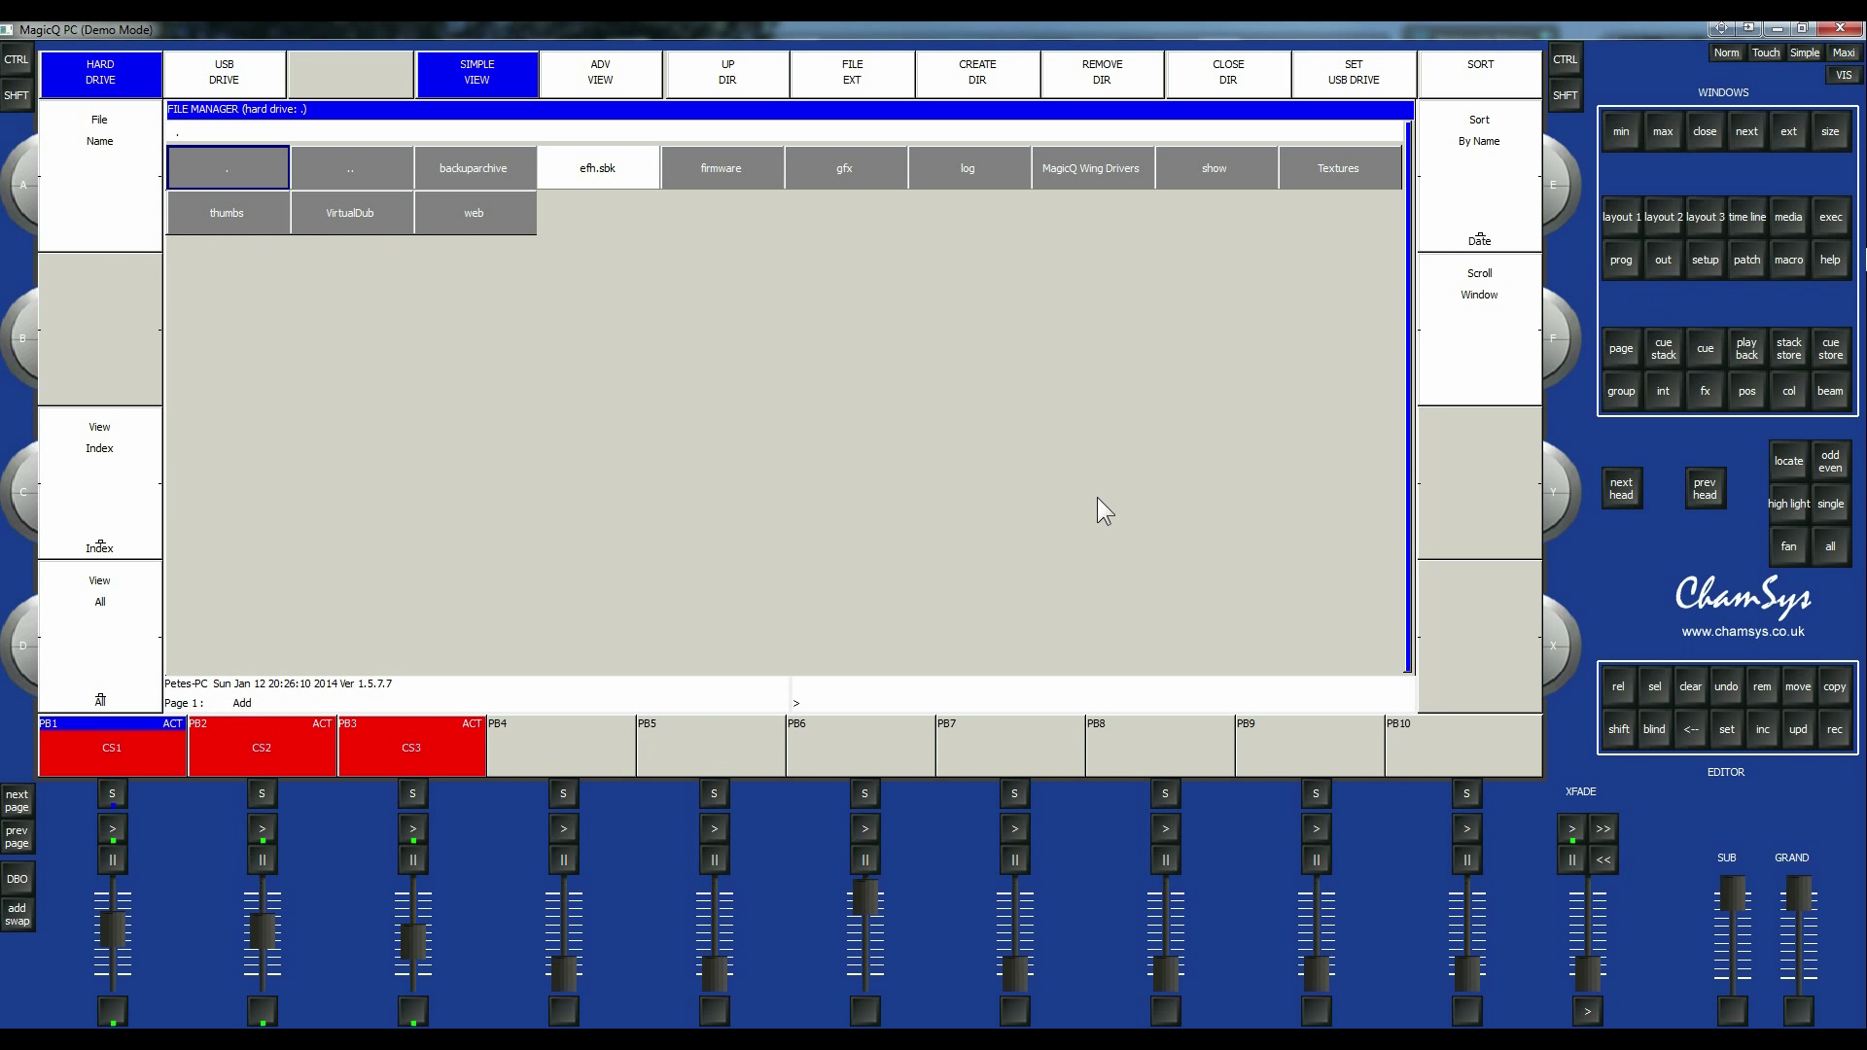
mouse_move(835, 630)
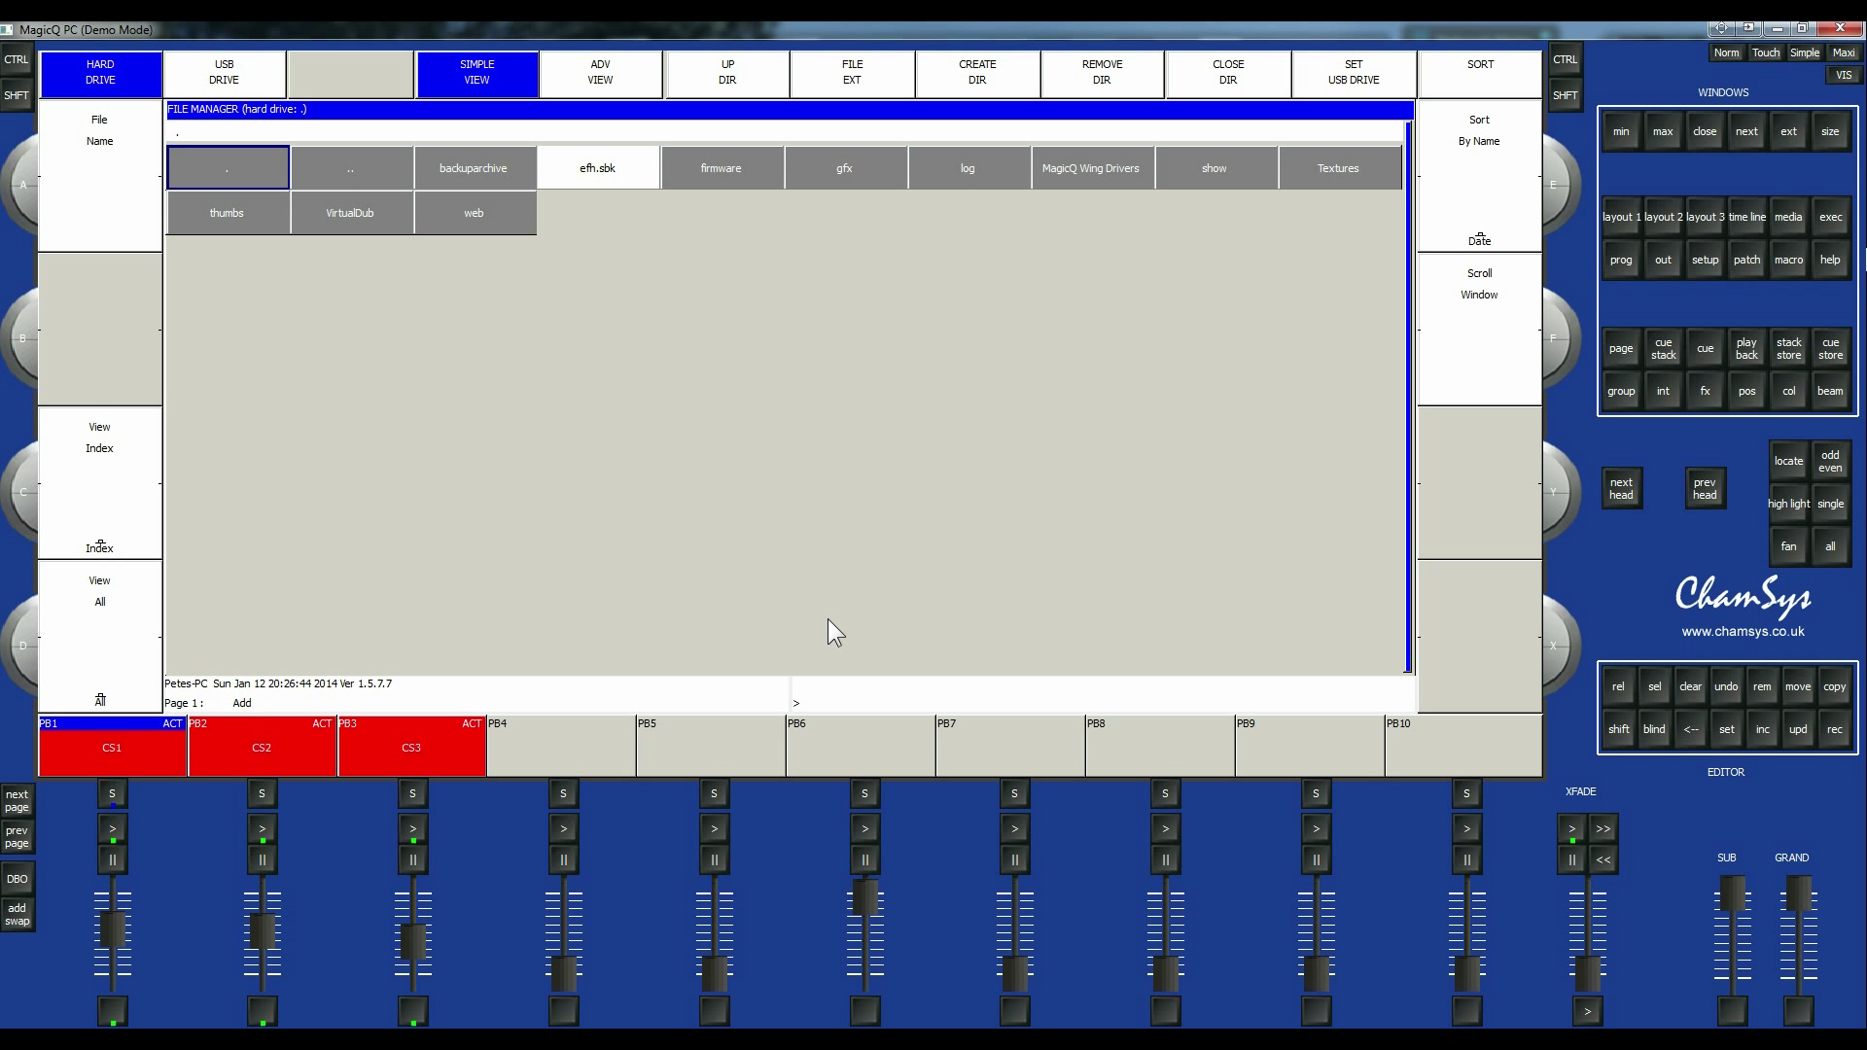
mouse_move(976, 630)
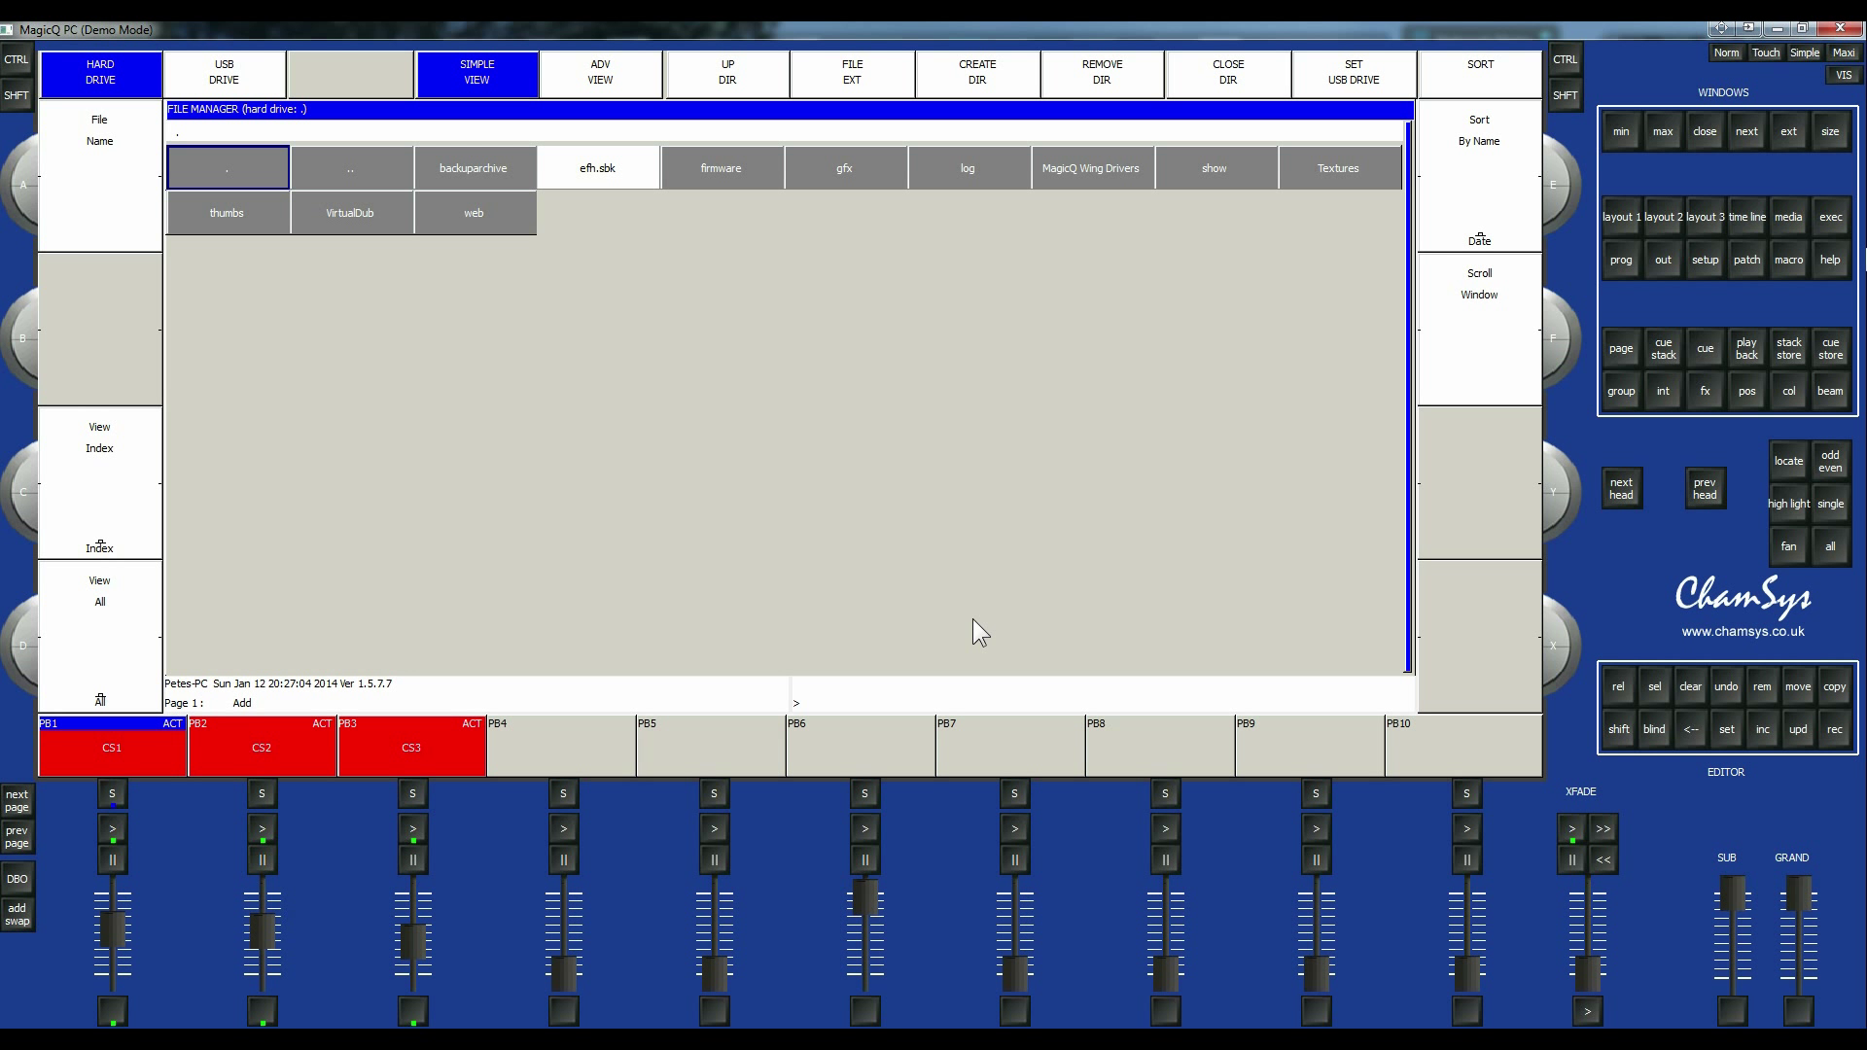